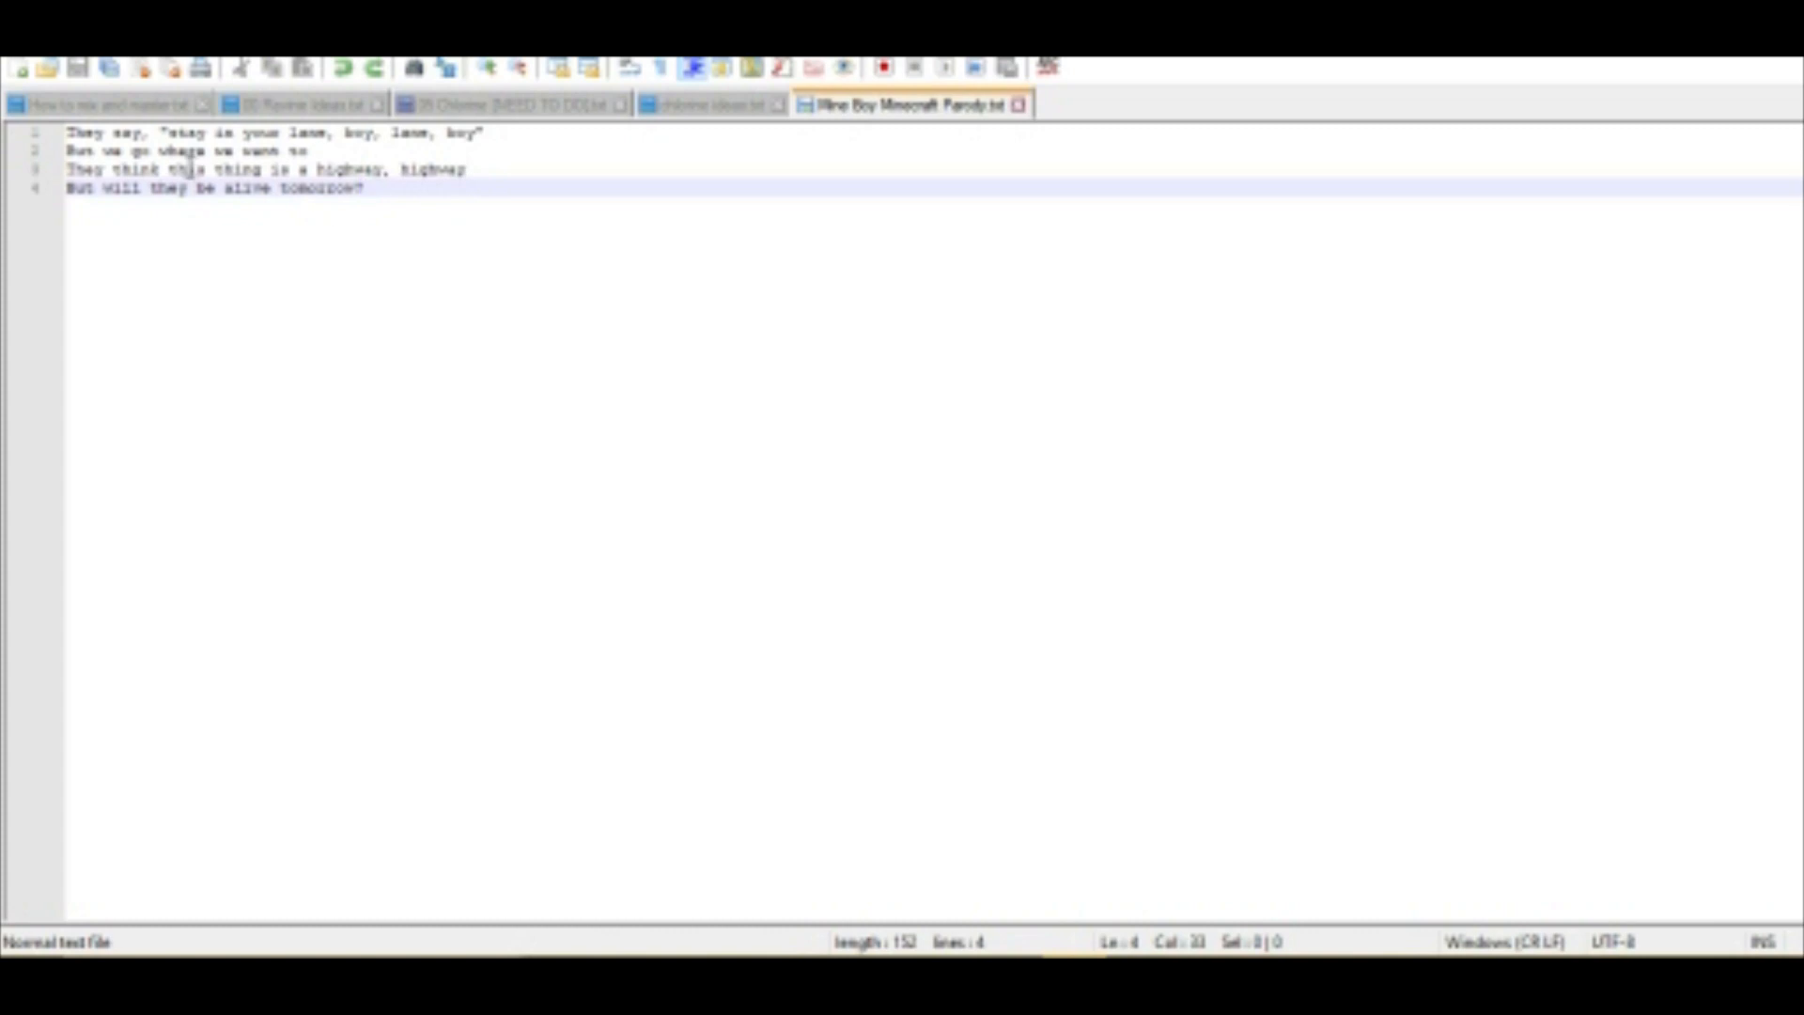
Change the first 'lane' in line one of the Mine Boy lyrics to 'mine'.
{"action": "left_click", "coordinate": [184, 169]}
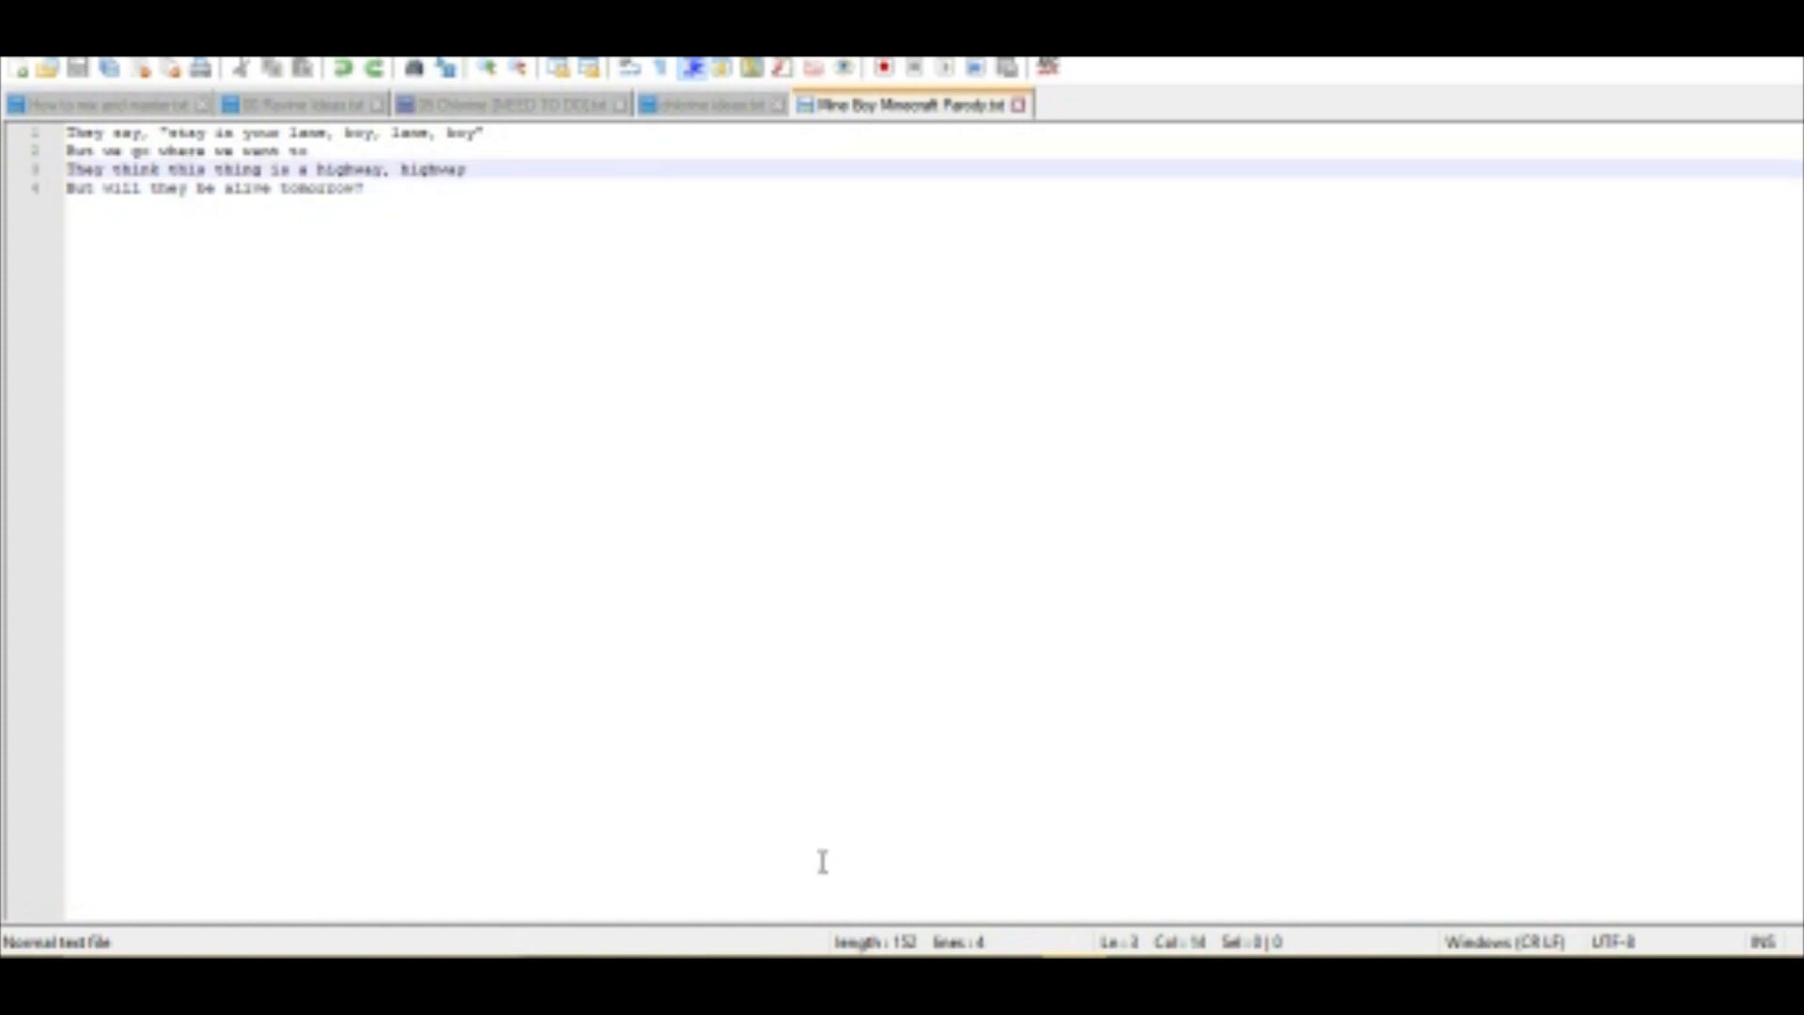
{"action": "mouse_move", "coordinate": [977, 646]}
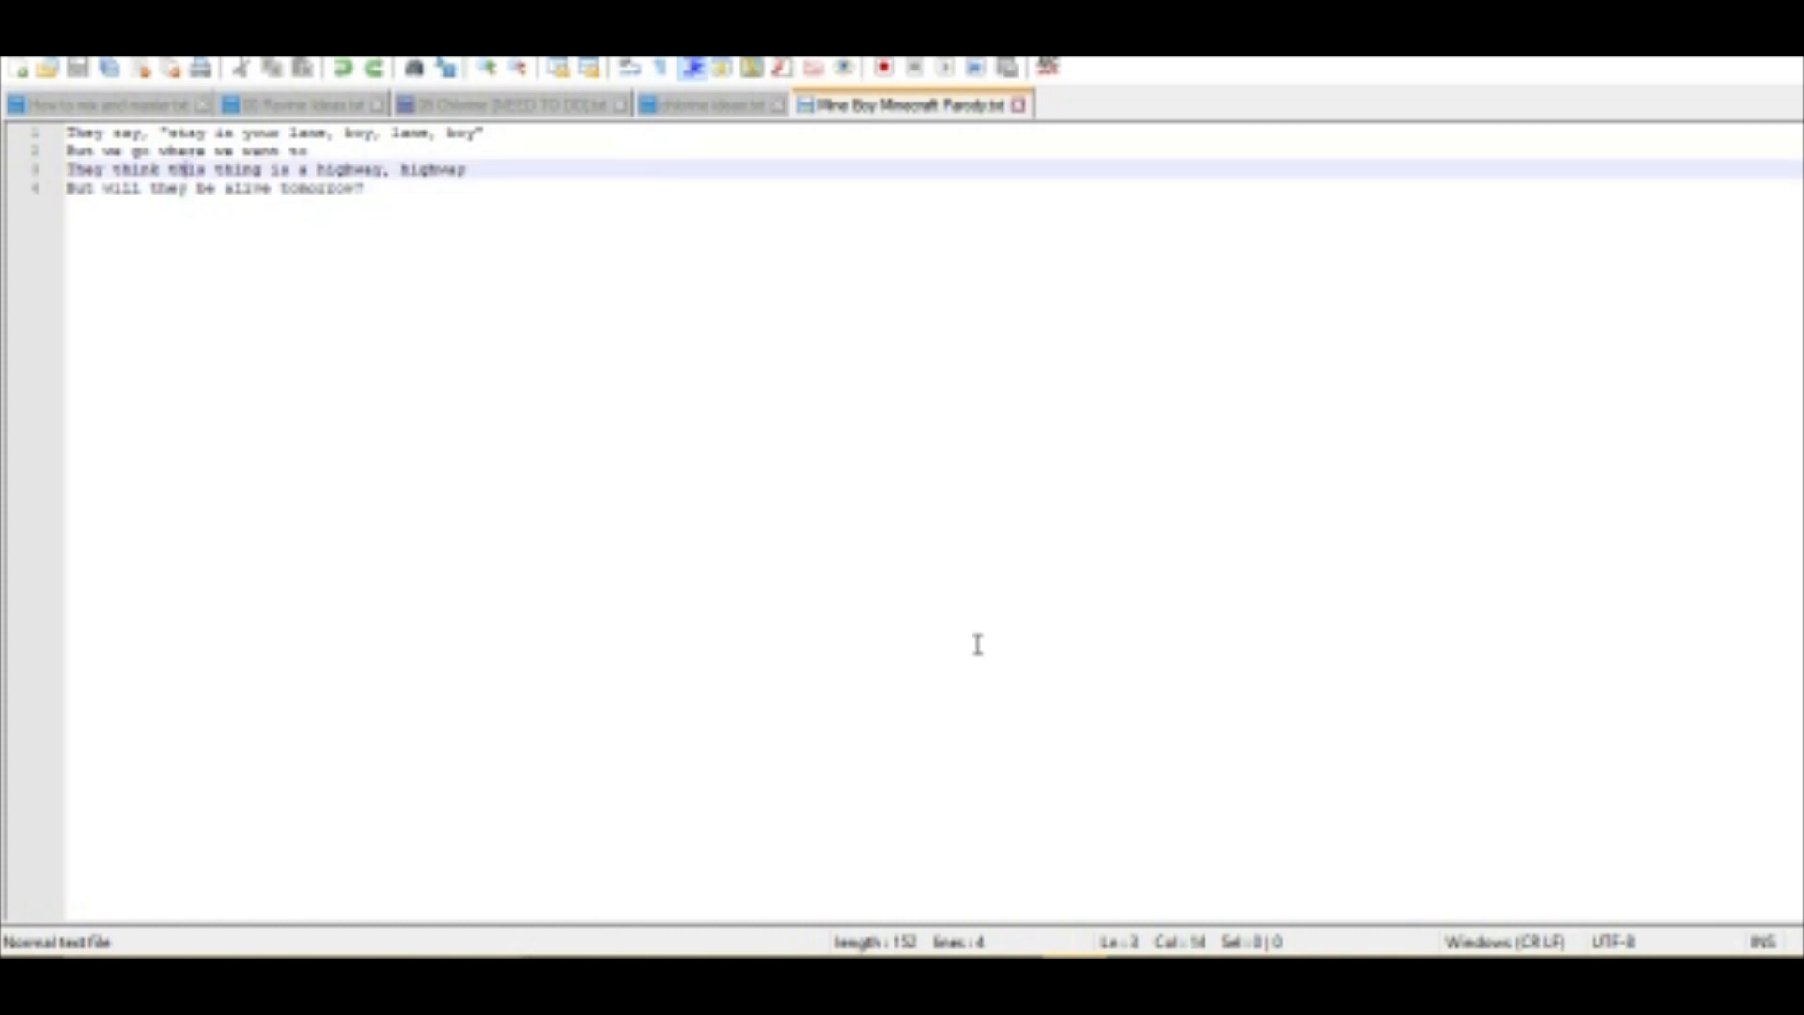
{"action": "mouse_move", "coordinate": [174, 219]}
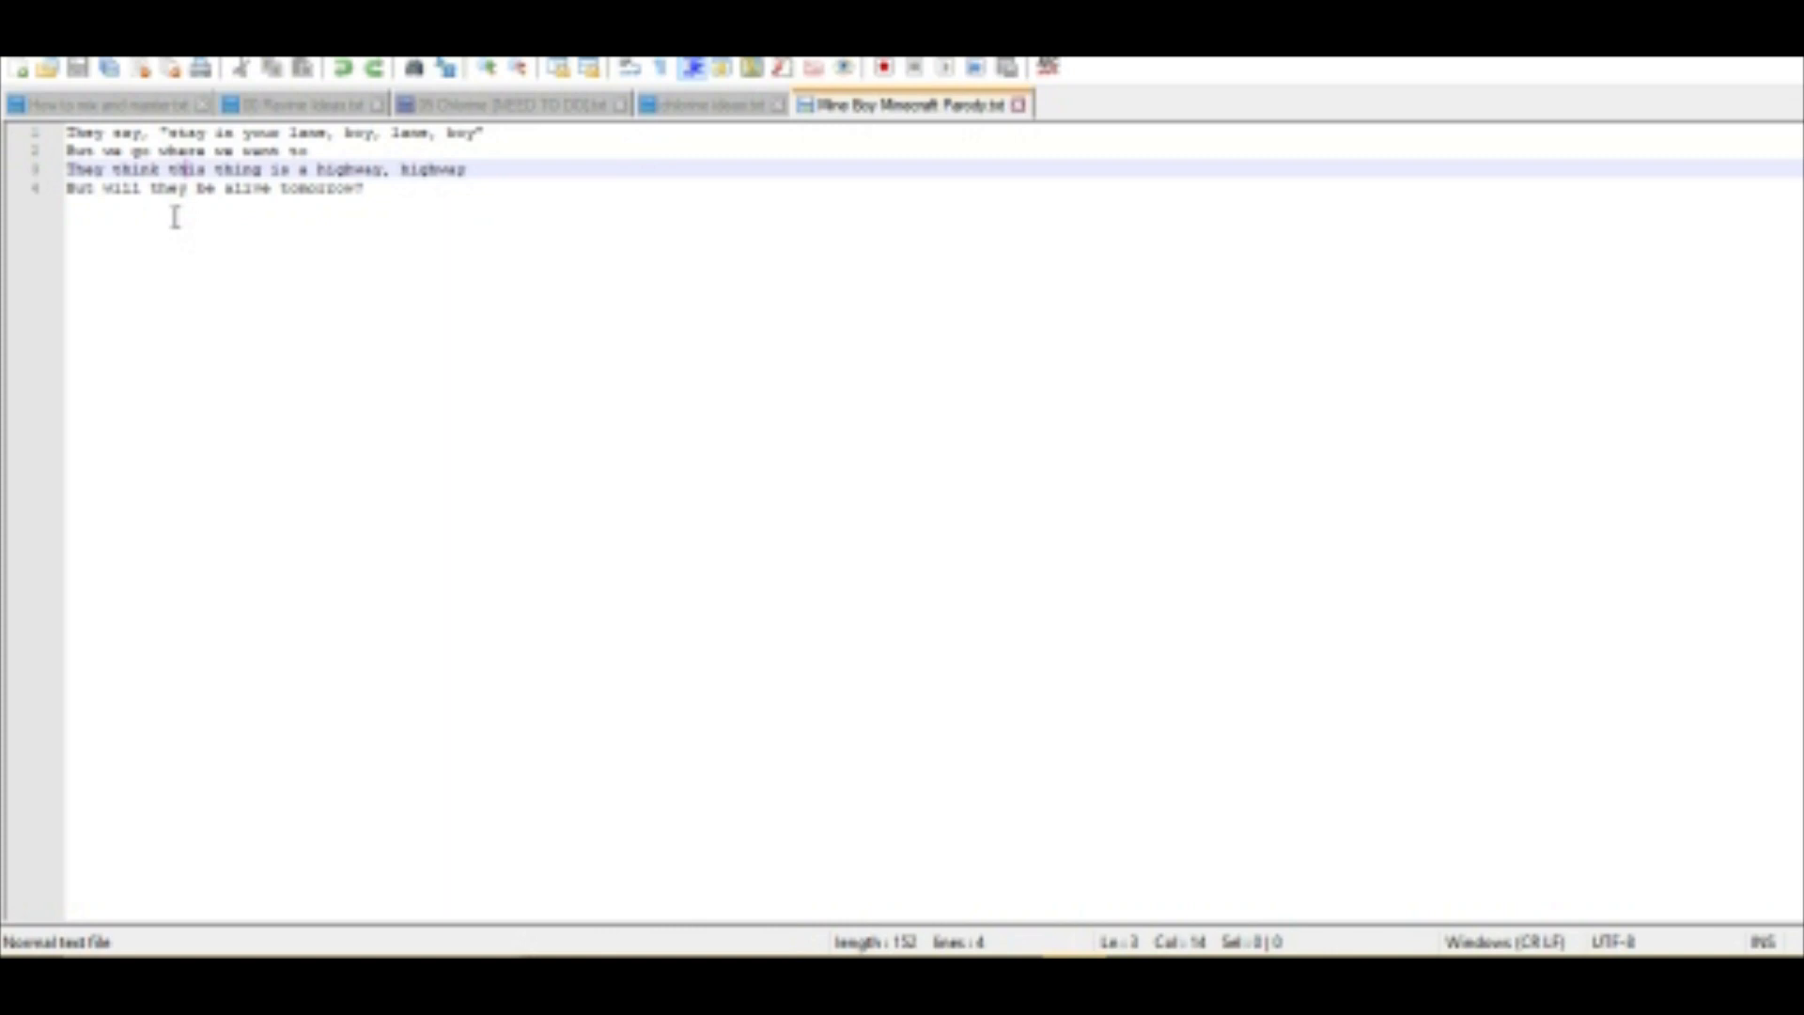
{"action": "mouse_move", "coordinate": [594, 256]}
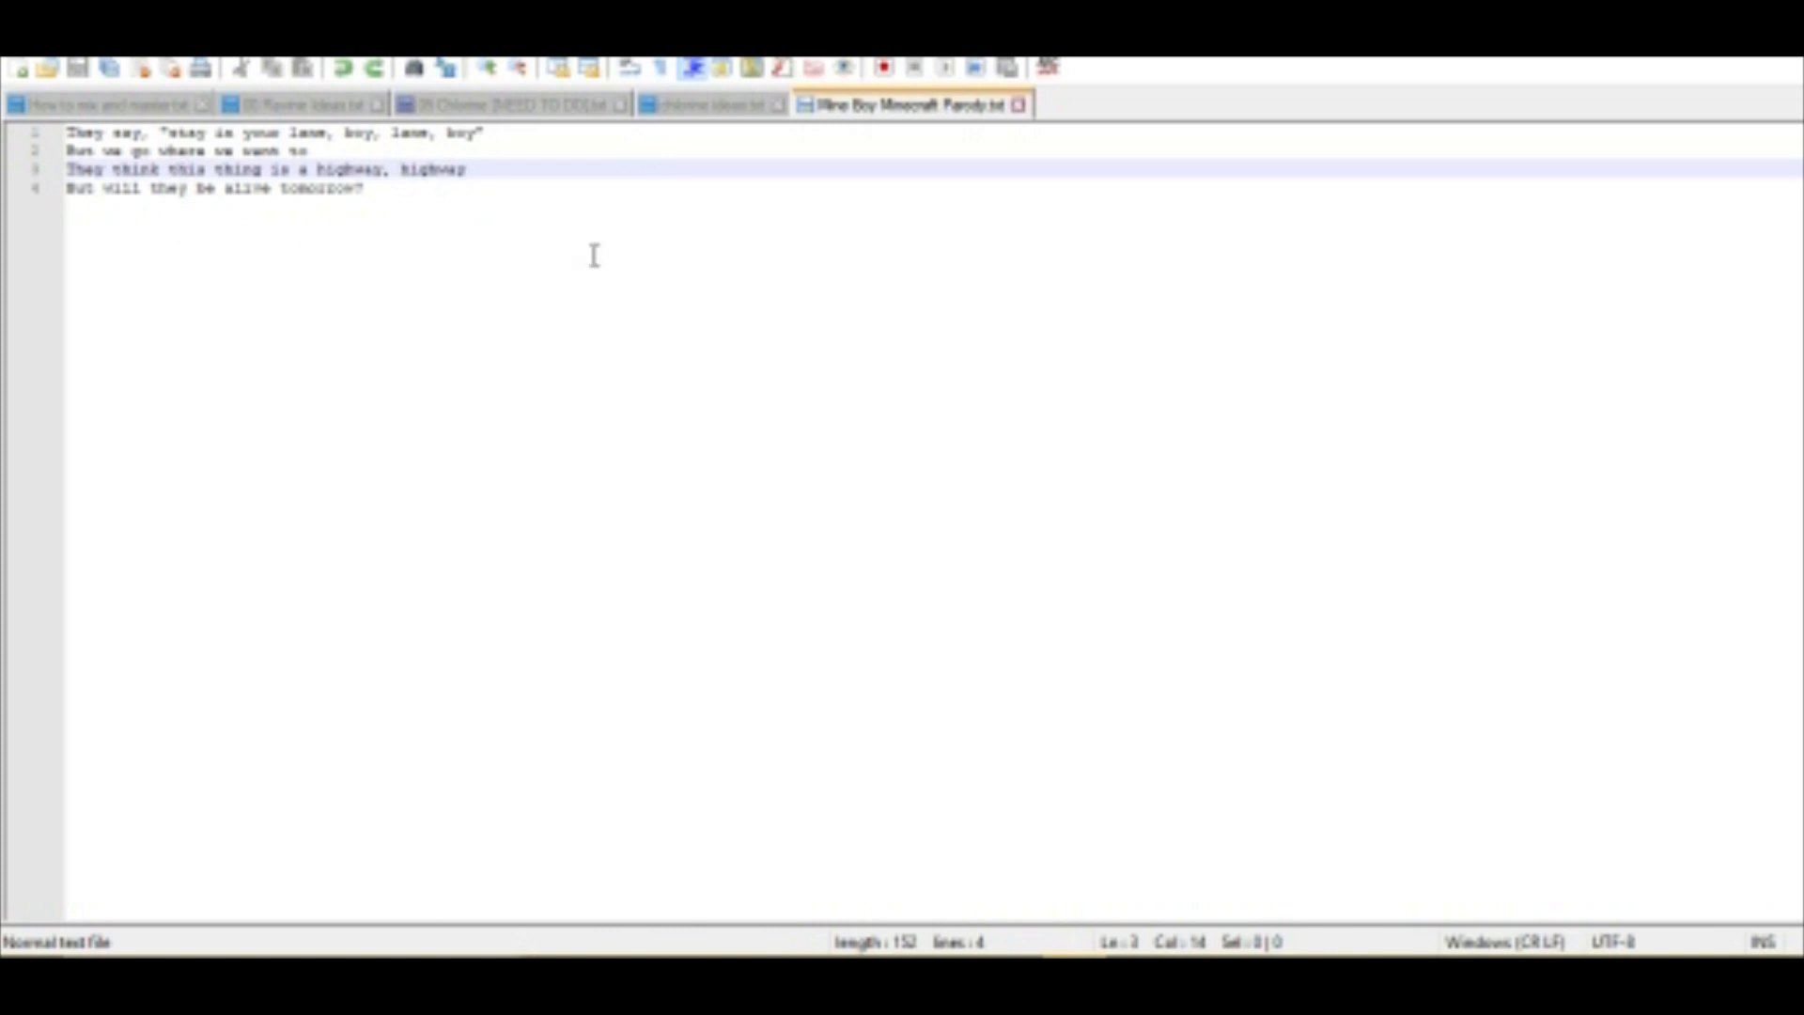
{"action": "mouse_move", "coordinate": [283, 276]}
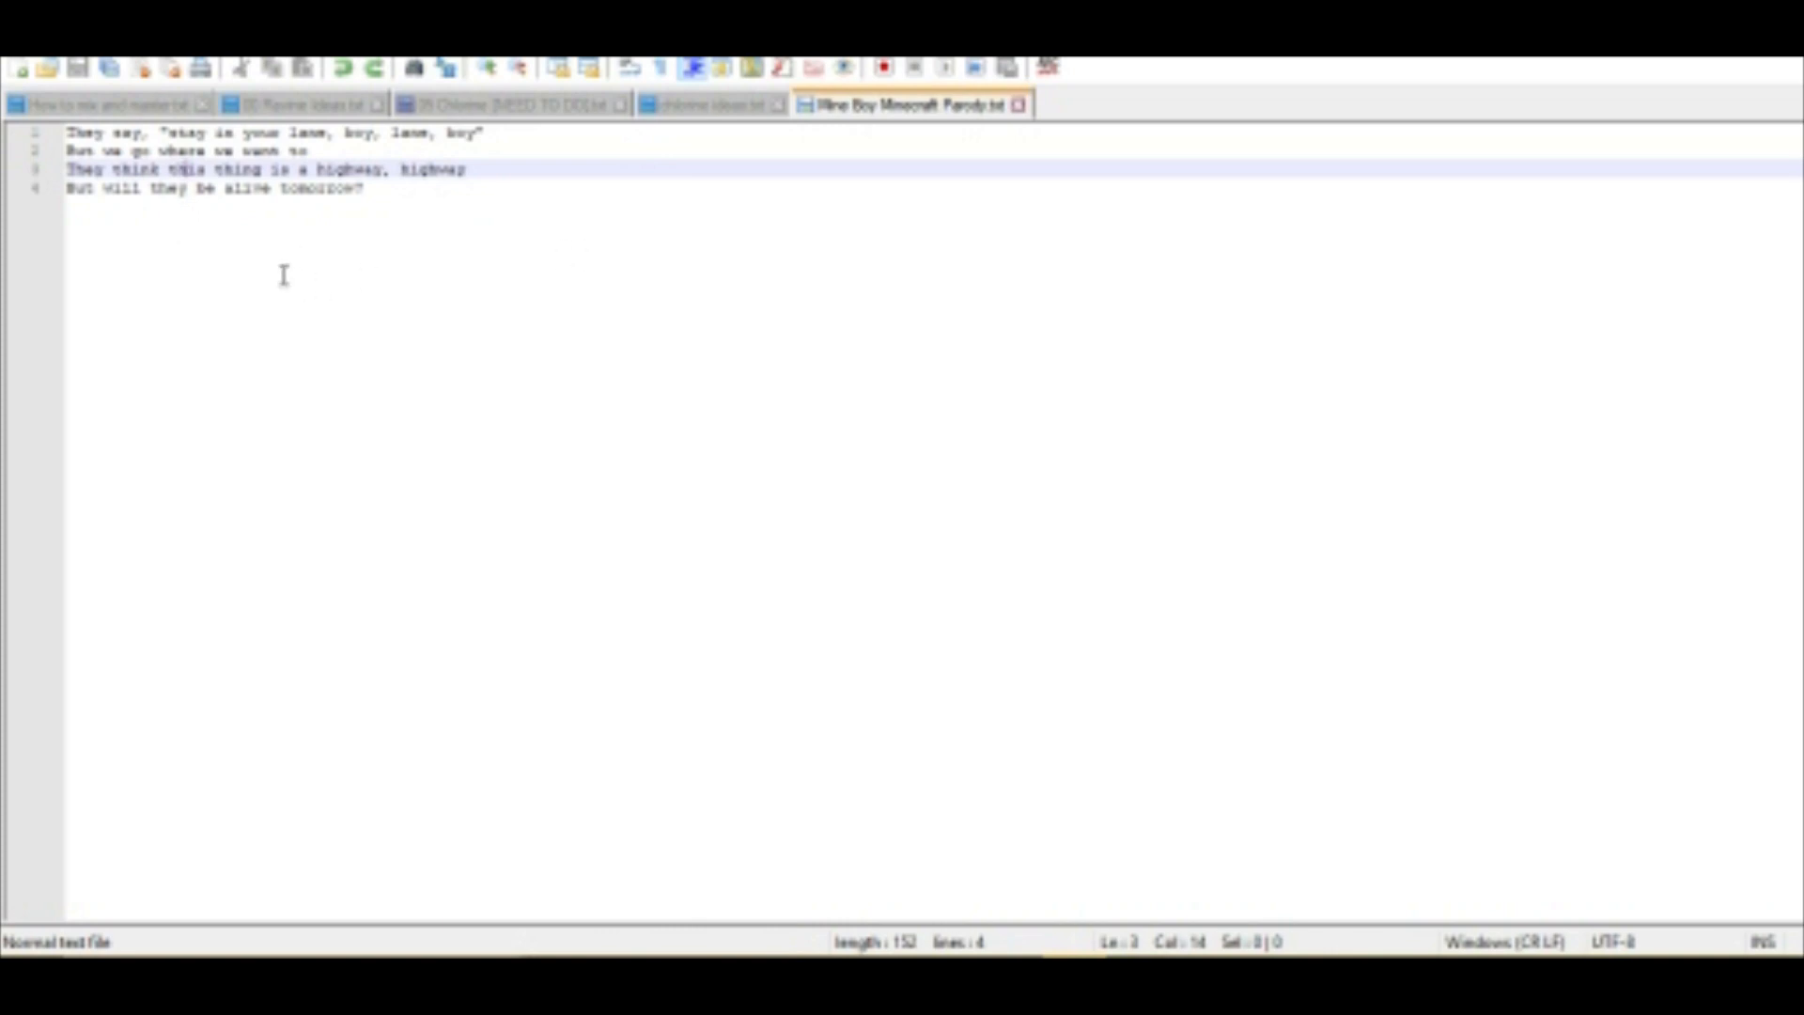
{"action": "left_click", "coordinate": [280, 133]}
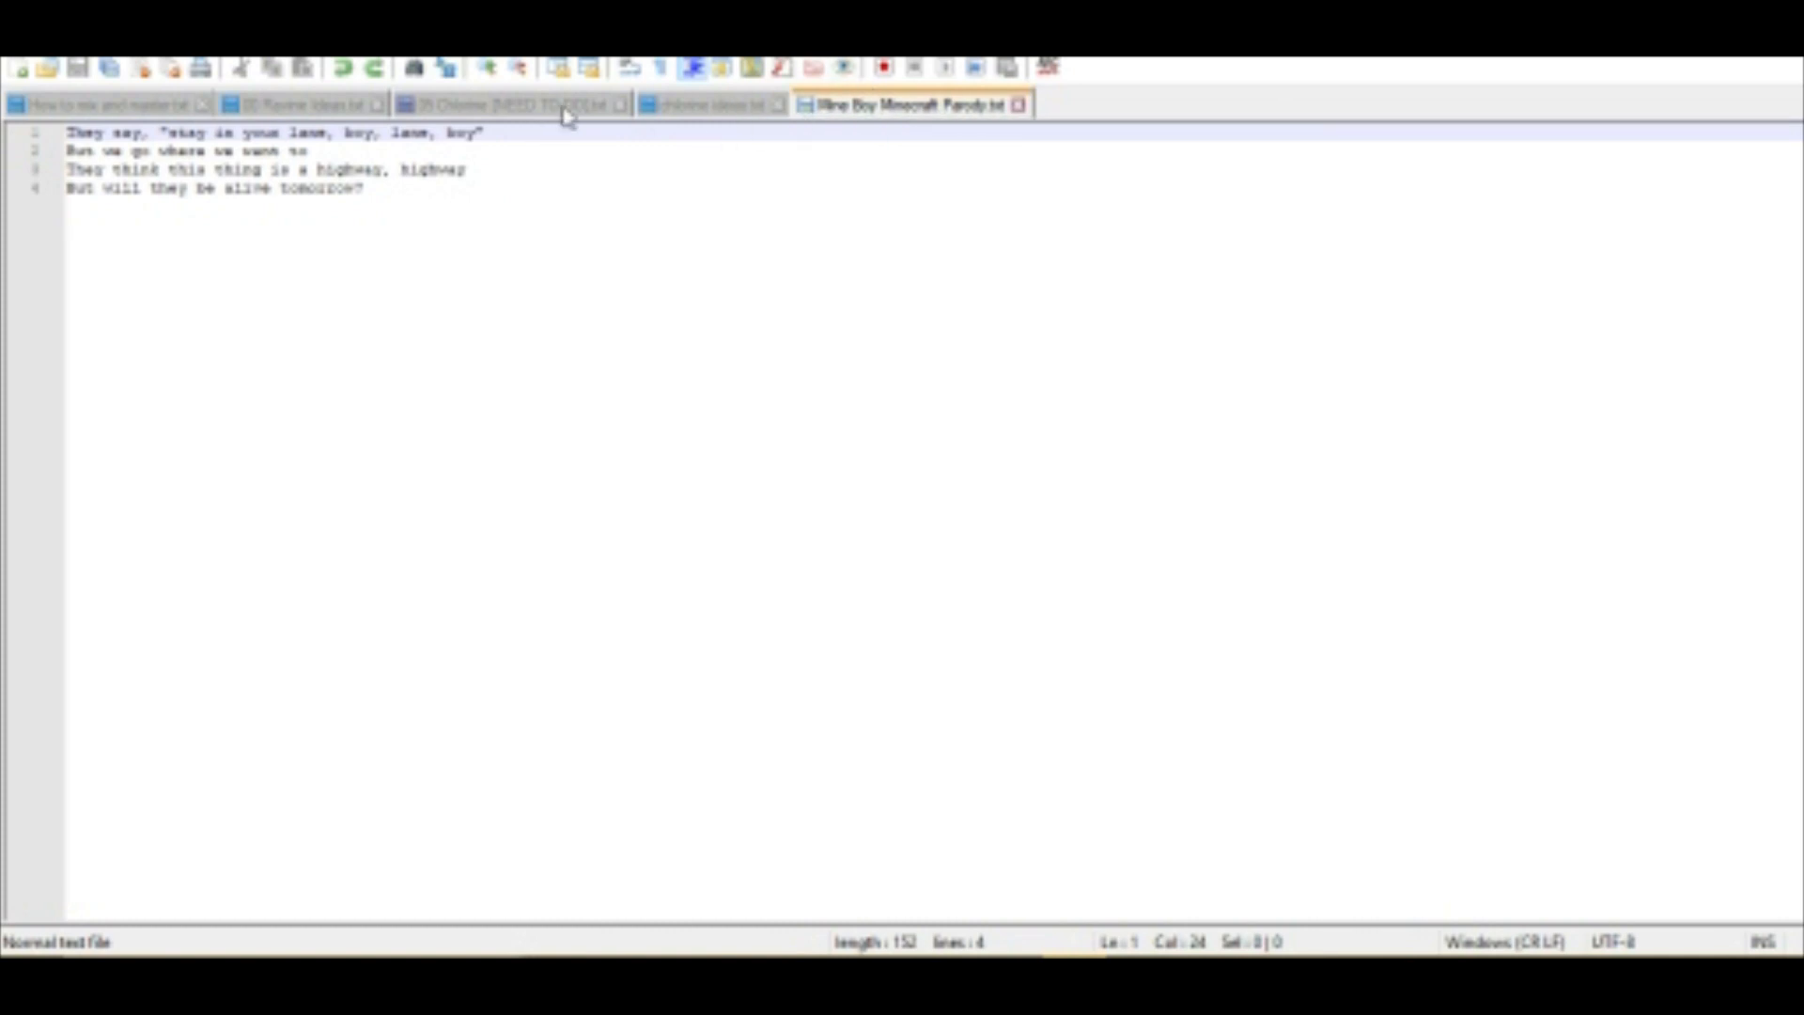
{"action": "left_click", "coordinate": [507, 103]}
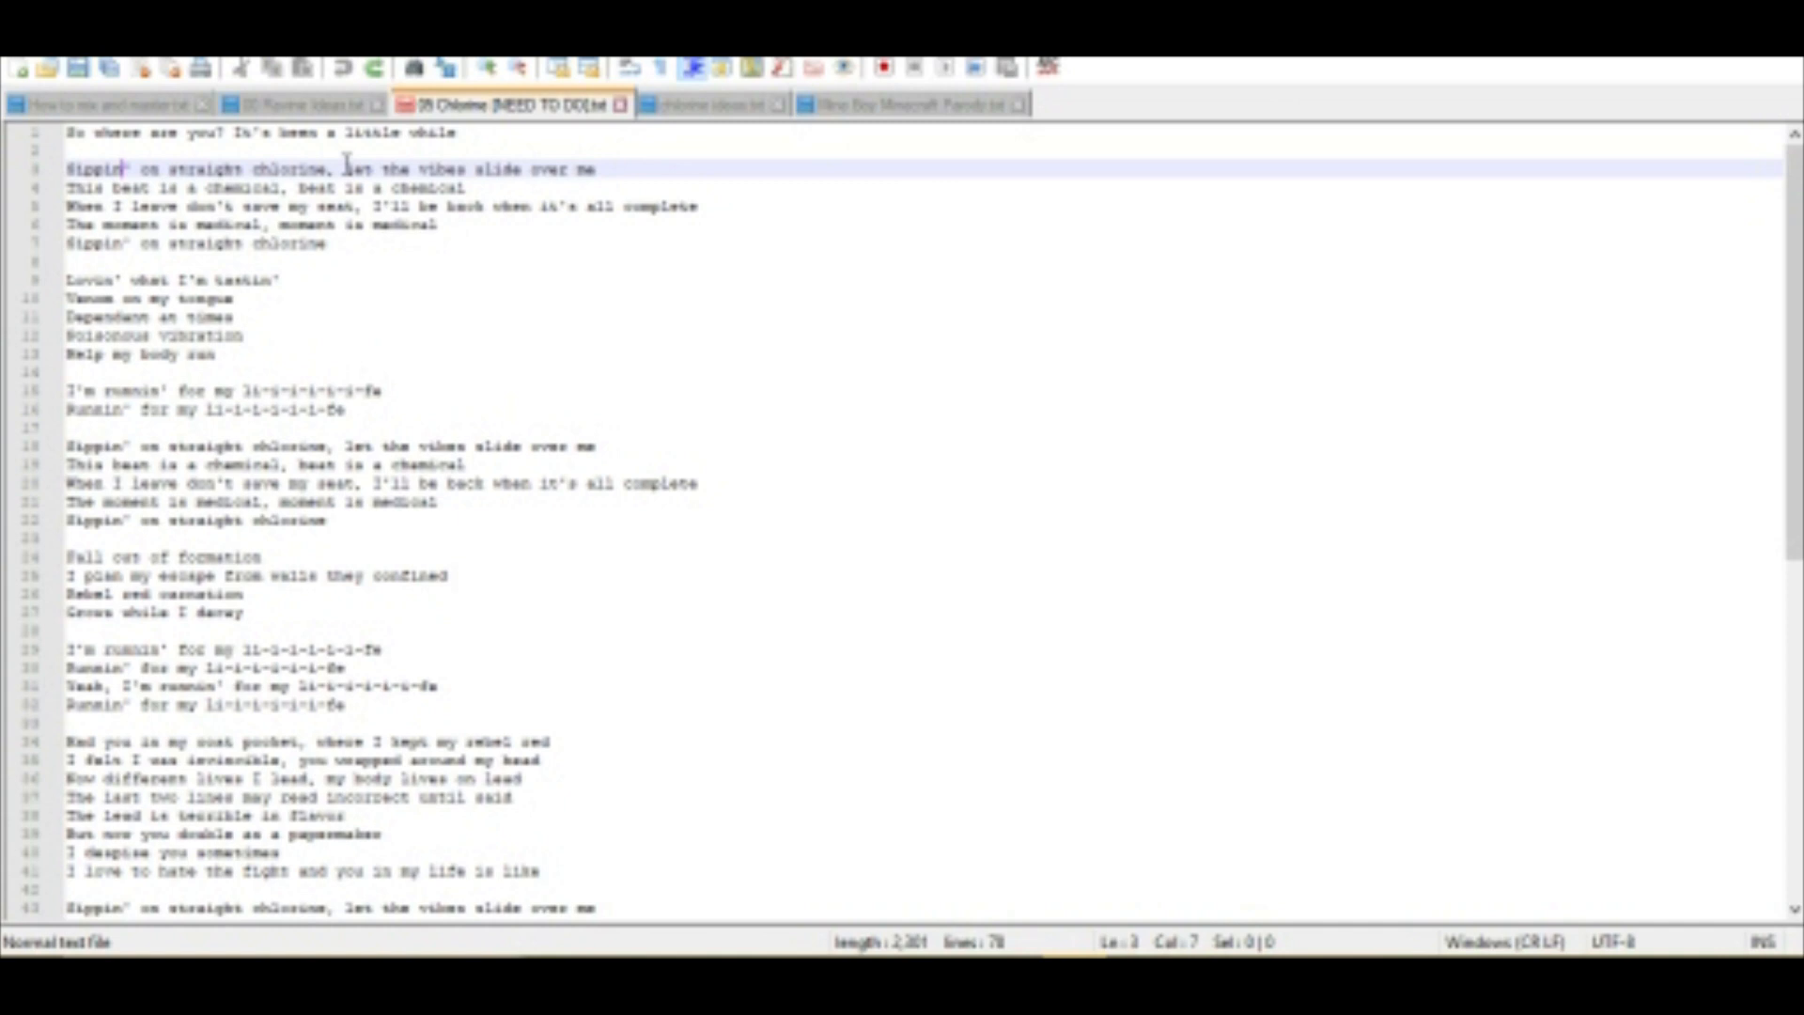
{"action": "left_click", "coordinate": [909, 103]}
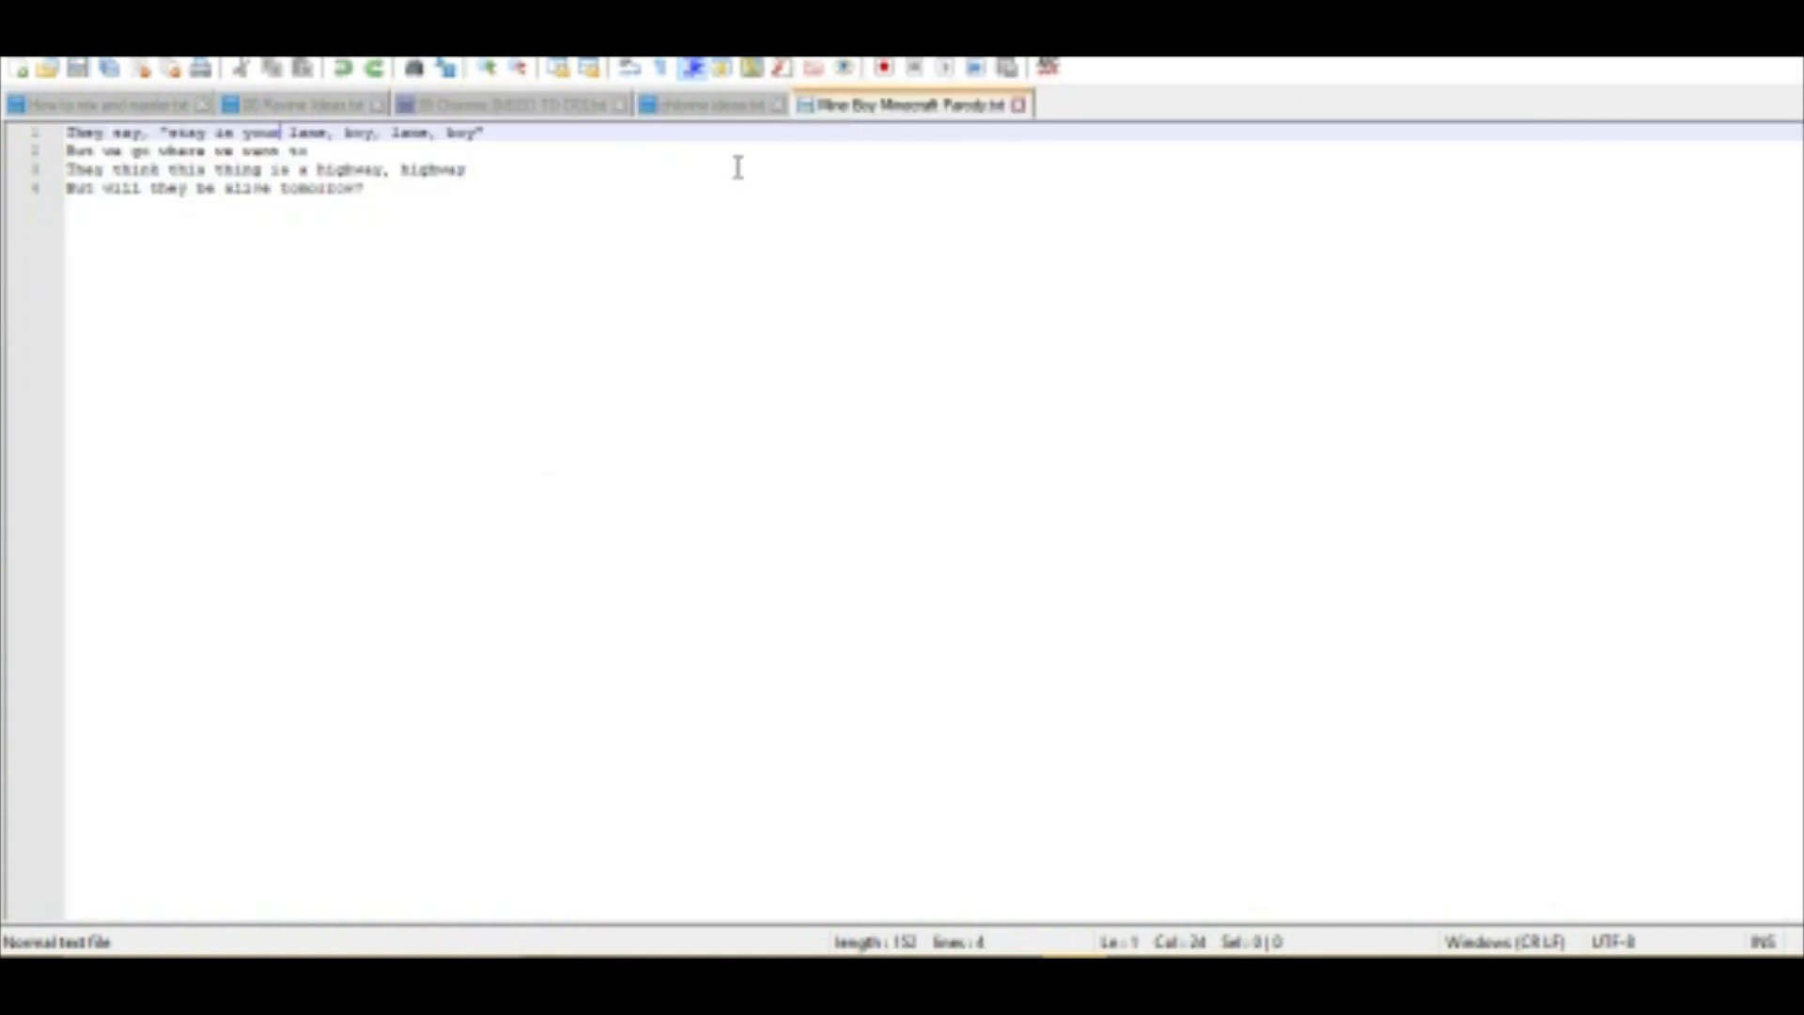
{"action": "mouse_move", "coordinate": [659, 173]}
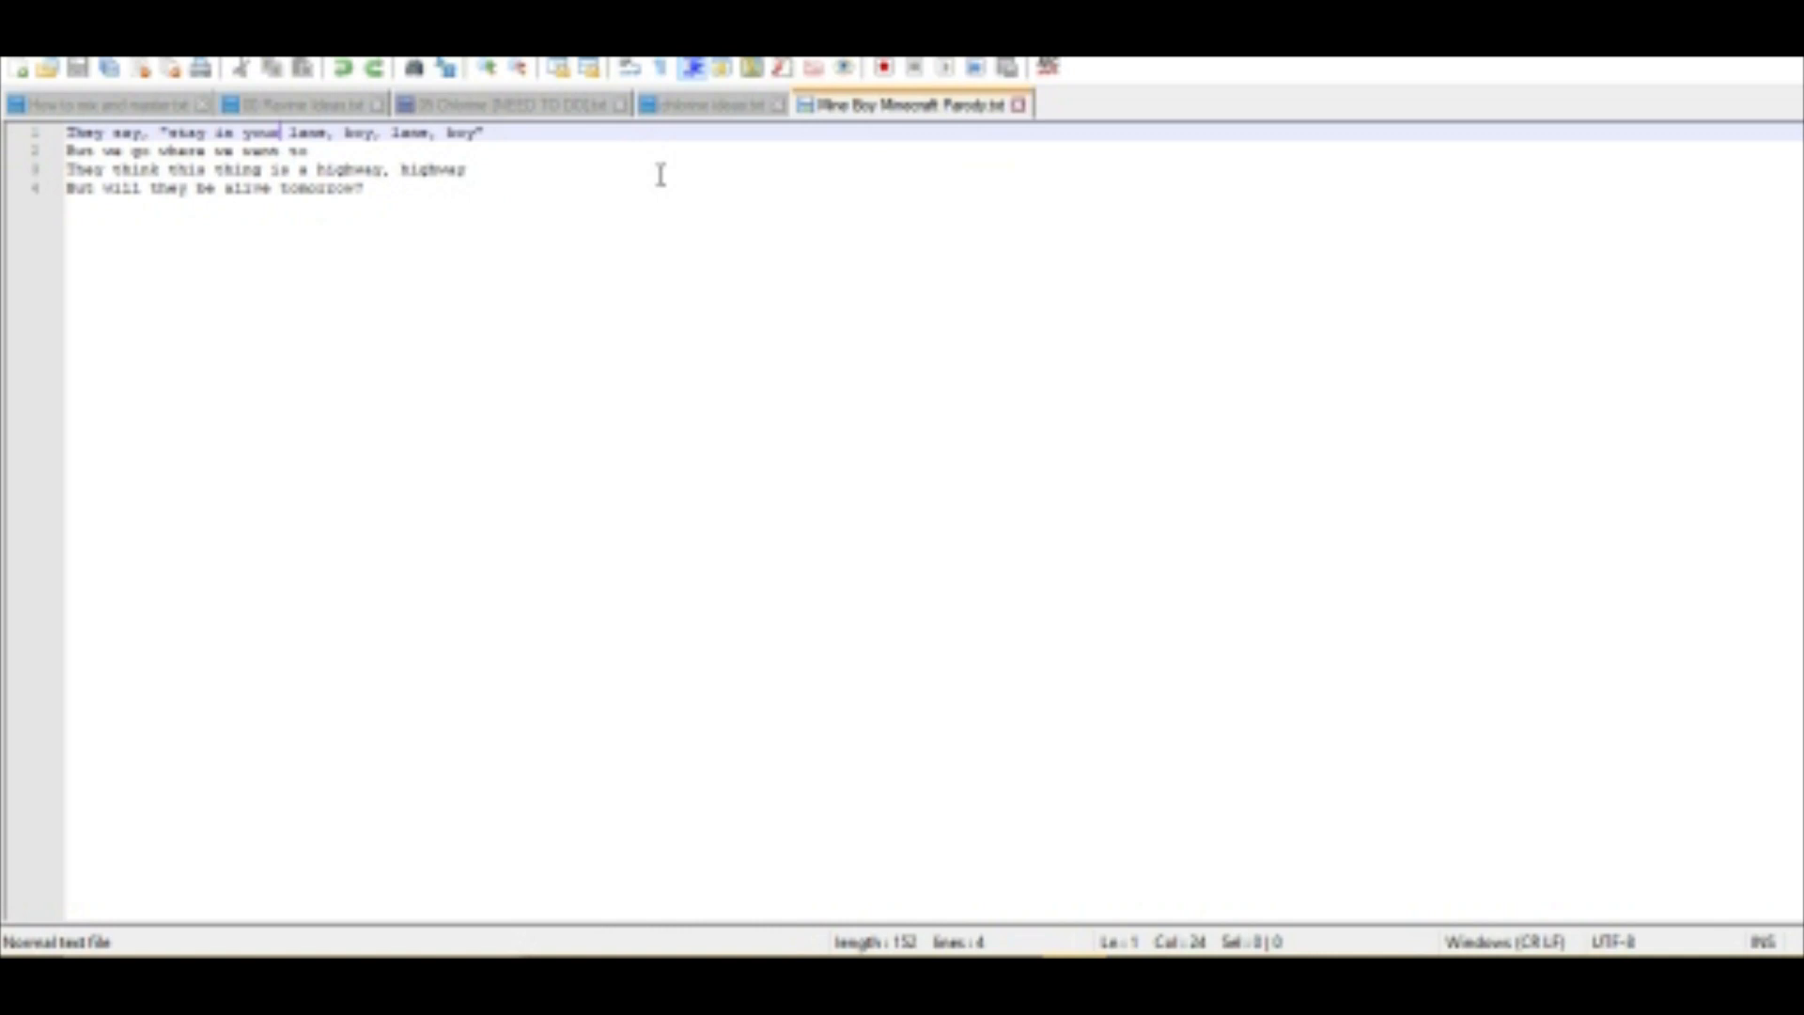
{"action": "left_click", "coordinate": [363, 188]}
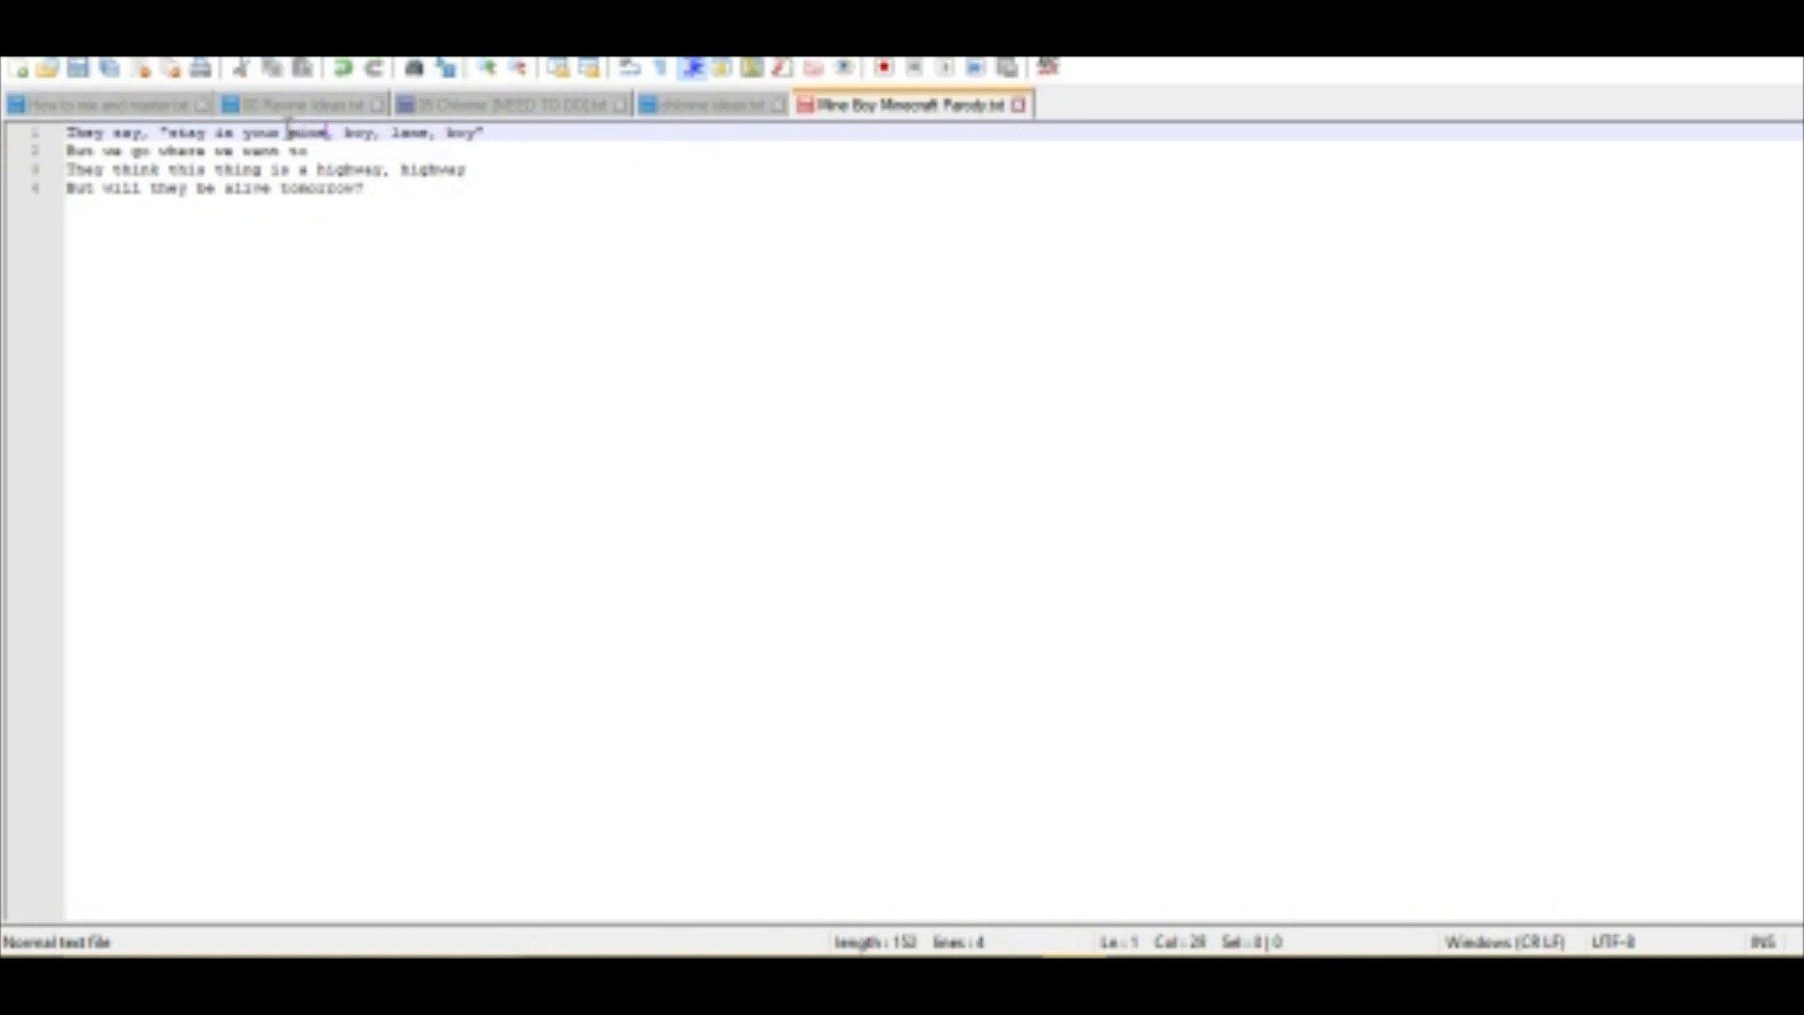
Use Find and Replace to change the remaining 'lane' in line one to 'mine'.
{"action": "key", "text": "ctrl+f"}
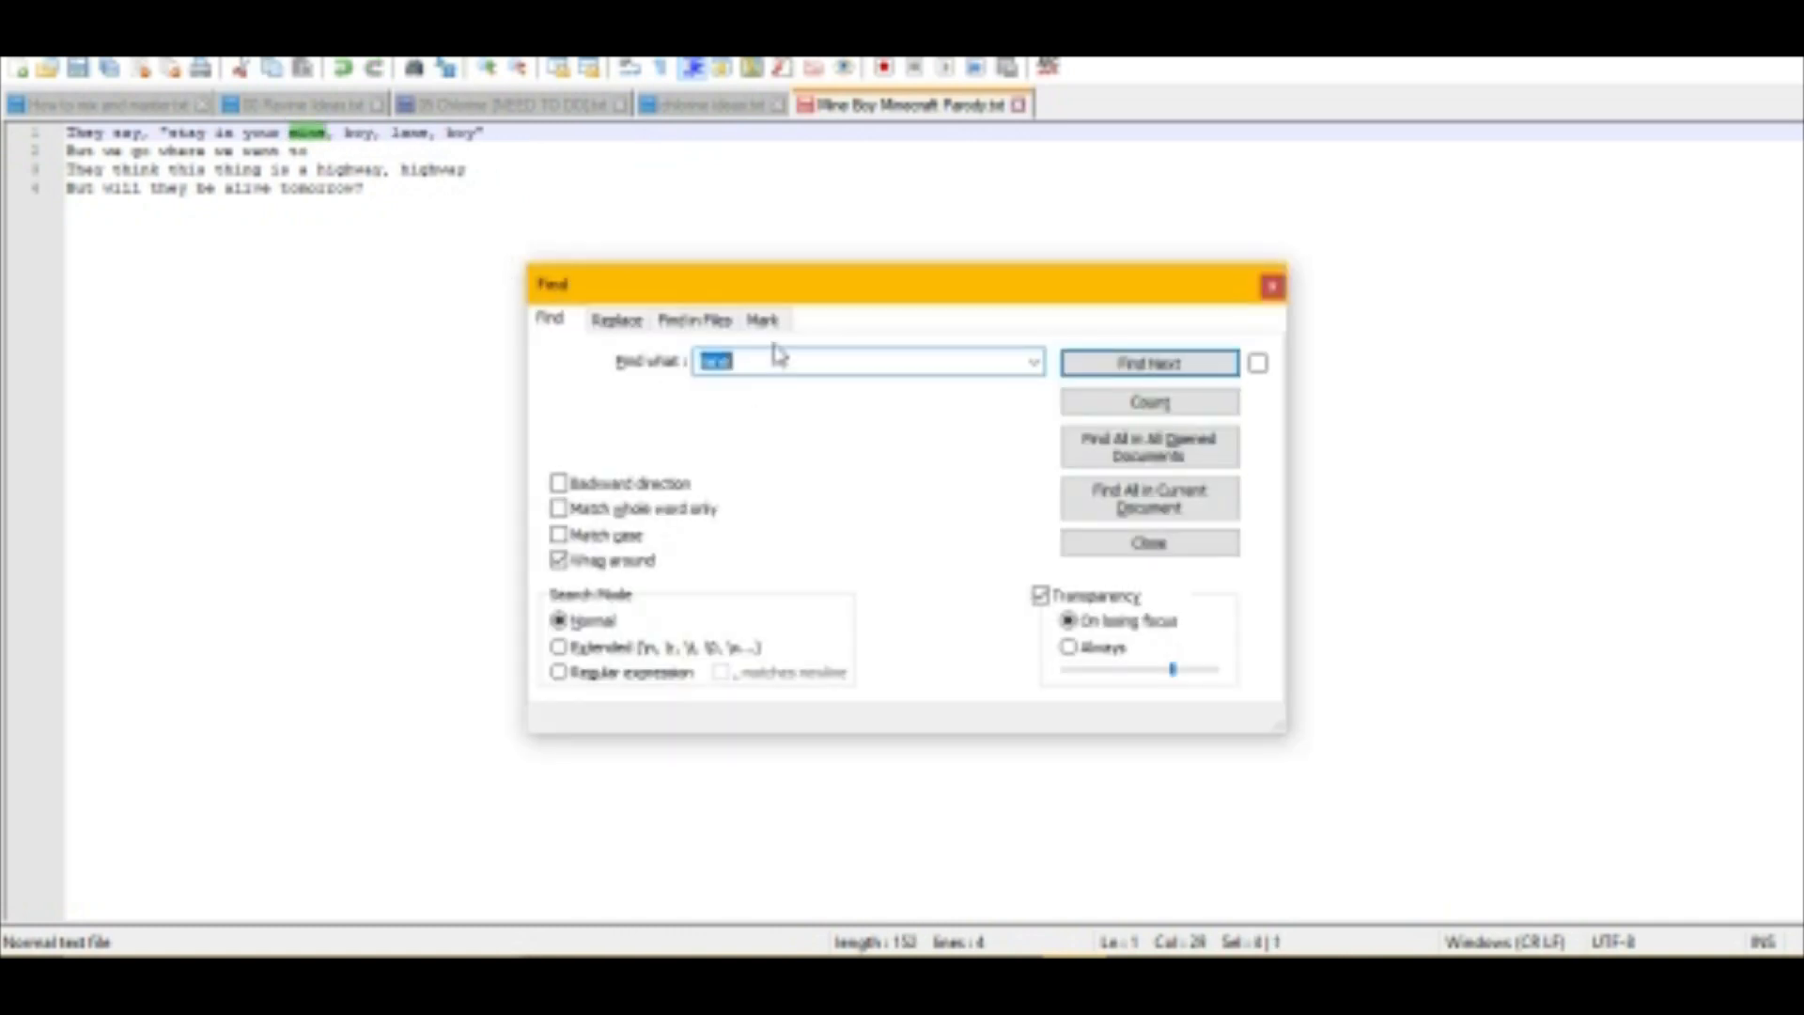
{"action": "left_click", "coordinate": [616, 320]}
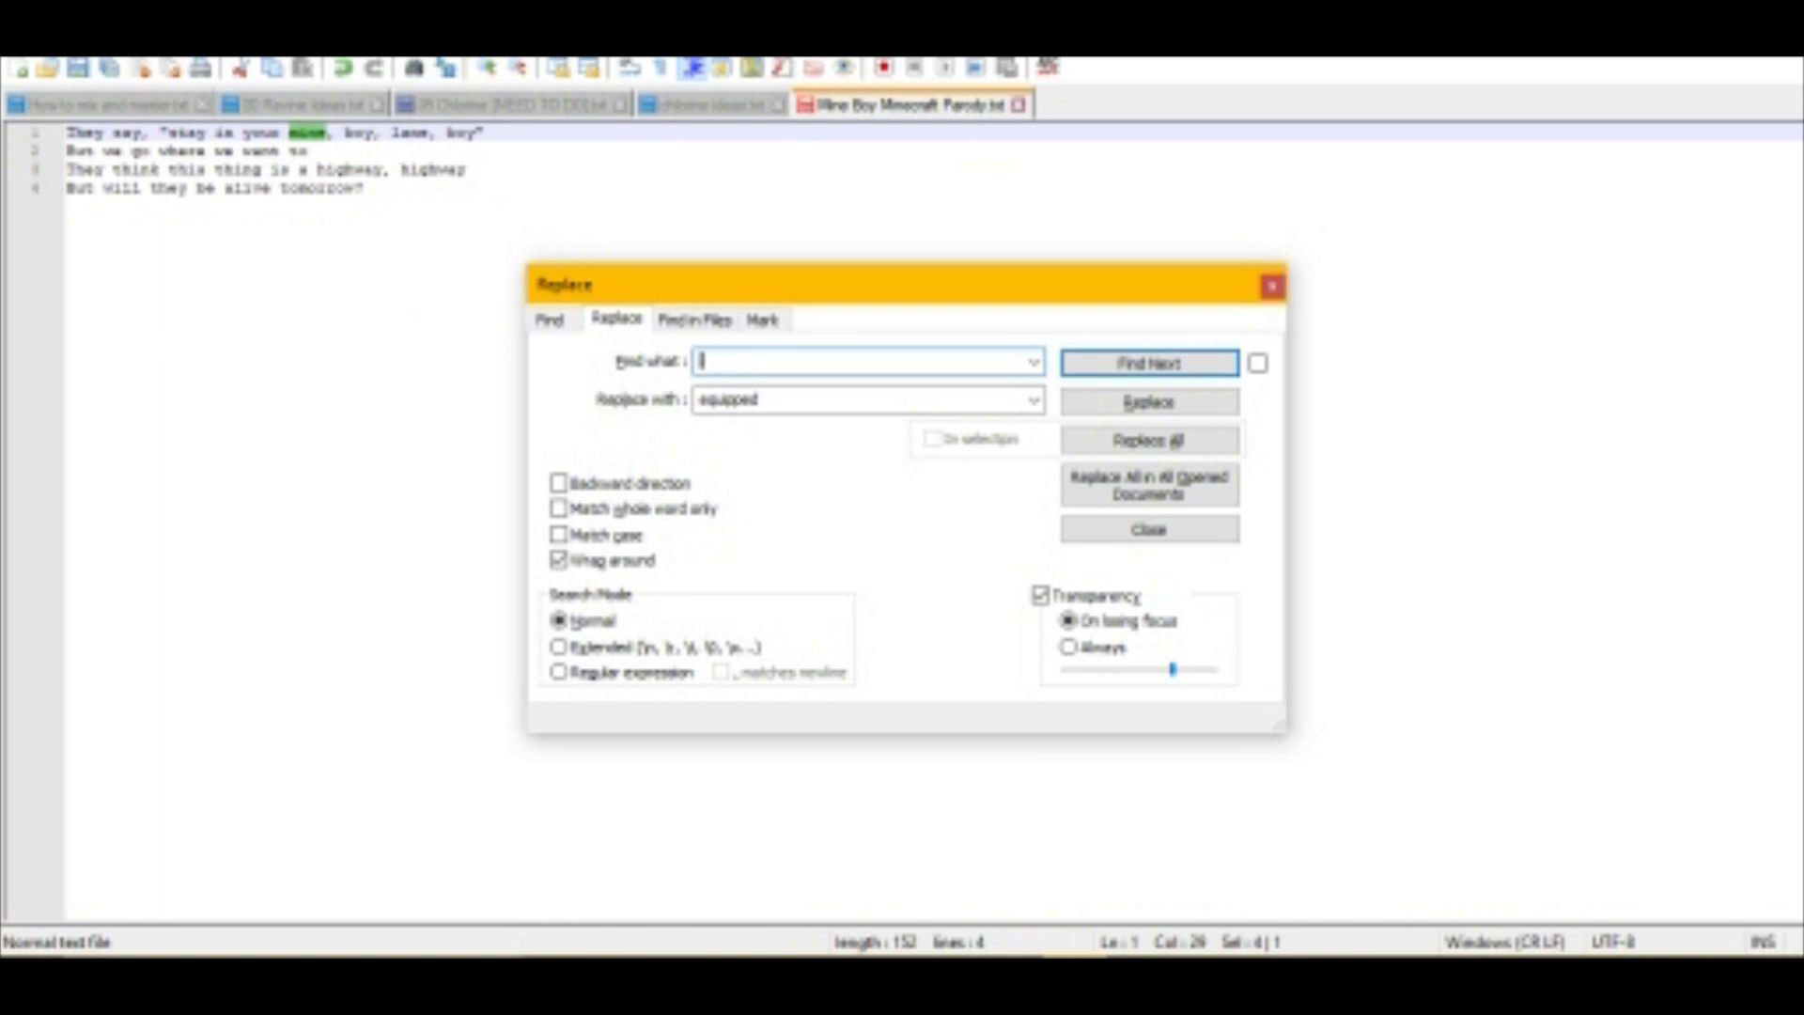
{"action": "type", "text": "lane"}
{"action": "left_click", "coordinate": [868, 399]}
{"action": "type", "text": "mine"}
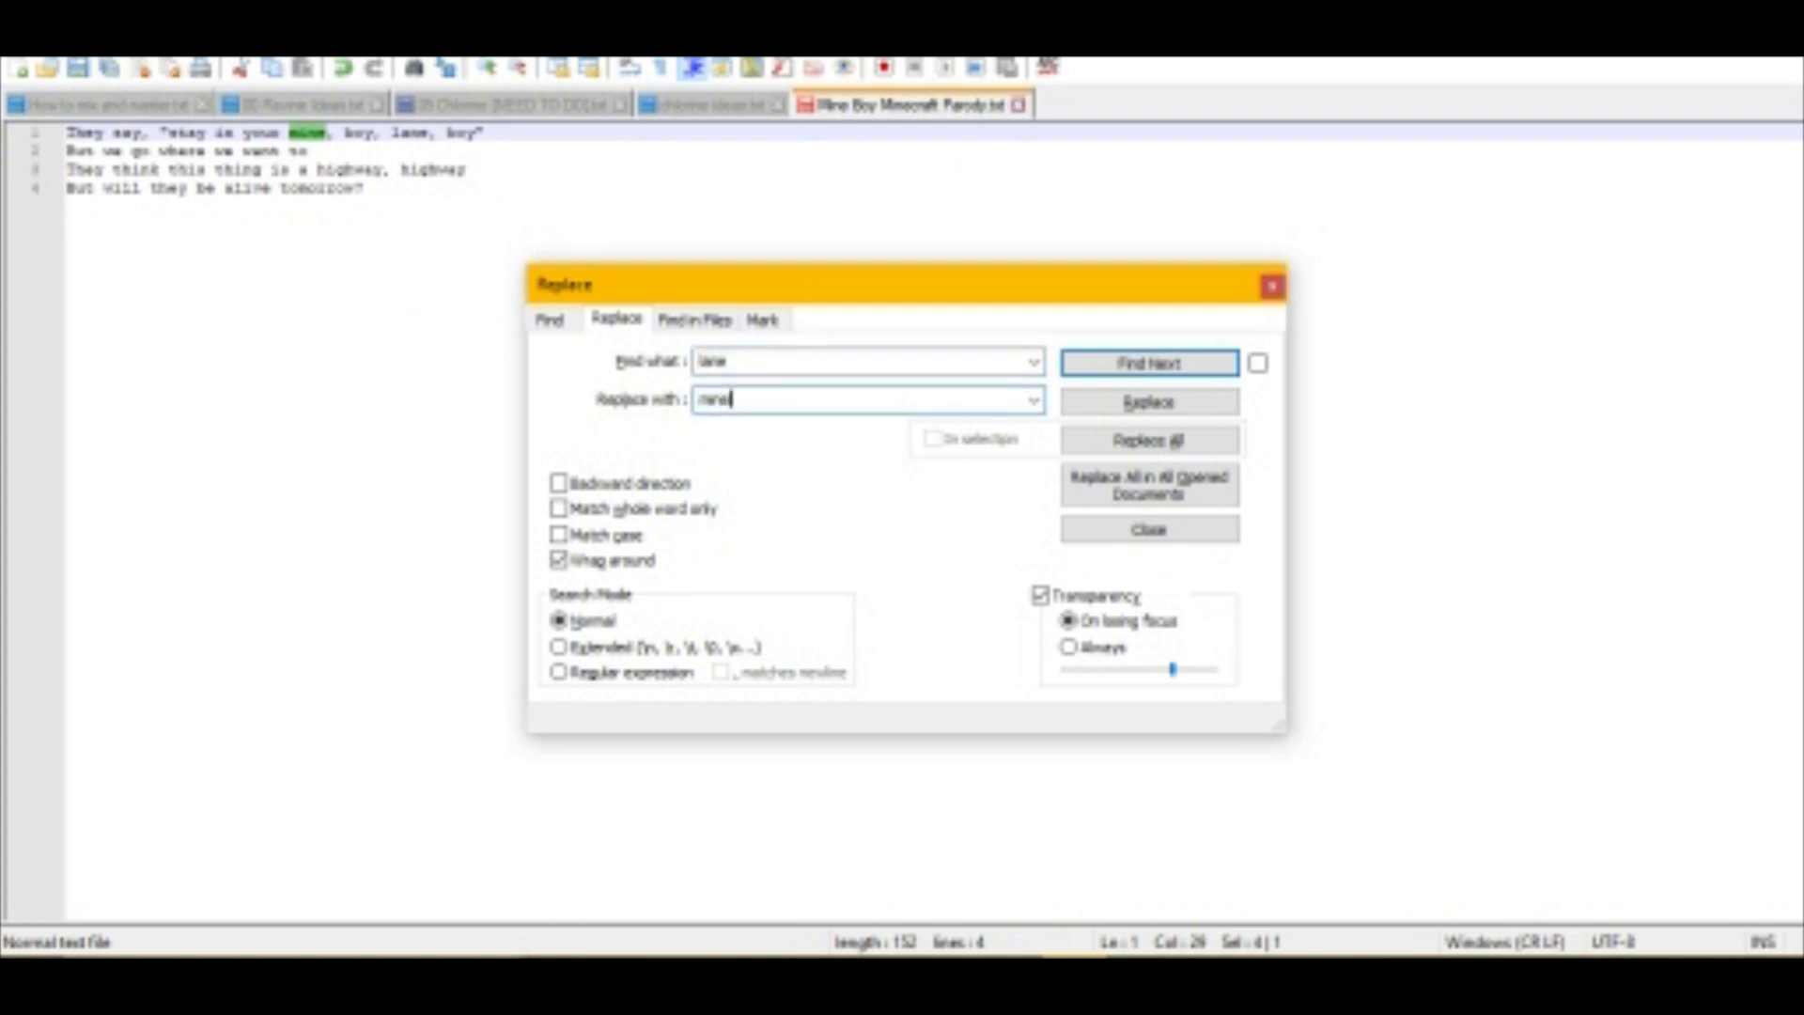
{"action": "left_click", "coordinate": [1147, 402]}
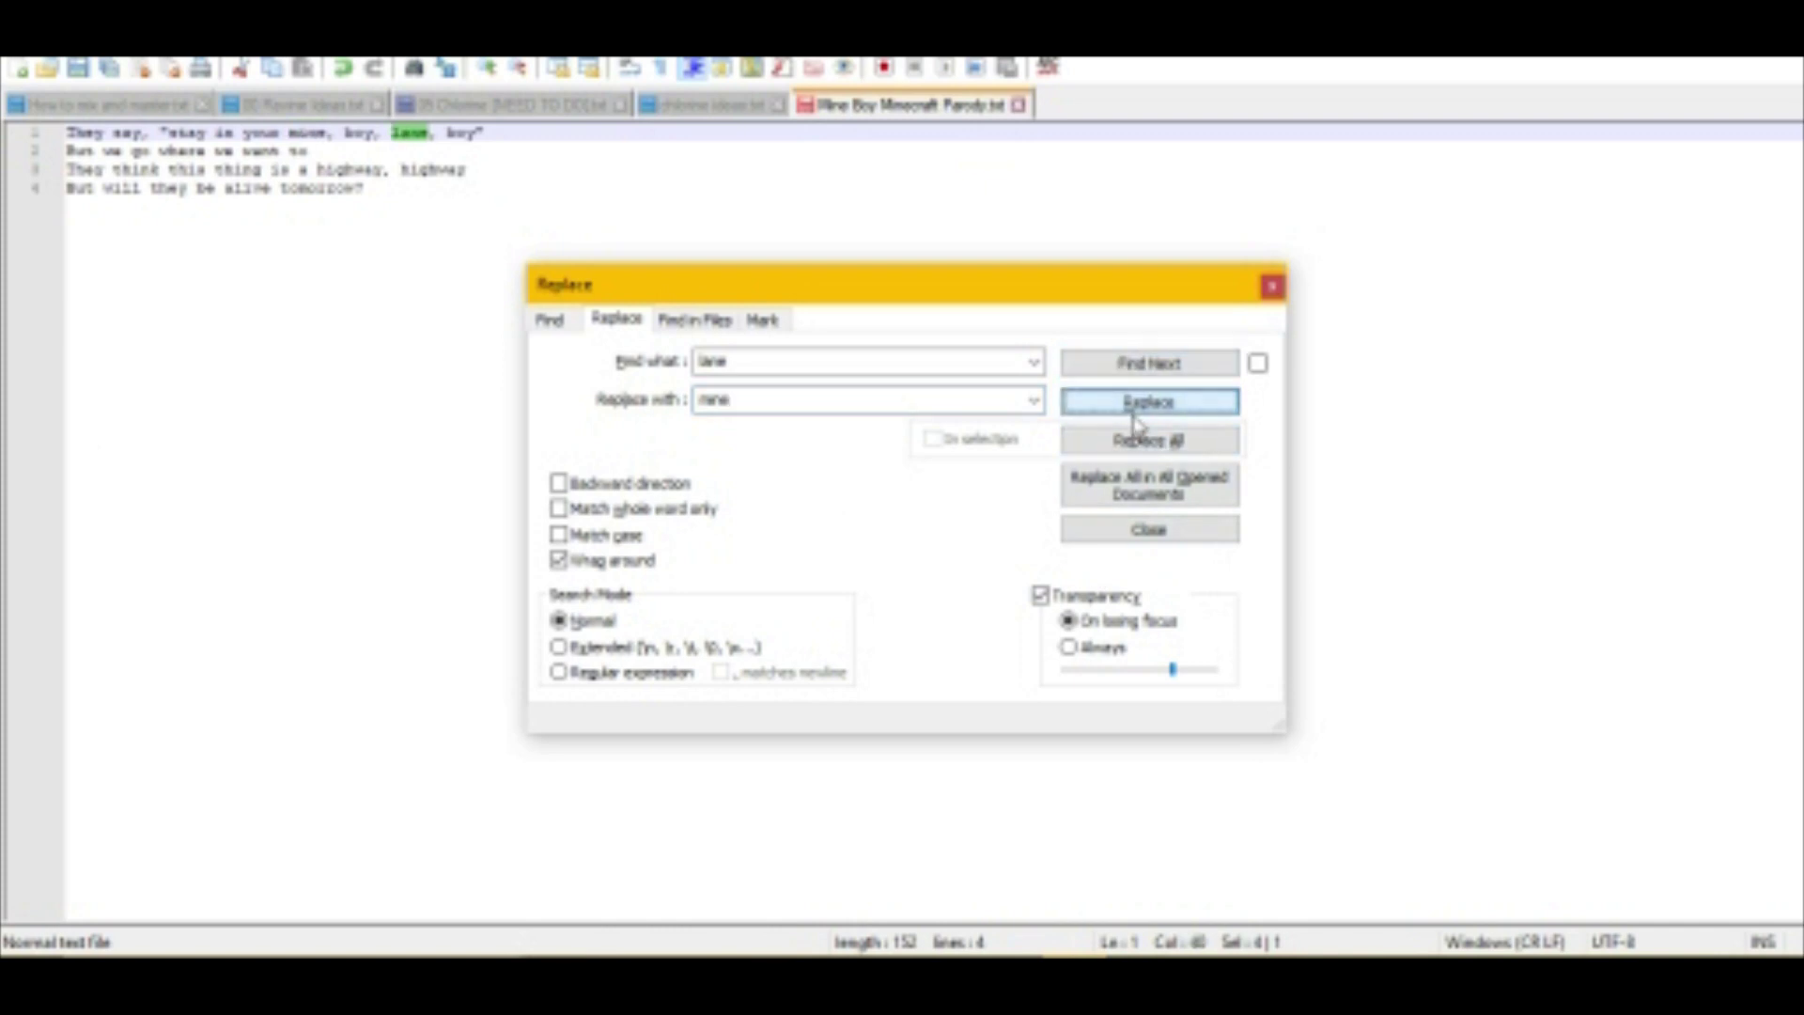
{"action": "left_click", "coordinate": [1147, 401]}
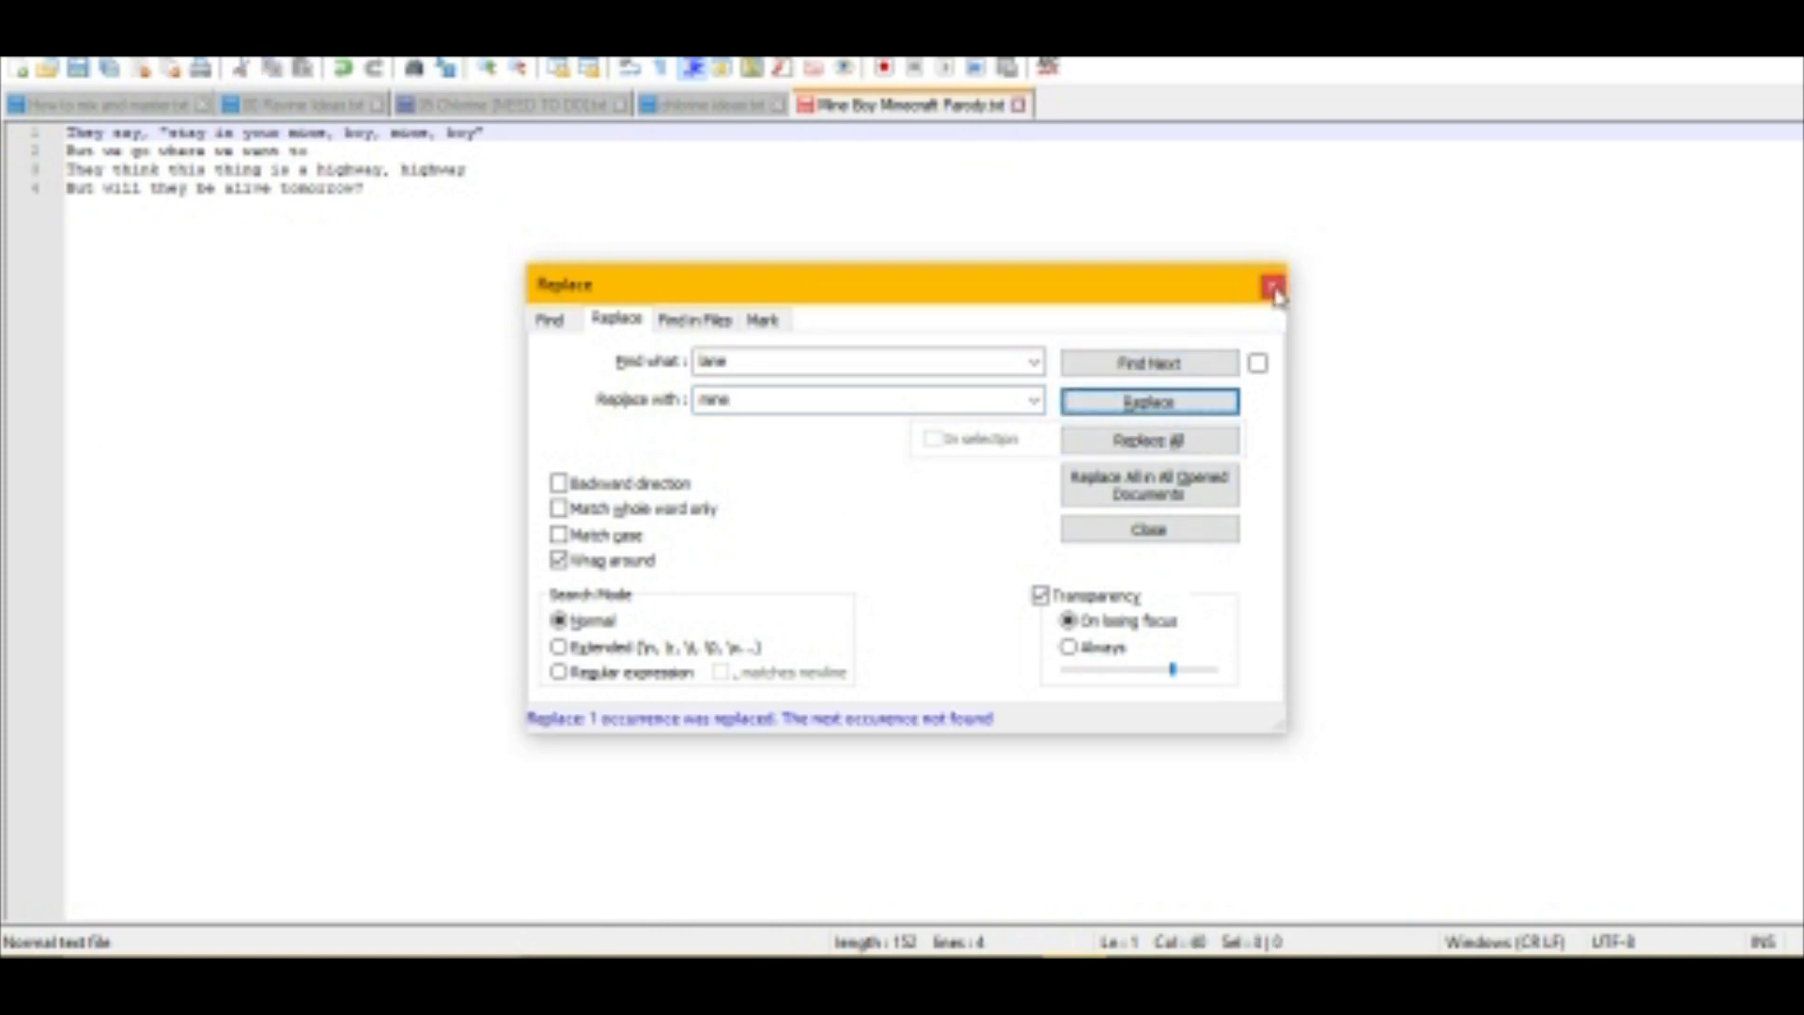
{"action": "left_click", "coordinate": [1272, 284]}
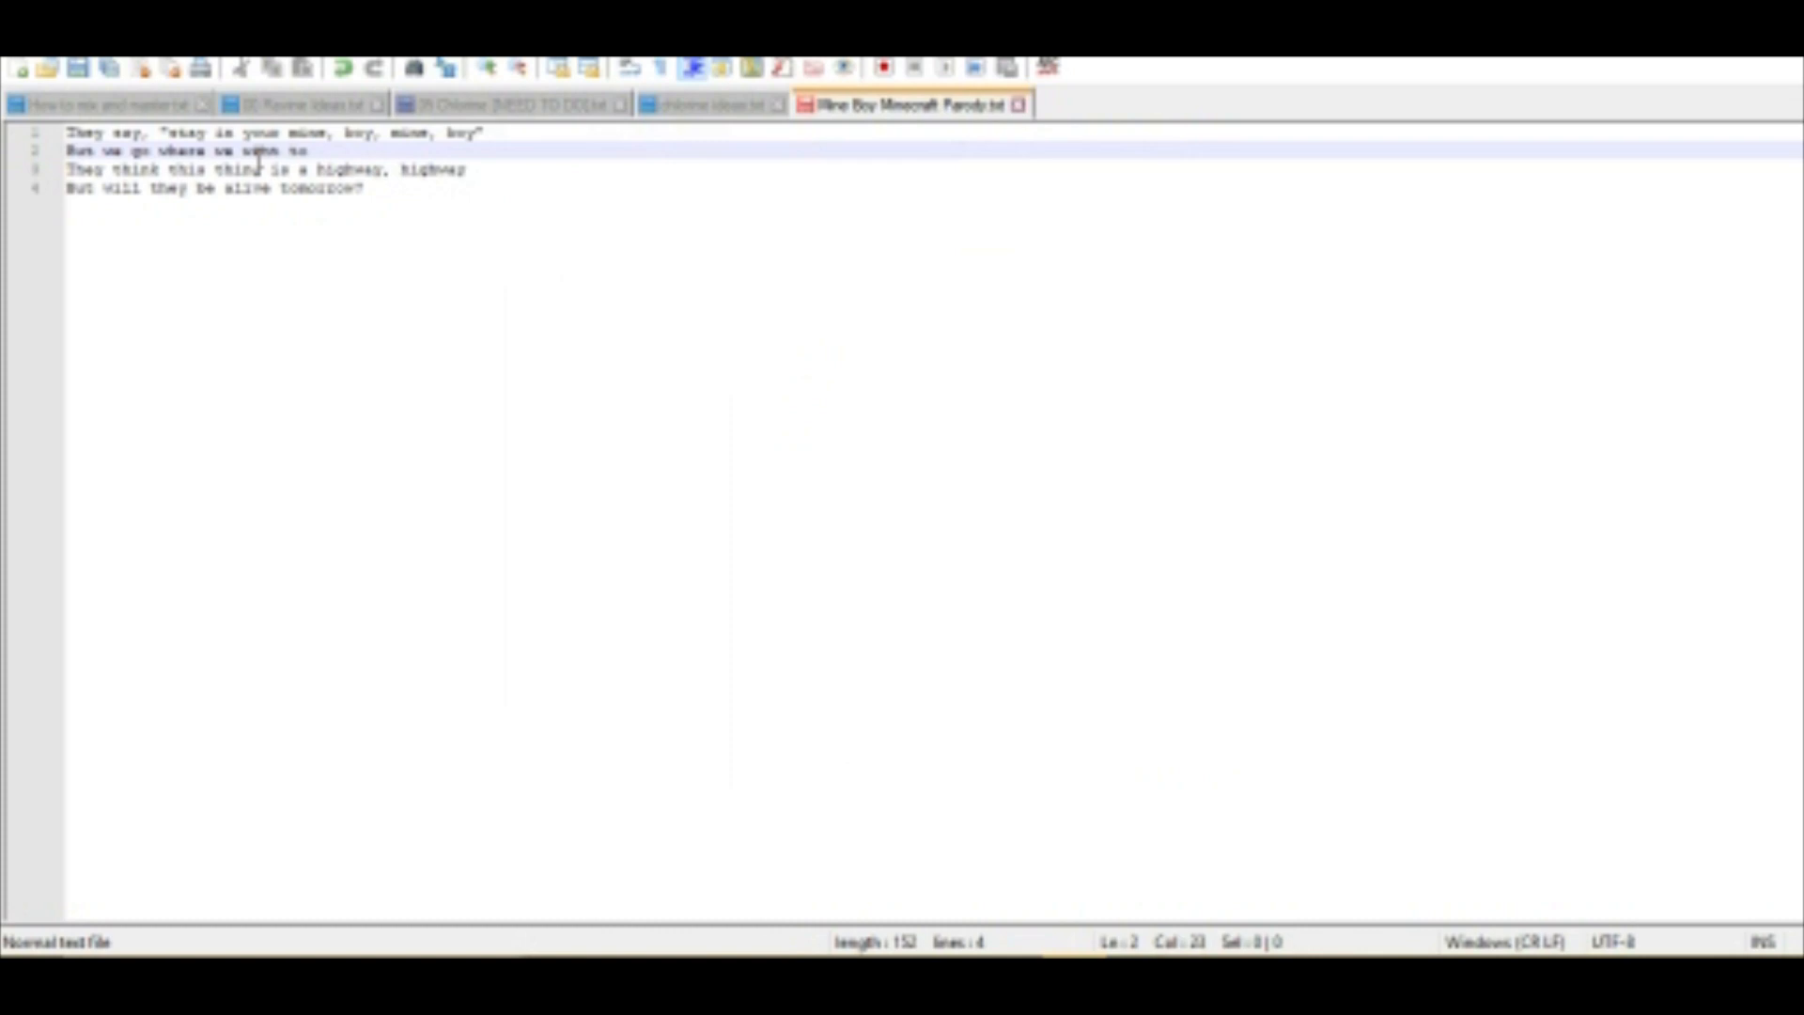
Rewrite lyric line two to read 'But I mine where I want to'.
{"action": "left_click", "coordinate": [90, 151]}
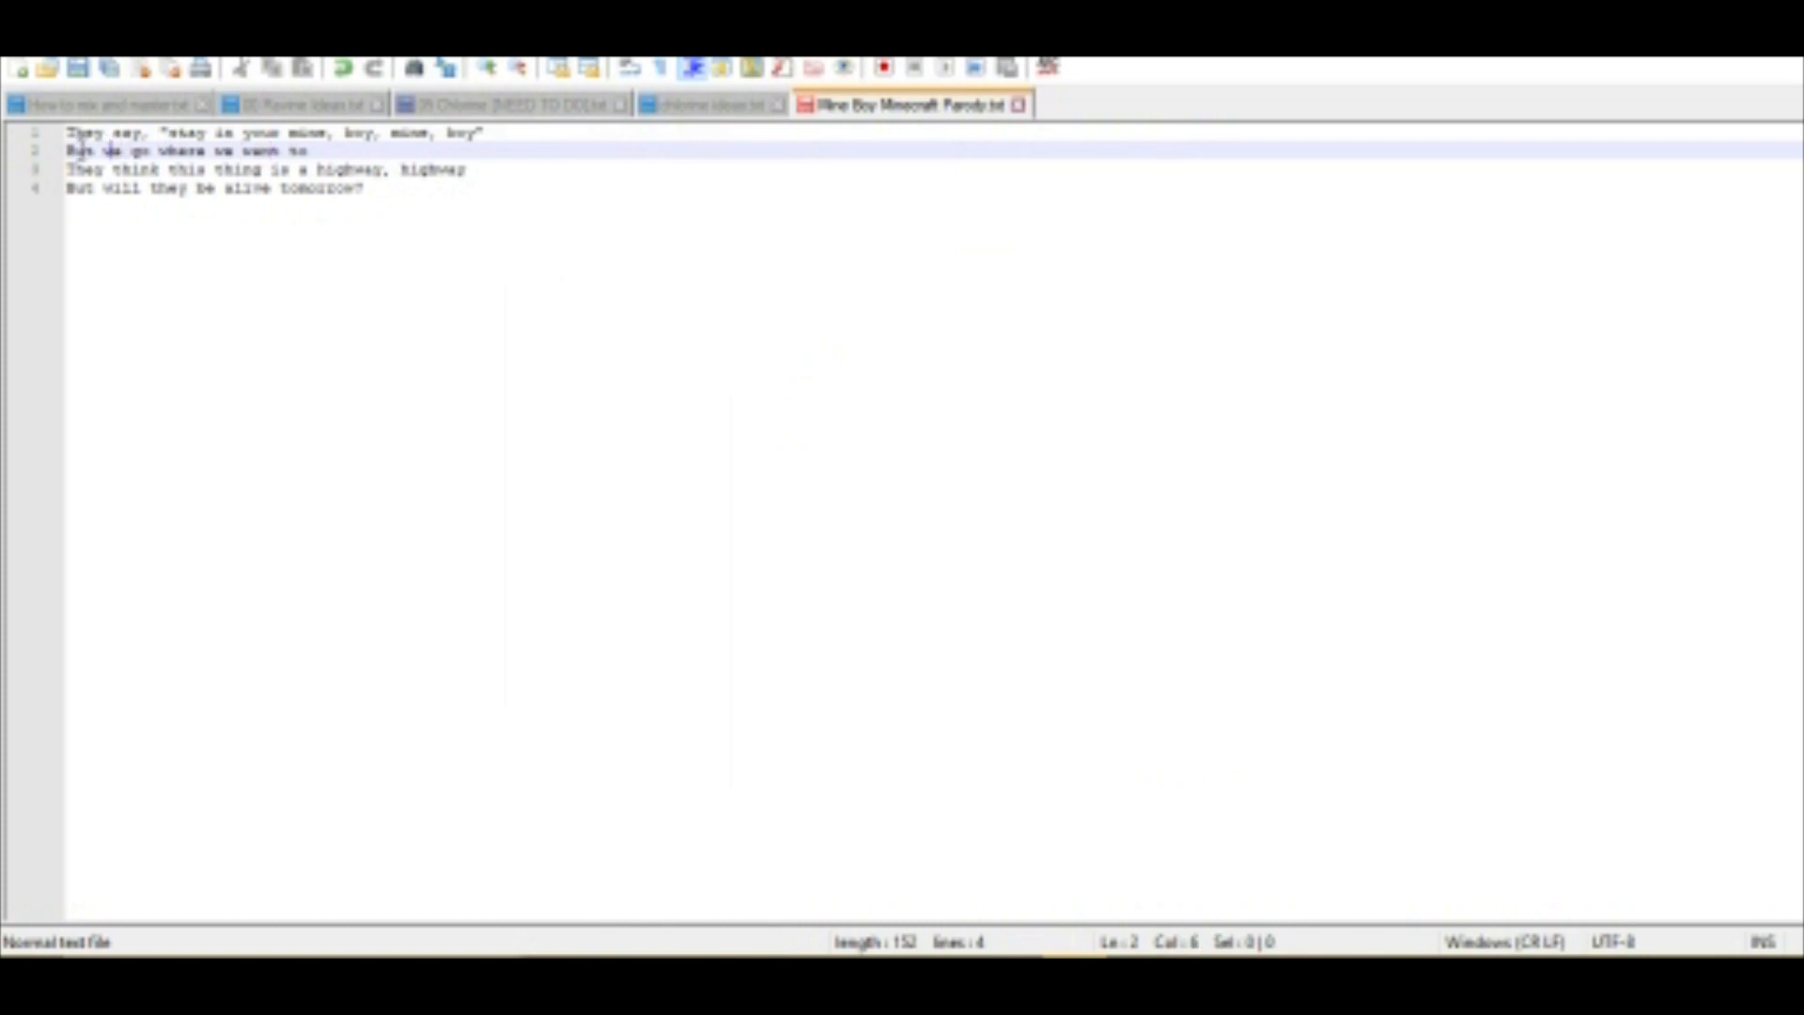
{"action": "type", "text": "I min"}
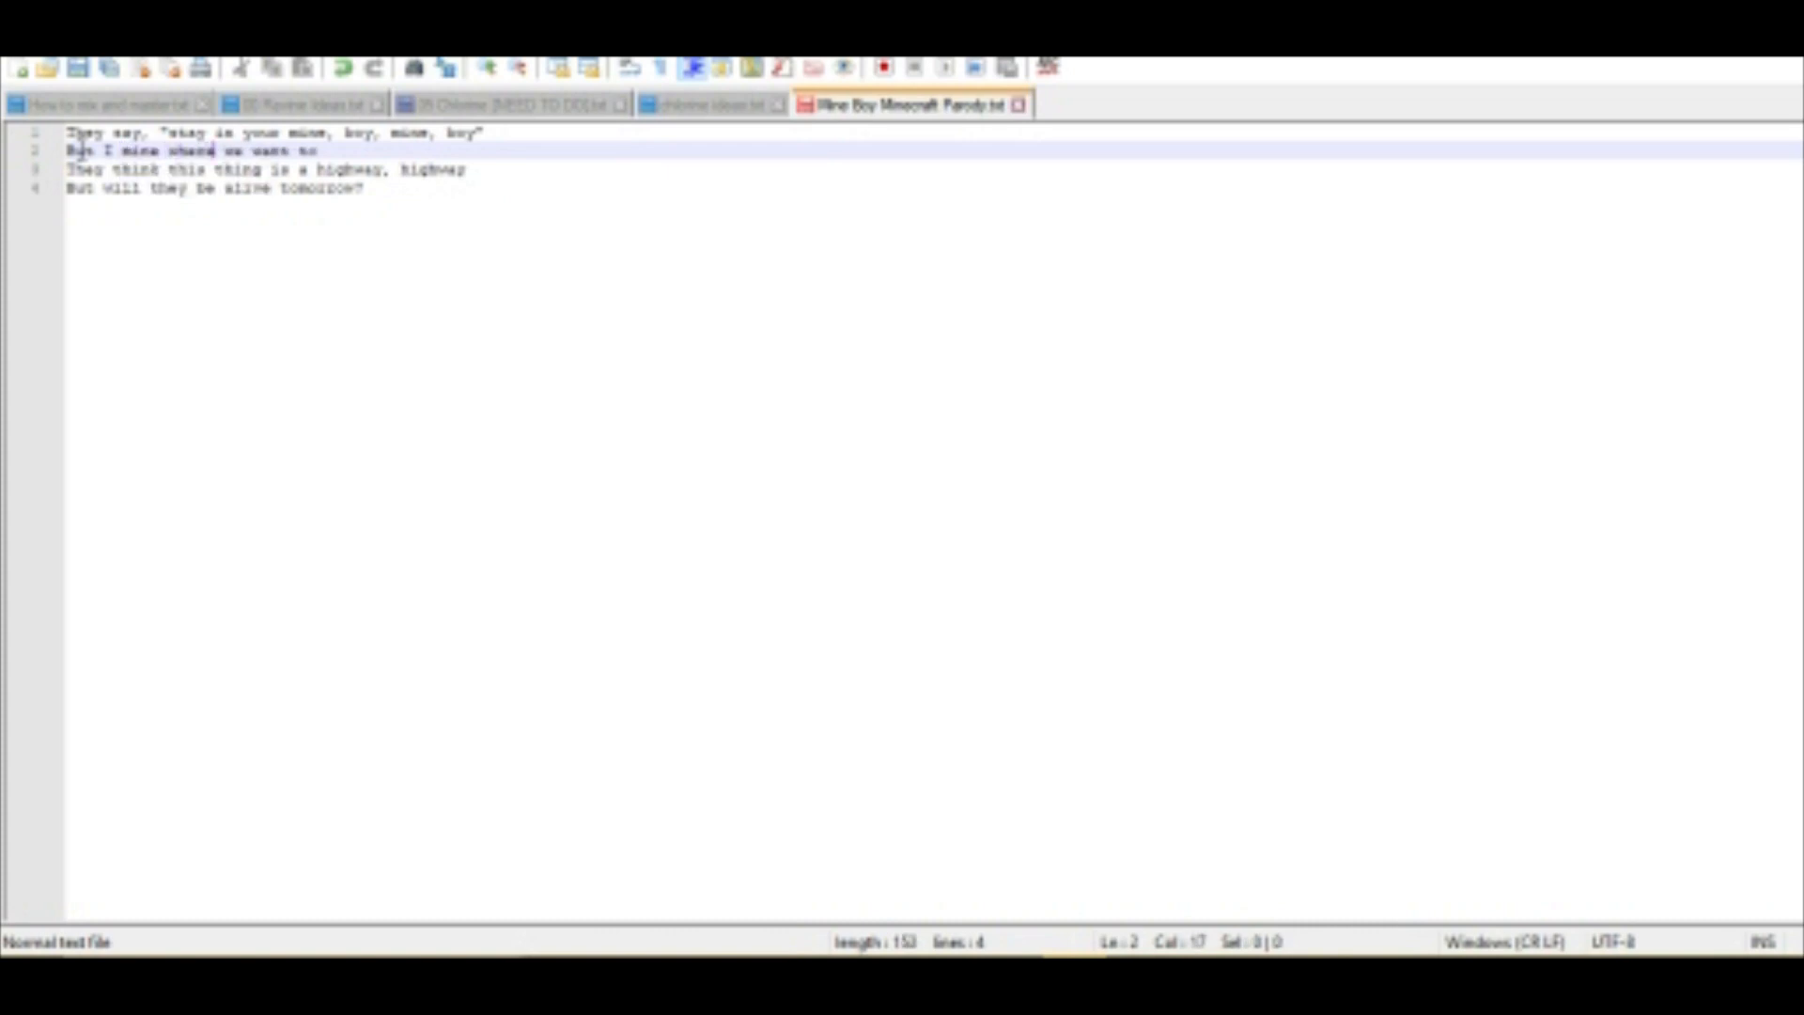
{"action": "type", "text": "I"}
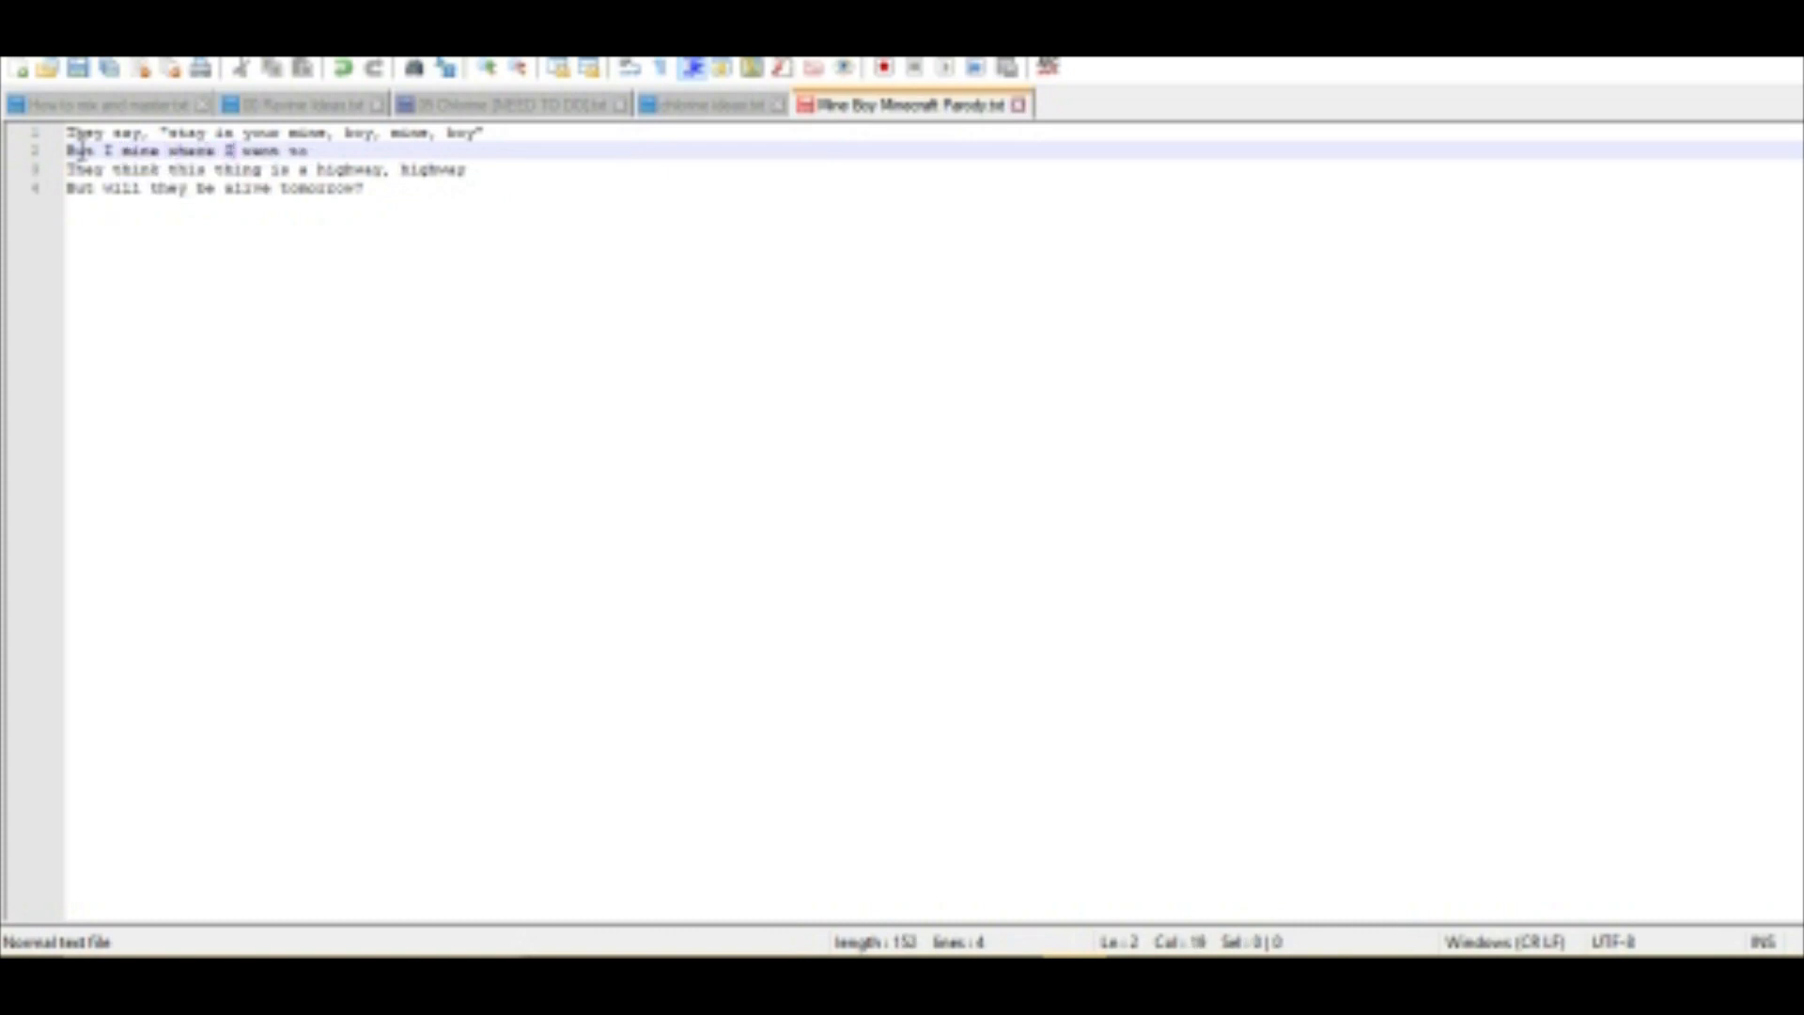
{"action": "mouse_move", "coordinate": [213, 131]}
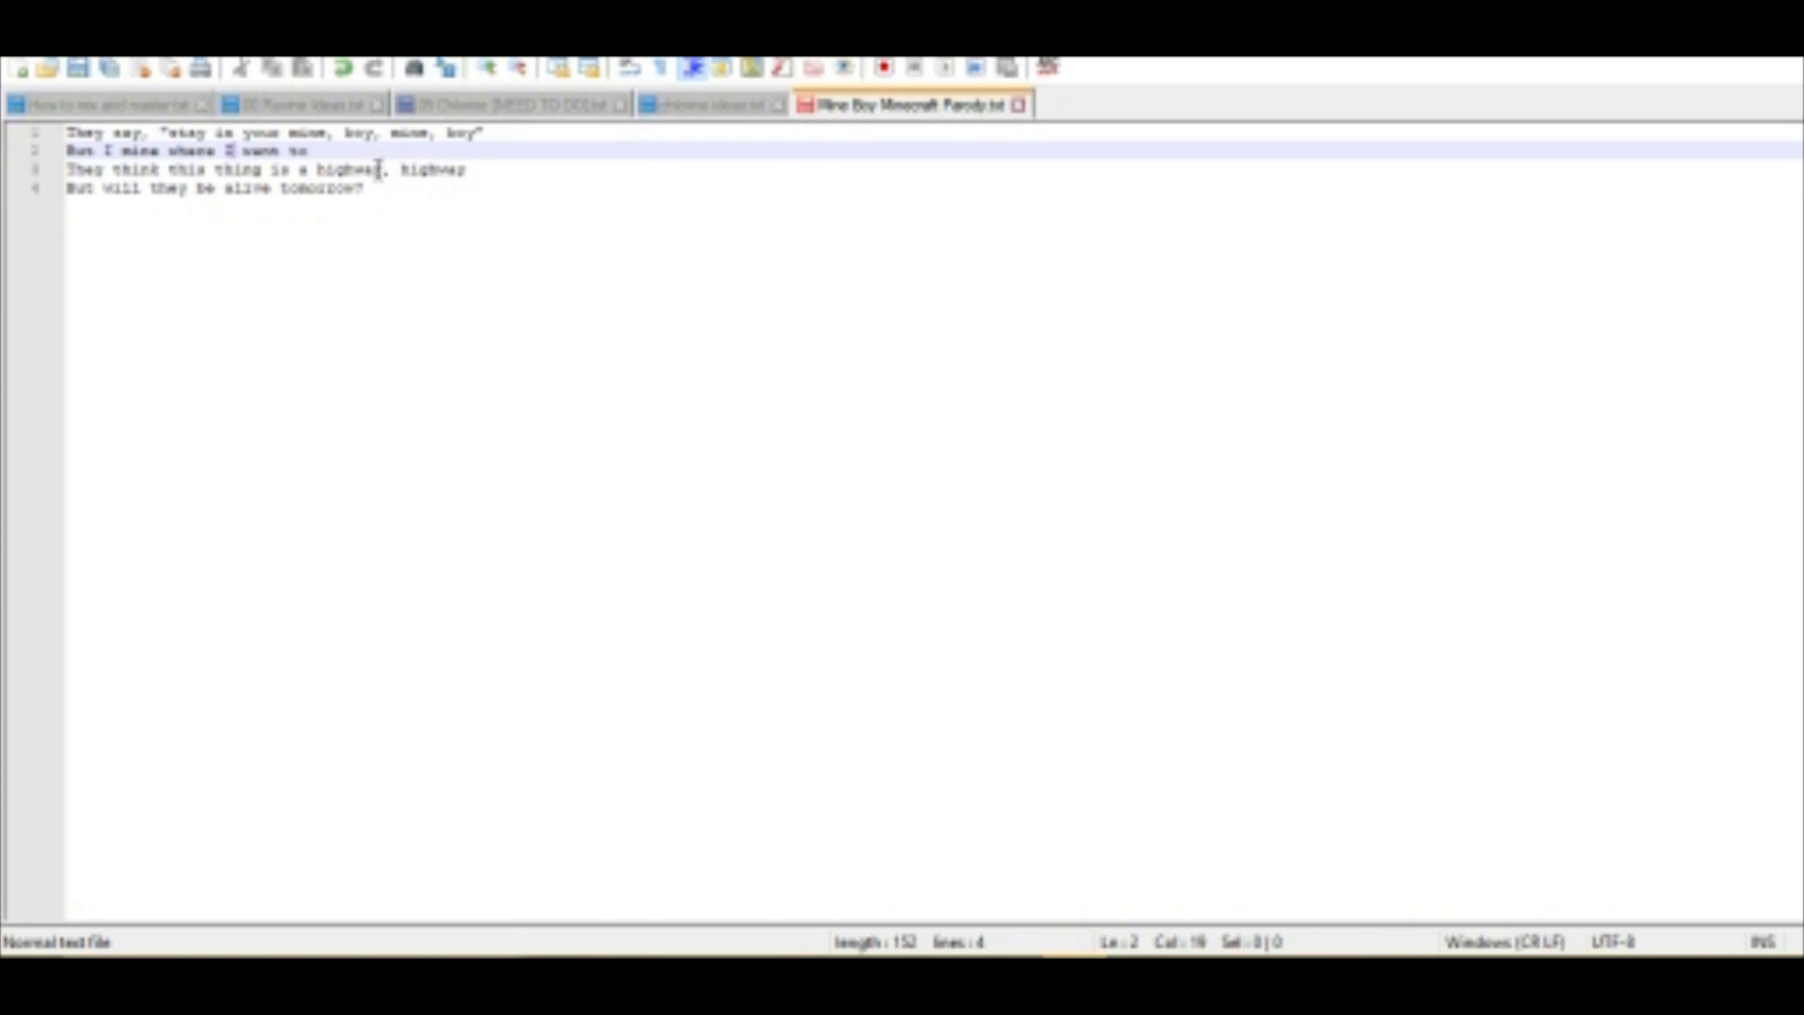
Change 'highway' in line three to 'strip mine' and select 'alive' in line four.
{"action": "double_click", "coordinate": [344, 169]}
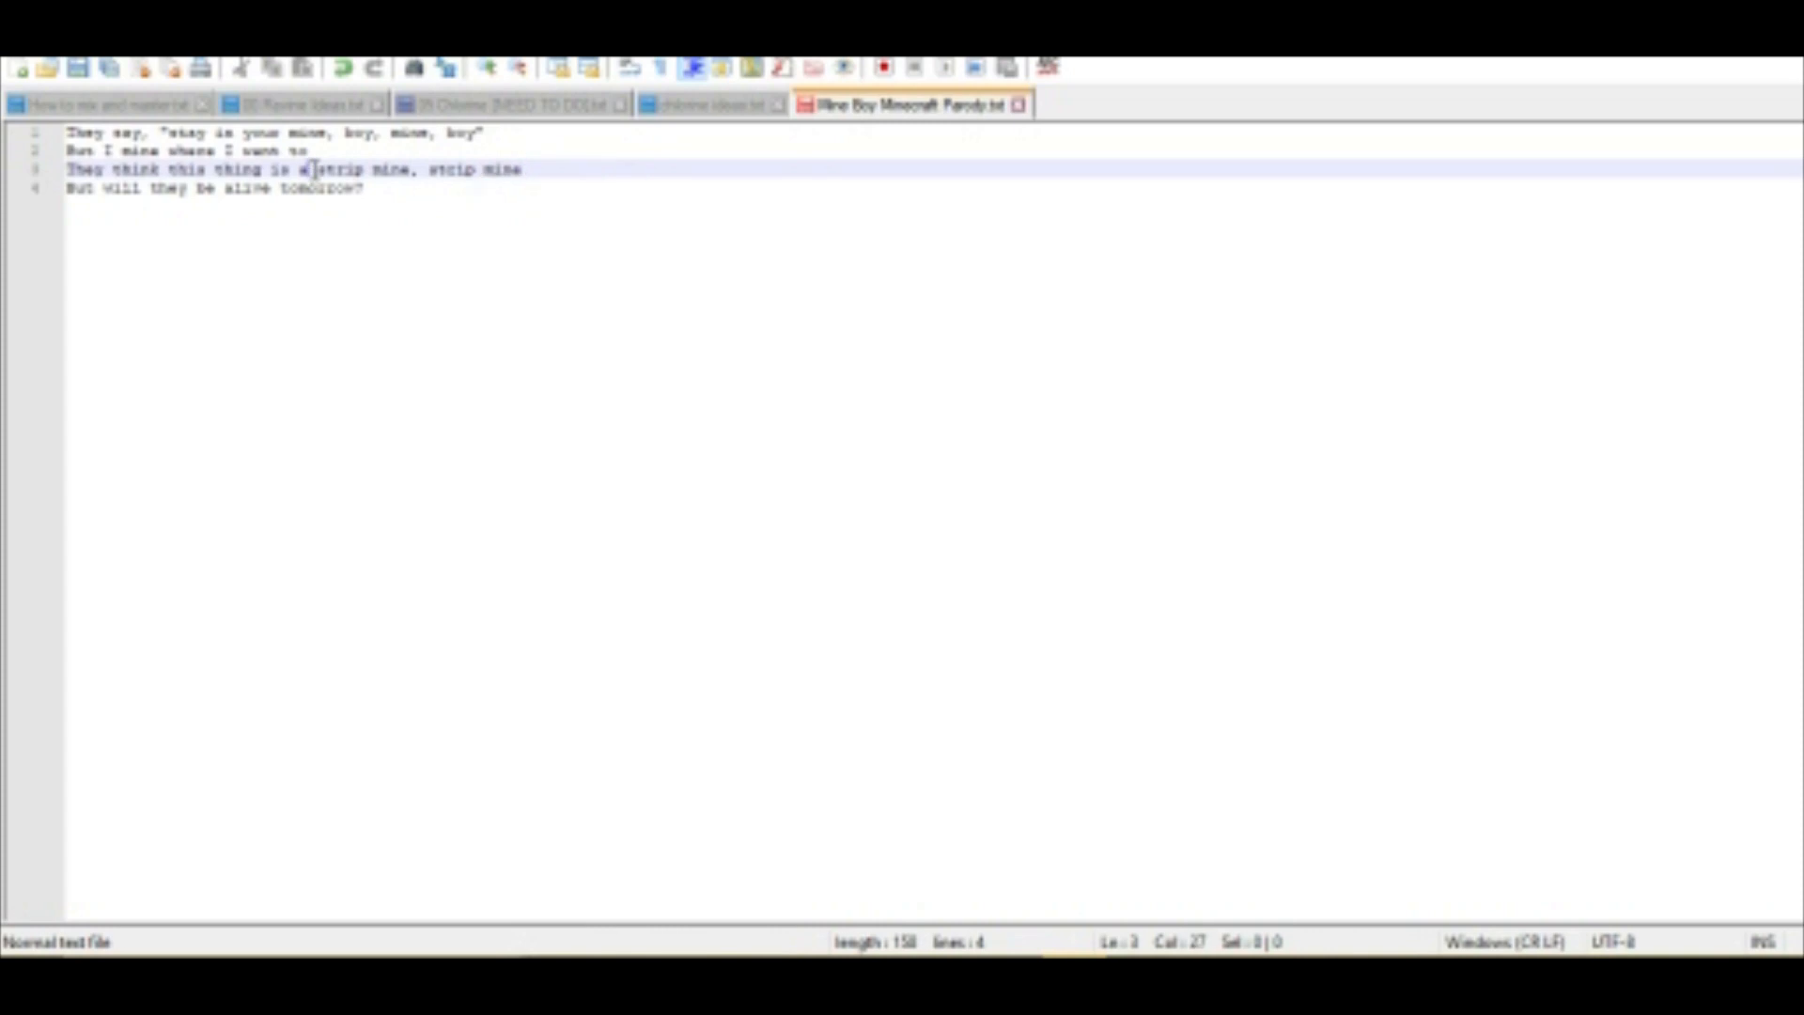
{"action": "left_click", "coordinate": [270, 188]}
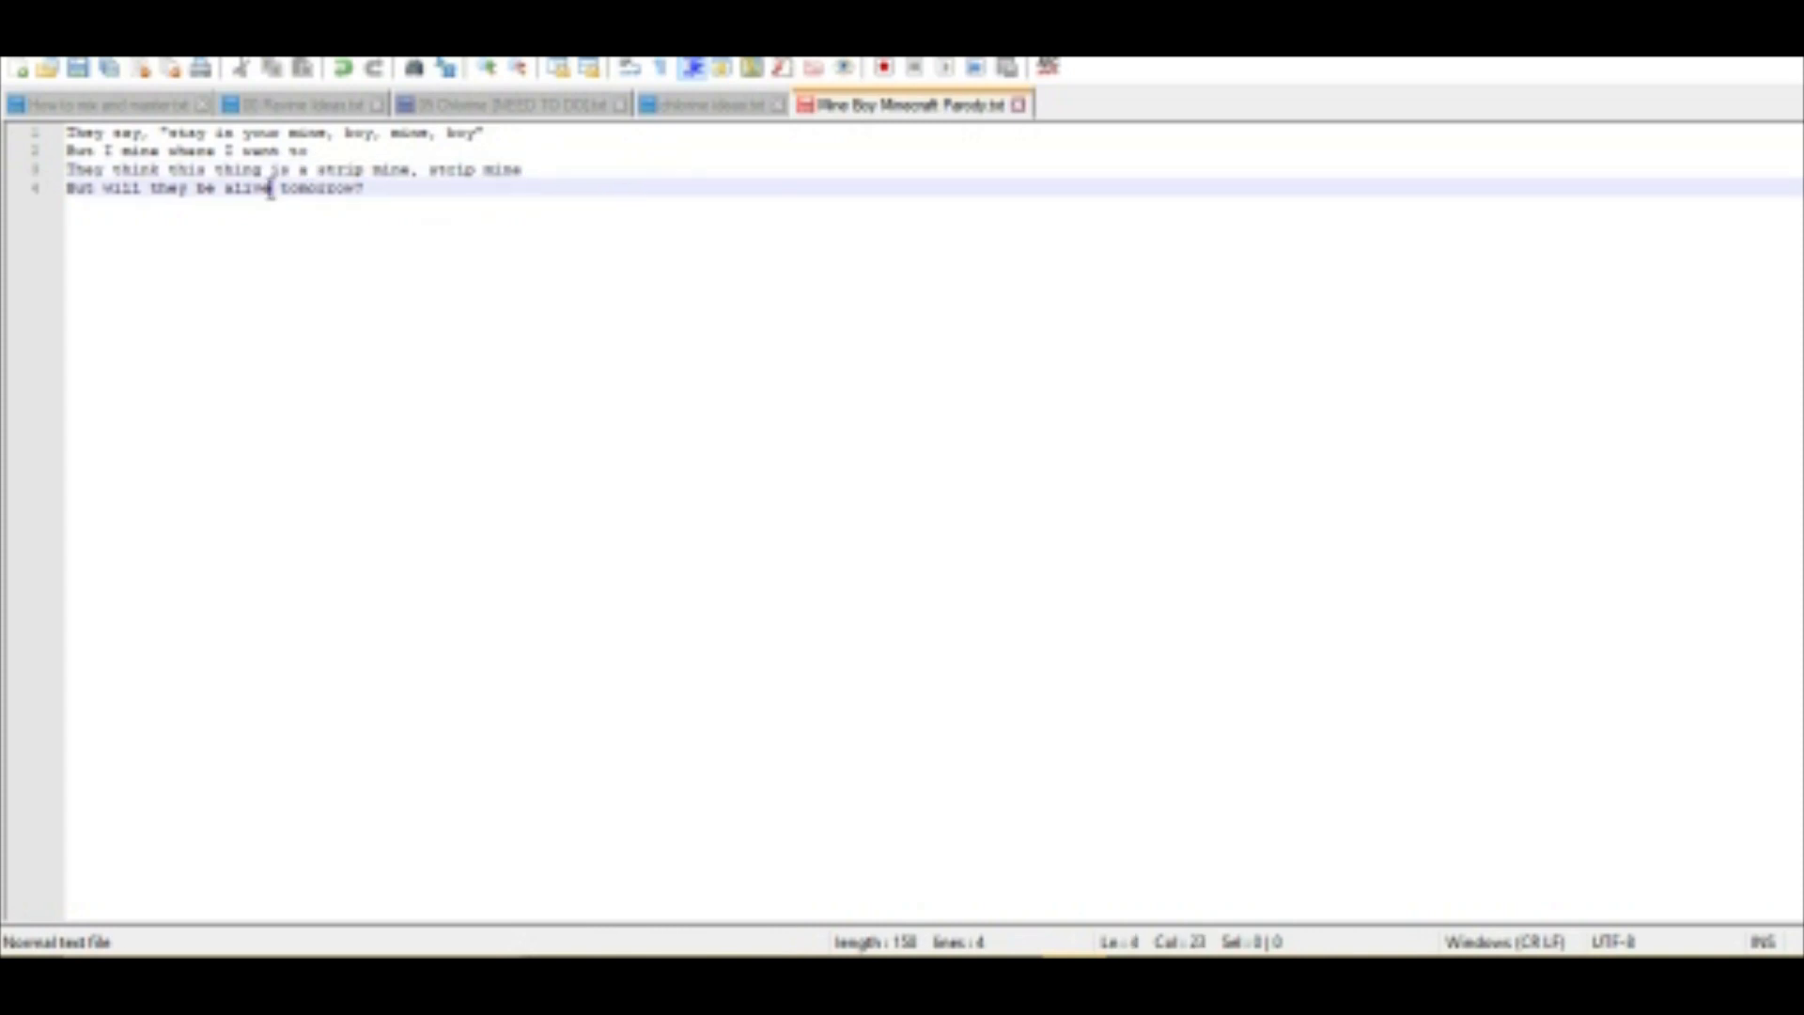
{"action": "double_click", "coordinate": [244, 189]}
{"action": "type", "text": "minin'"}
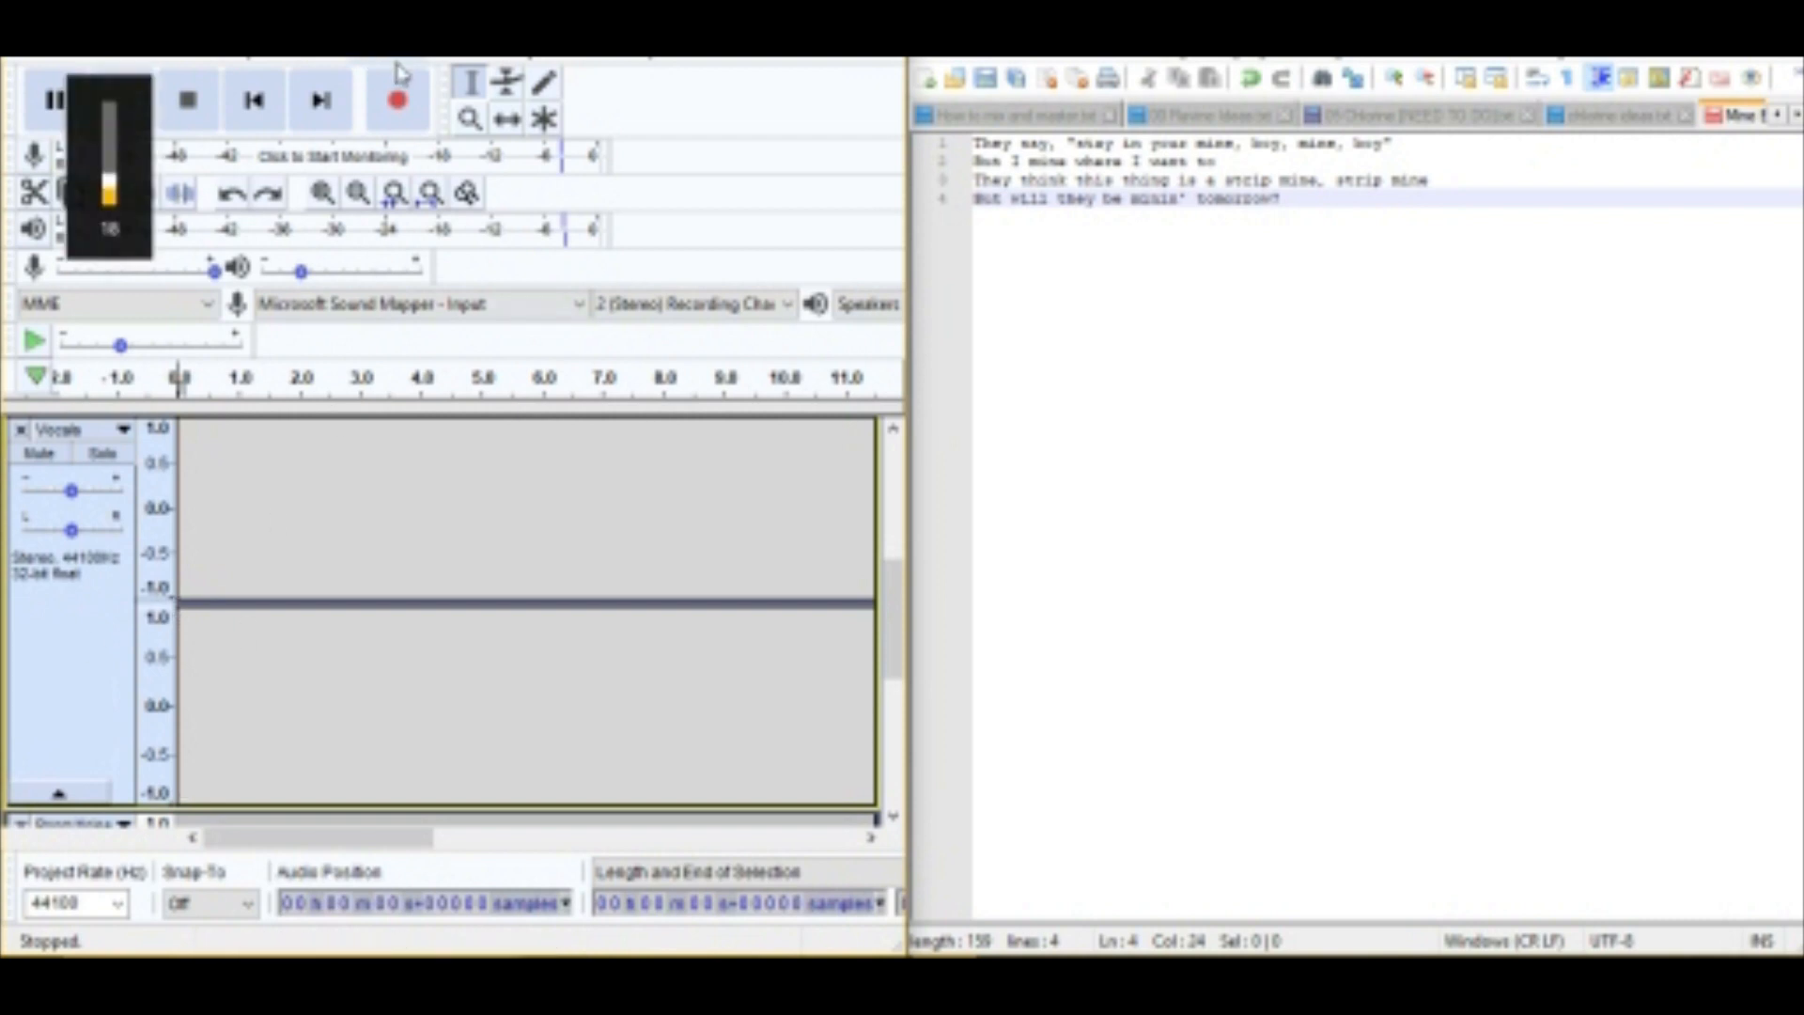
{"action": "mouse_move", "coordinate": [398, 97]}
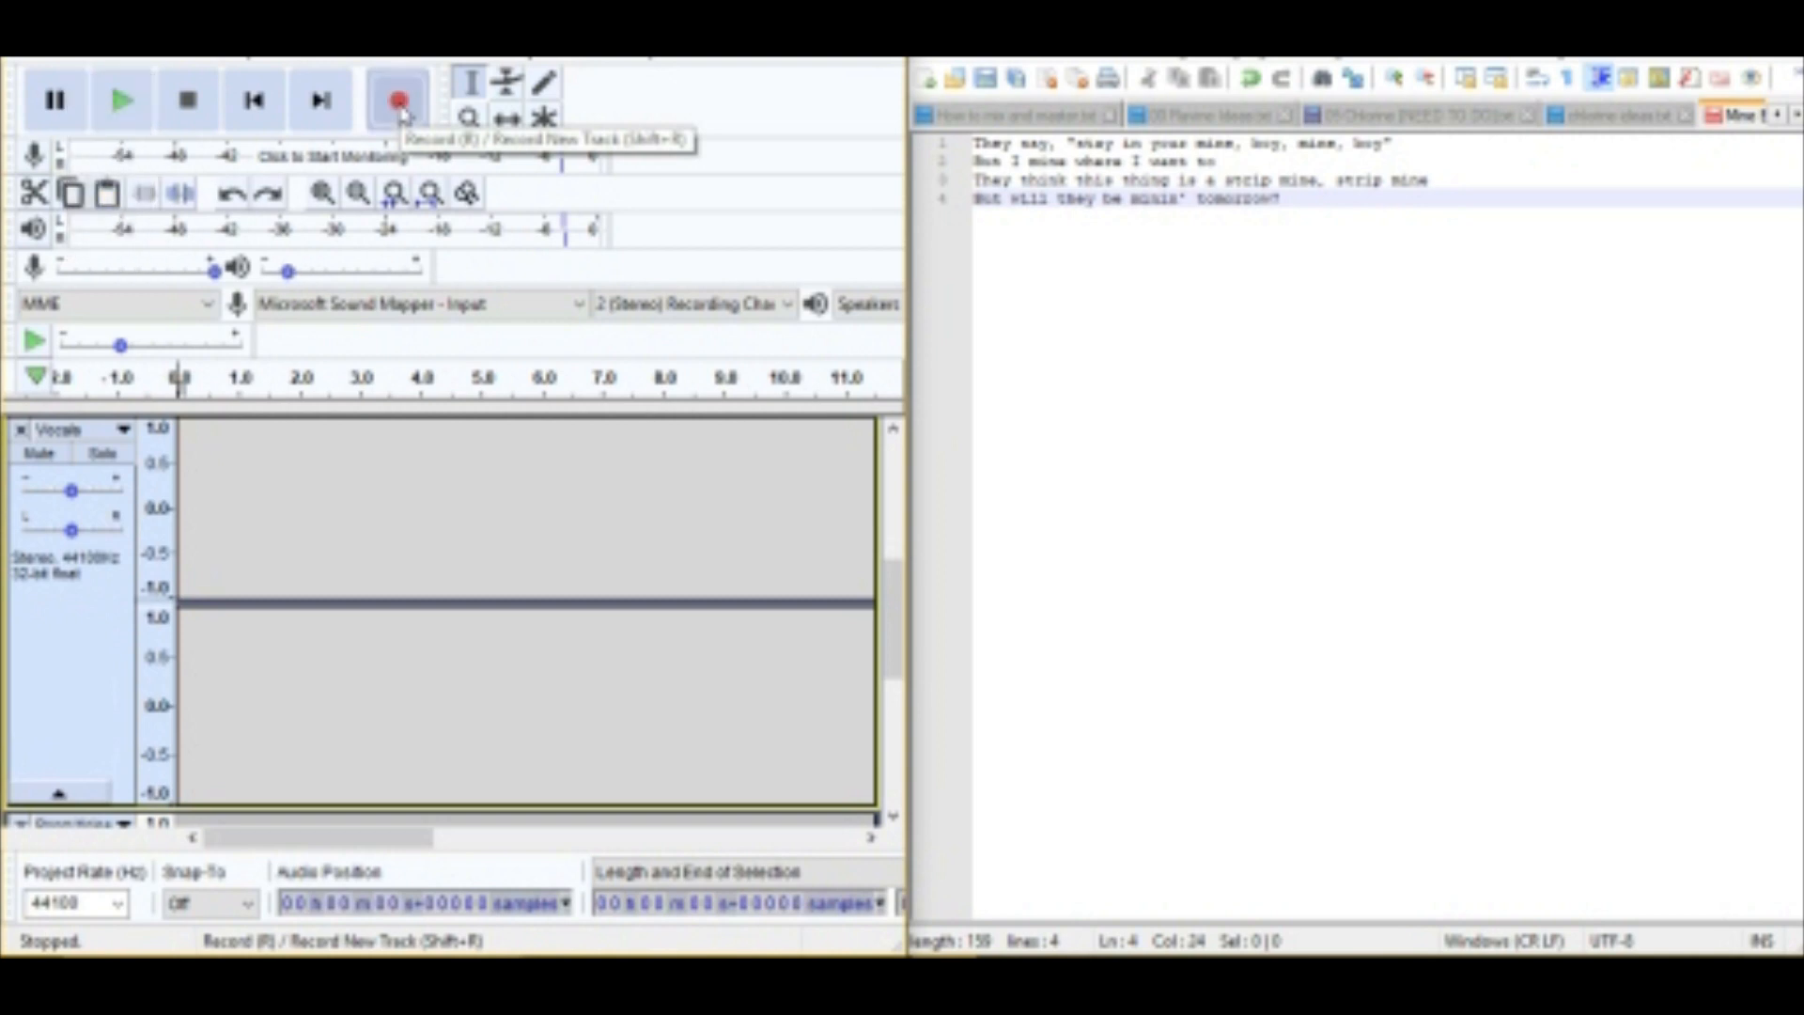
Record a sung take of the parody lyrics onto the empty Vocals track.
{"action": "left_click", "coordinate": [400, 98]}
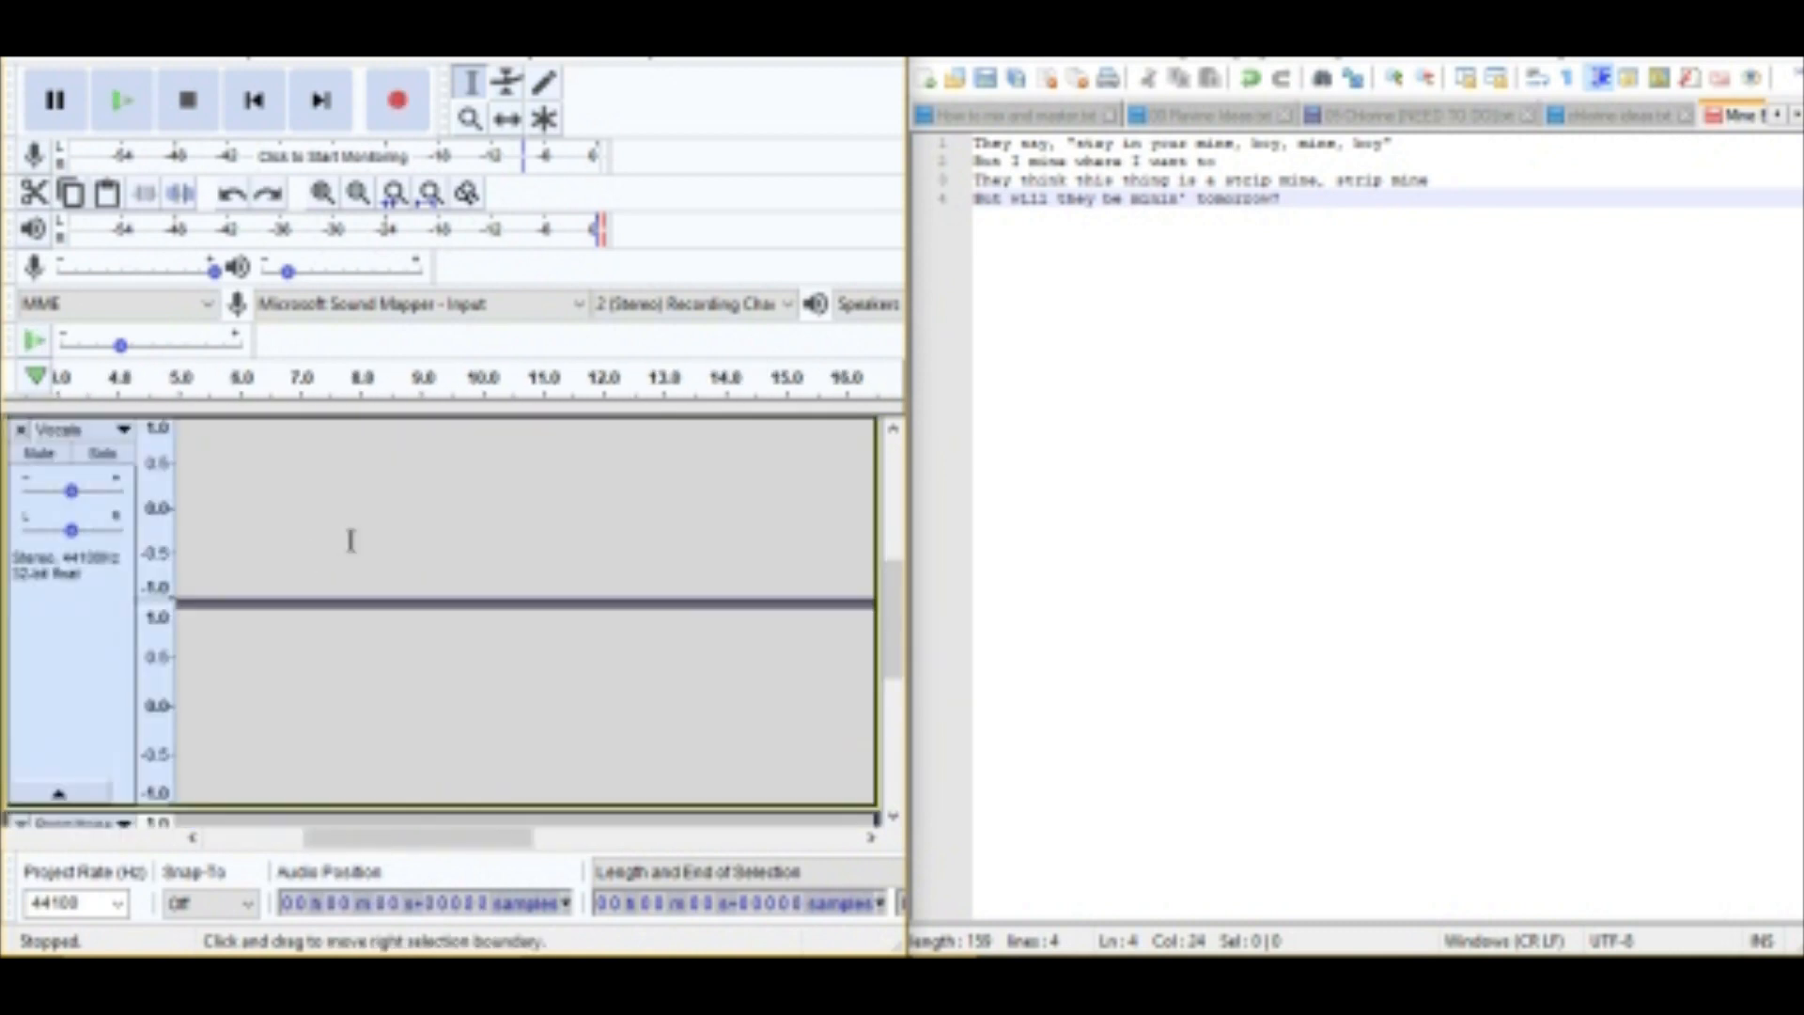
{"action": "left_click", "coordinate": [395, 98]}
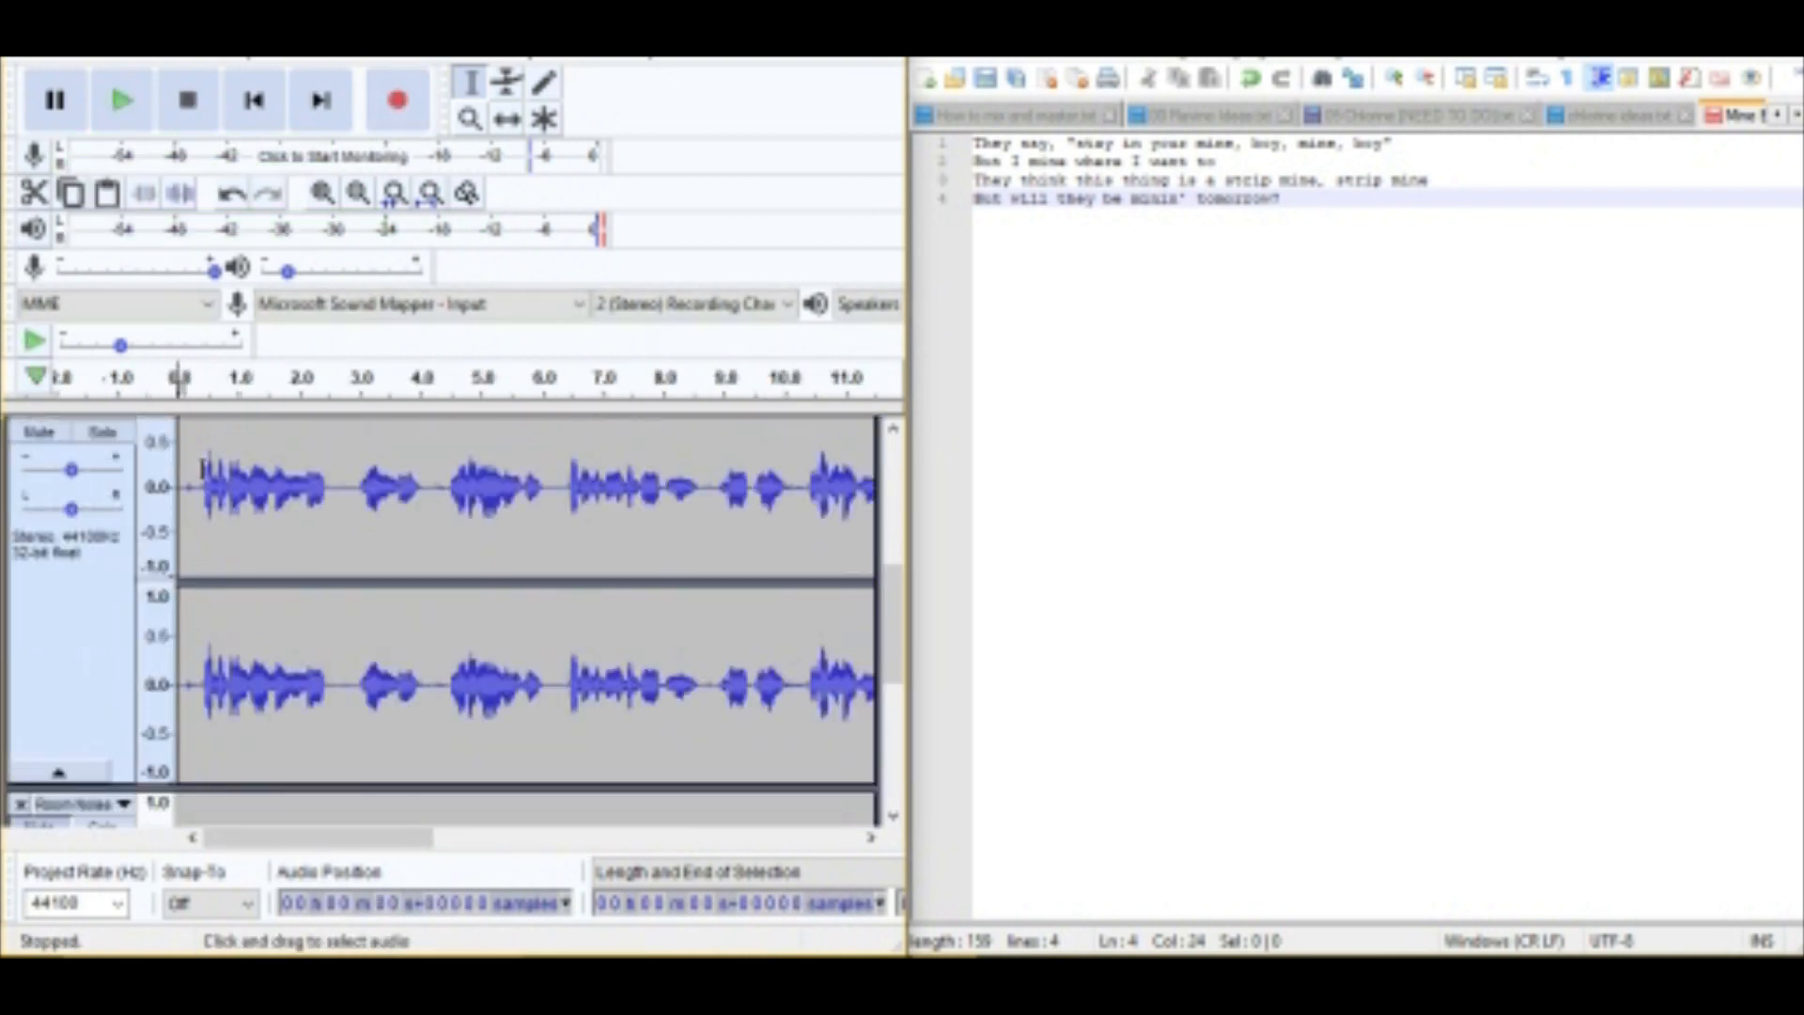
{"action": "left_click", "coordinate": [122, 98]}
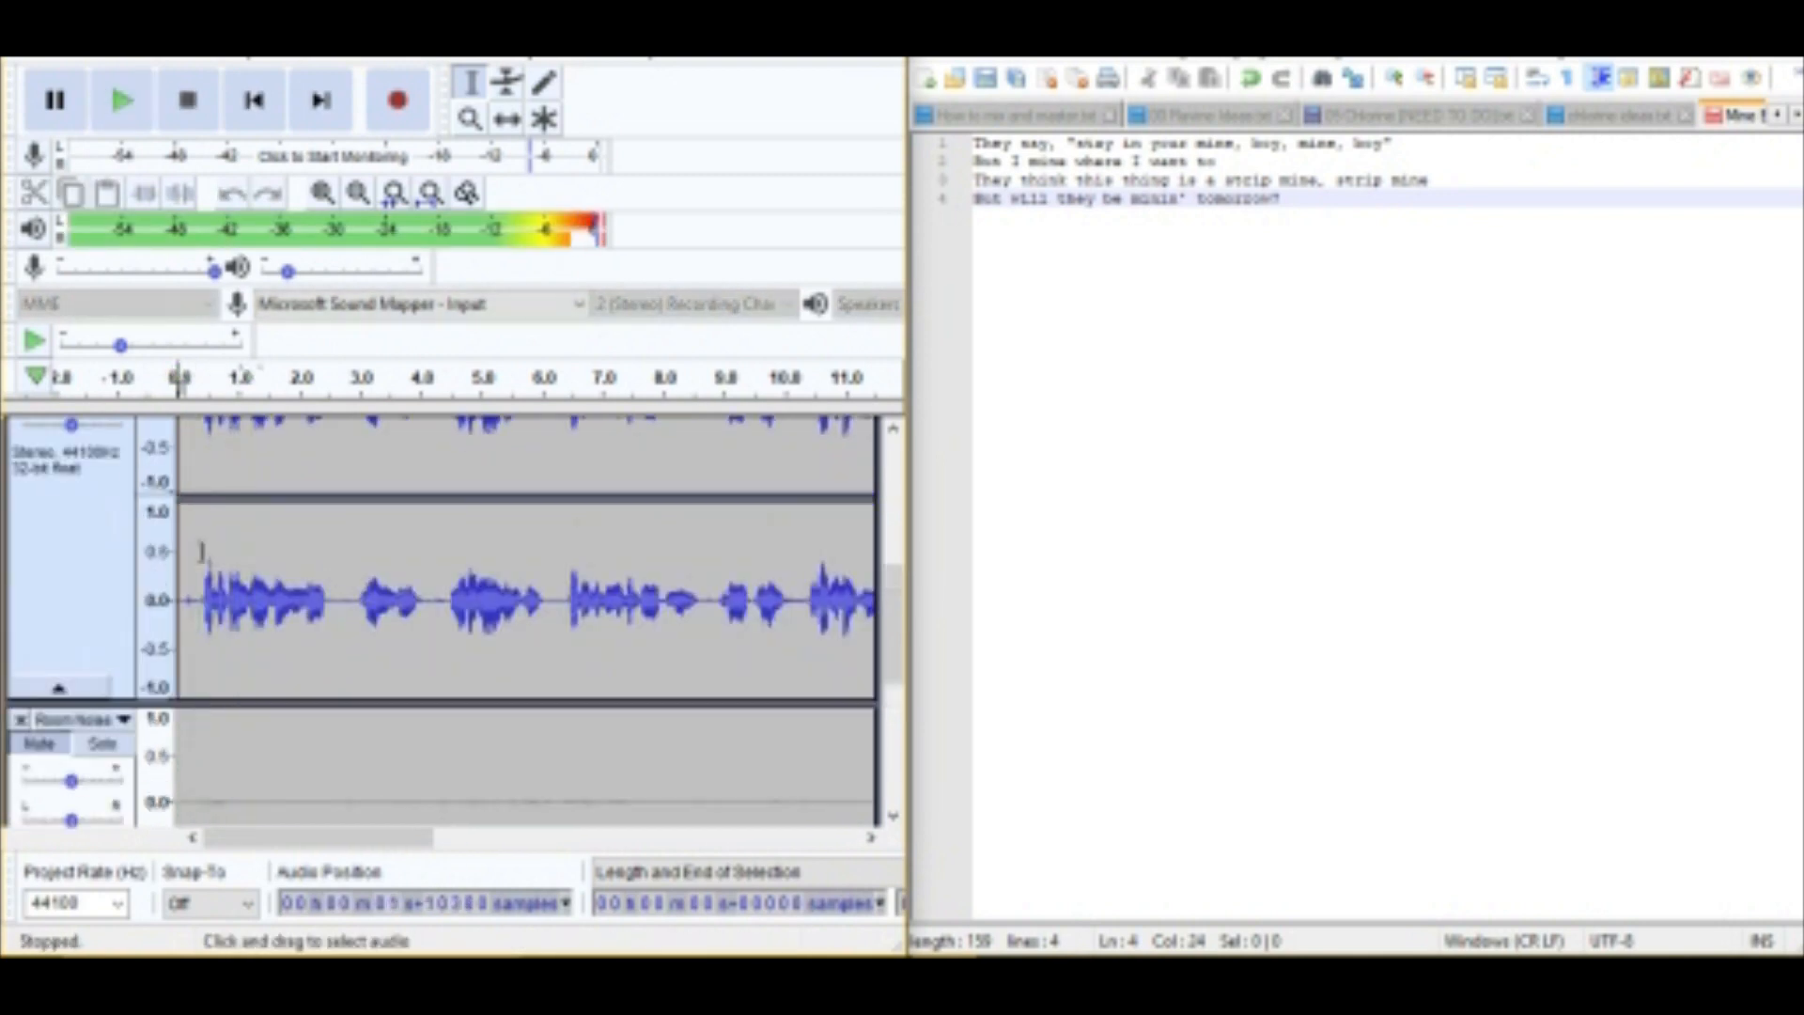
{"action": "left_click", "coordinate": [122, 99]}
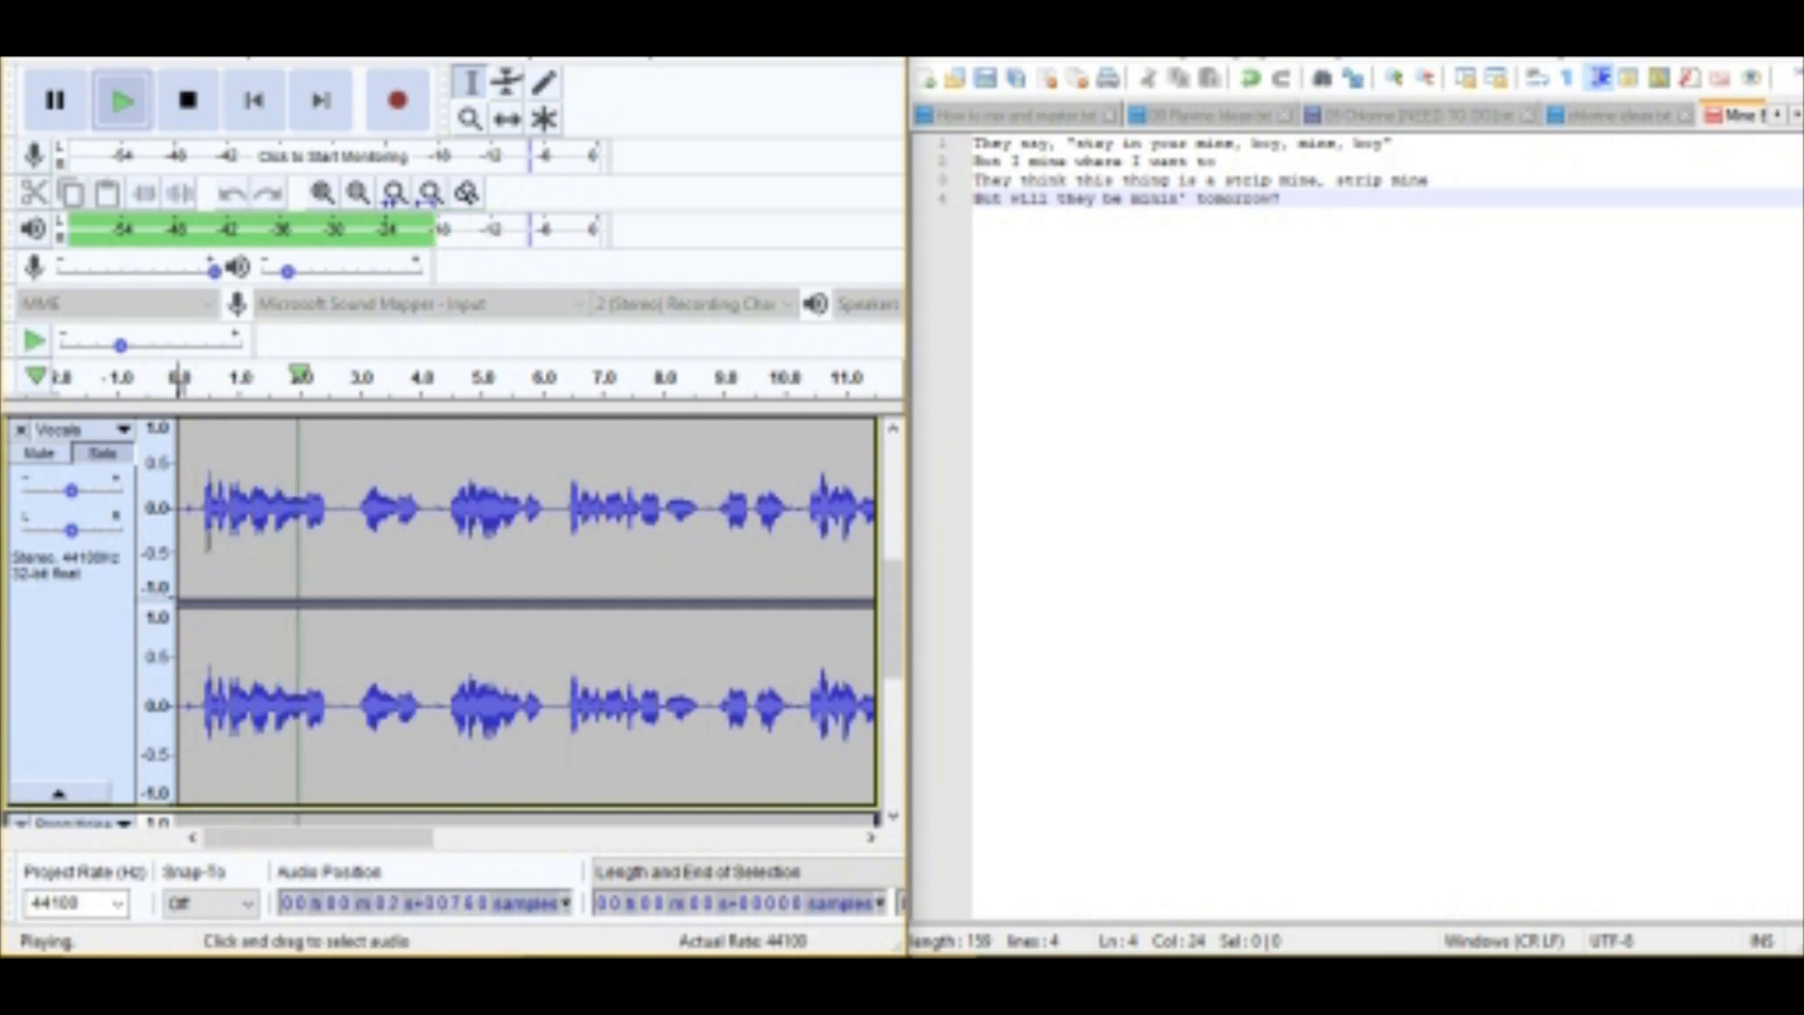
{"action": "left_click", "coordinate": [186, 98]}
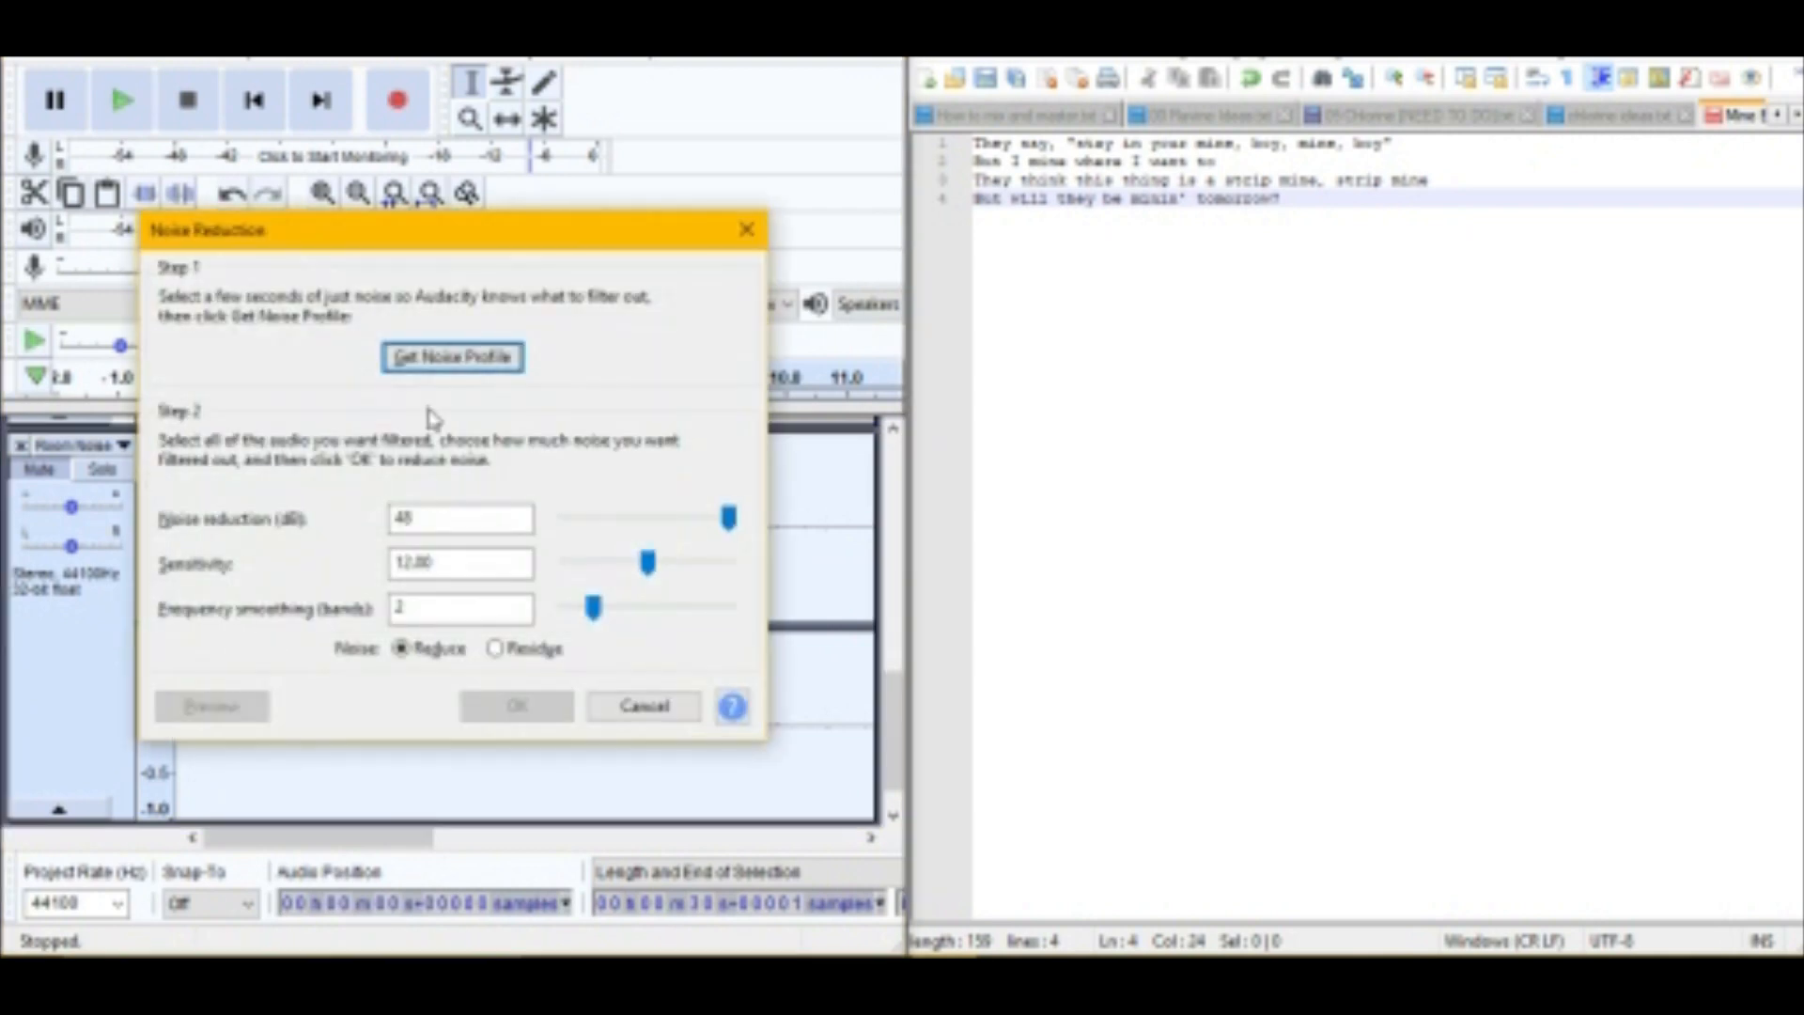
{"action": "left_click", "coordinate": [642, 705]}
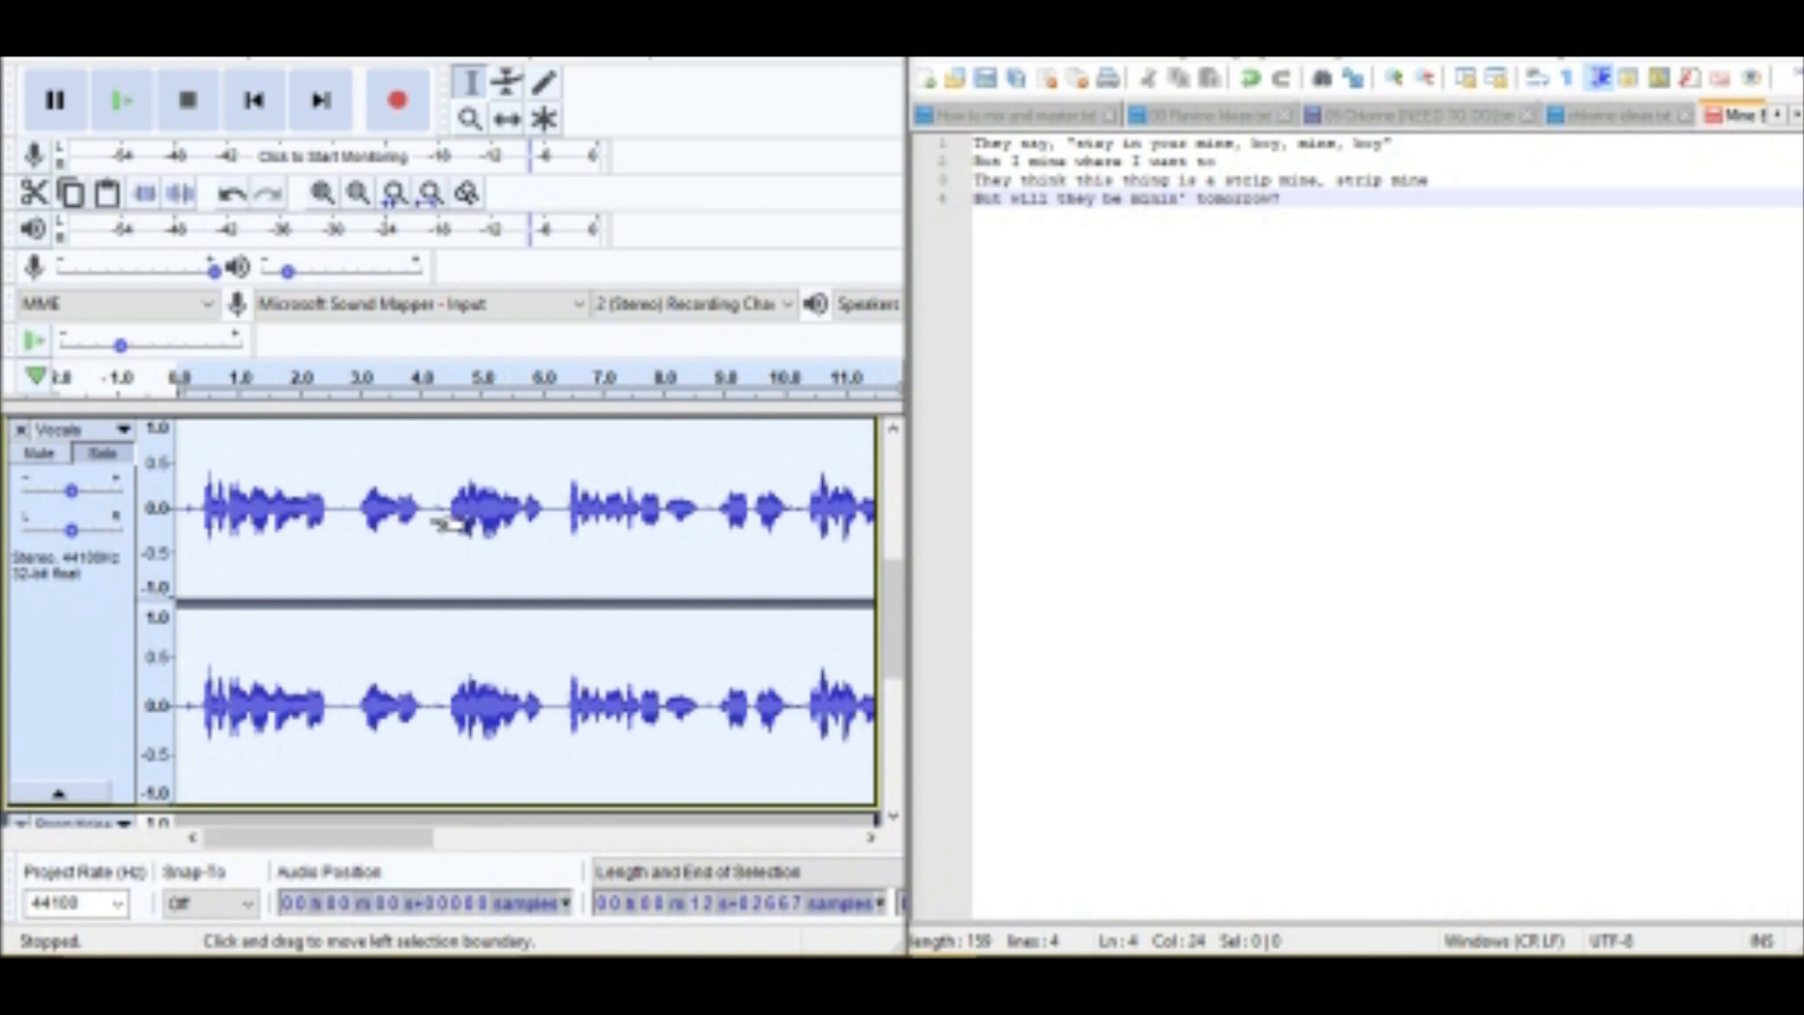
{"action": "left_click", "coordinate": [122, 99]}
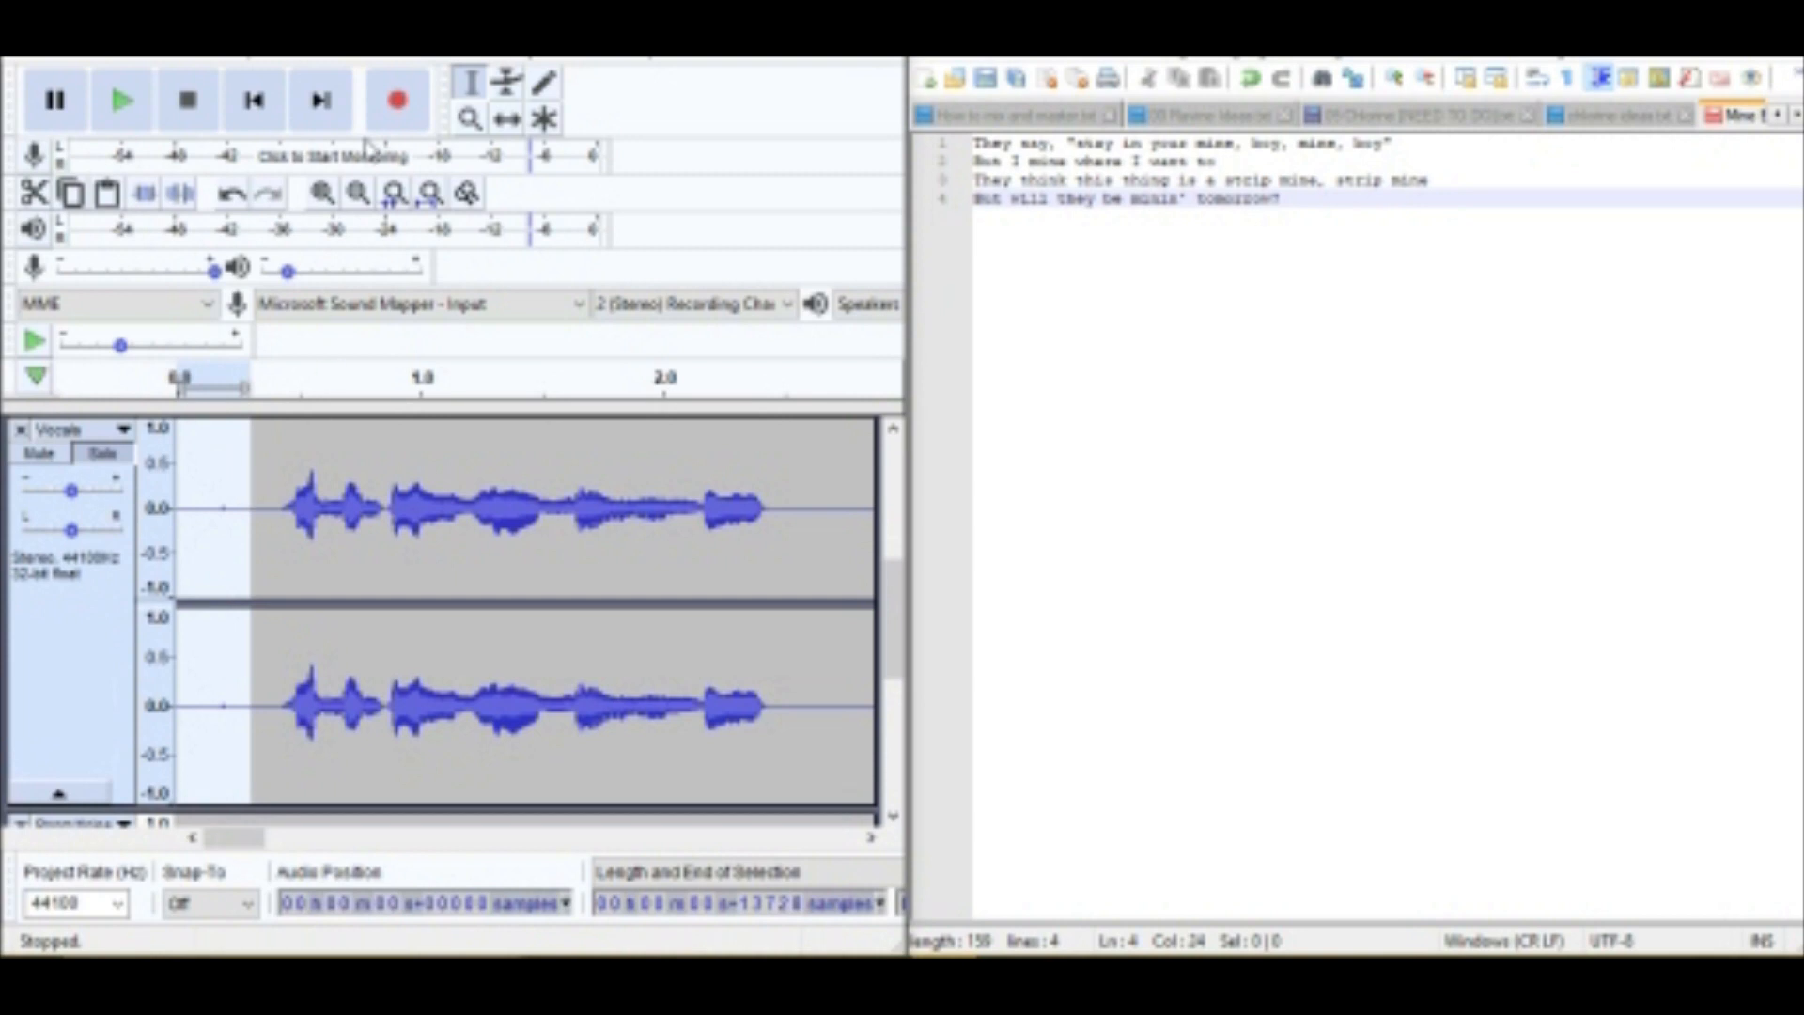
{"action": "mouse_move", "coordinate": [397, 98]}
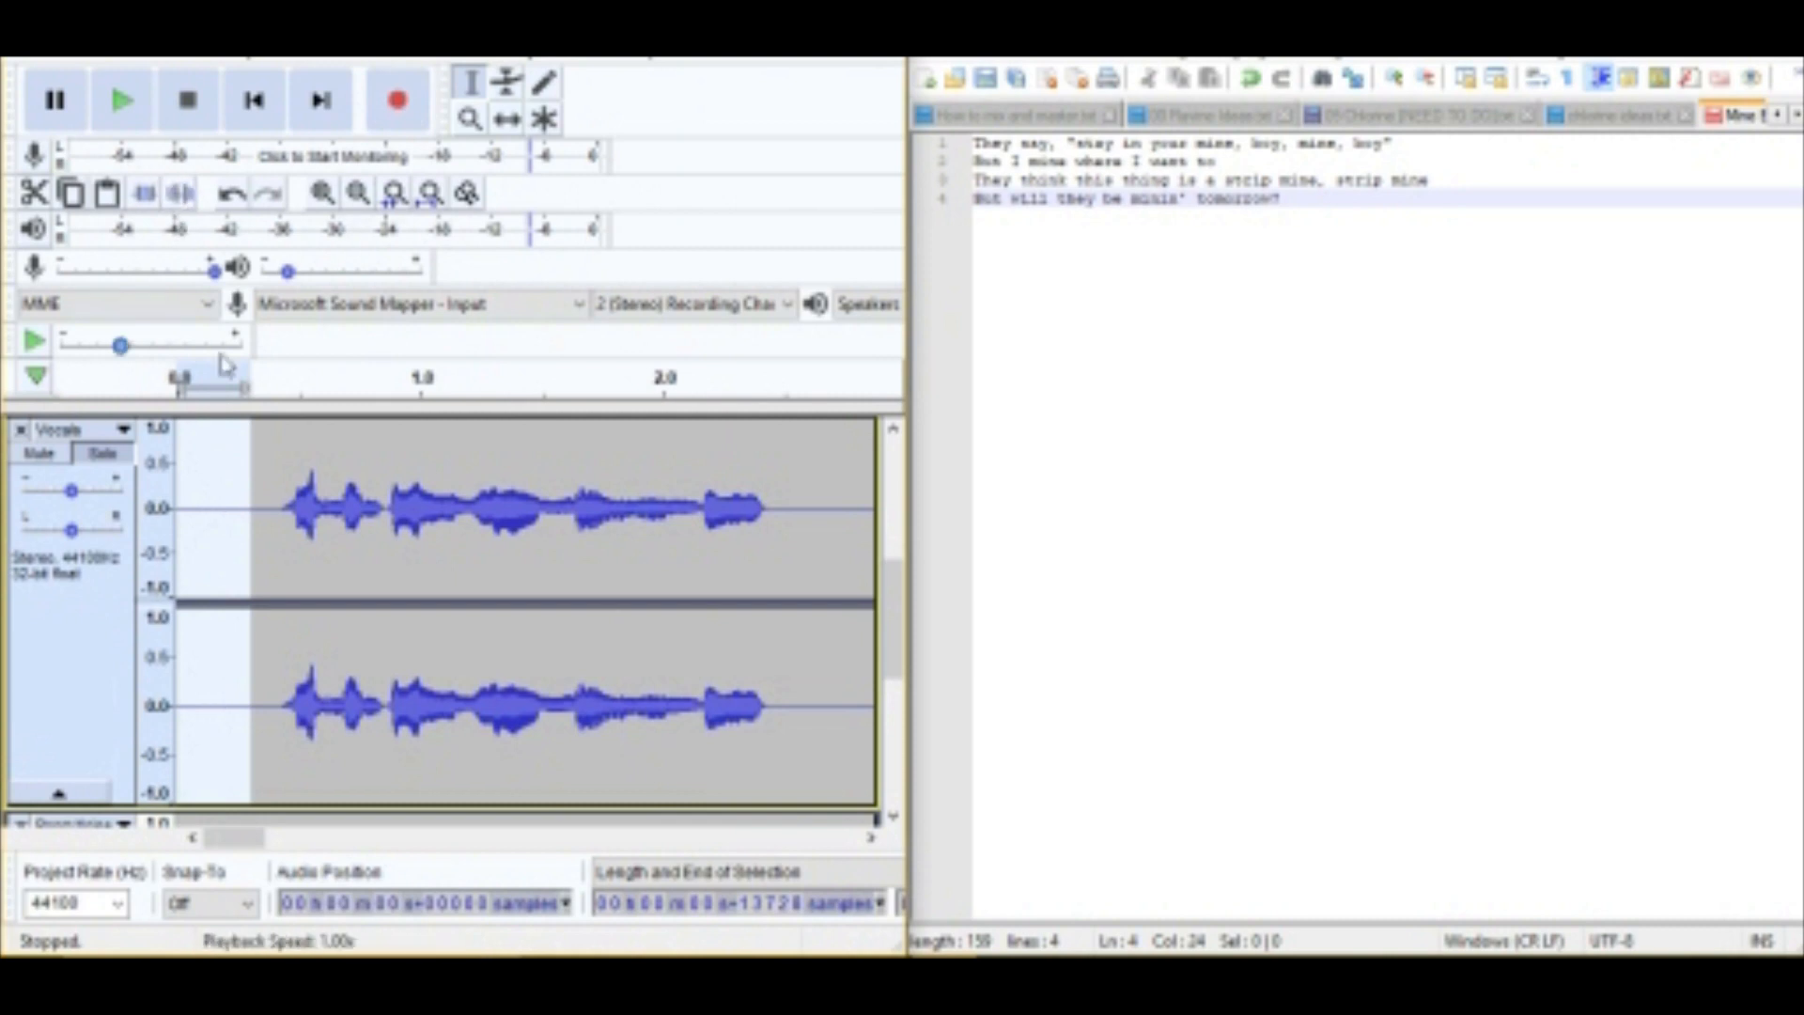
Play the vocals on their own, then select the Audio Track and show the Effect menu.
{"action": "left_click", "coordinate": [122, 98]}
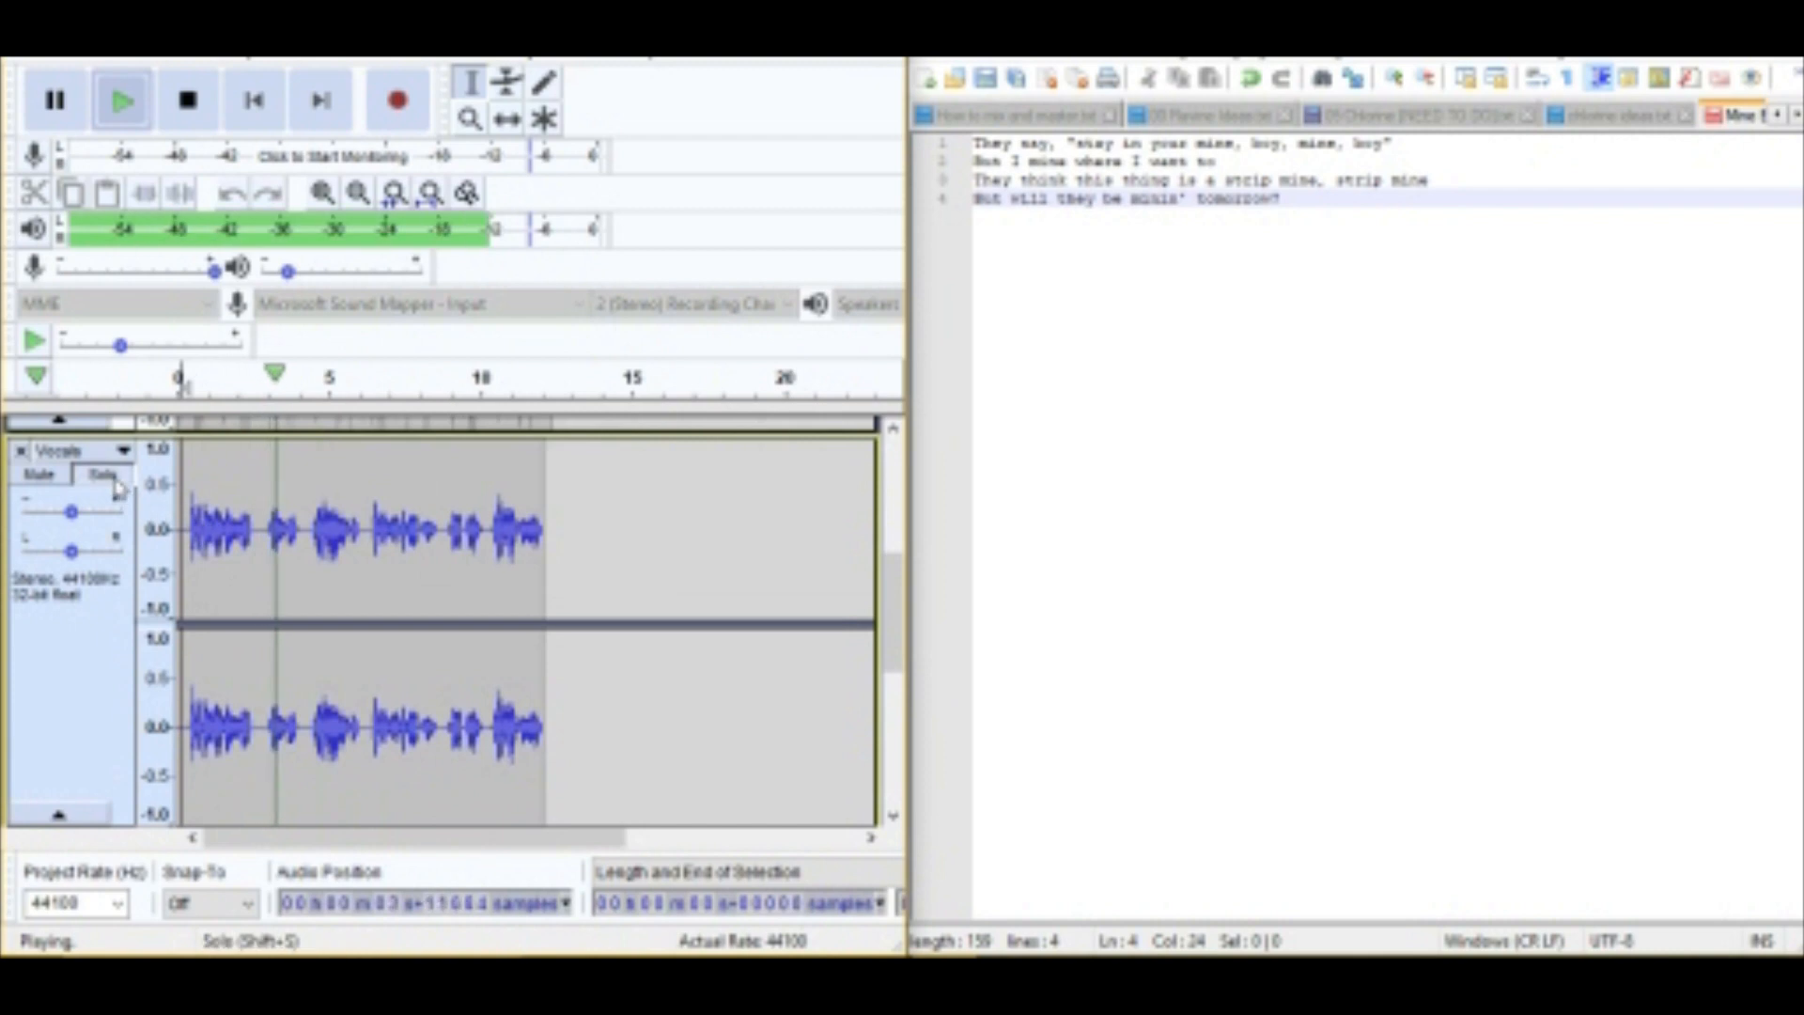
{"action": "left_click", "coordinate": [186, 98]}
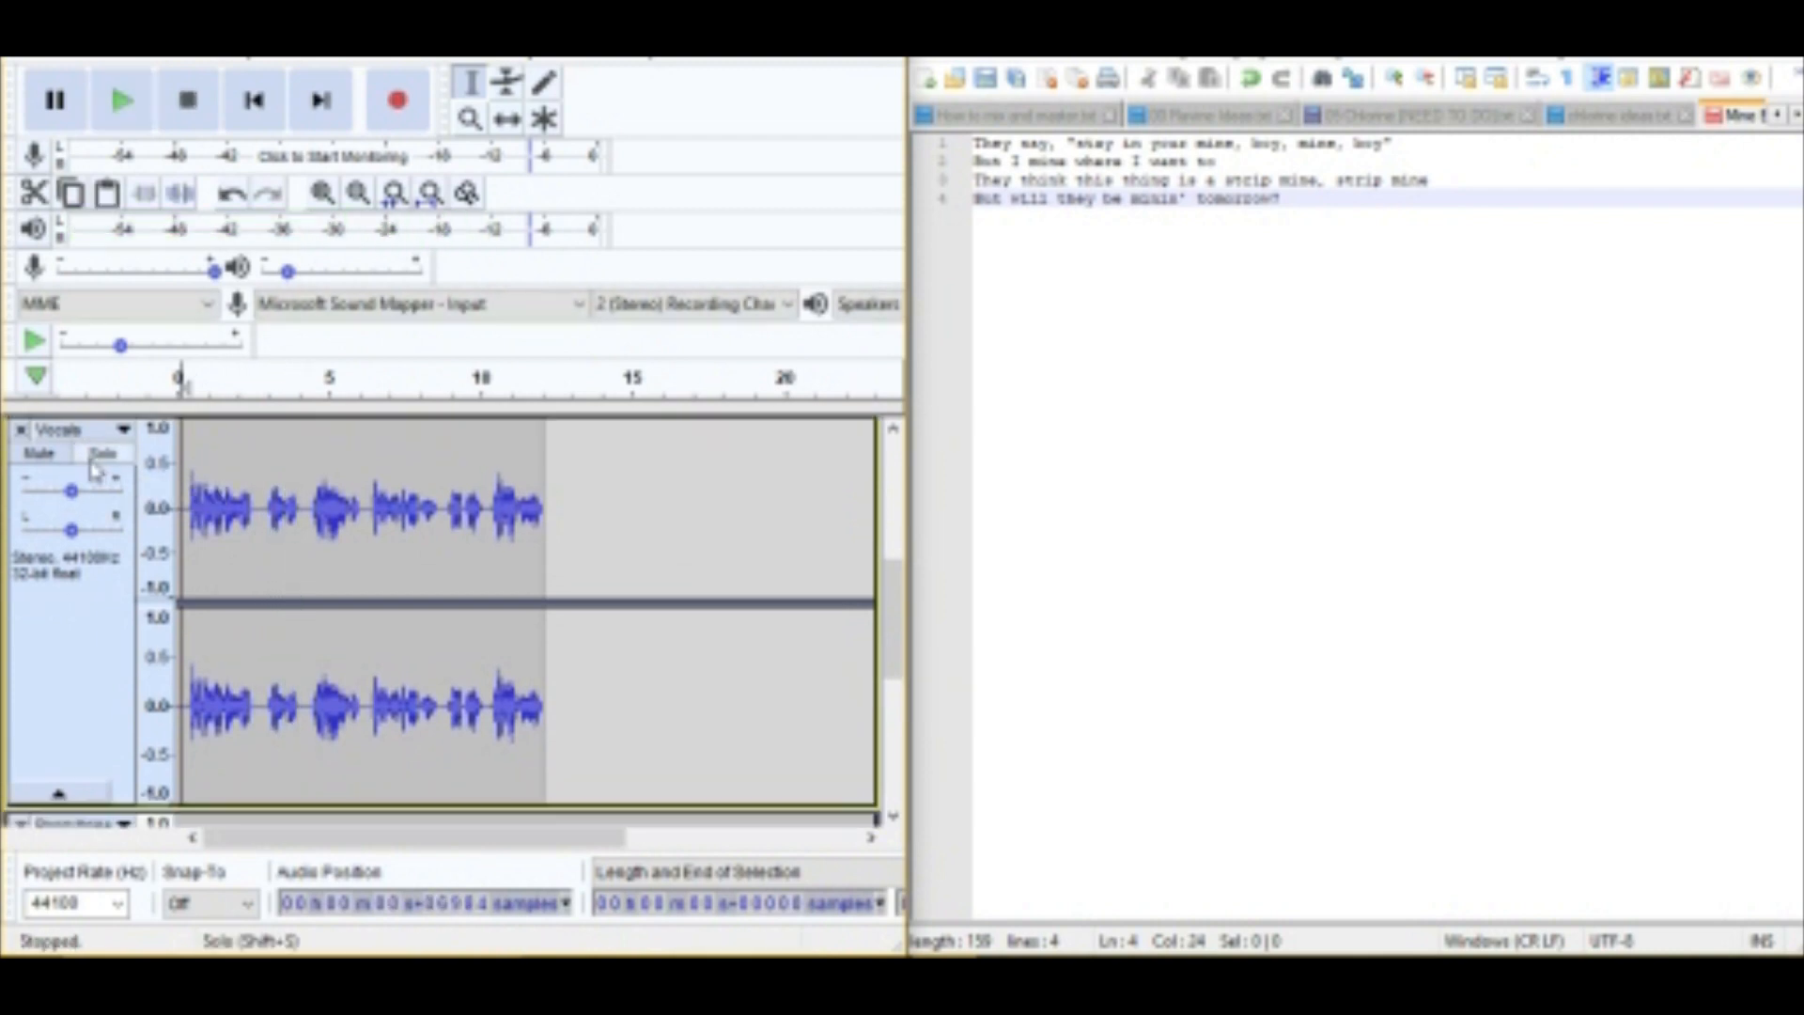
{"action": "left_click", "coordinate": [323, 191]}
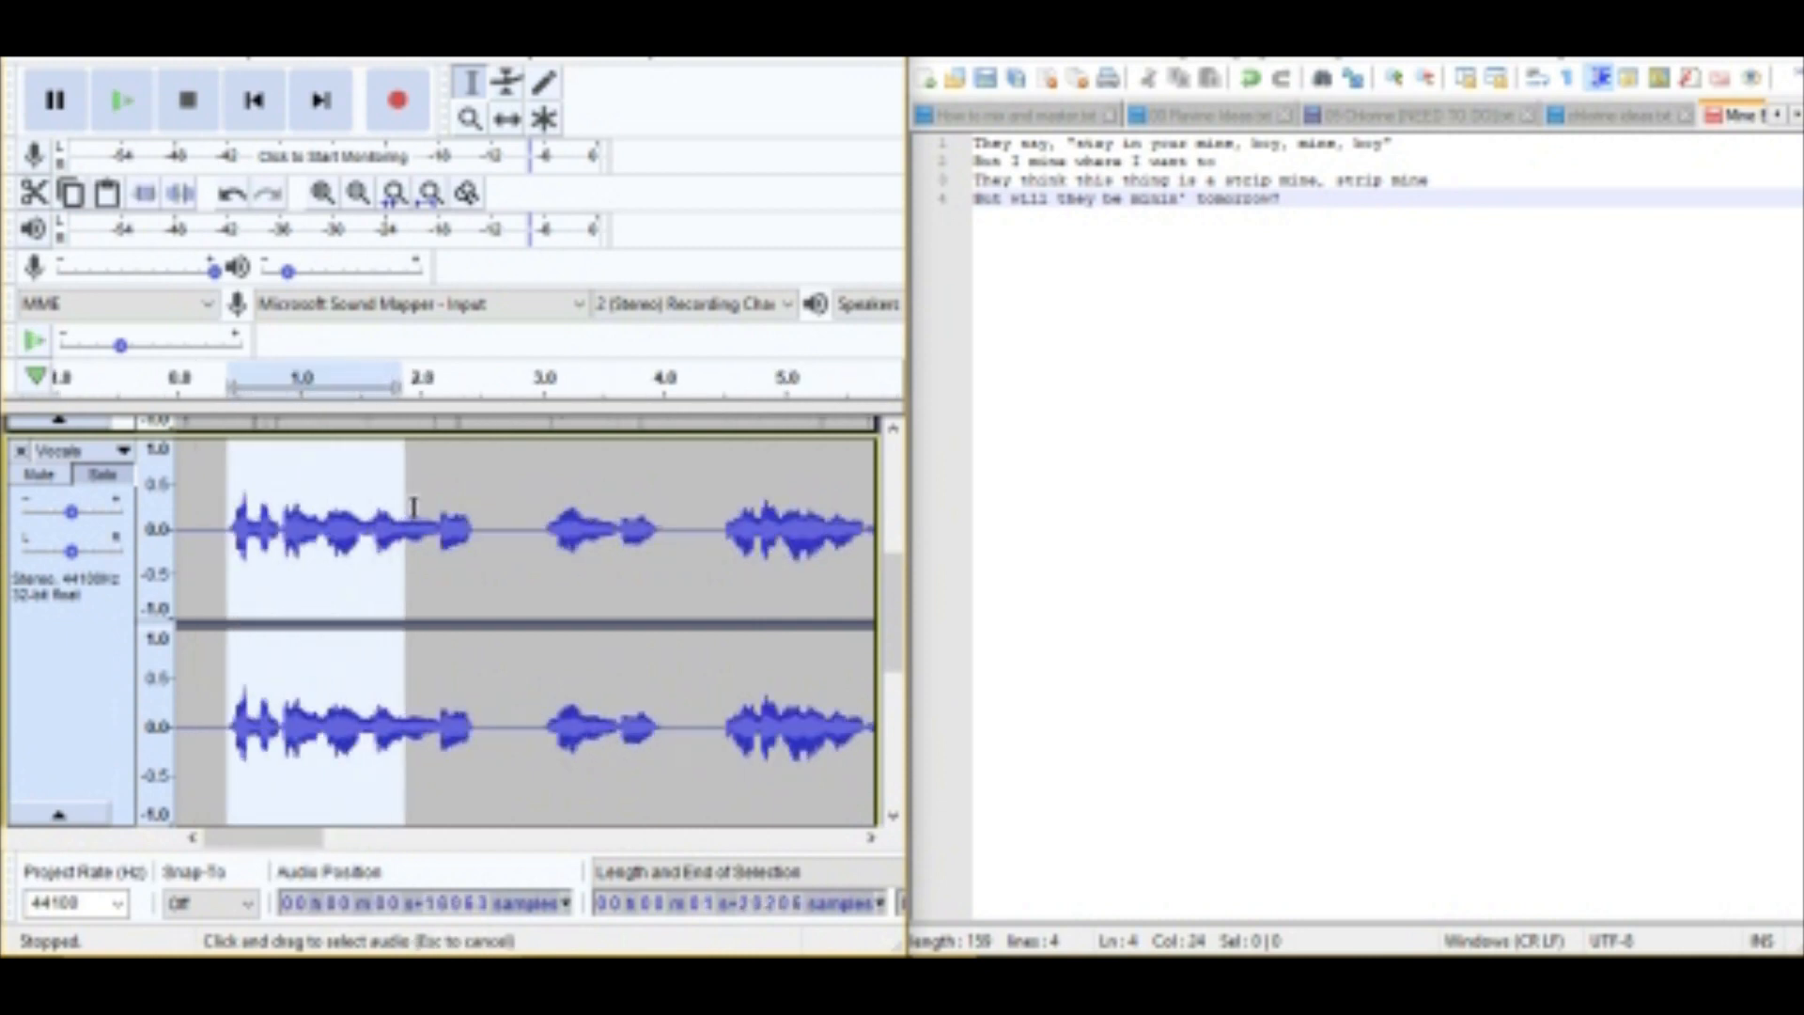
{"action": "left_click", "coordinate": [121, 98]}
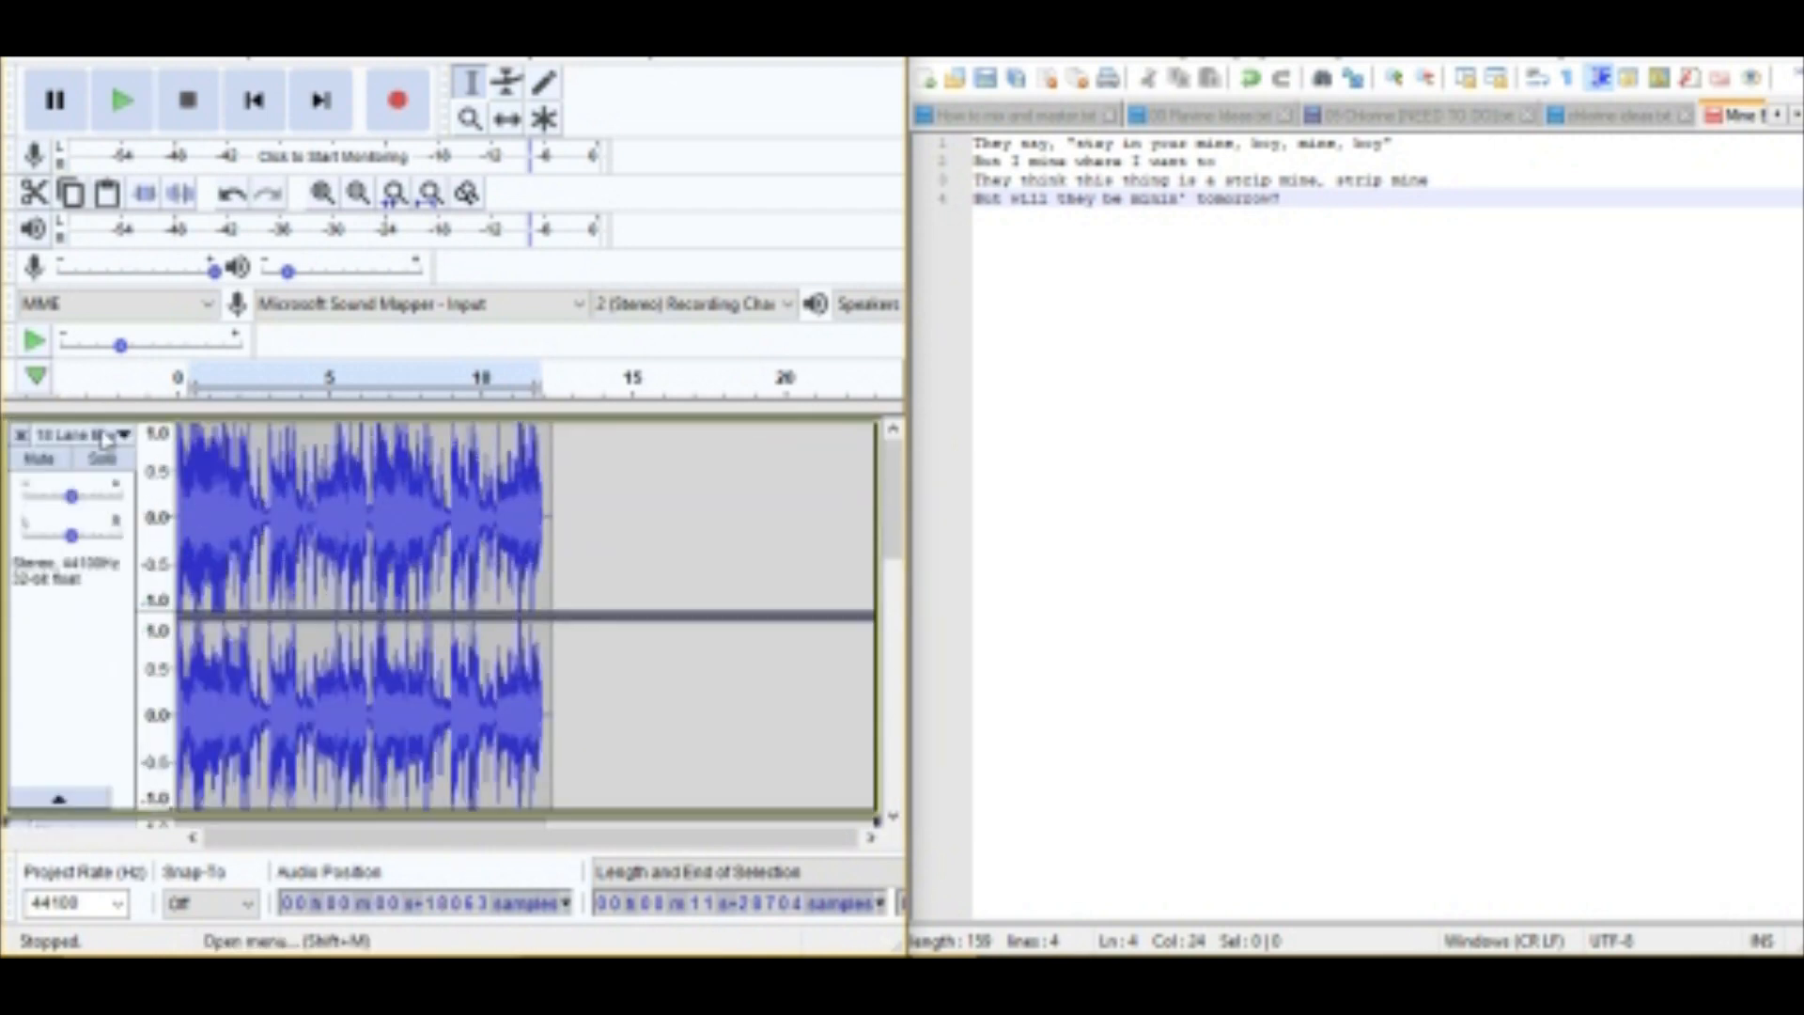
{"action": "left_click", "coordinate": [121, 99]}
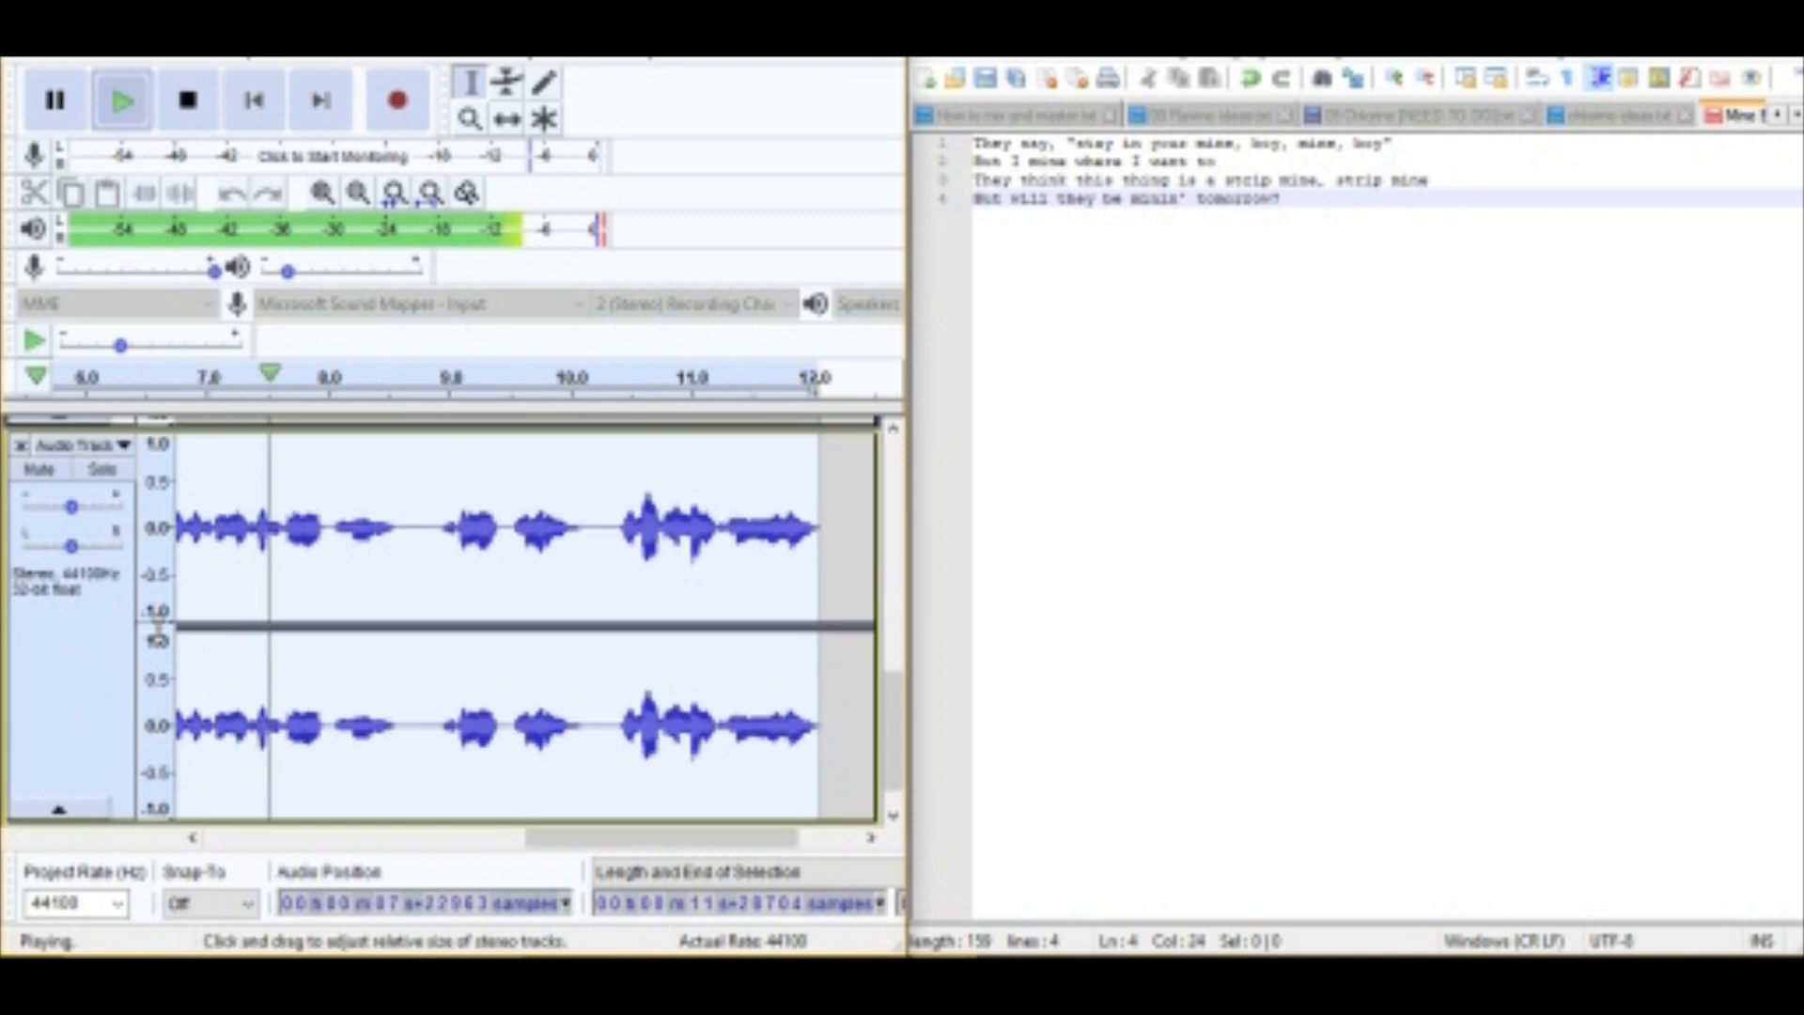
{"action": "left_click", "coordinate": [186, 99]}
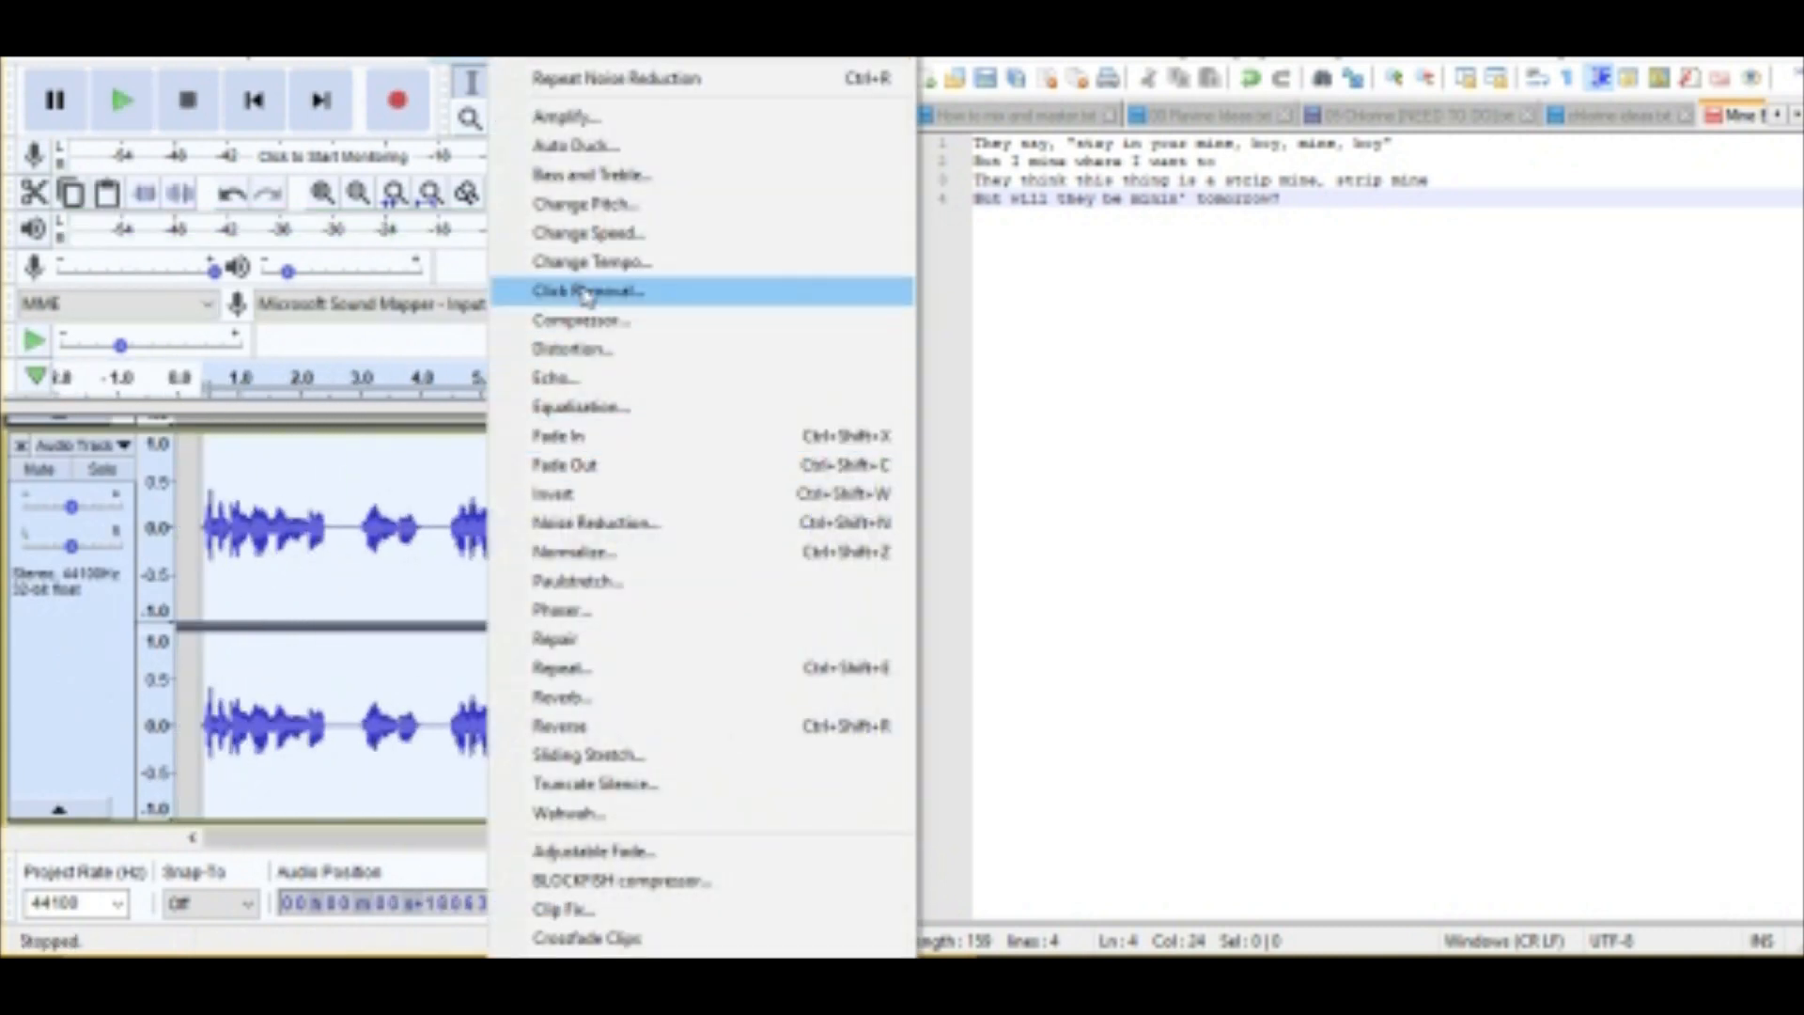
{"action": "mouse_move", "coordinate": [564, 349]}
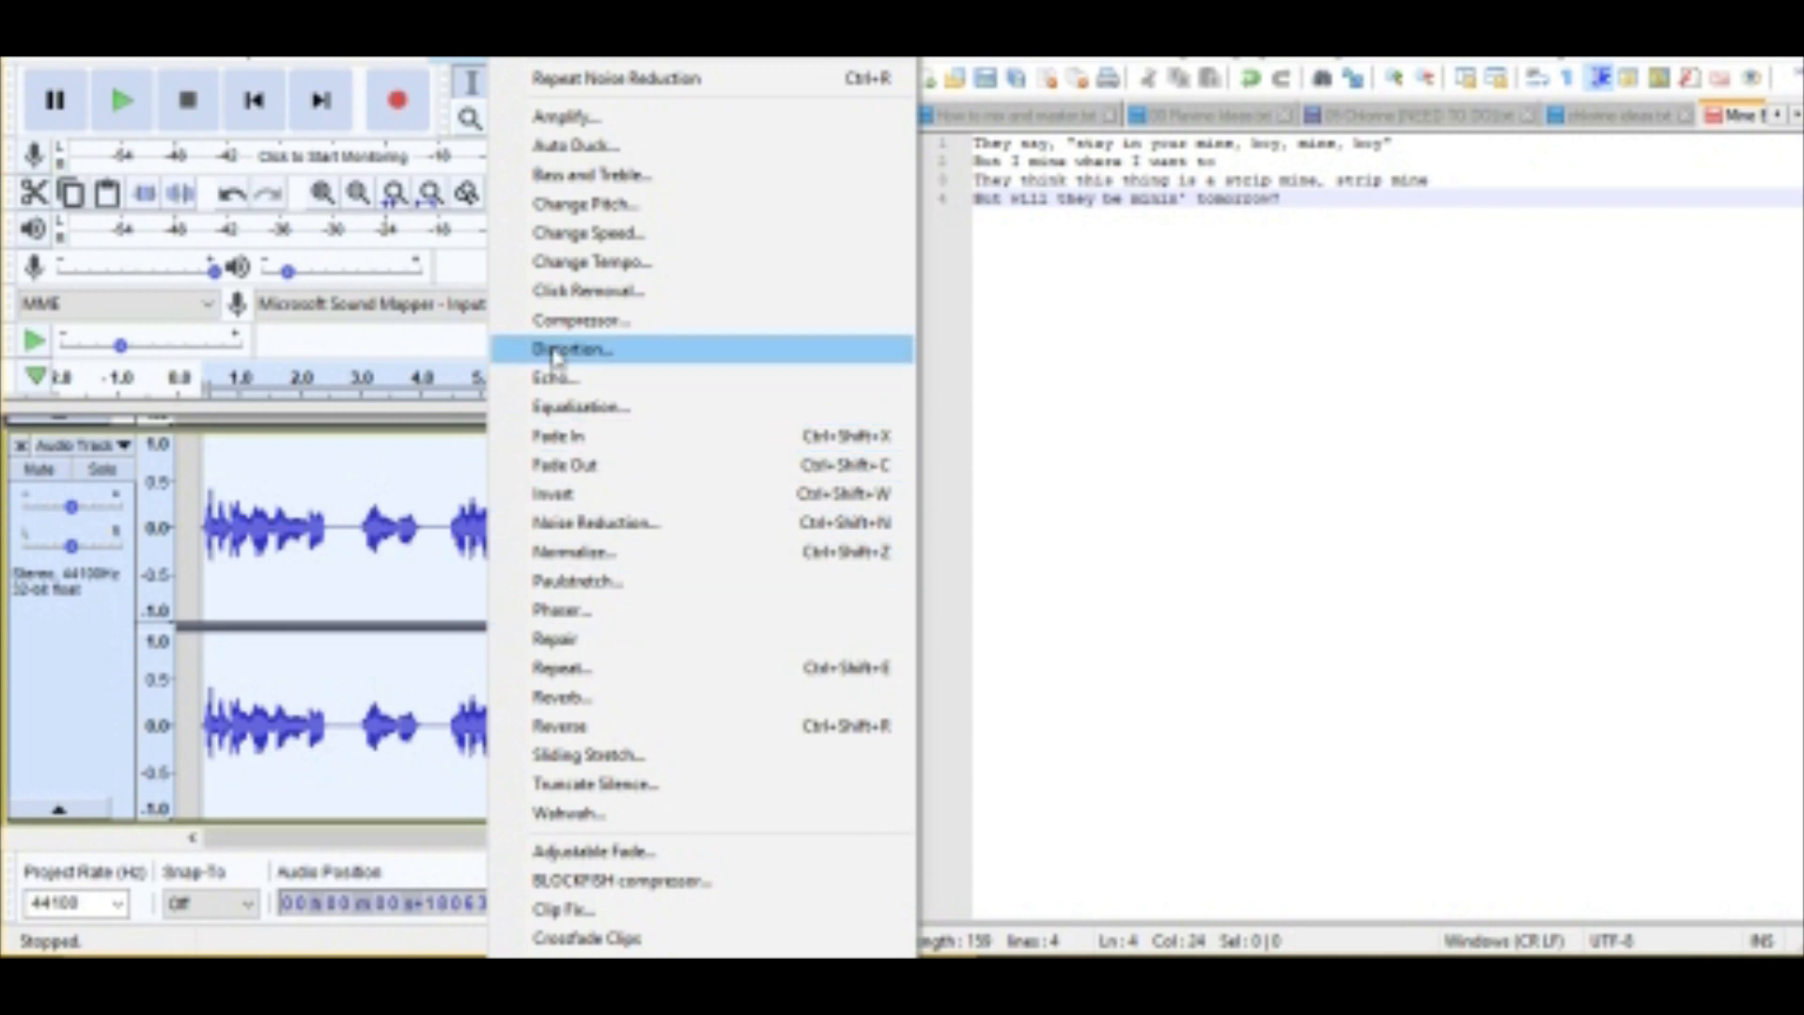
Apply Soft Overdrive distortion at amount 100 to the Audio Track and play it back.
{"action": "left_click", "coordinate": [575, 347]}
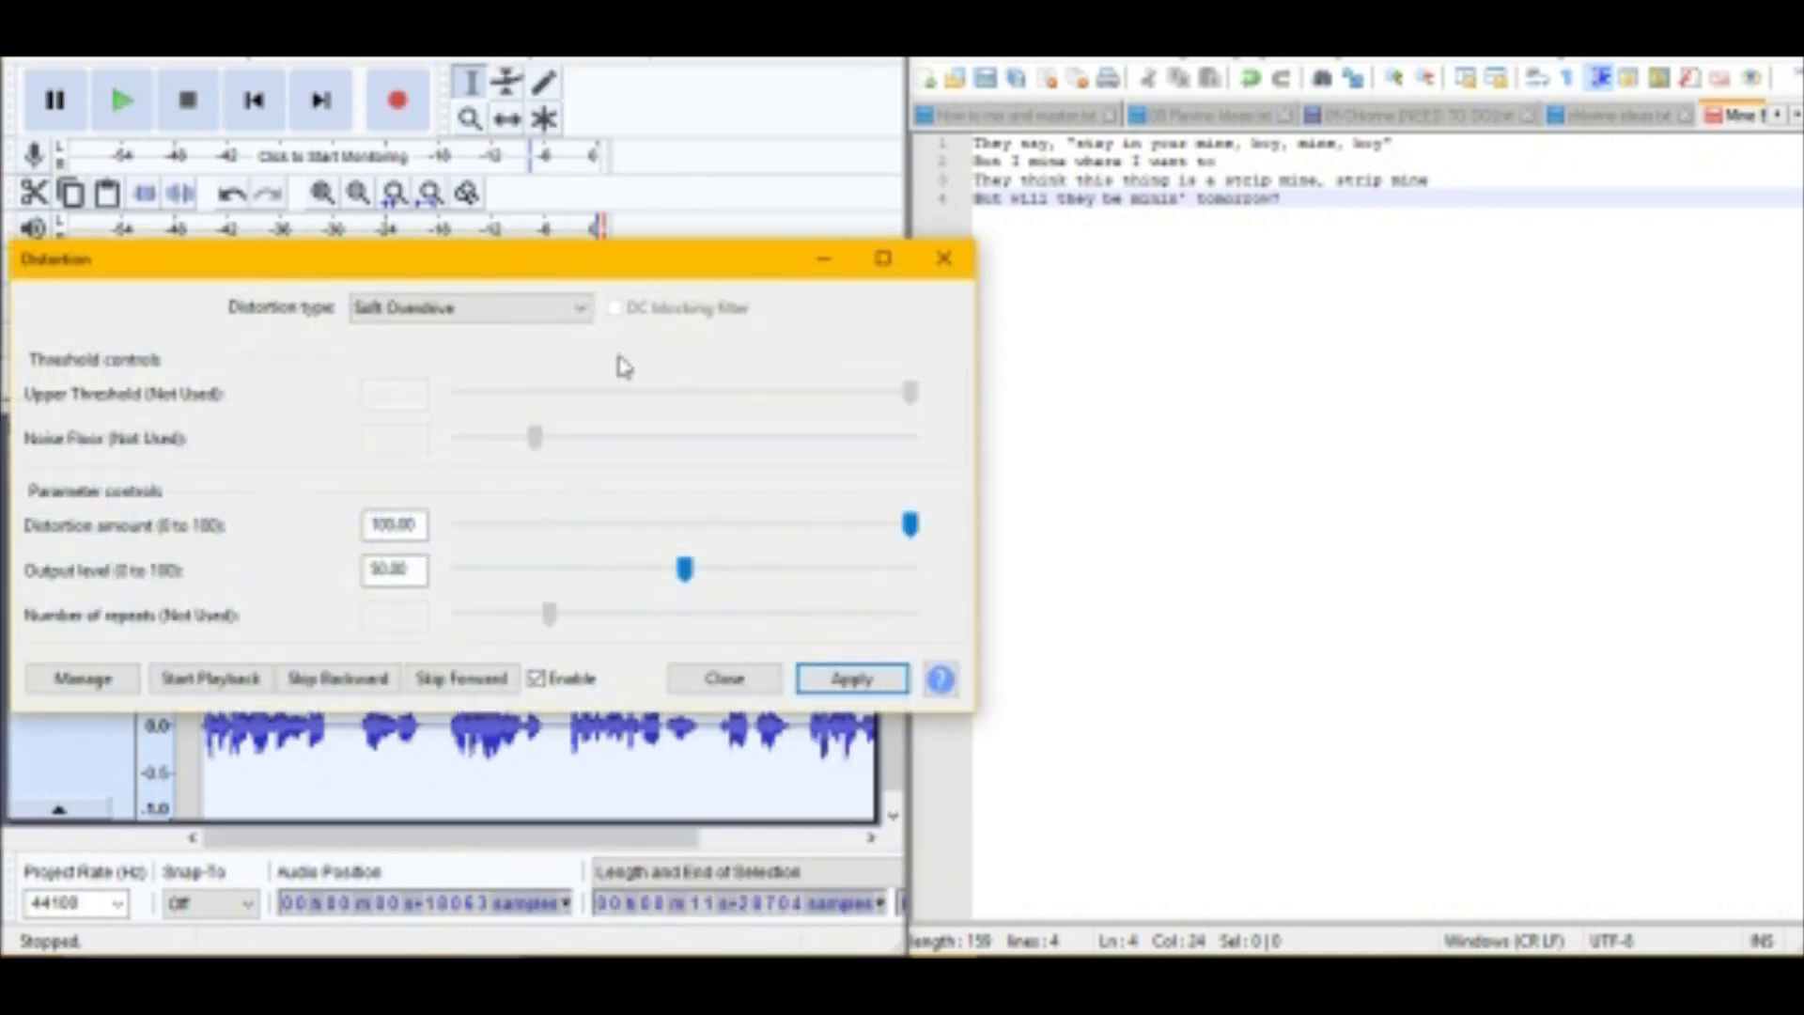
{"action": "left_click", "coordinate": [470, 307]}
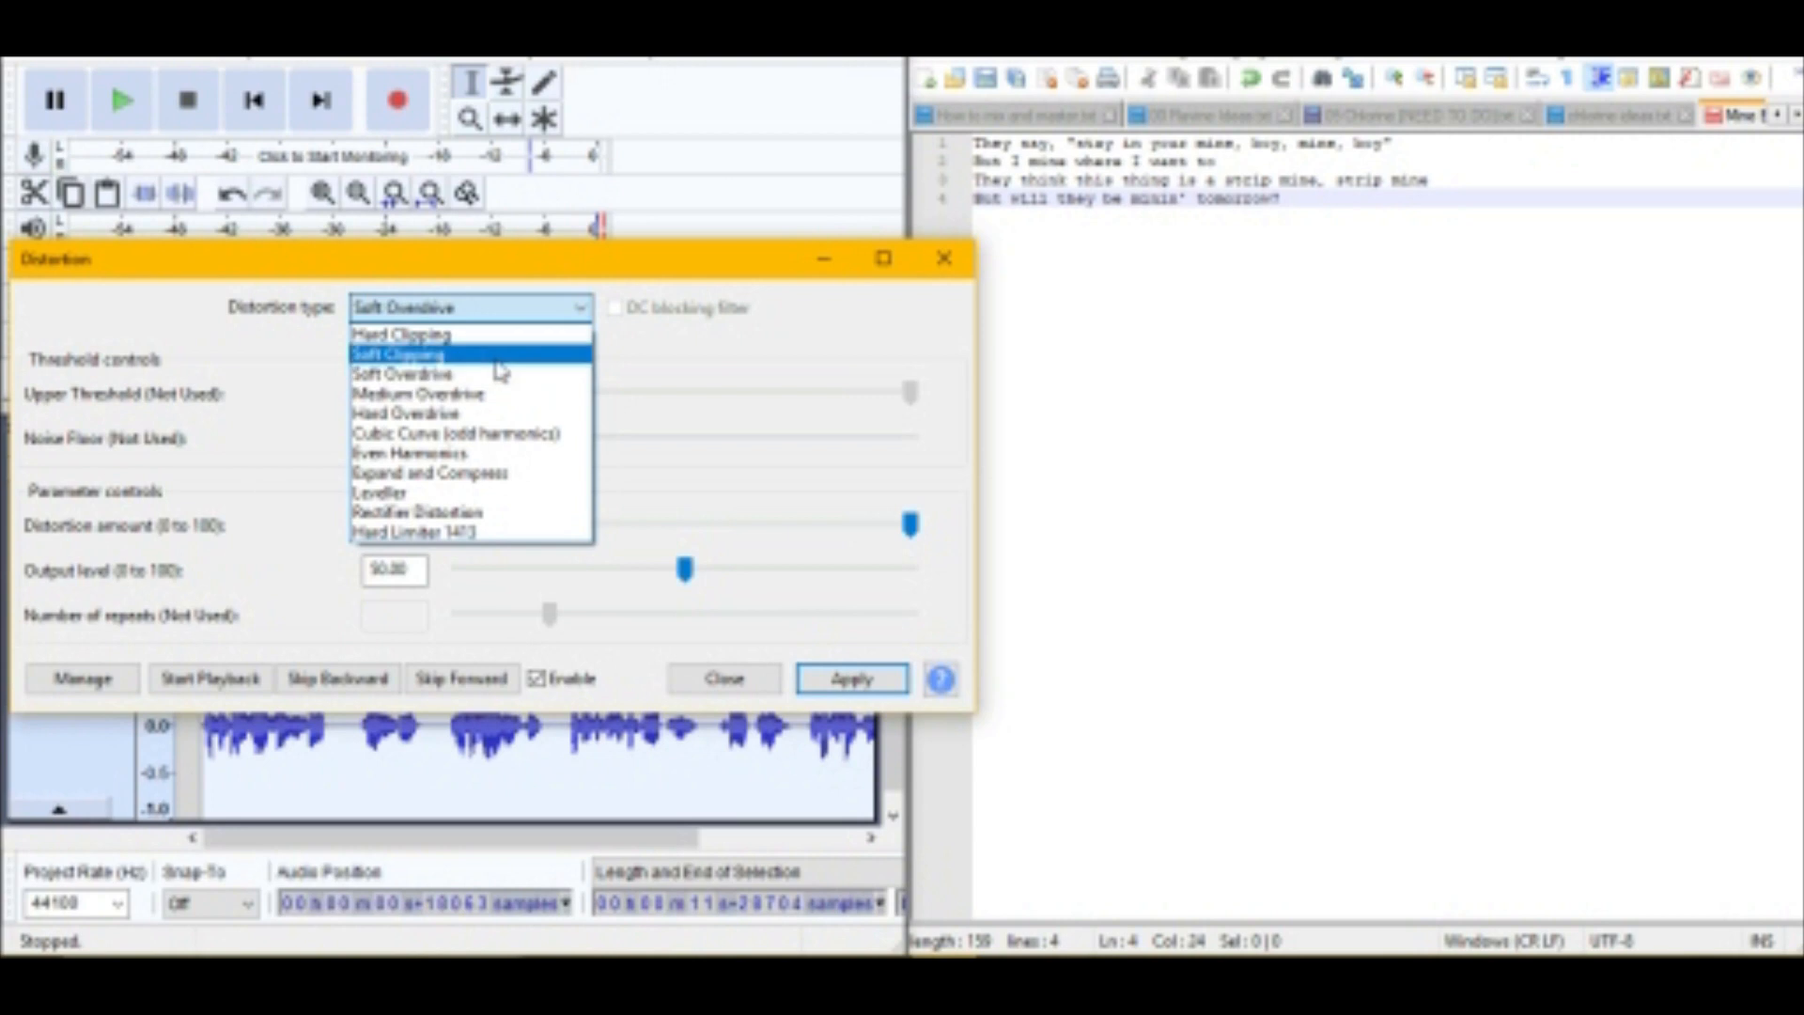
{"action": "left_click", "coordinate": [402, 373]}
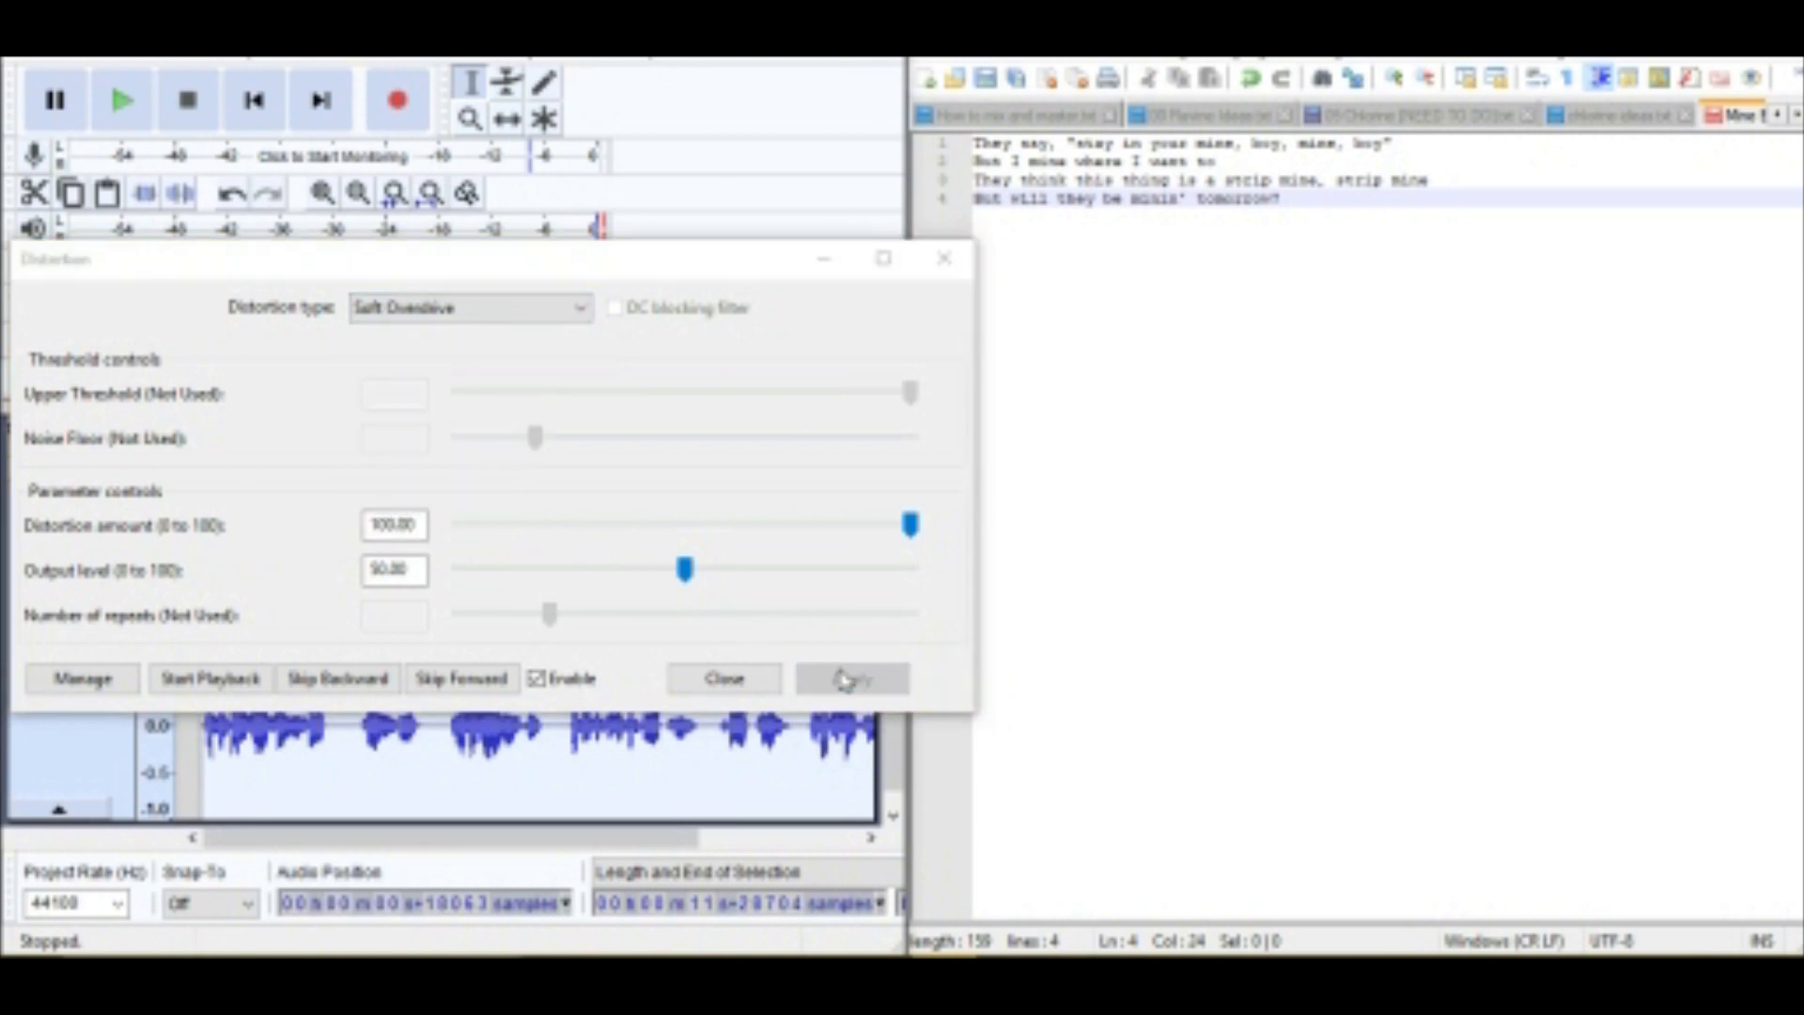
{"action": "left_click", "coordinate": [852, 678]}
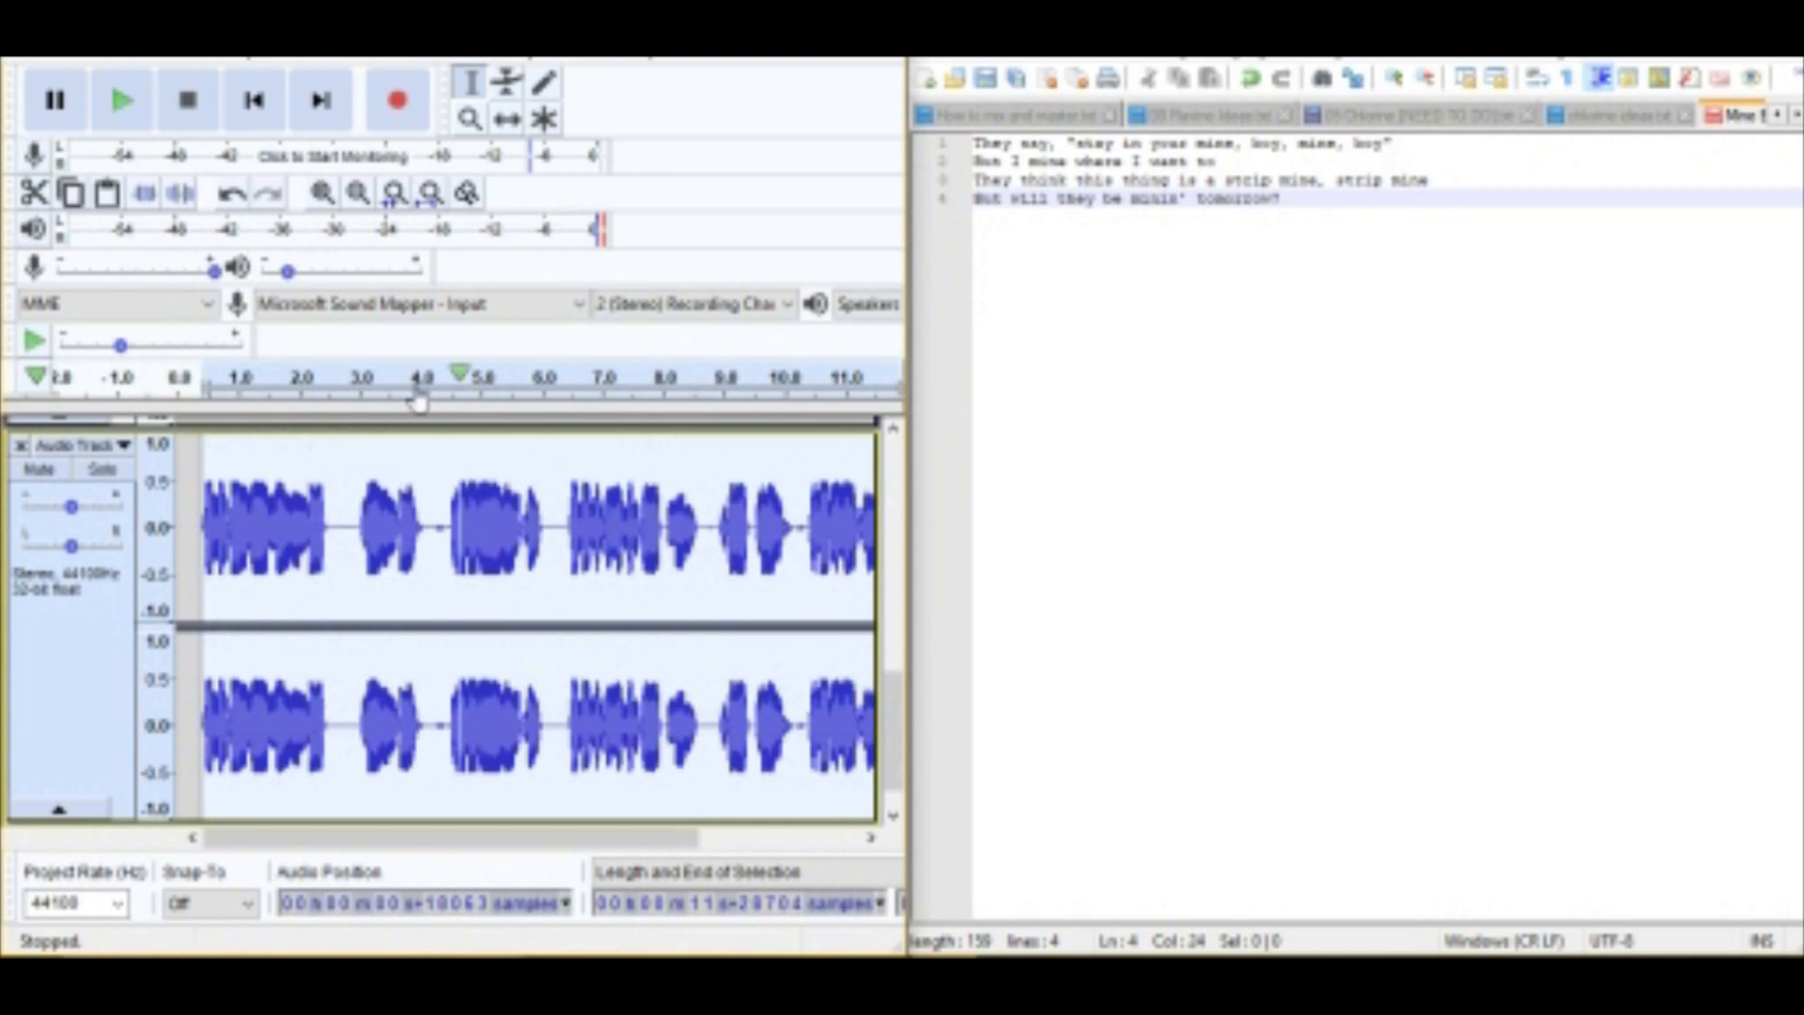
{"action": "left_click", "coordinate": [122, 99]}
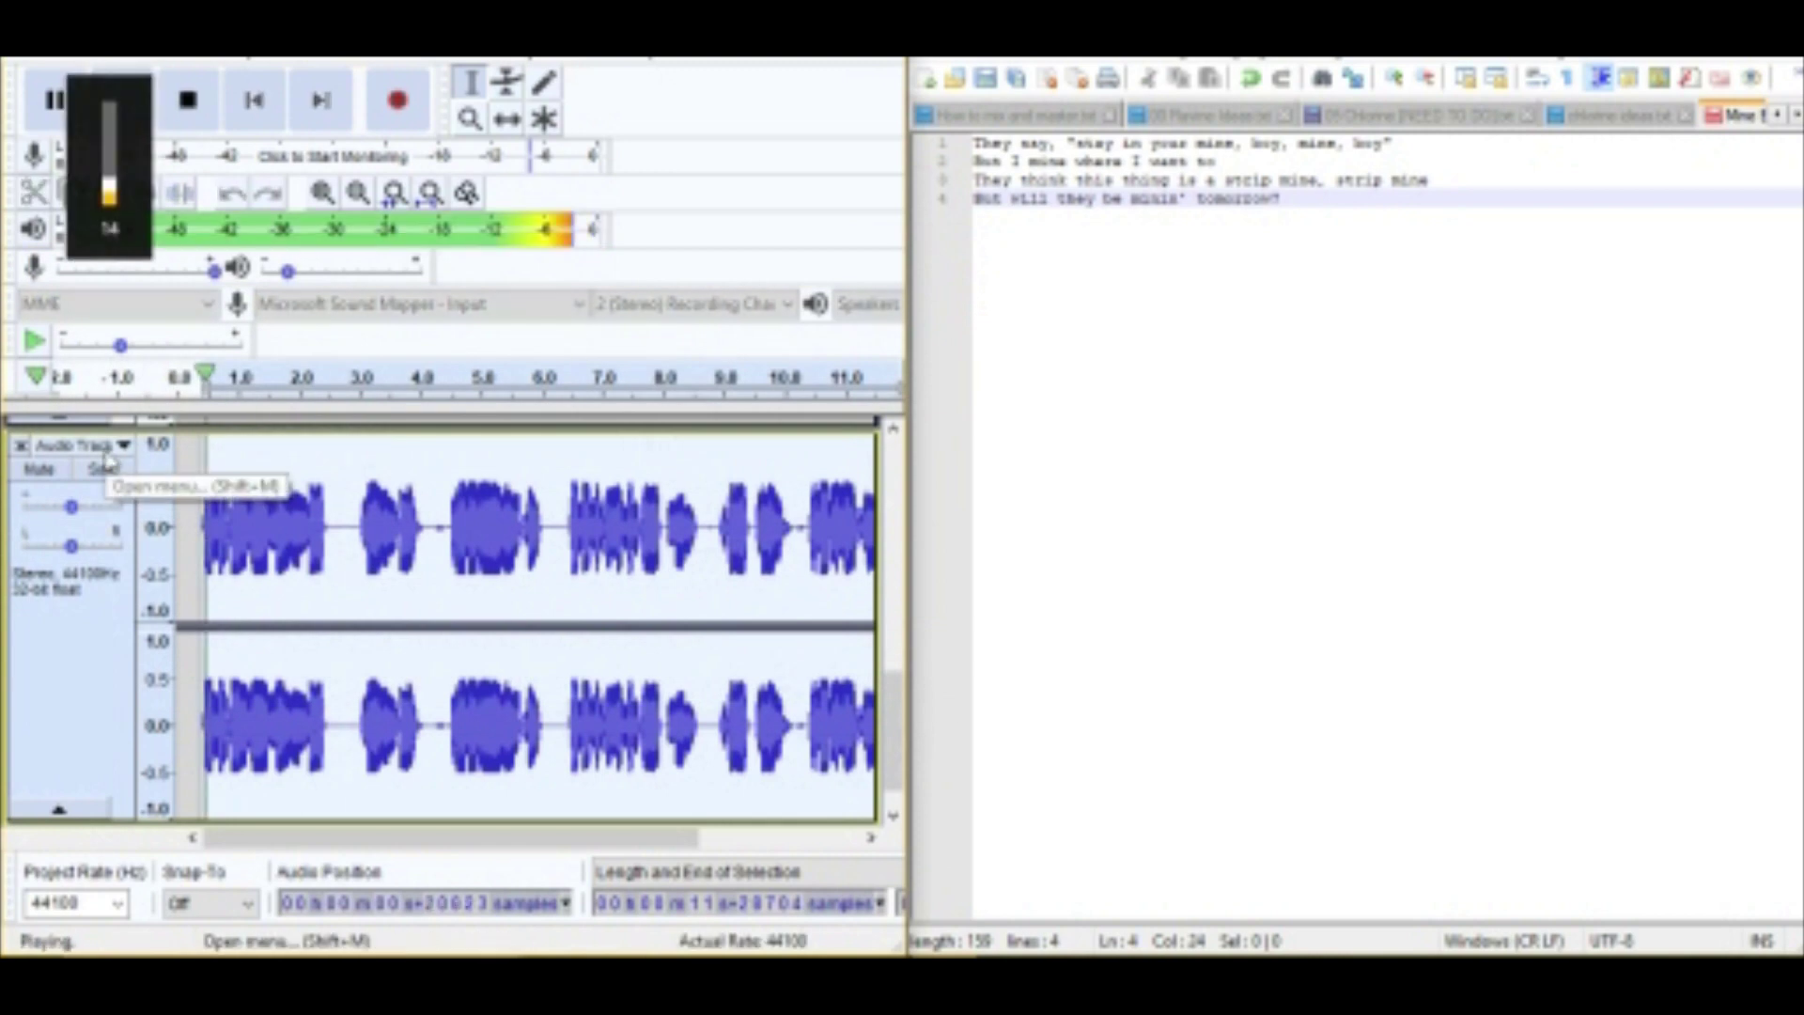
{"action": "left_click", "coordinate": [186, 98]}
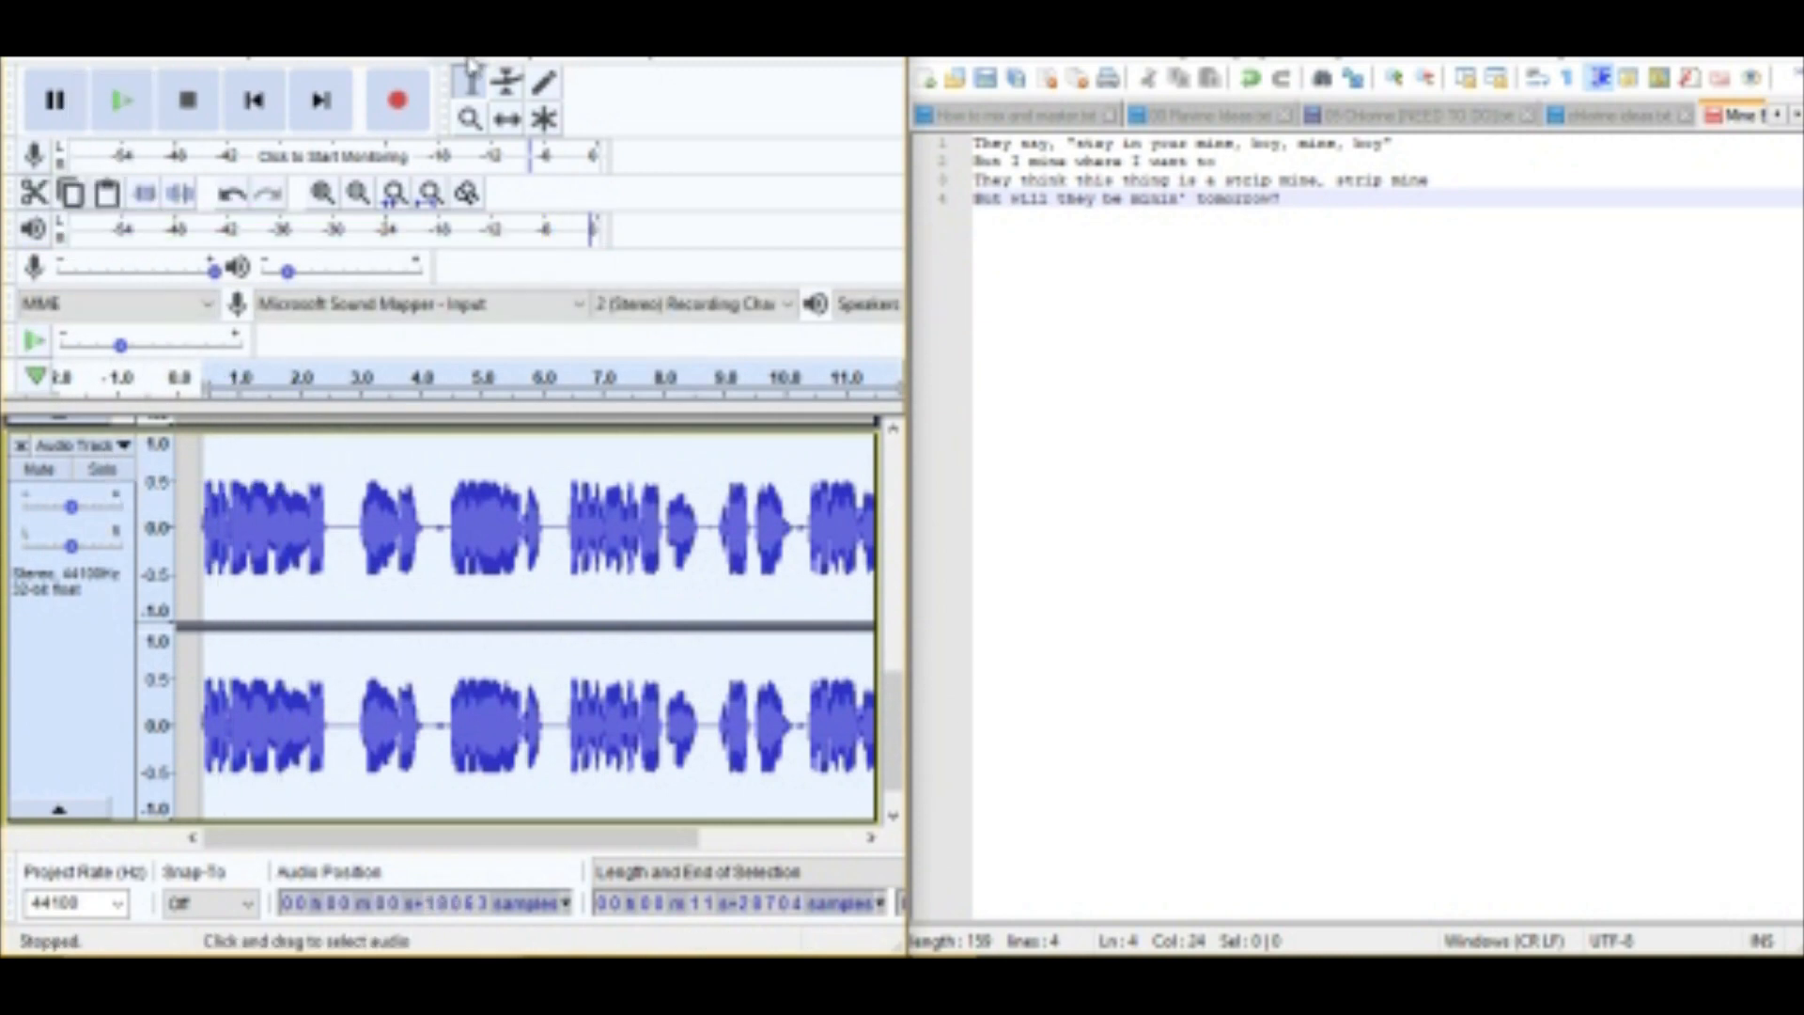
Quieten the distorted Audio Track with a negative Amplify, then play the mix.
{"action": "left_click", "coordinate": [122, 98]}
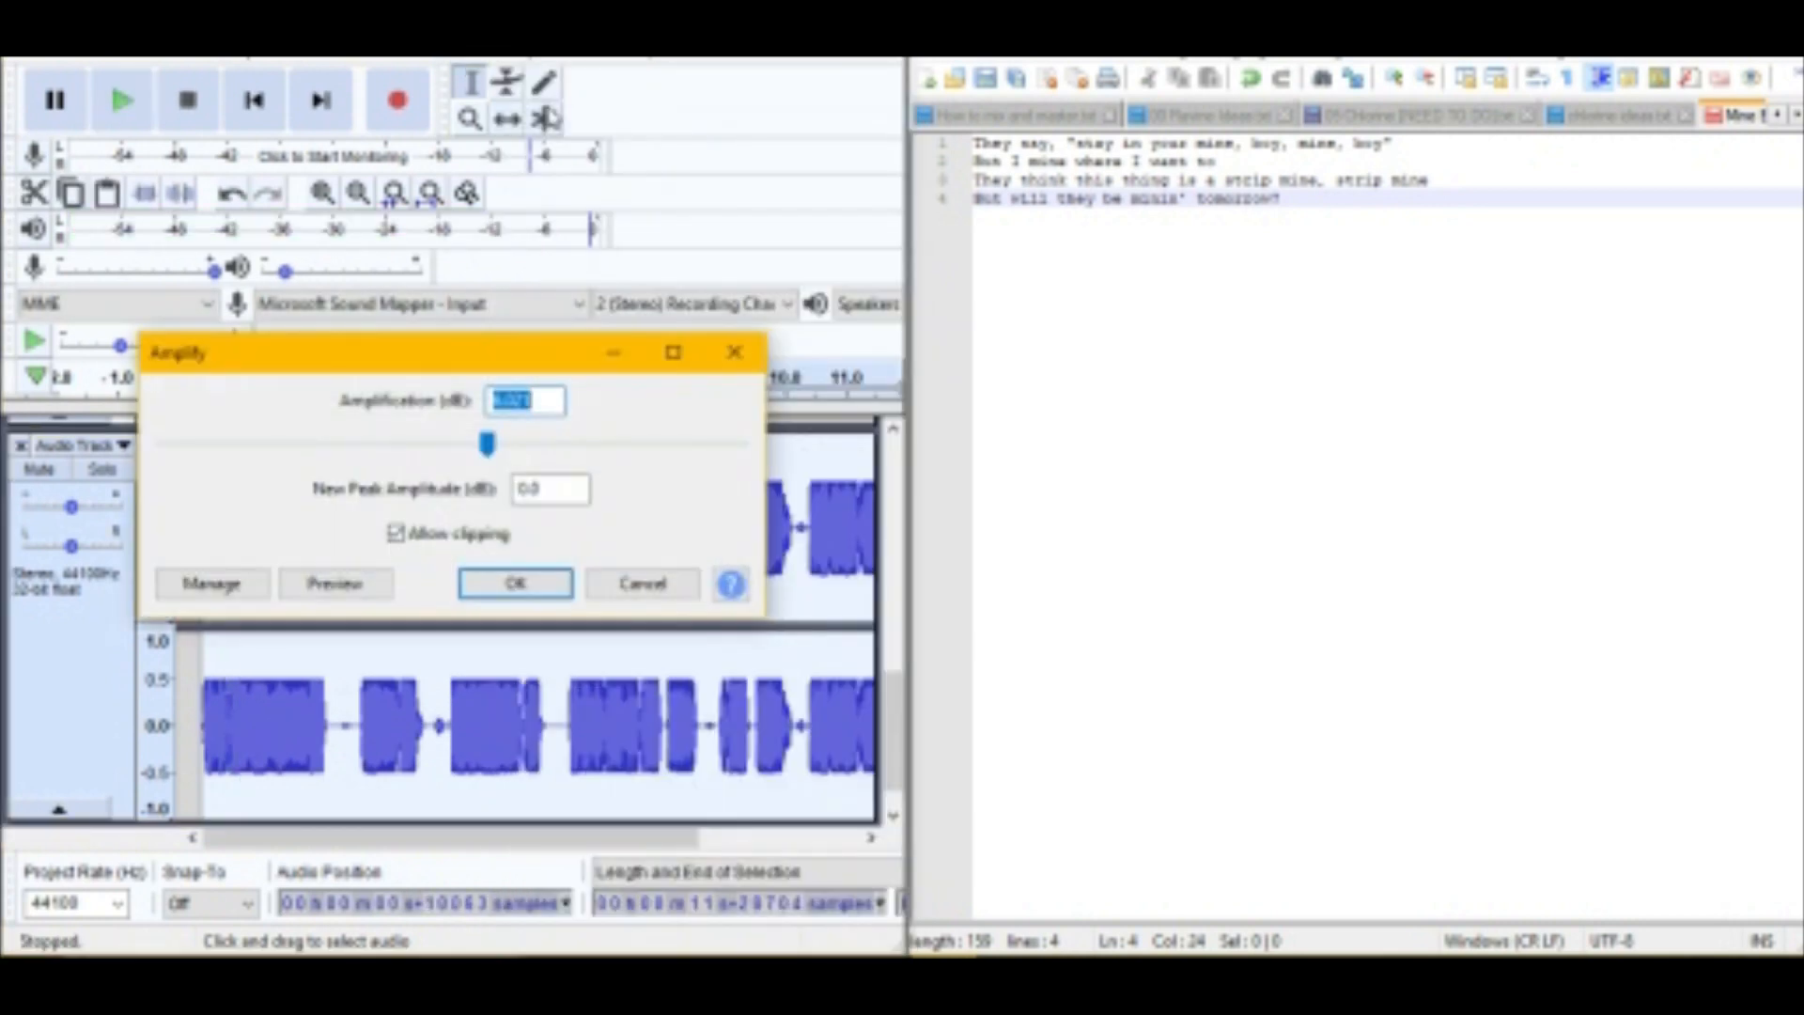
{"action": "left_click", "coordinate": [514, 584]}
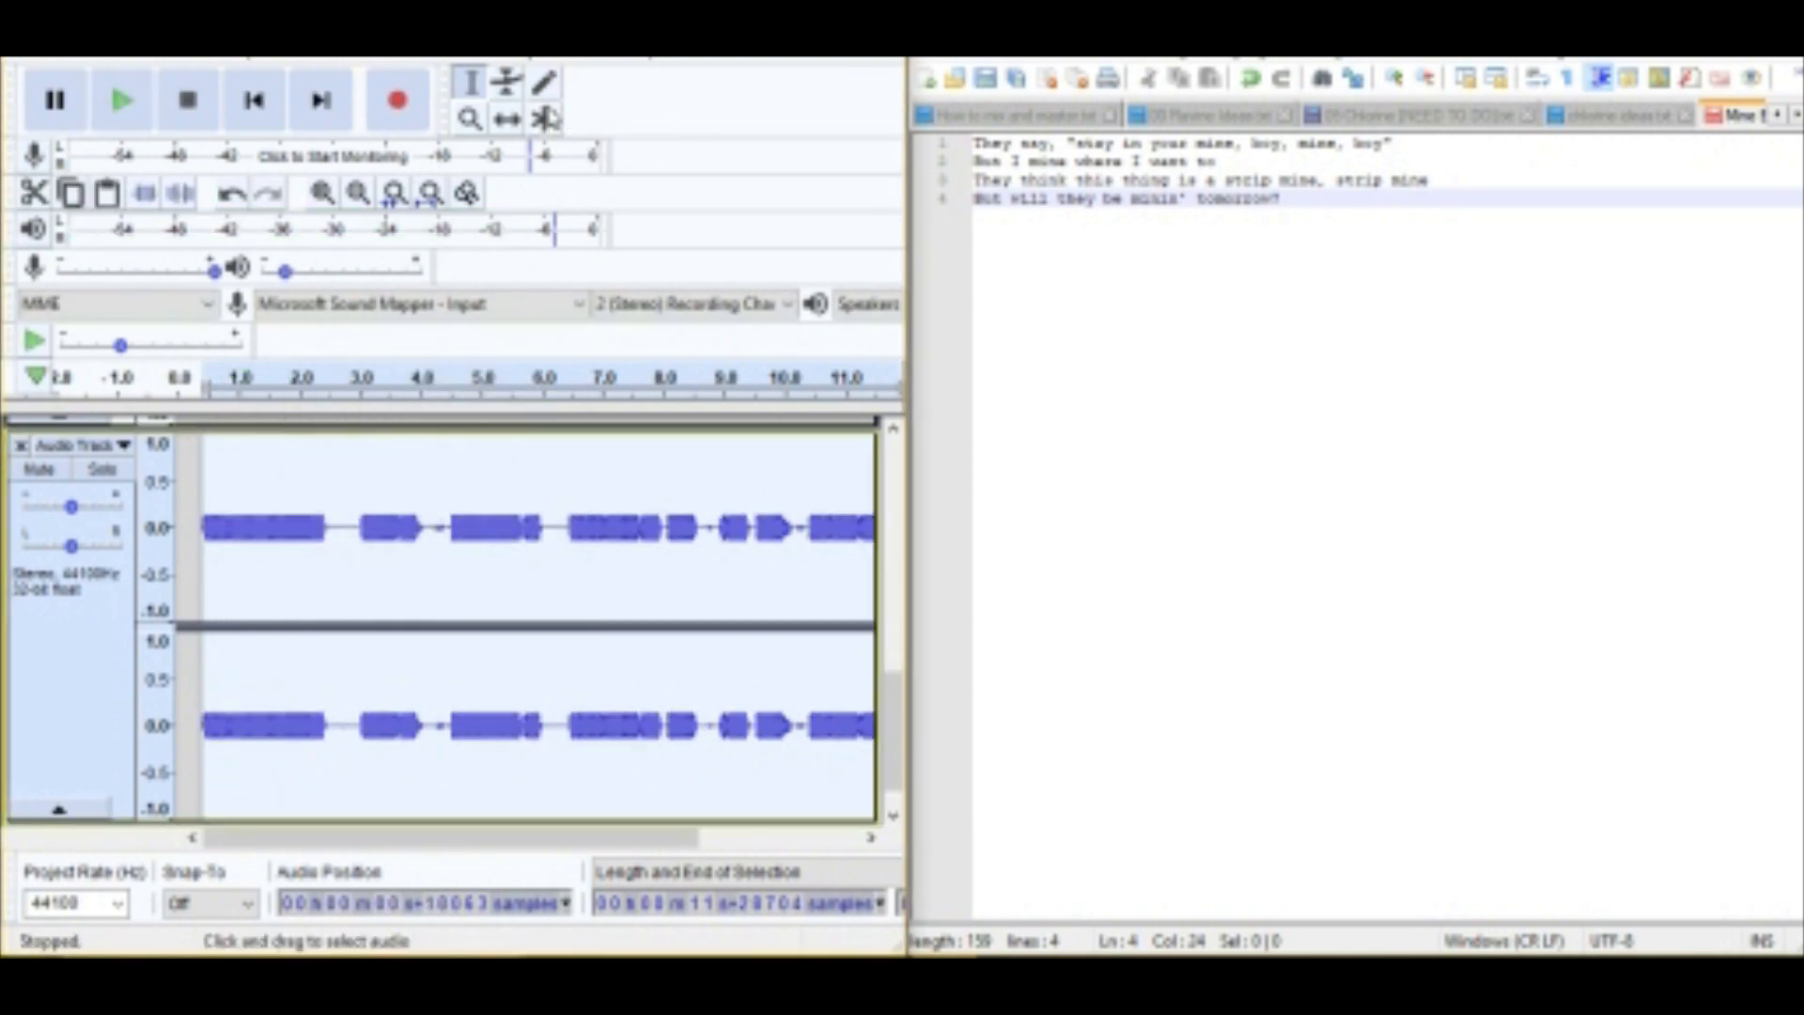
{"action": "left_click", "coordinate": [121, 99]}
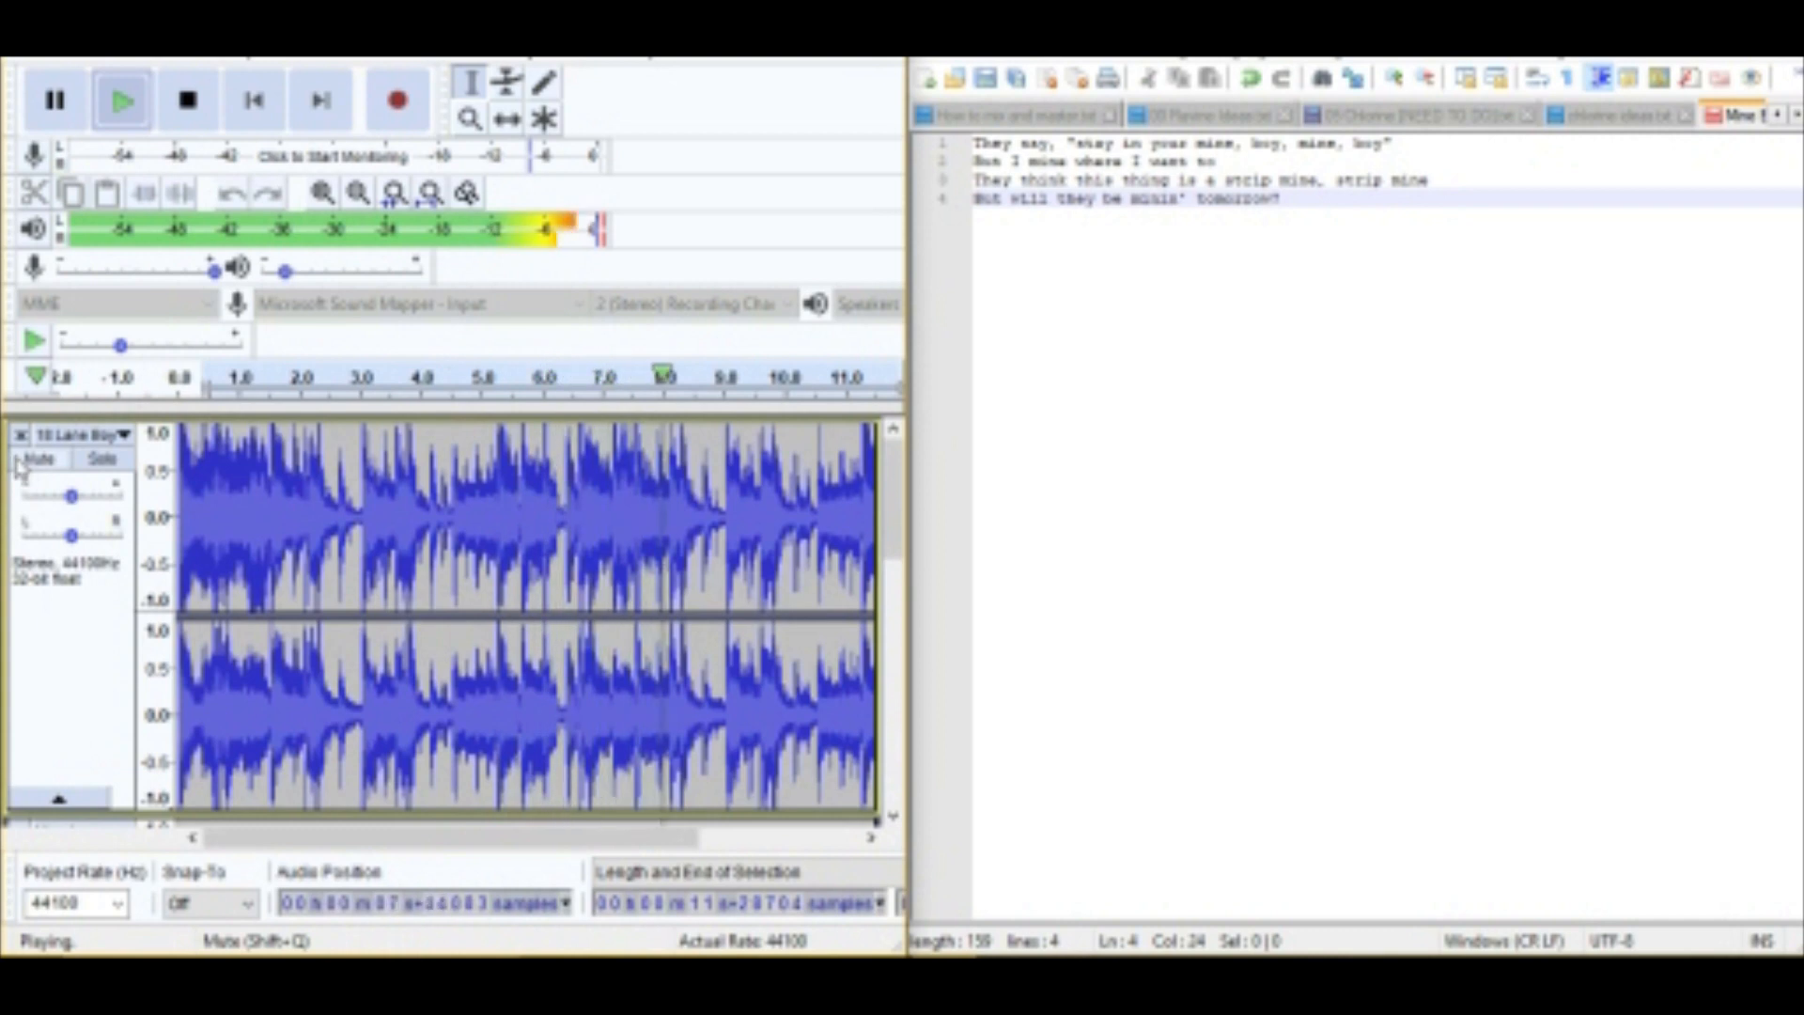
{"action": "scroll", "scroll_direction": "down", "scroll_amount": 3}
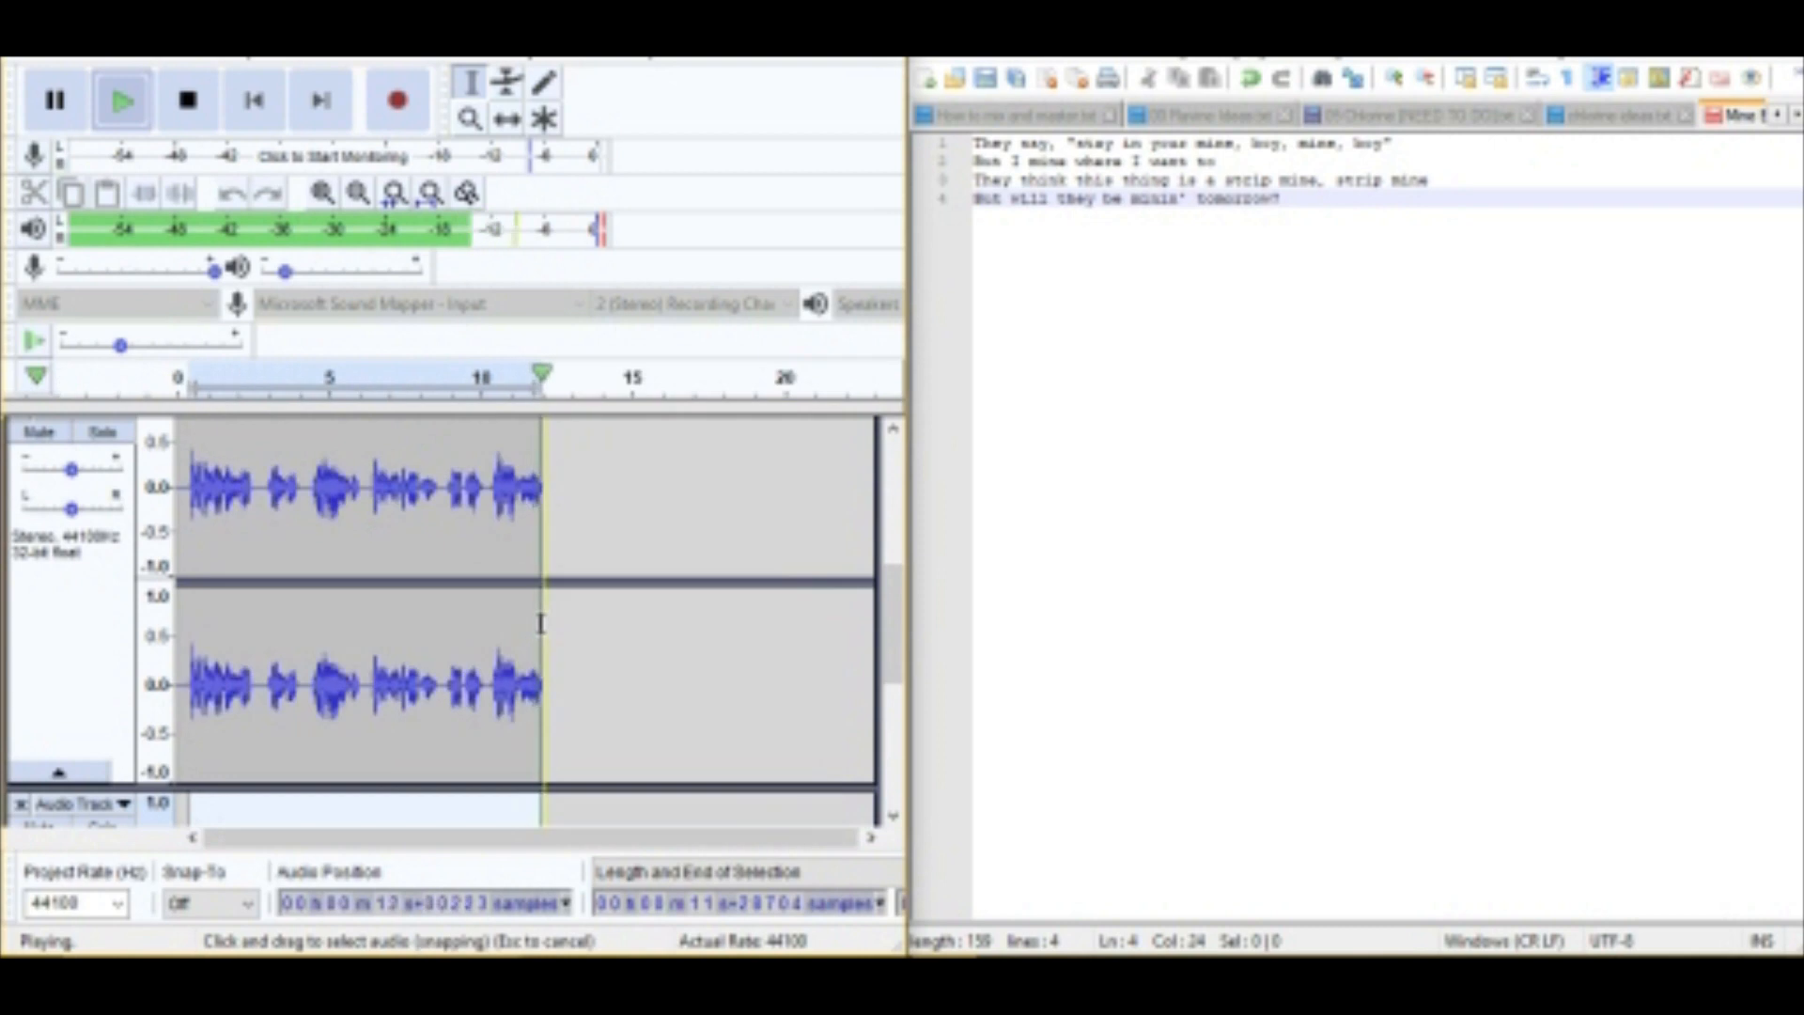
{"action": "left_click", "coordinate": [188, 99]}
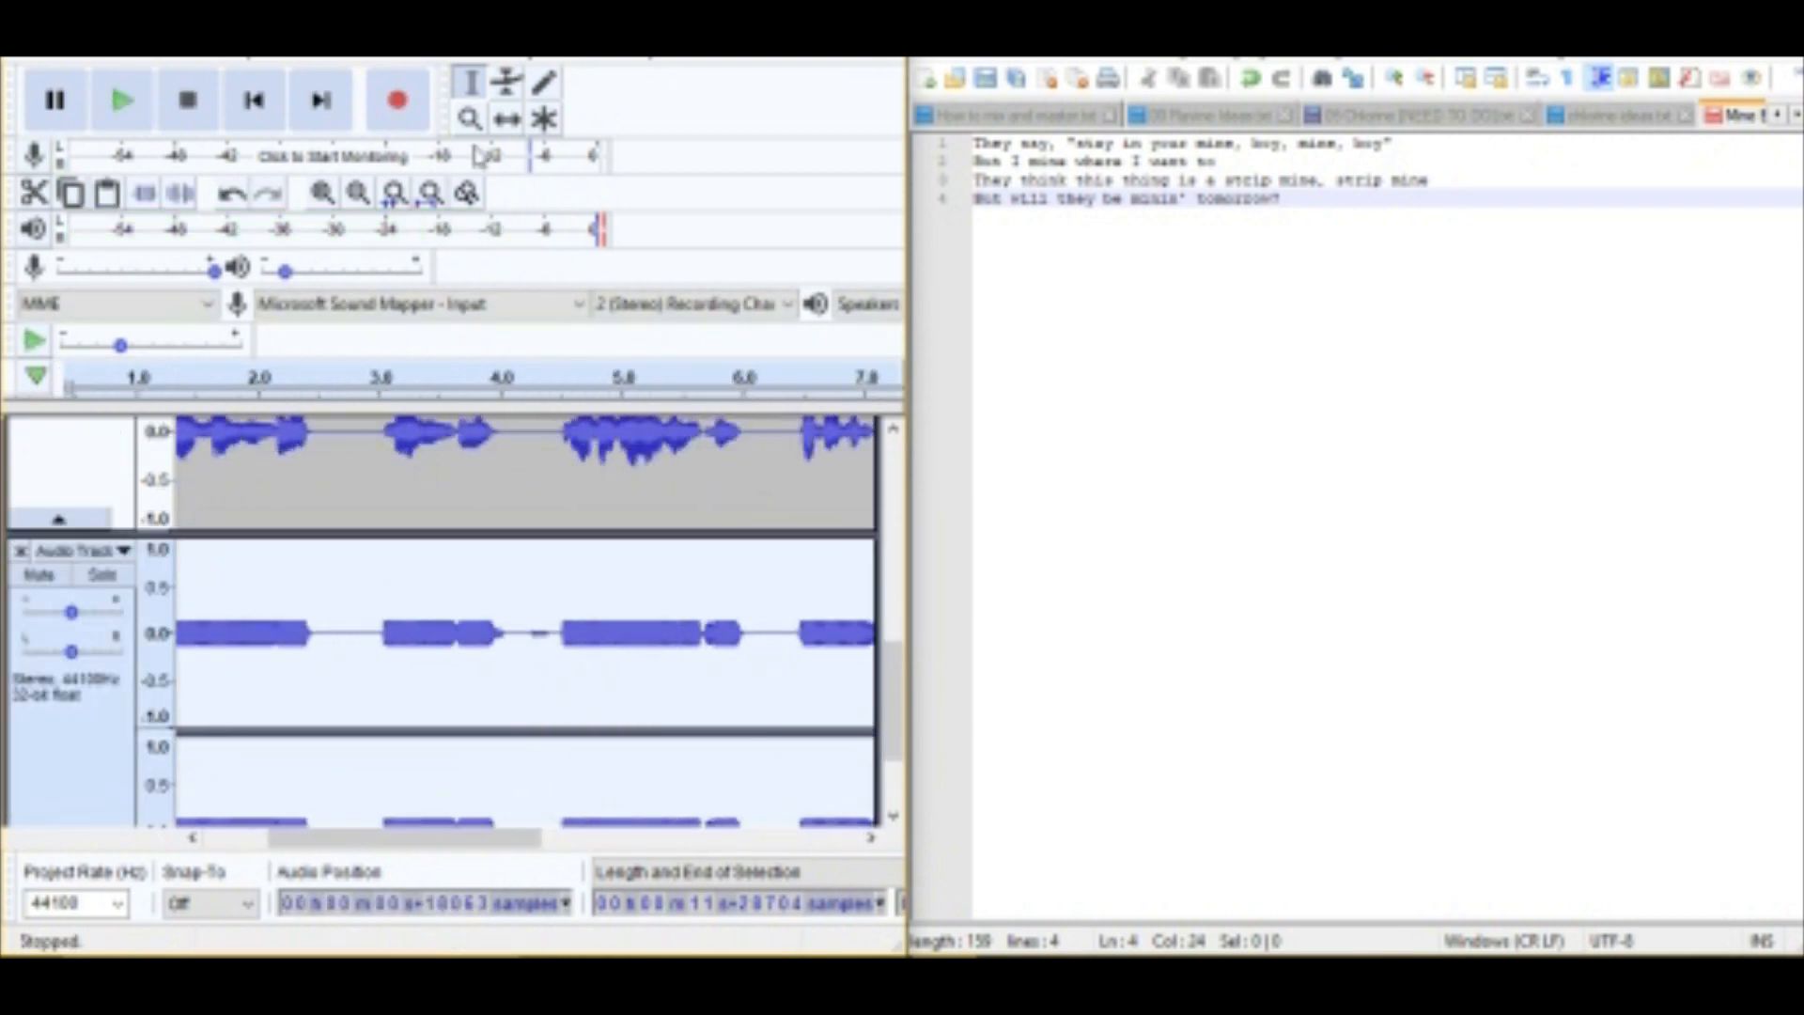
Lower the Audio Track's pitch by -6 percent with Change Pitch and listen back.
{"action": "left_click", "coordinate": [322, 194]}
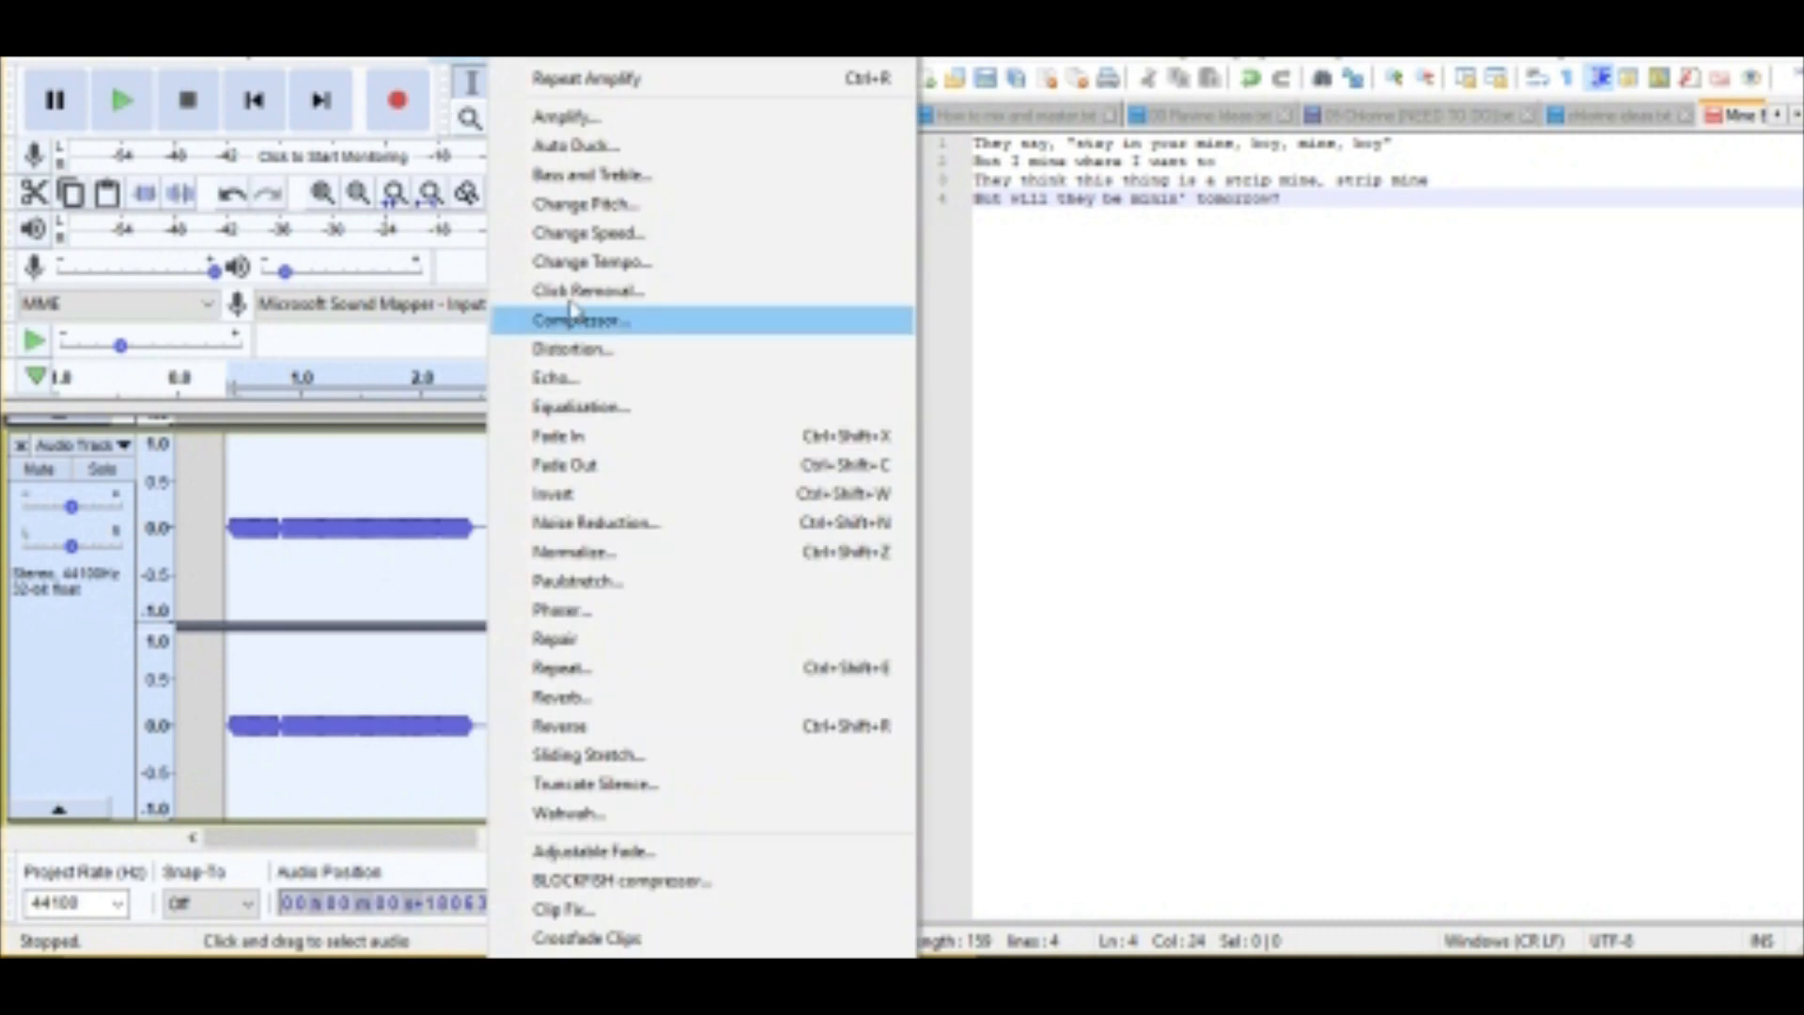
{"action": "left_click", "coordinate": [585, 204]}
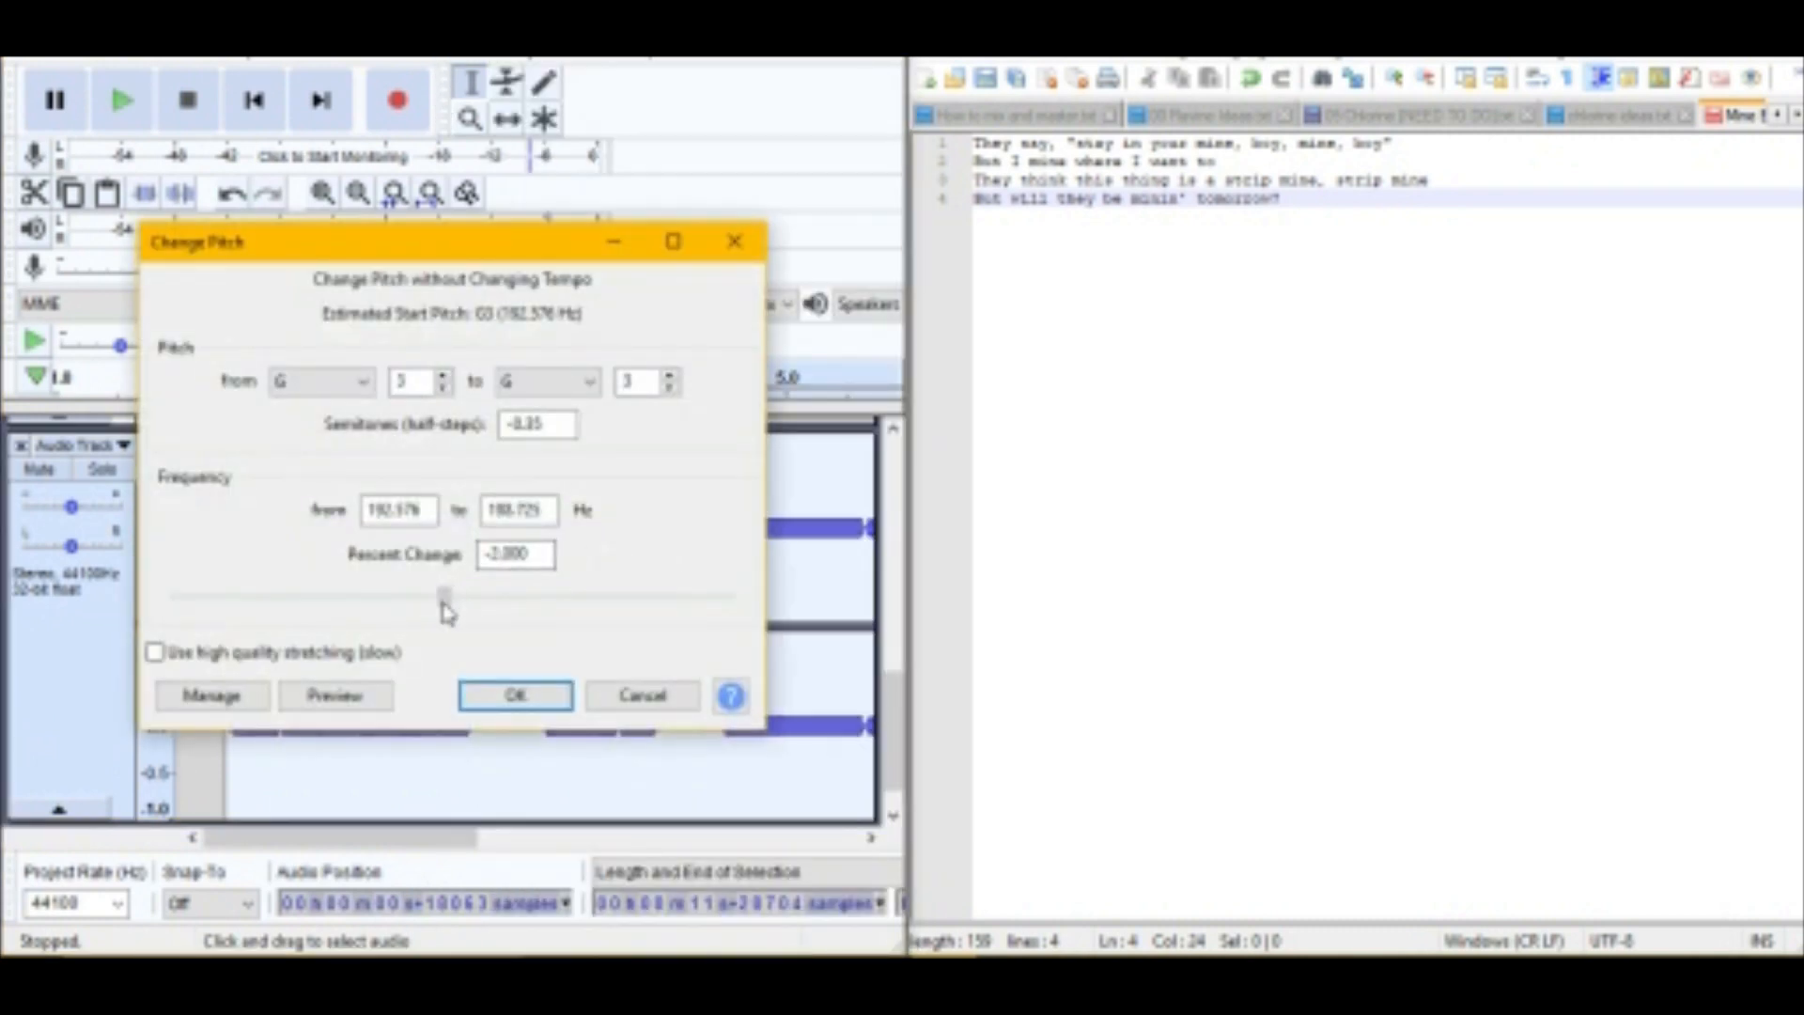
{"action": "left_click", "coordinate": [514, 696]}
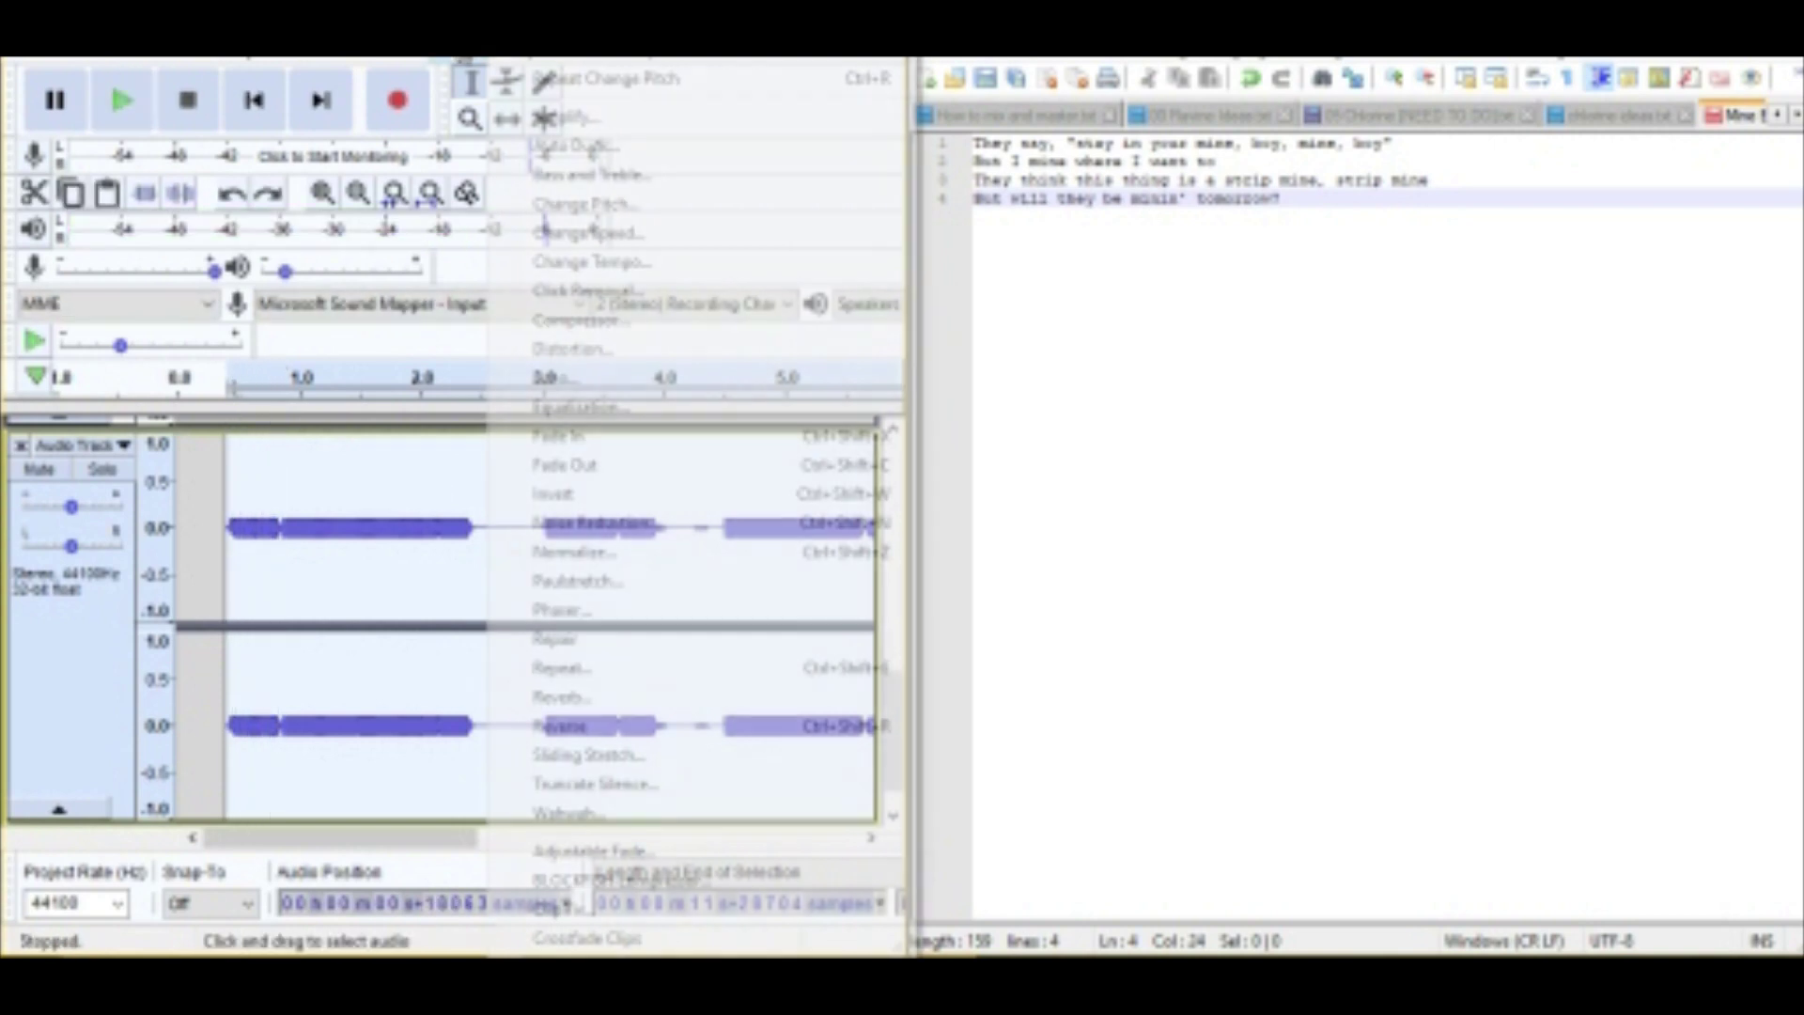
{"action": "left_click", "coordinate": [591, 205]}
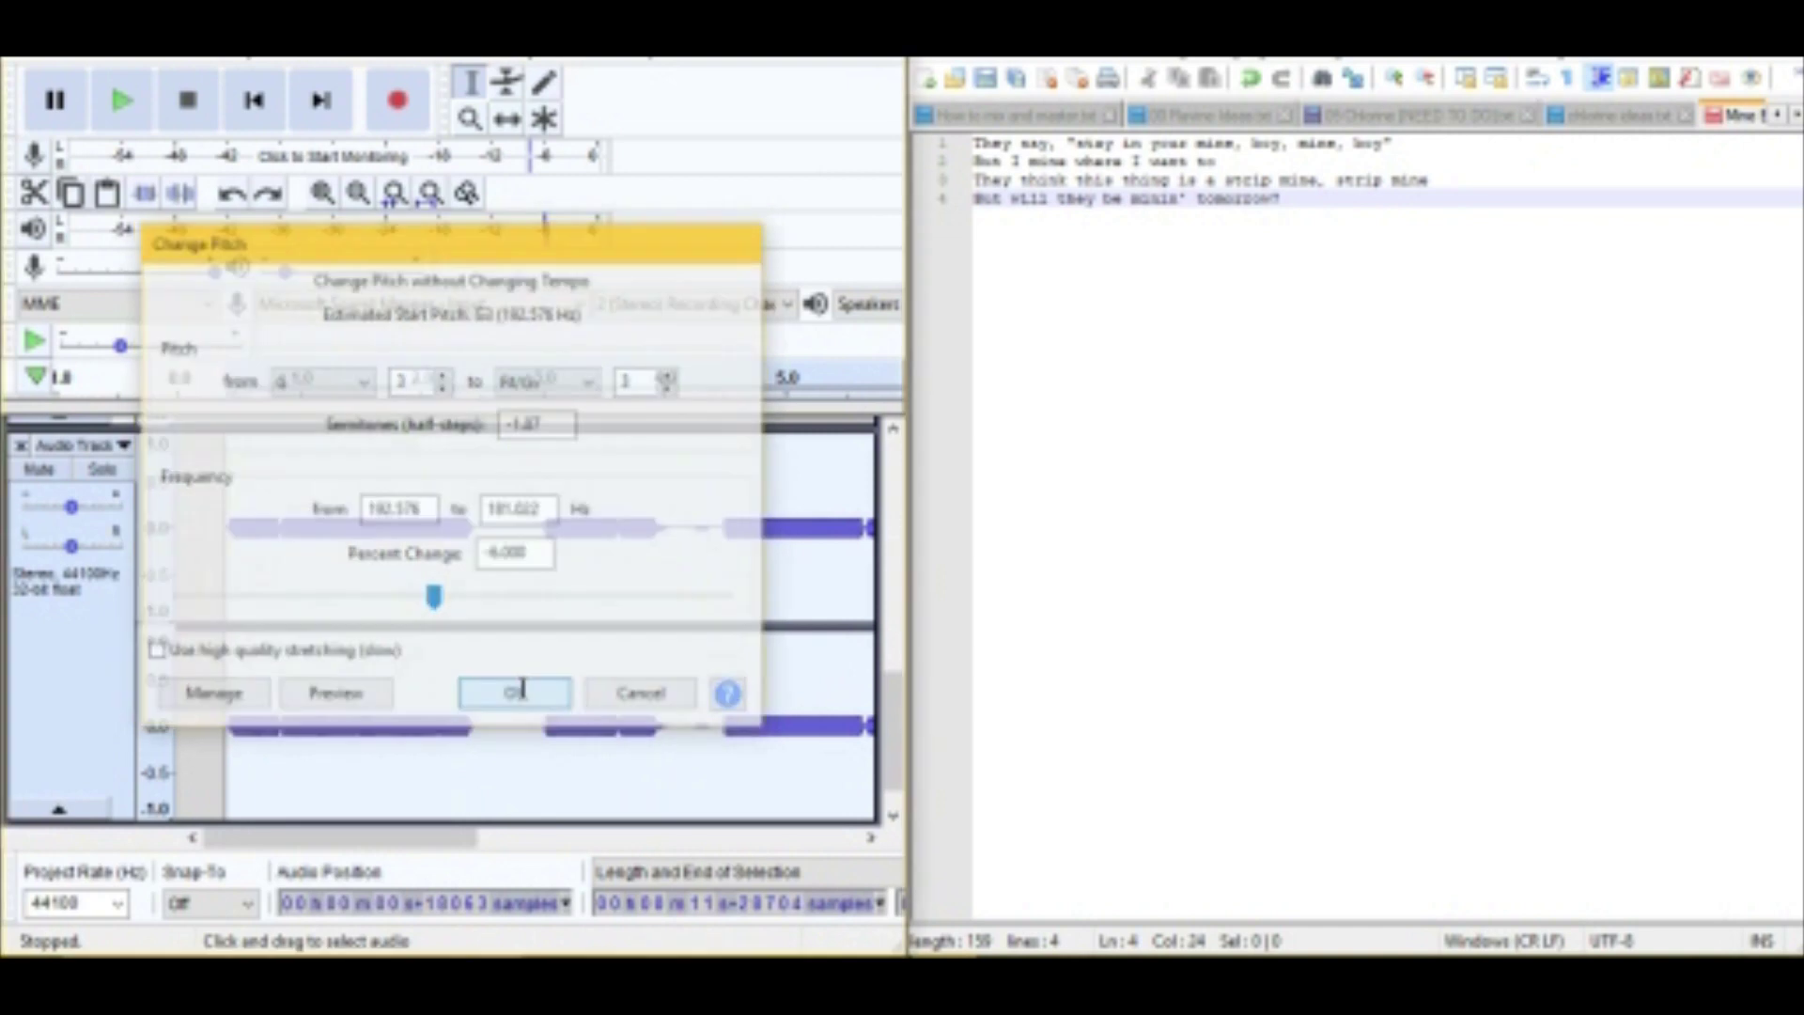
{"action": "left_click", "coordinate": [513, 692]}
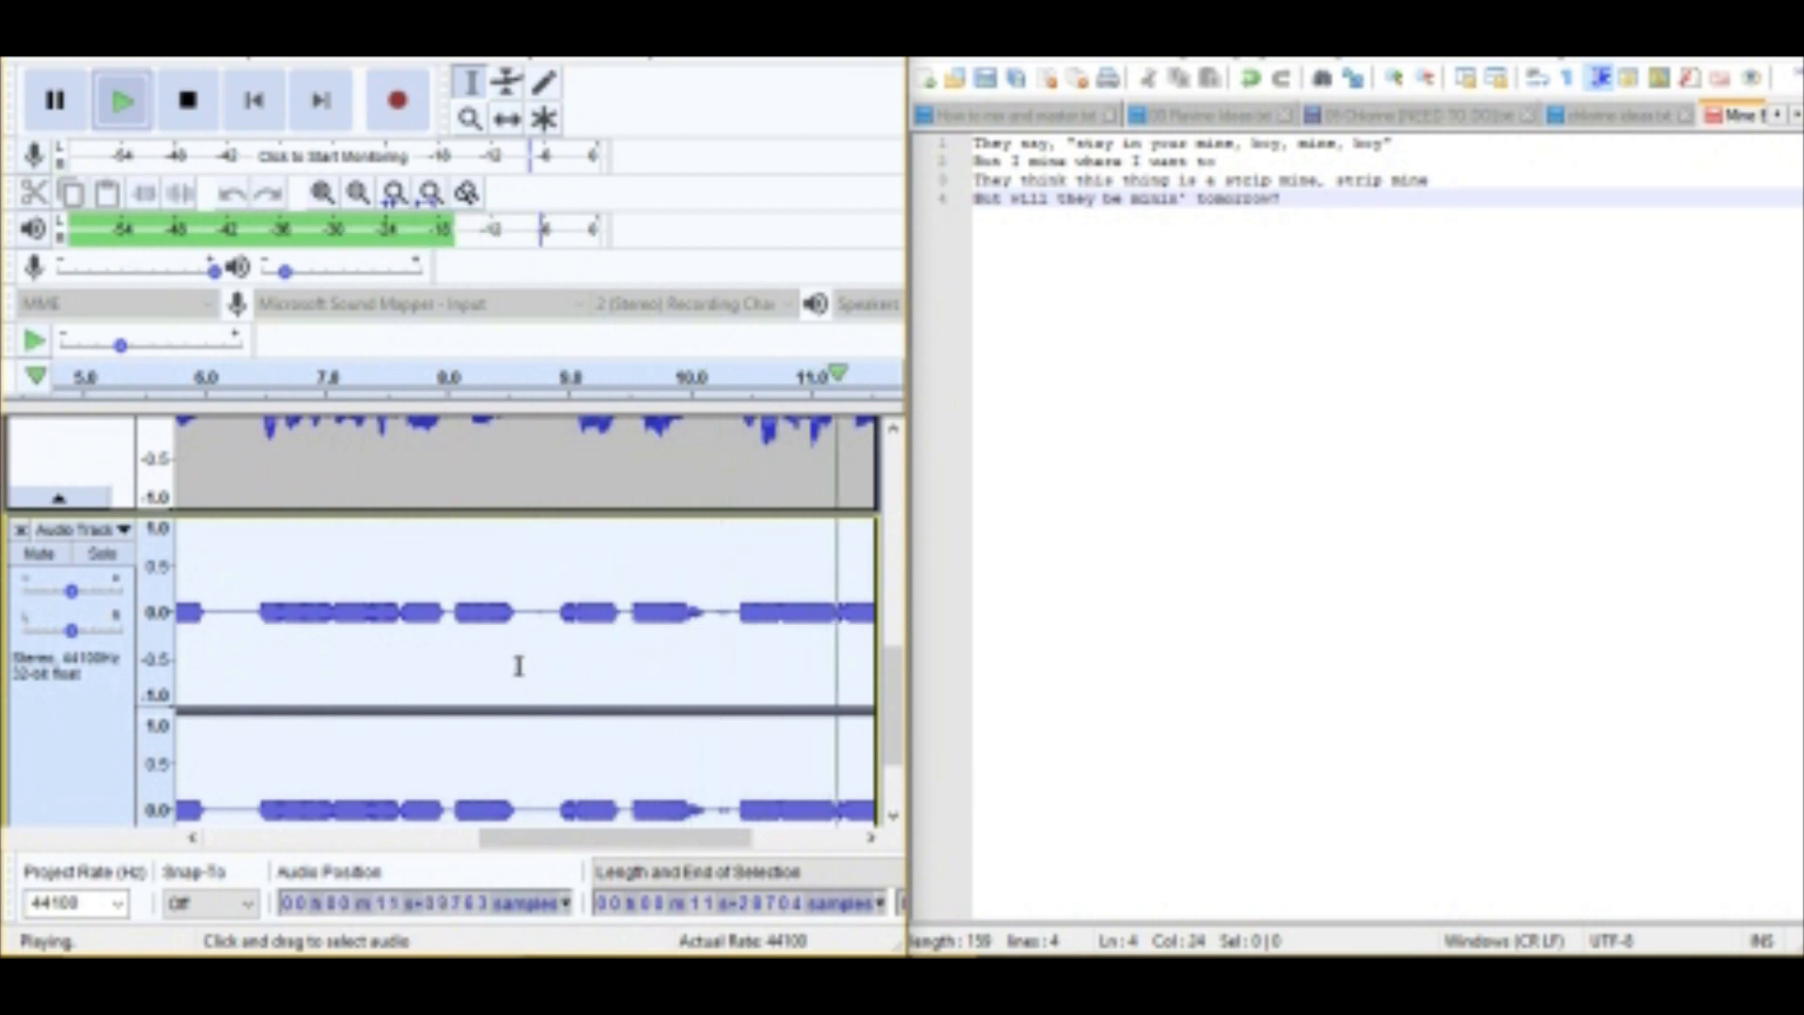
{"action": "left_click", "coordinate": [187, 99]}
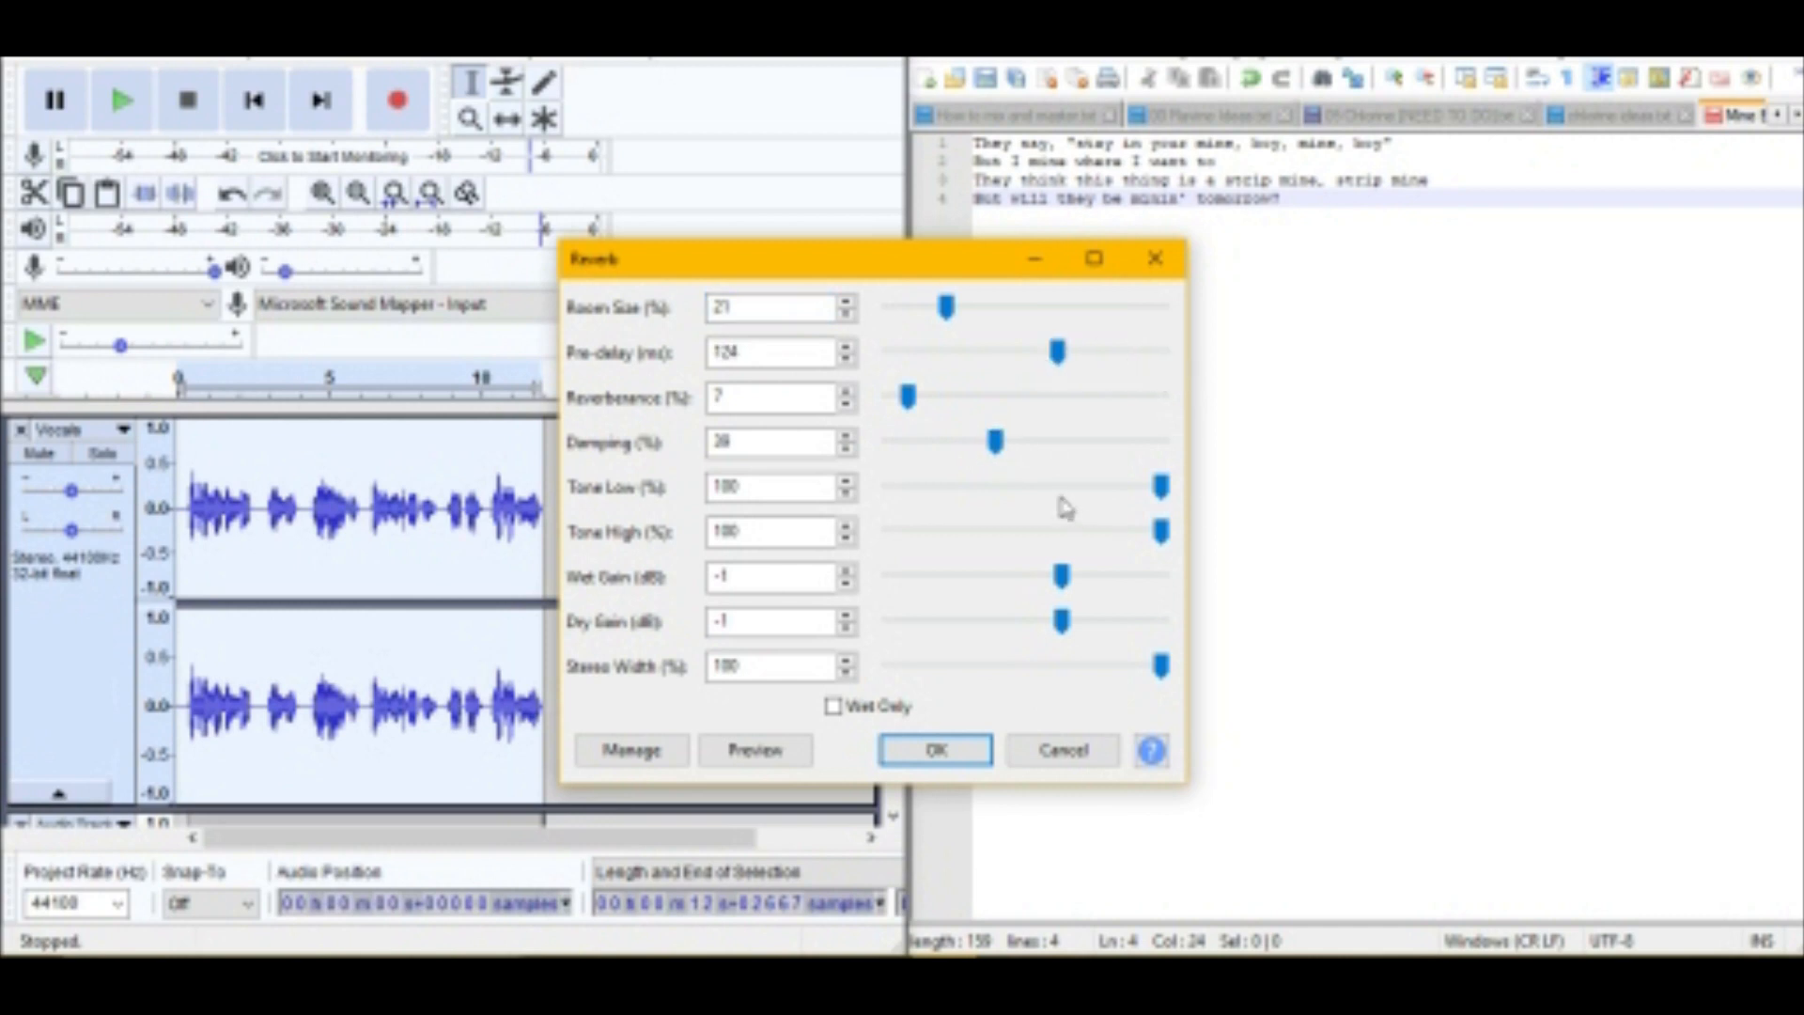
{"action": "mouse_move", "coordinate": [1007, 462]}
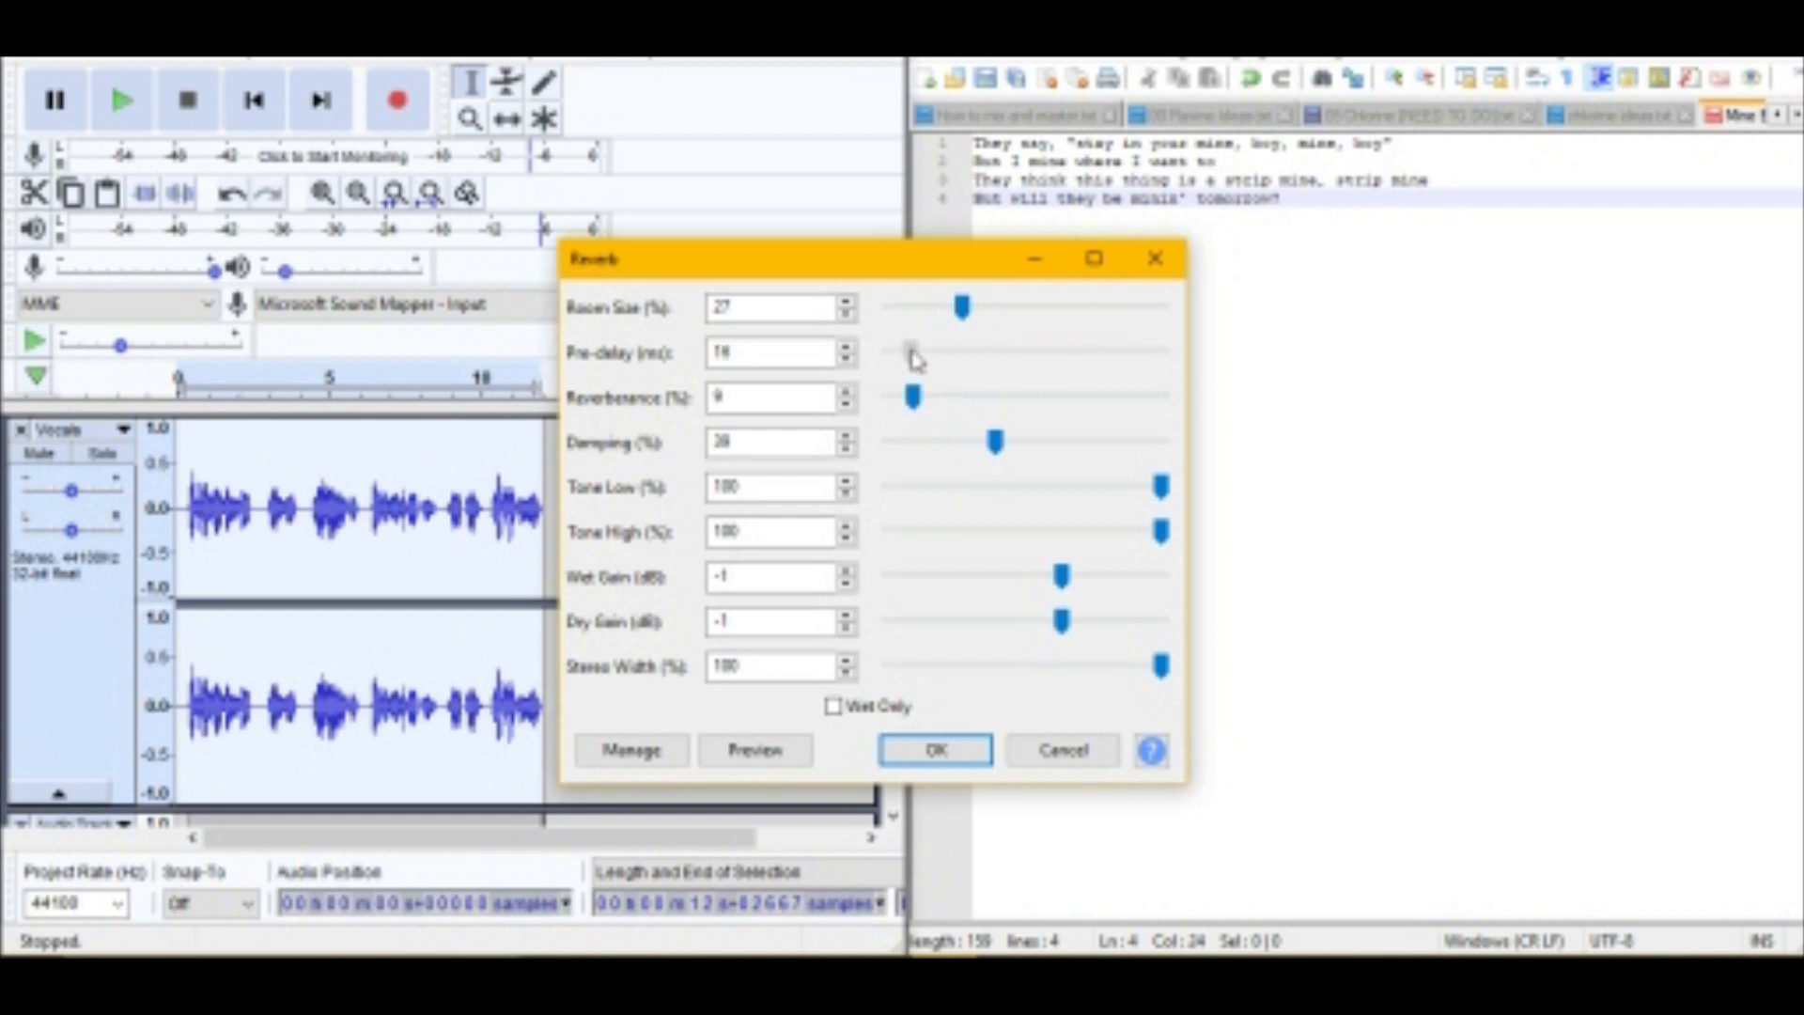
Apply reverb with Room Size 27 and Reverberance 9 to the vocals, then play.
{"action": "left_click", "coordinate": [934, 749]}
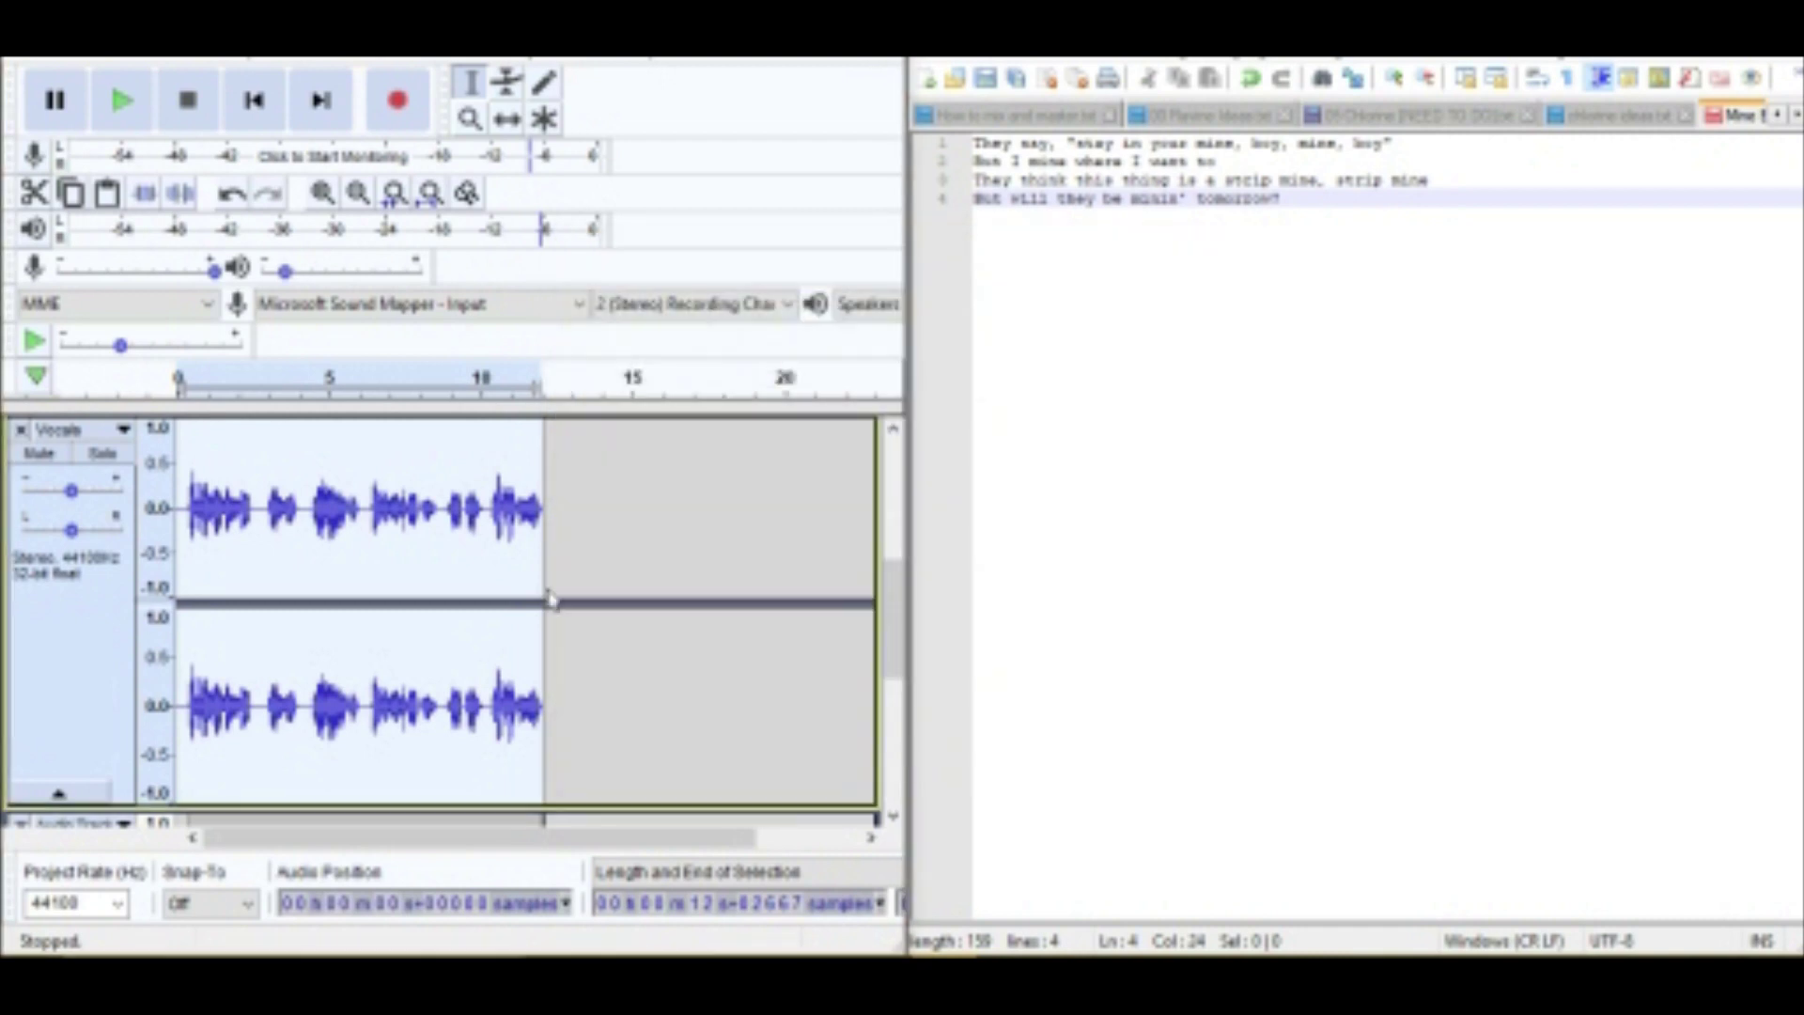
{"action": "left_click", "coordinate": [122, 99]}
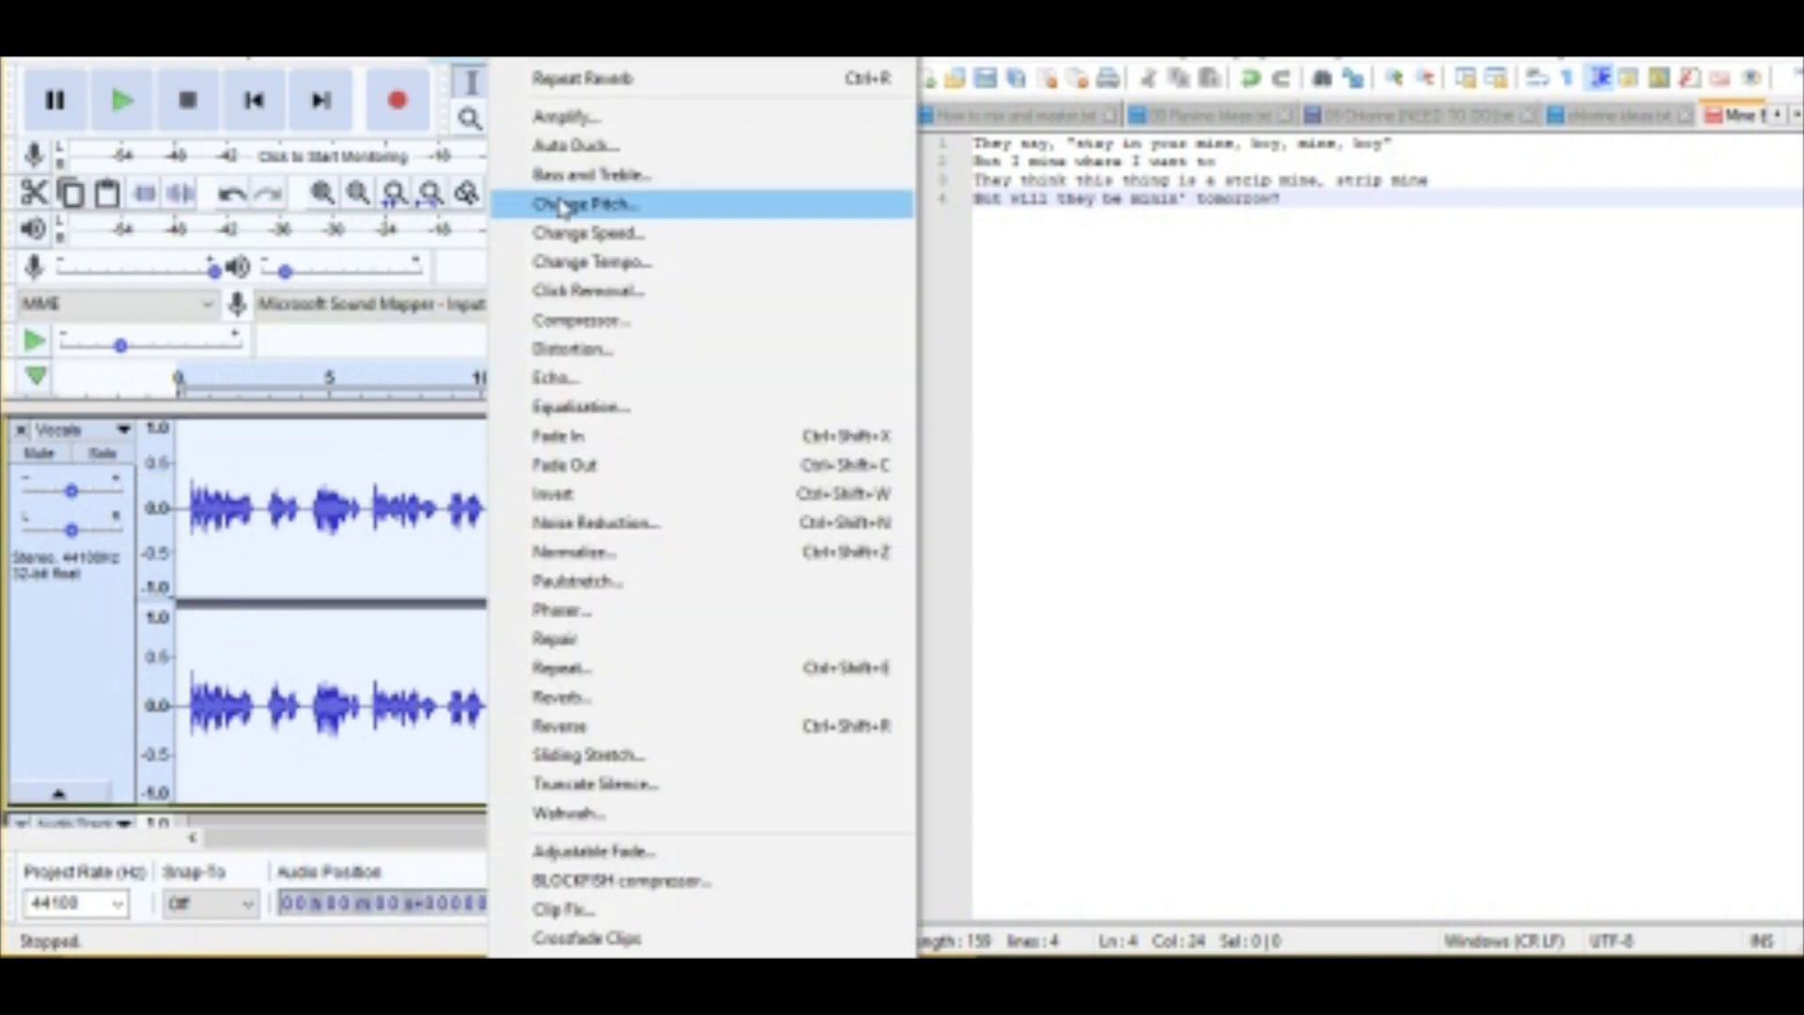
{"action": "mouse_move", "coordinate": [593, 435]}
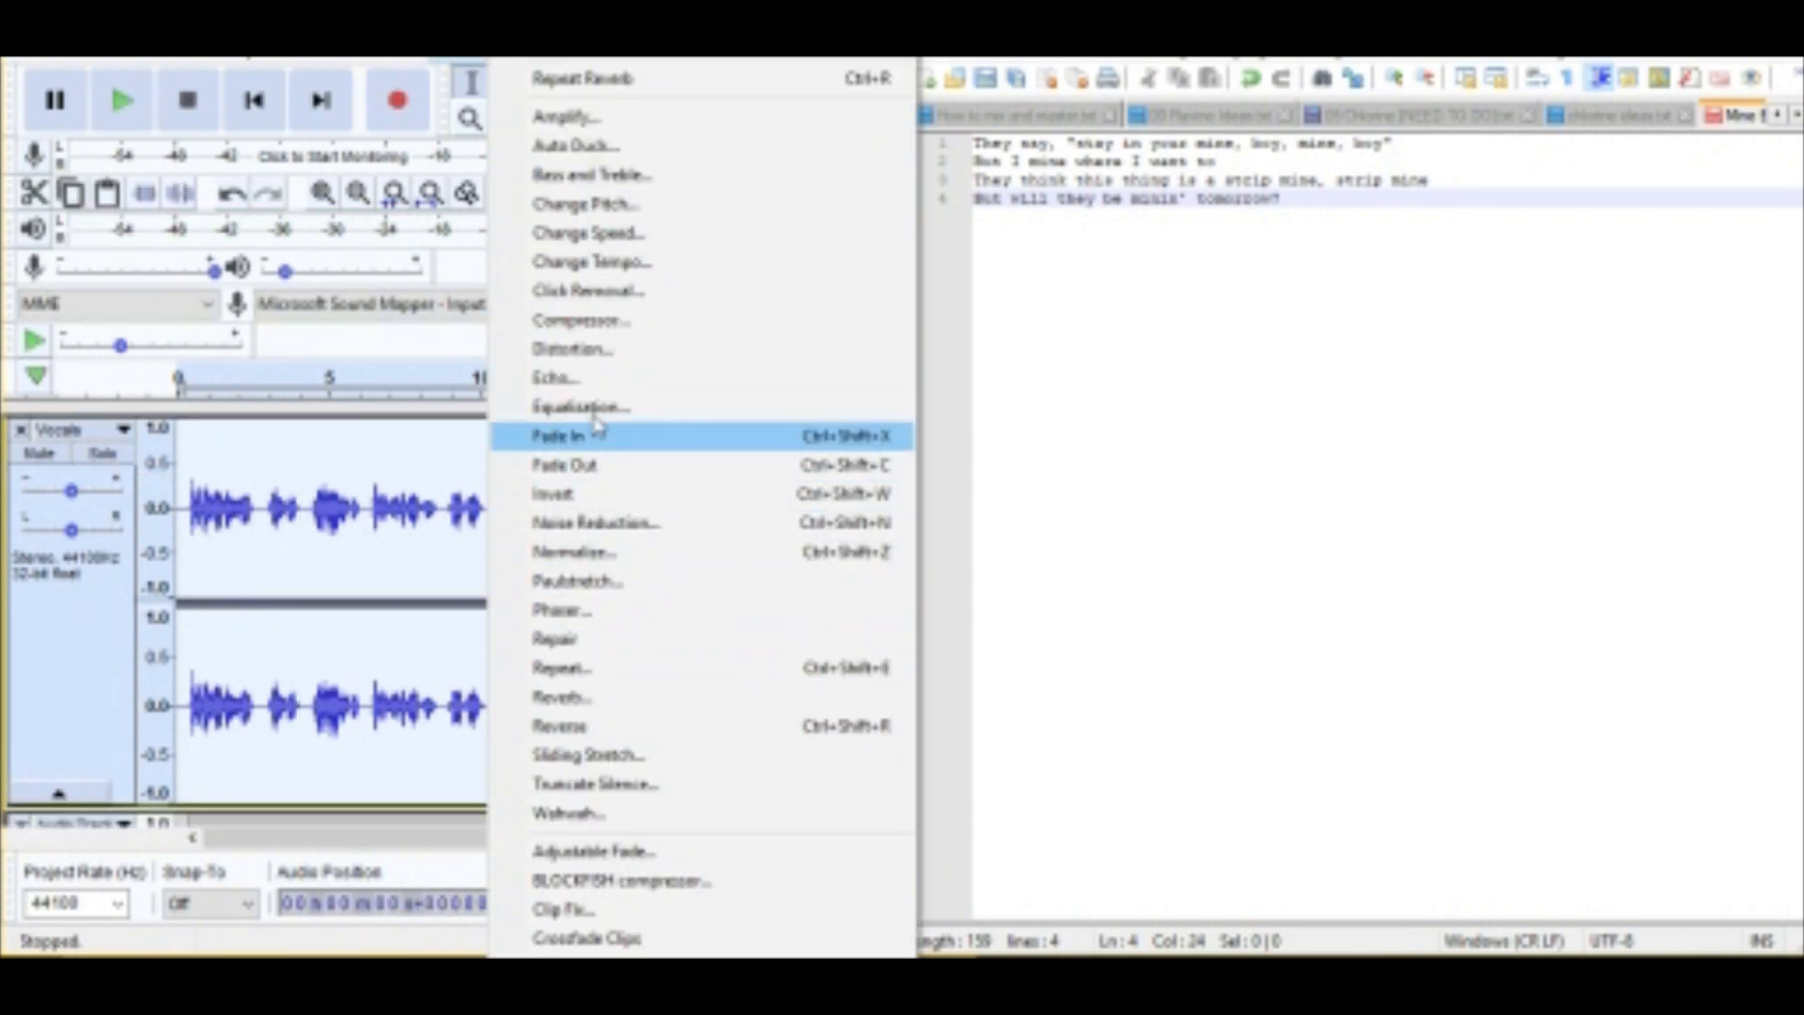
{"action": "mouse_move", "coordinate": [586, 406]}
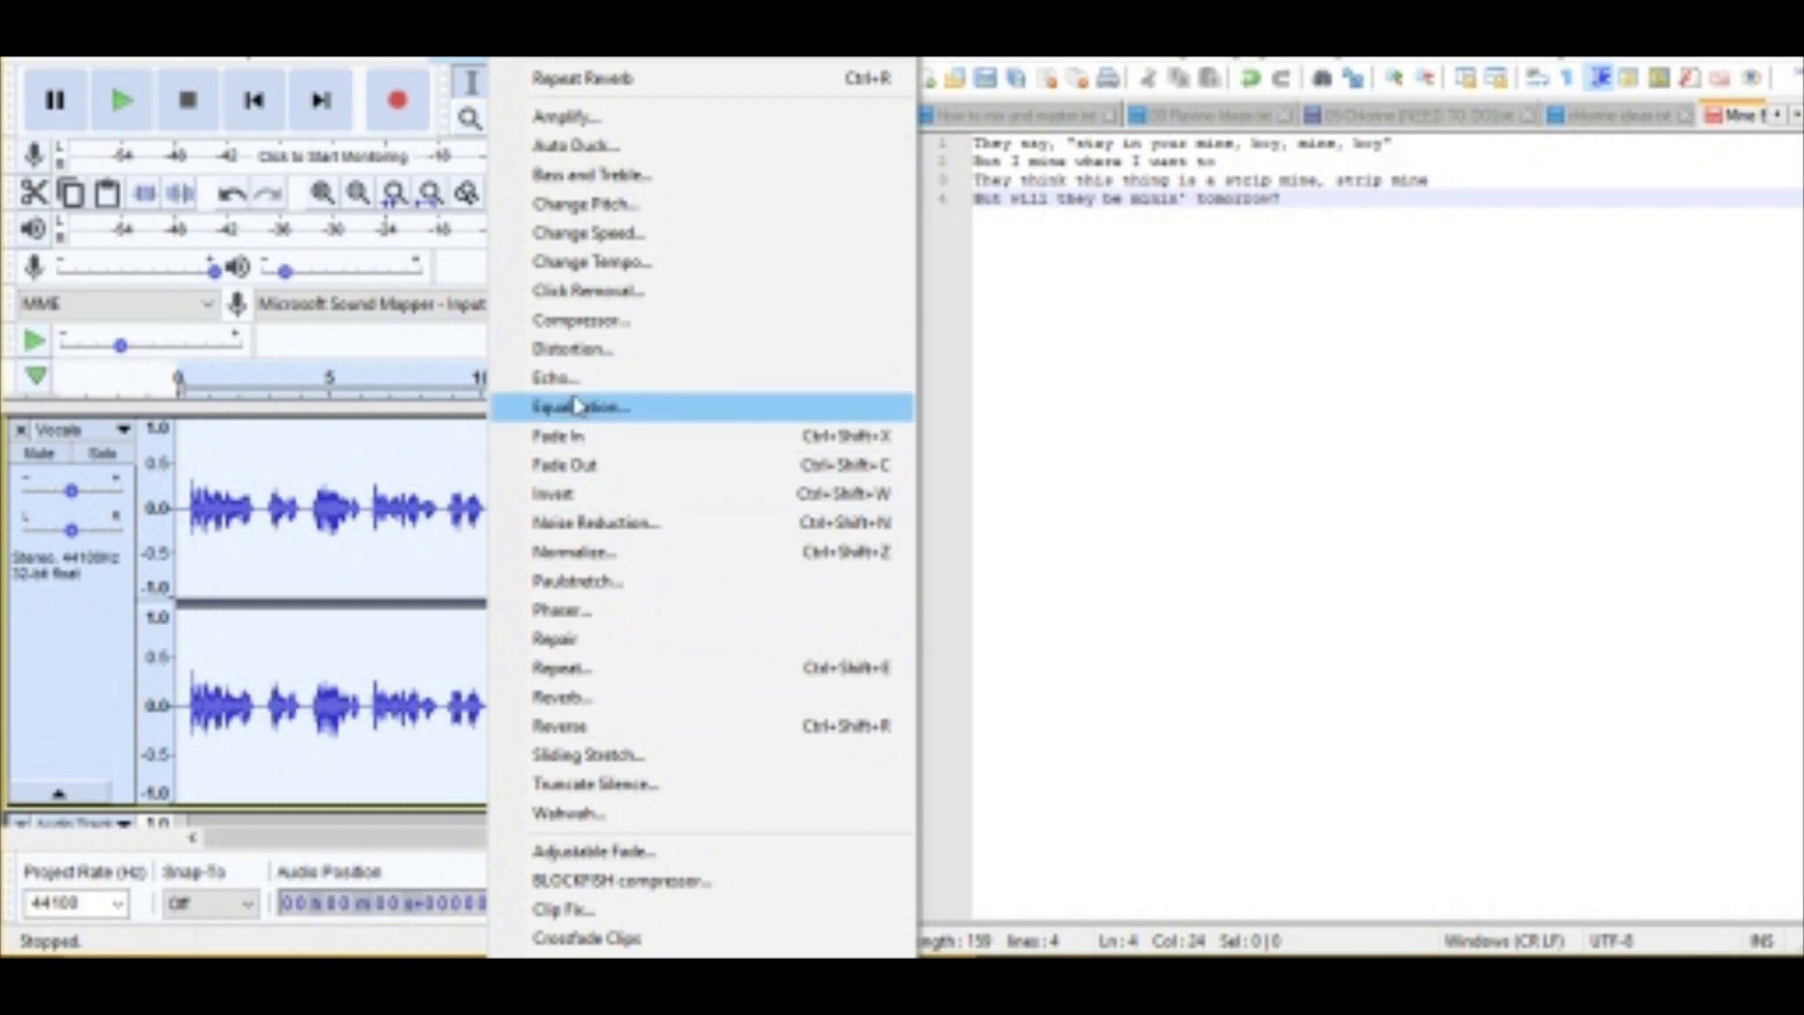
Add an echo with 0.1 decay and a shortened delay time to the vocals, then play them.
{"action": "left_click", "coordinate": [555, 376]}
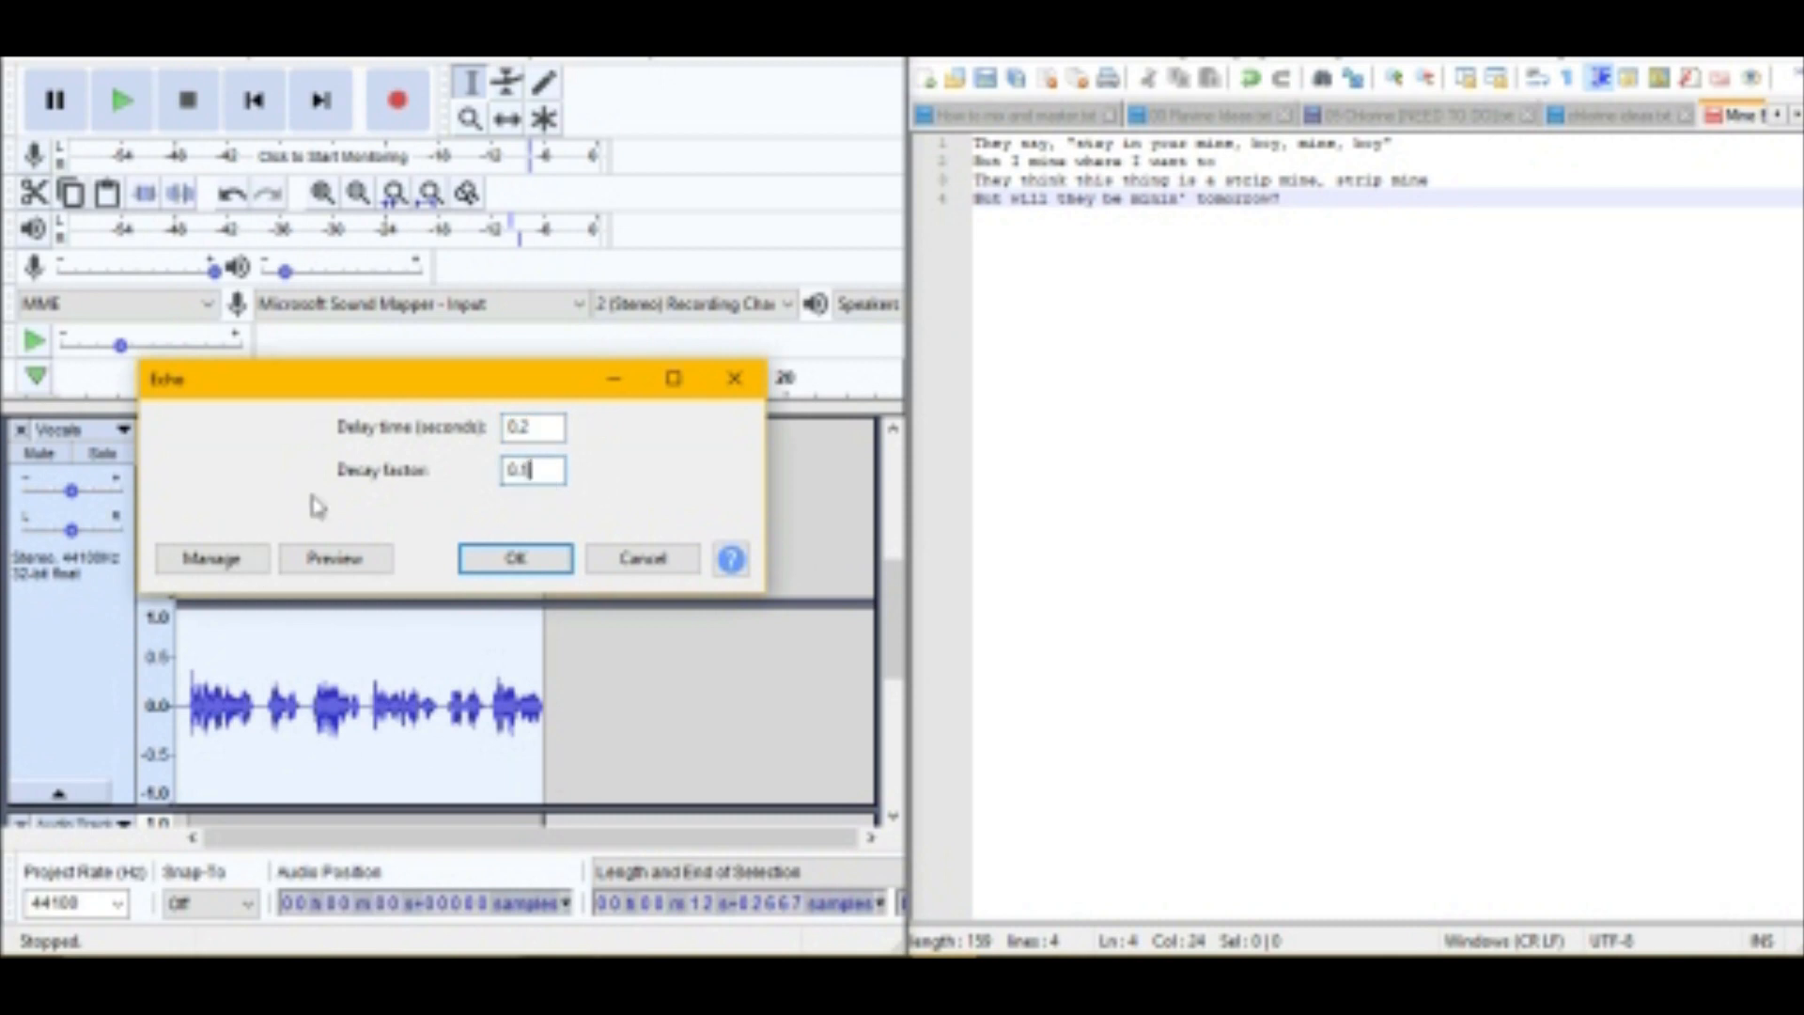
{"action": "mouse_move", "coordinate": [415, 509]}
{"action": "type", "text": "0.1"}
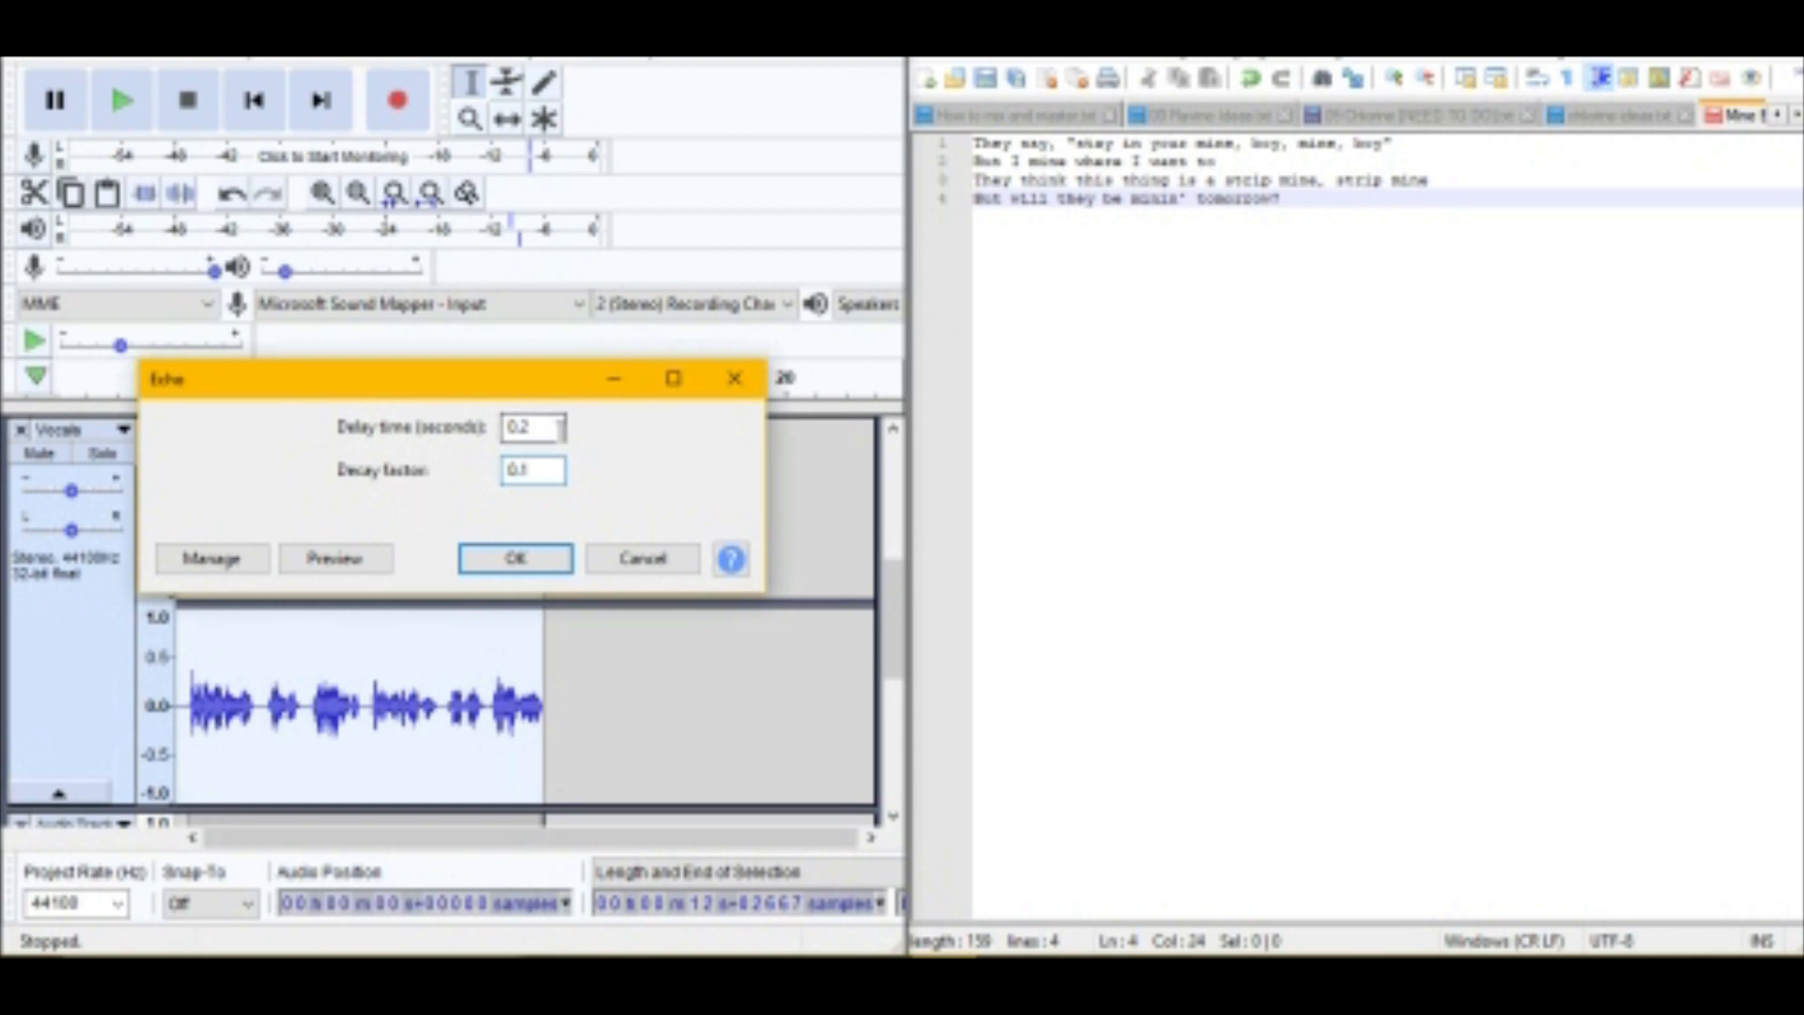
{"action": "left_click", "coordinate": [532, 429]}
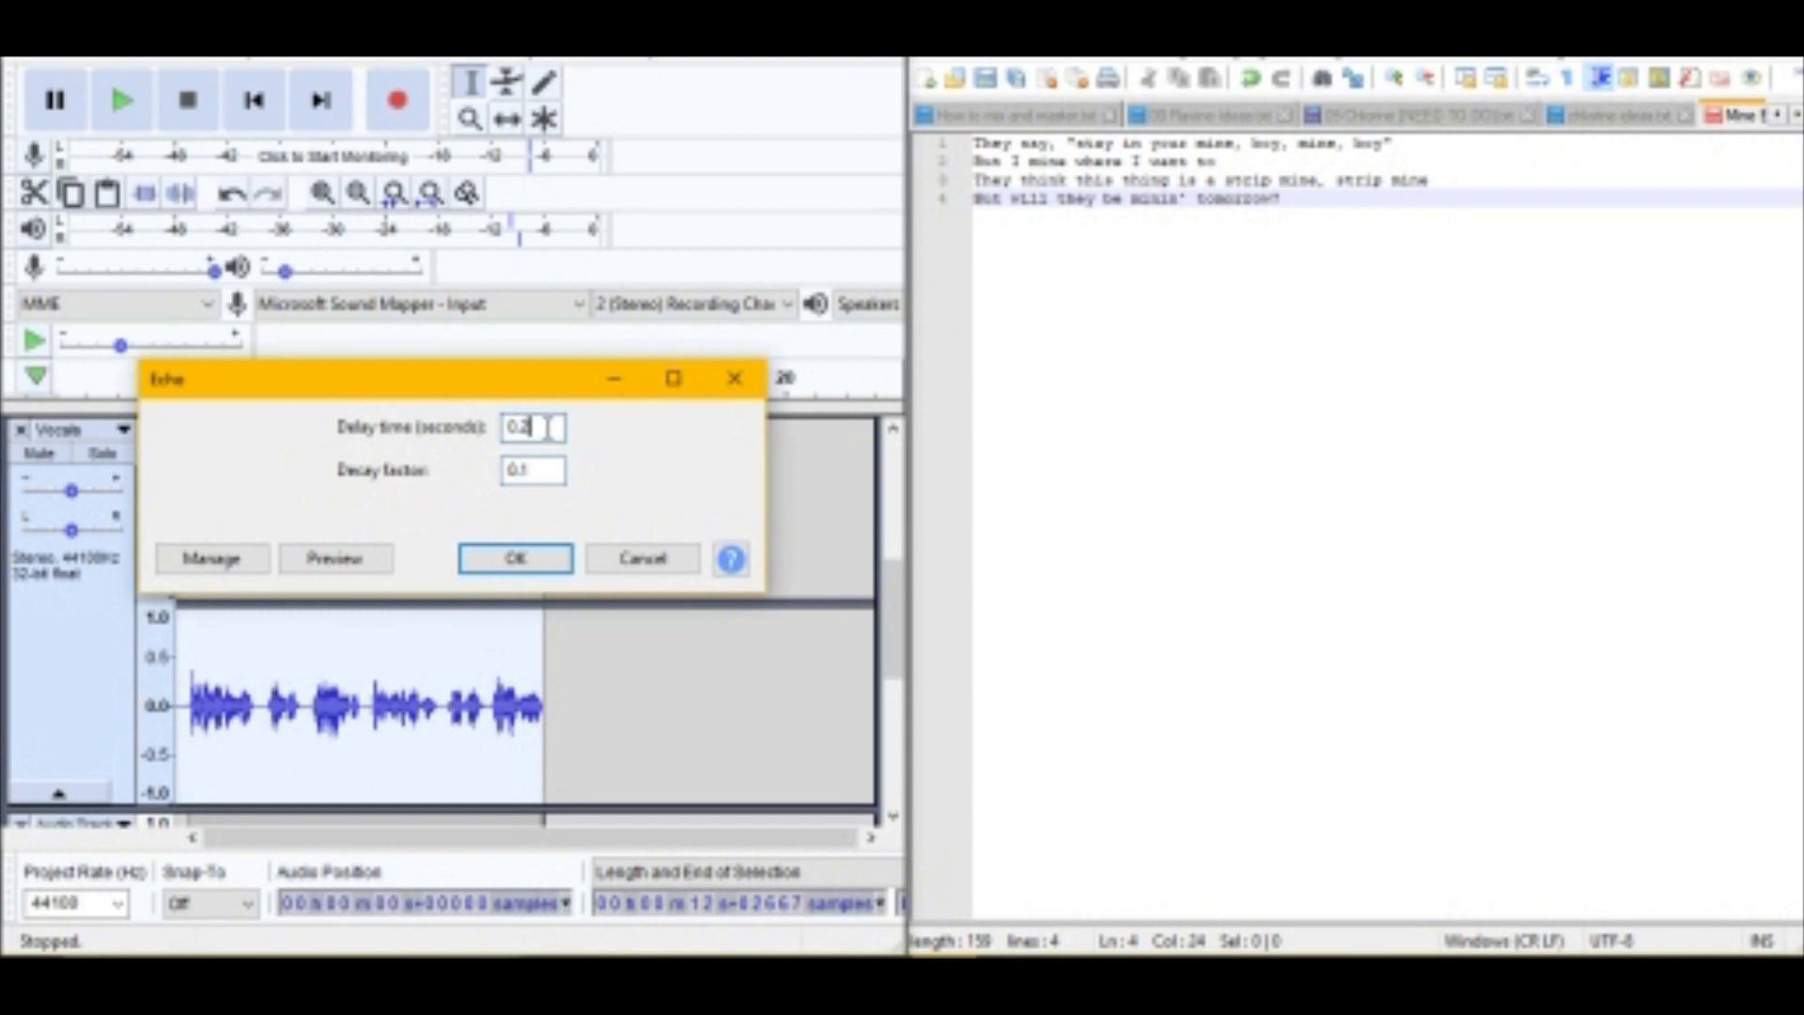
{"action": "key", "text": "Backspace"}
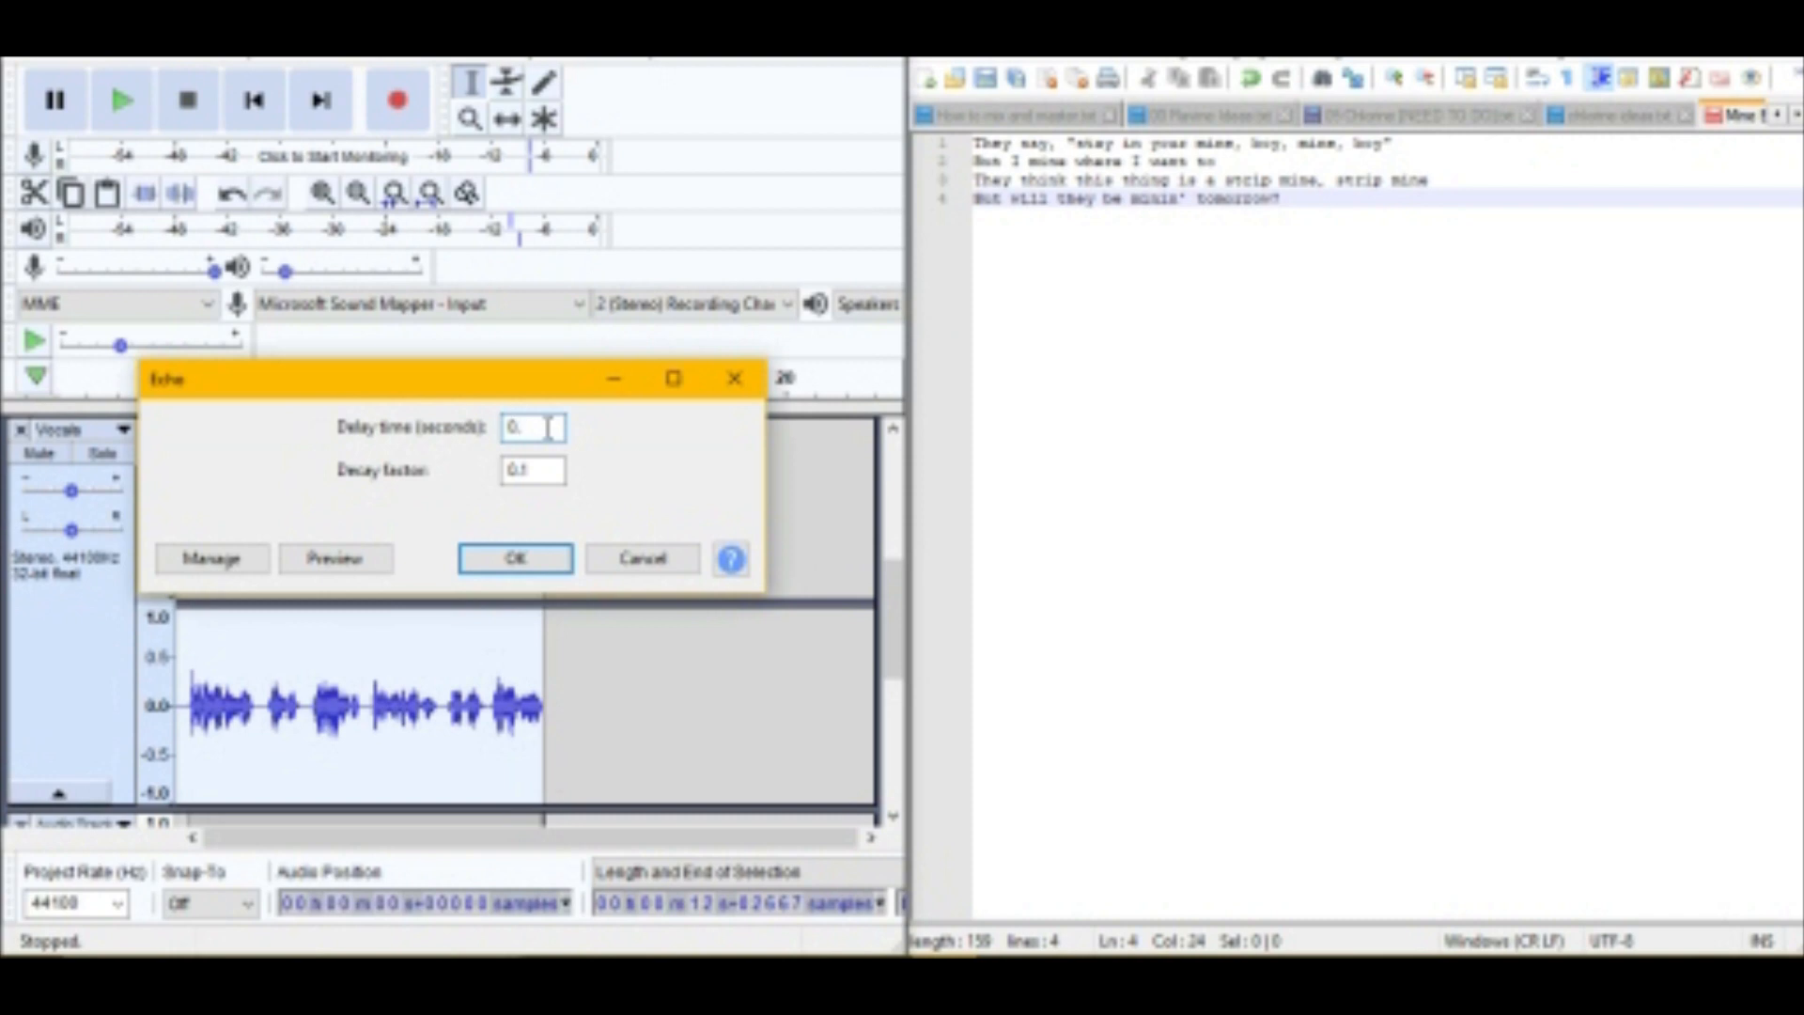
{"action": "left_click", "coordinate": [514, 558]}
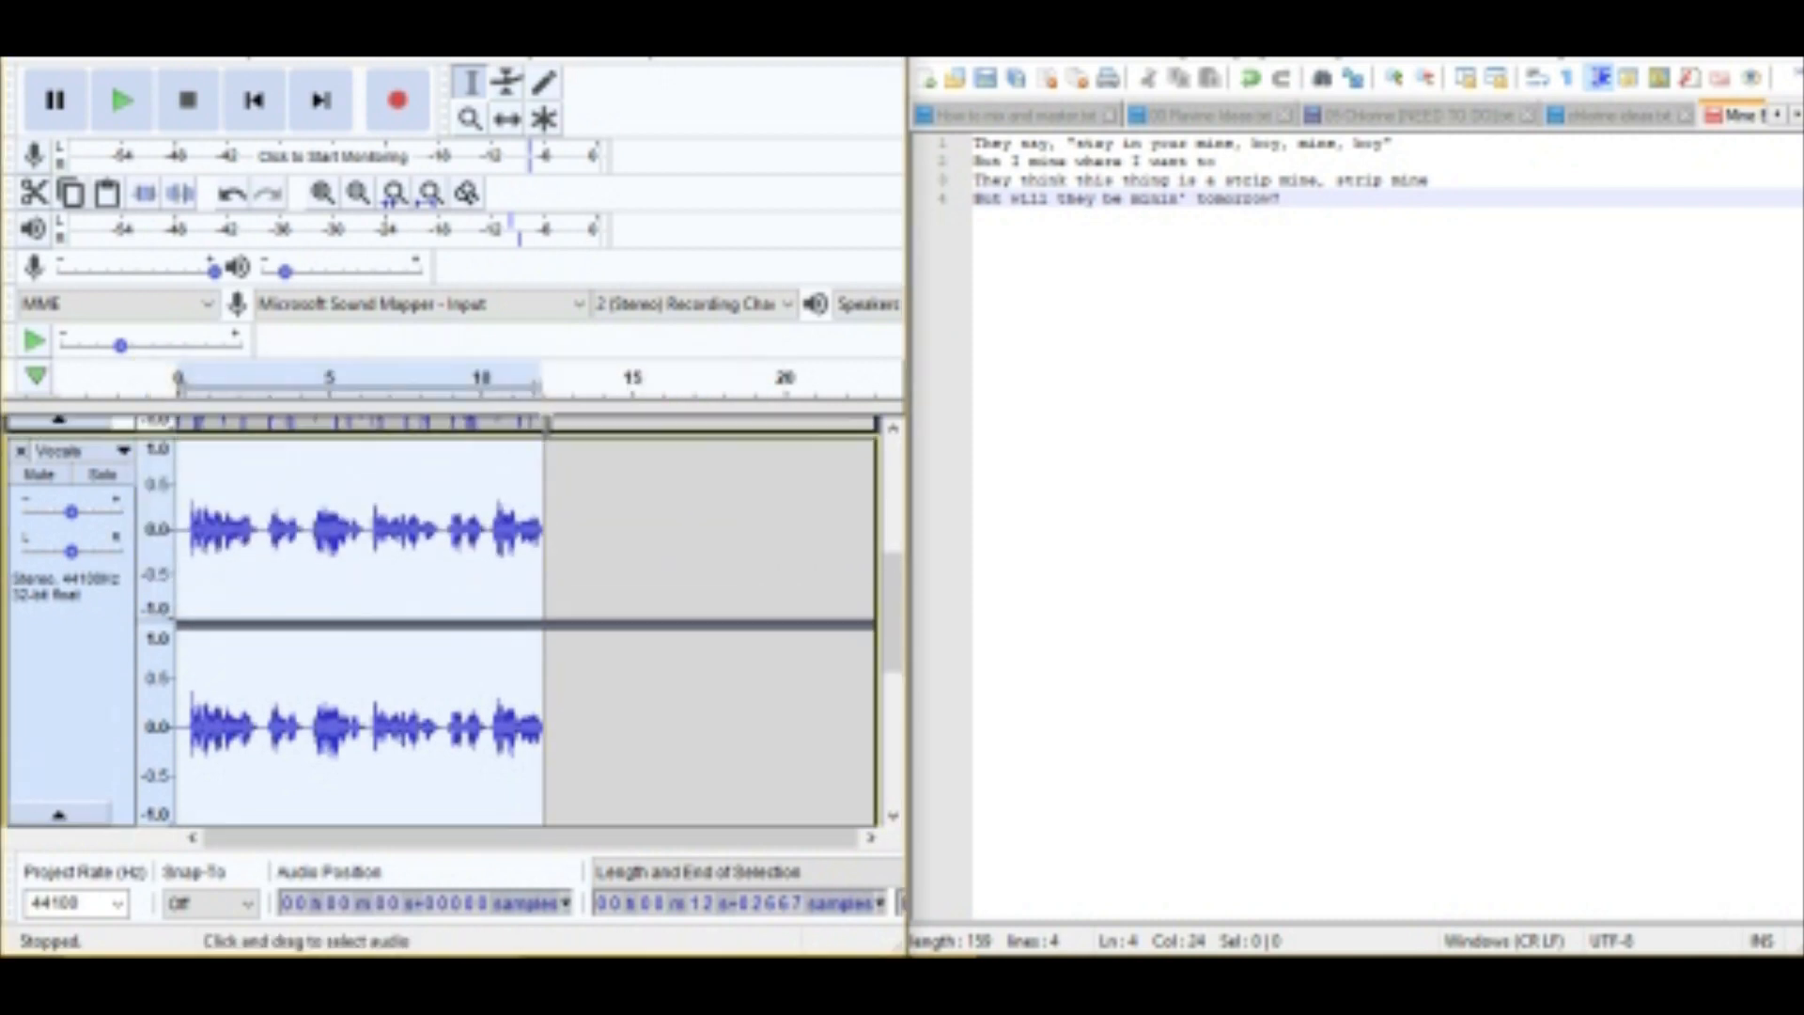
{"action": "left_click", "coordinate": [122, 98]}
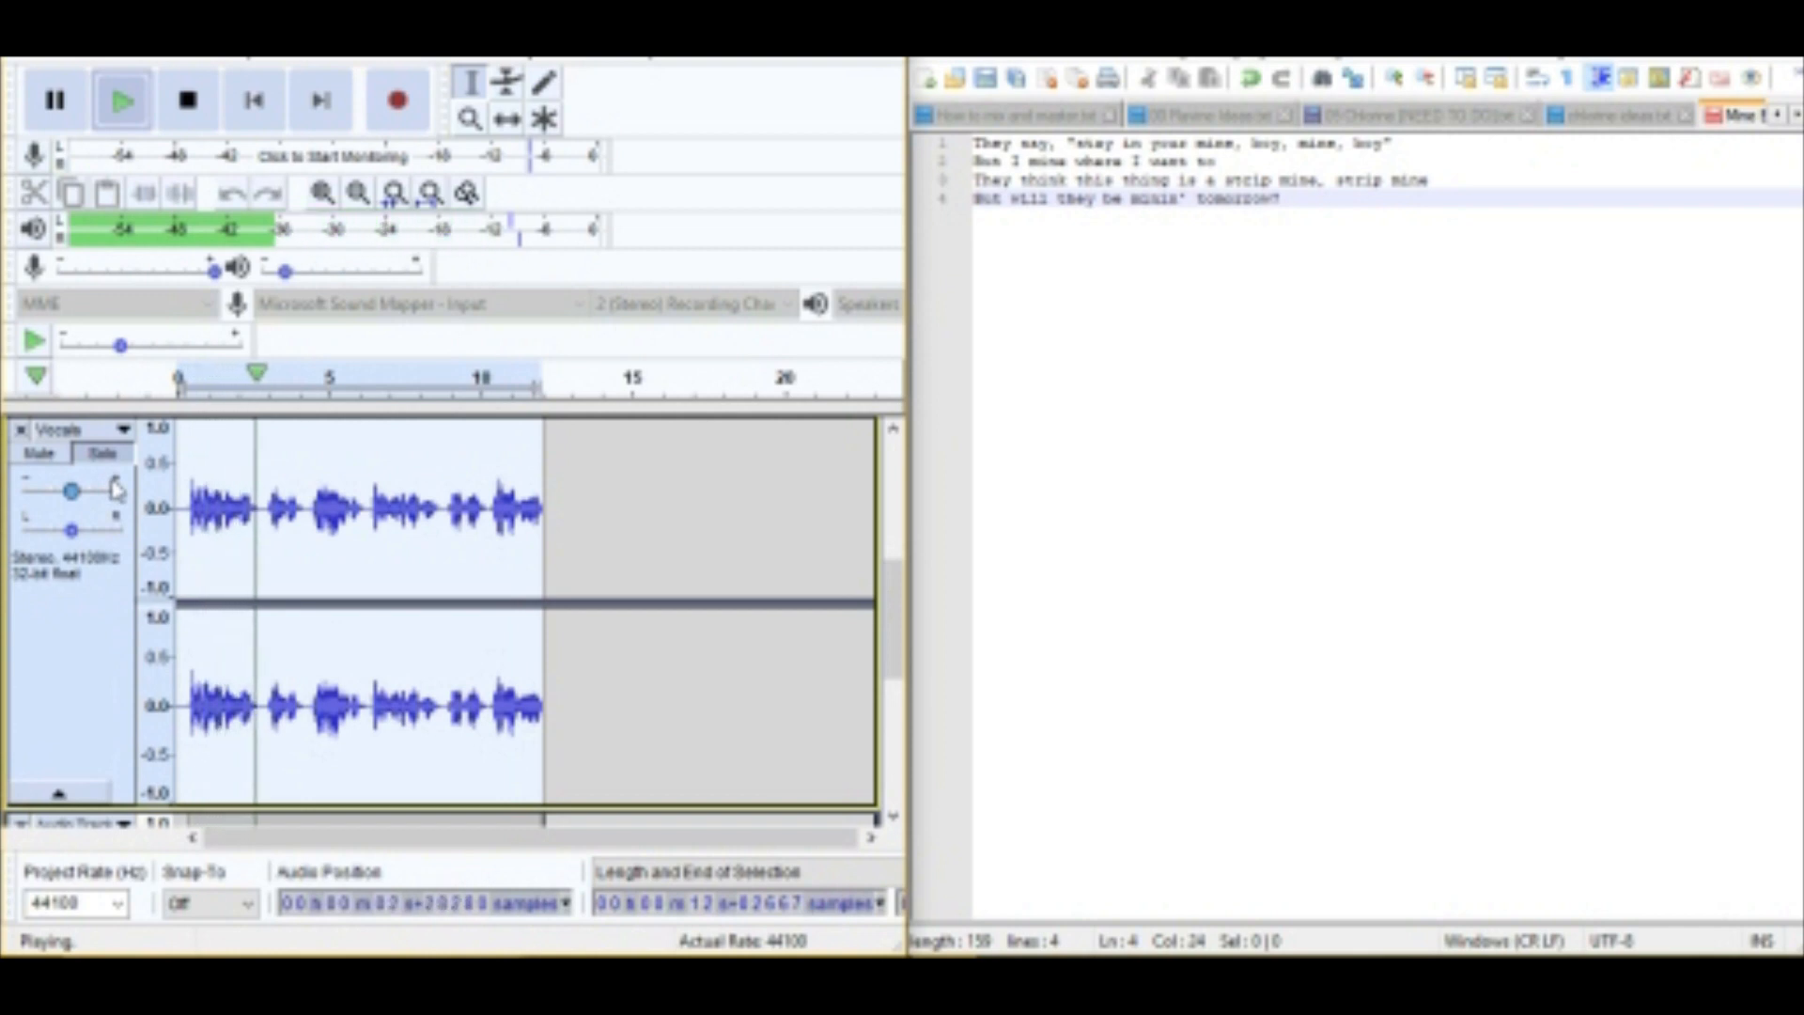
Stop playback, amplify the Vocals track, and play it with the instrumental.
{"action": "left_click", "coordinate": [188, 99]}
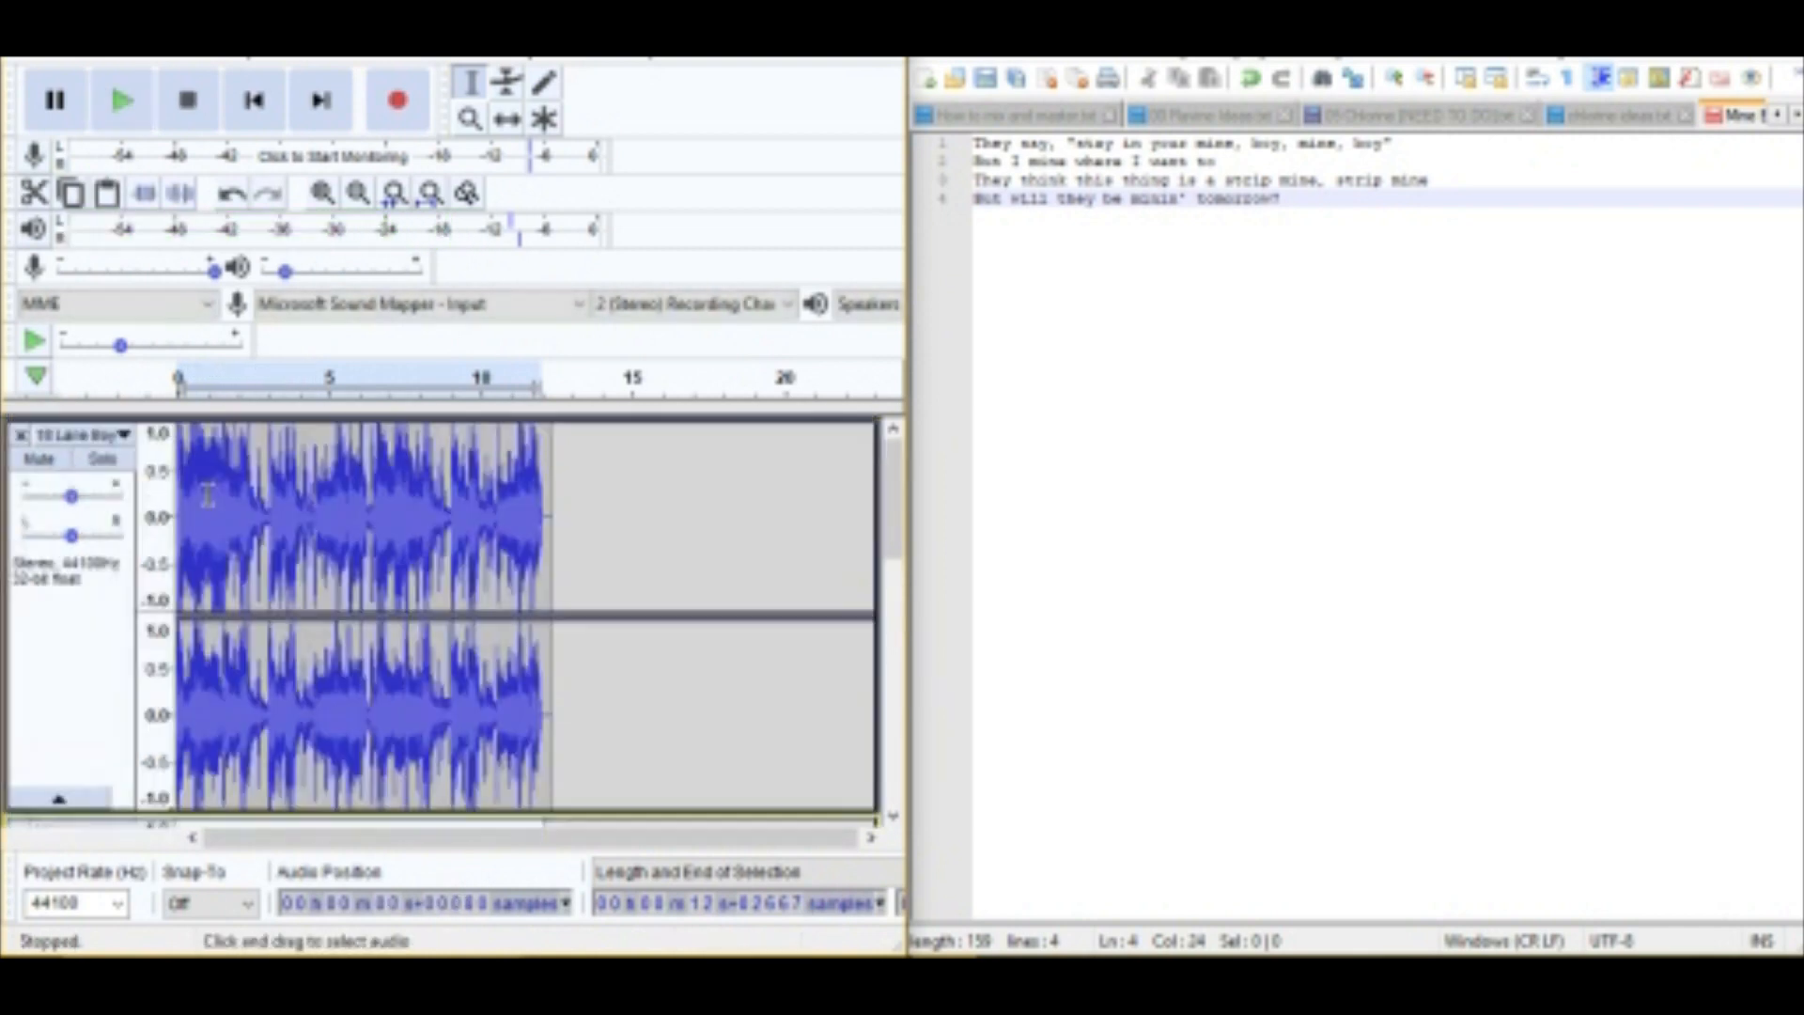
{"action": "left_click", "coordinate": [122, 98]}
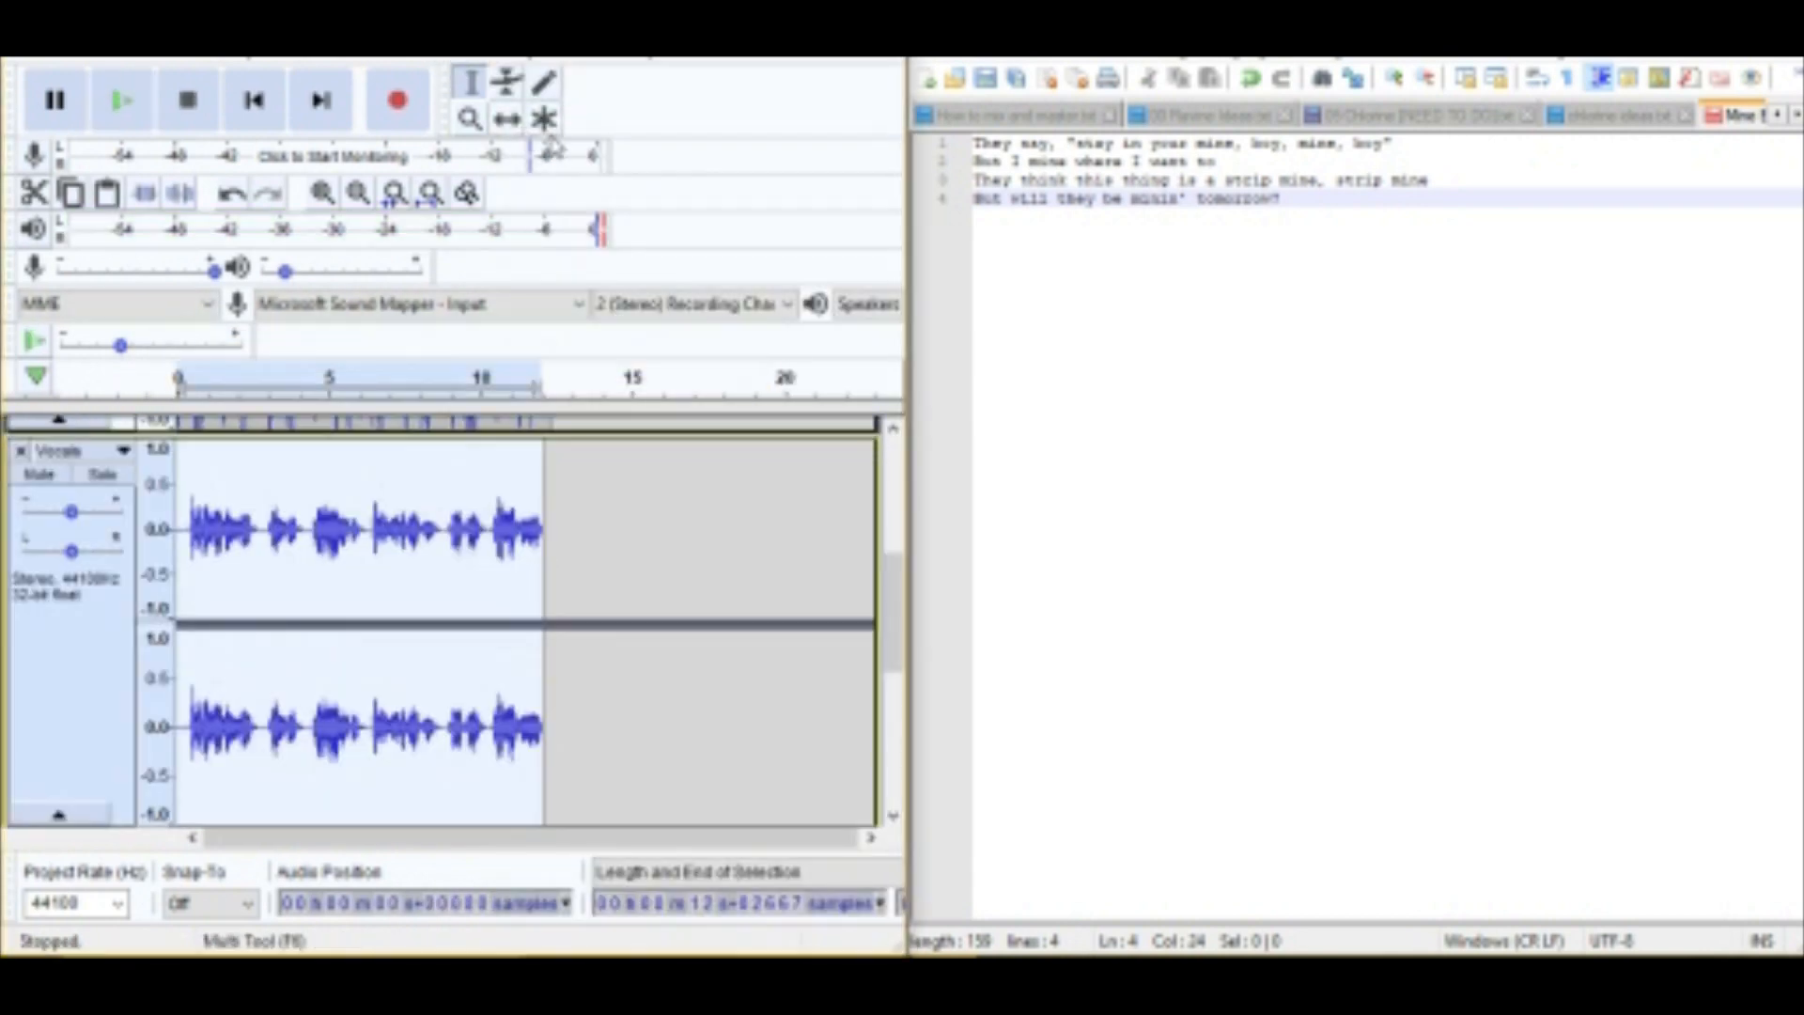
{"action": "mouse_move", "coordinate": [477, 584]}
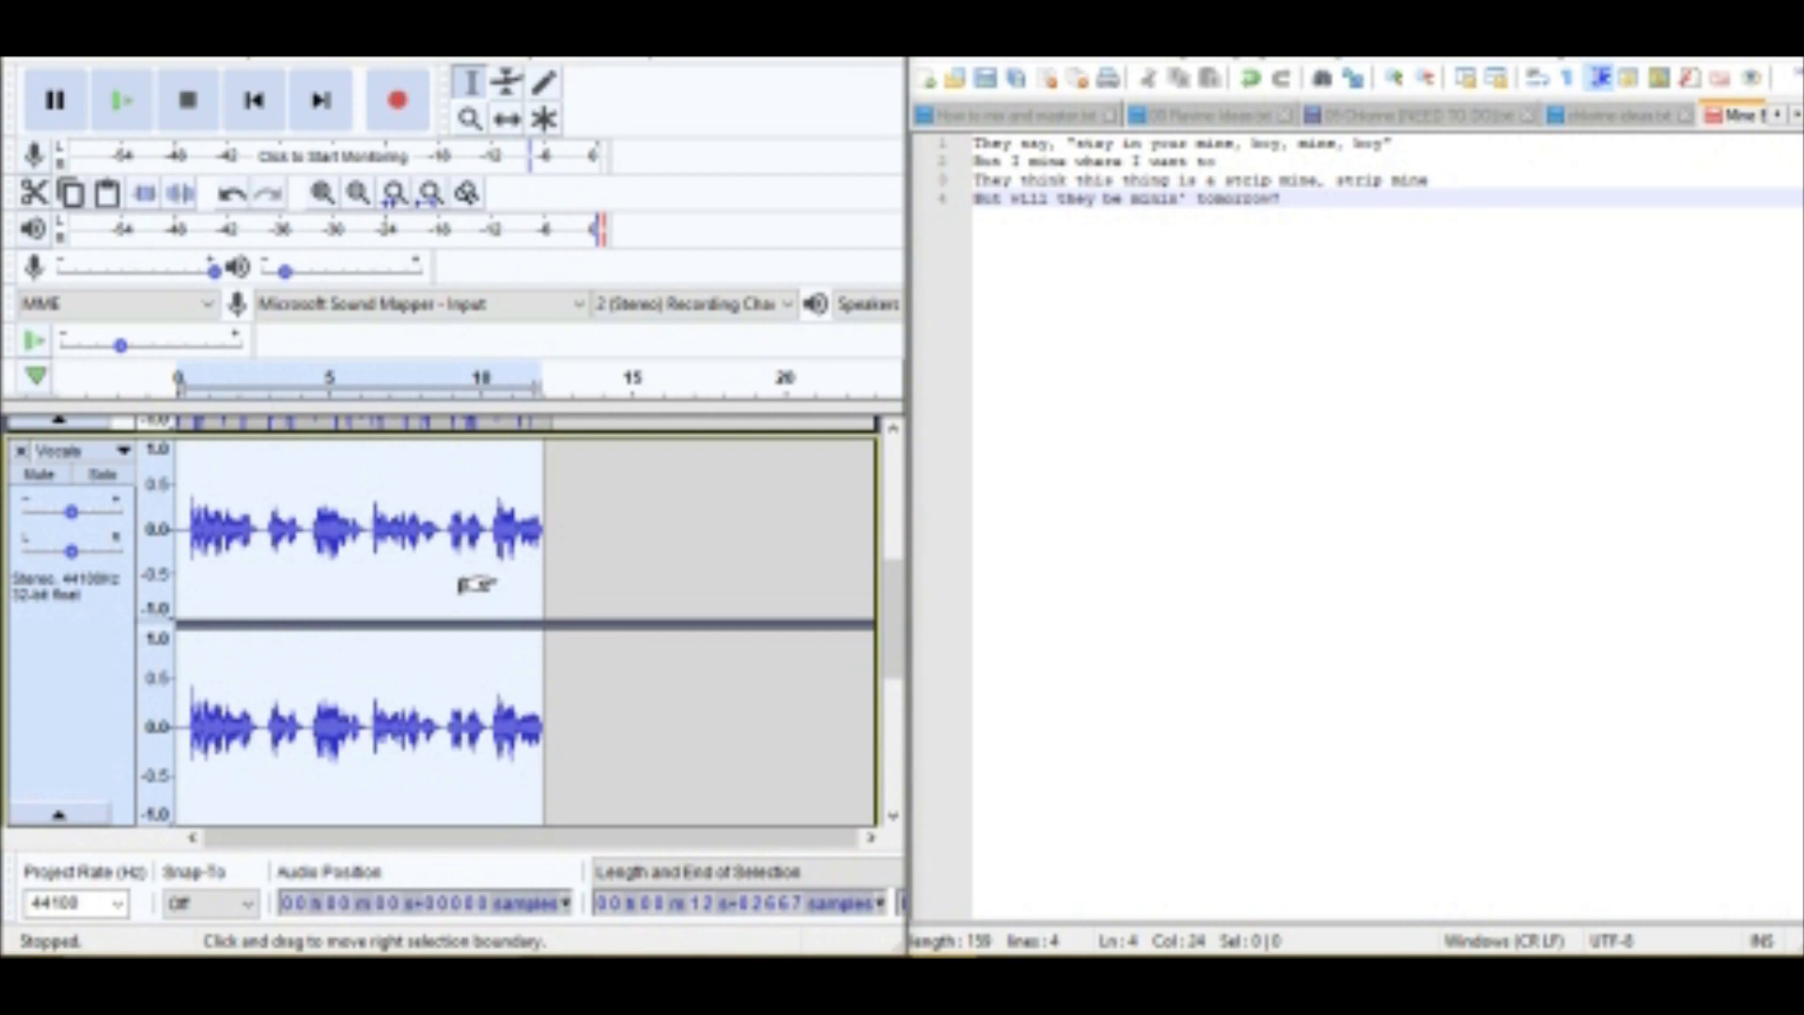
{"action": "left_click", "coordinate": [122, 99]}
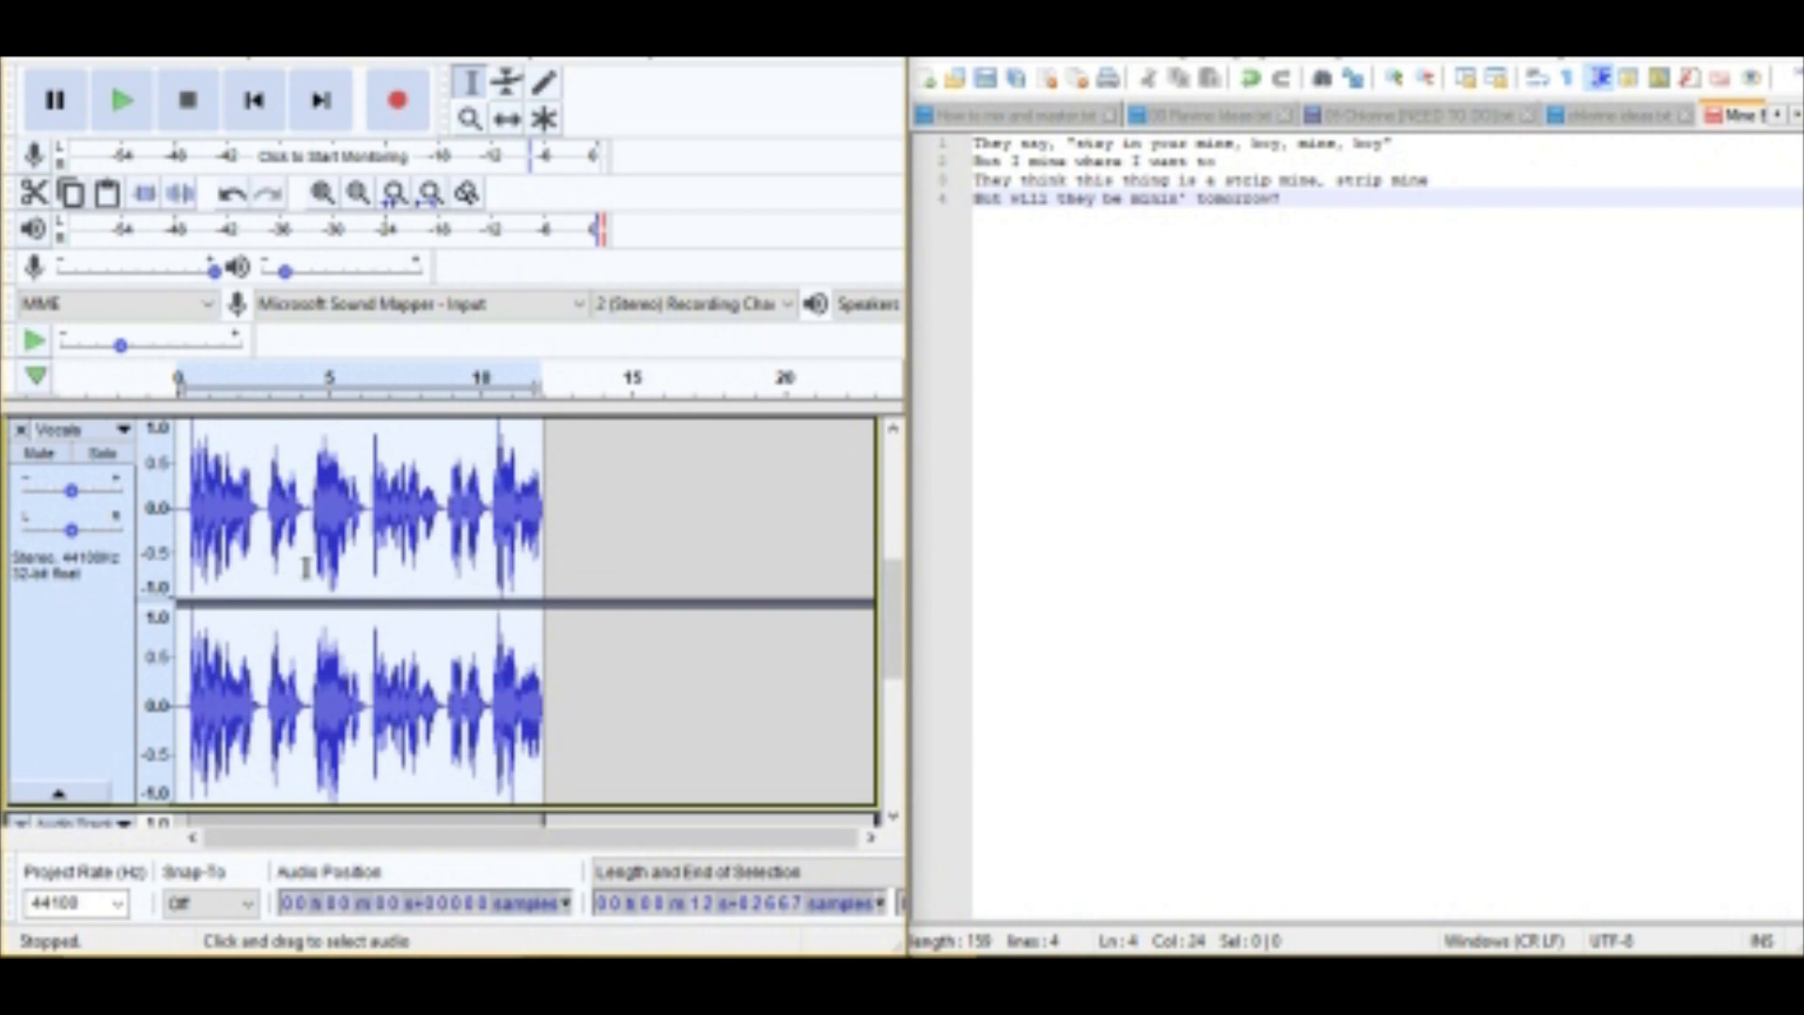
{"action": "left_click", "coordinate": [122, 98]}
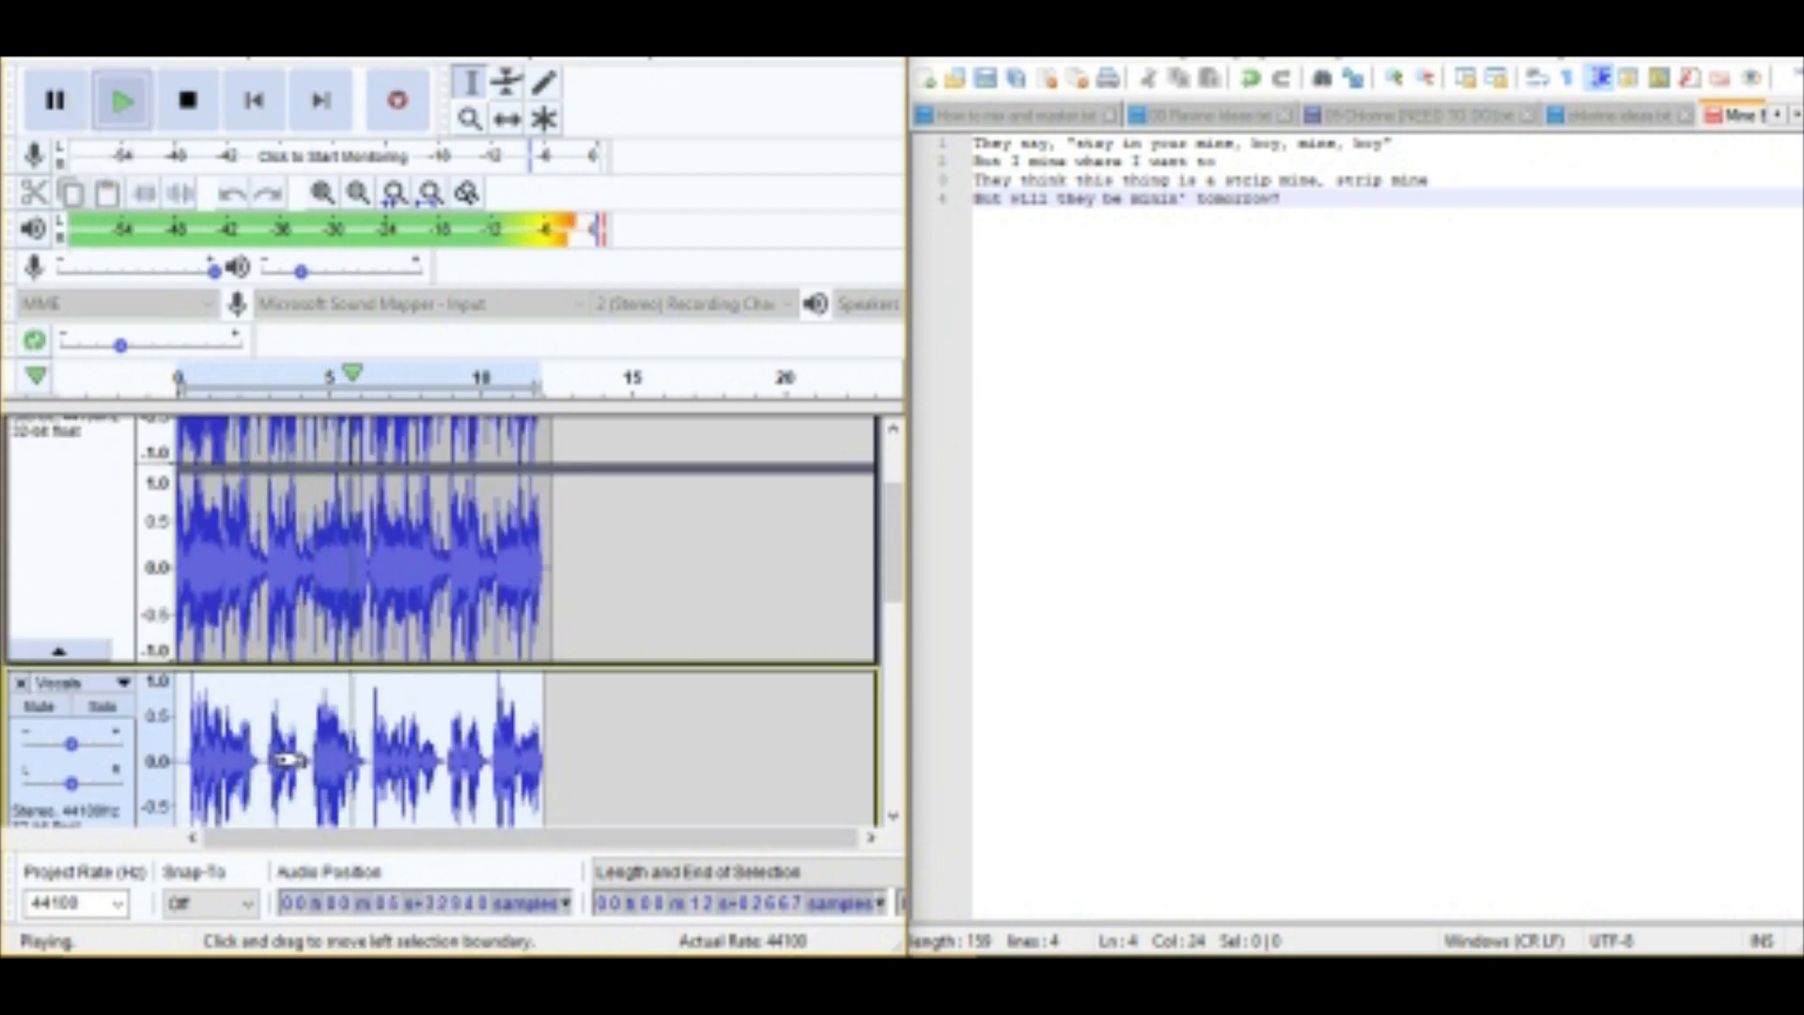
Shift the vocals into alignment, replaying and stopping the mix to check the timing.
{"action": "left_click", "coordinate": [186, 99]}
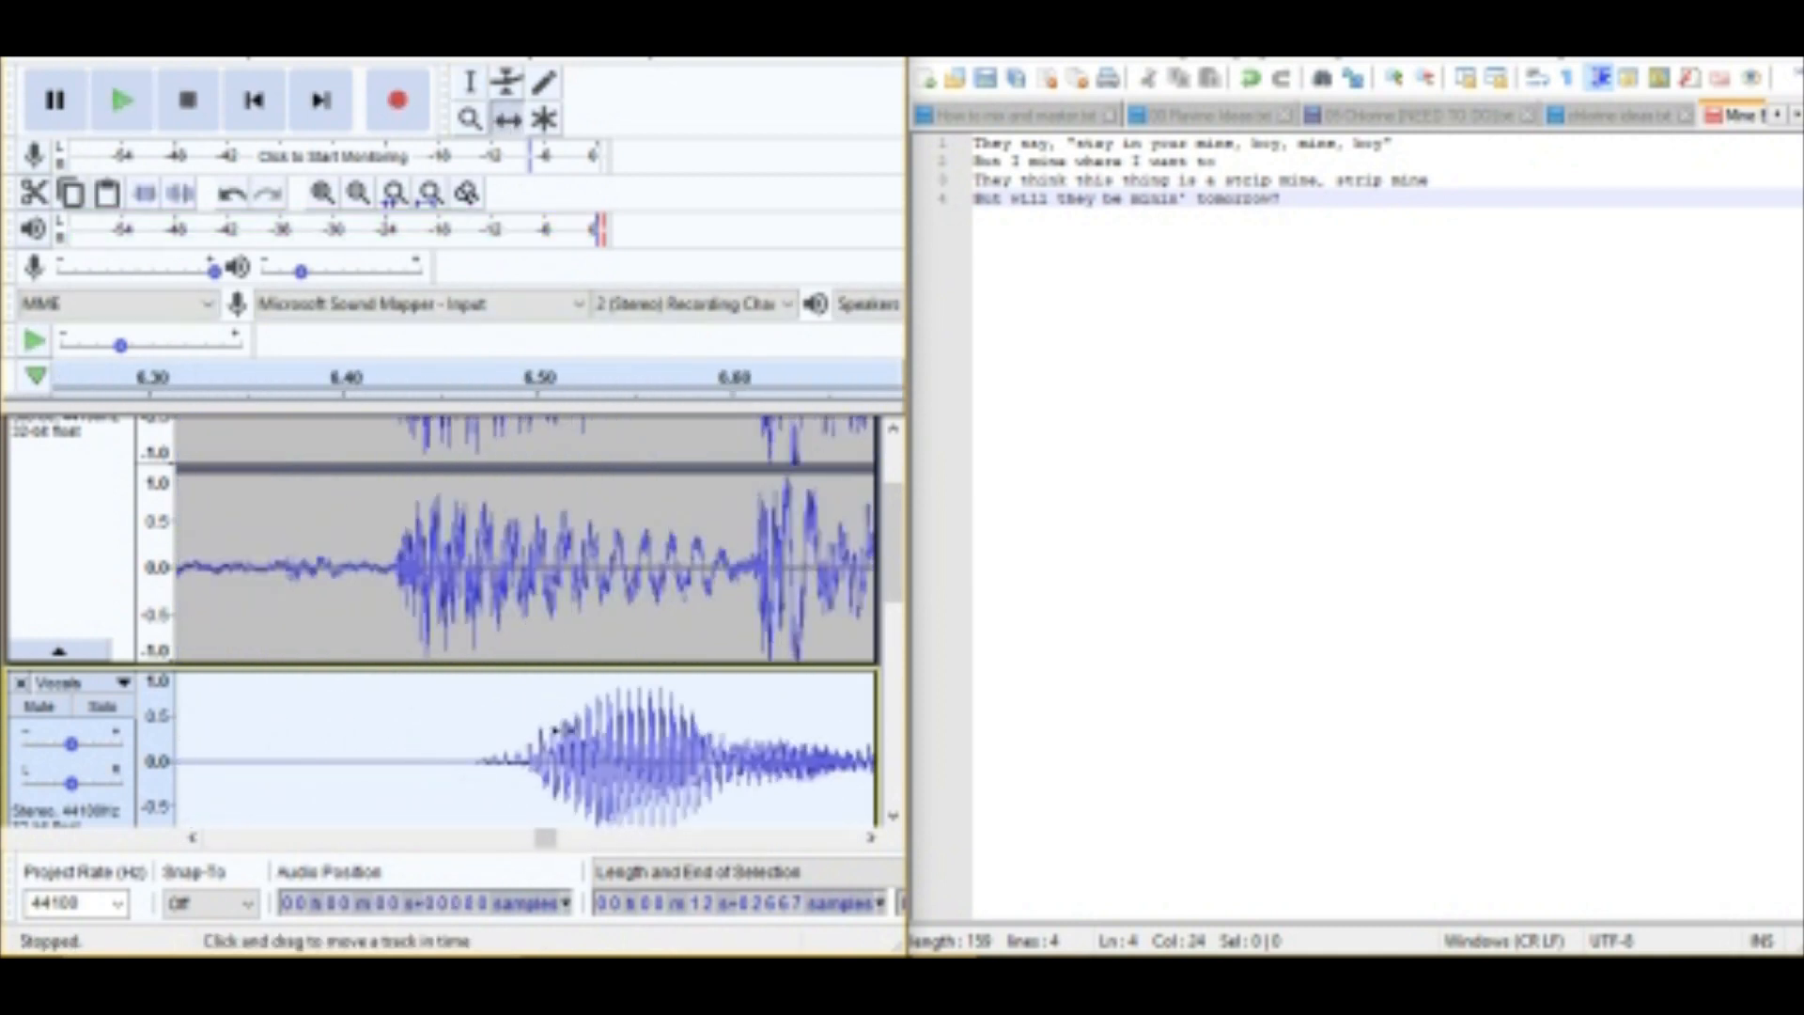
{"action": "left_click", "coordinate": [121, 98]}
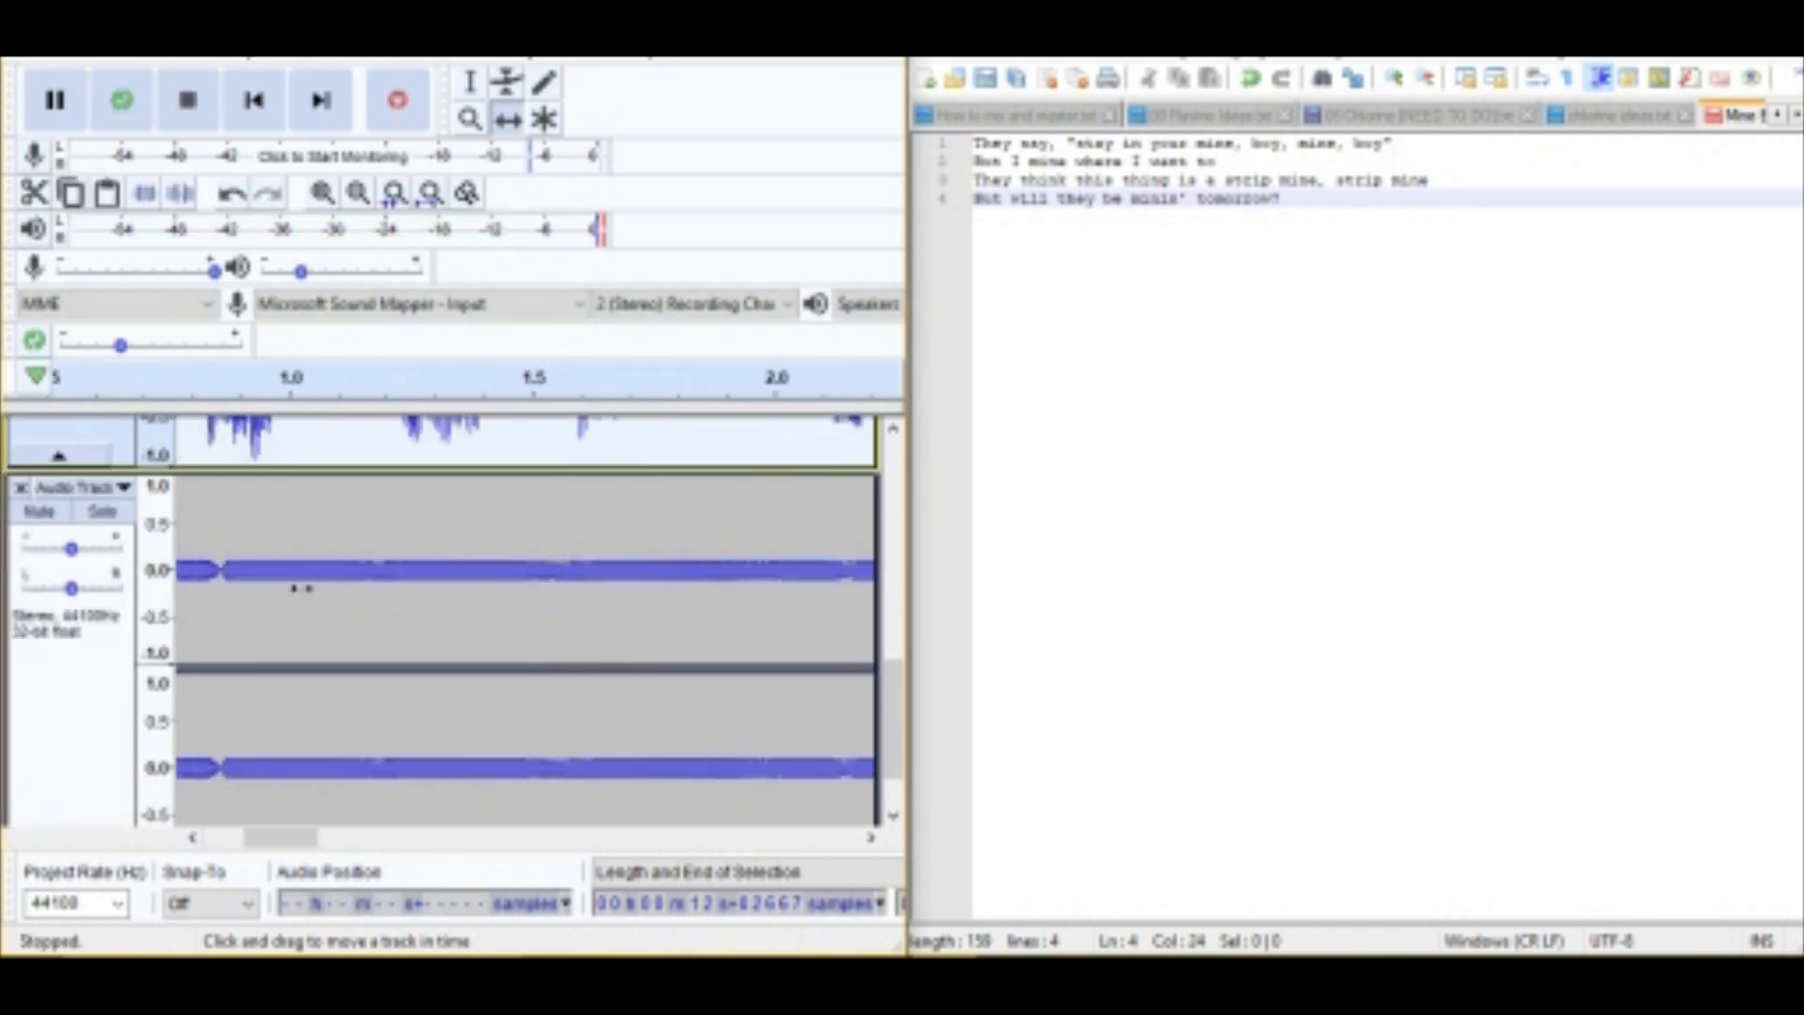
{"action": "left_click", "coordinate": [120, 99]}
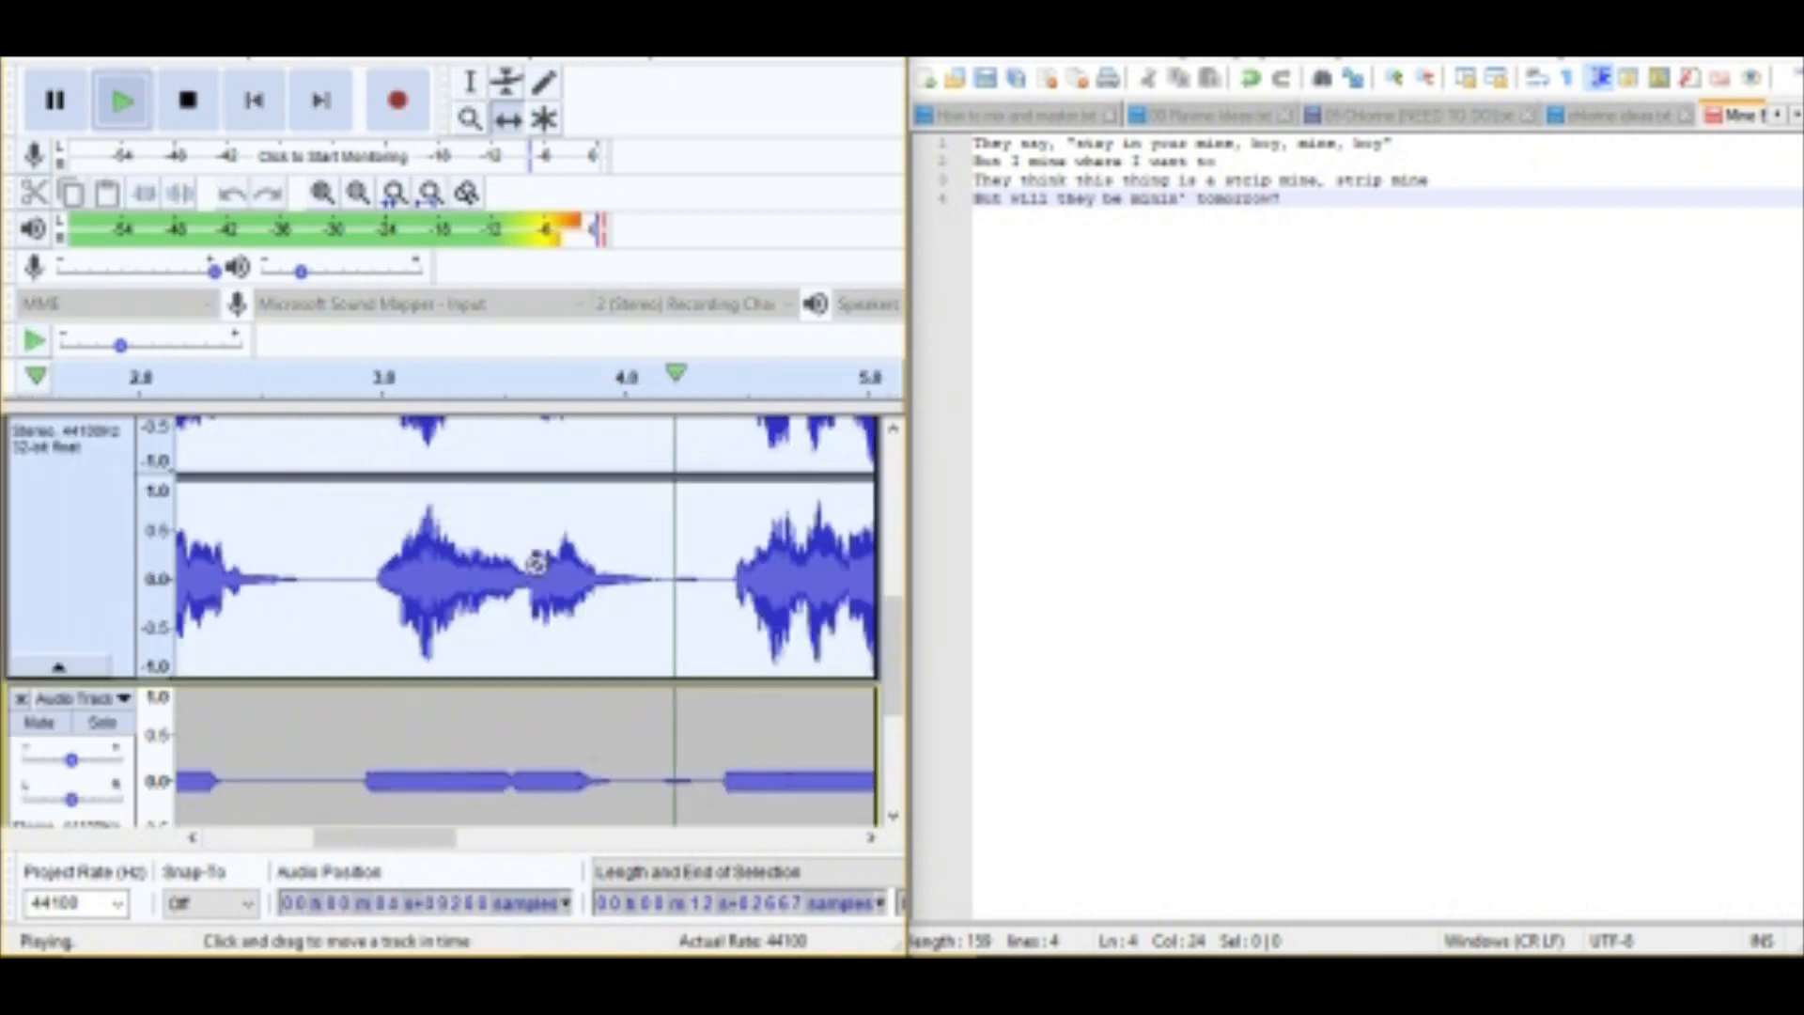
{"action": "left_click", "coordinate": [188, 98]}
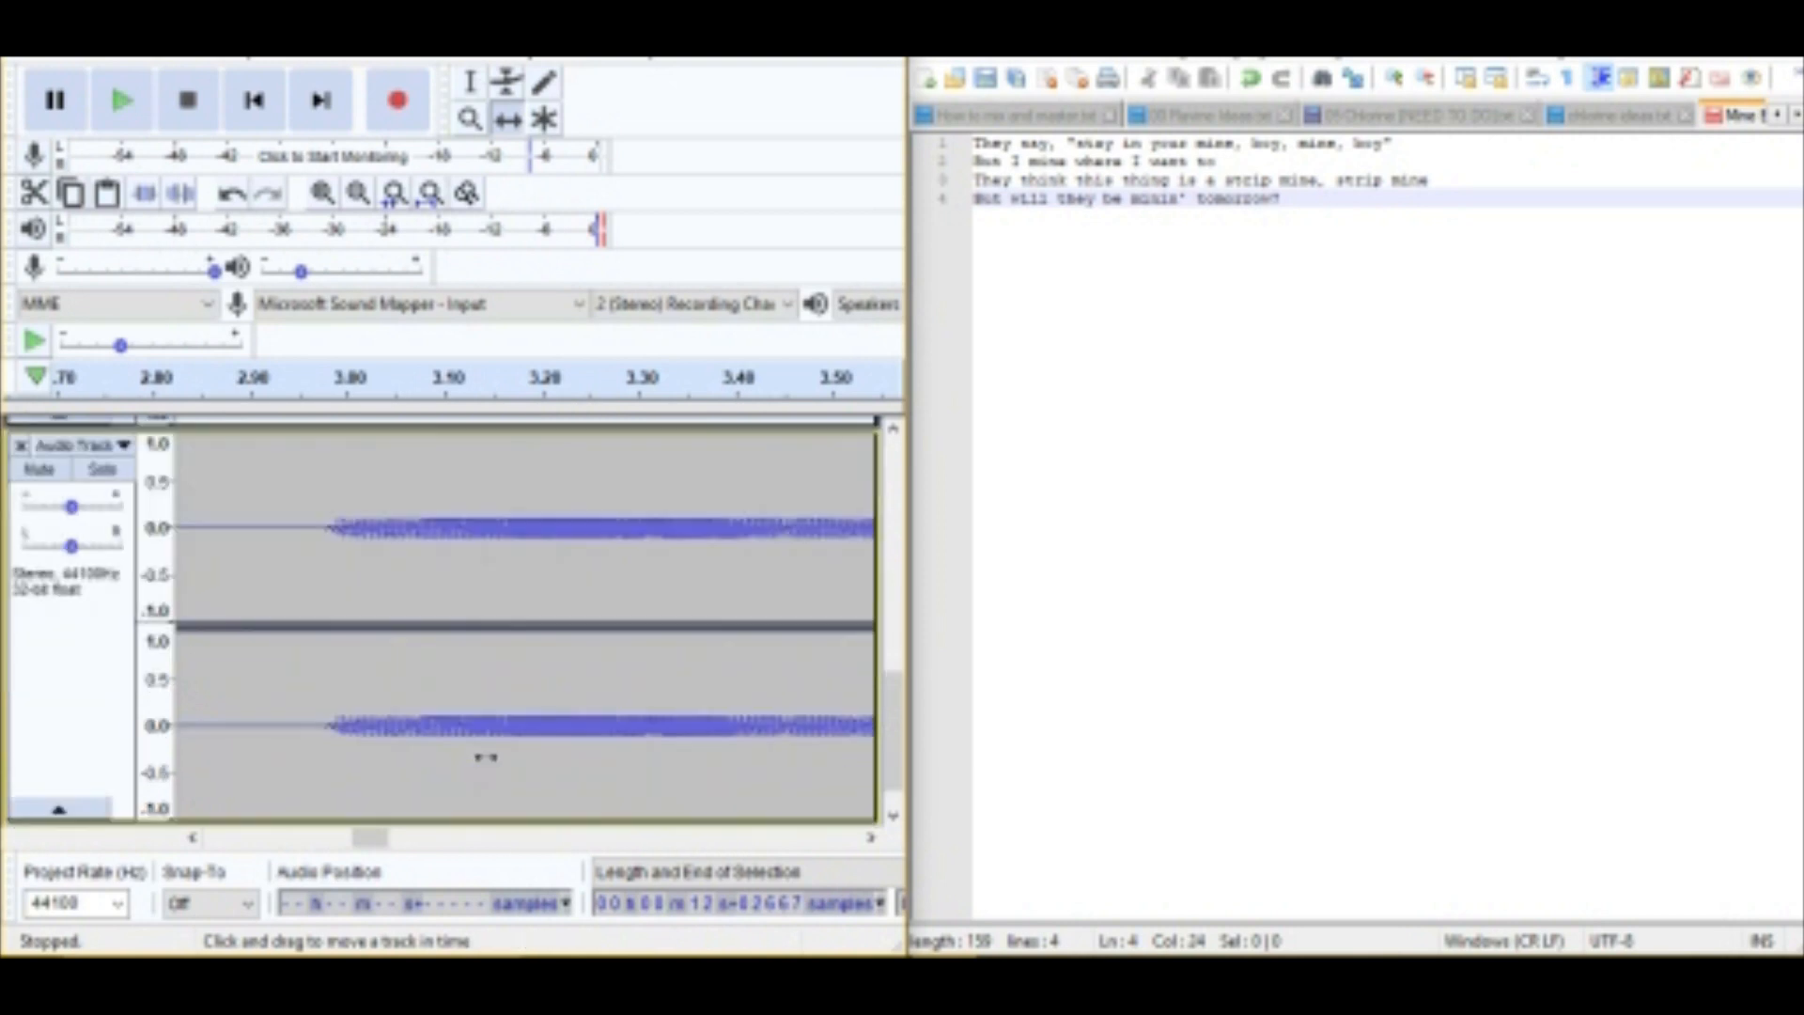
{"action": "left_click", "coordinate": [122, 99]}
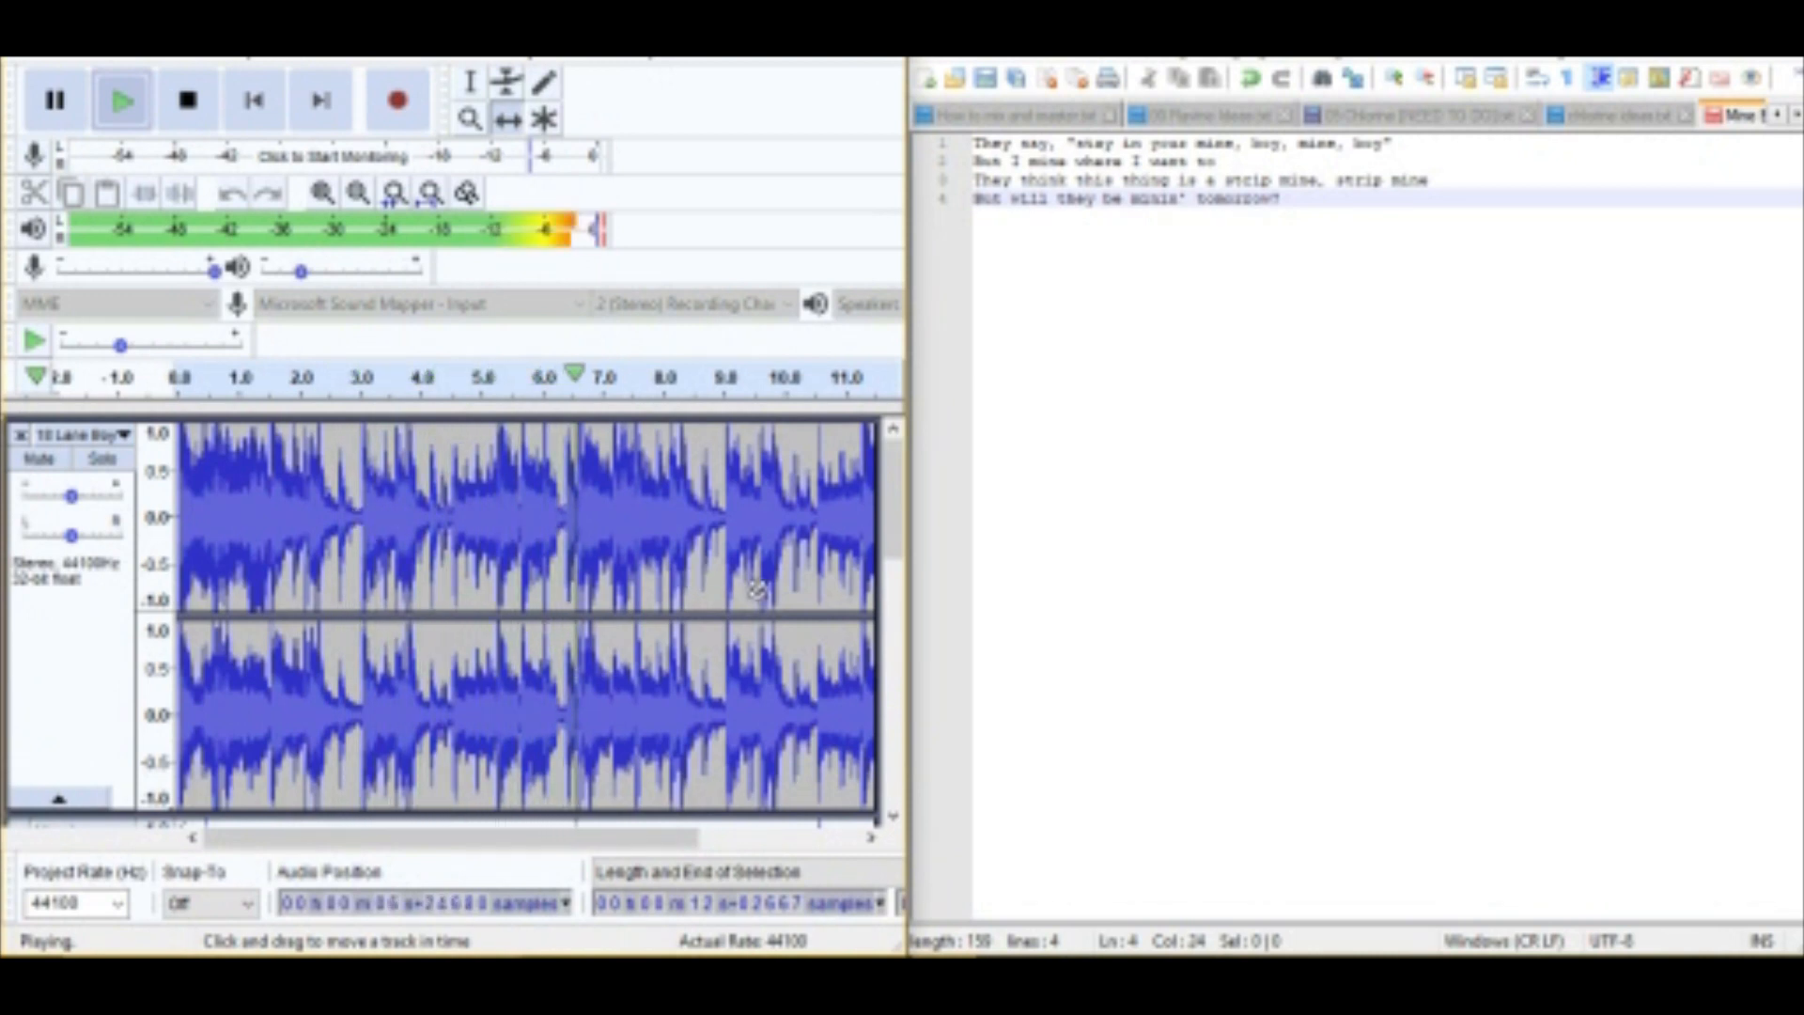
{"action": "left_click", "coordinate": [186, 99]}
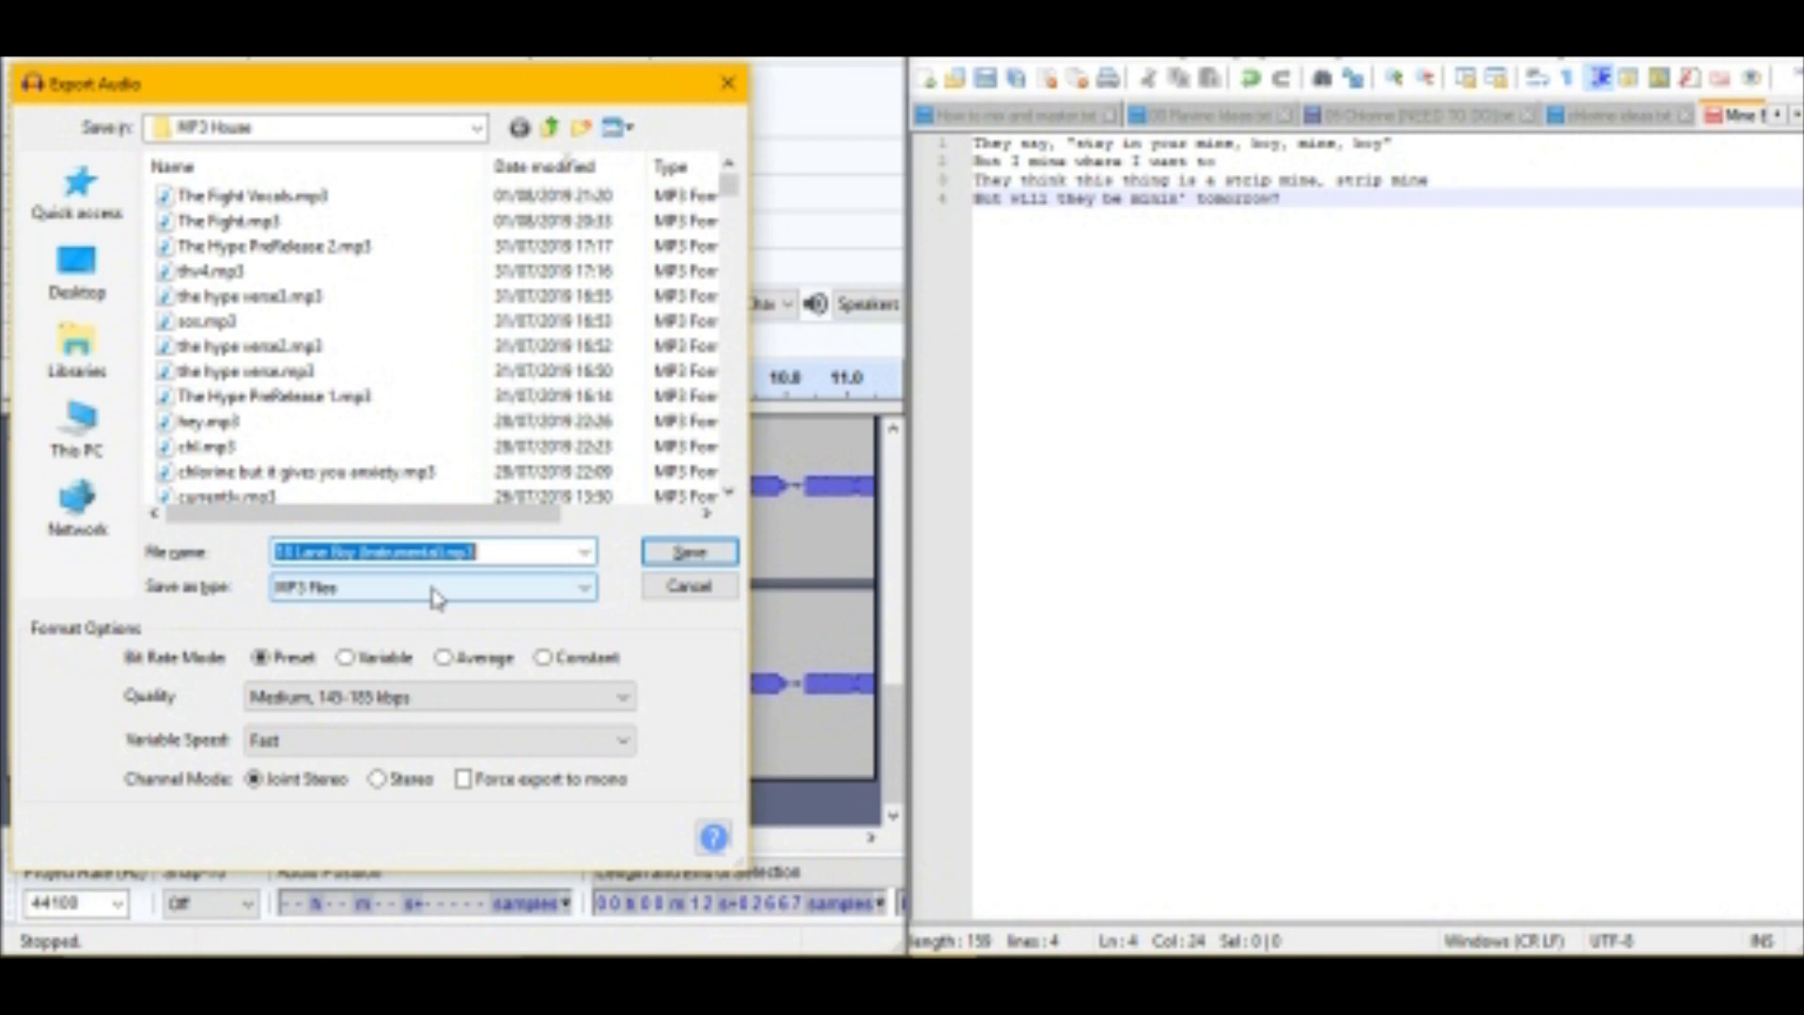
Save the MP3 export as 'Mine Boy' and clear the inherited metadata tags.
{"action": "type", "text": "Mine"}
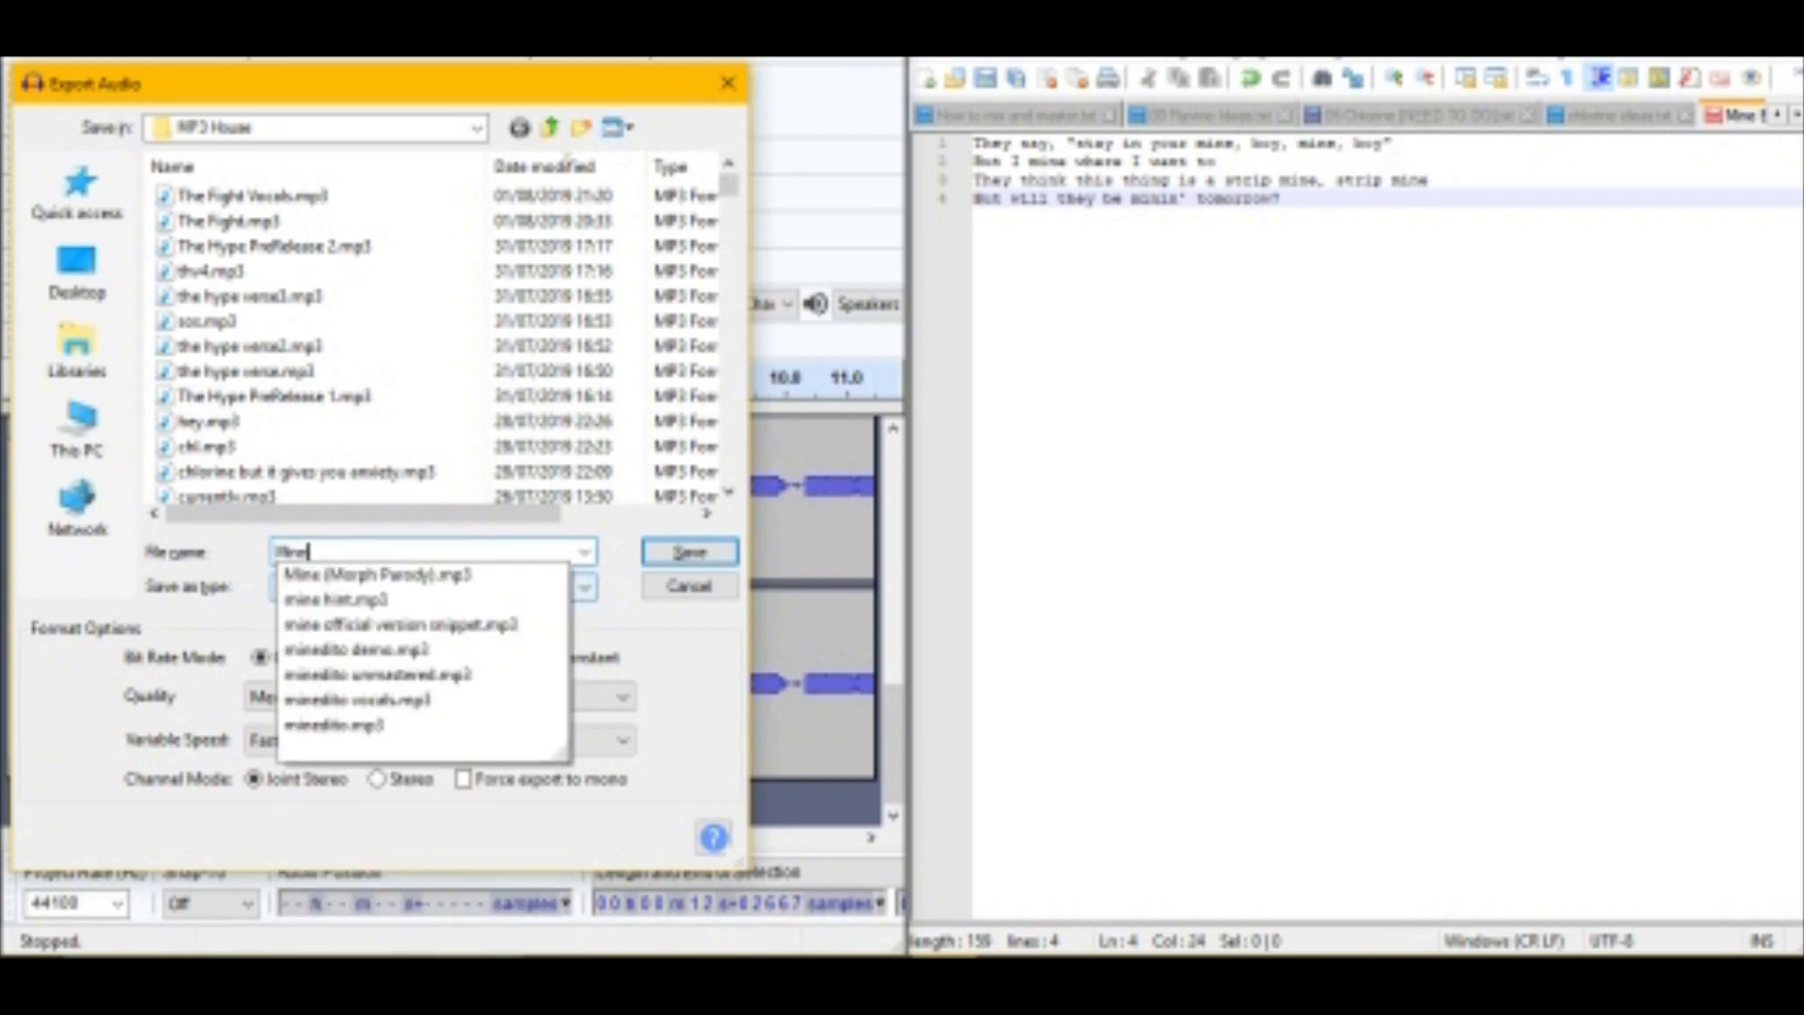
{"action": "left_click", "coordinate": [379, 575]}
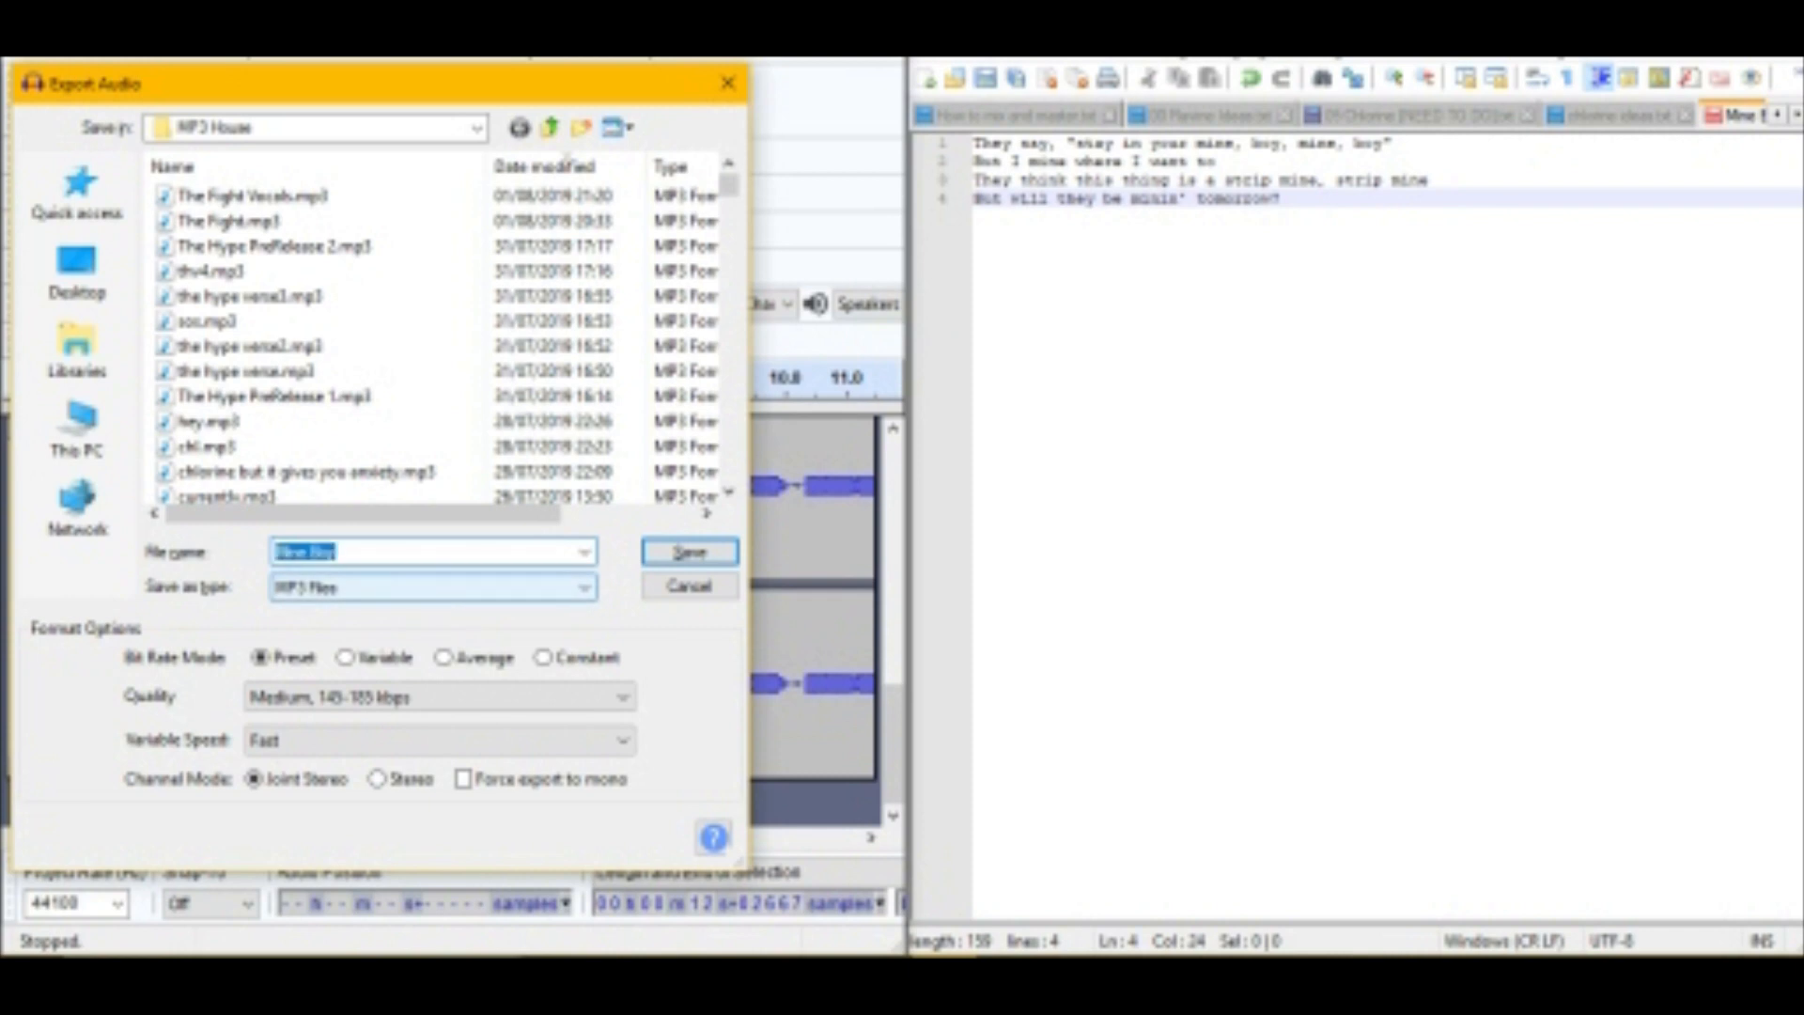
{"action": "left_click", "coordinate": [688, 552]}
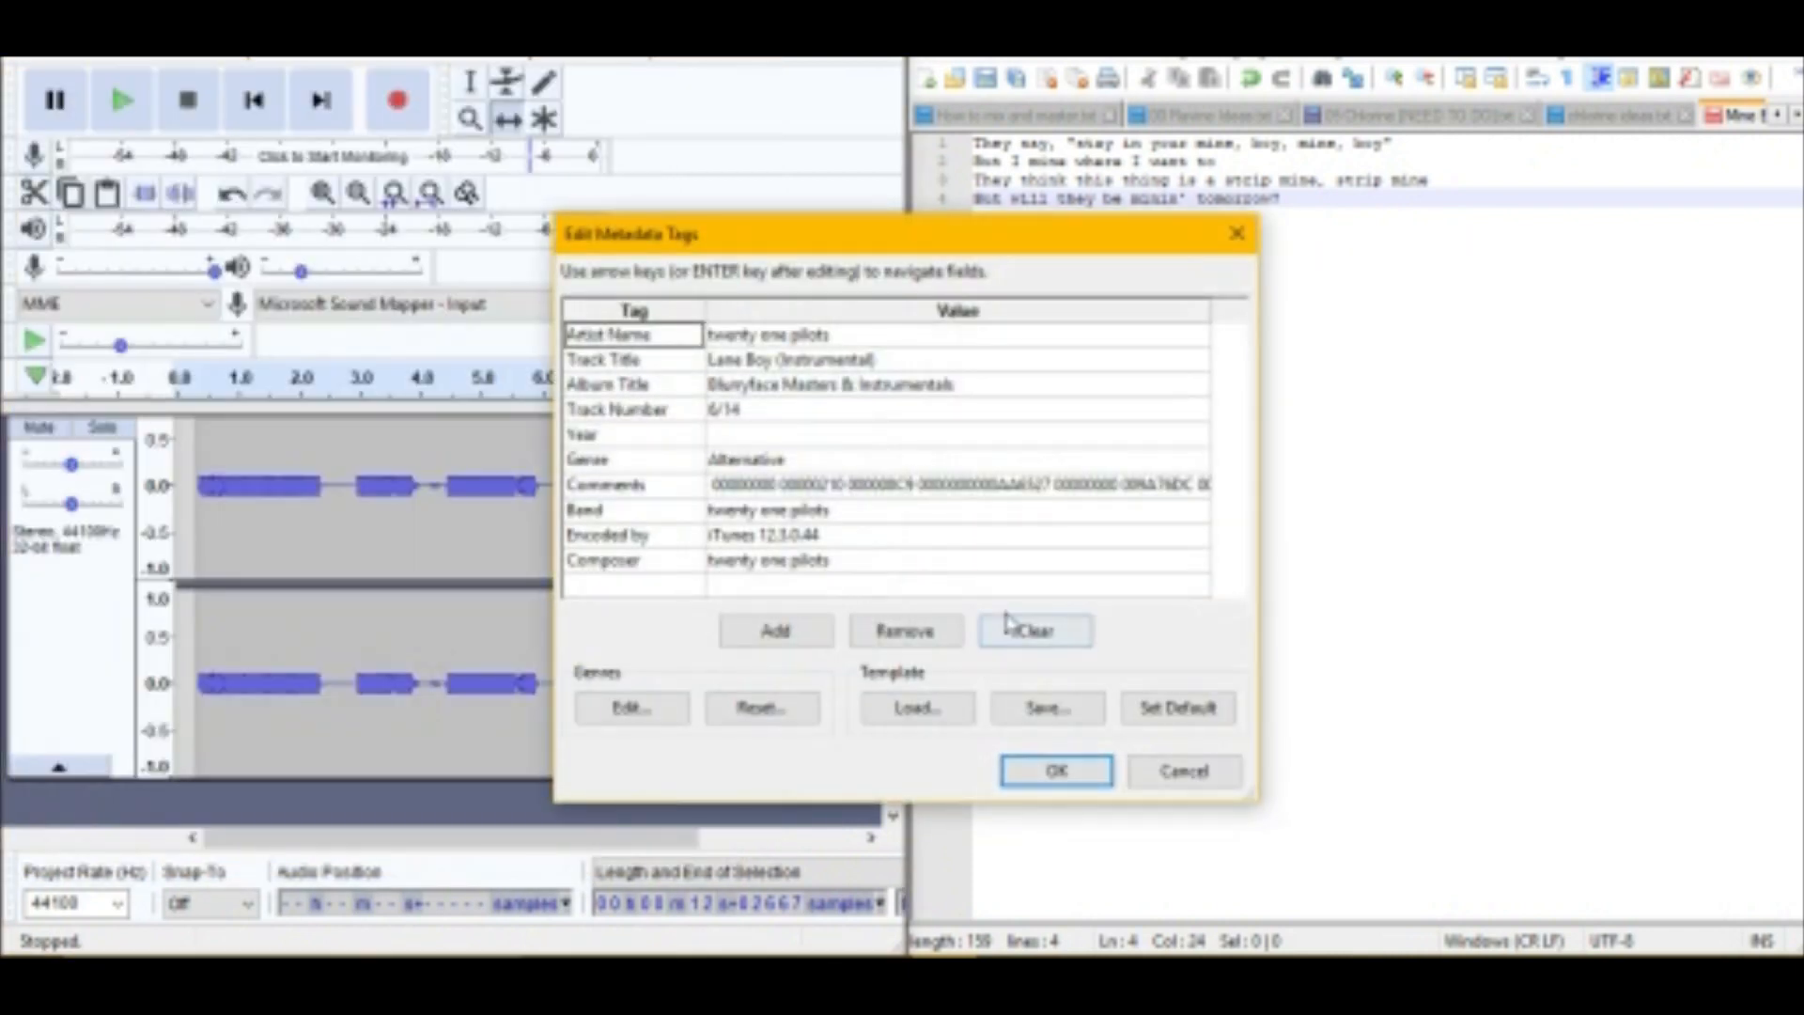
{"action": "left_click", "coordinate": [1055, 769]}
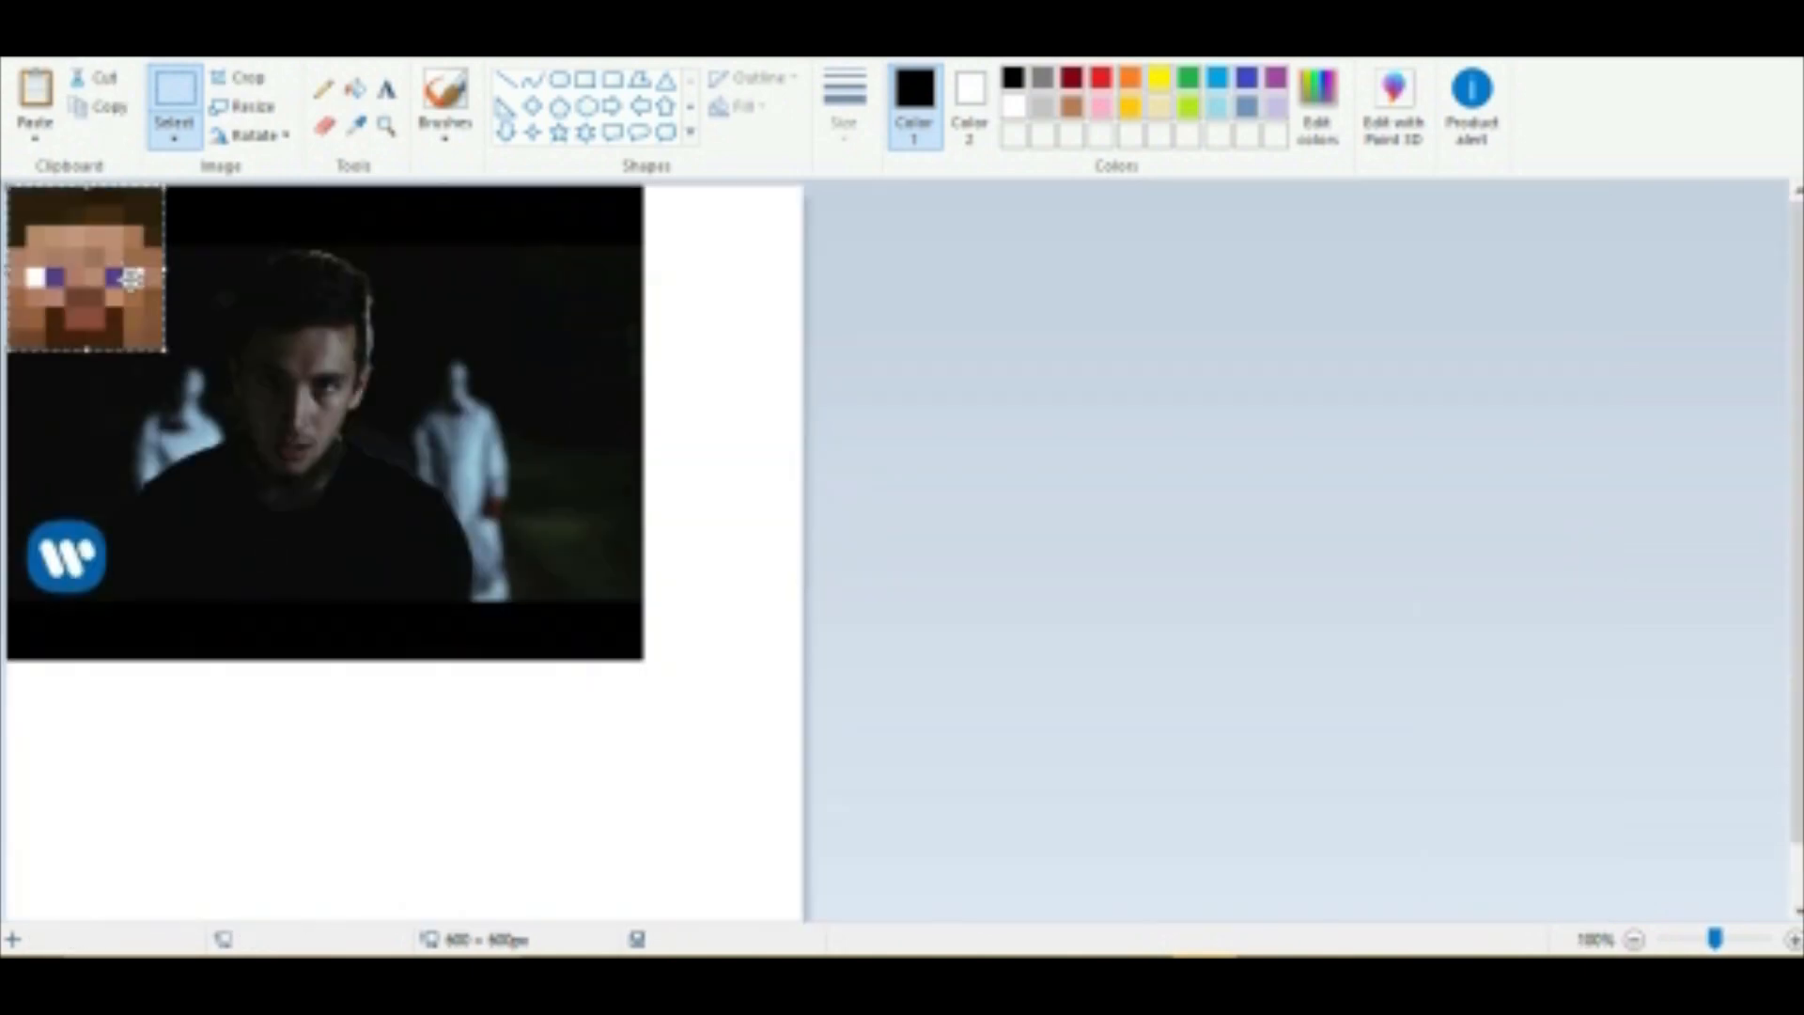
Drag the Steve head over the singer's face and save the composite as a PNG.
{"action": "left_click_drag", "start_coordinate": [84, 270], "coordinate": [276, 320]}
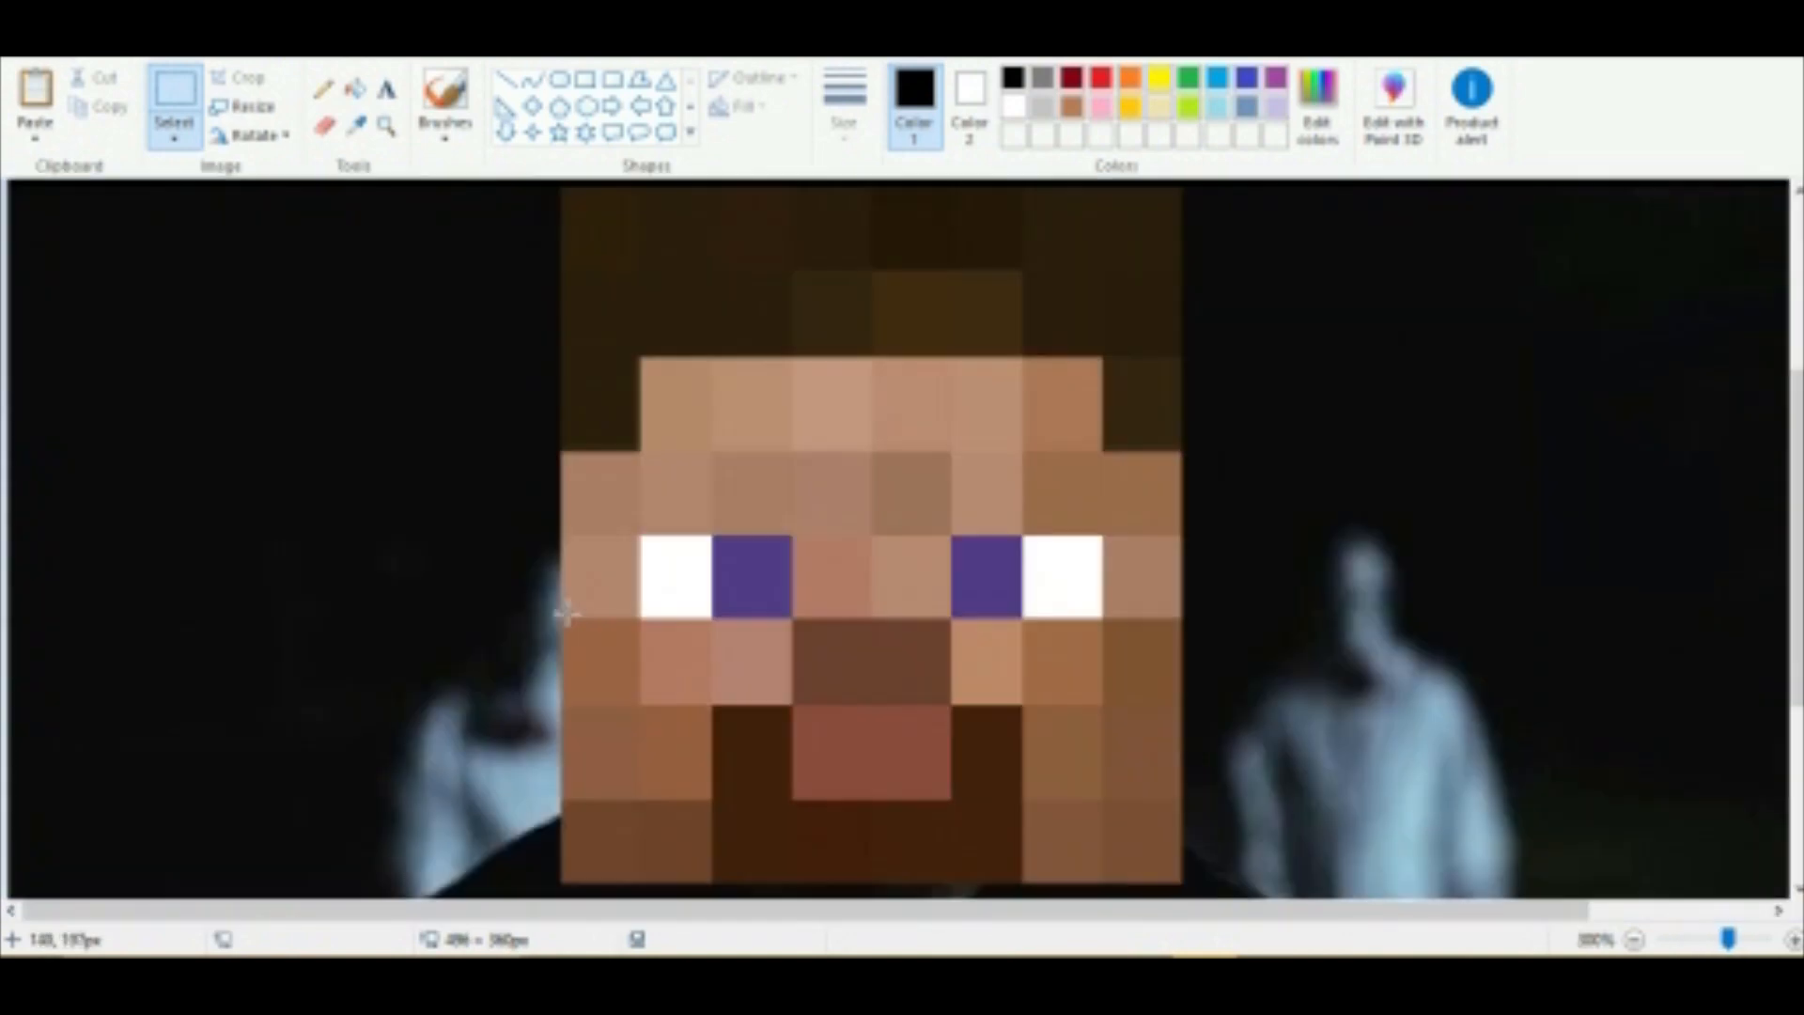
{"action": "scroll", "scroll_direction": "down", "scroll_amount": 3}
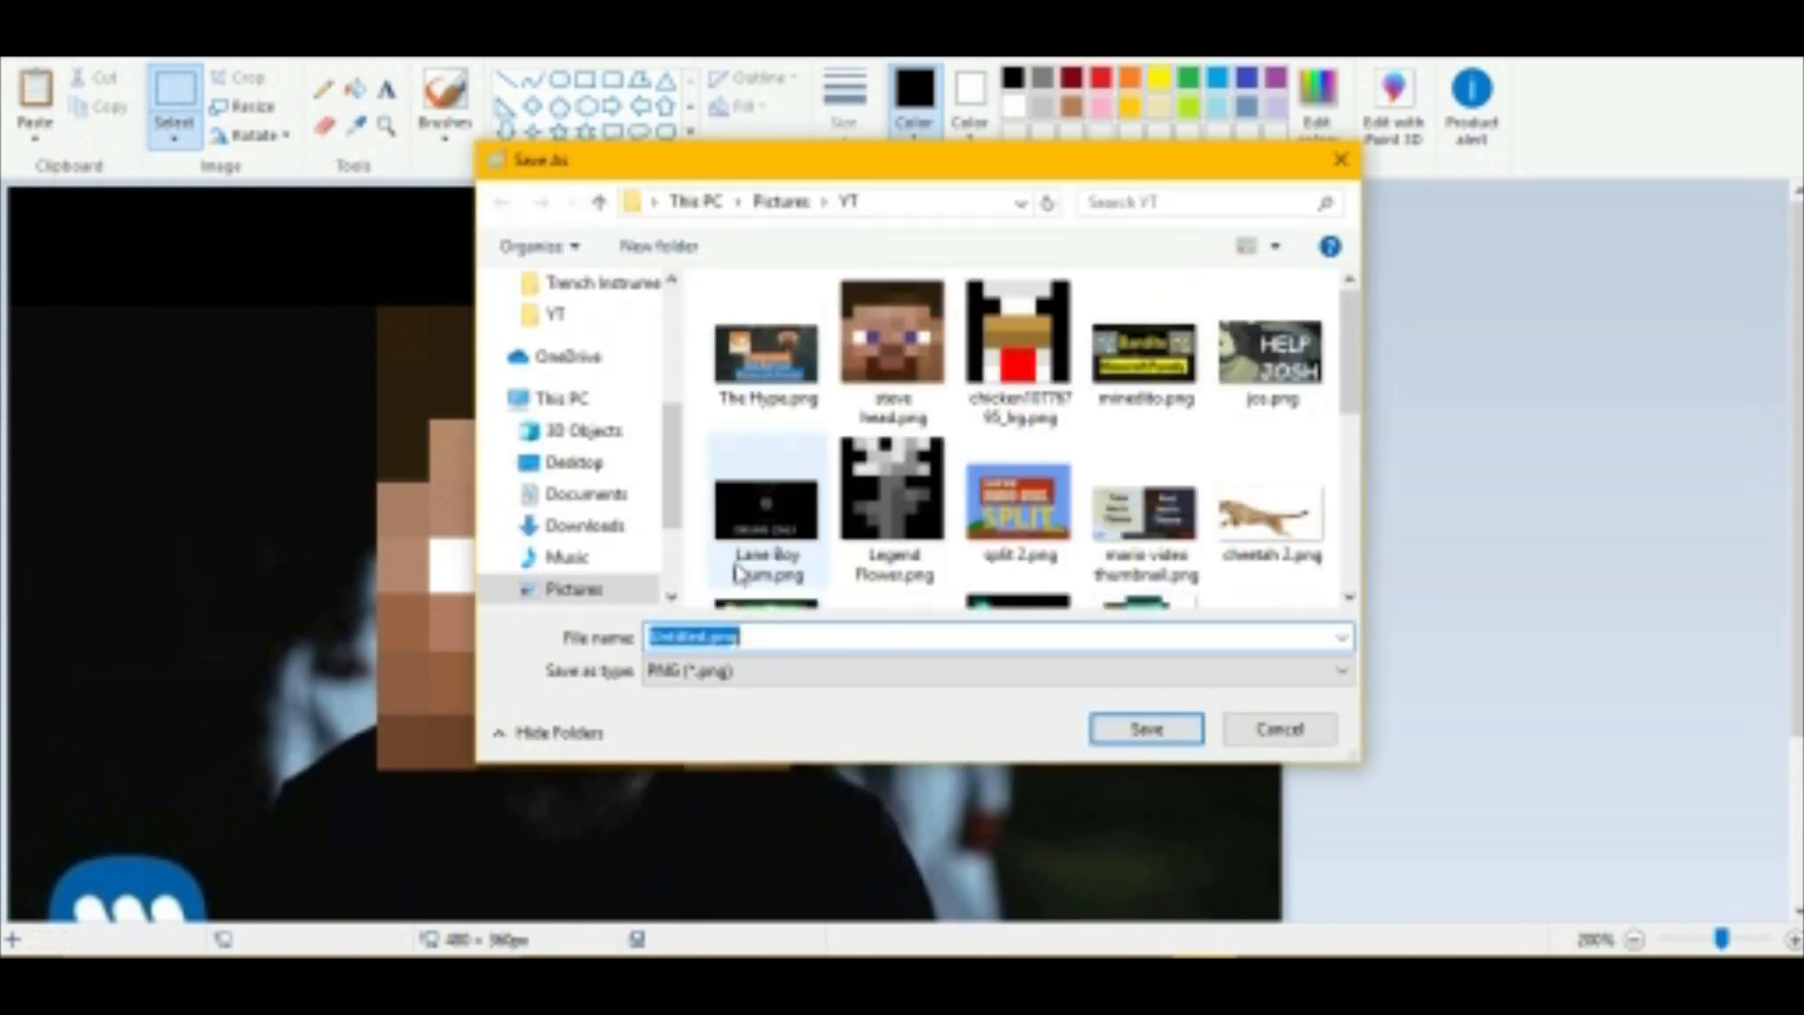
{"action": "mouse_move", "coordinate": [892, 344]}
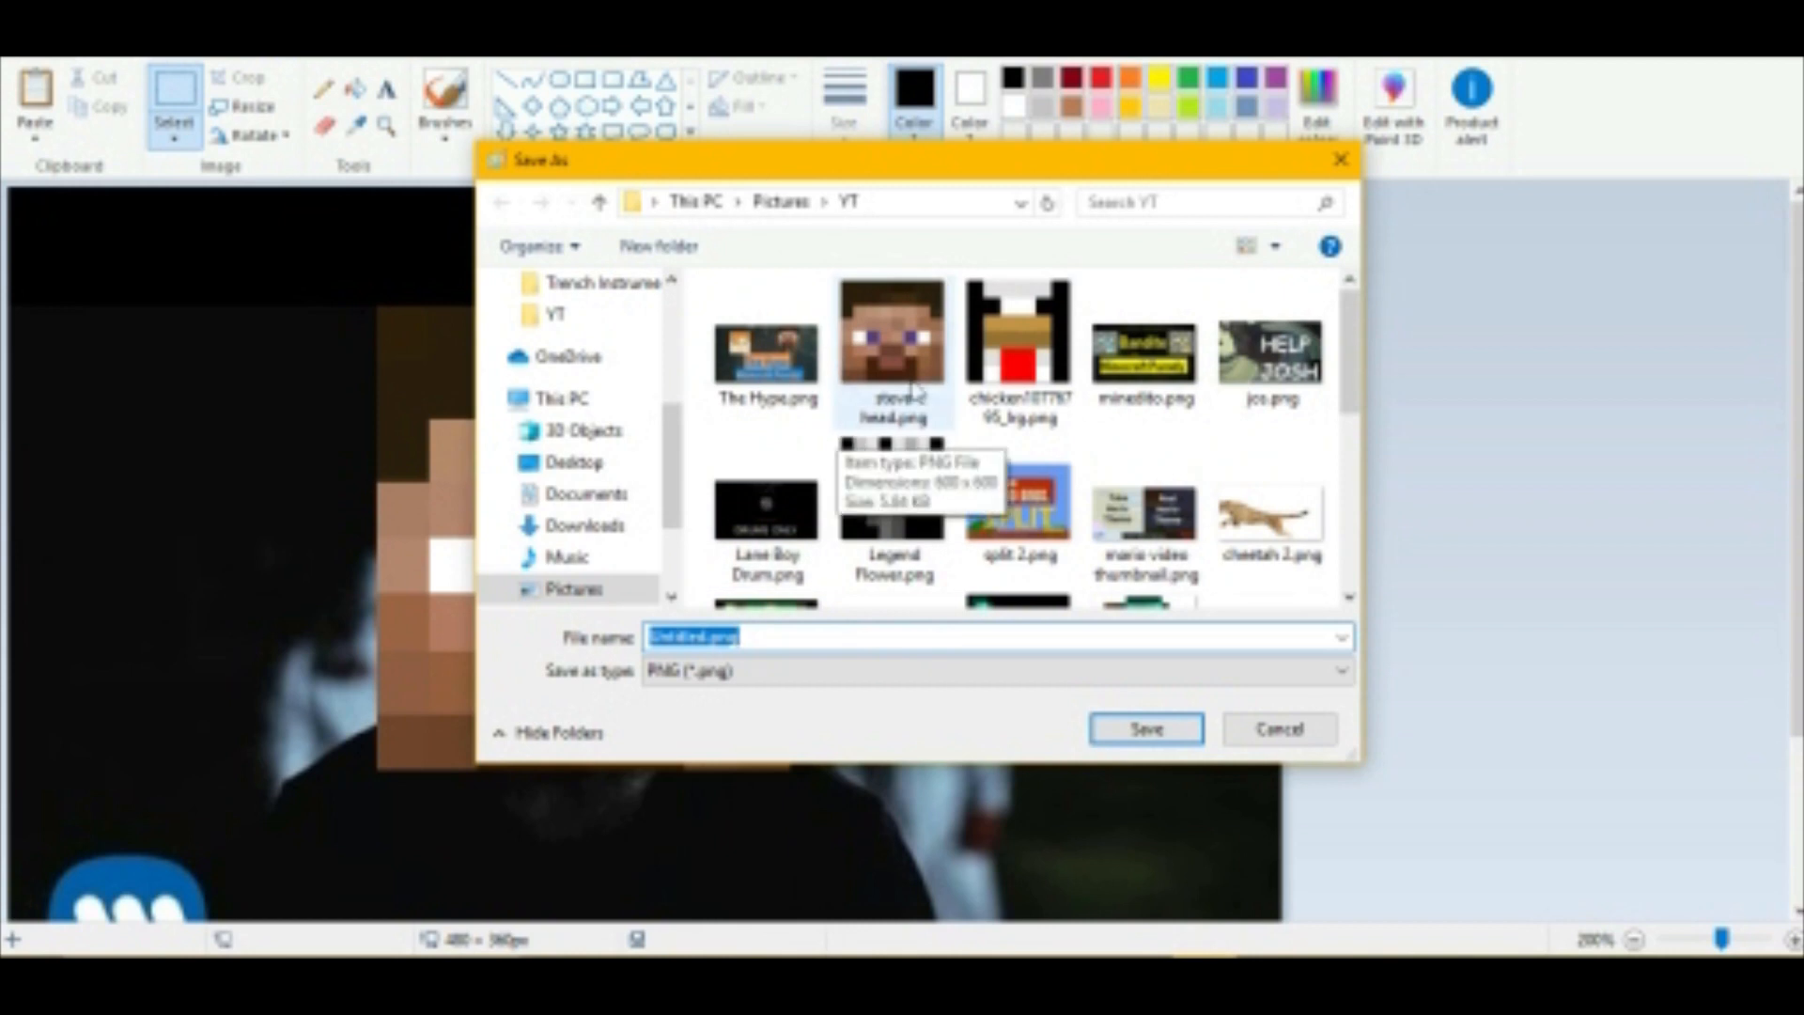
{"action": "scroll", "scroll_direction": "down", "scroll_amount": 3}
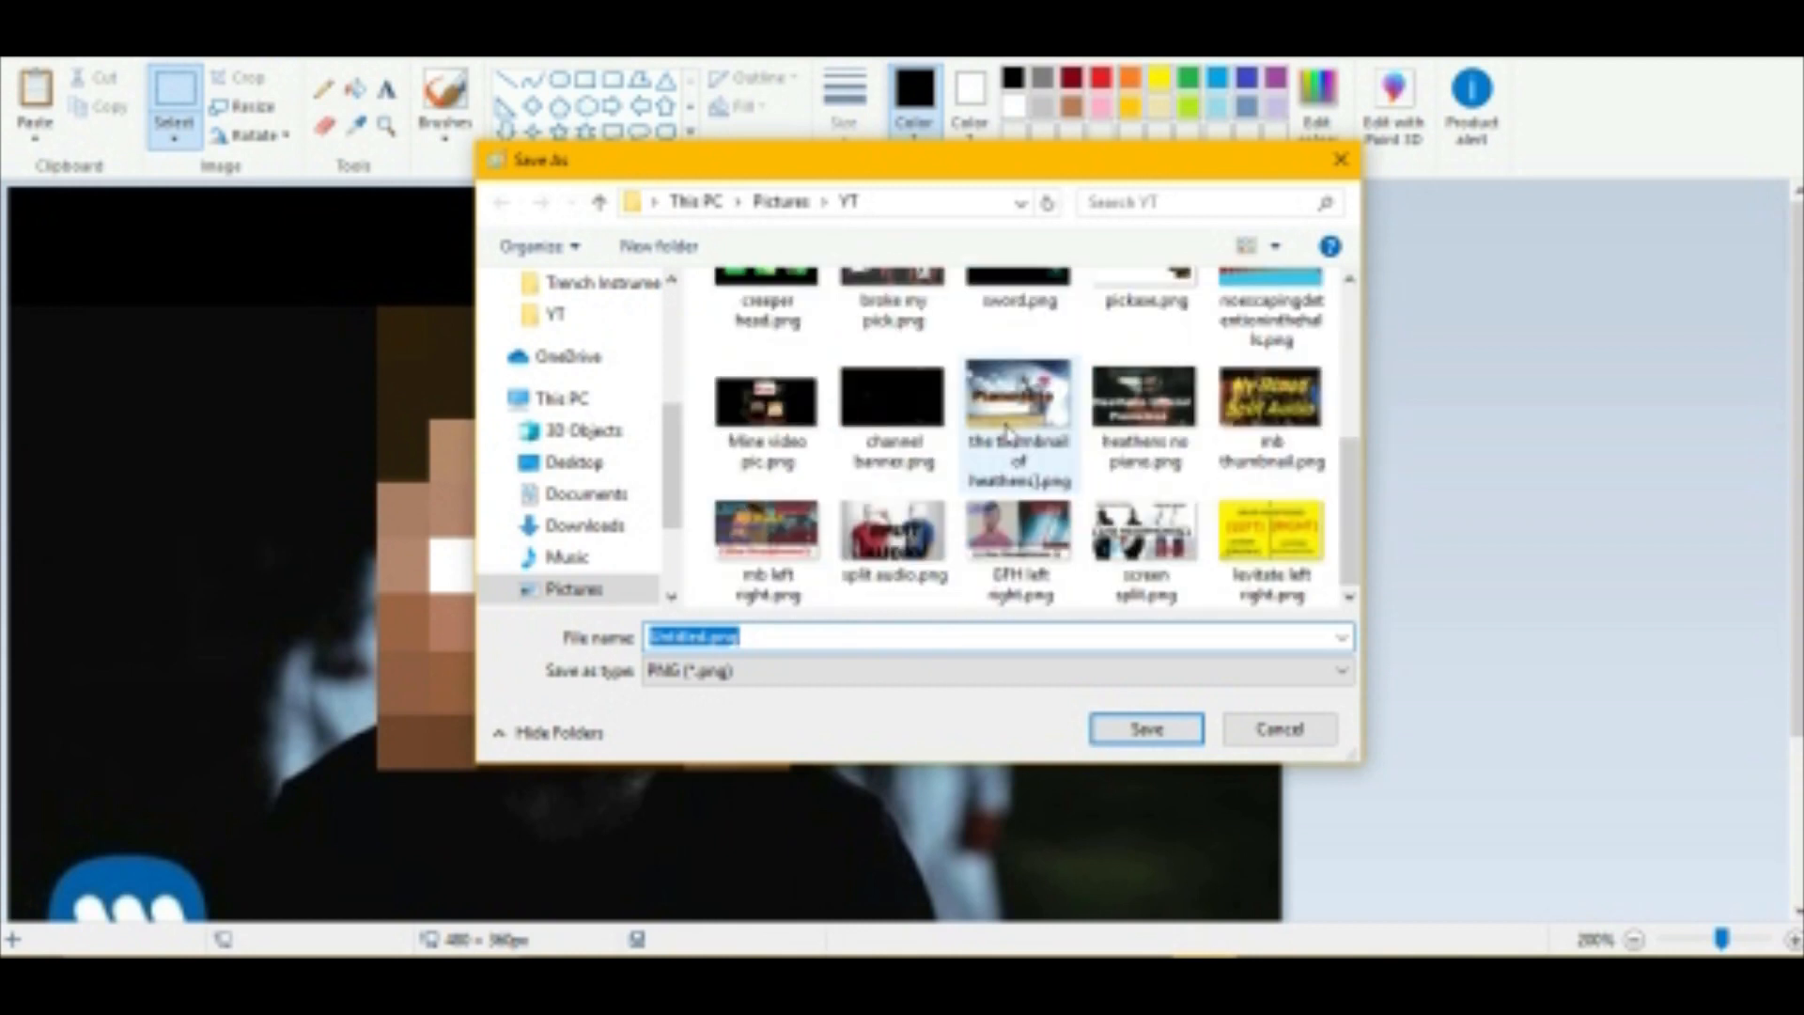
{"action": "scroll", "scroll_direction": "up", "scroll_amount": 3}
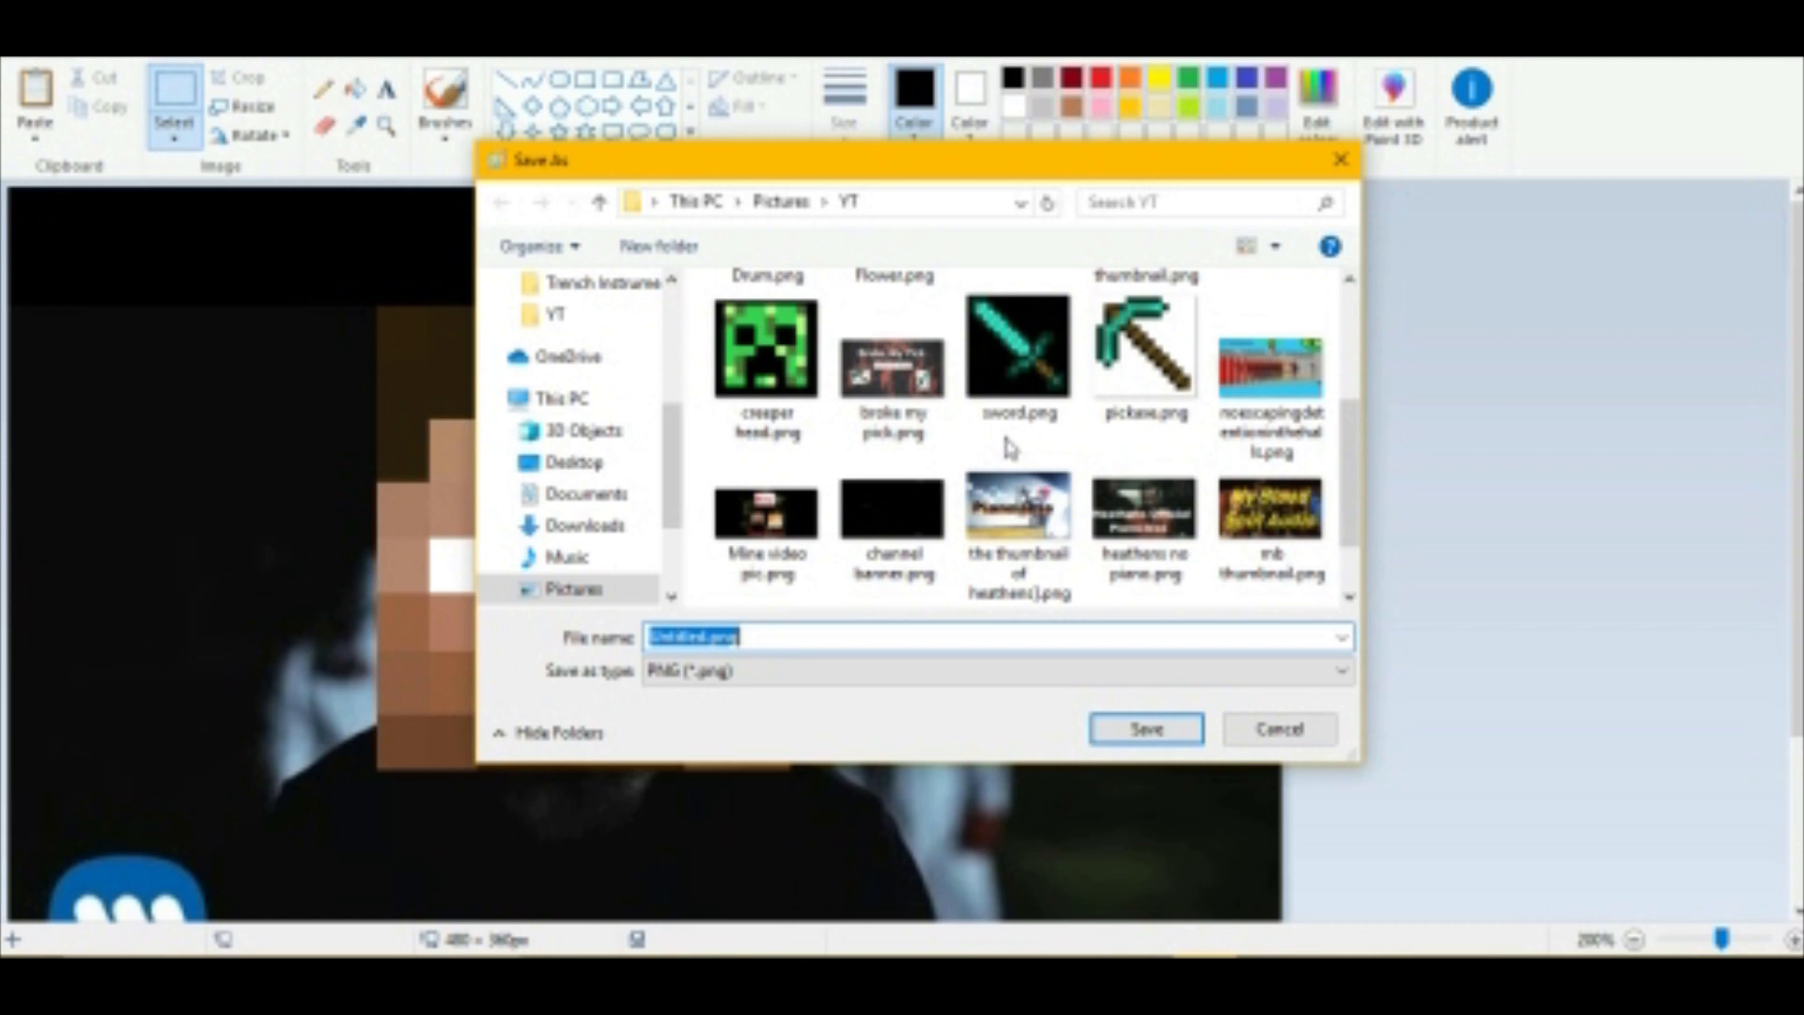
{"action": "scroll", "scroll_direction": "down", "scroll_amount": 3}
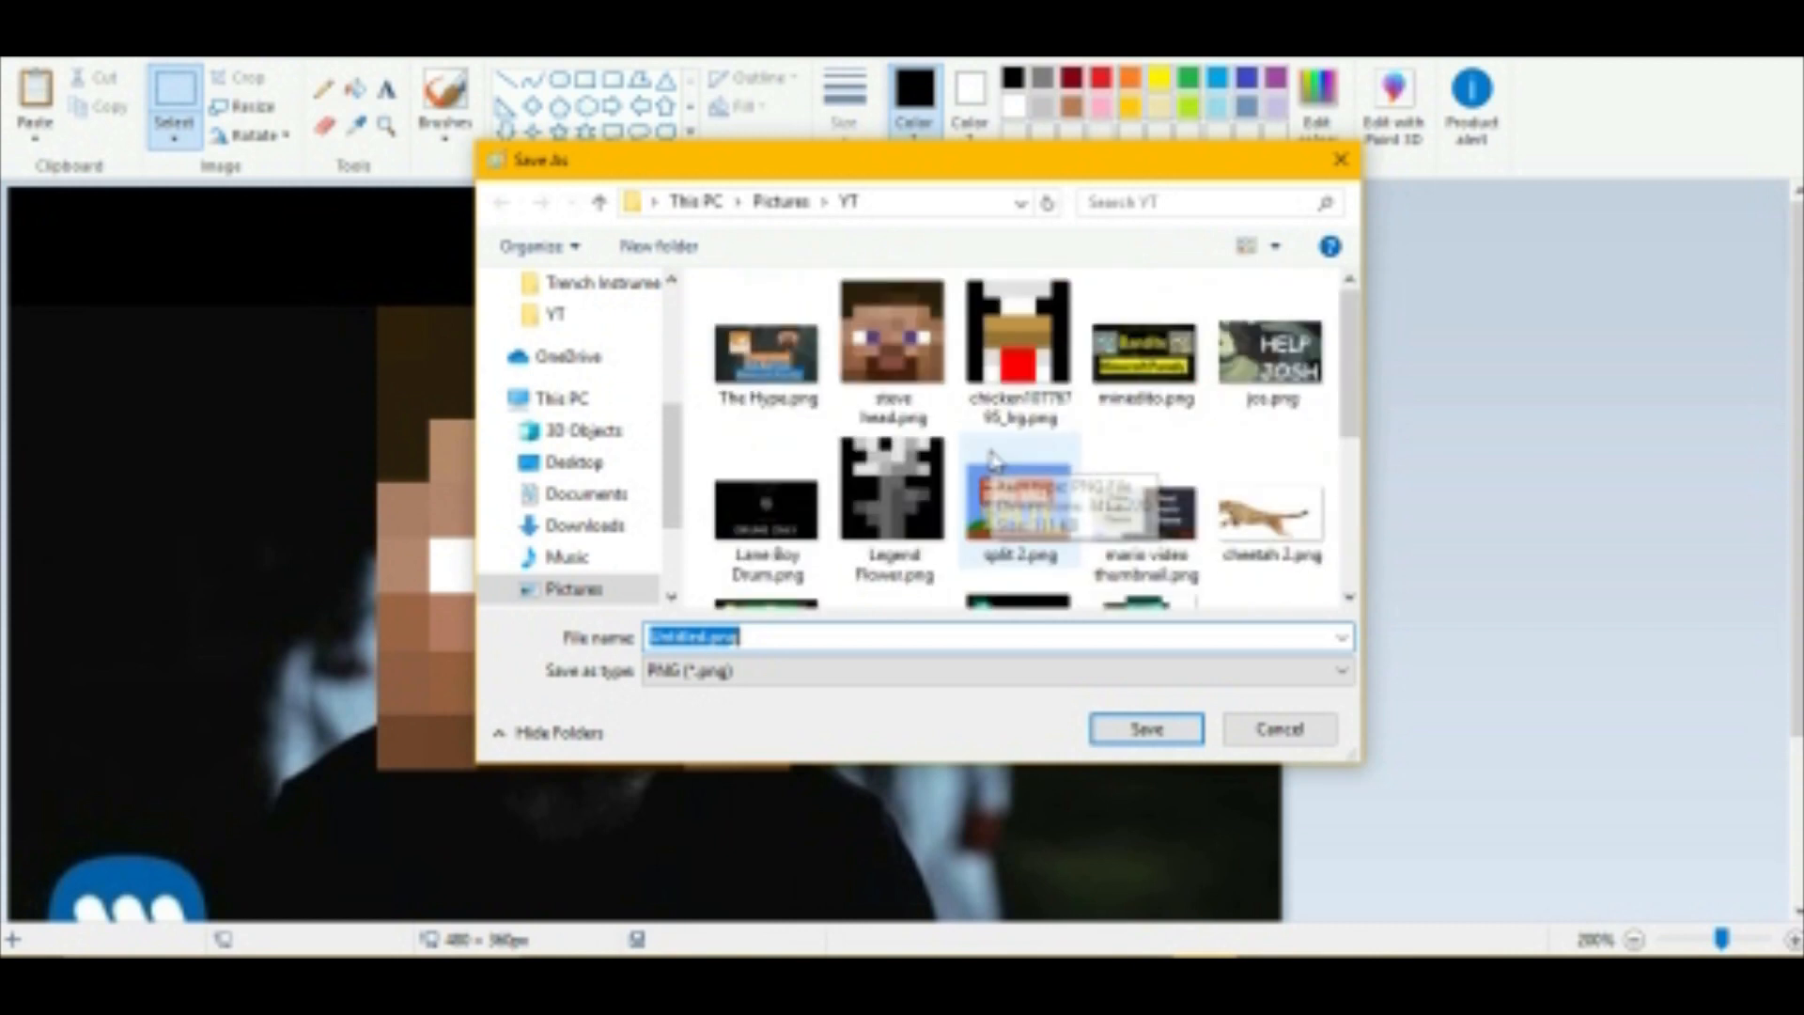
{"action": "type", "text": "M"}
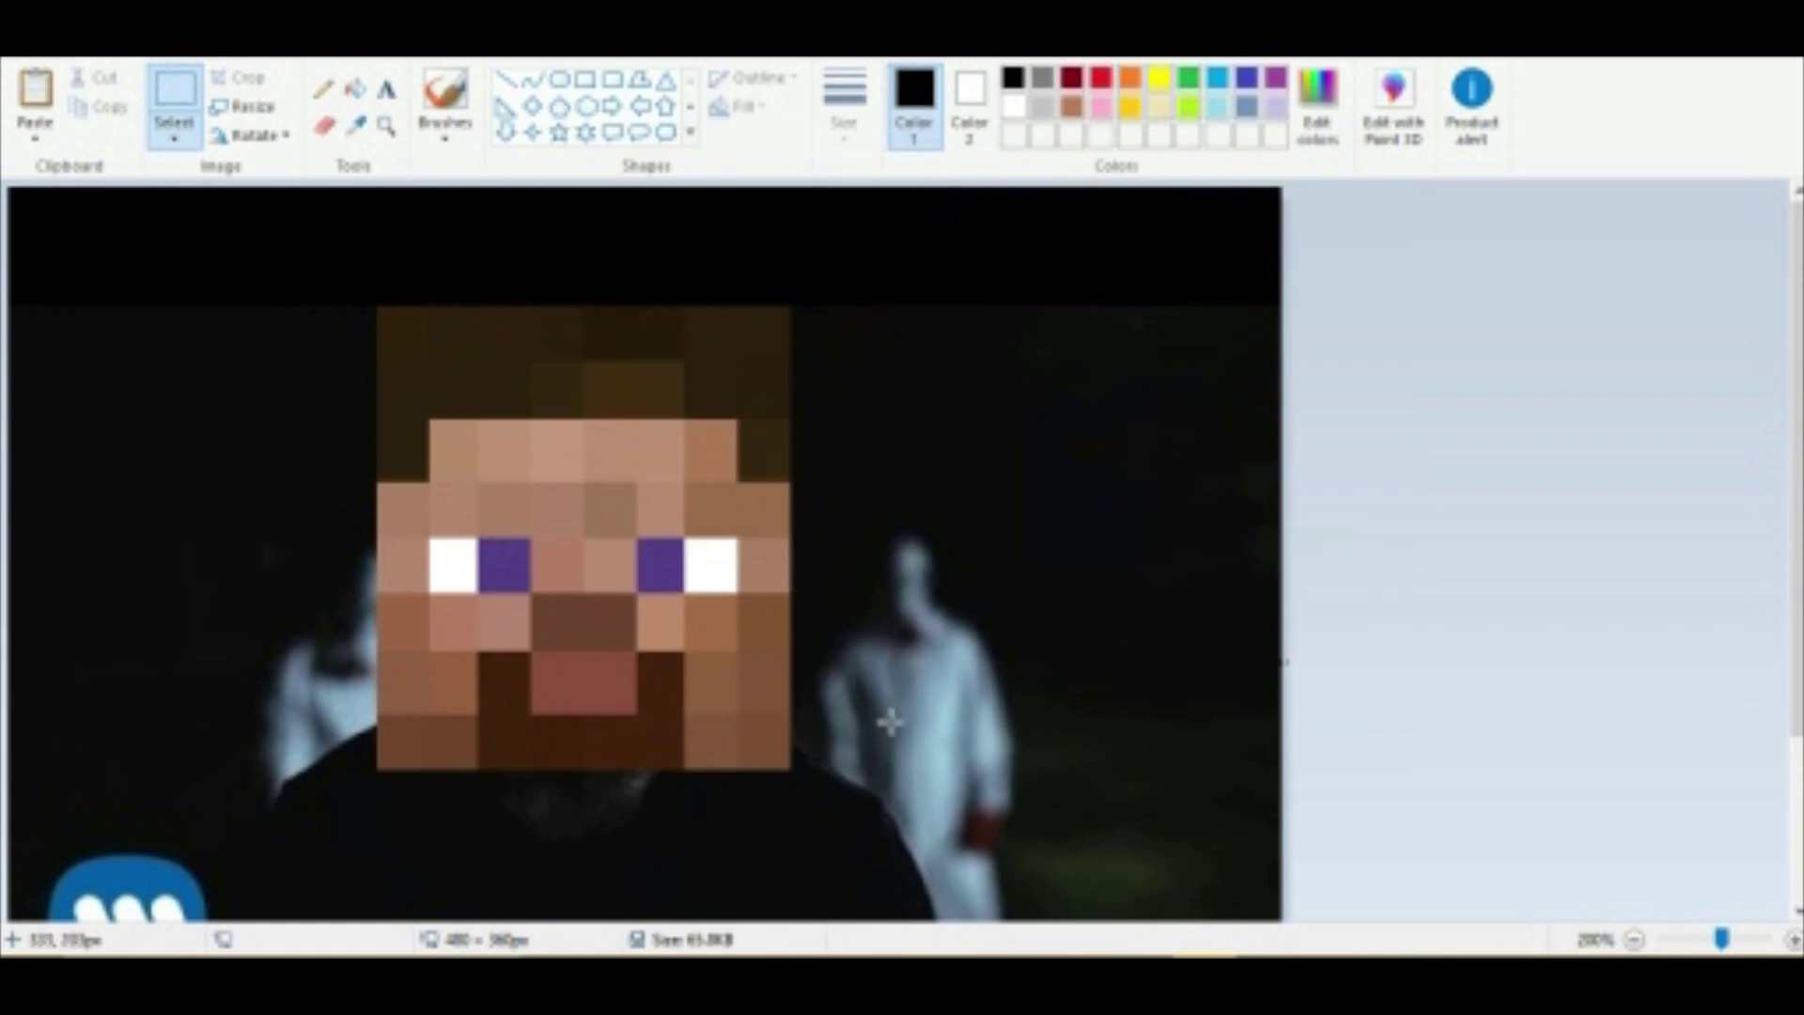
In HitFilm Express, import the Mine Boy image and the Mine Boy.mp3 song.
{"action": "key", "text": "alt+tab"}
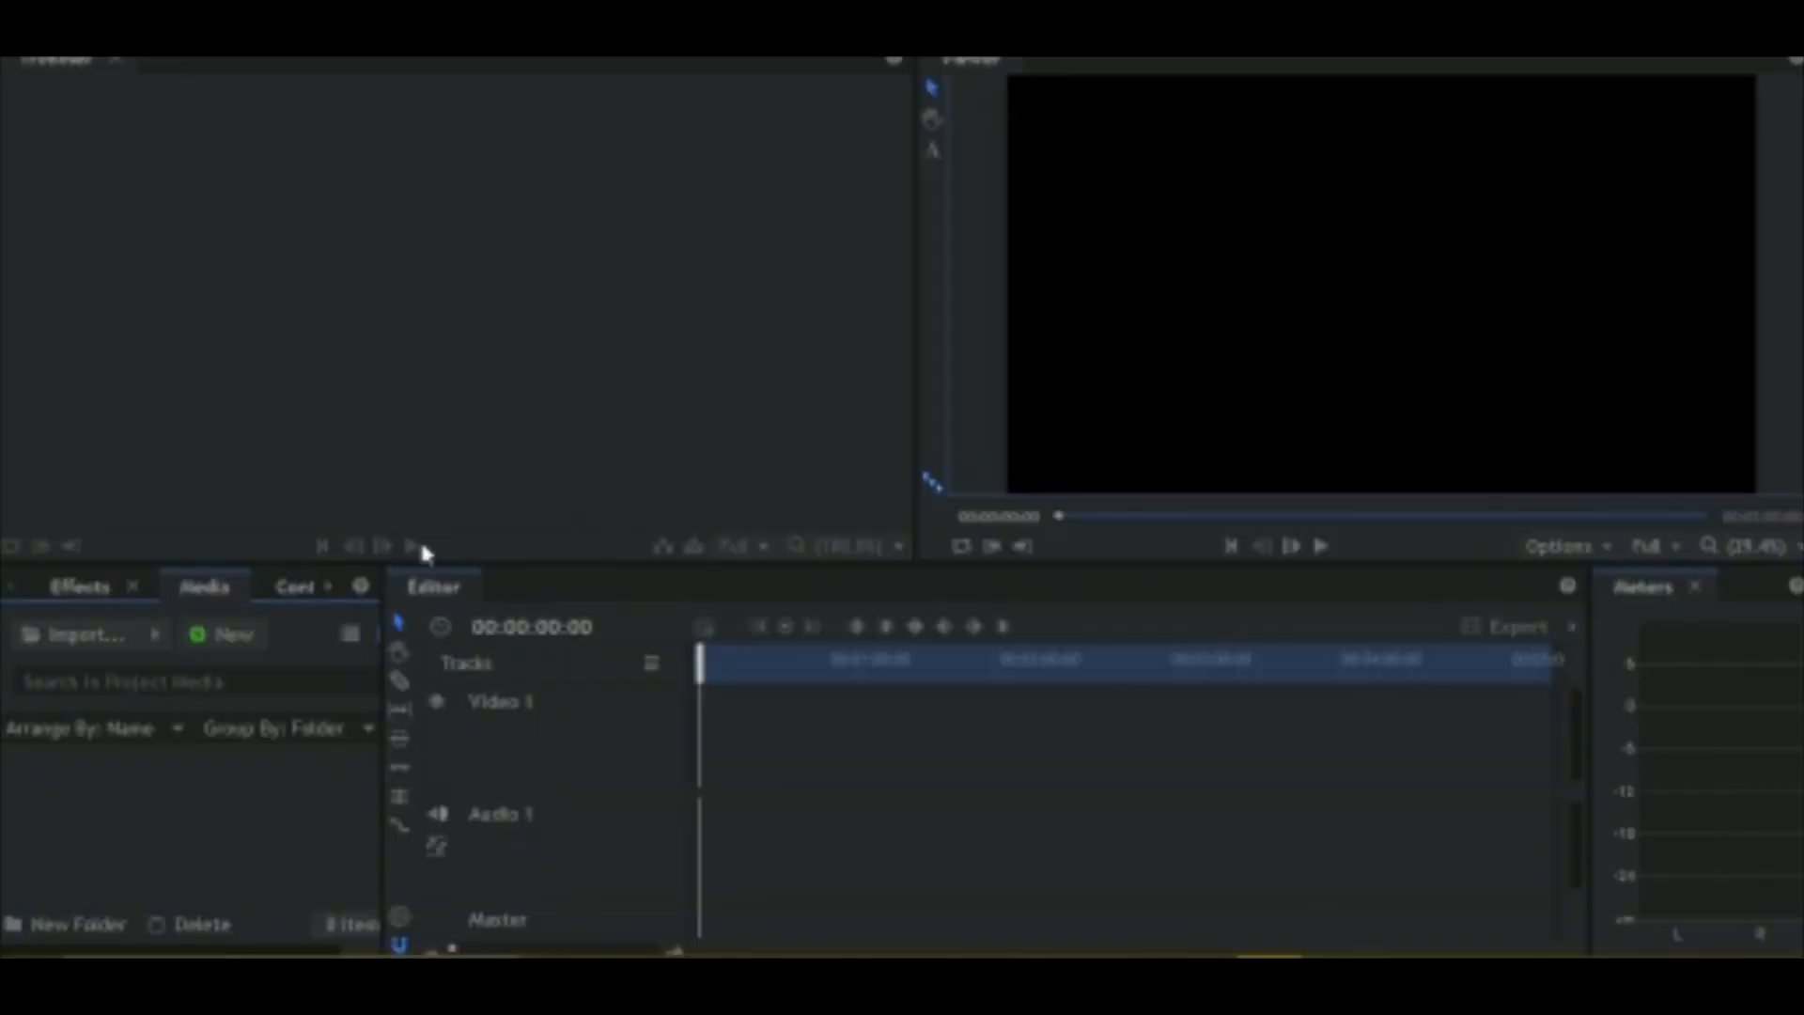
{"action": "left_click", "coordinate": [75, 635]}
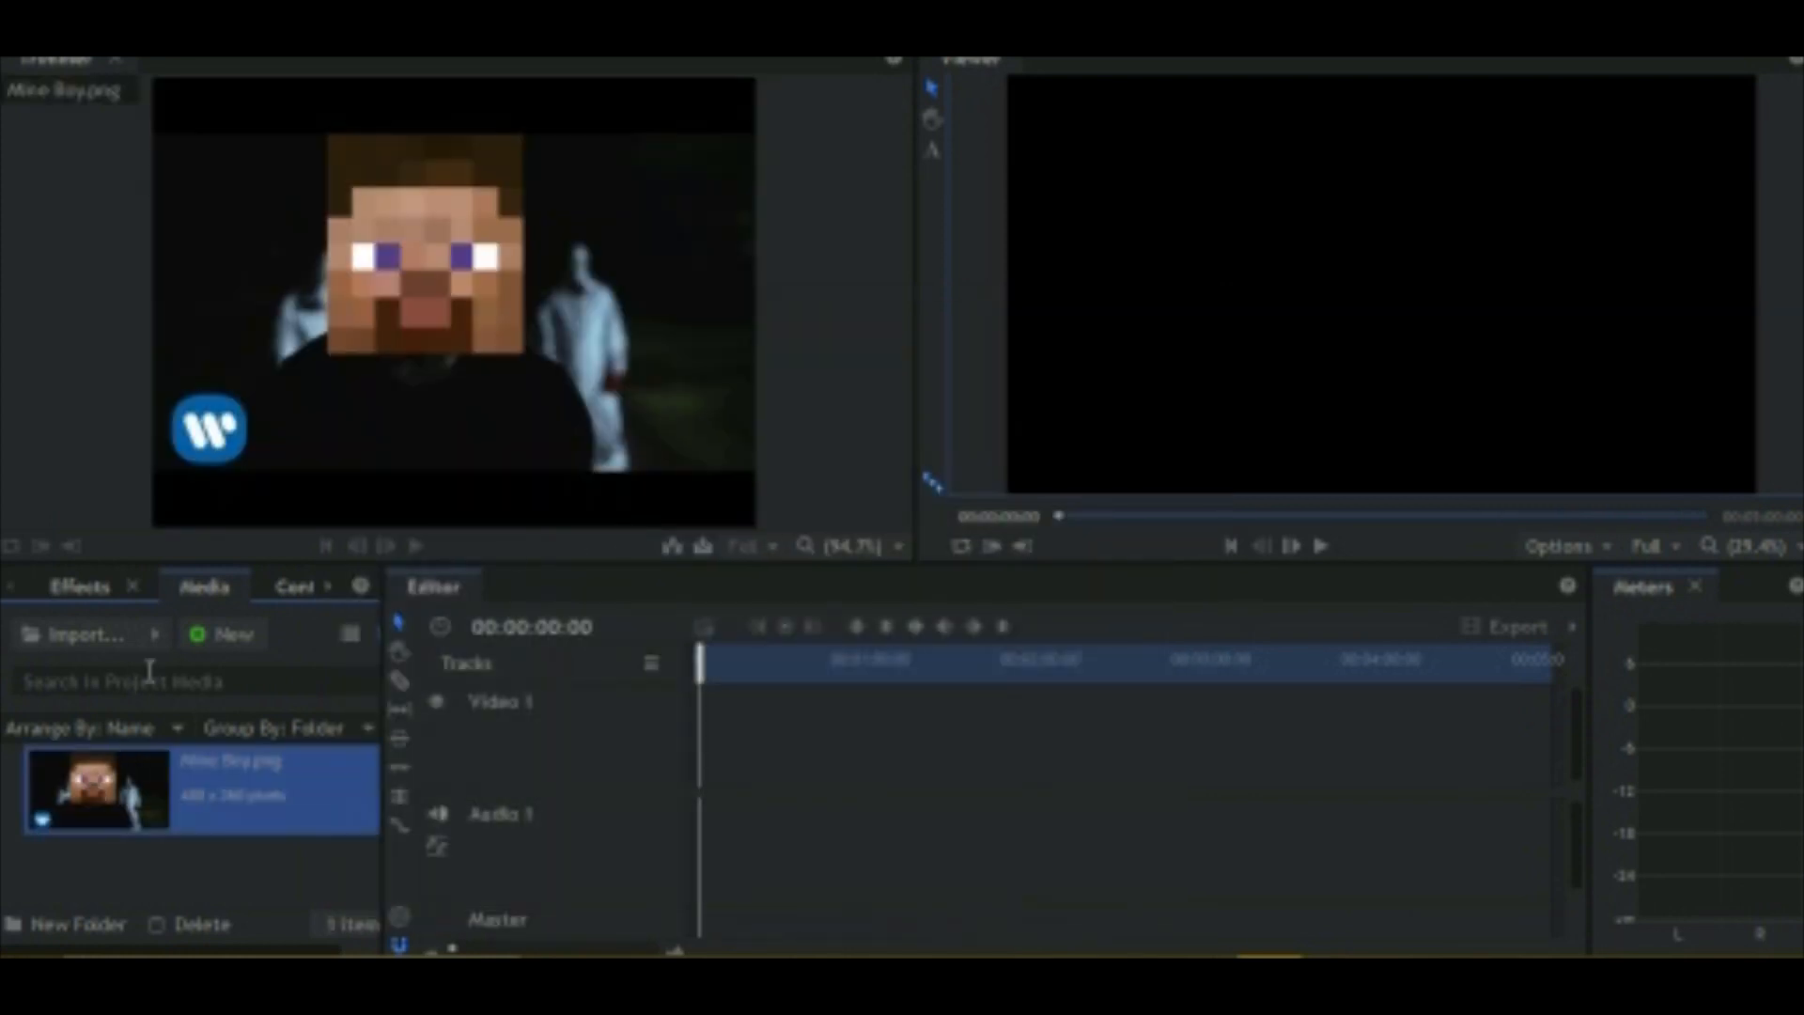
{"action": "left_click", "coordinate": [81, 633]}
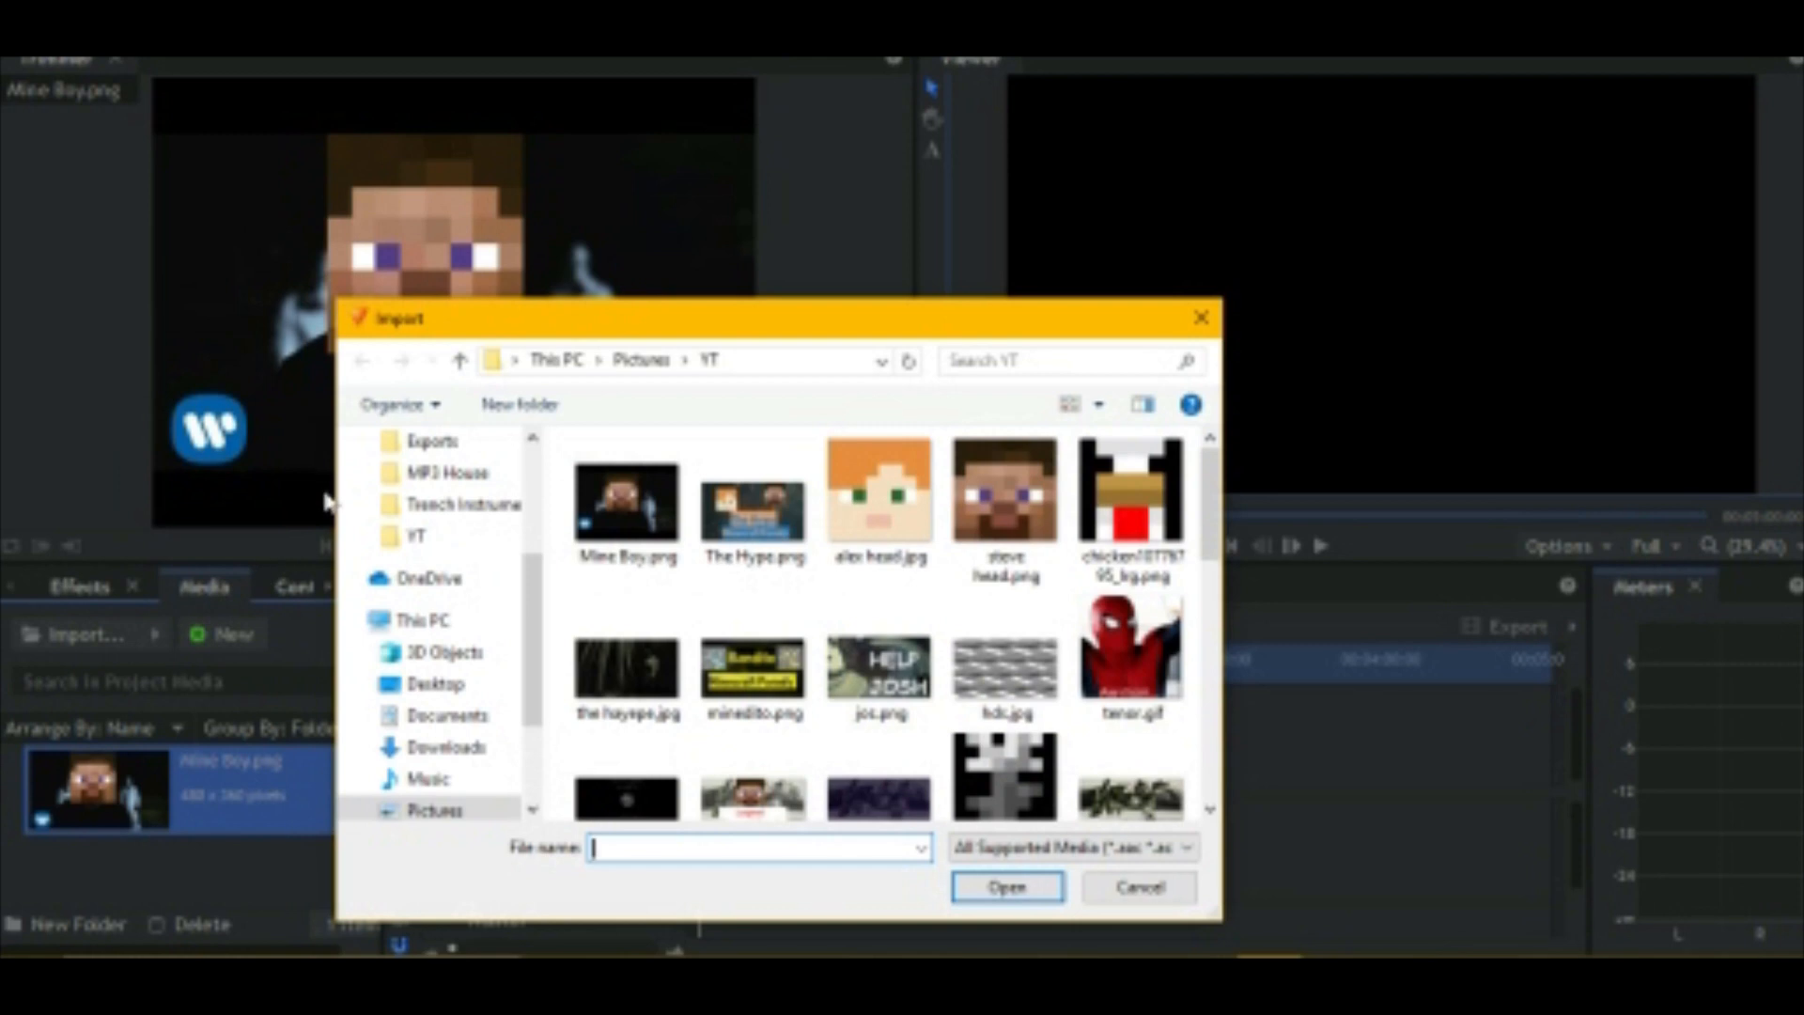
{"action": "mouse_move", "coordinate": [286, 645]}
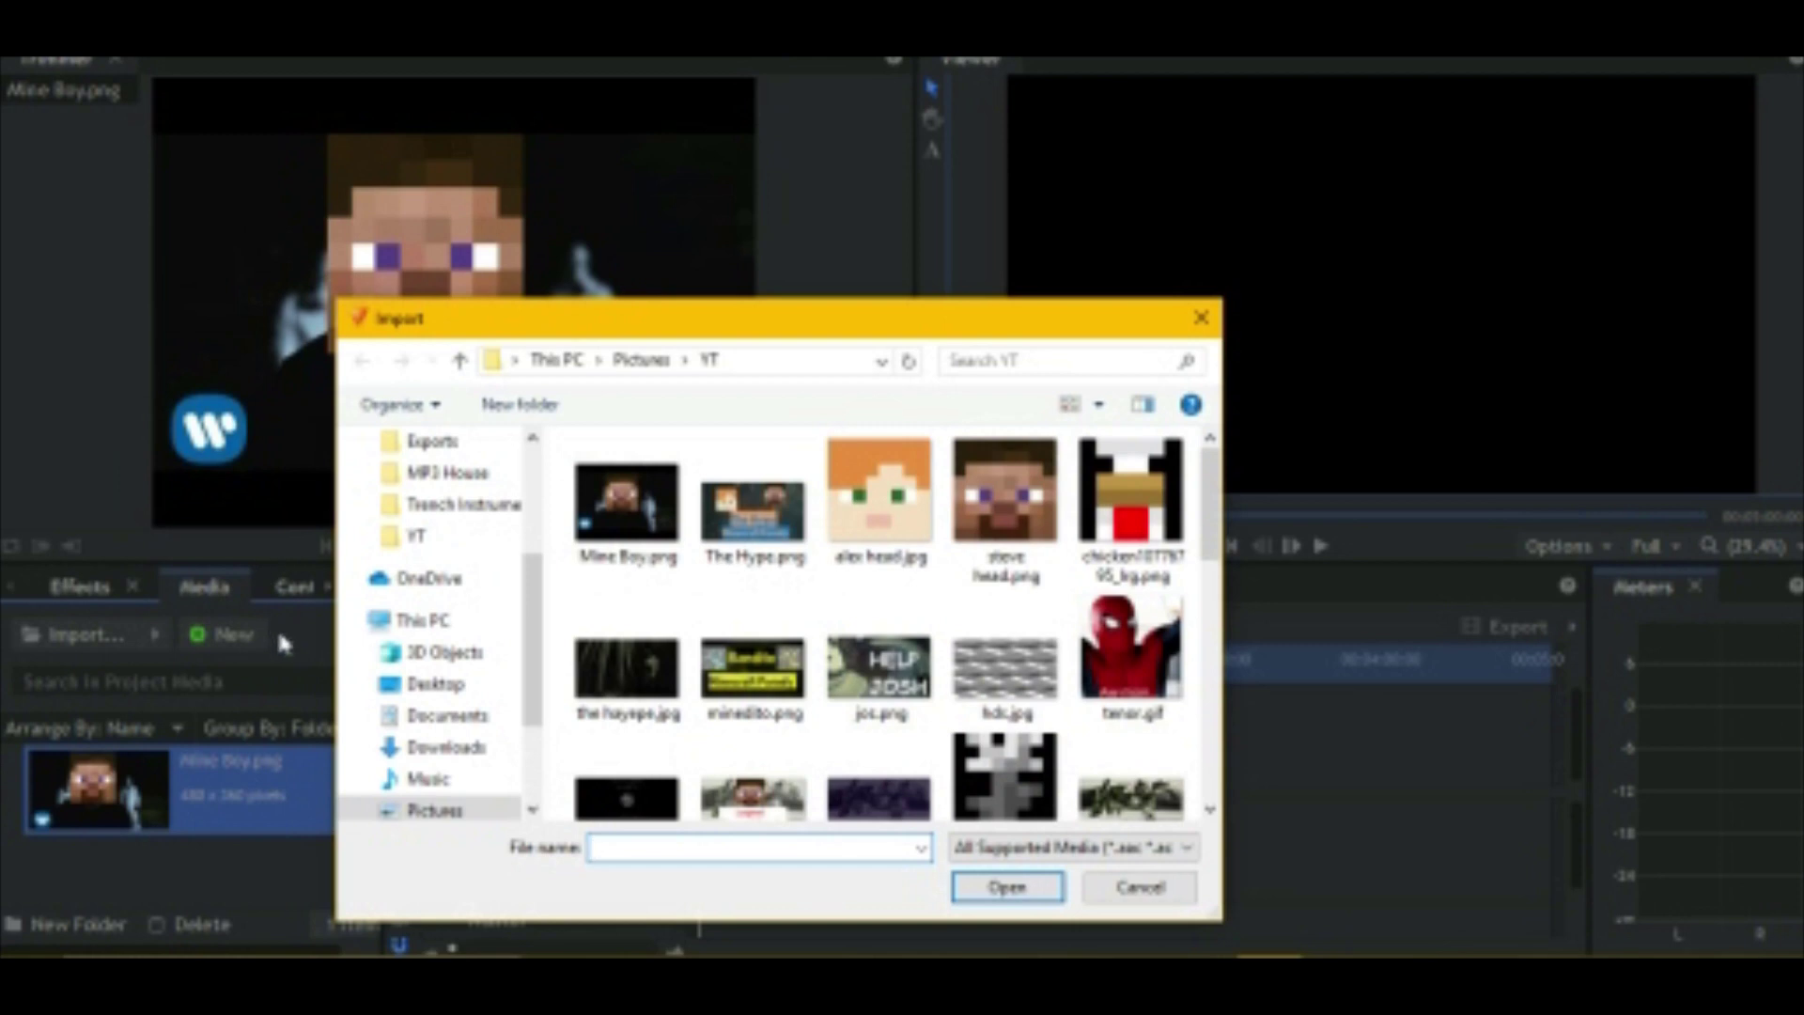
{"action": "left_click", "coordinate": [626, 667]}
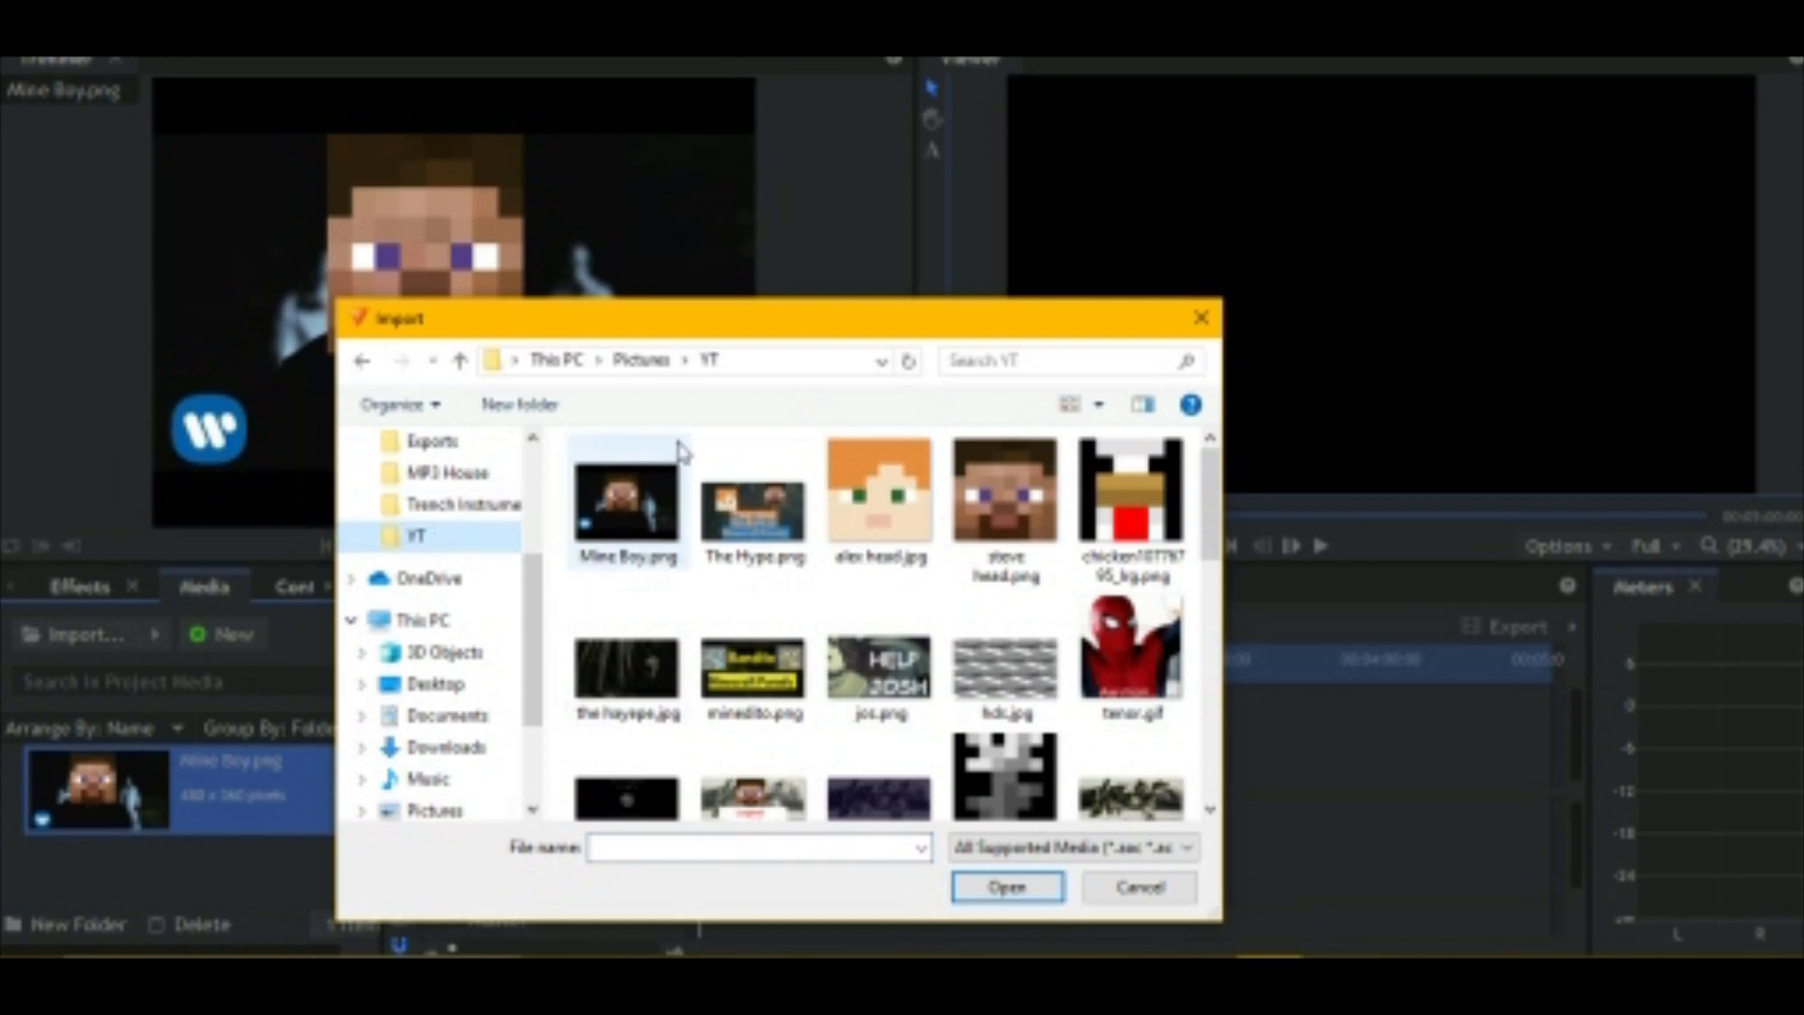
{"action": "mouse_move", "coordinate": [457, 473]}
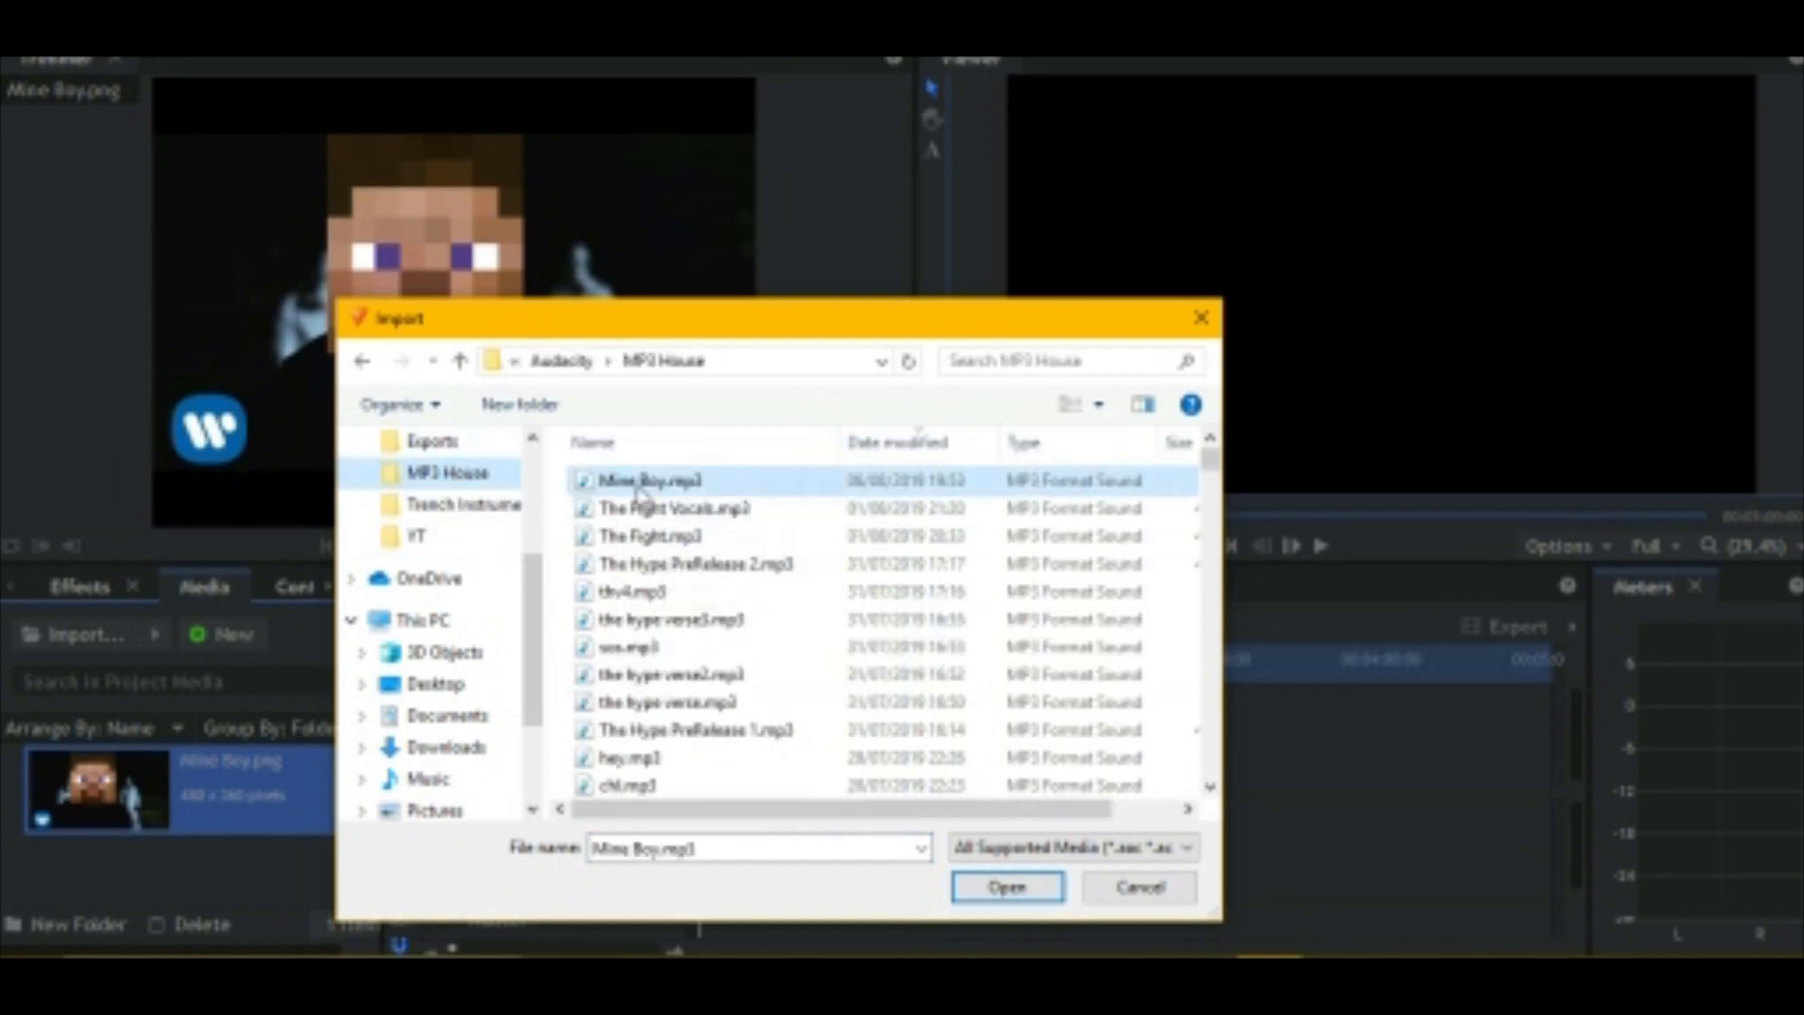
{"action": "left_click", "coordinate": [1004, 886]}
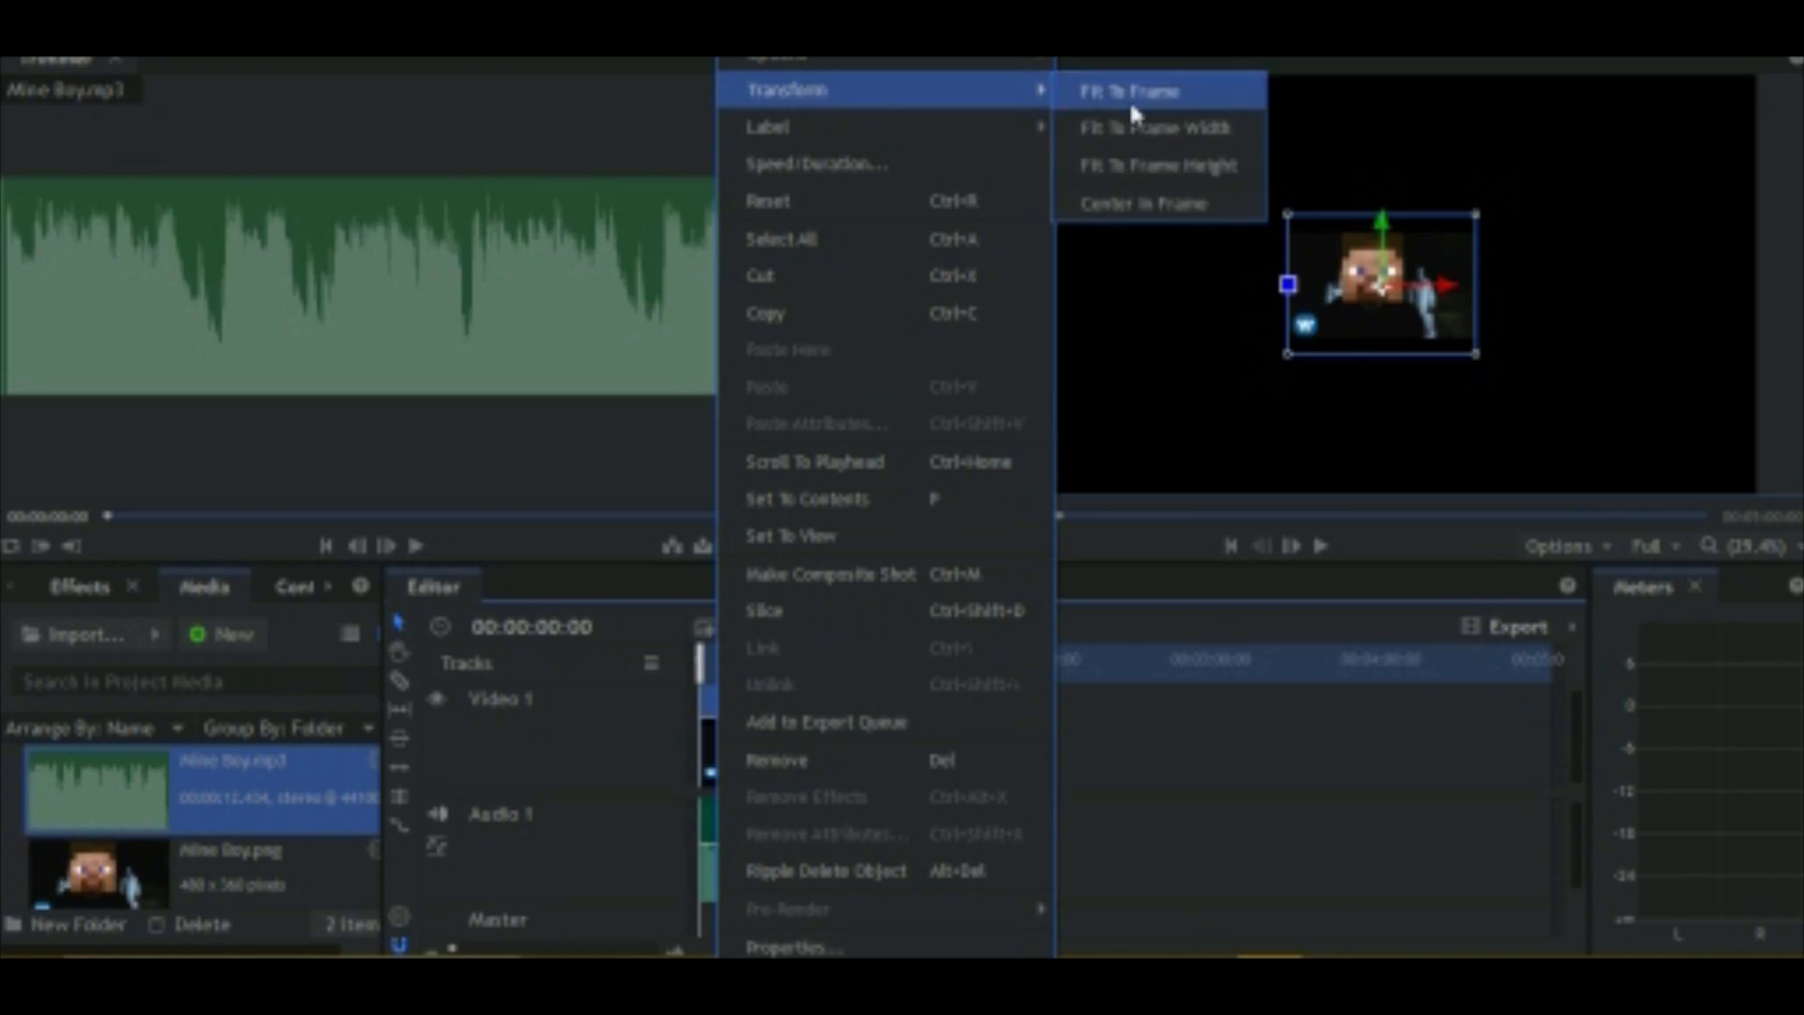
Fit the Mine Boy image to the frame and preview it with the song.
{"action": "left_click", "coordinate": [1129, 90]}
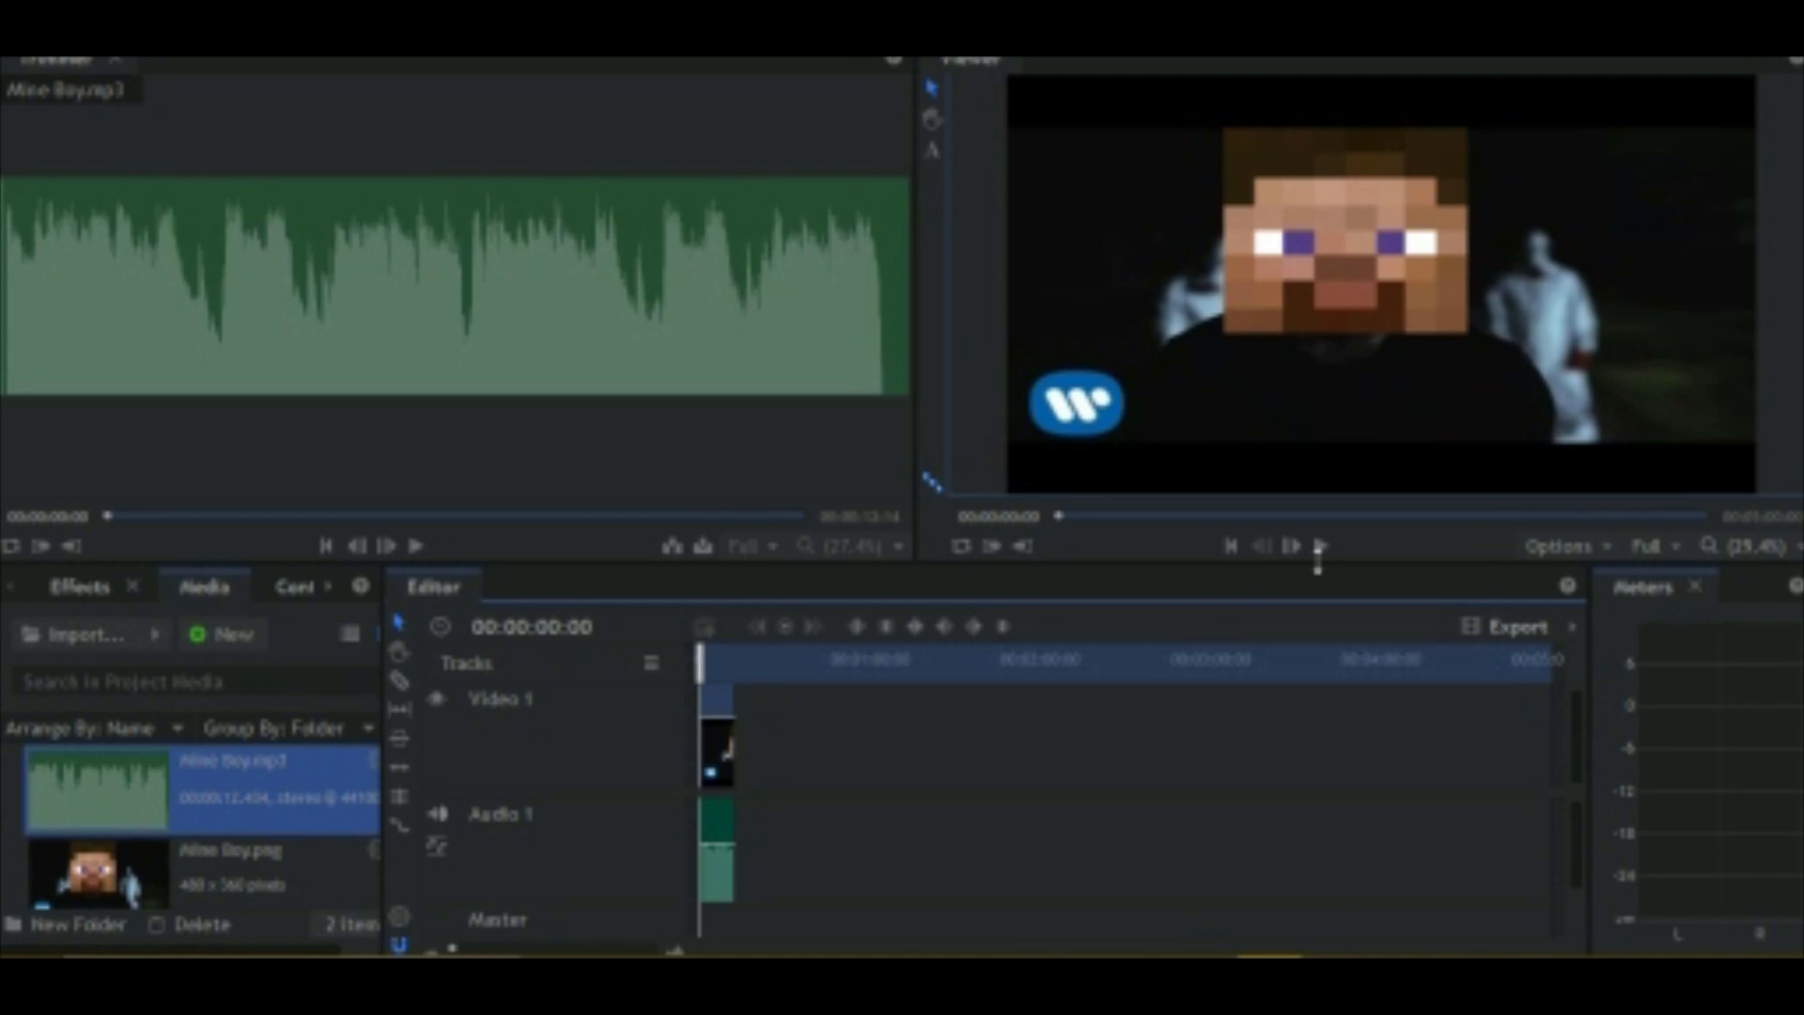
{"action": "left_click", "coordinate": [1319, 545]}
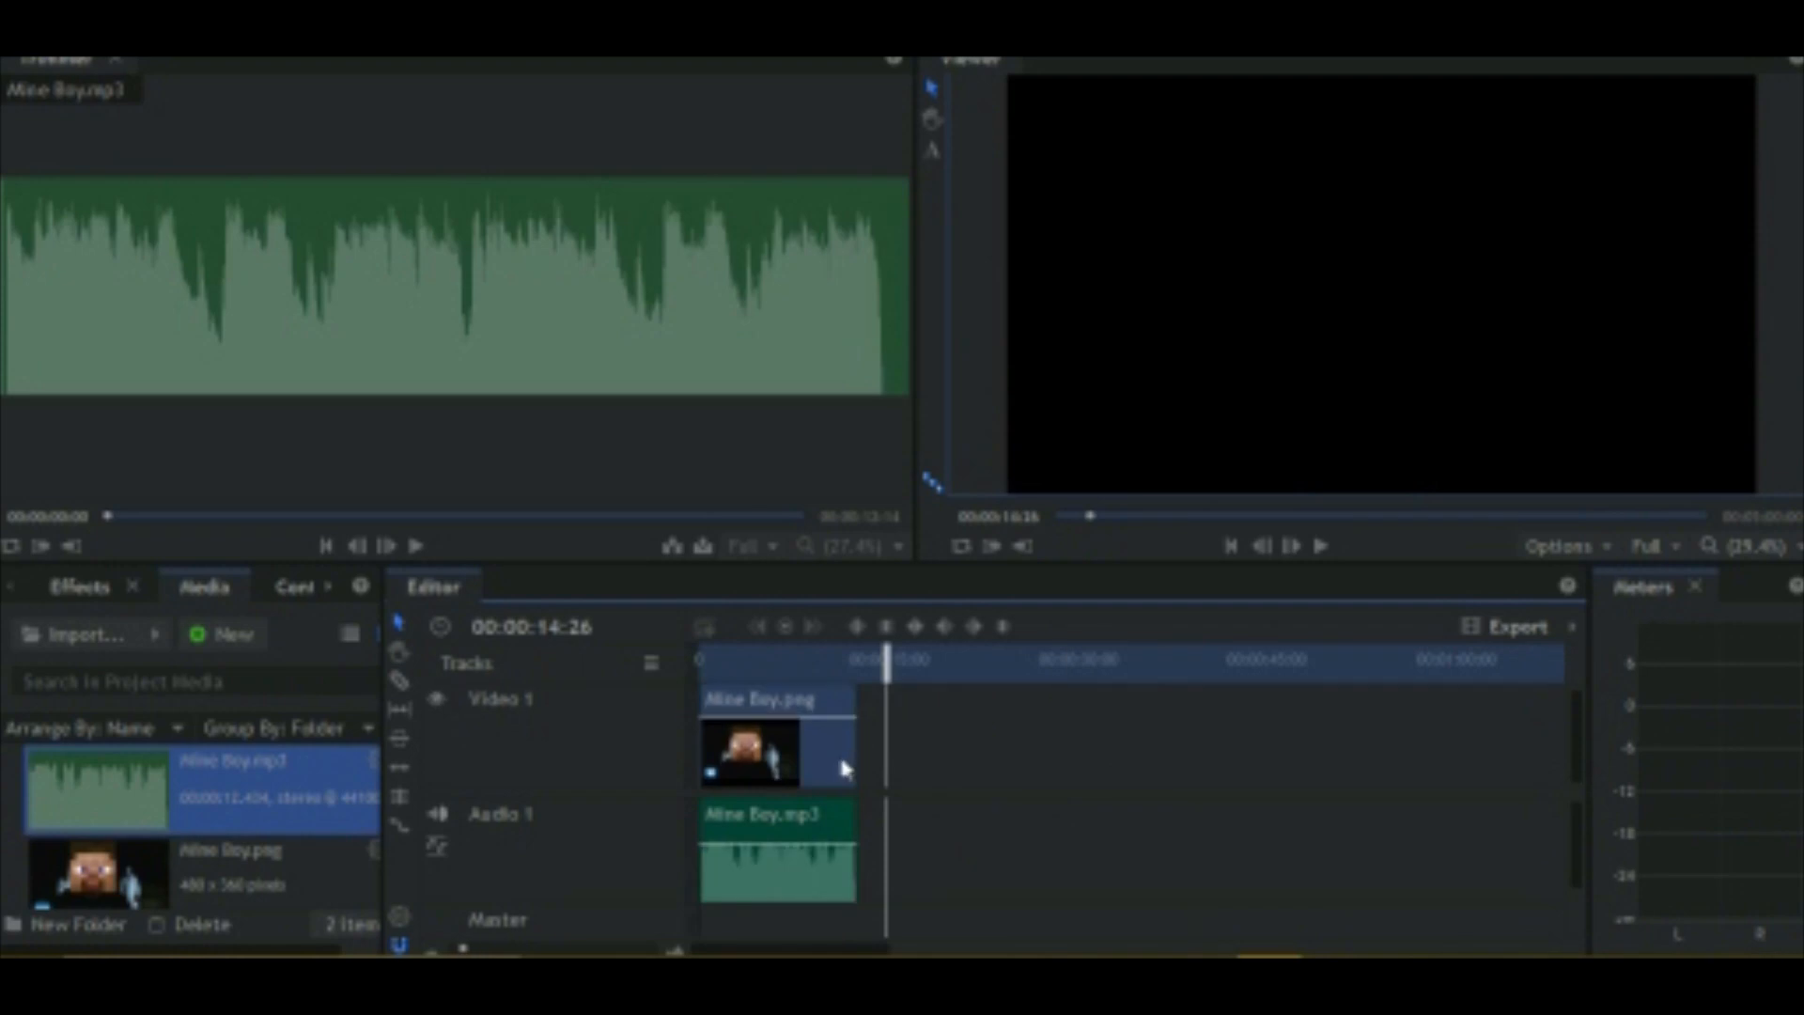
{"action": "mouse_move", "coordinate": [241, 783]}
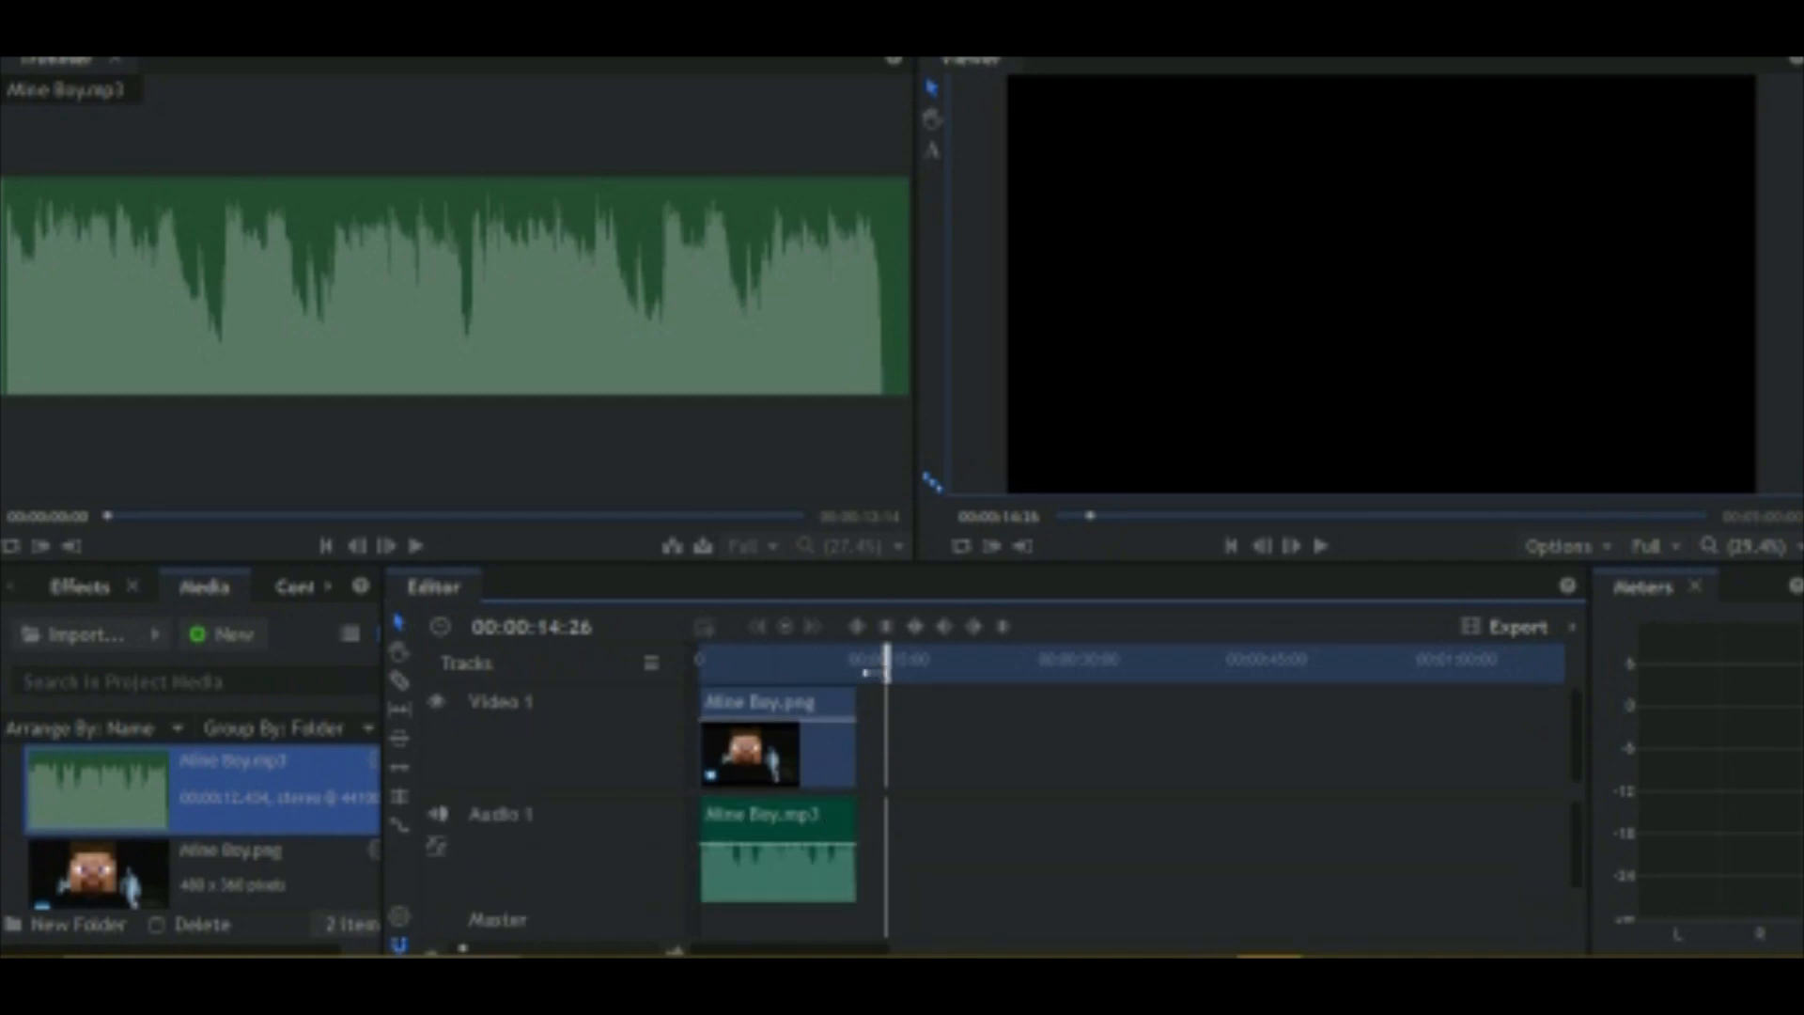
{"action": "mouse_move", "coordinate": [291, 144]}
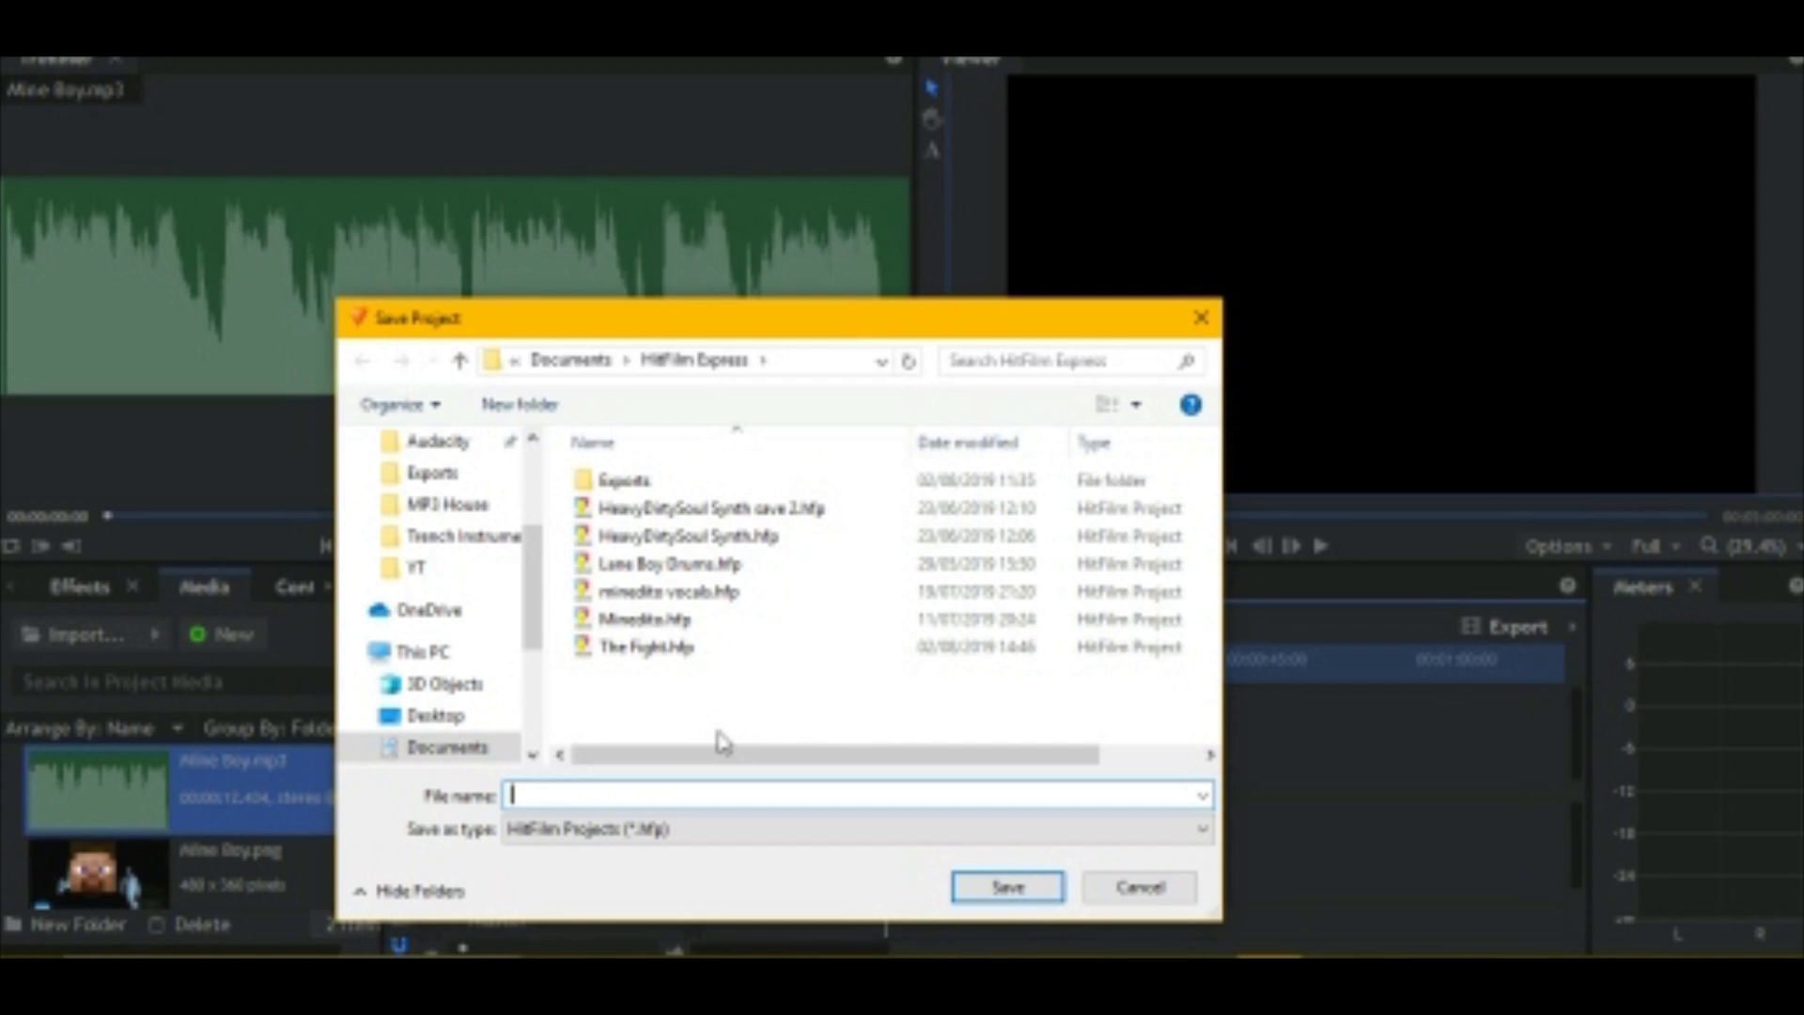
Save the HitFilm project under a new name beginning 'Mine'.
{"action": "type", "text": "Mine"}
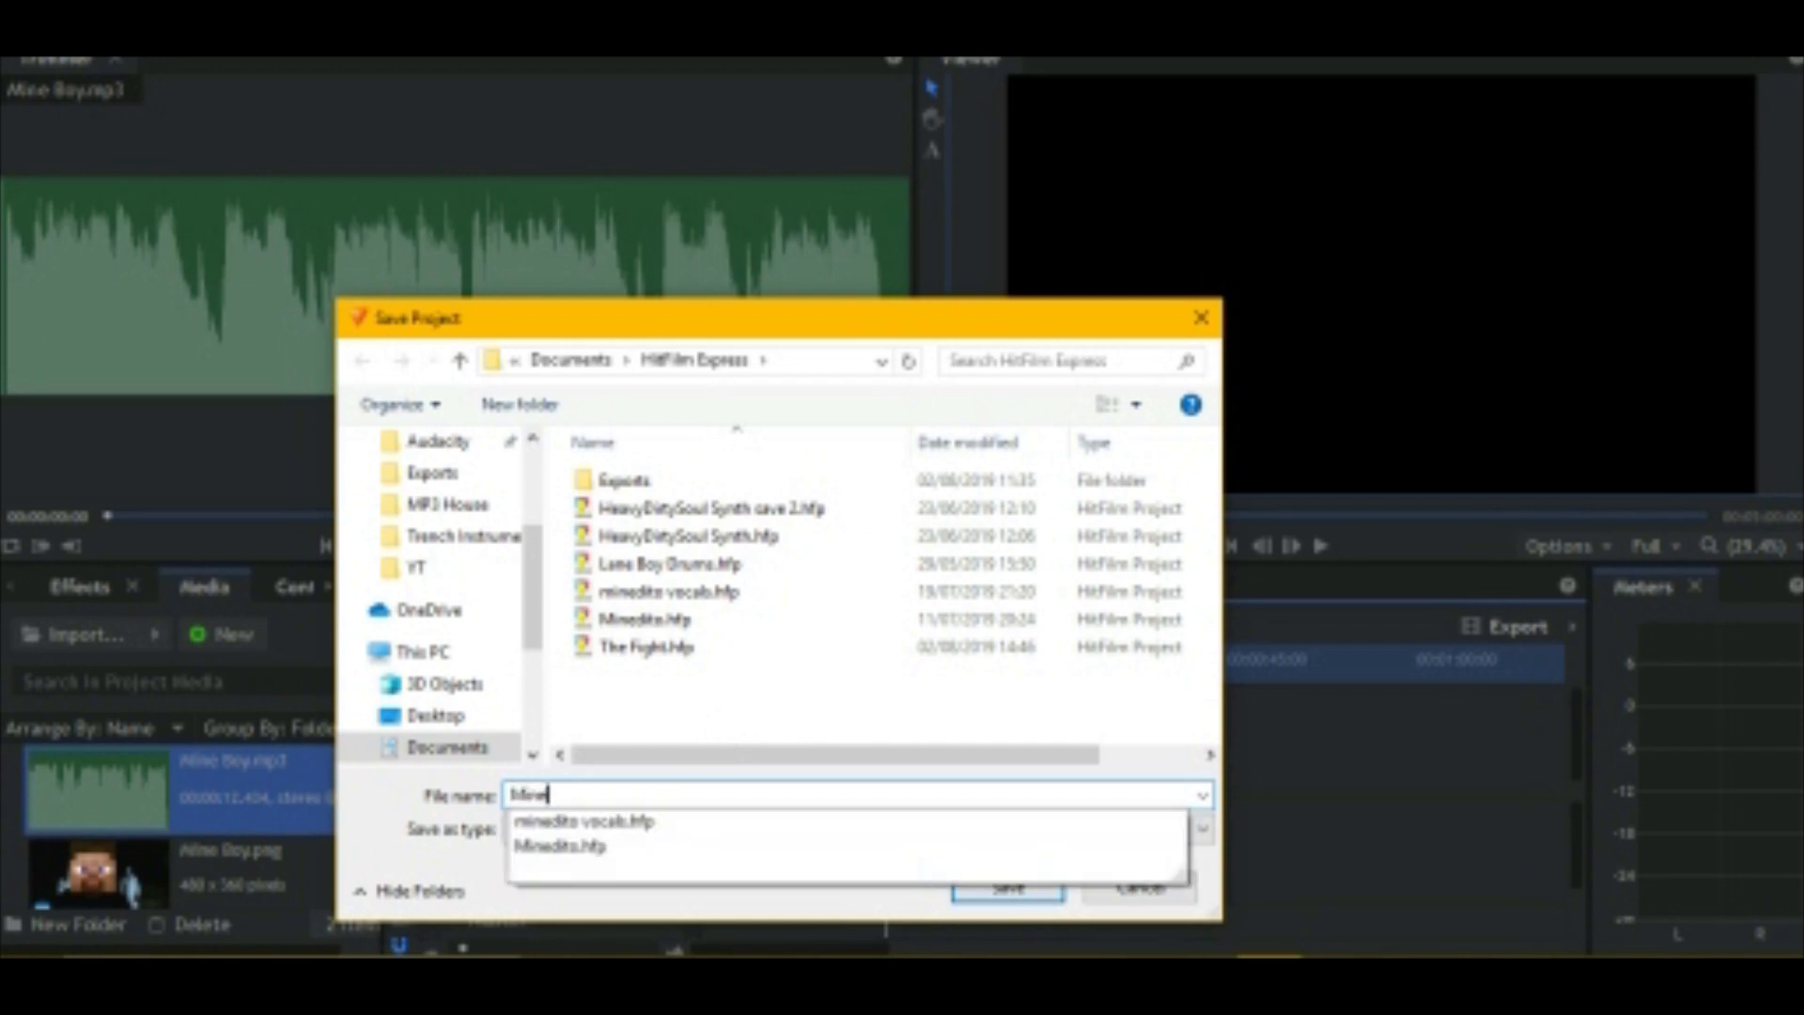
{"action": "left_click", "coordinate": [1004, 887]}
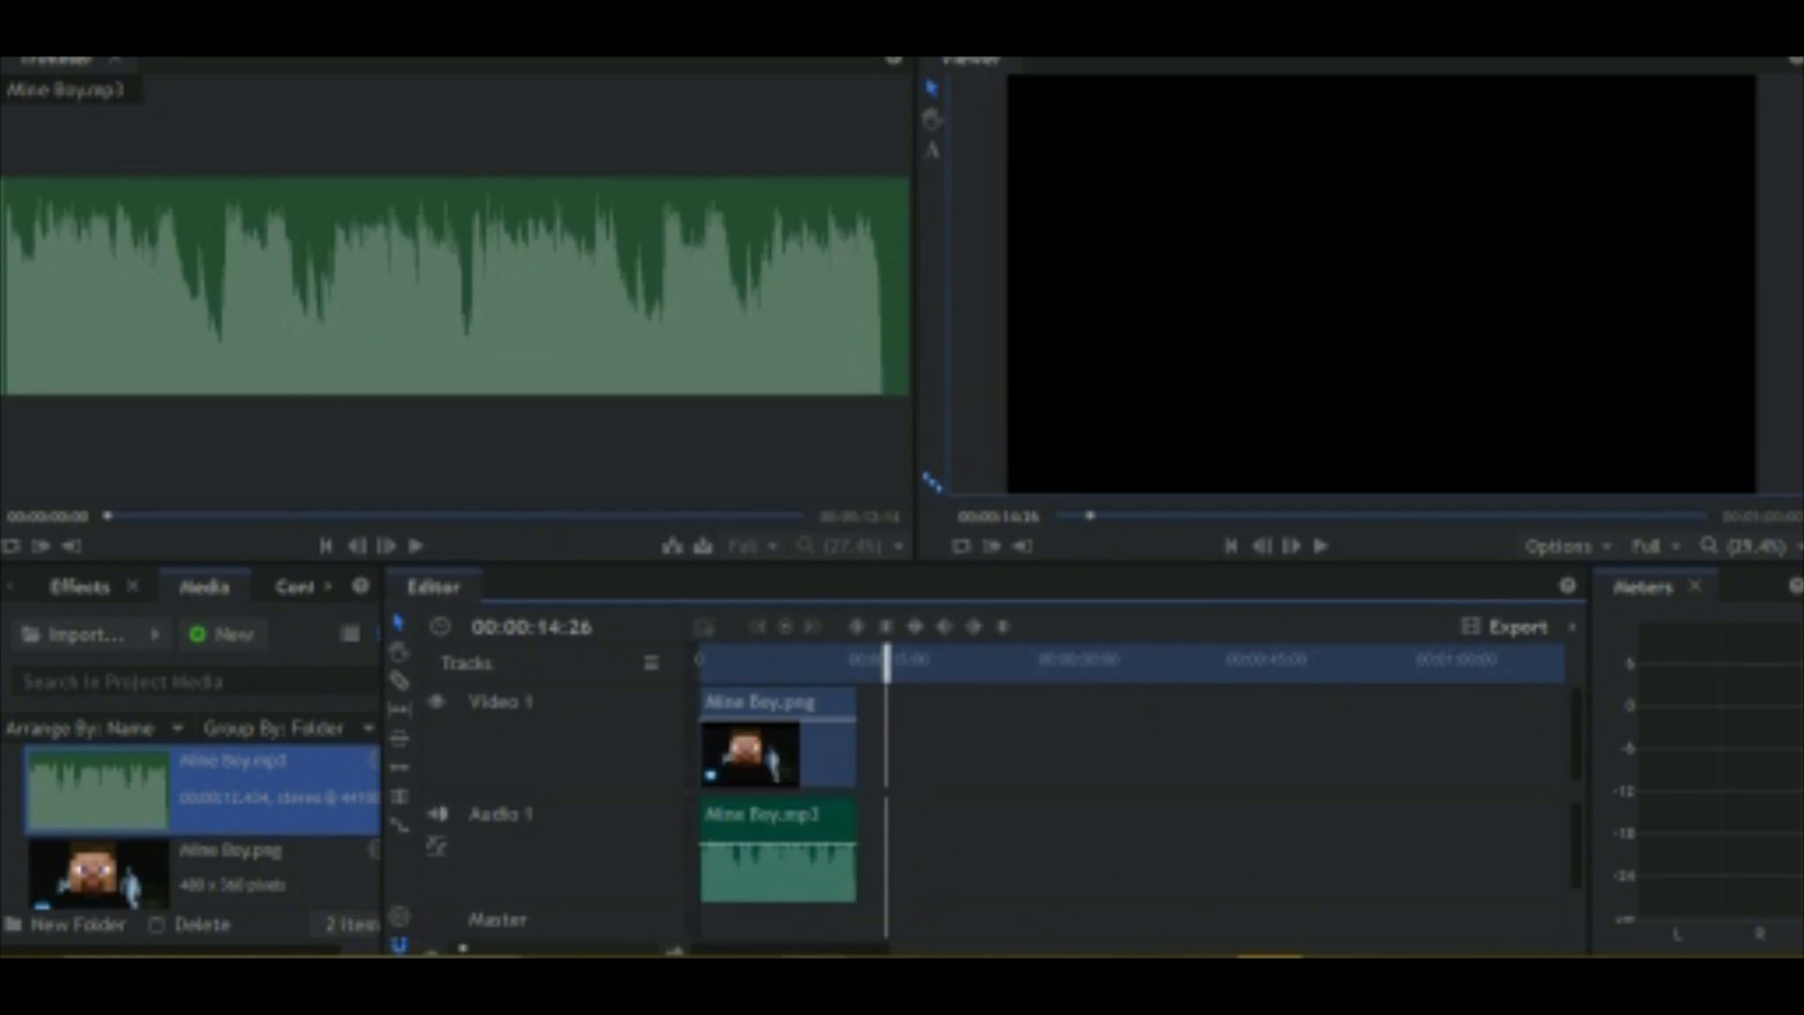
{"action": "mouse_move", "coordinate": [967, 763]}
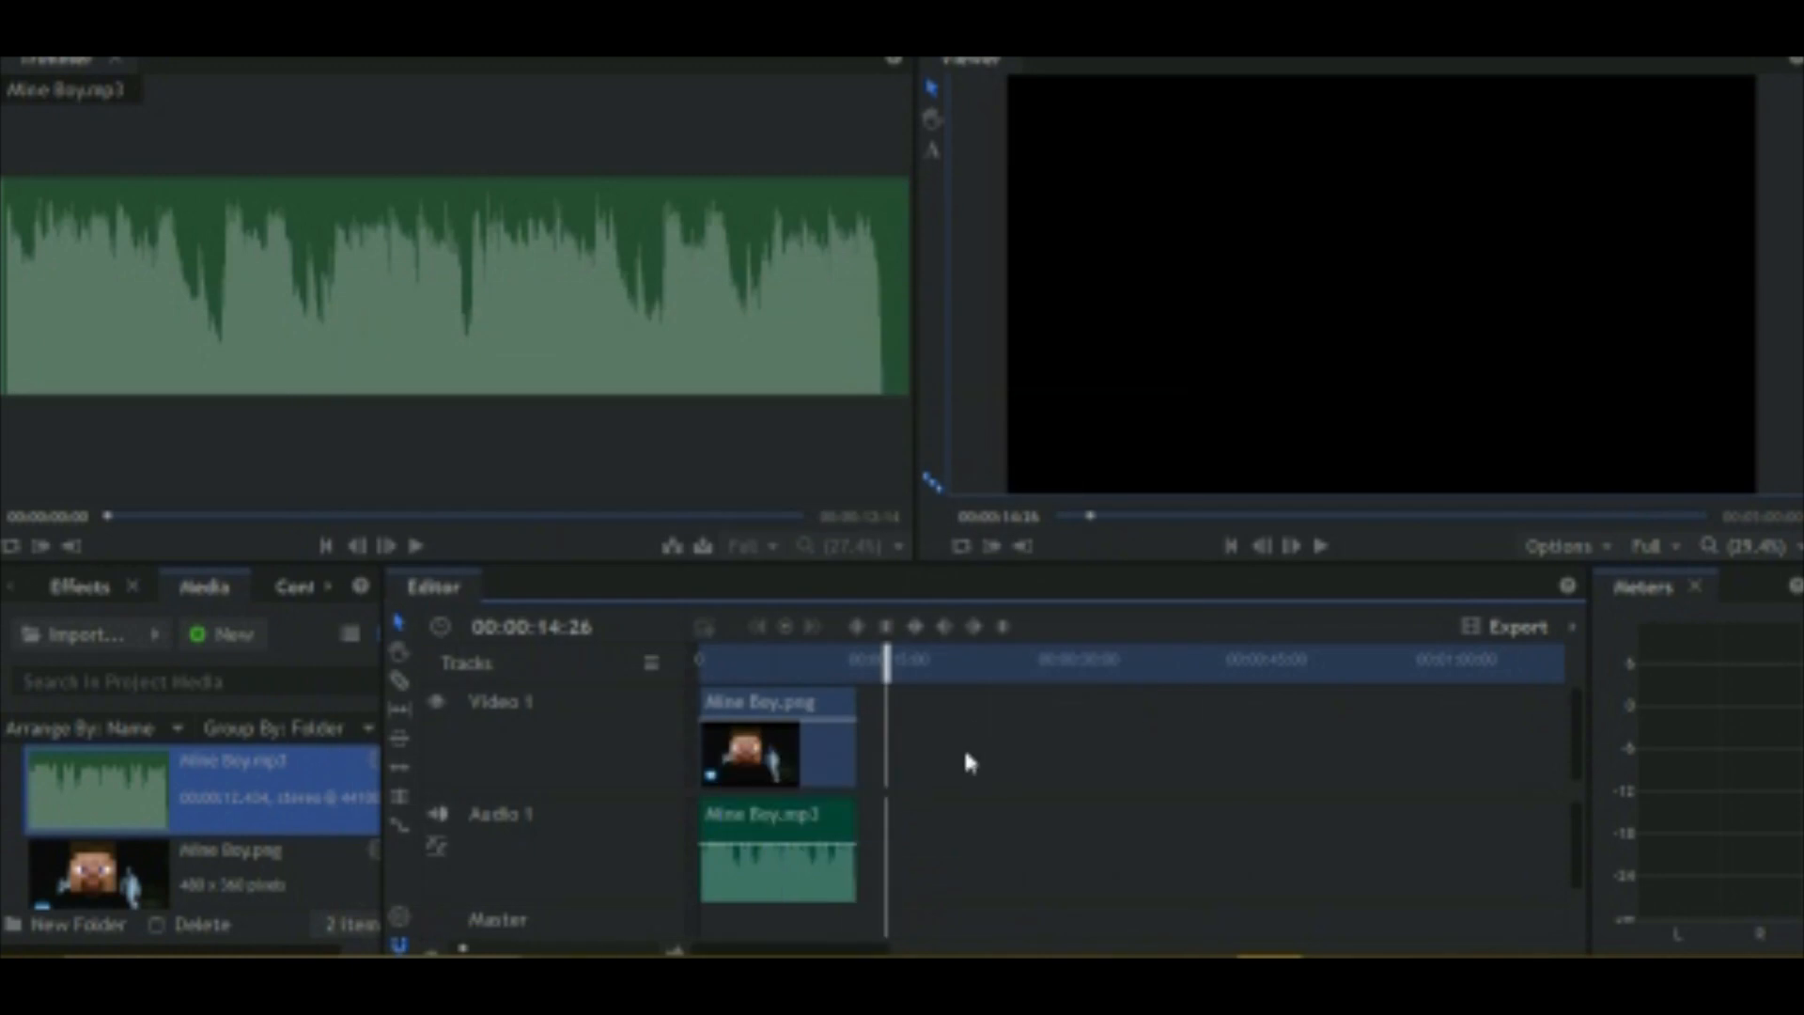
{"action": "mouse_move", "coordinate": [984, 754]}
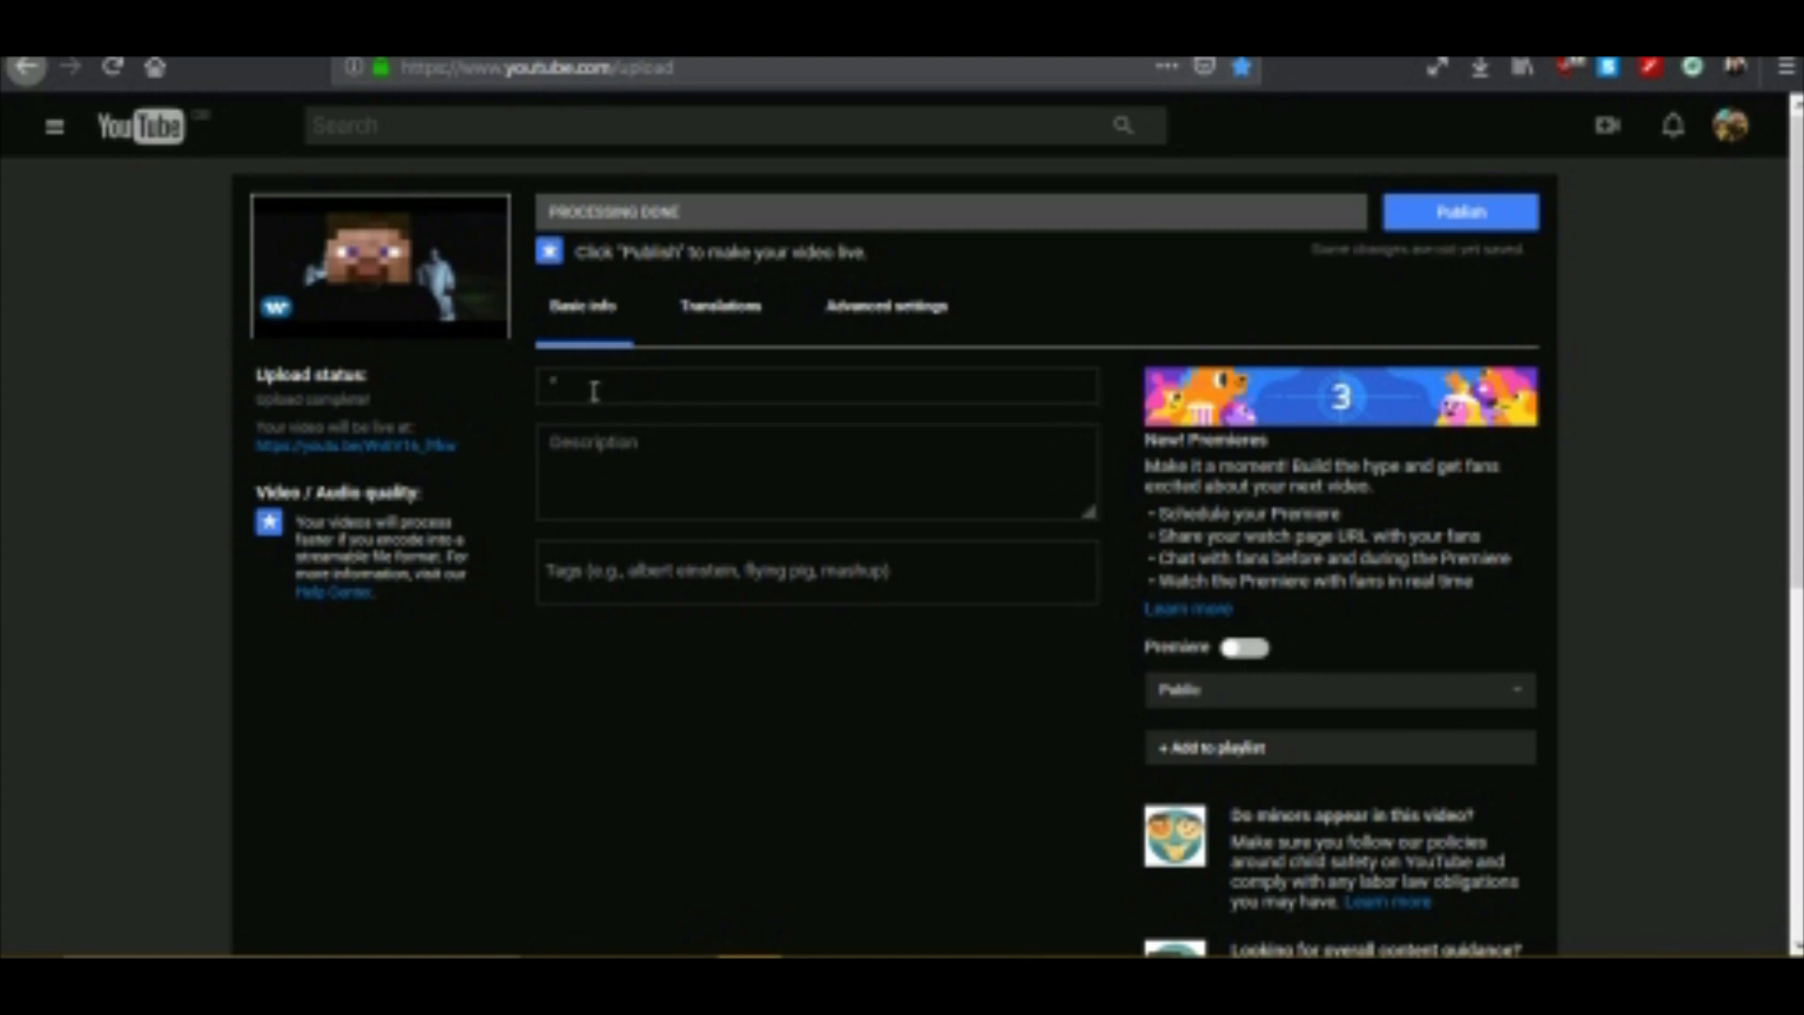
Enter the Minecraft parody title, a 'This is...' credits description, and minecraft tags.
{"action": "type", "text": "Minecraft Parody"}
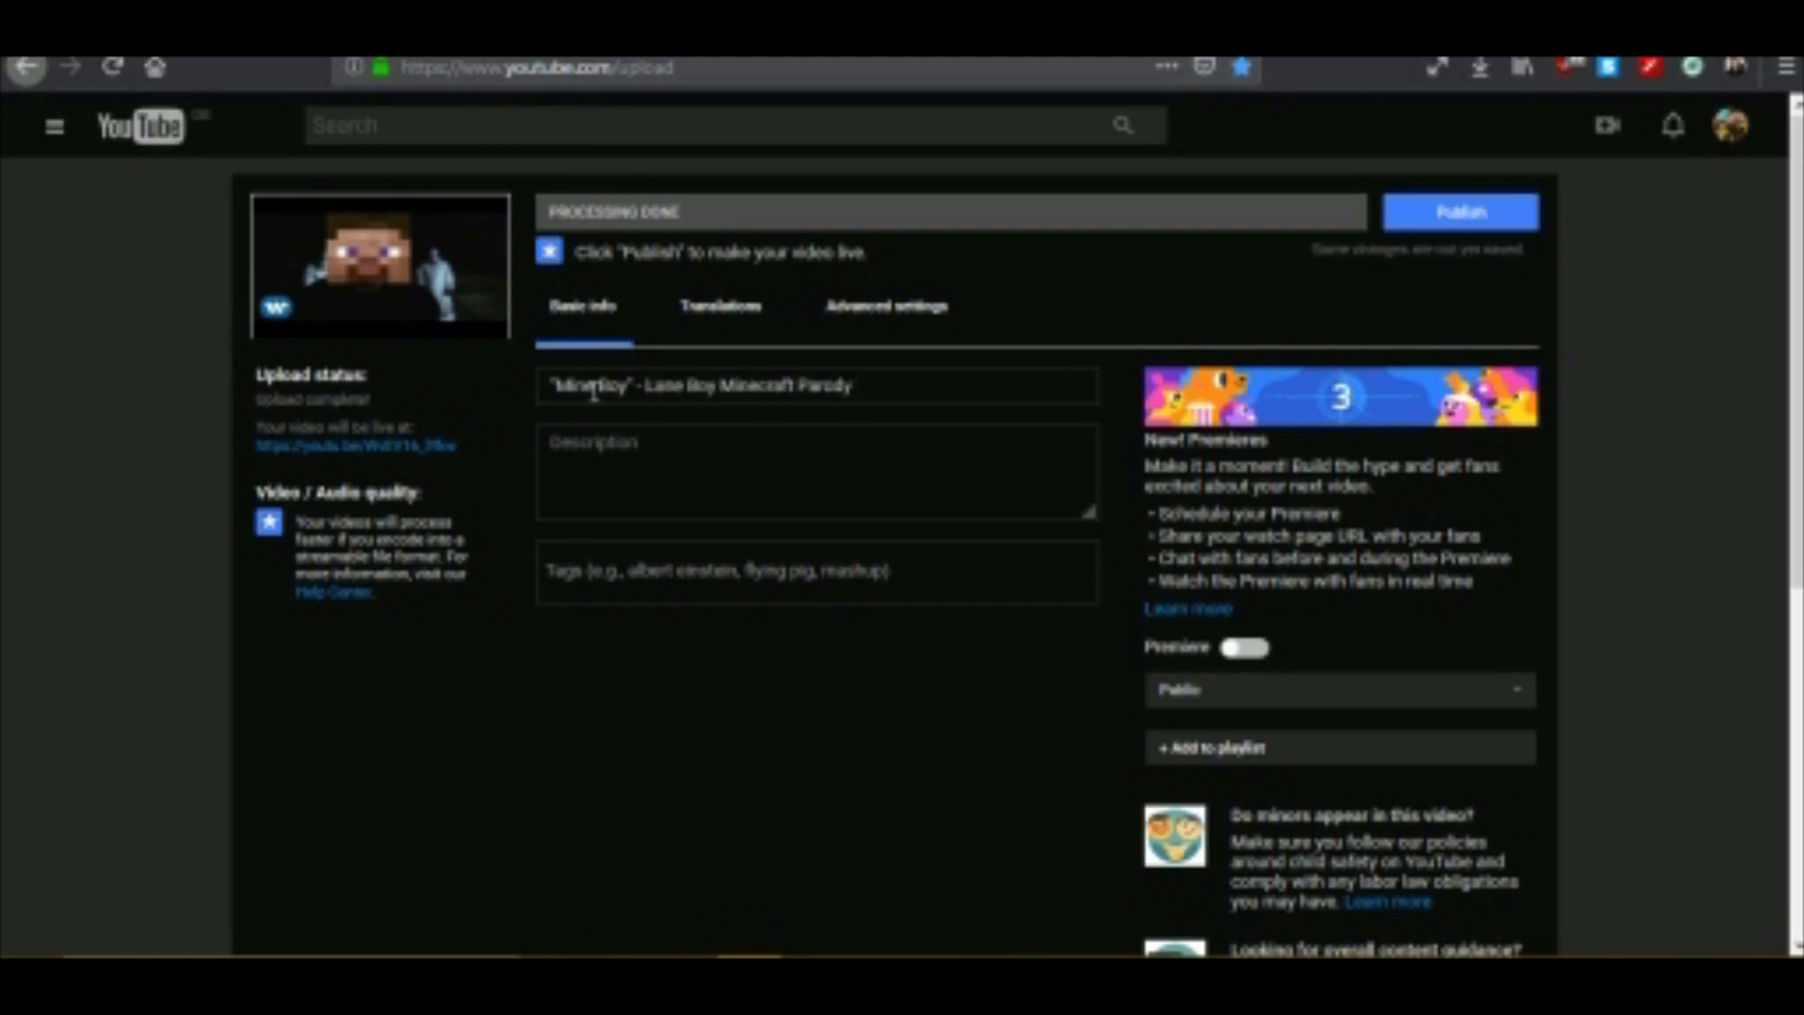
{"action": "type", "text": "[Twenty One Pilots"}
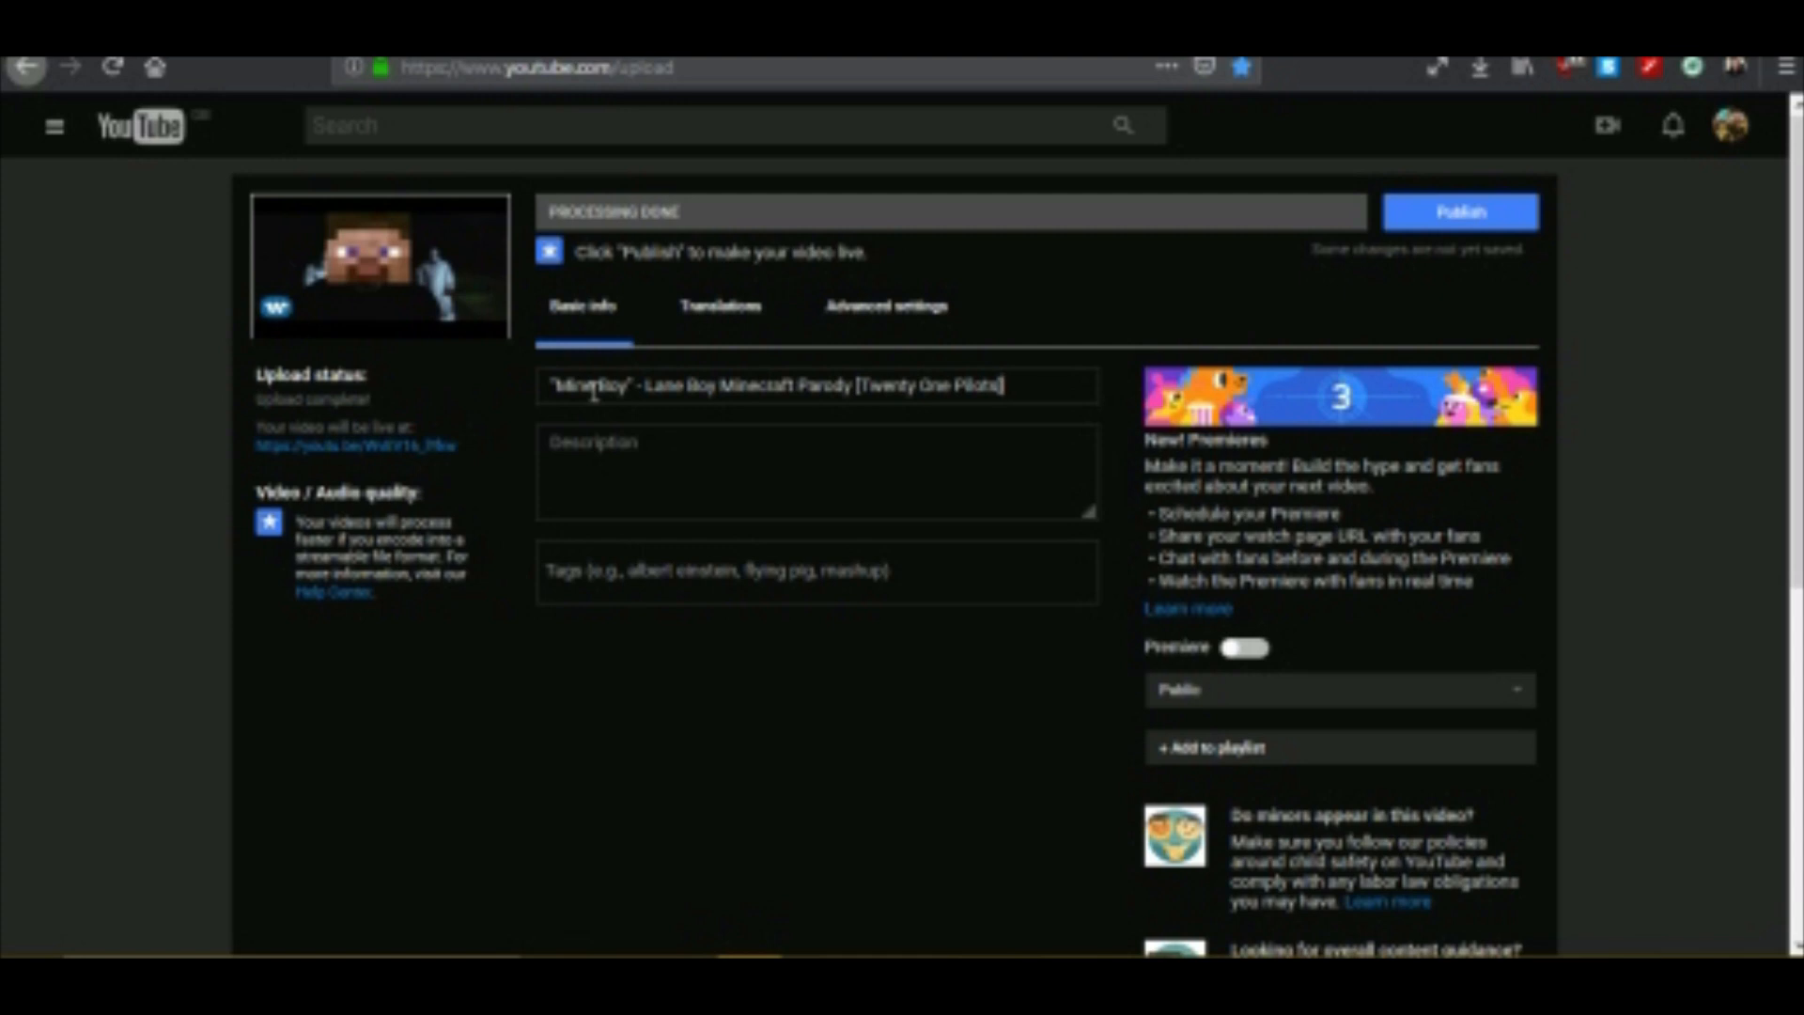
{"action": "left_click", "coordinate": [1460, 211]}
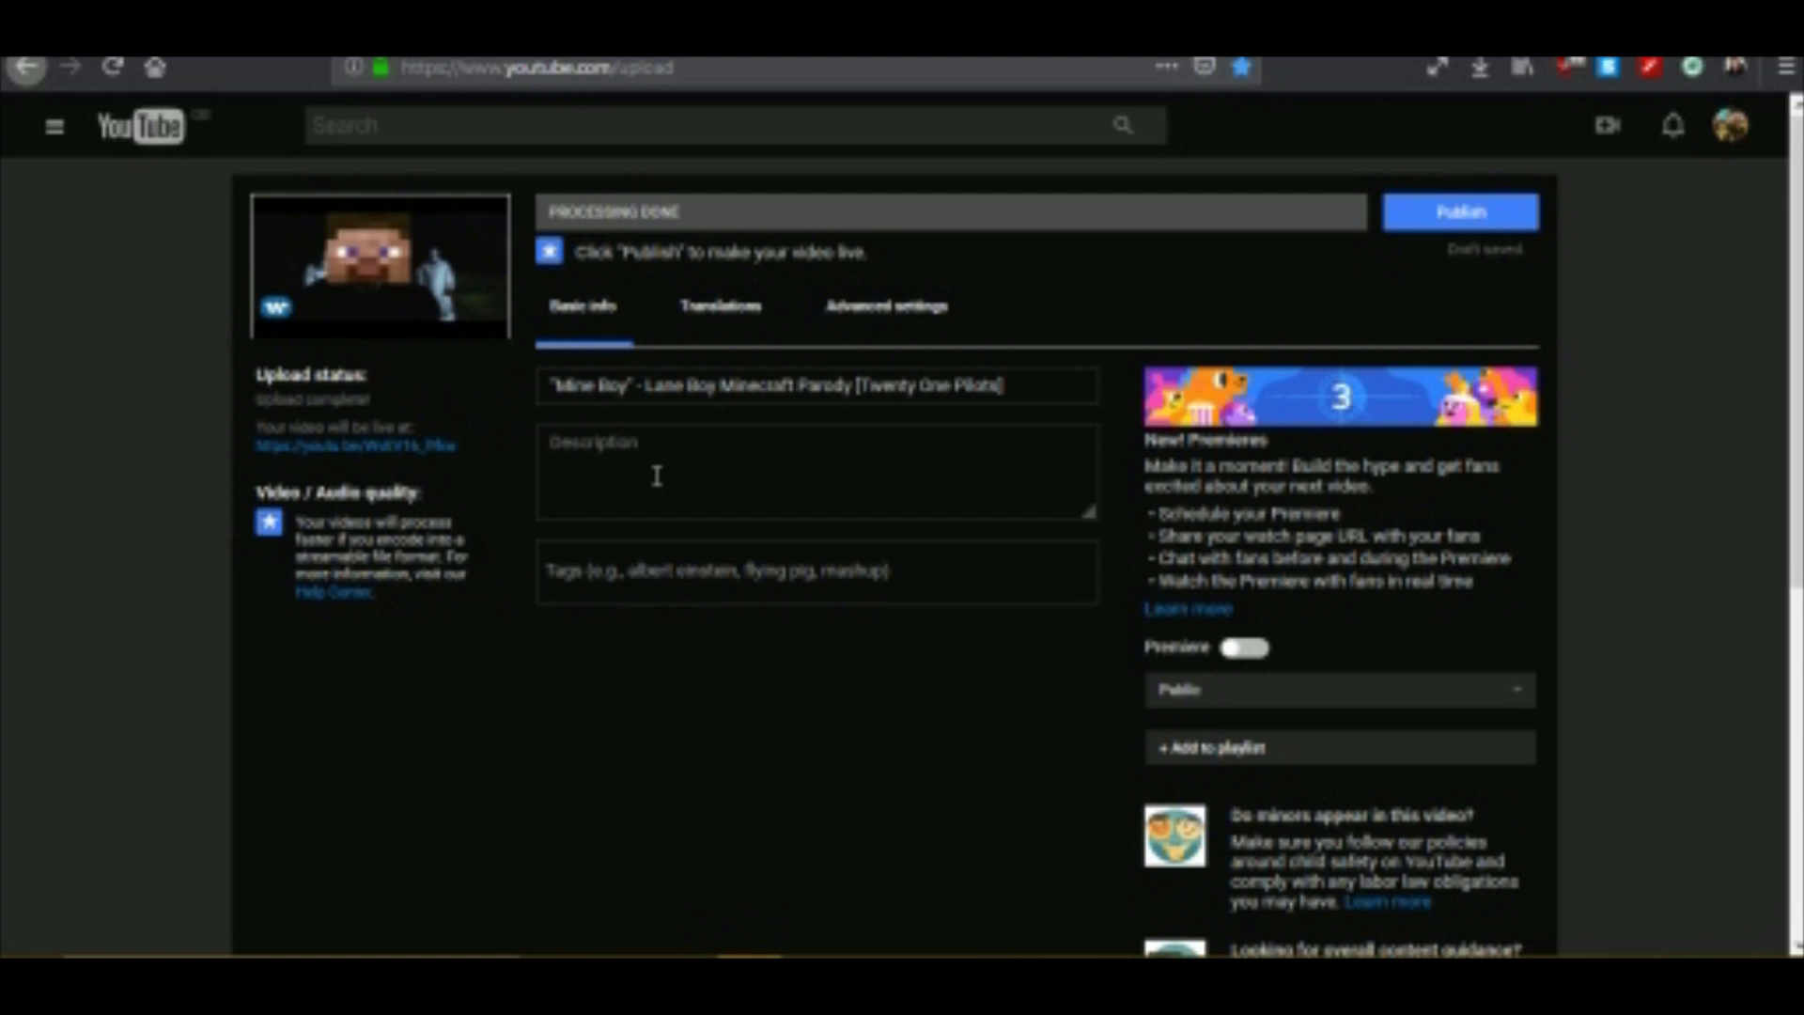
{"action": "type", "text": "This is going up priva"}
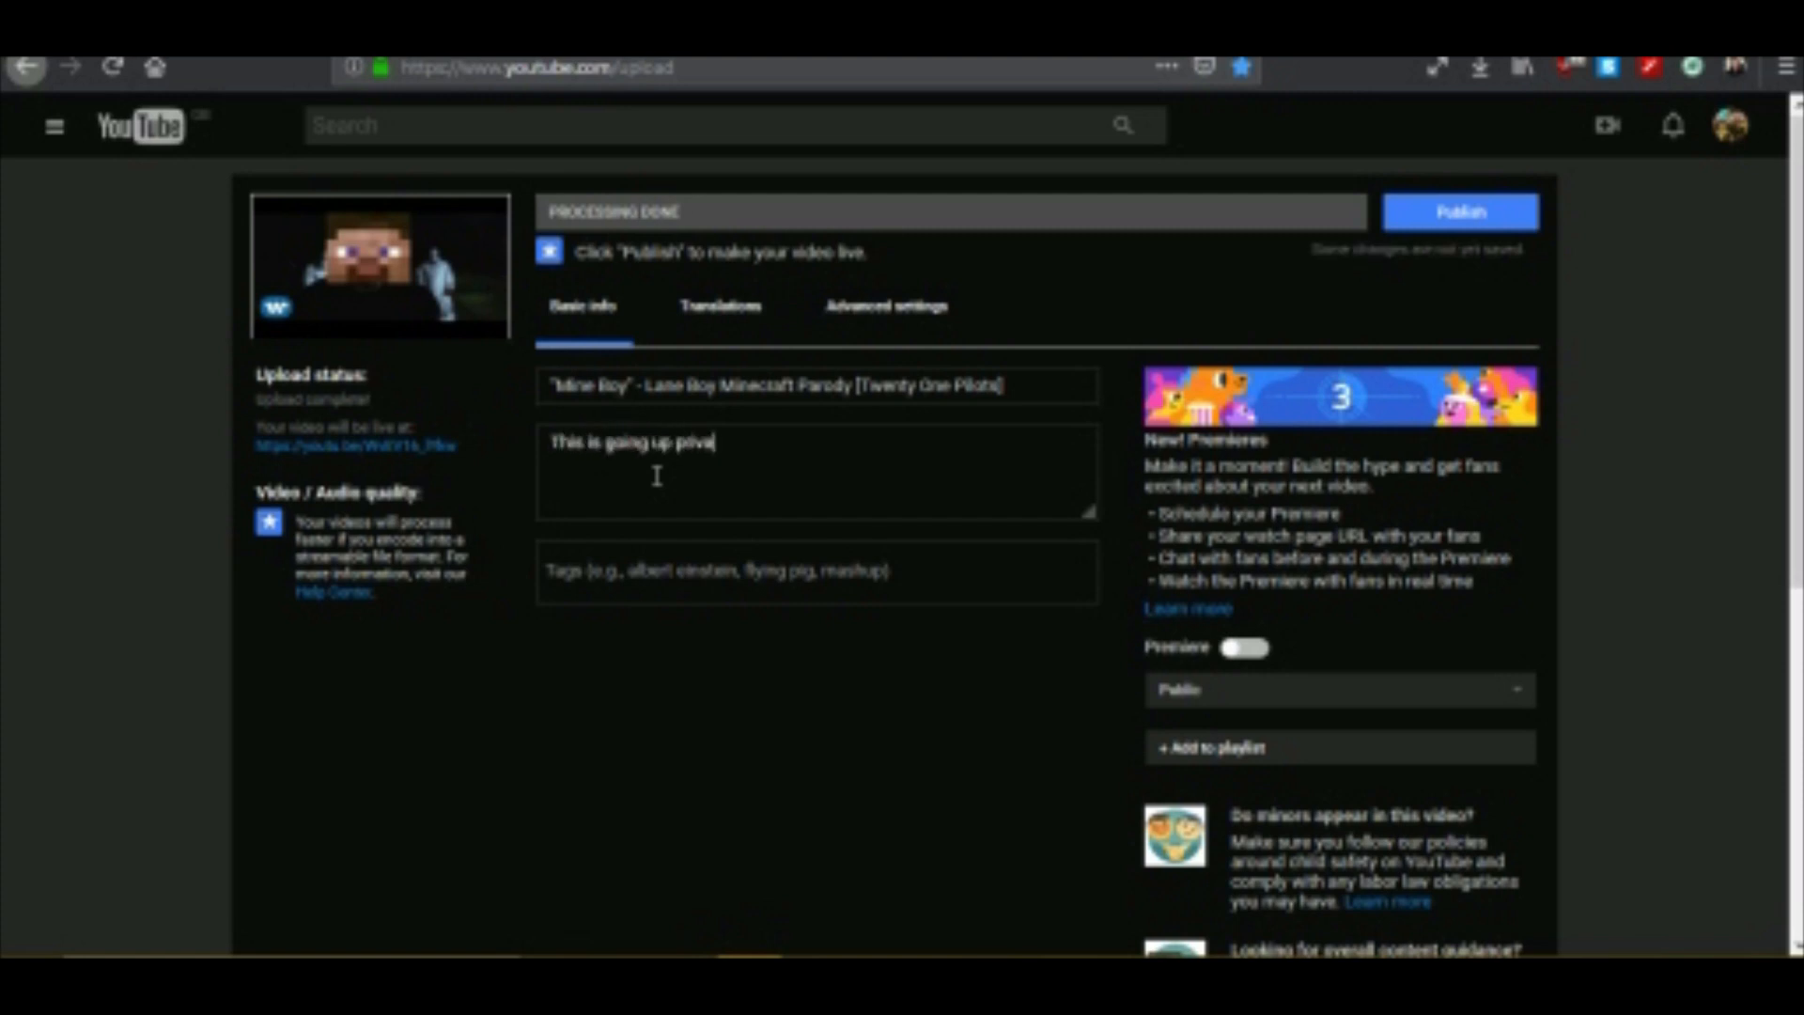
{"action": "type", "text": "tely LOL"}
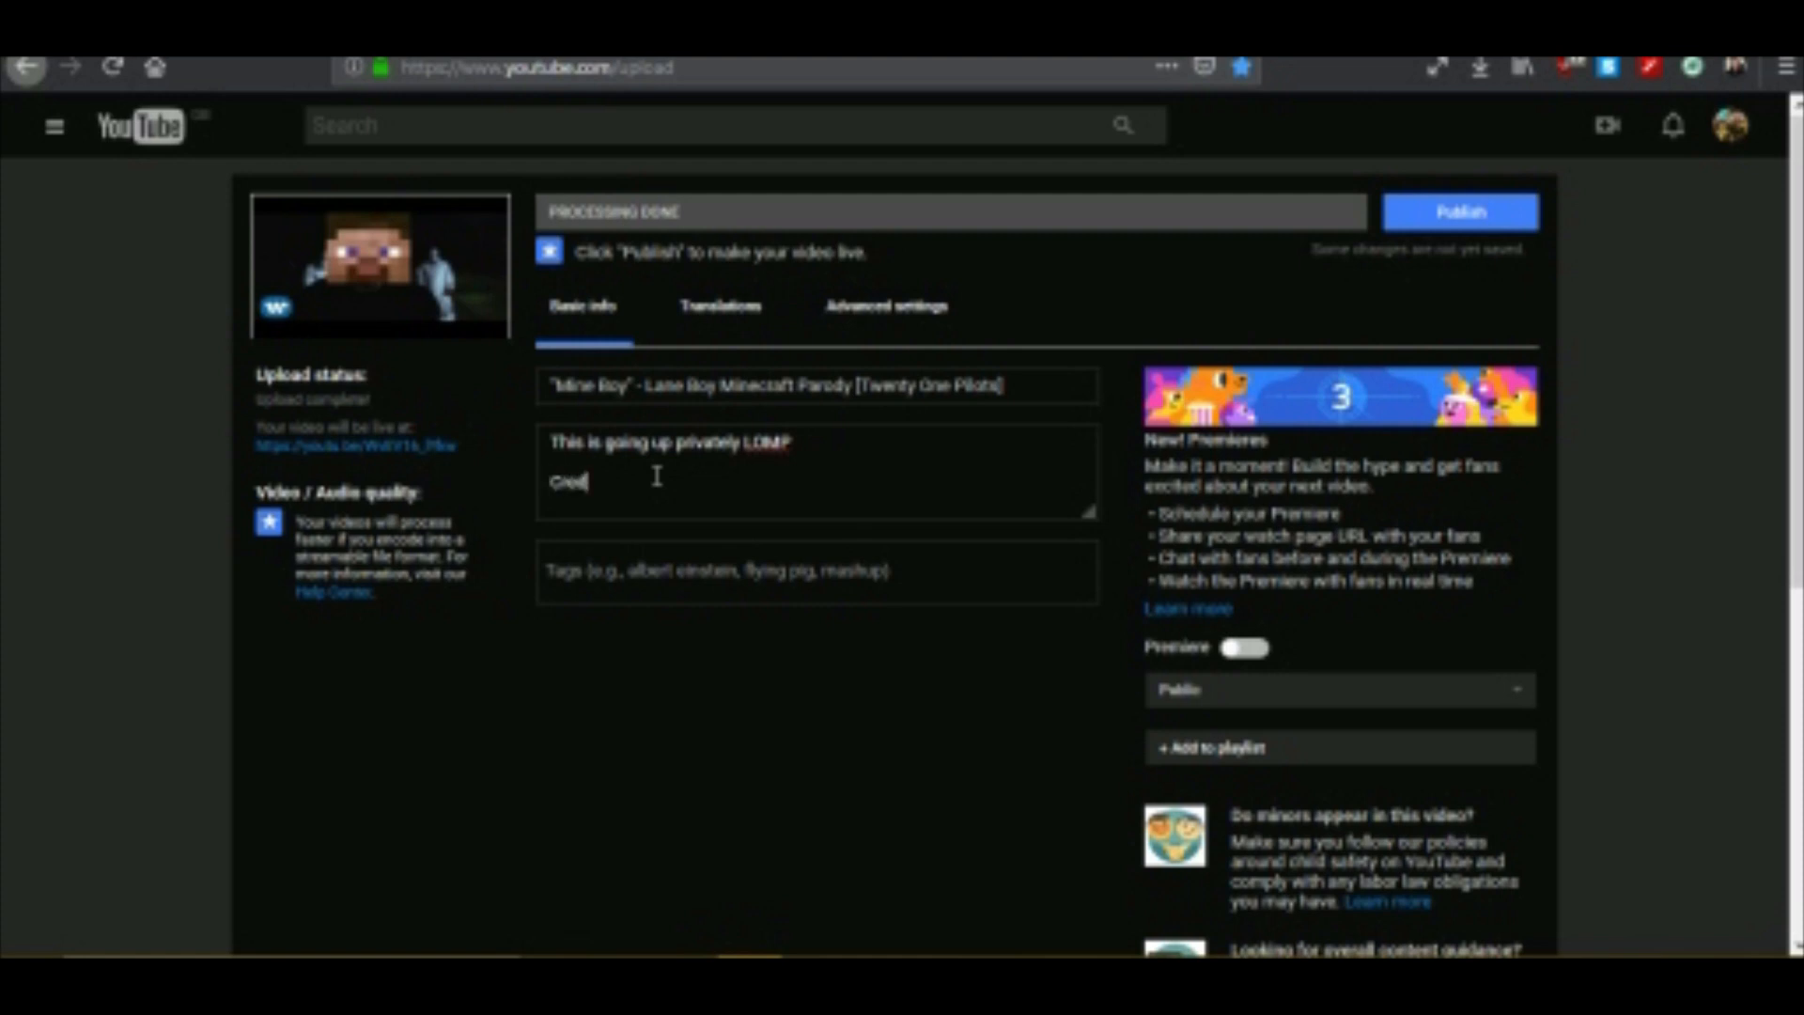
{"action": "type", "text": "ts: Me"}
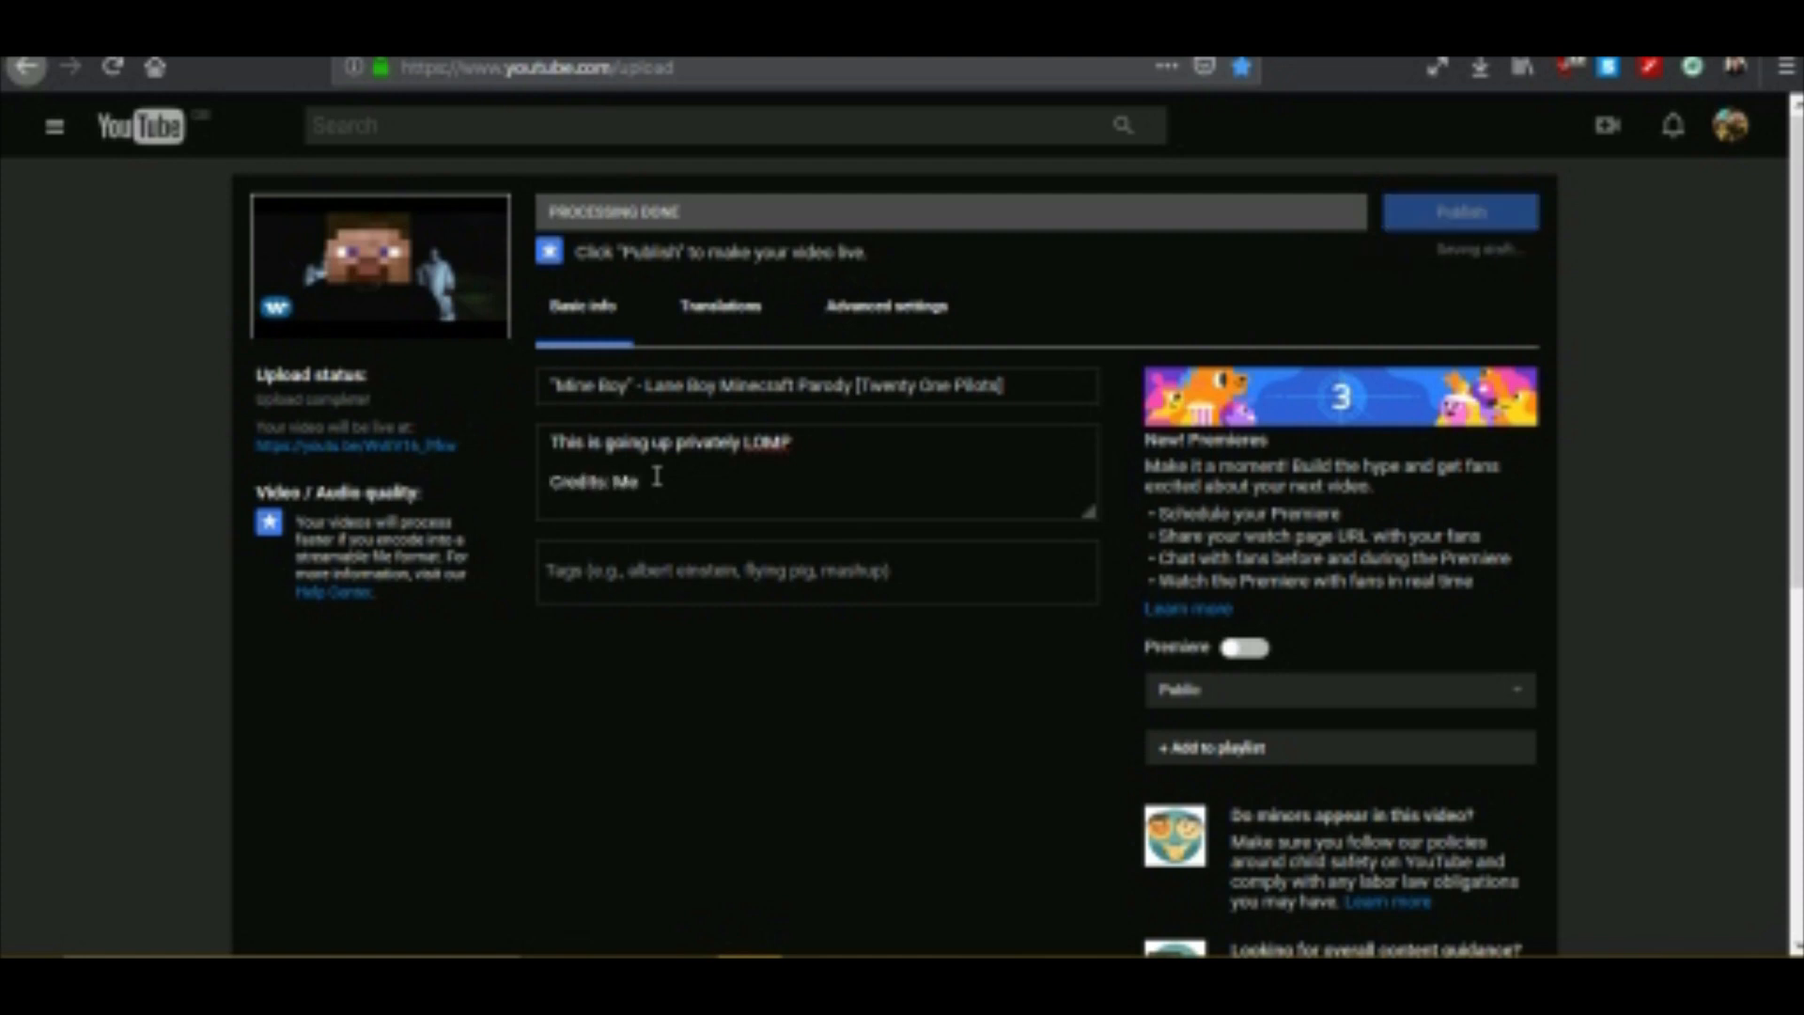
{"action": "type", "text": ", TOP"}
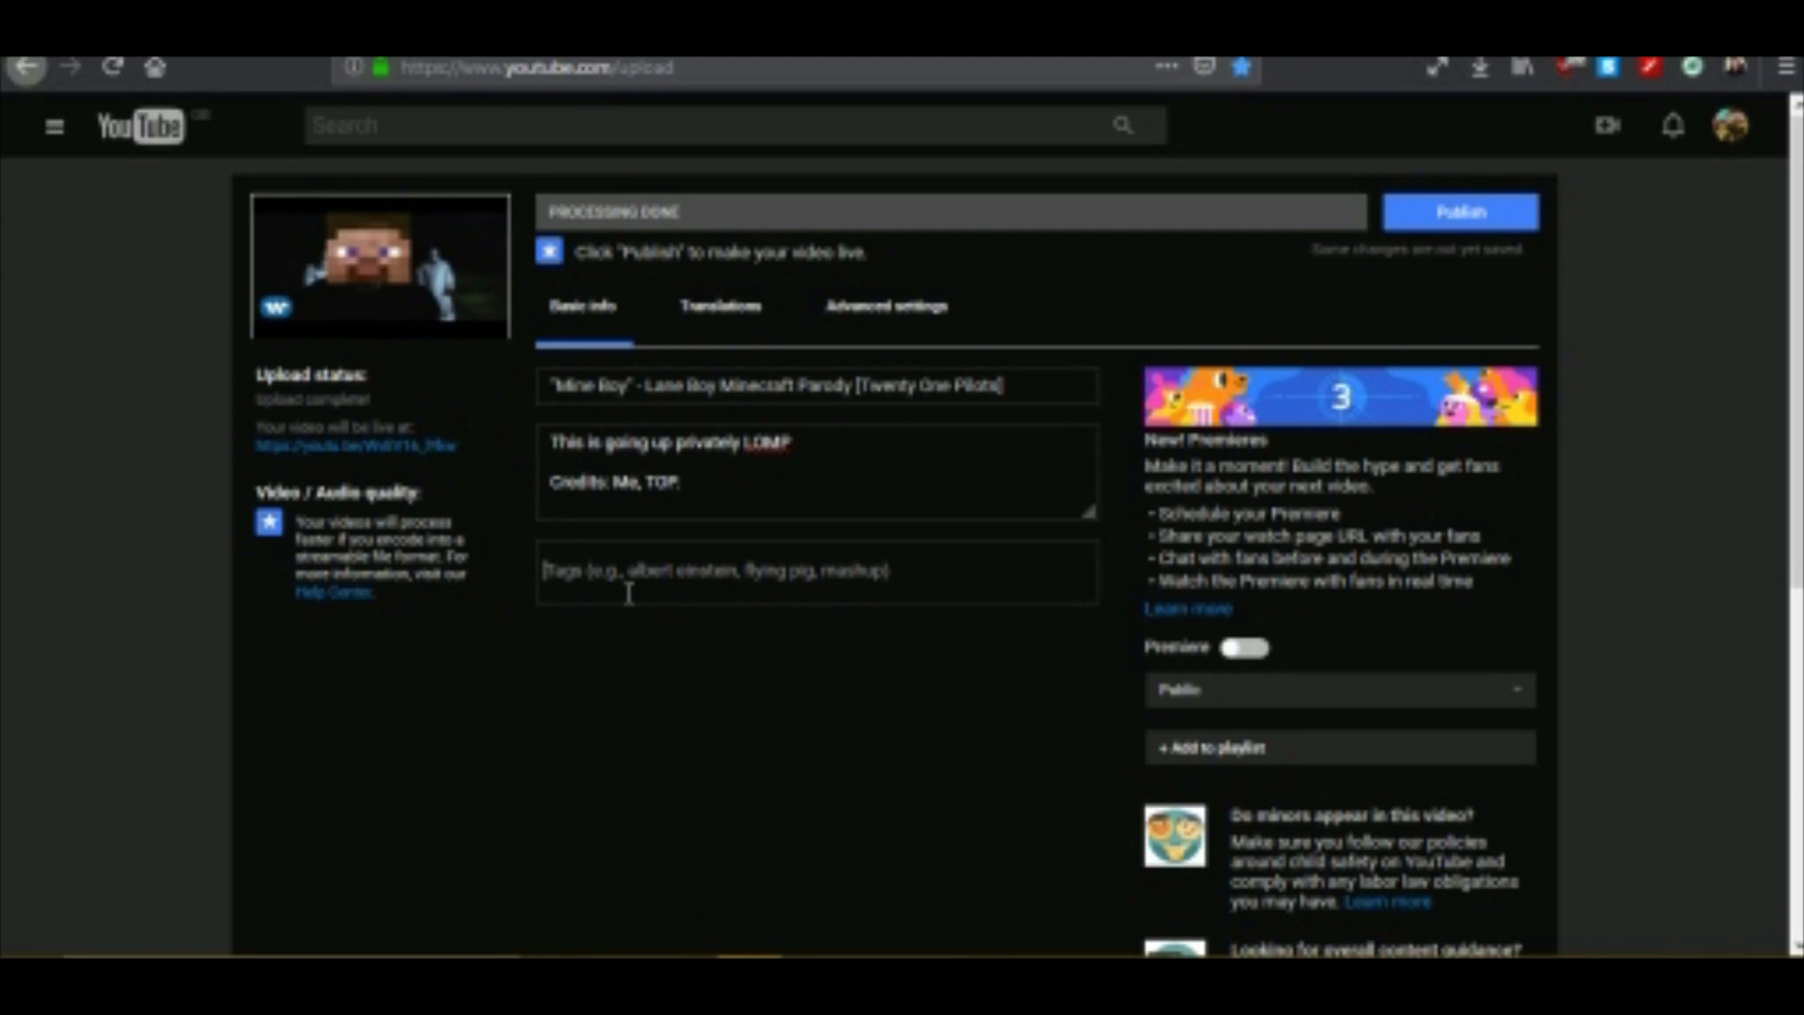
{"action": "type", "text": "minecraft parody"}
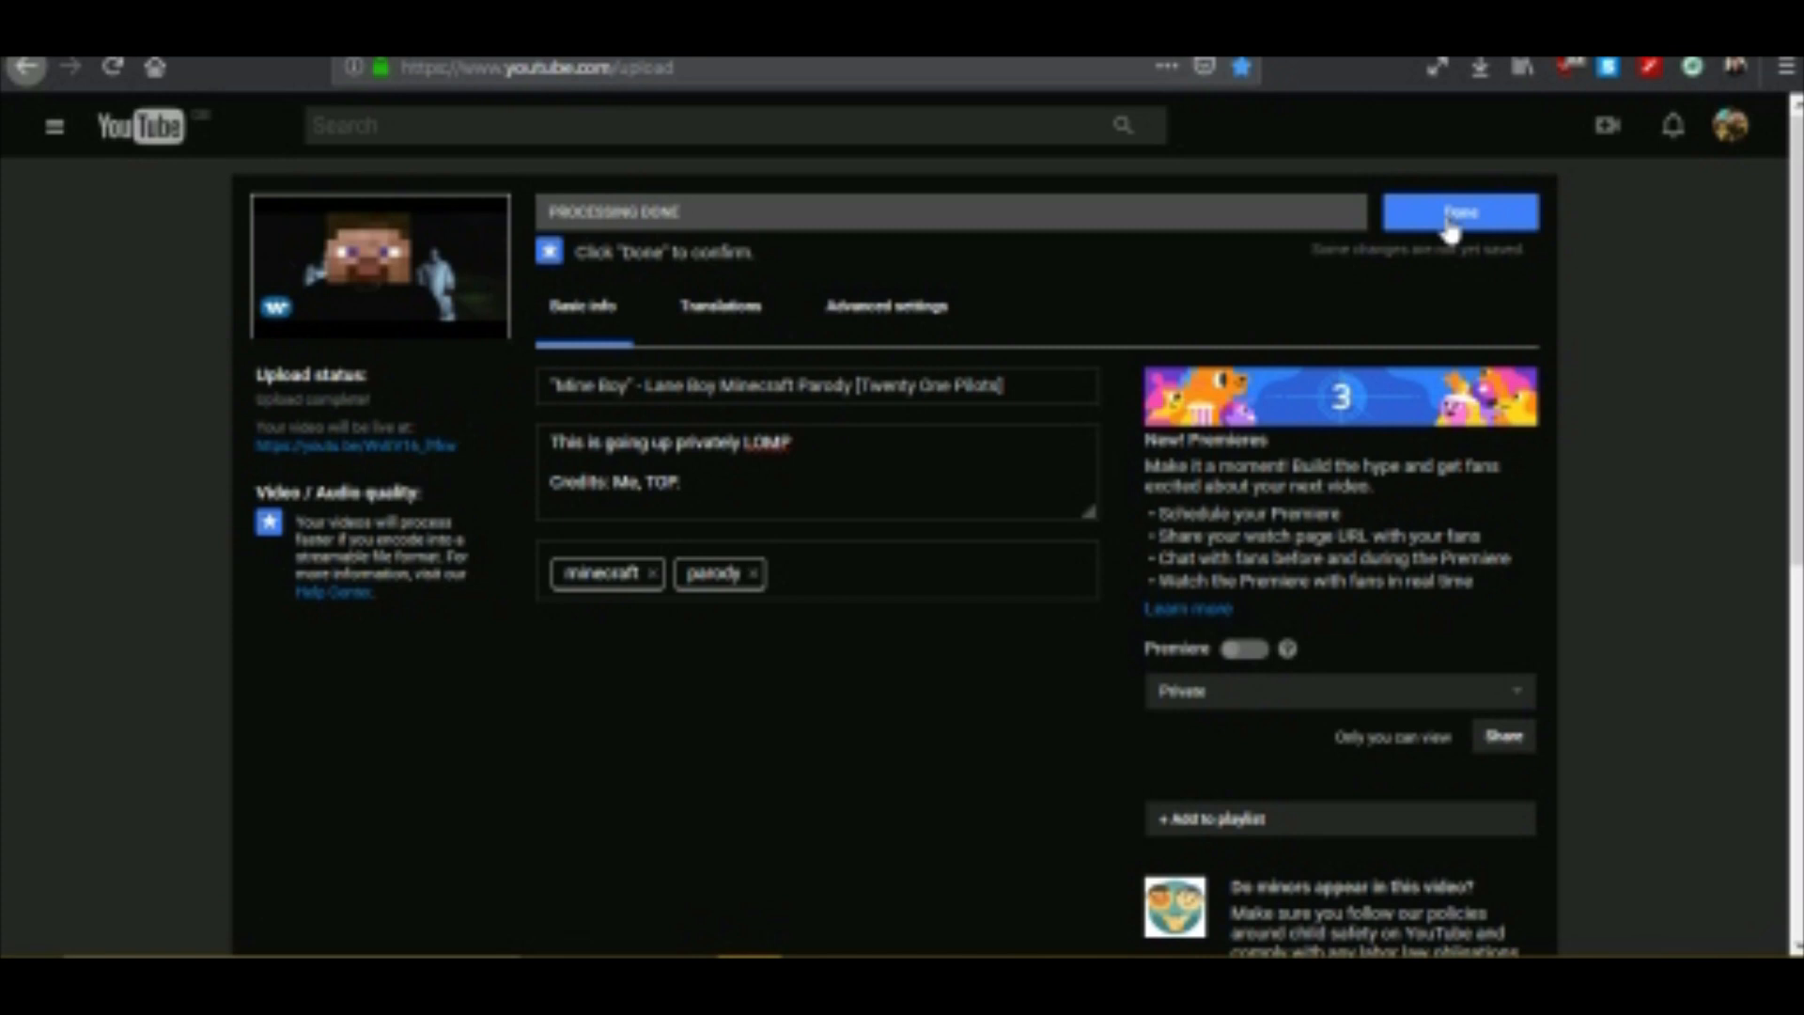
Finish the private upload, play the video on its watch page, then choose EDIT VIDEO.
{"action": "left_click", "coordinate": [1462, 214]}
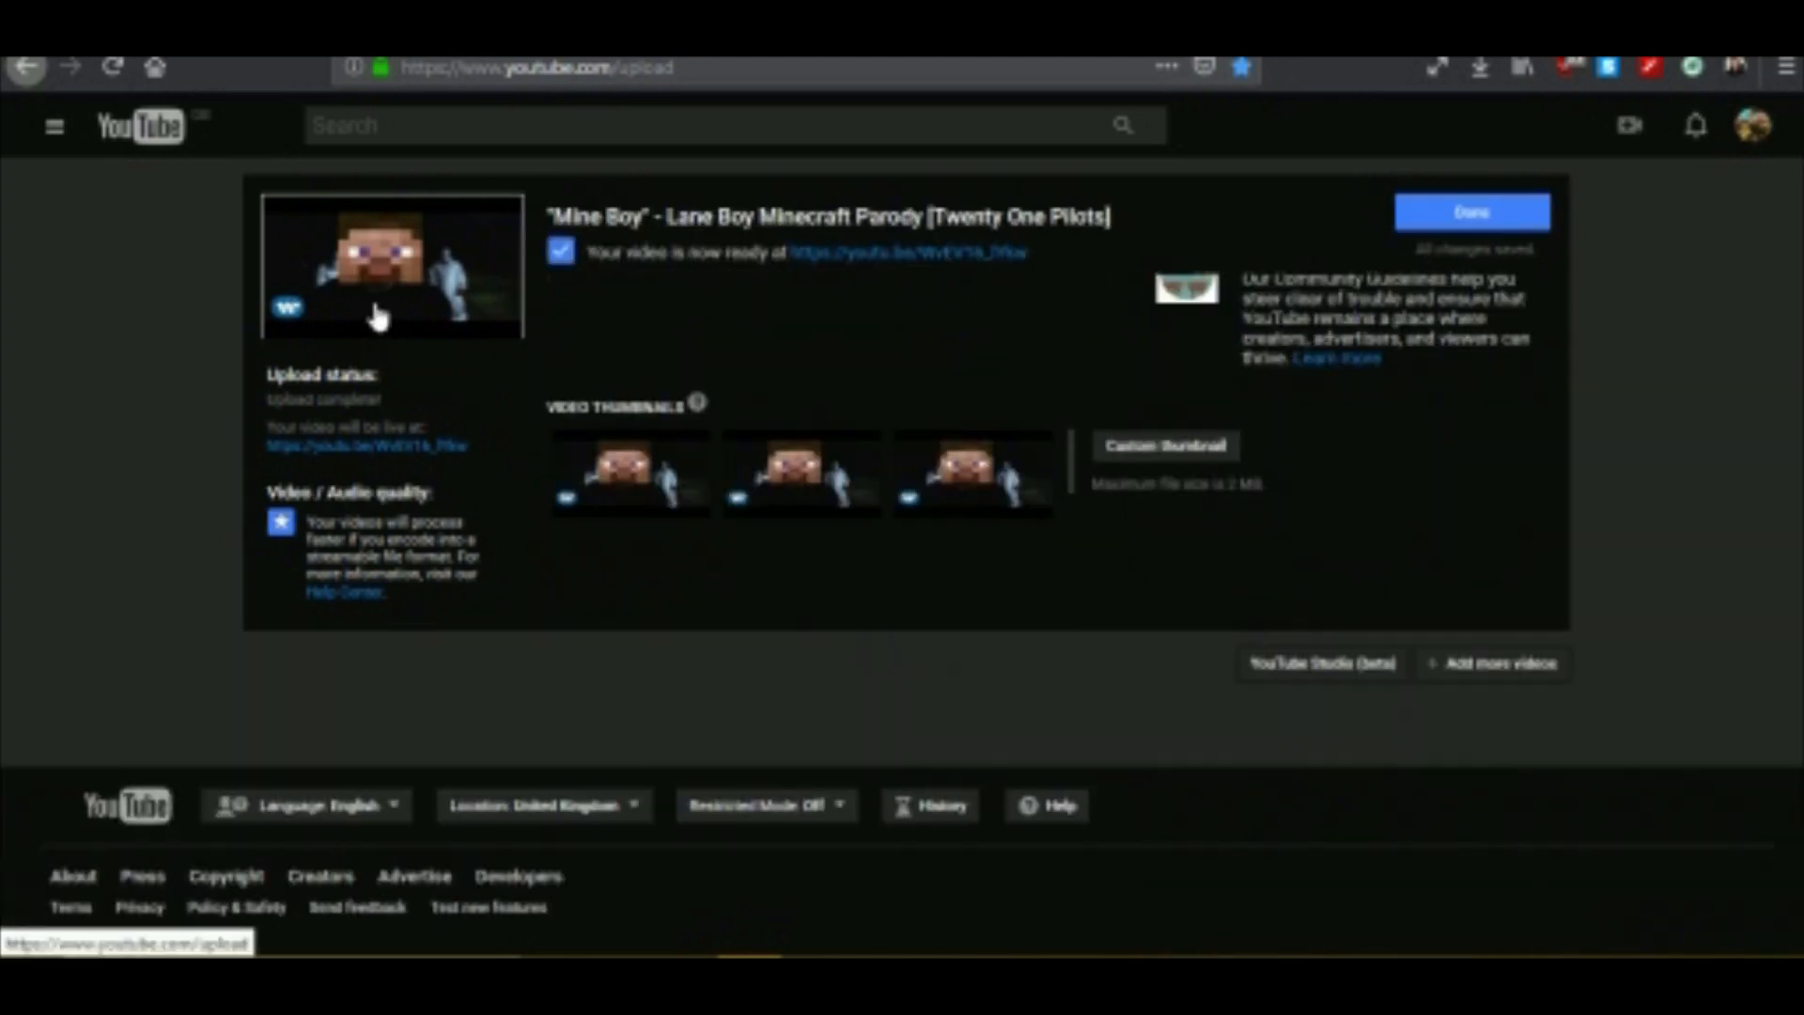
{"action": "left_click", "coordinate": [908, 252]}
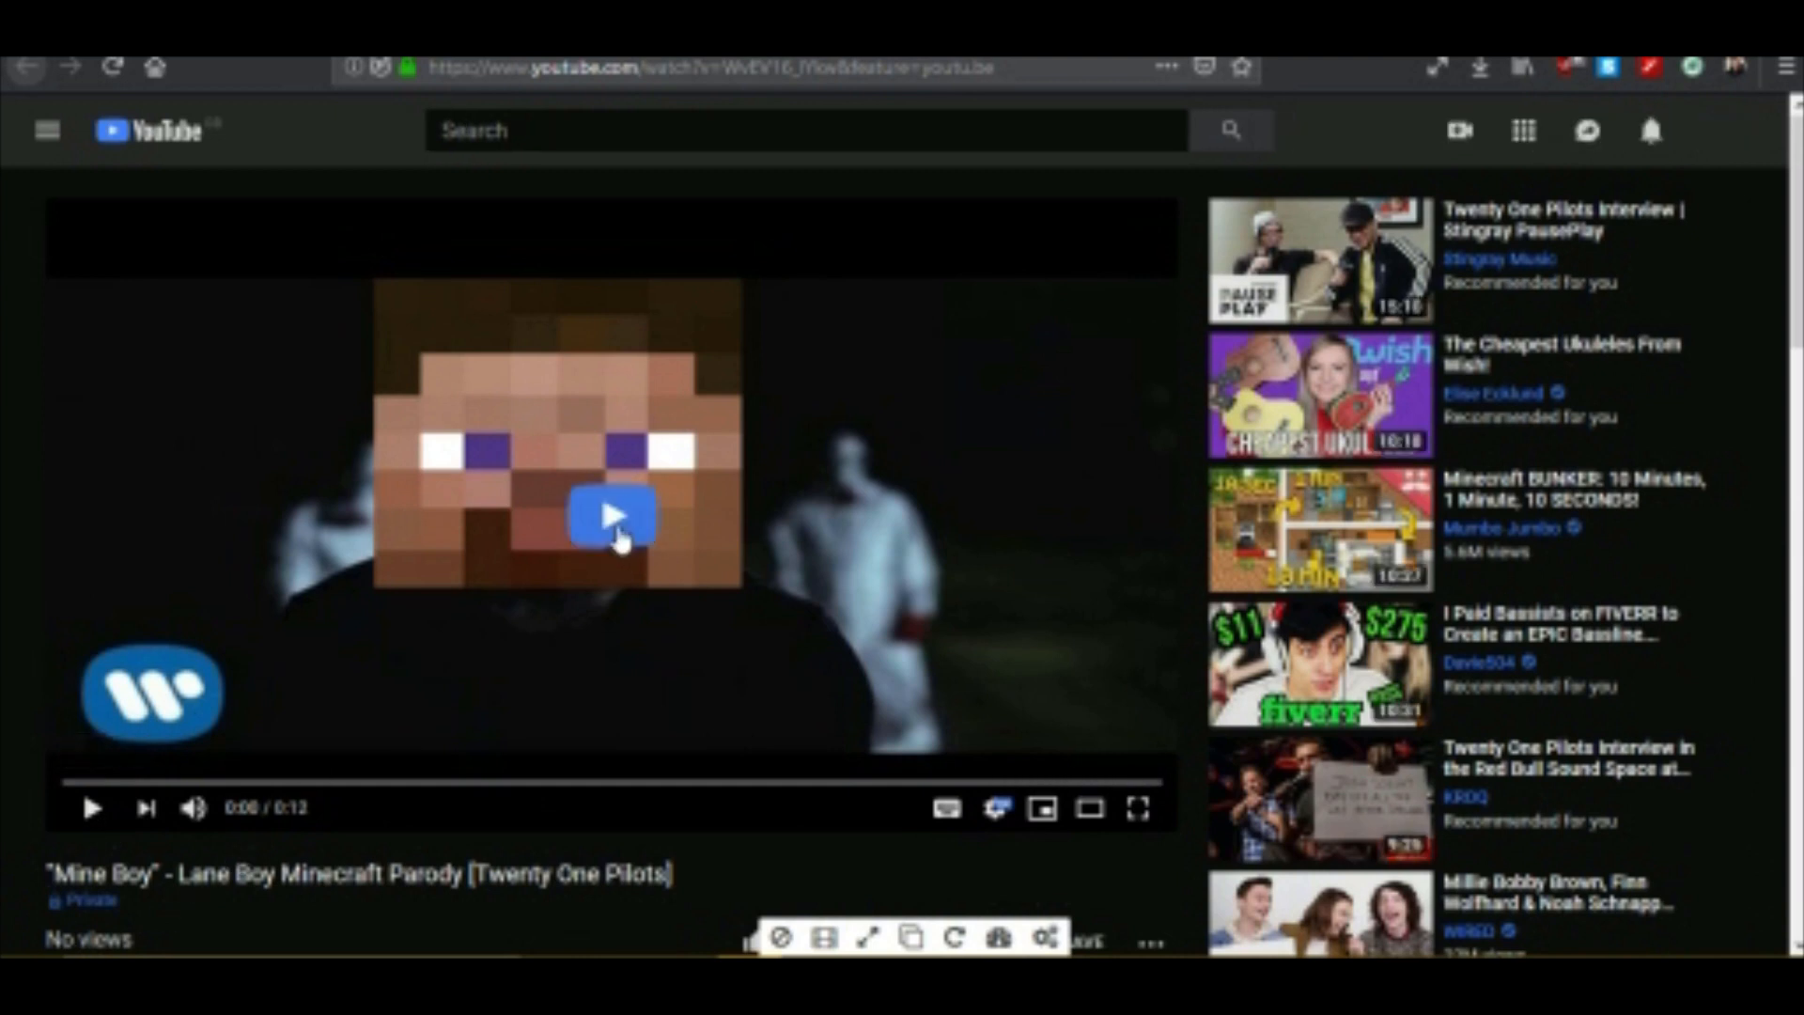
{"action": "left_click", "coordinate": [611, 514]}
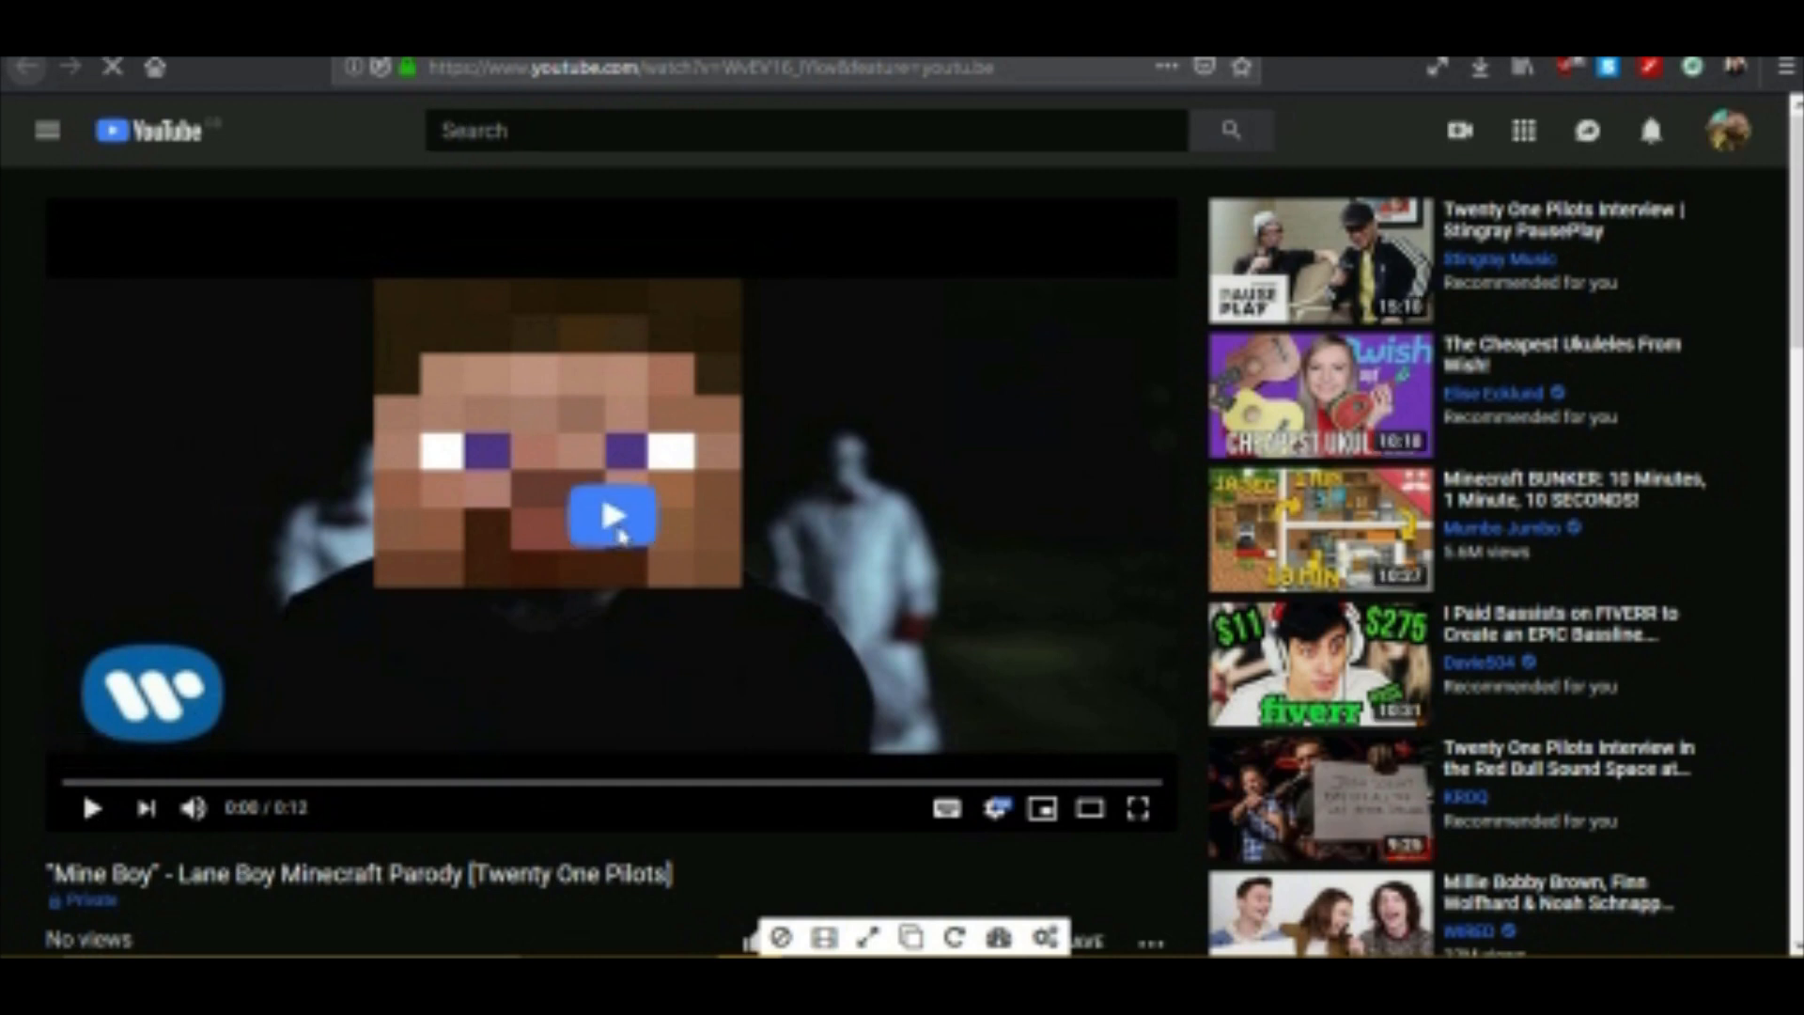
{"action": "left_click", "coordinate": [611, 514]}
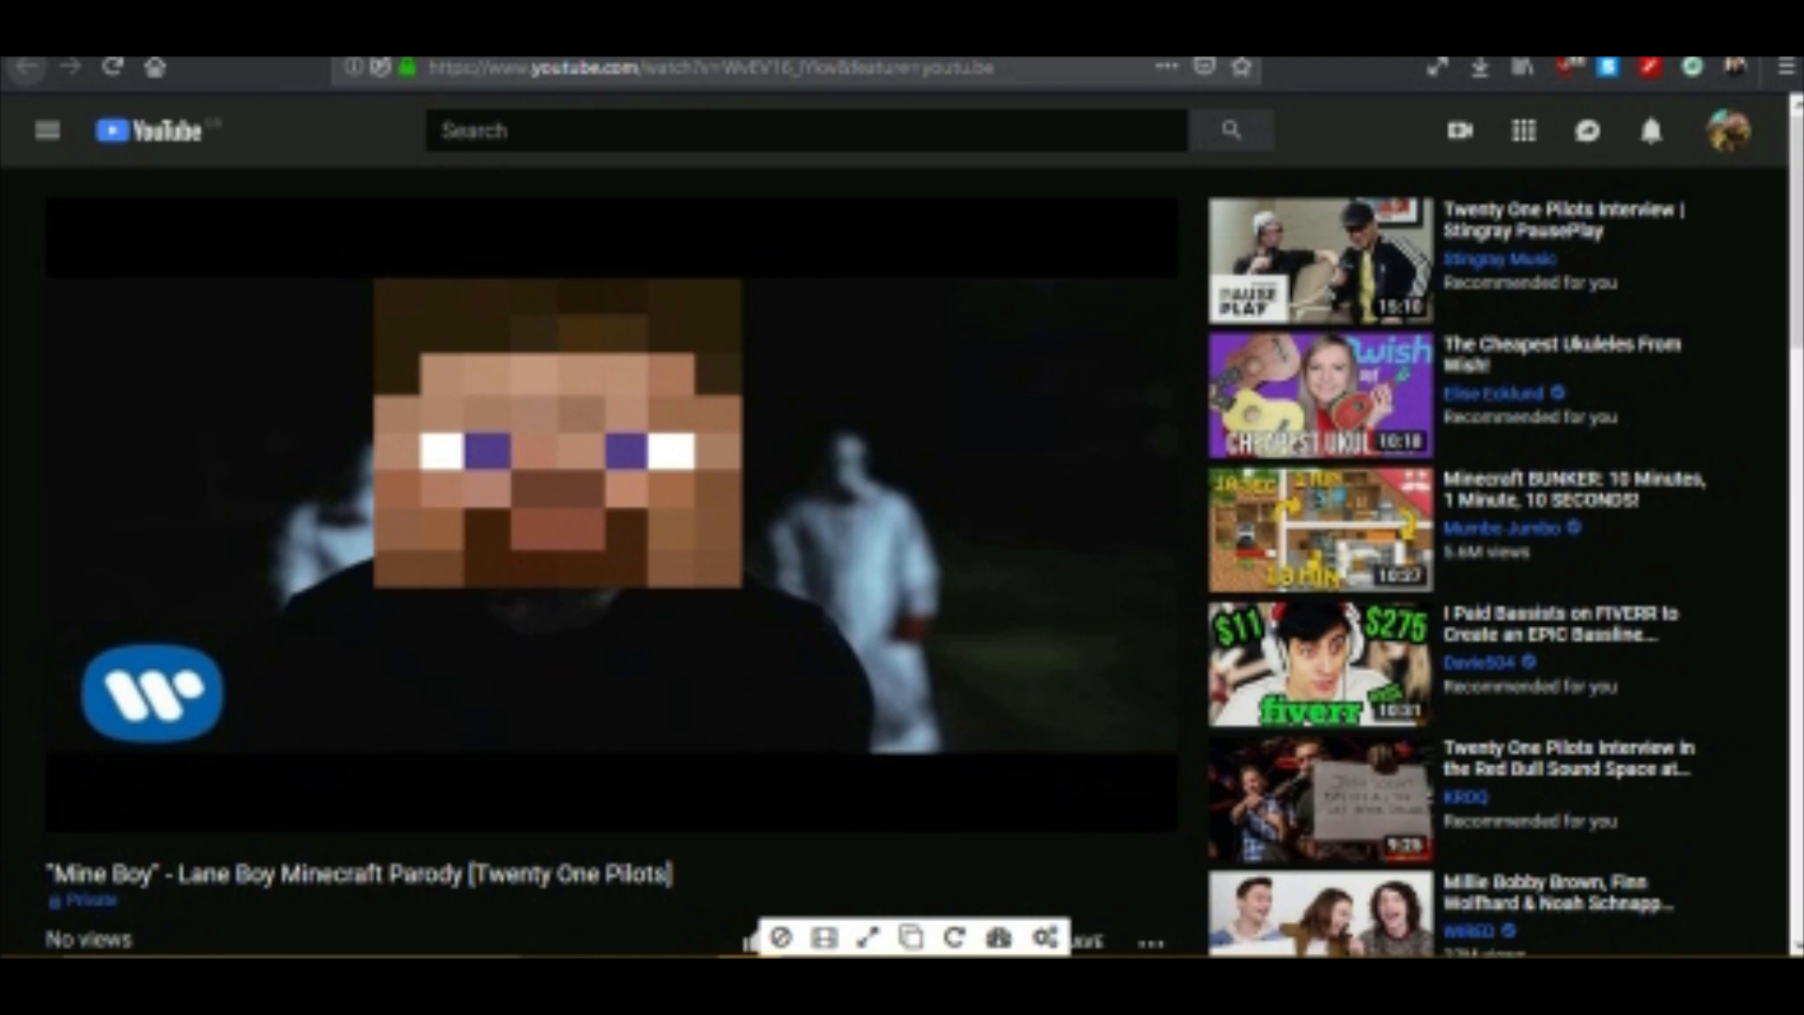
{"action": "scroll", "scroll_direction": "down", "scroll_amount": 3}
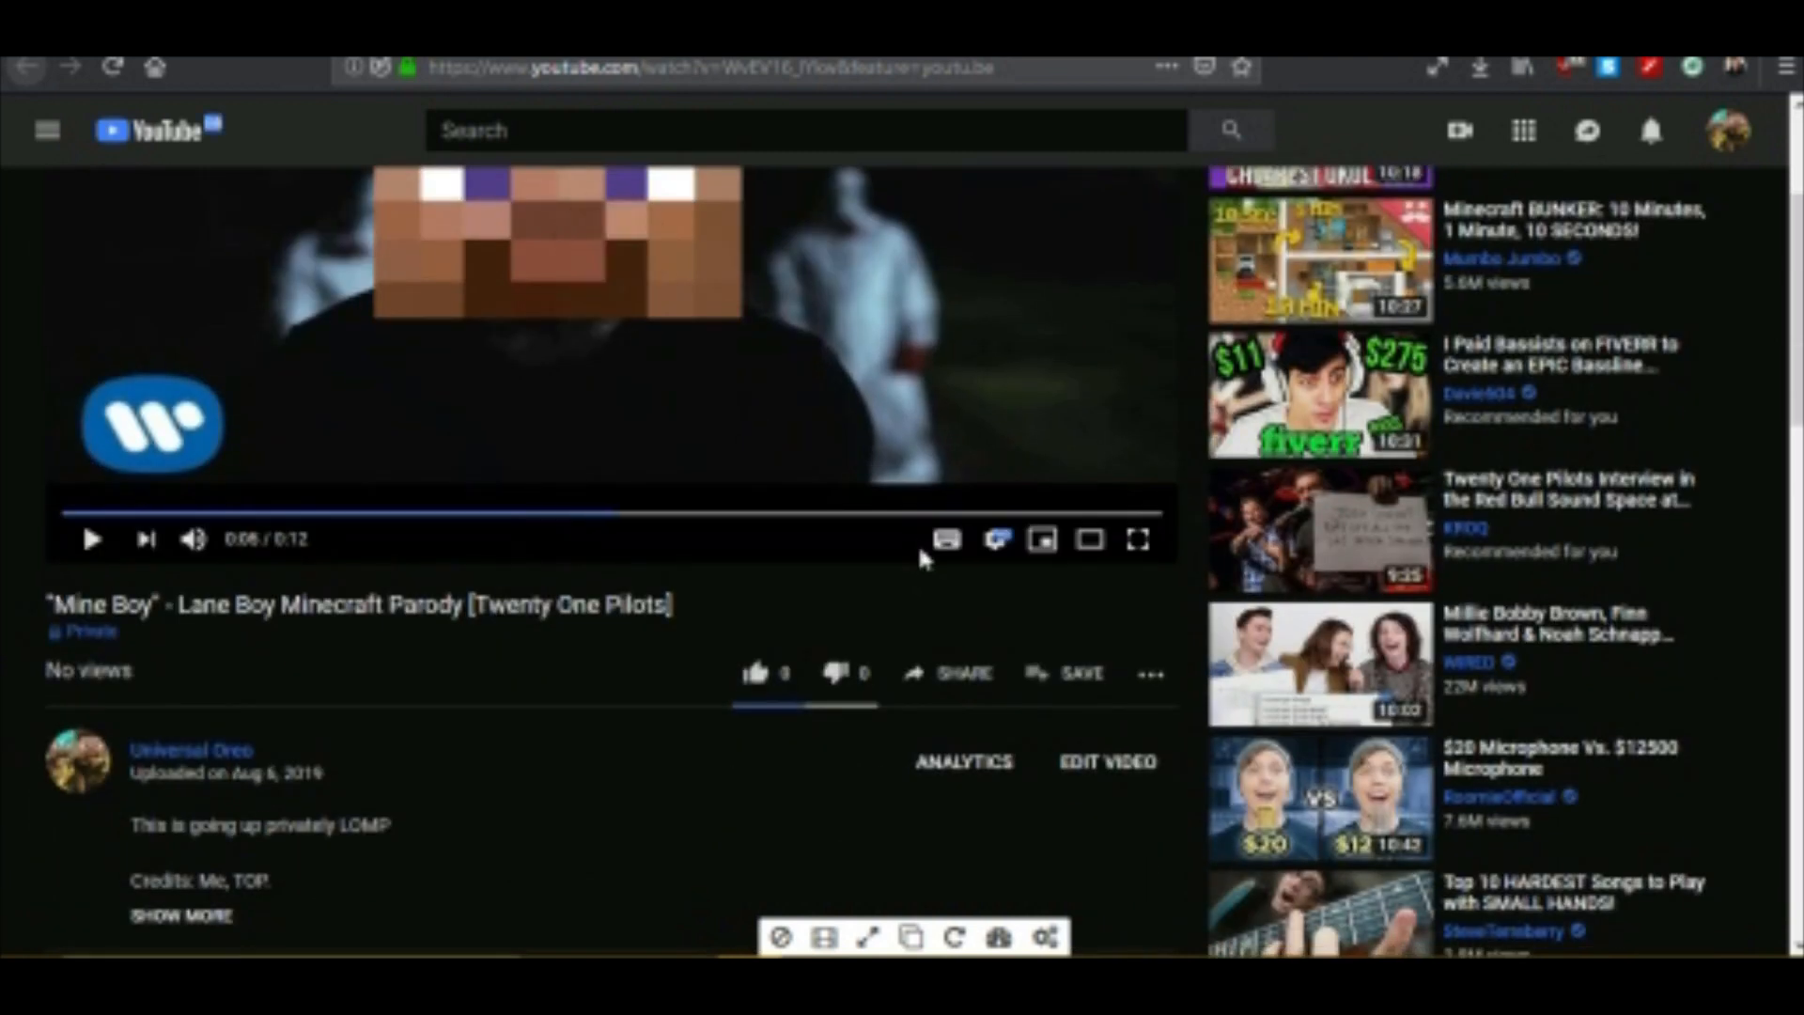
{"action": "scroll", "scroll_direction": "down", "scroll_amount": 3}
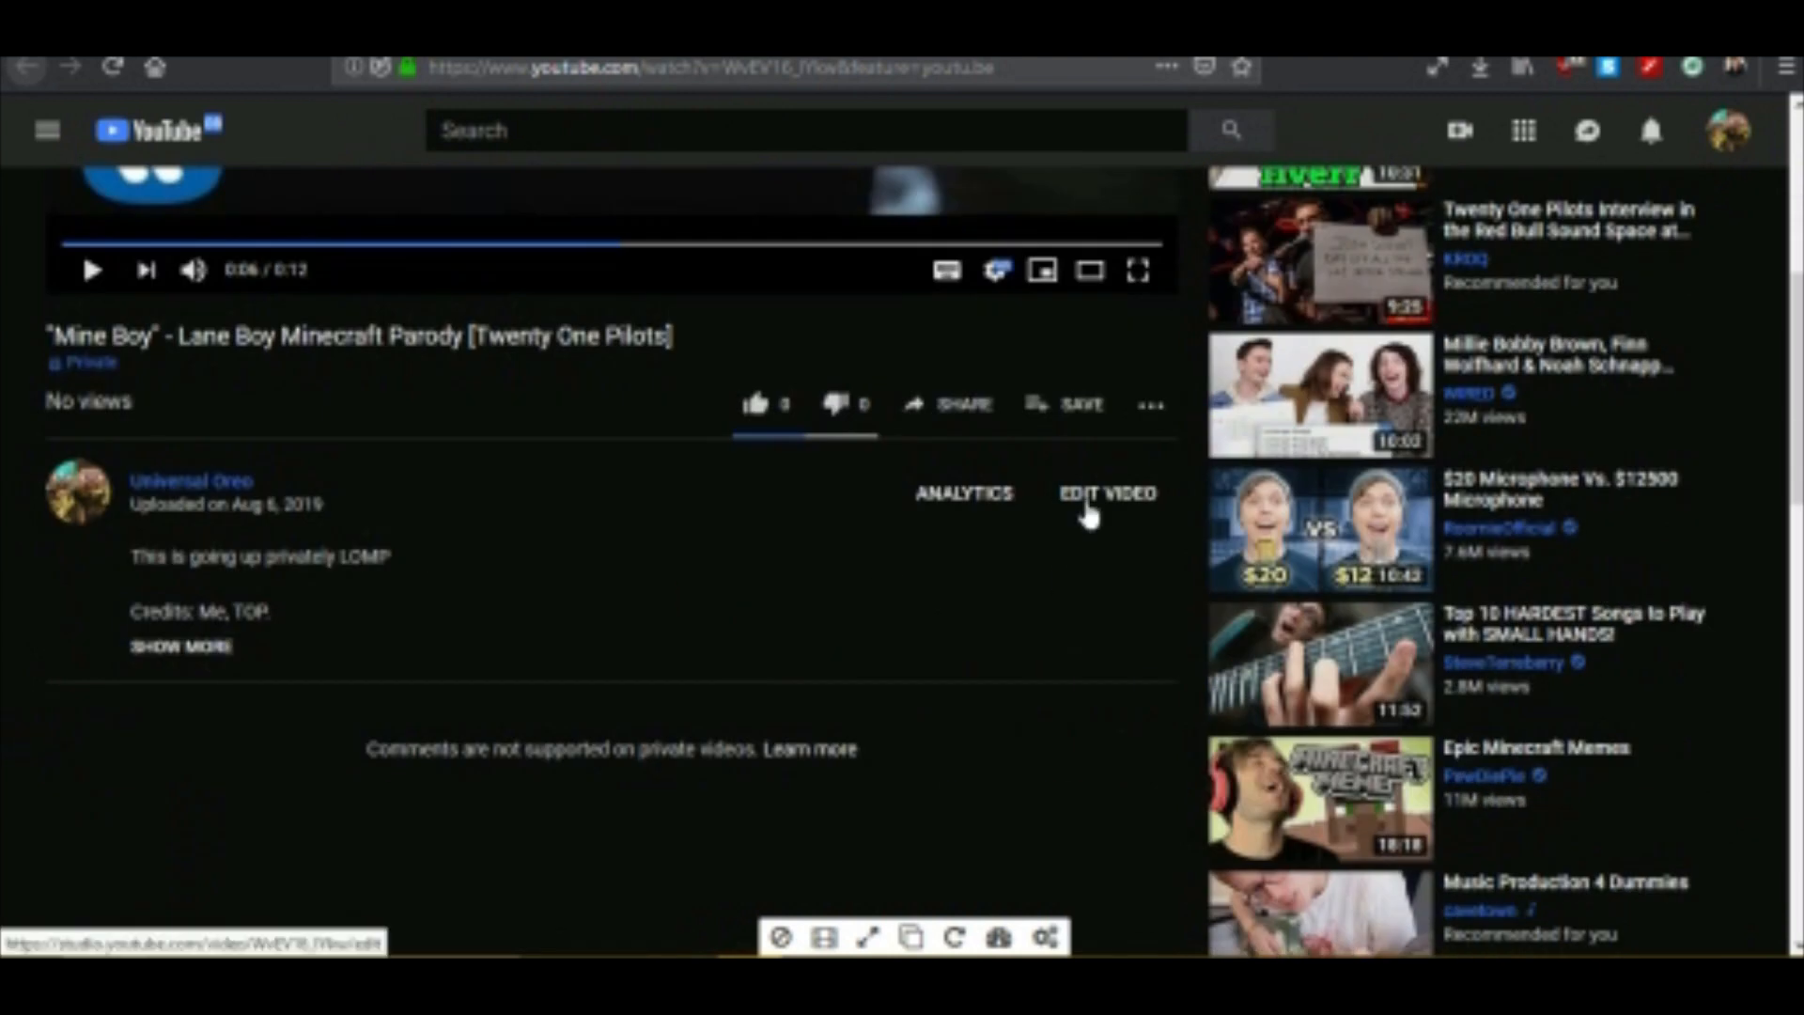
{"action": "left_click", "coordinate": [1108, 492]}
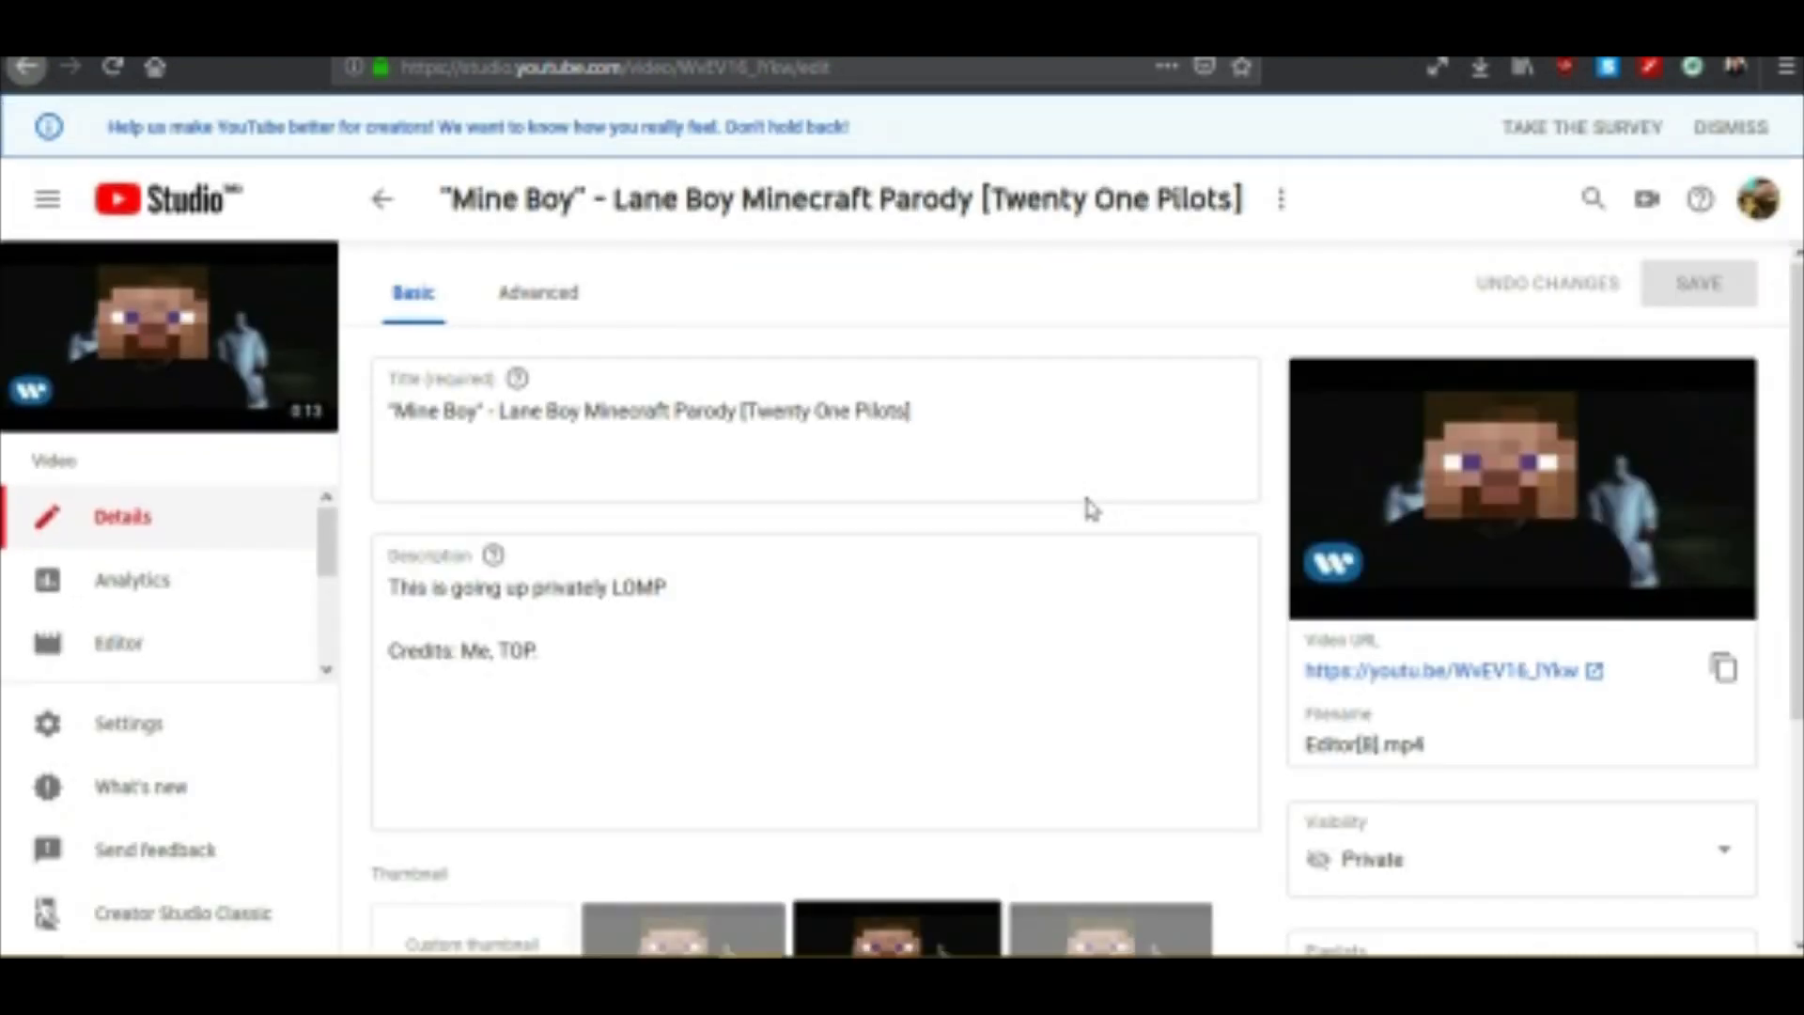
Scroll down the Mine Boy video's Details page toward the Cards option.
{"action": "scroll", "scroll_direction": "down", "scroll_amount": 3}
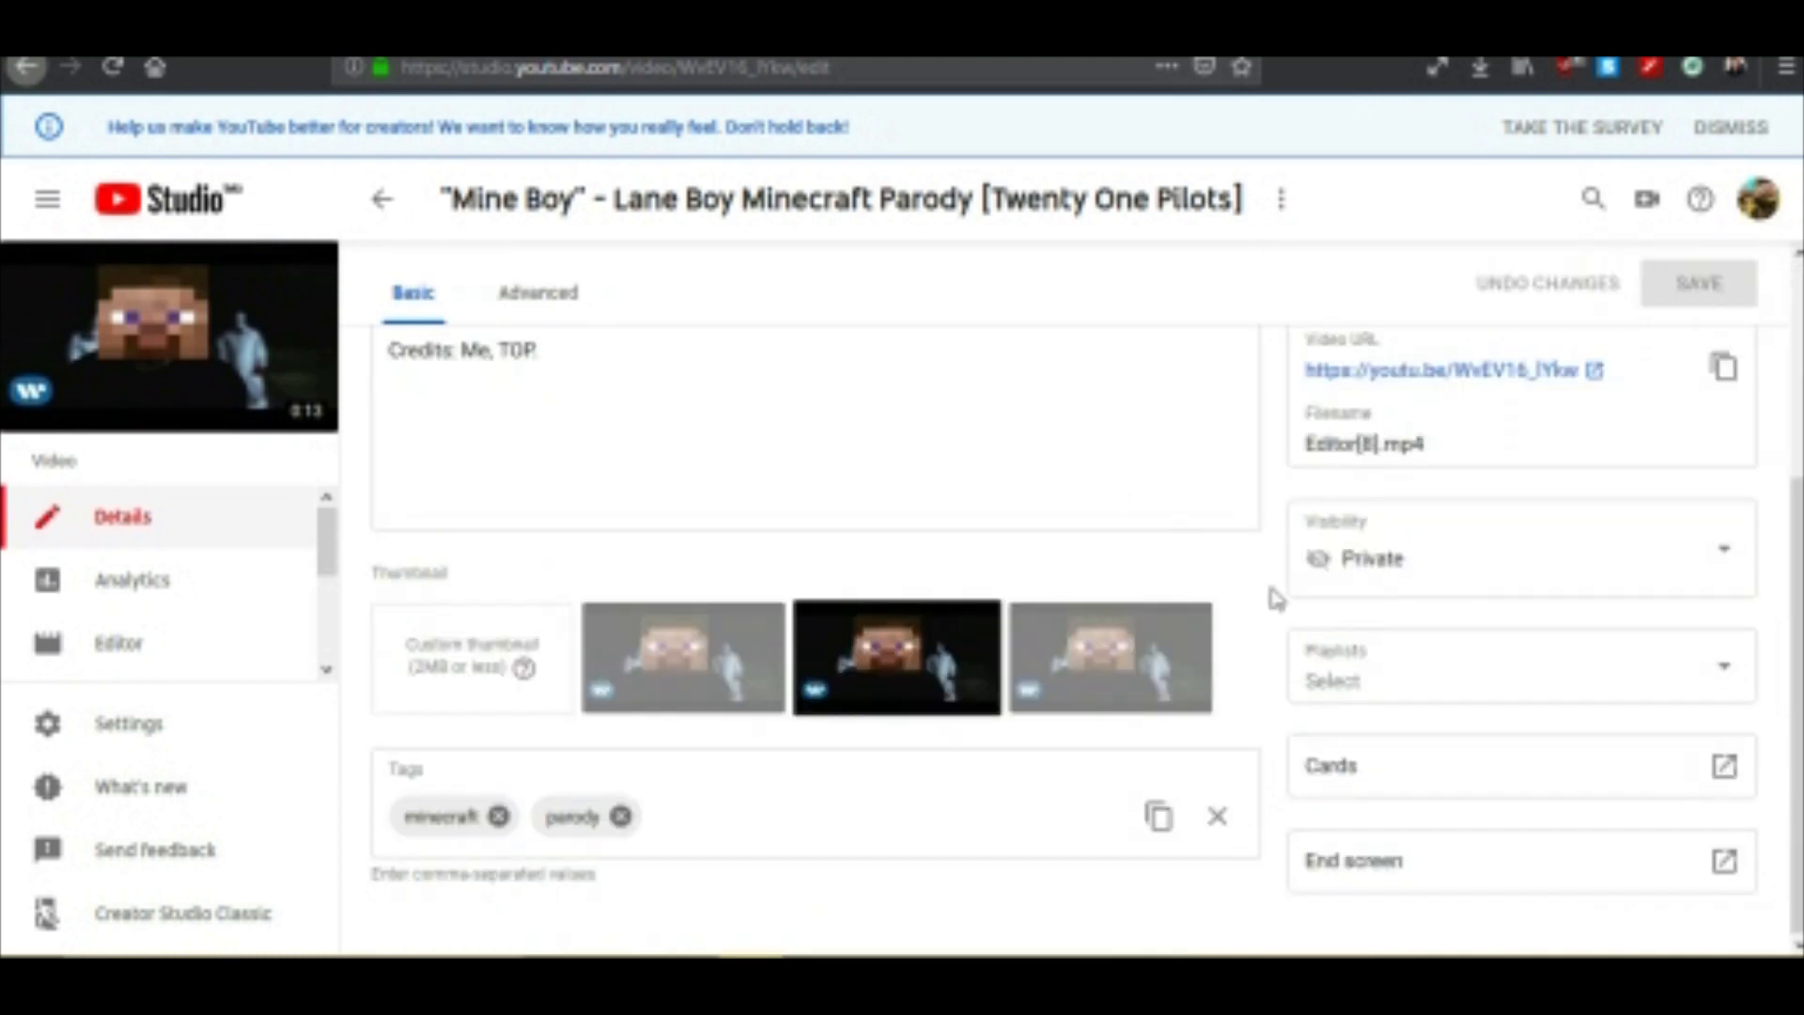
{"action": "mouse_move", "coordinate": [1432, 824]}
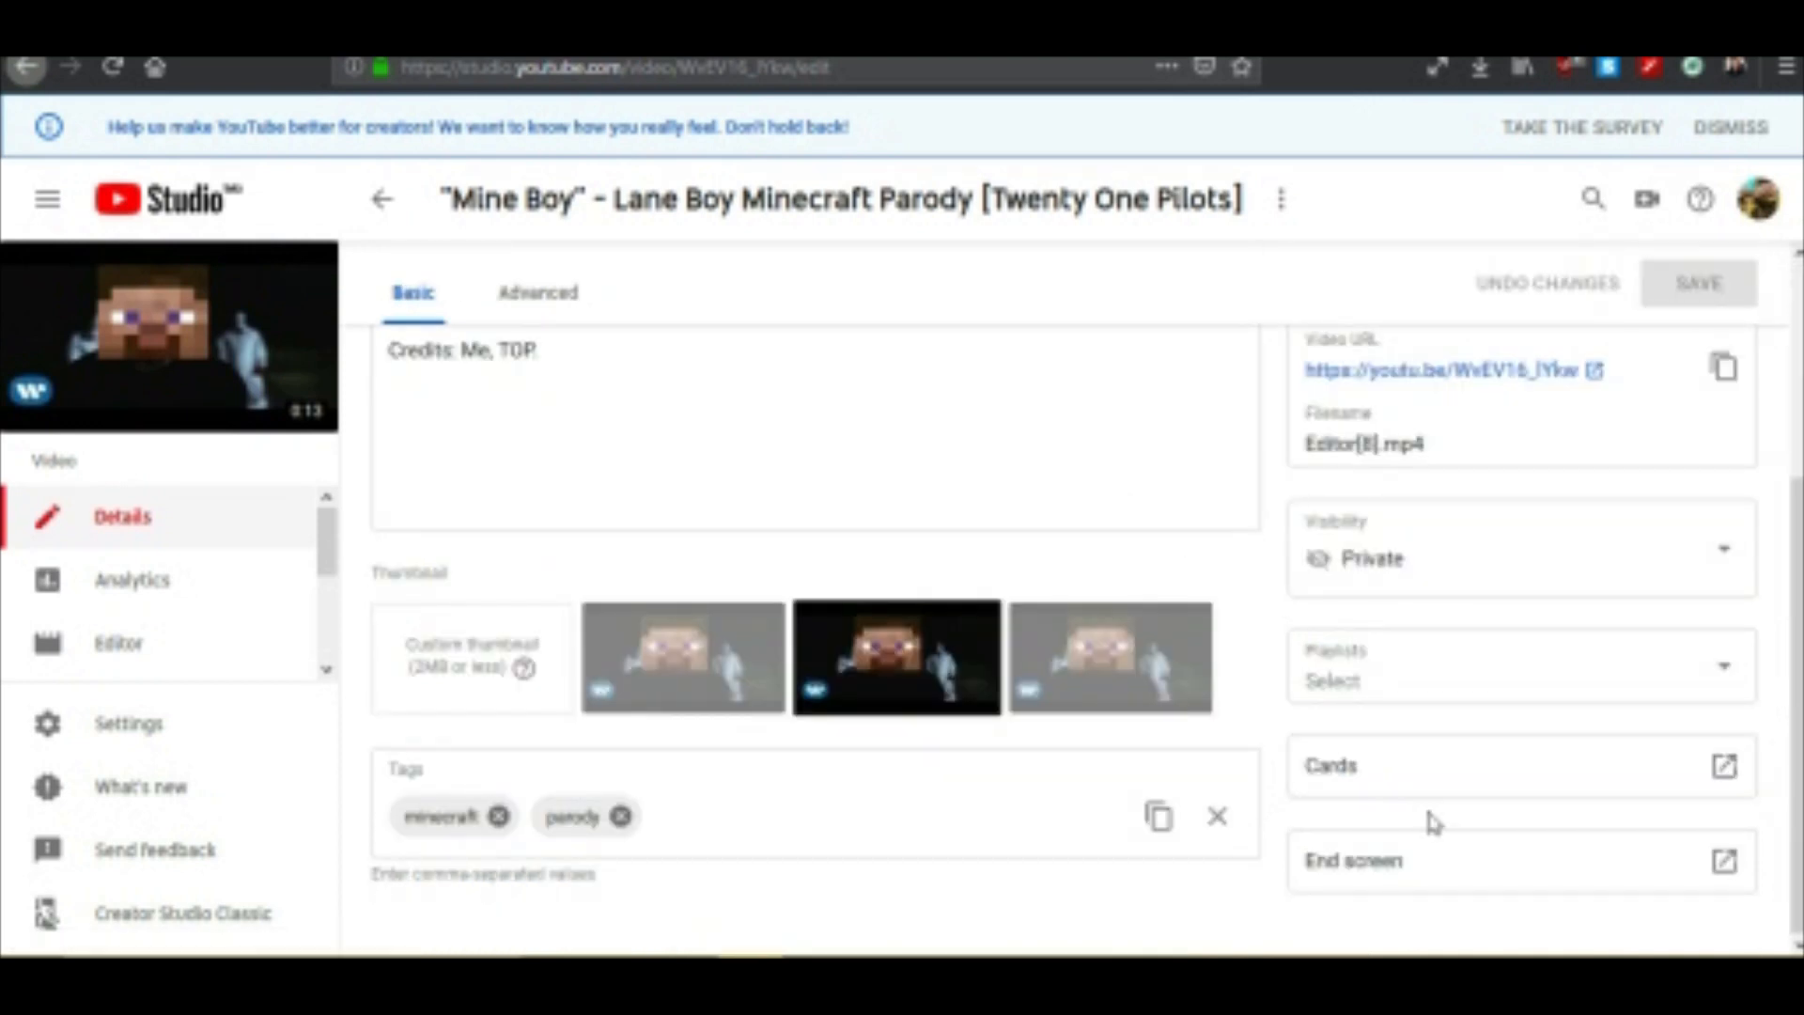
{"action": "mouse_move", "coordinate": [1455, 765]}
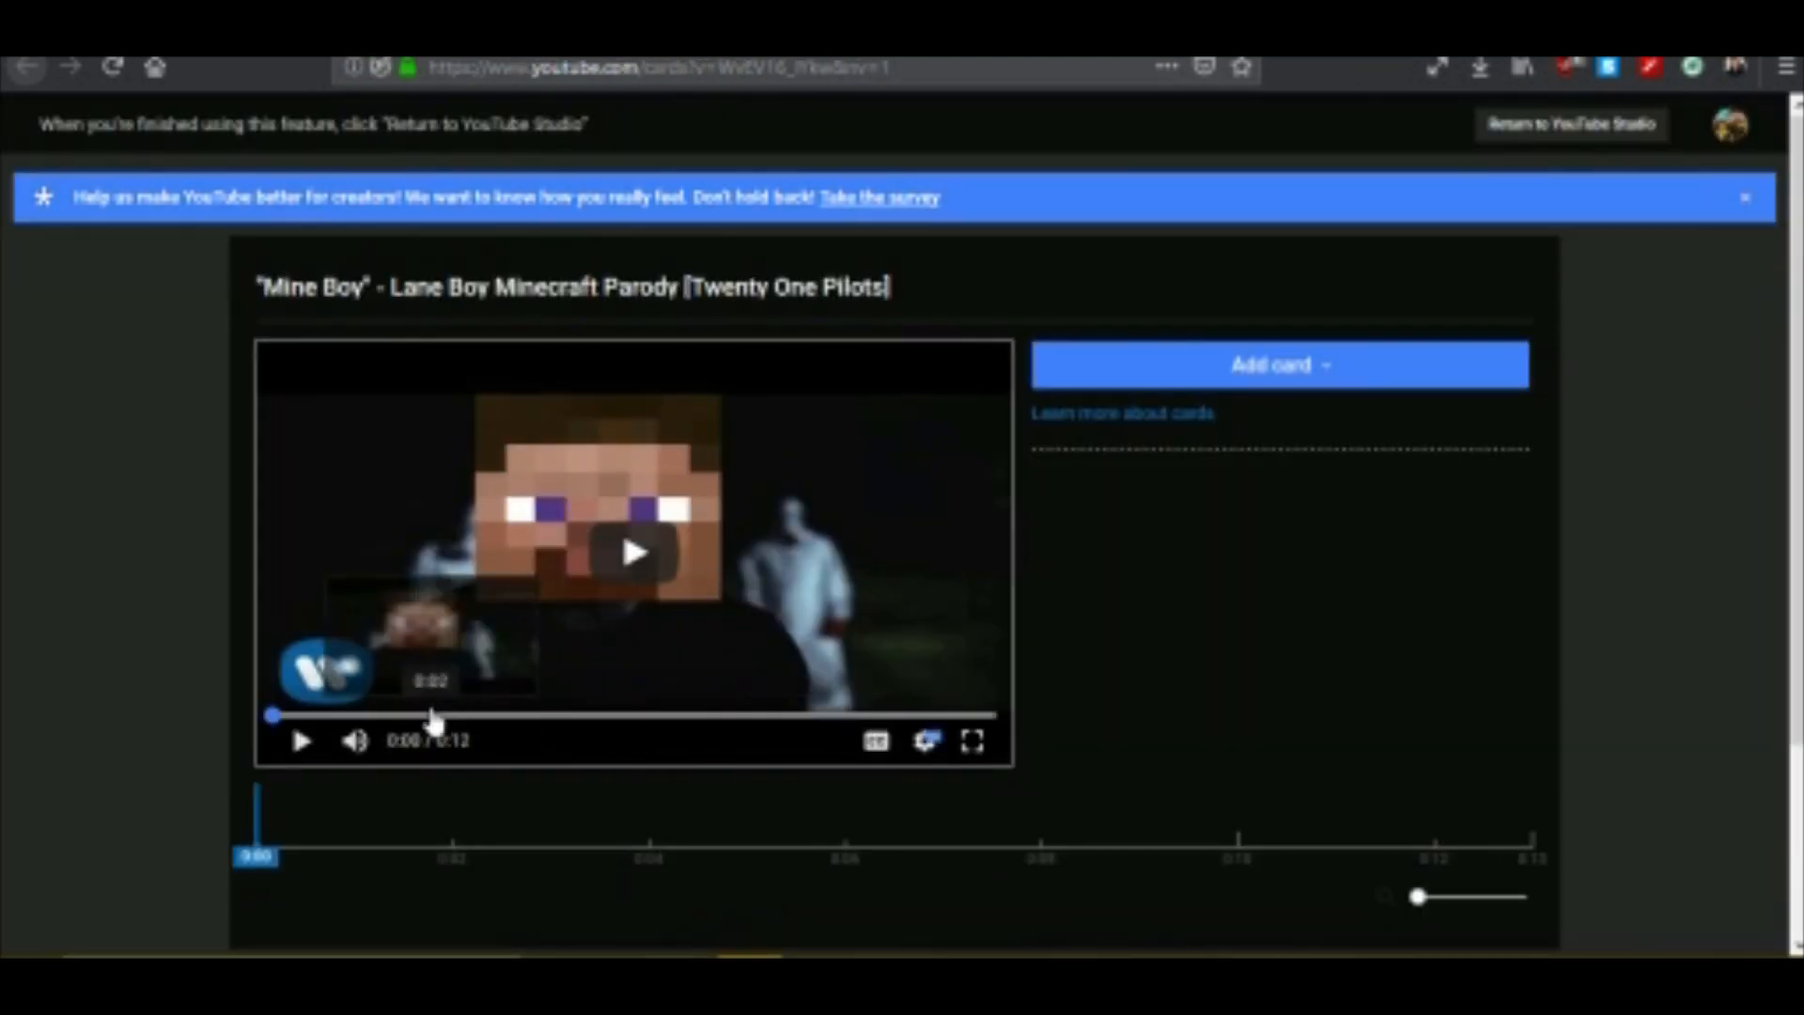
Add a card promoting the 11-video playlist to Mine Boy, then return to Studio.
{"action": "left_click", "coordinate": [1277, 364]}
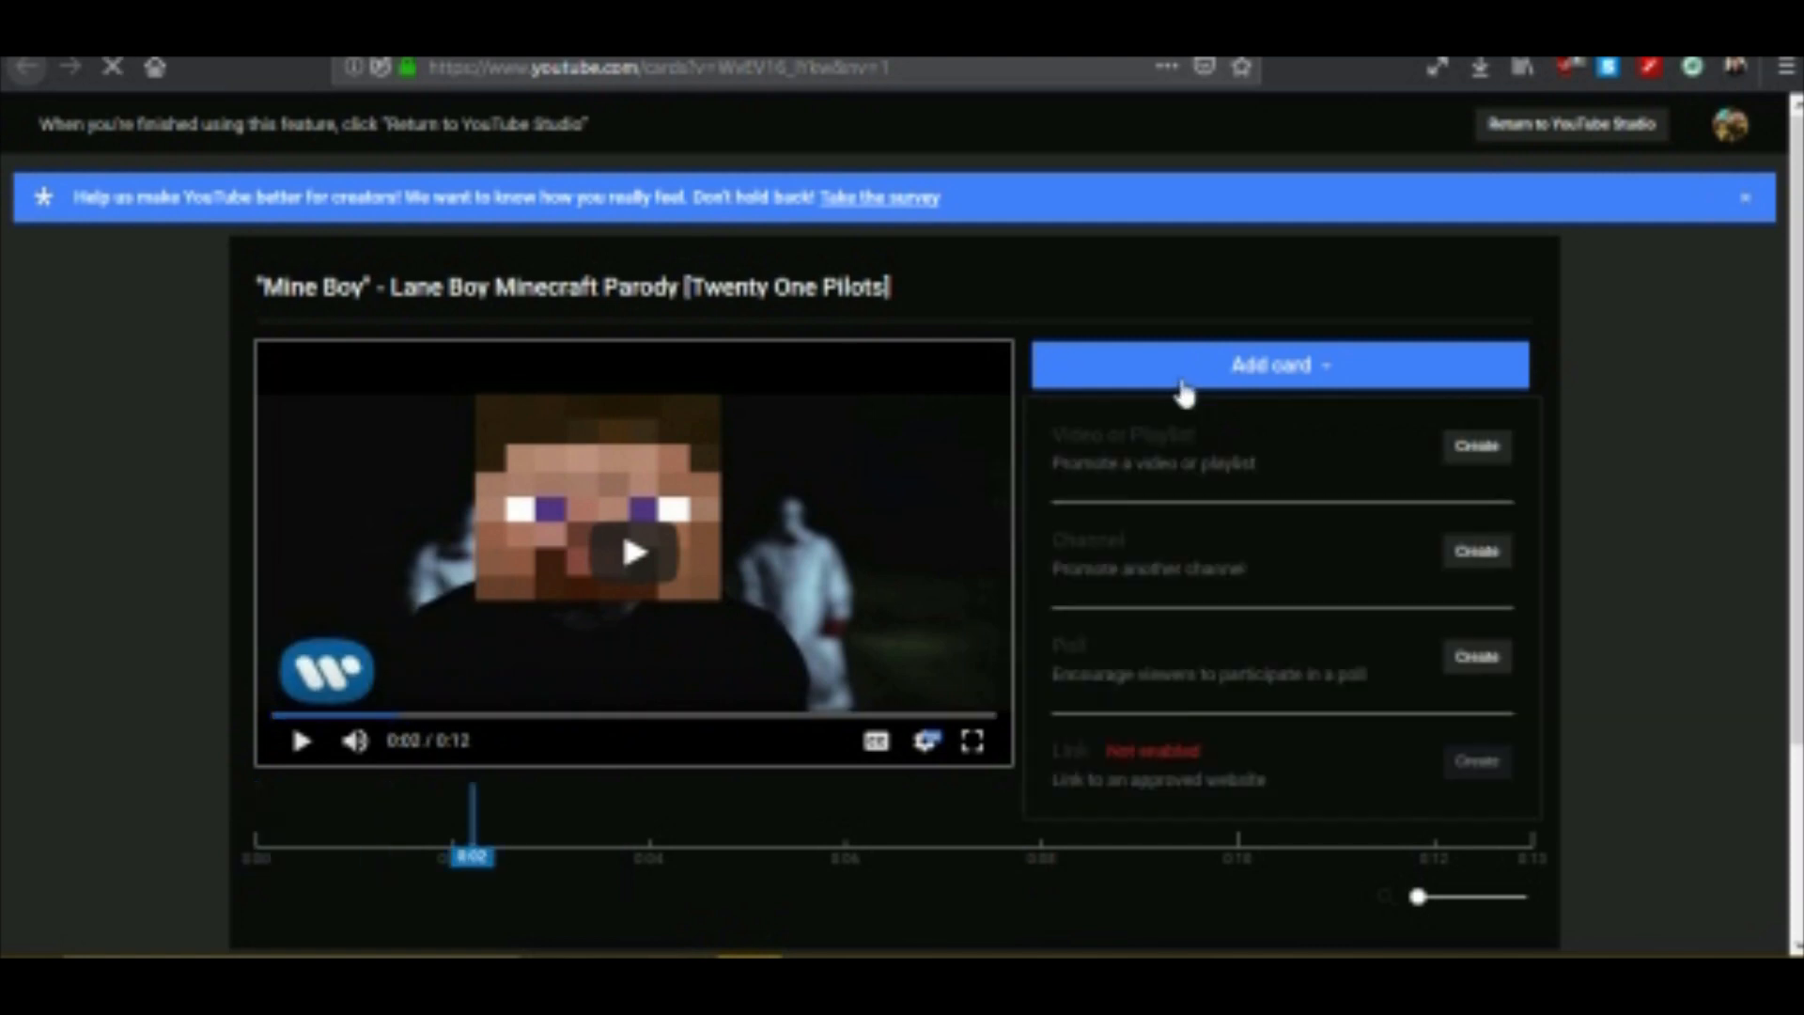
{"action": "mouse_move", "coordinate": [1496, 482]}
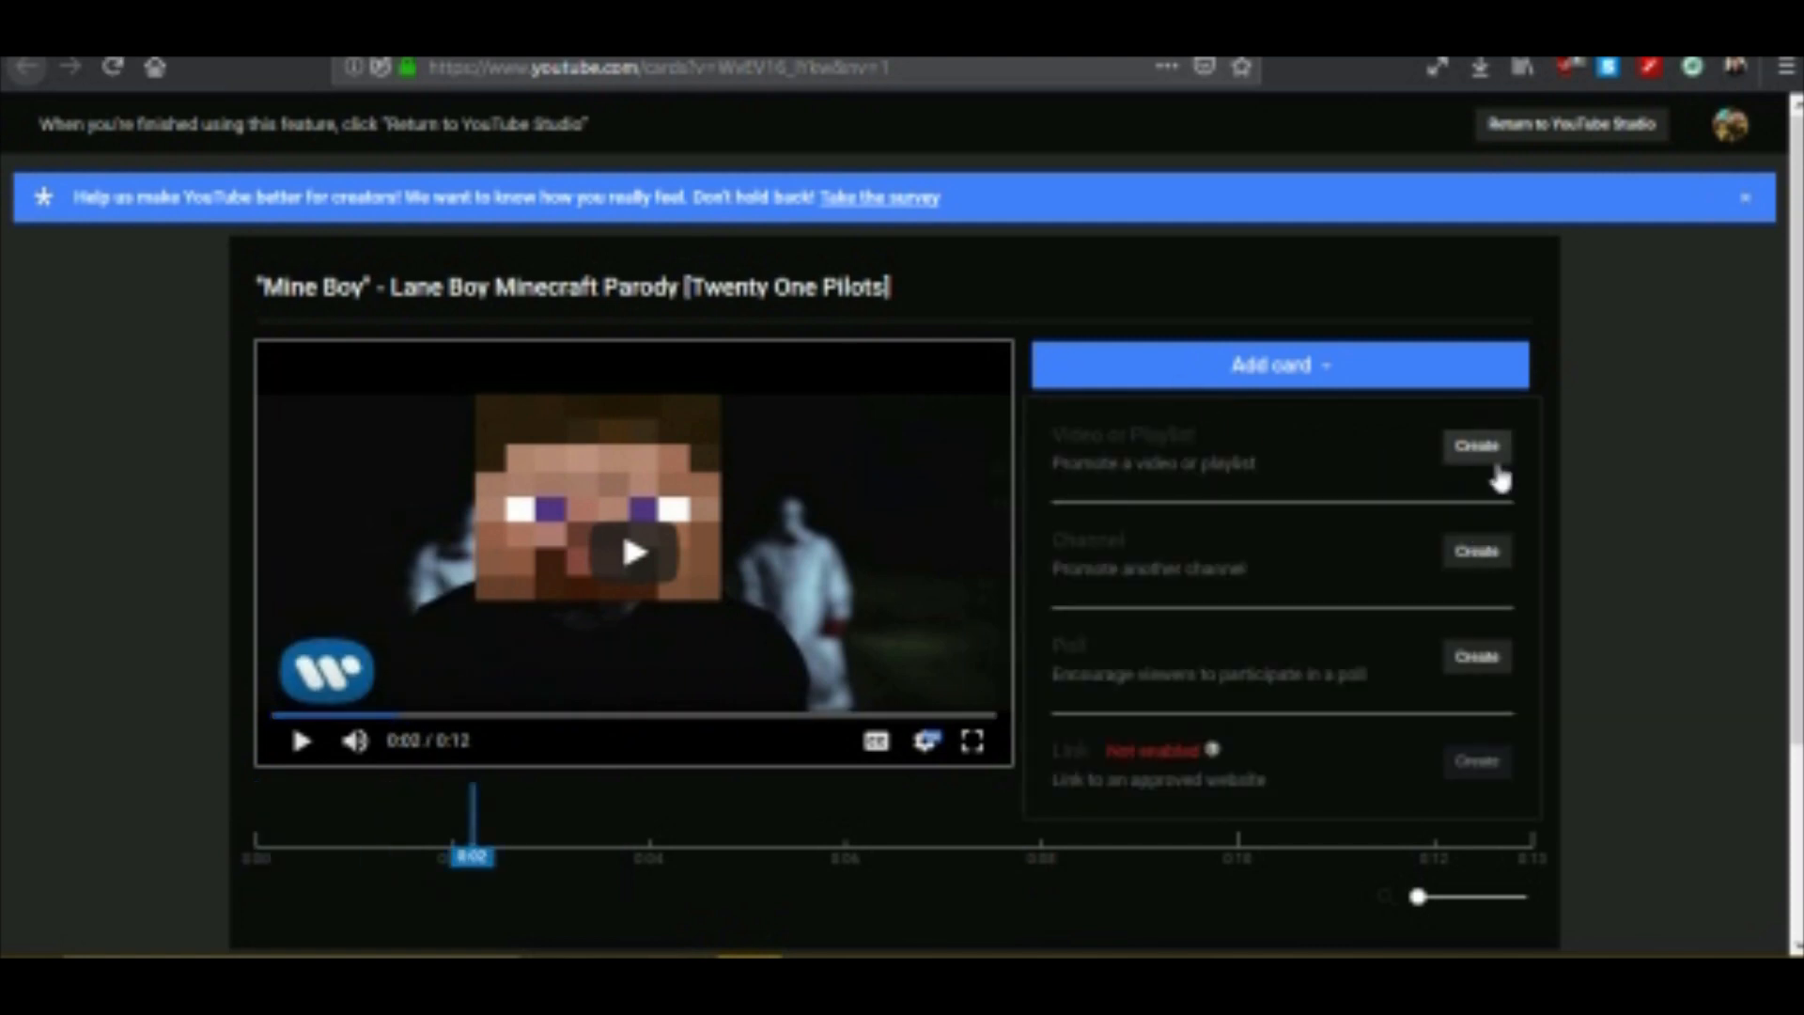
{"action": "left_click", "coordinate": [1478, 447]}
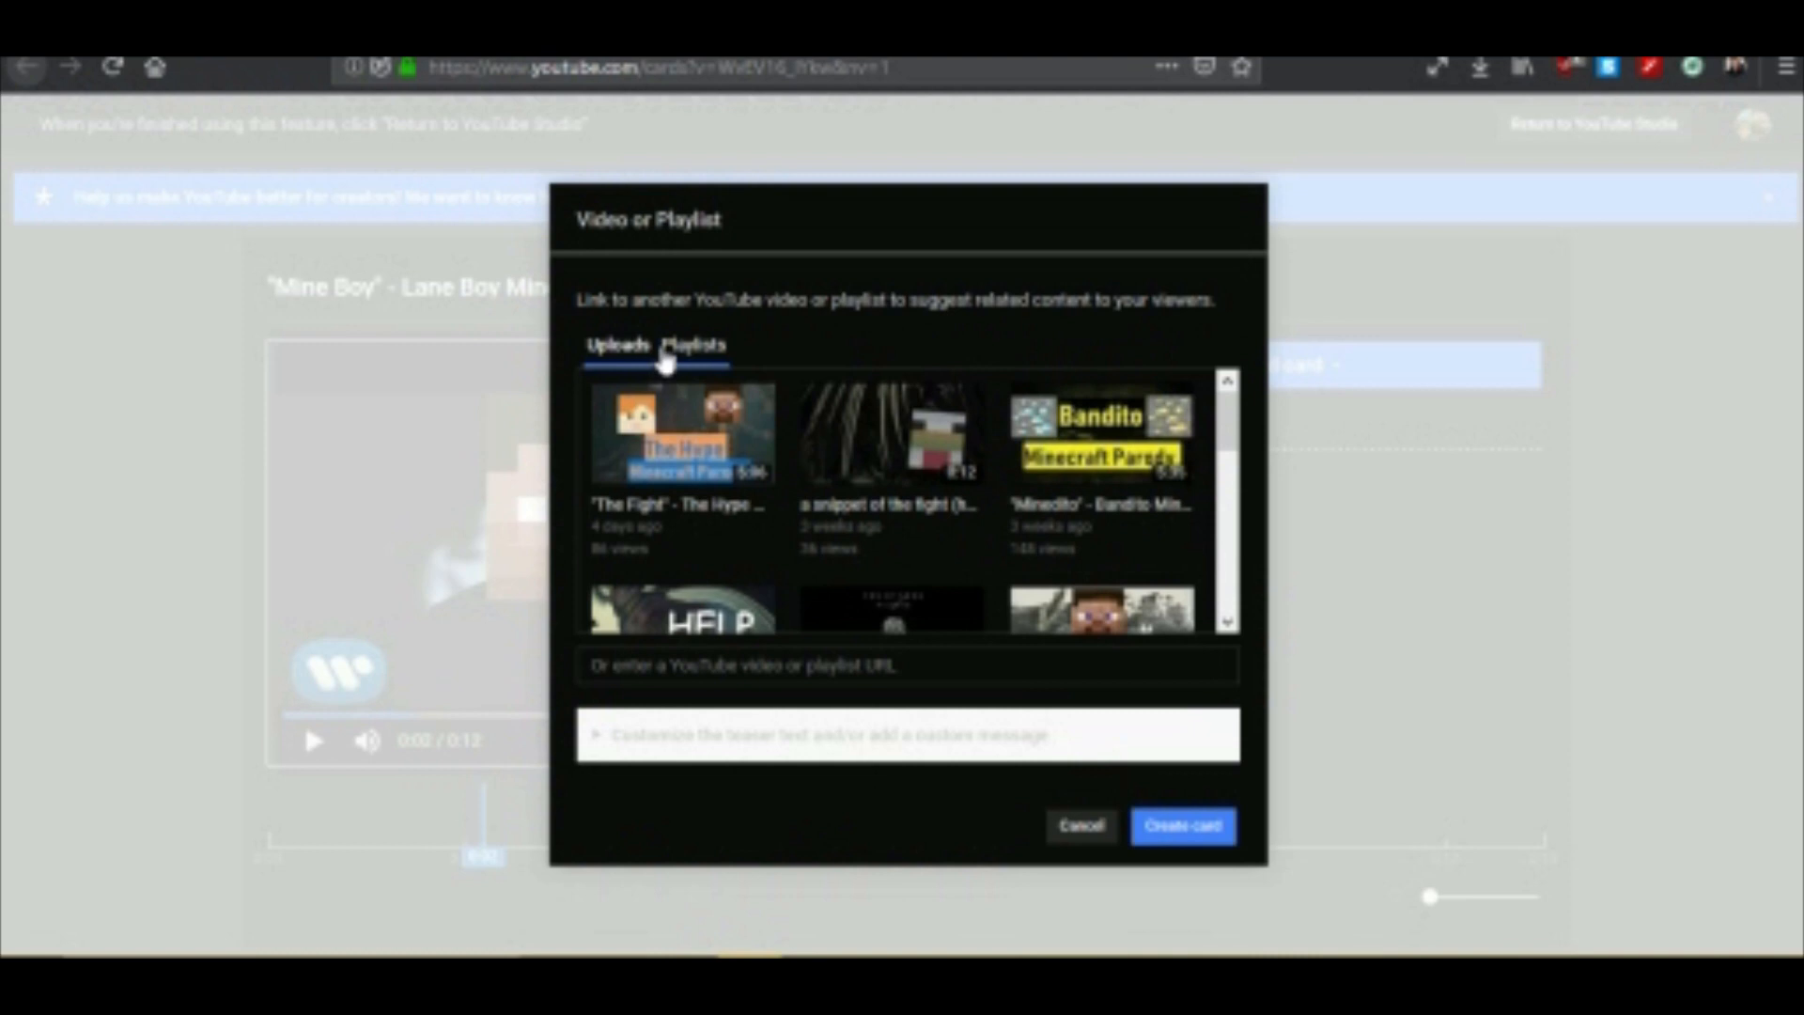
{"action": "left_click", "coordinate": [693, 344]}
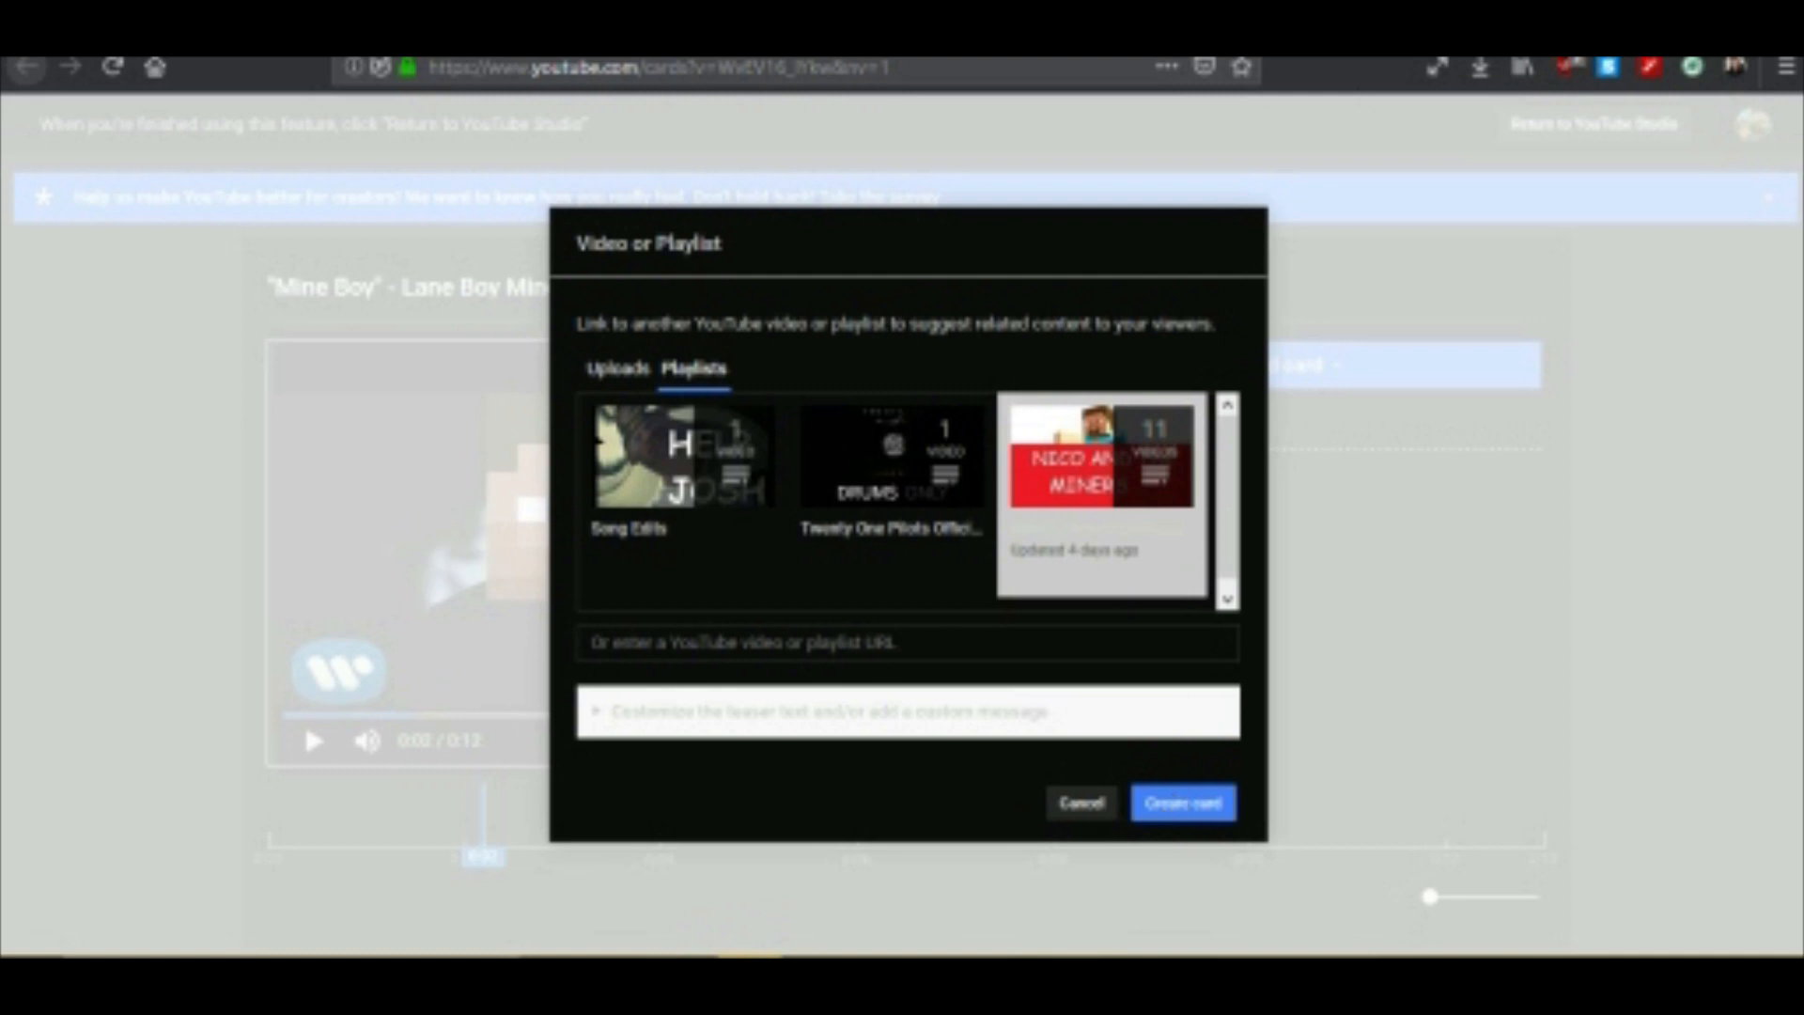
{"action": "left_click", "coordinate": [1182, 801]}
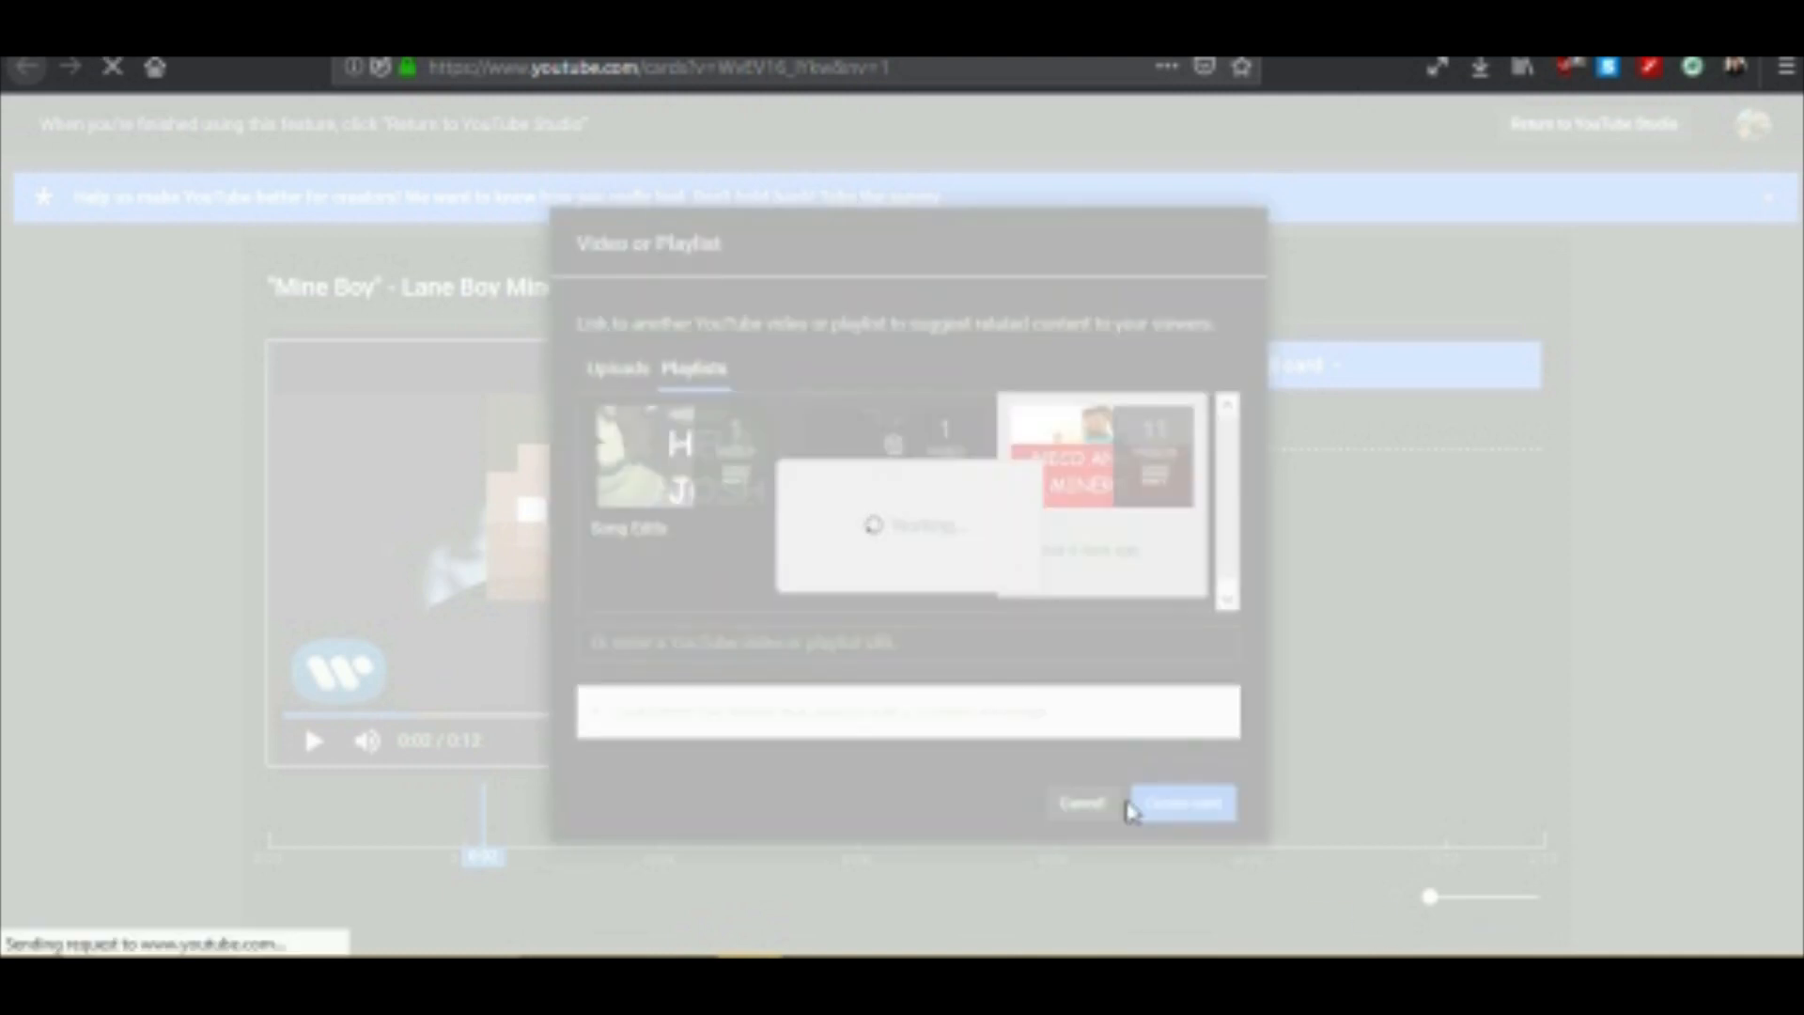
{"action": "left_click", "coordinate": [1179, 802]}
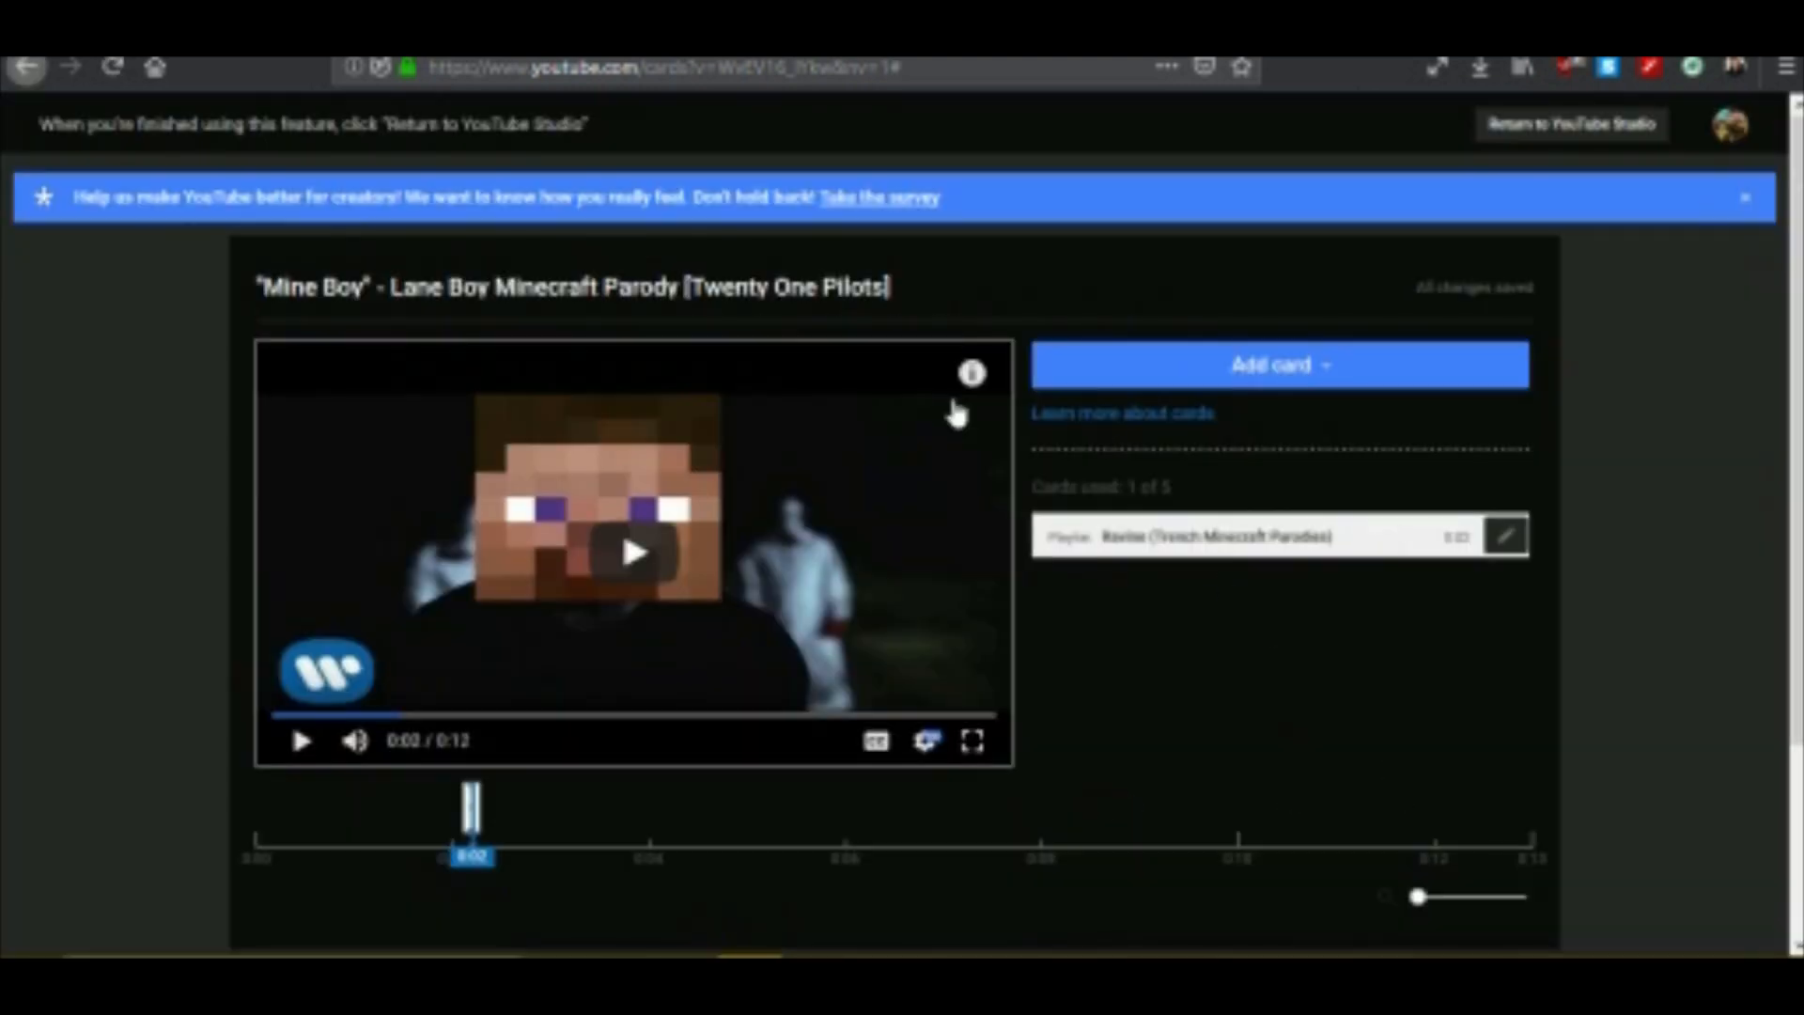
{"action": "mouse_move", "coordinate": [1577, 127]}
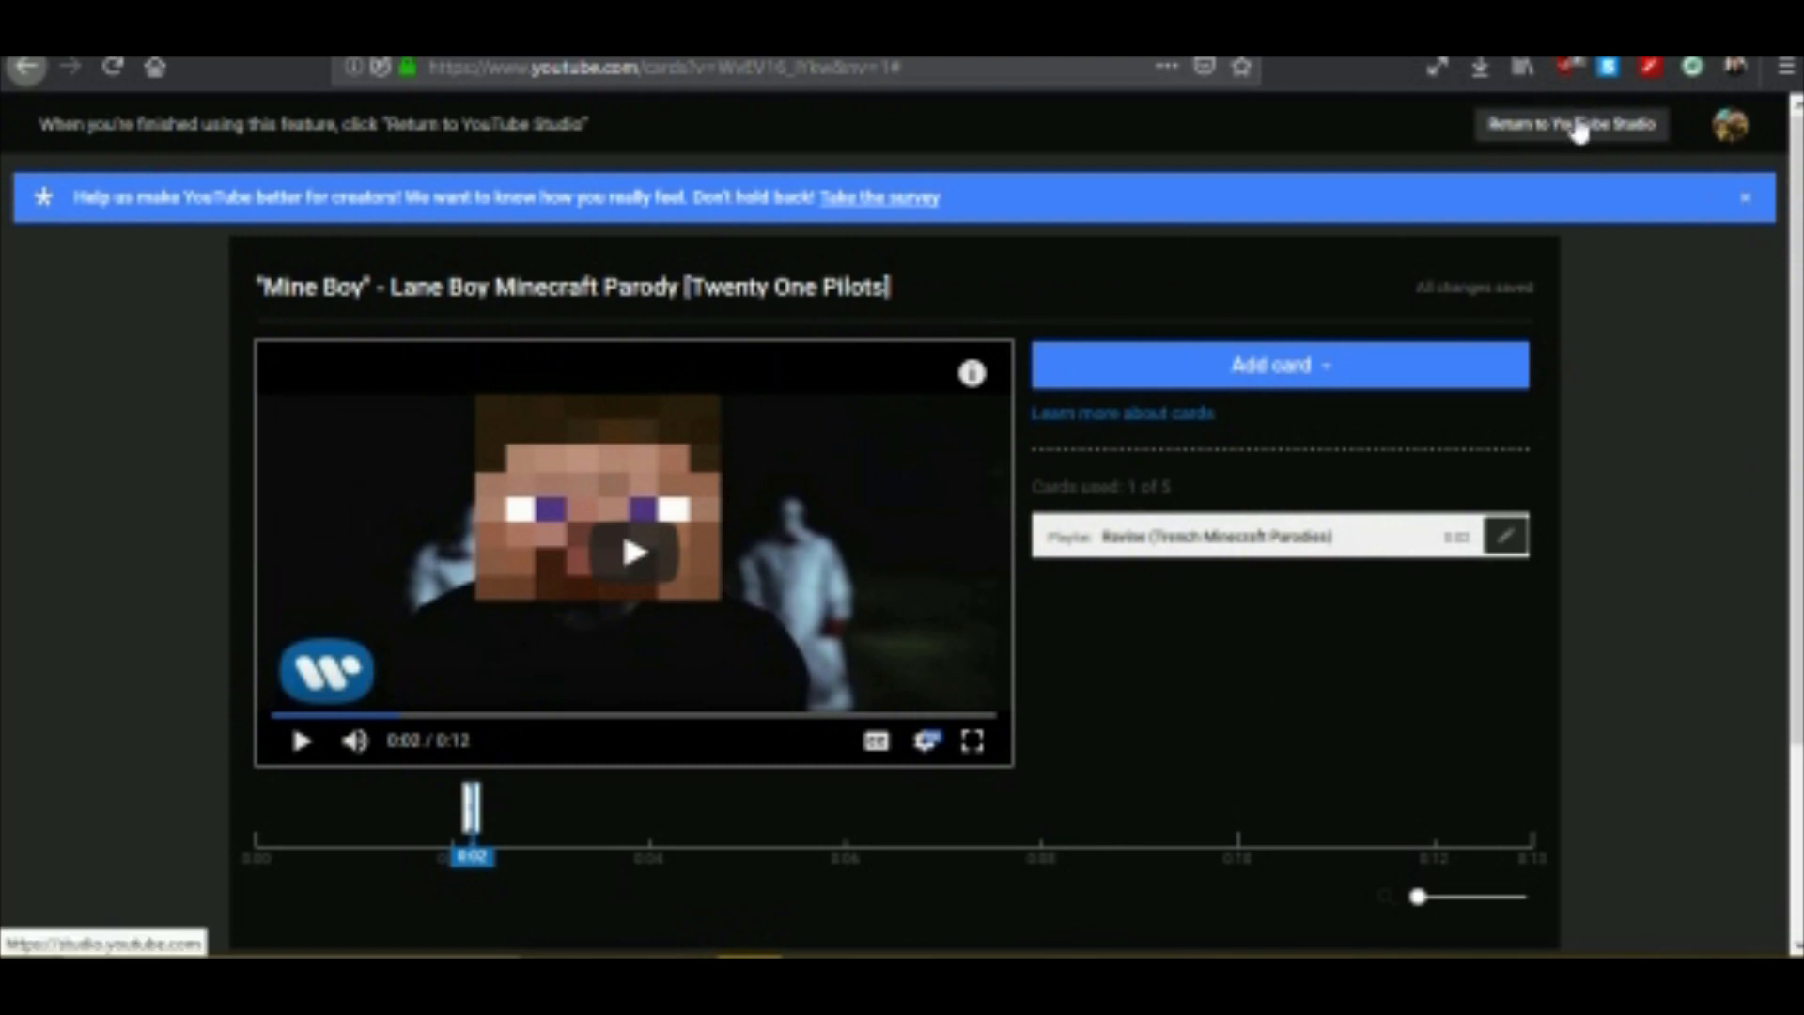
{"action": "left_click", "coordinate": [1572, 124]}
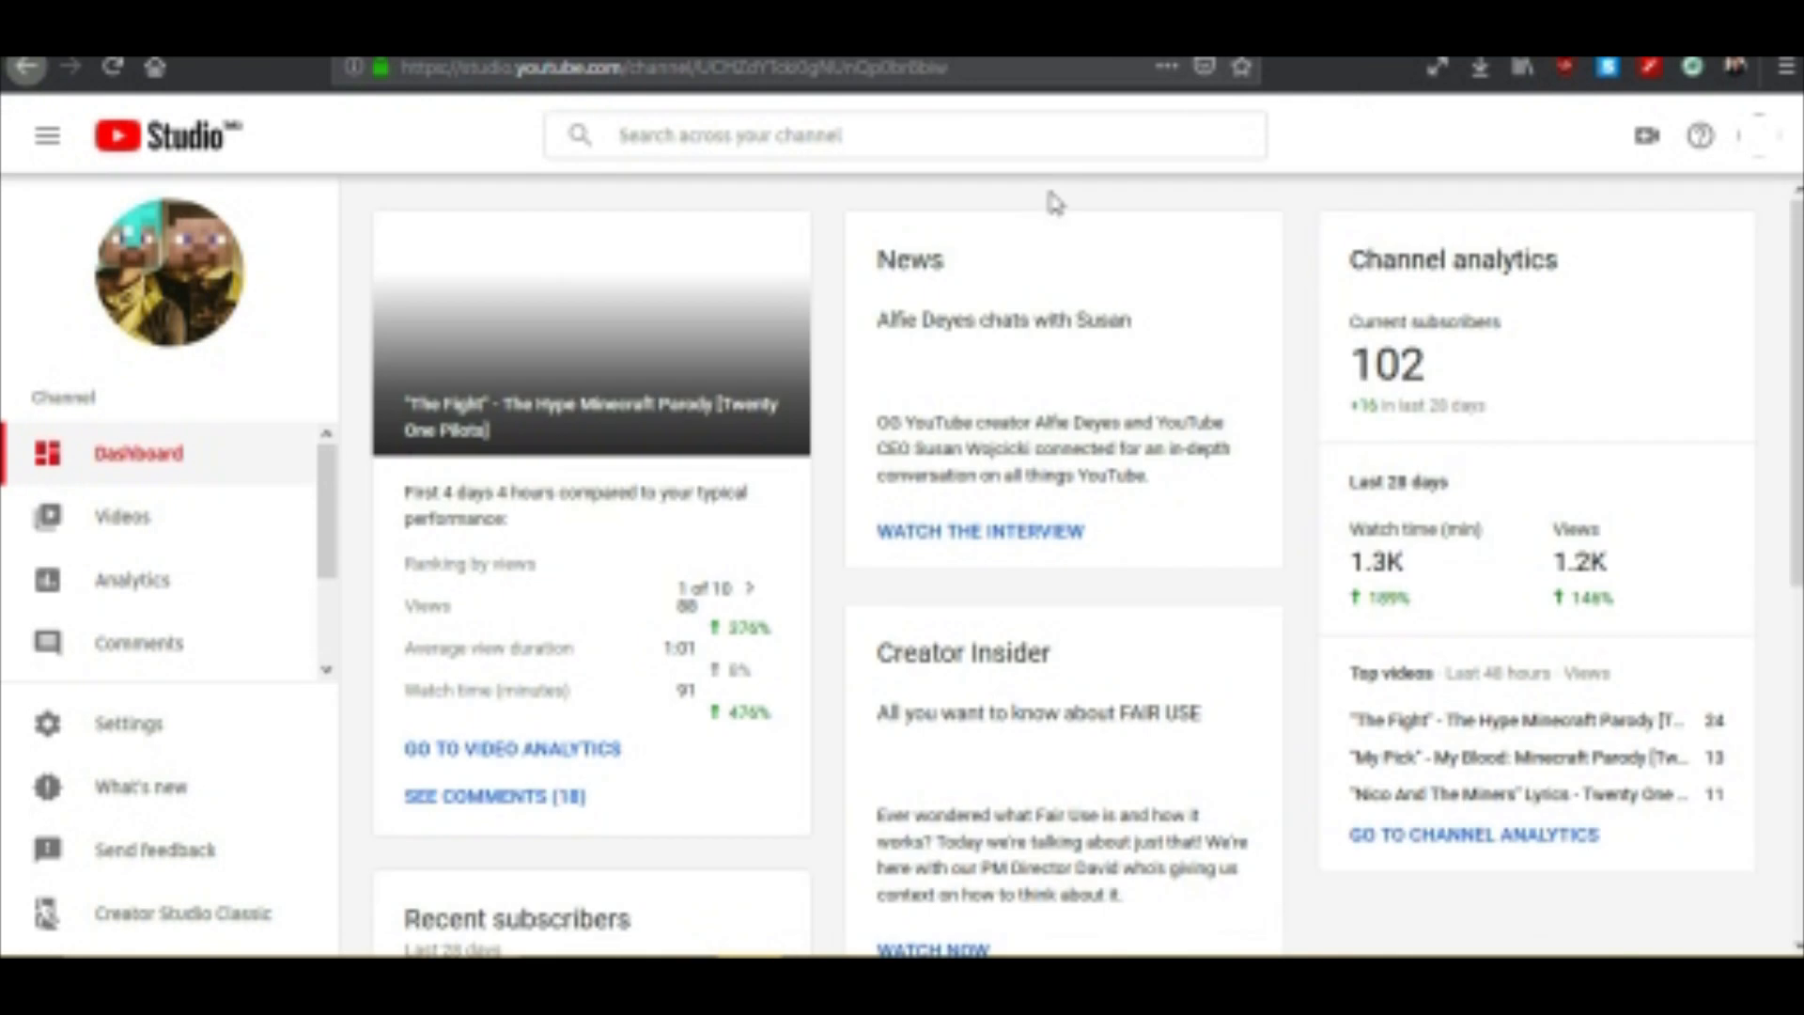
{"action": "mouse_move", "coordinate": [564, 525]}
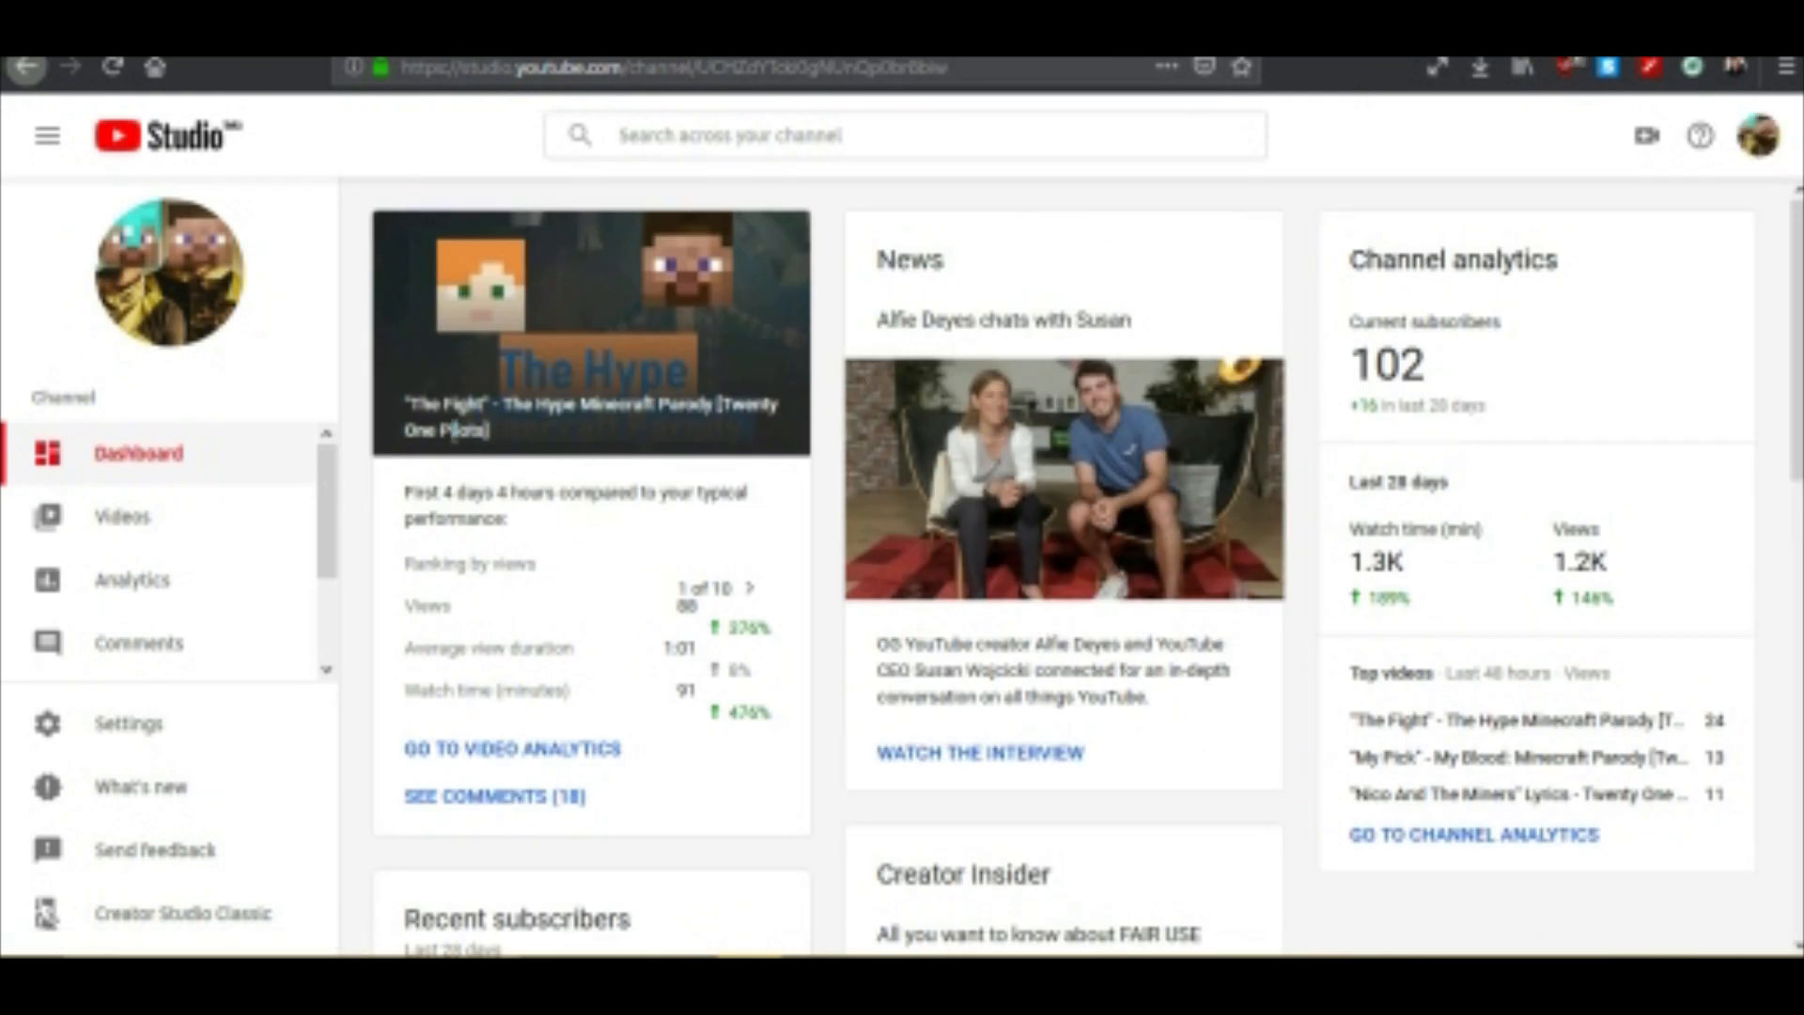
{"action": "mouse_move", "coordinate": [542, 765]}
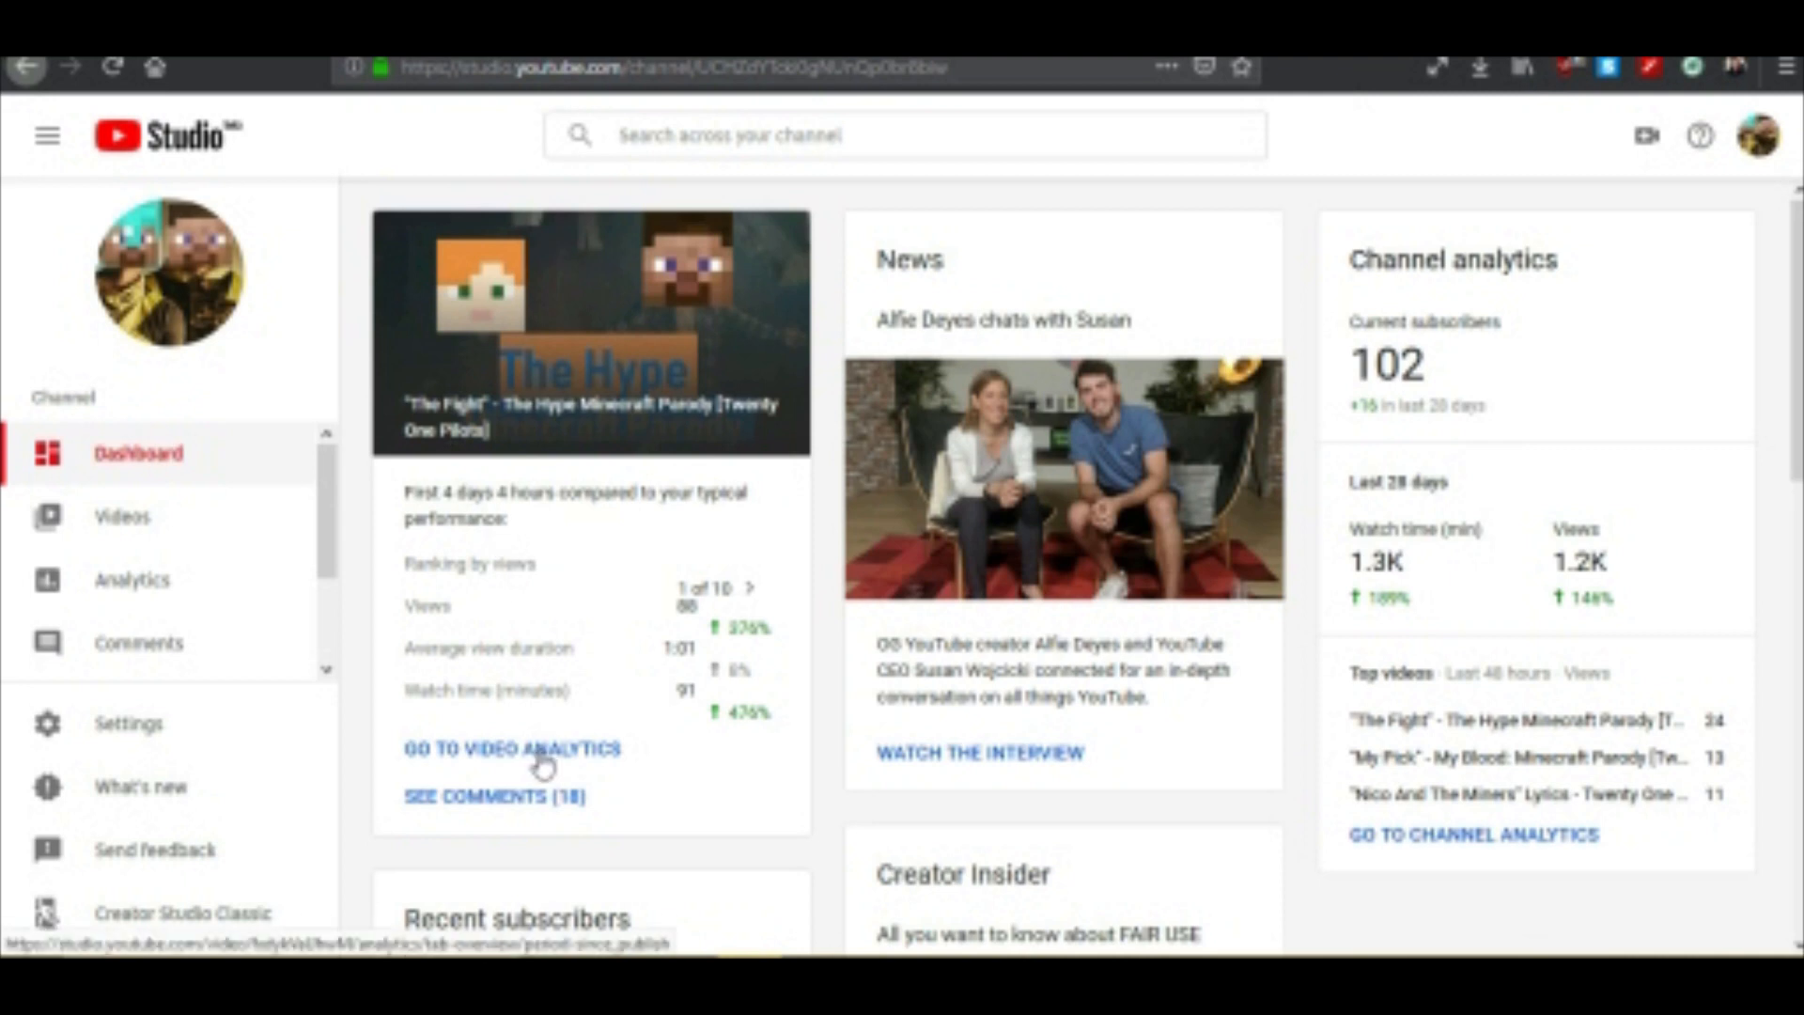
{"action": "mouse_move", "coordinate": [122, 517]}
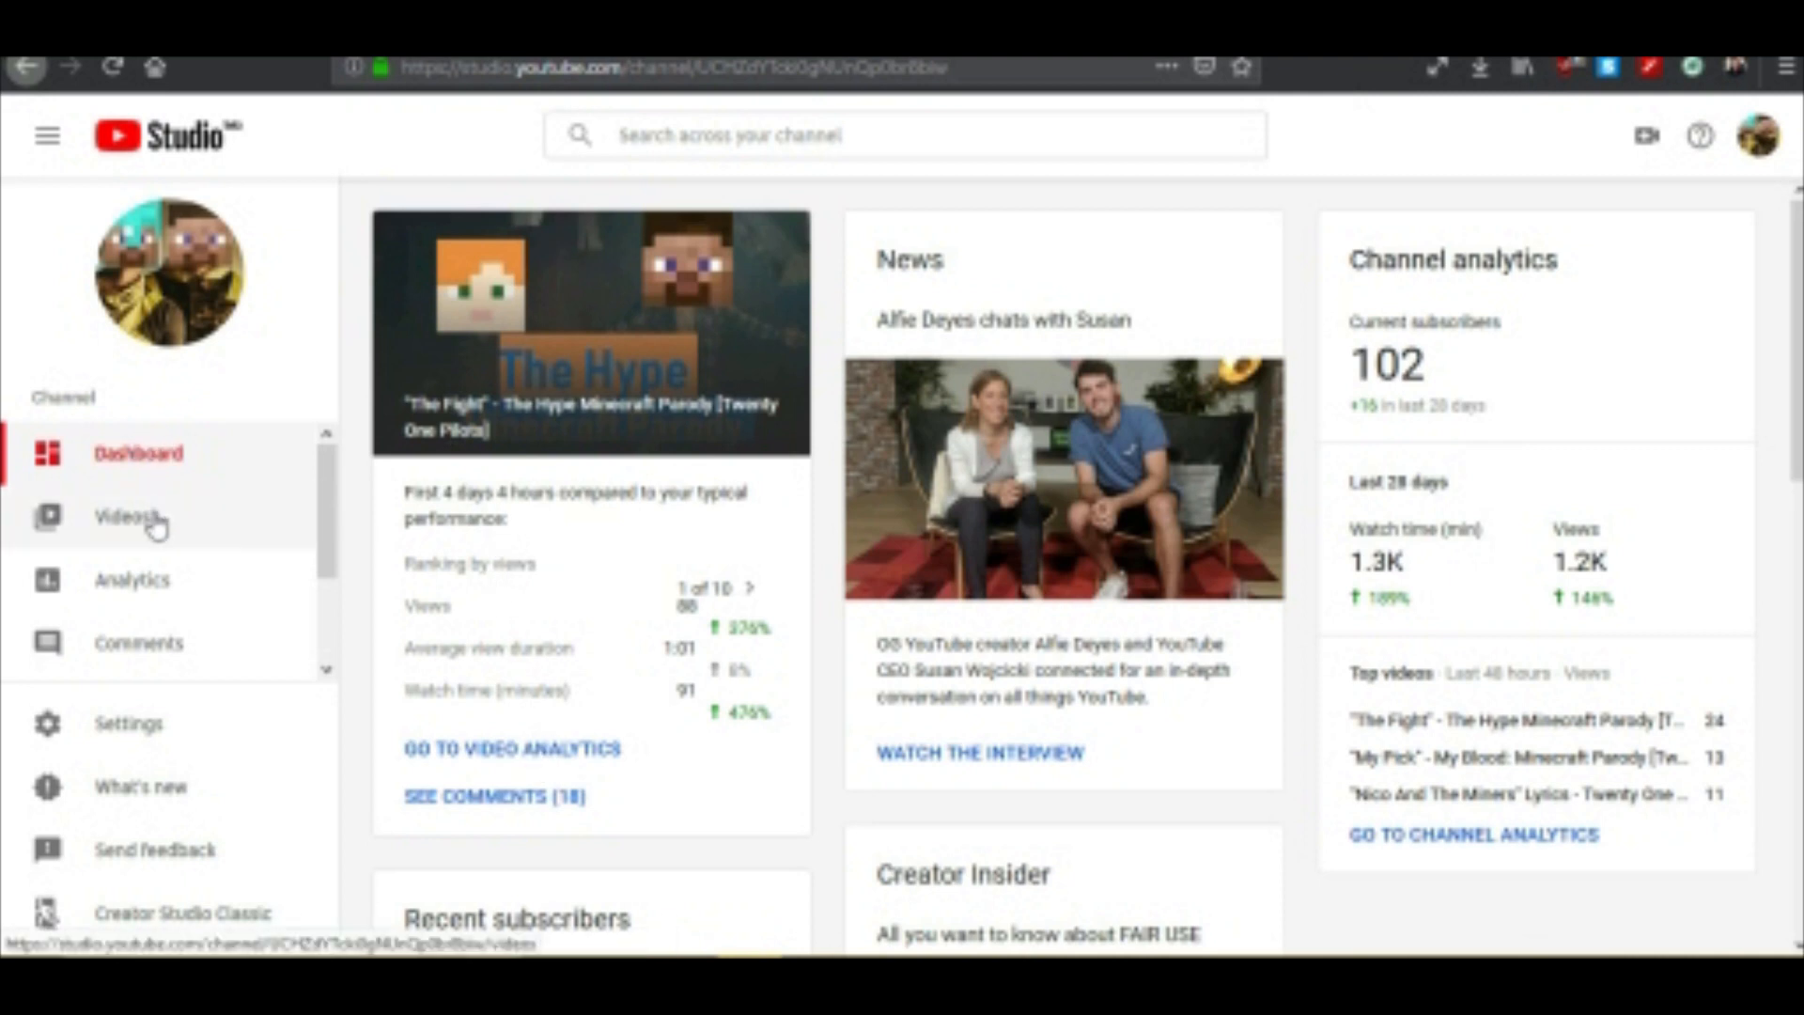
Open the Videos page from the Studio sidebar.
{"action": "left_click", "coordinate": [123, 518]}
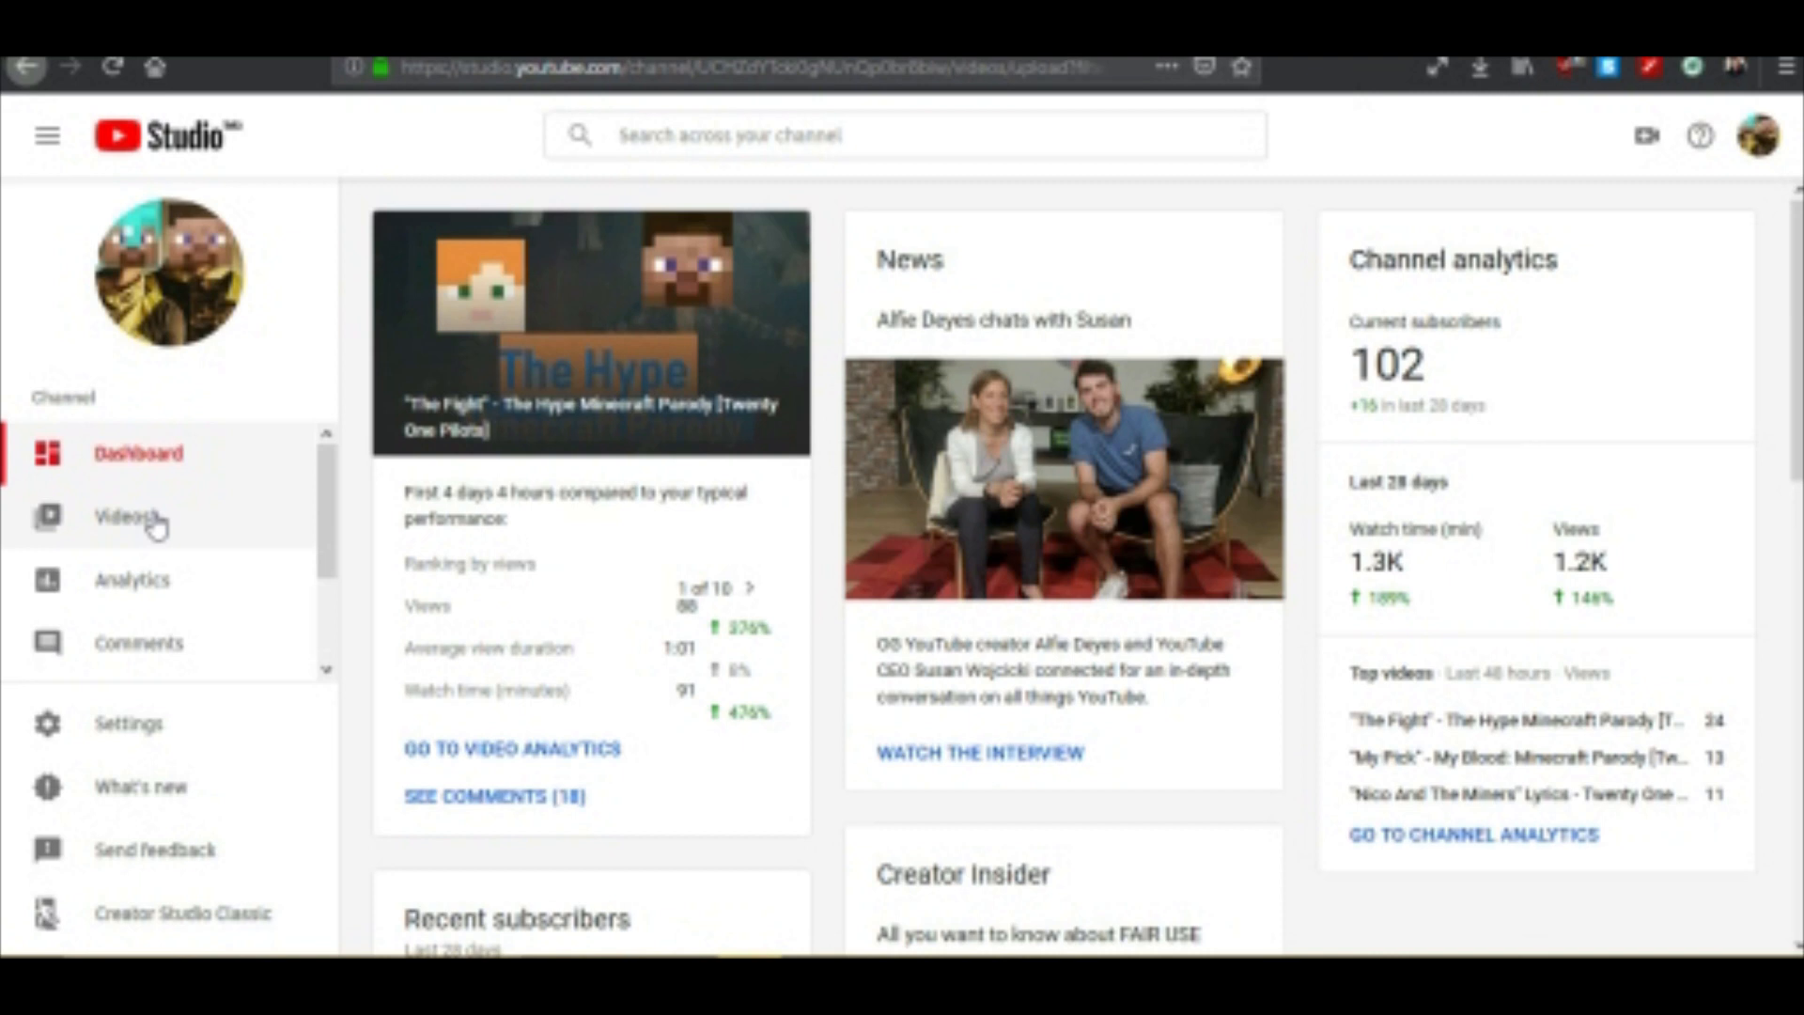
{"action": "left_click", "coordinate": [122, 516]}
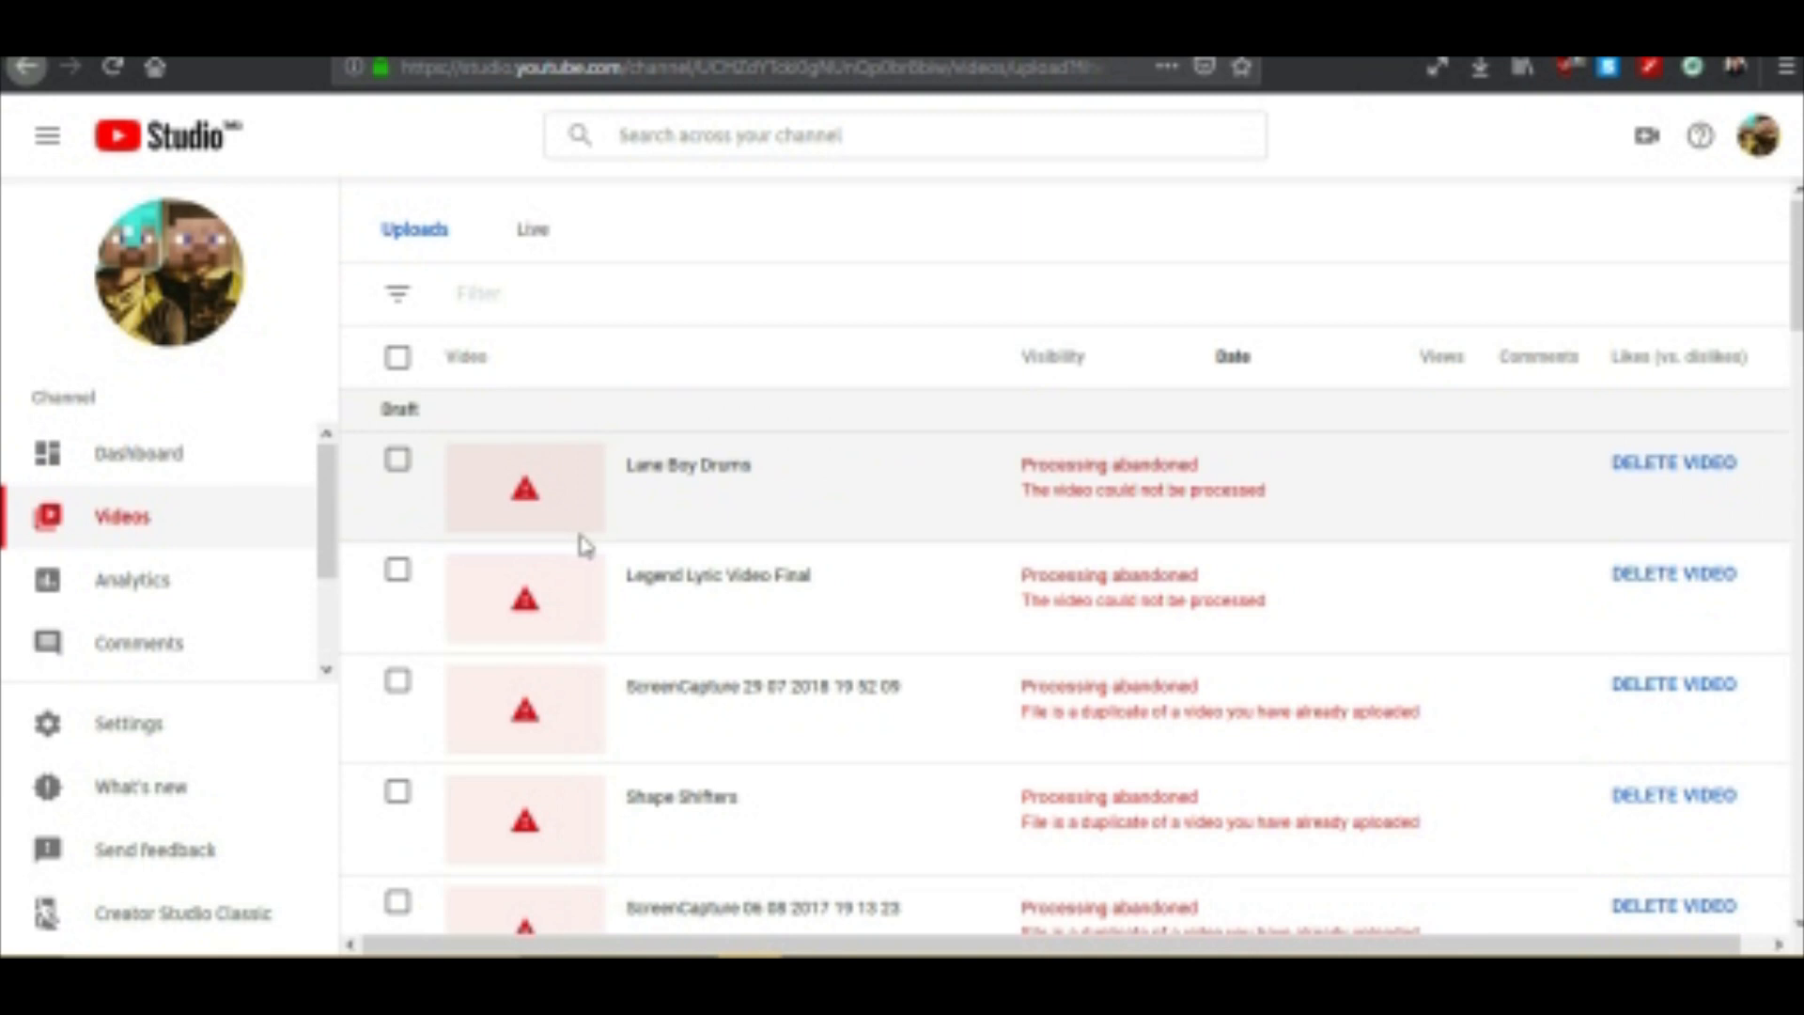
Locate the private Mine Boy upload and open its details for editing.
{"action": "scroll", "scroll_direction": "down", "scroll_amount": 3}
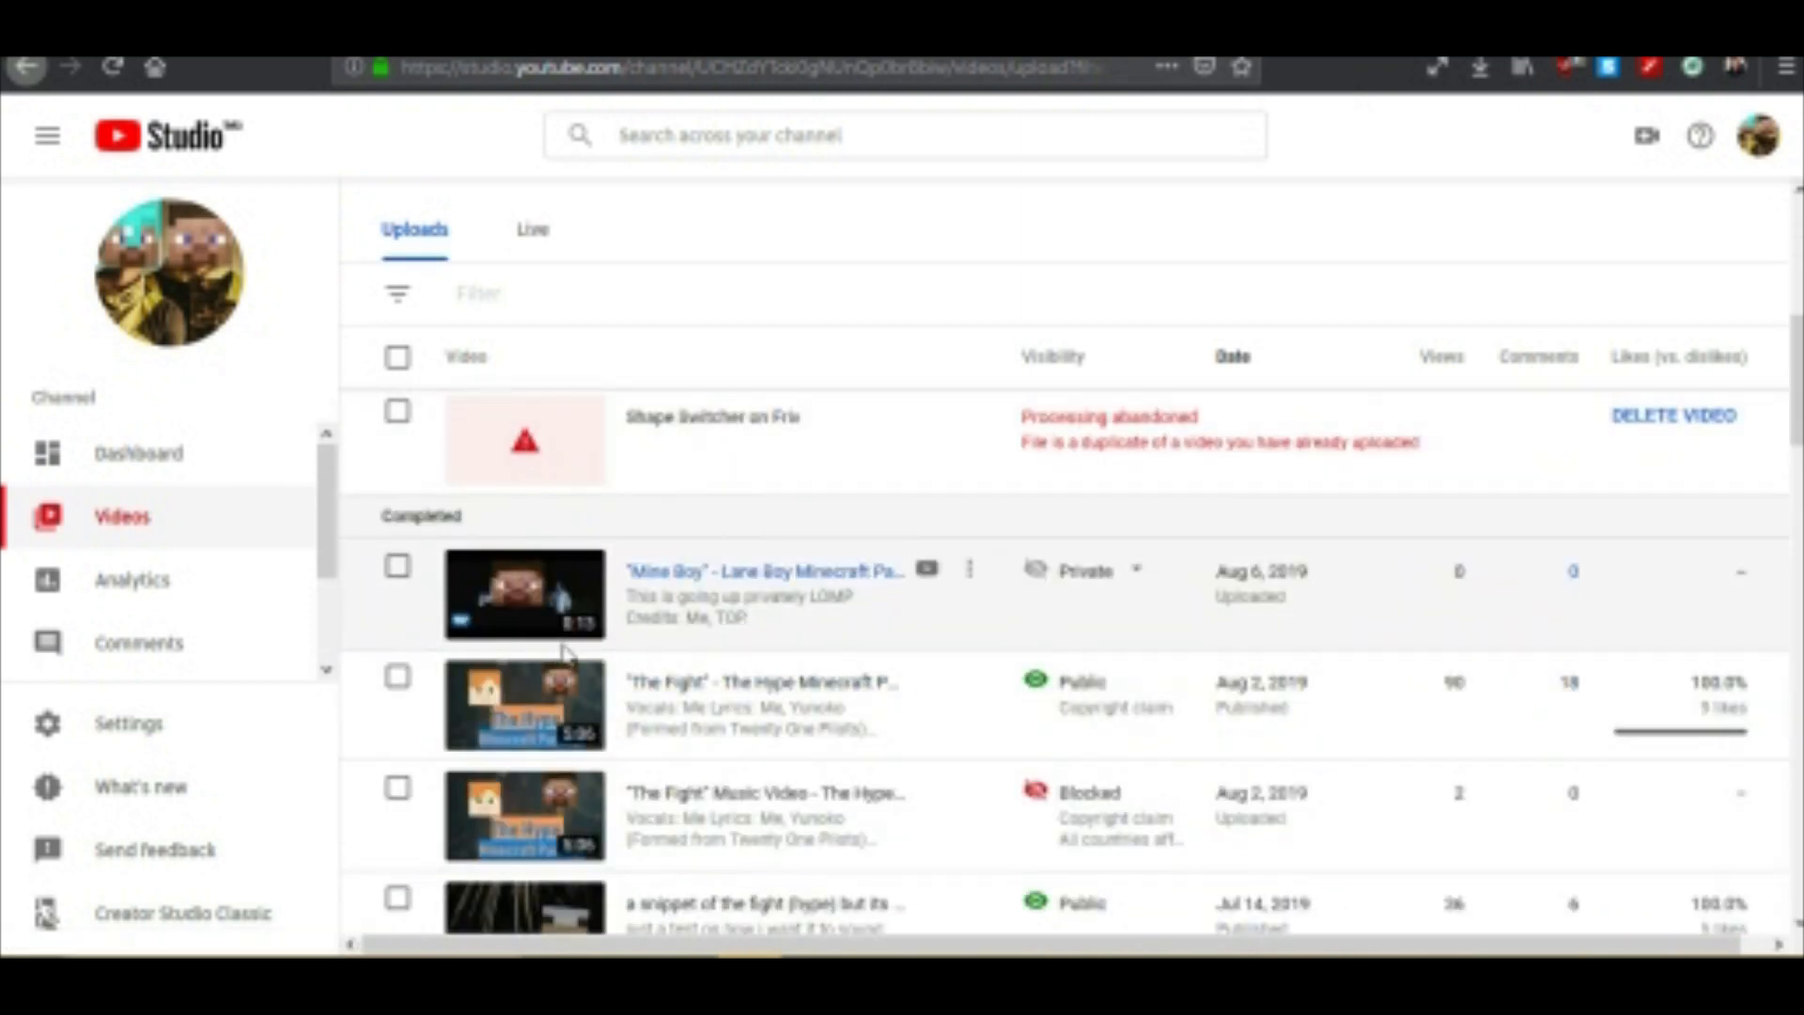
{"action": "scroll", "scroll_direction": "down", "scroll_amount": 3}
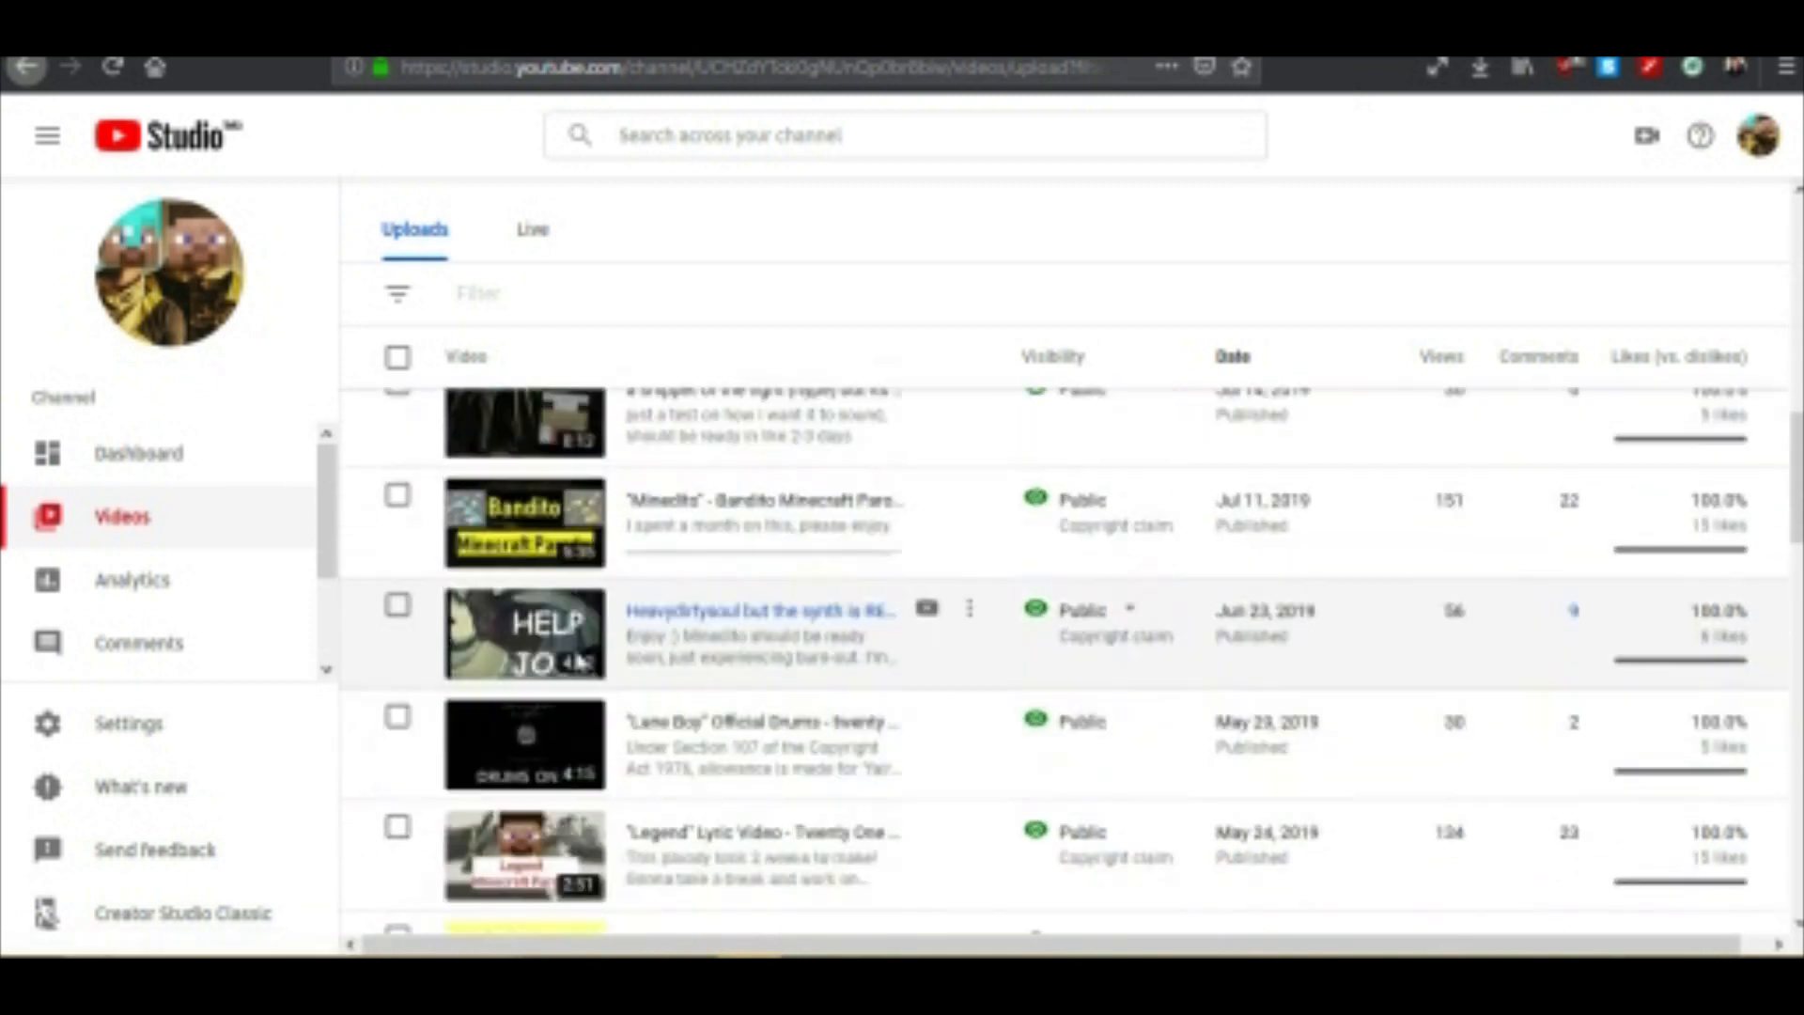
{"action": "scroll", "scroll_direction": "down", "scroll_amount": 3}
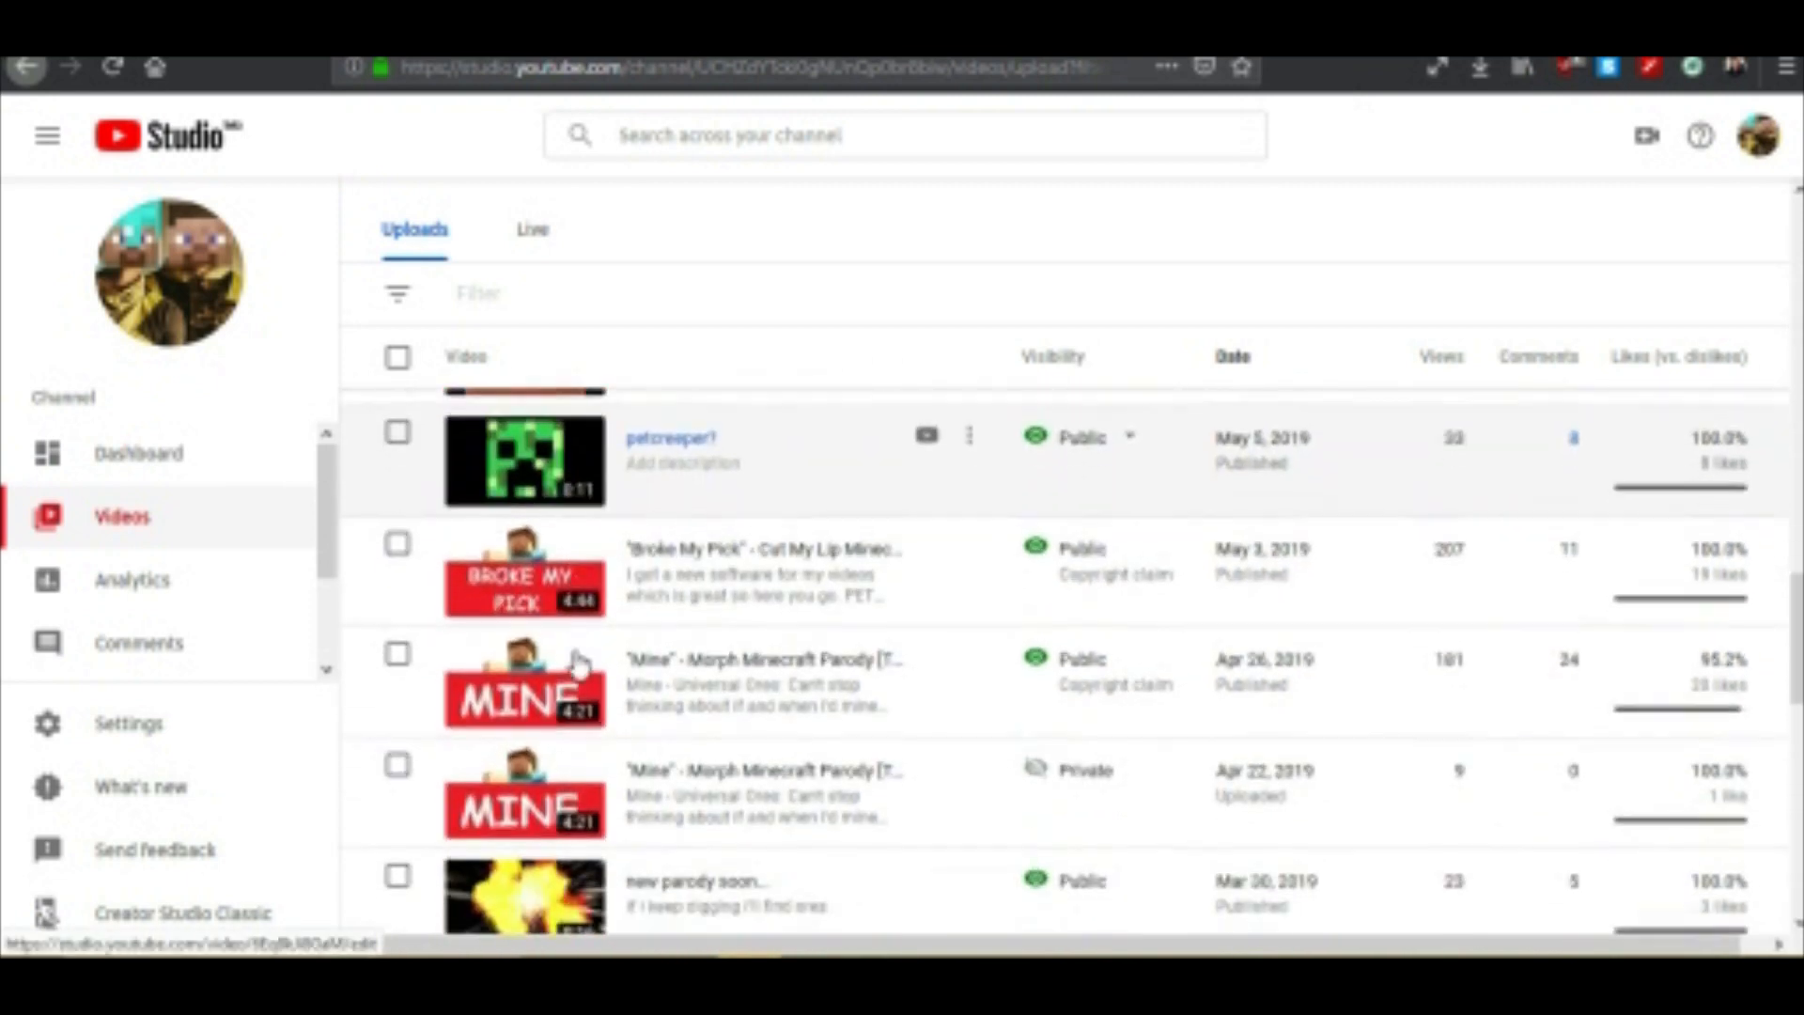
{"action": "scroll", "scroll_direction": "up", "scroll_amount": 3}
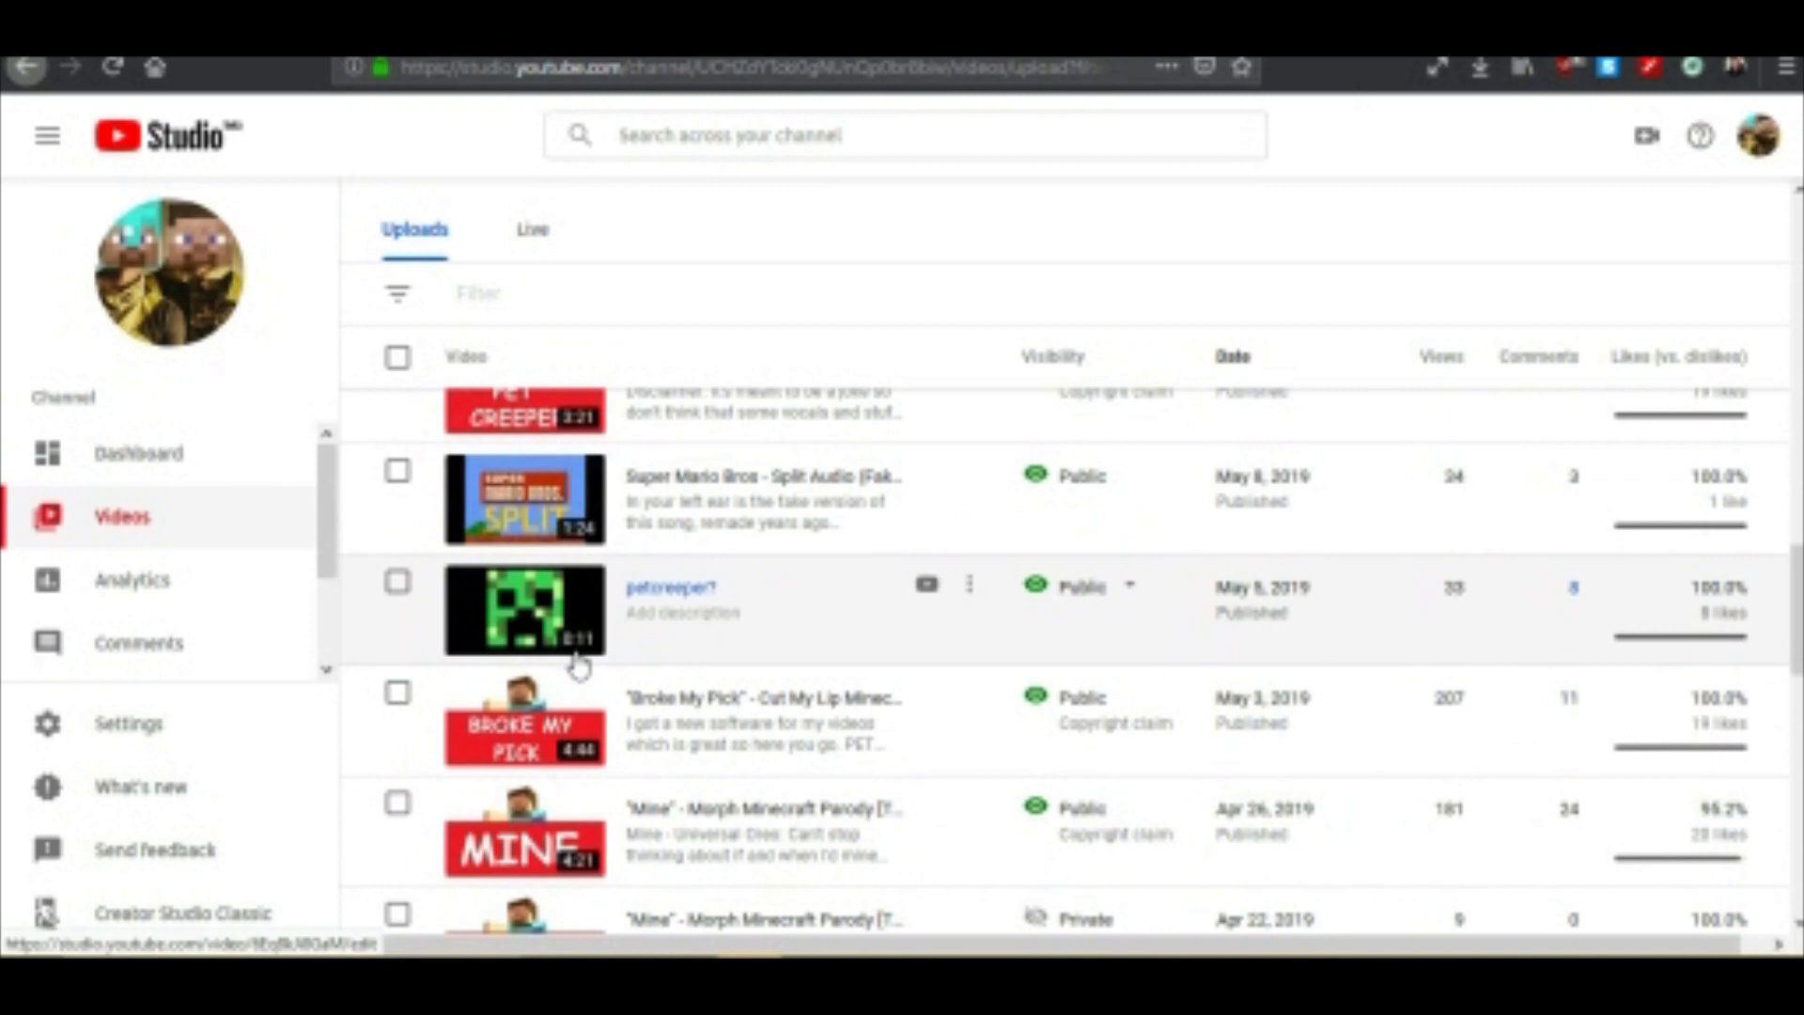
{"action": "scroll", "scroll_direction": "down", "scroll_amount": 3}
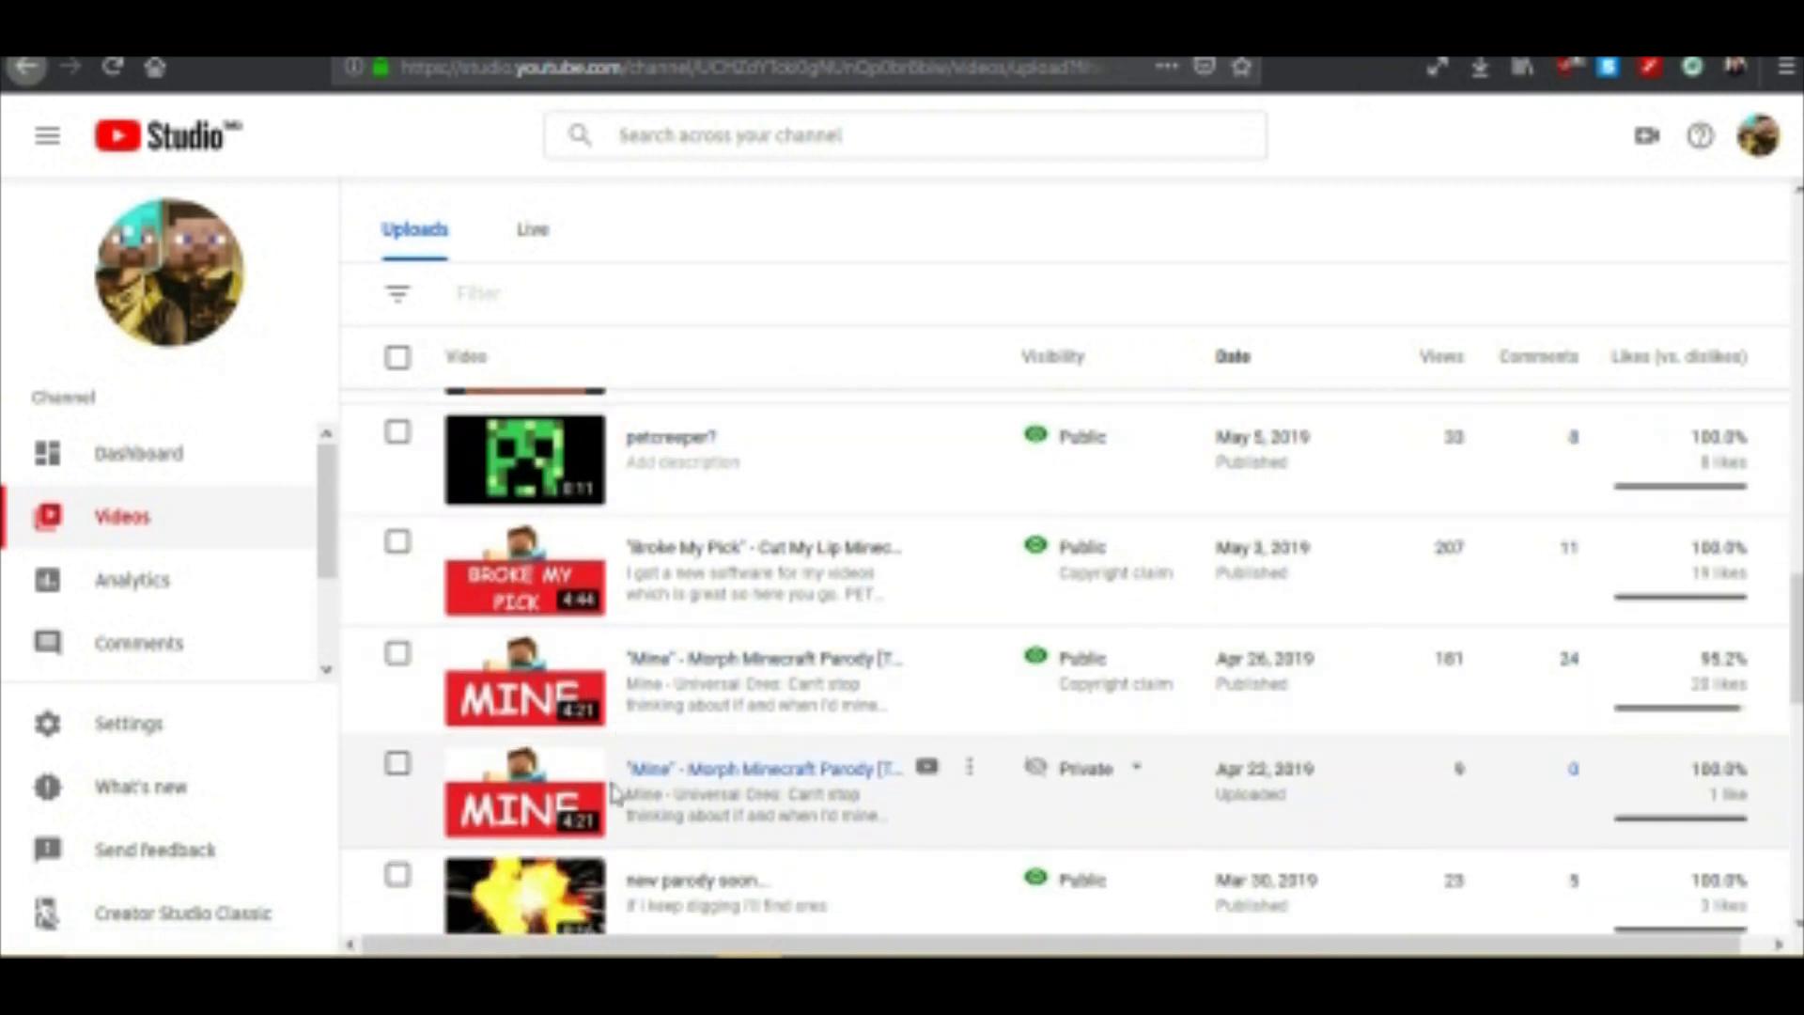
{"action": "scroll", "scroll_direction": "up", "scroll_amount": 3}
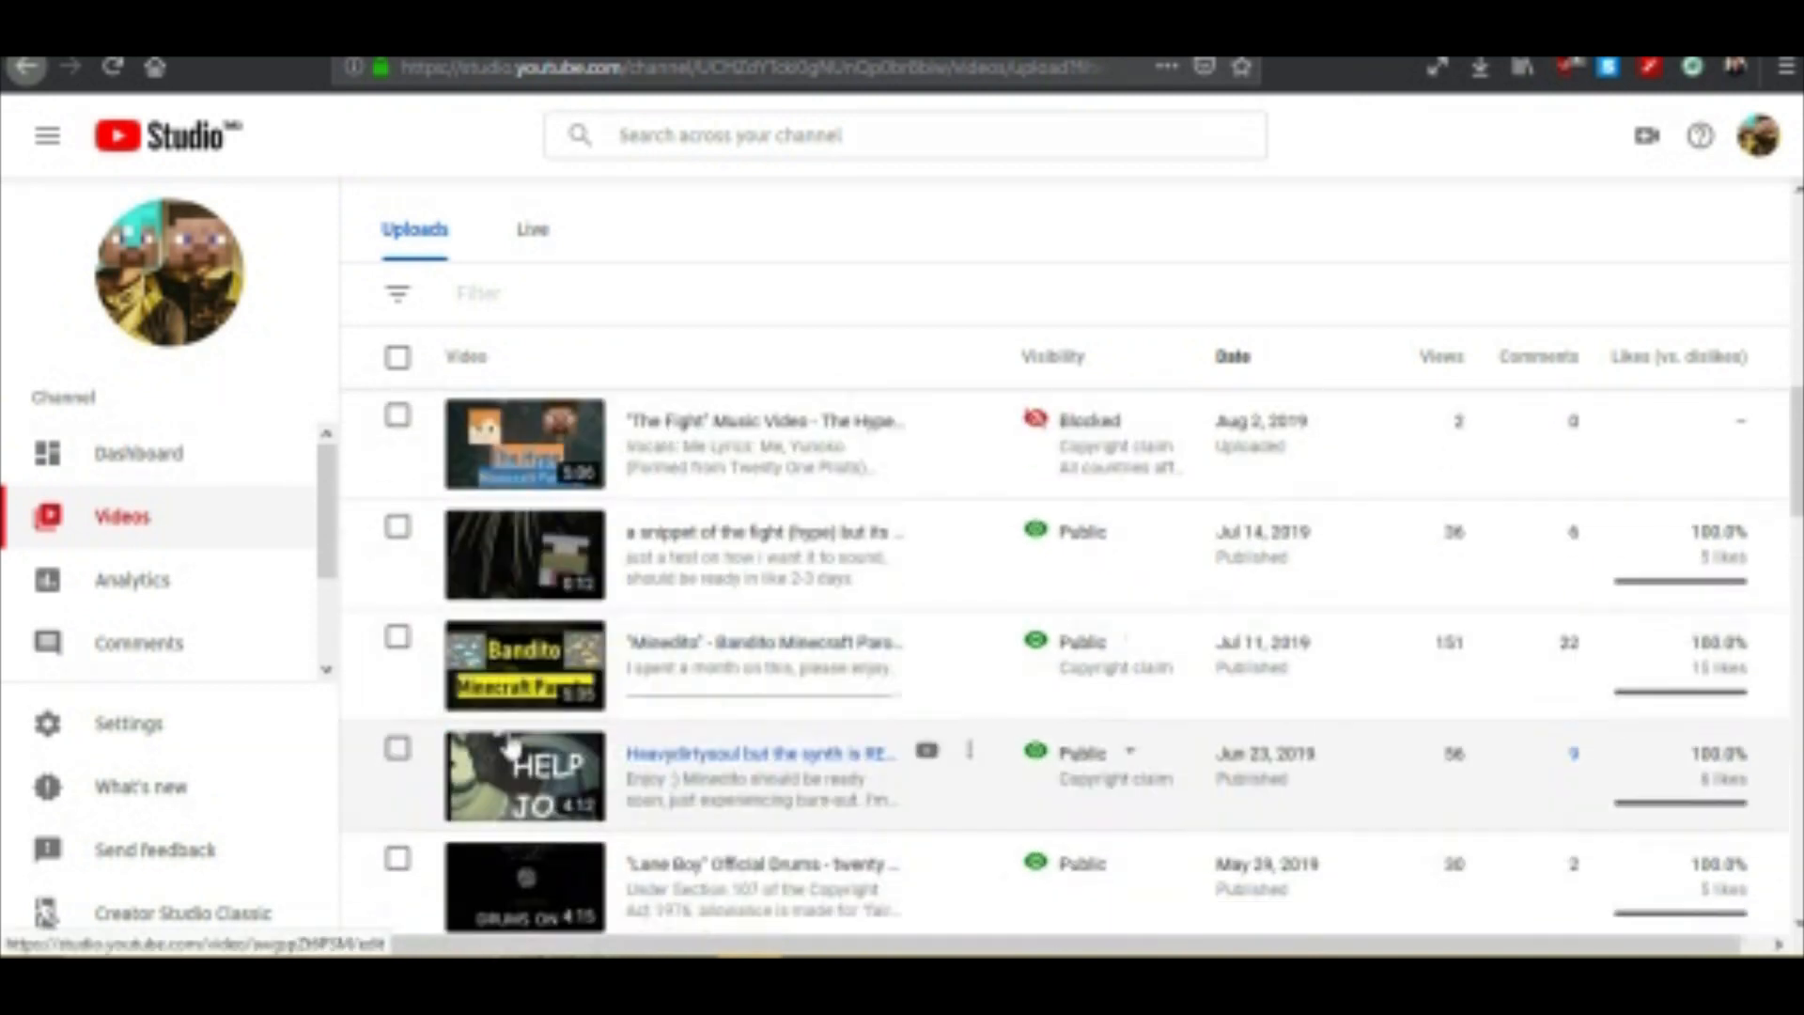
{"action": "scroll", "scroll_direction": "up", "scroll_amount": 3}
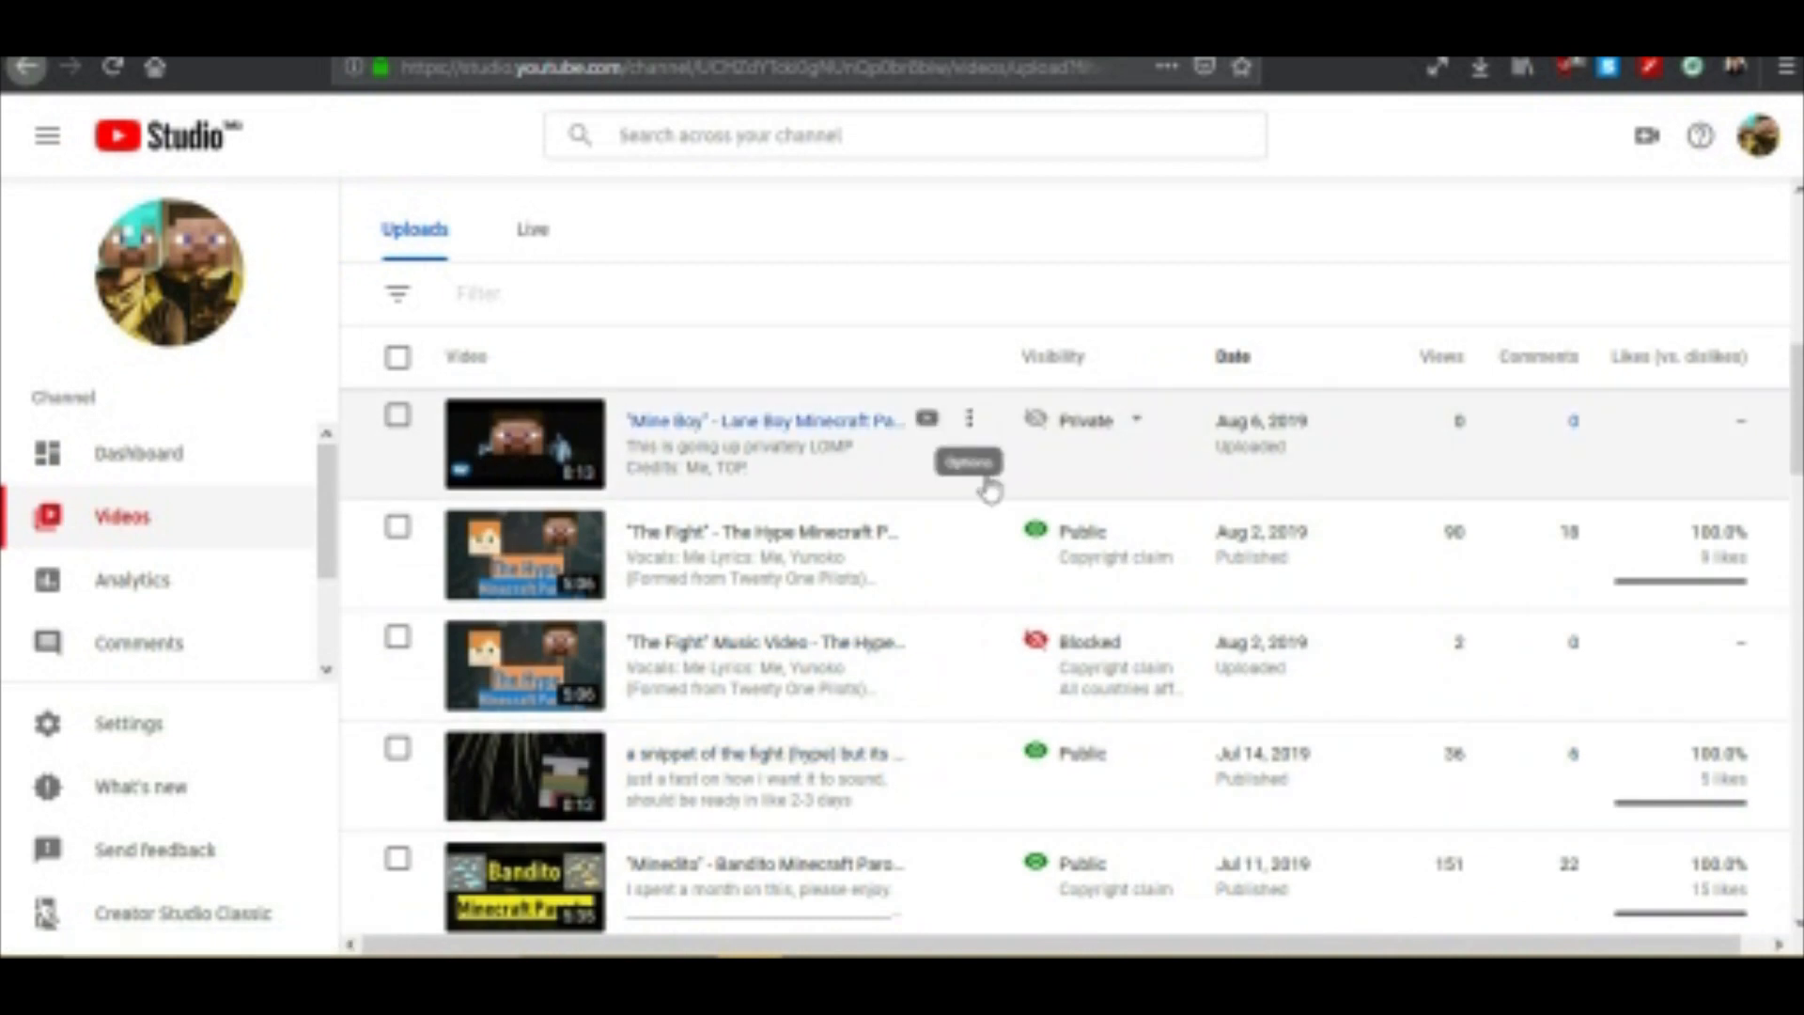
{"action": "left_click", "coordinate": [970, 417]}
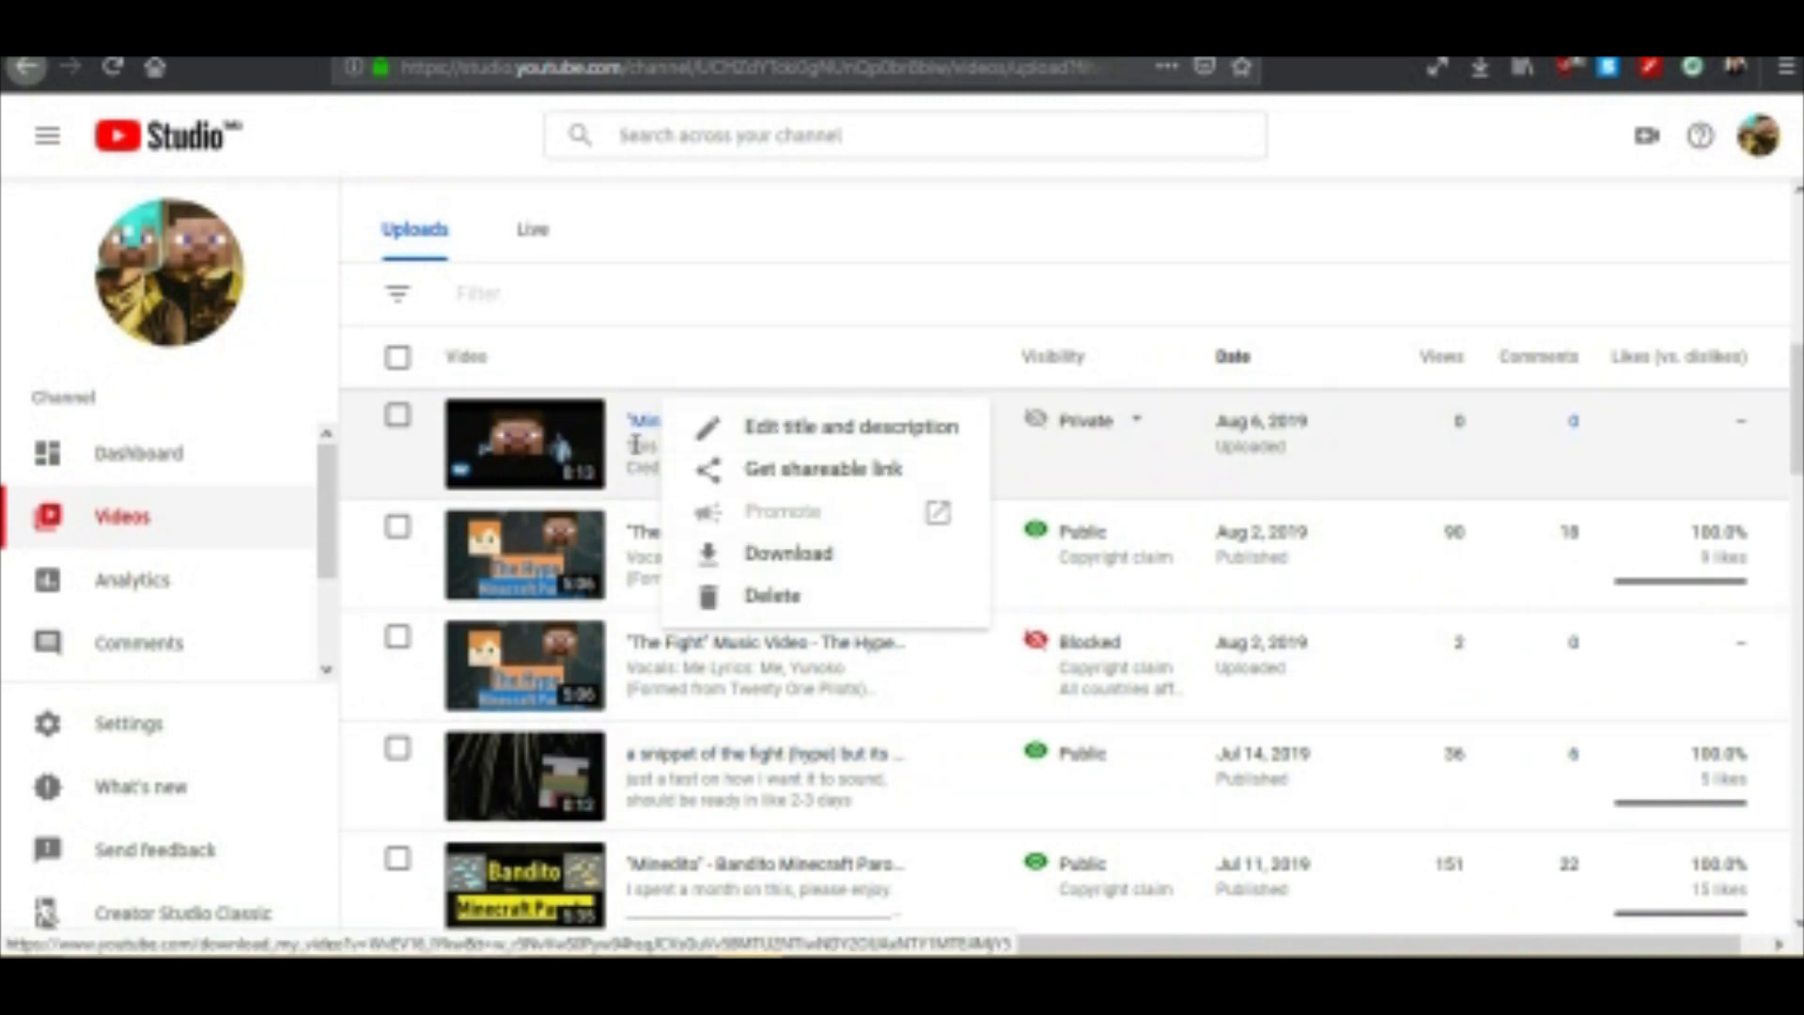
{"action": "left_click", "coordinate": [855, 427]}
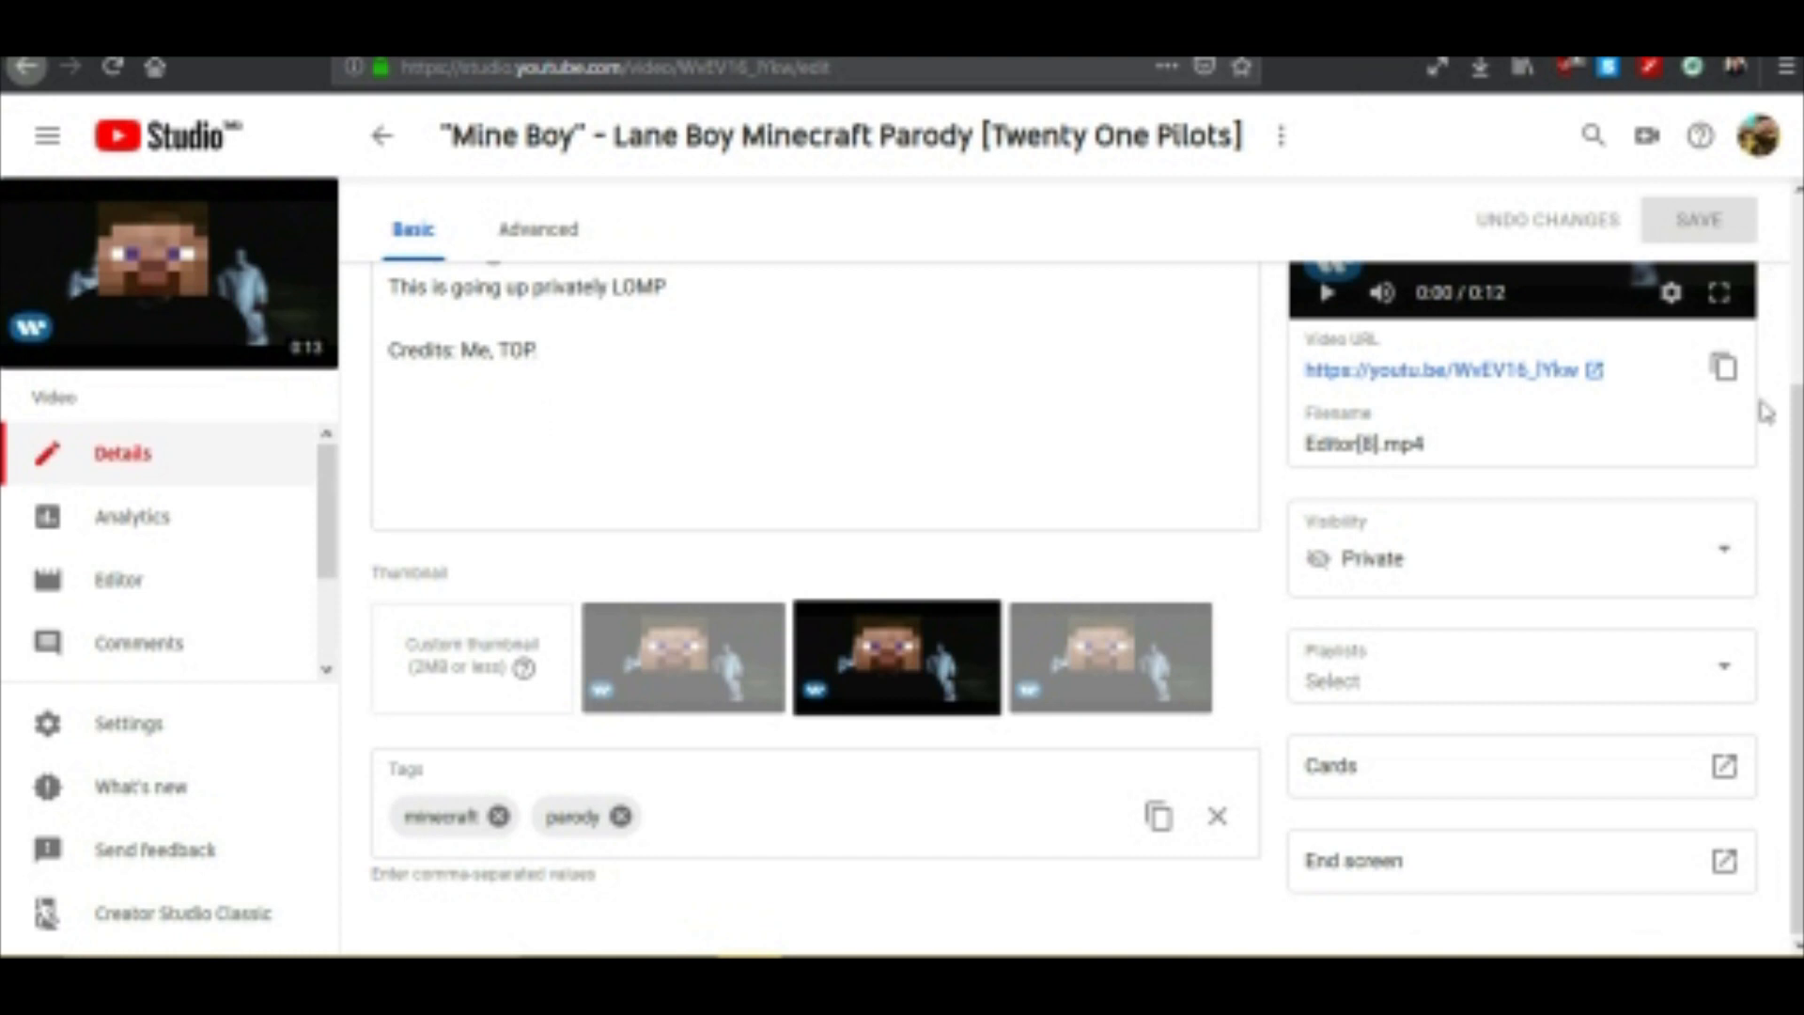
{"action": "mouse_move", "coordinate": [1488, 890]}
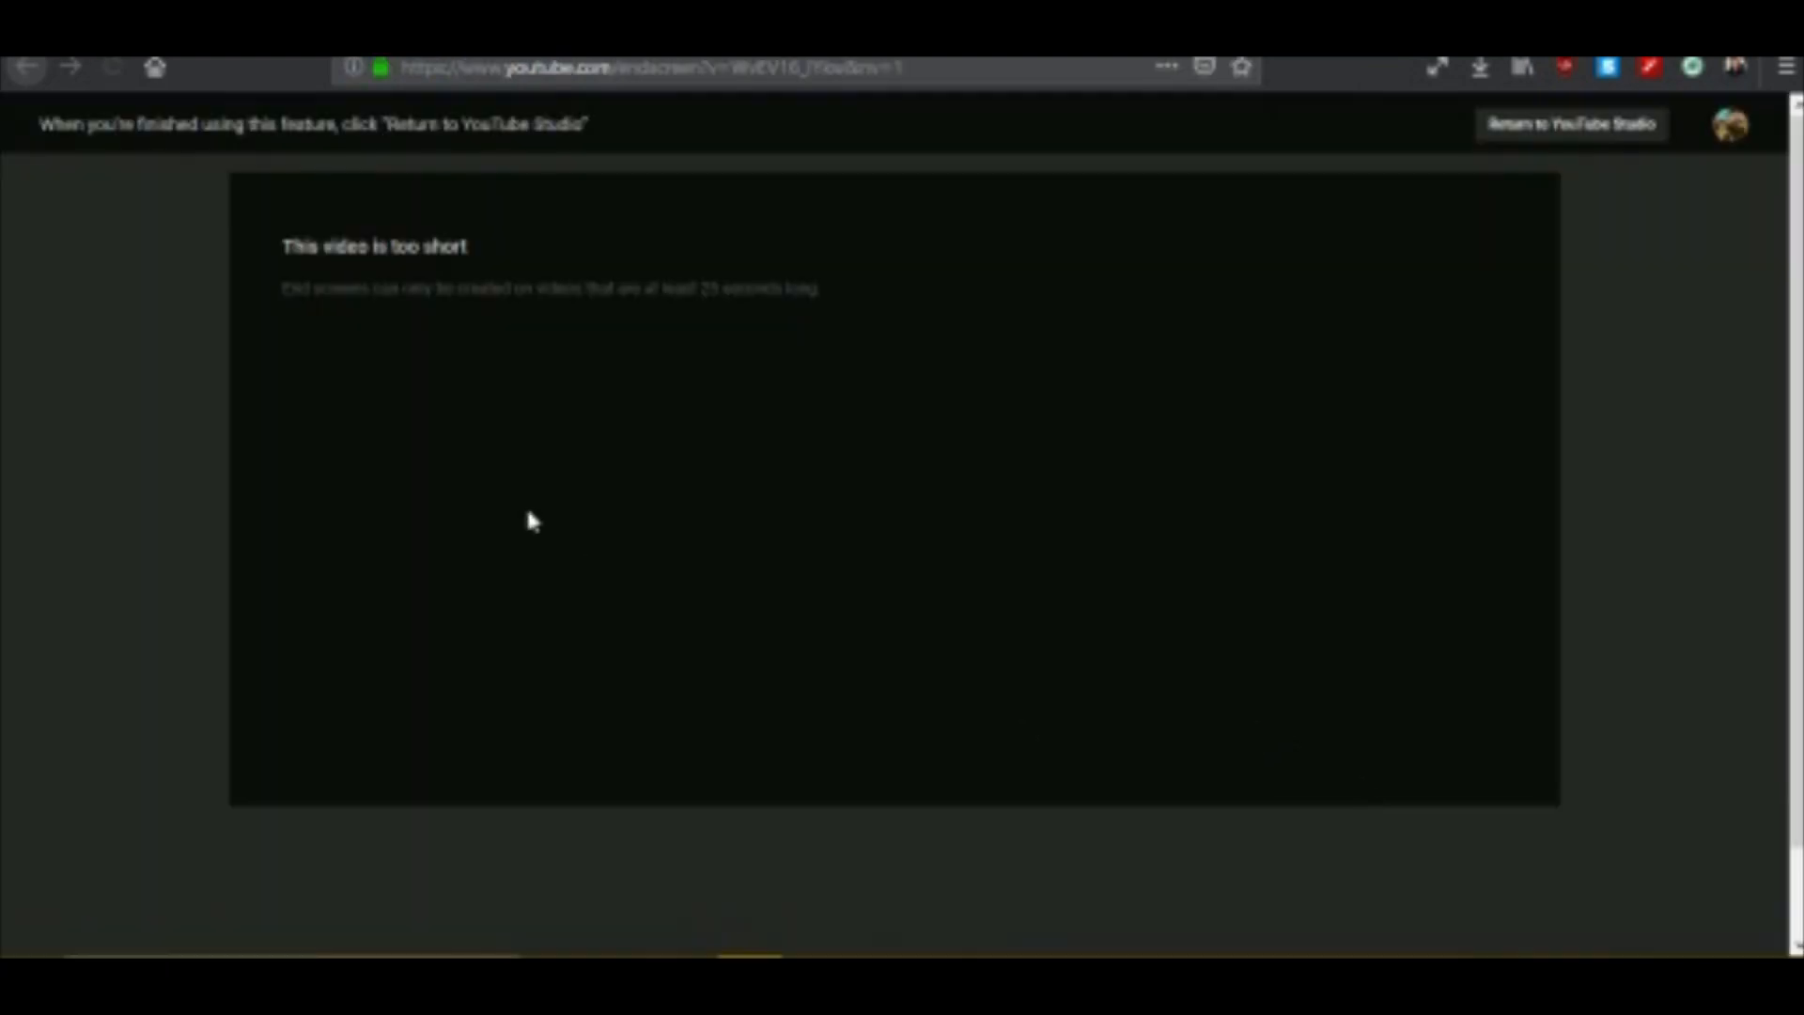
Try end screens on Mine Boy, find it too short, and return to details.
{"action": "left_click", "coordinate": [113, 67]}
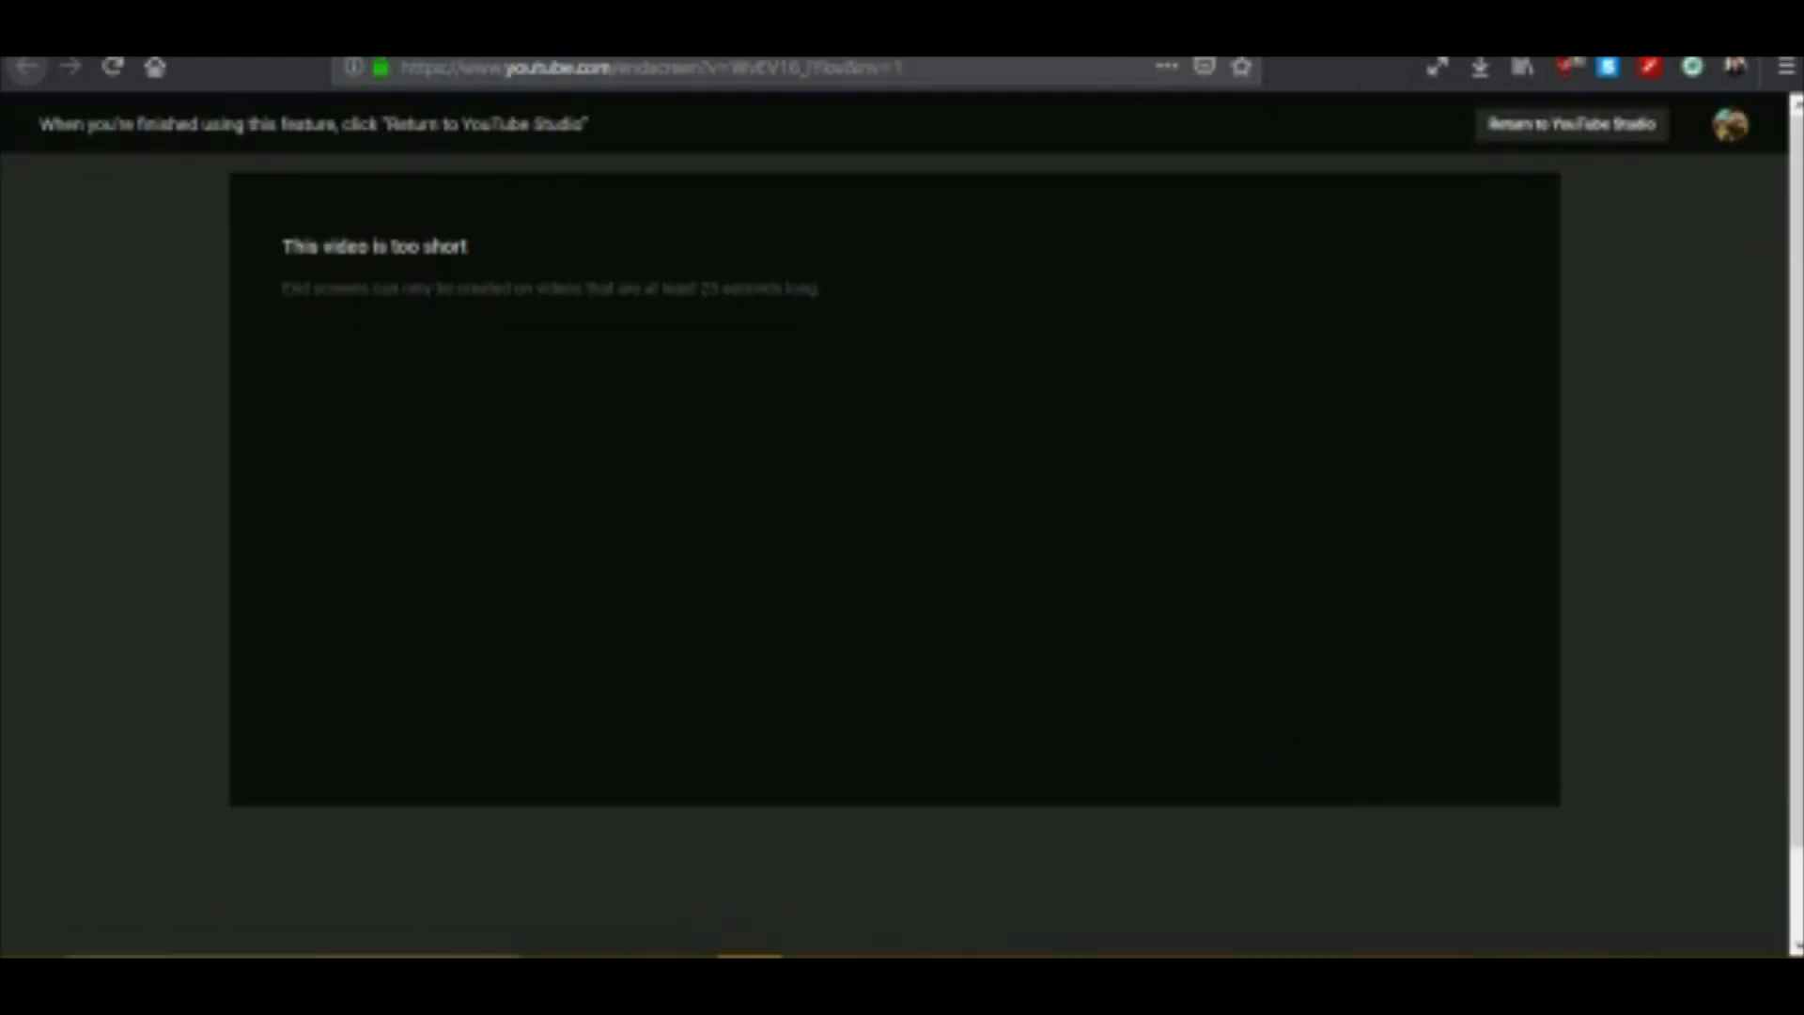
{"action": "left_click", "coordinate": [1570, 124]}
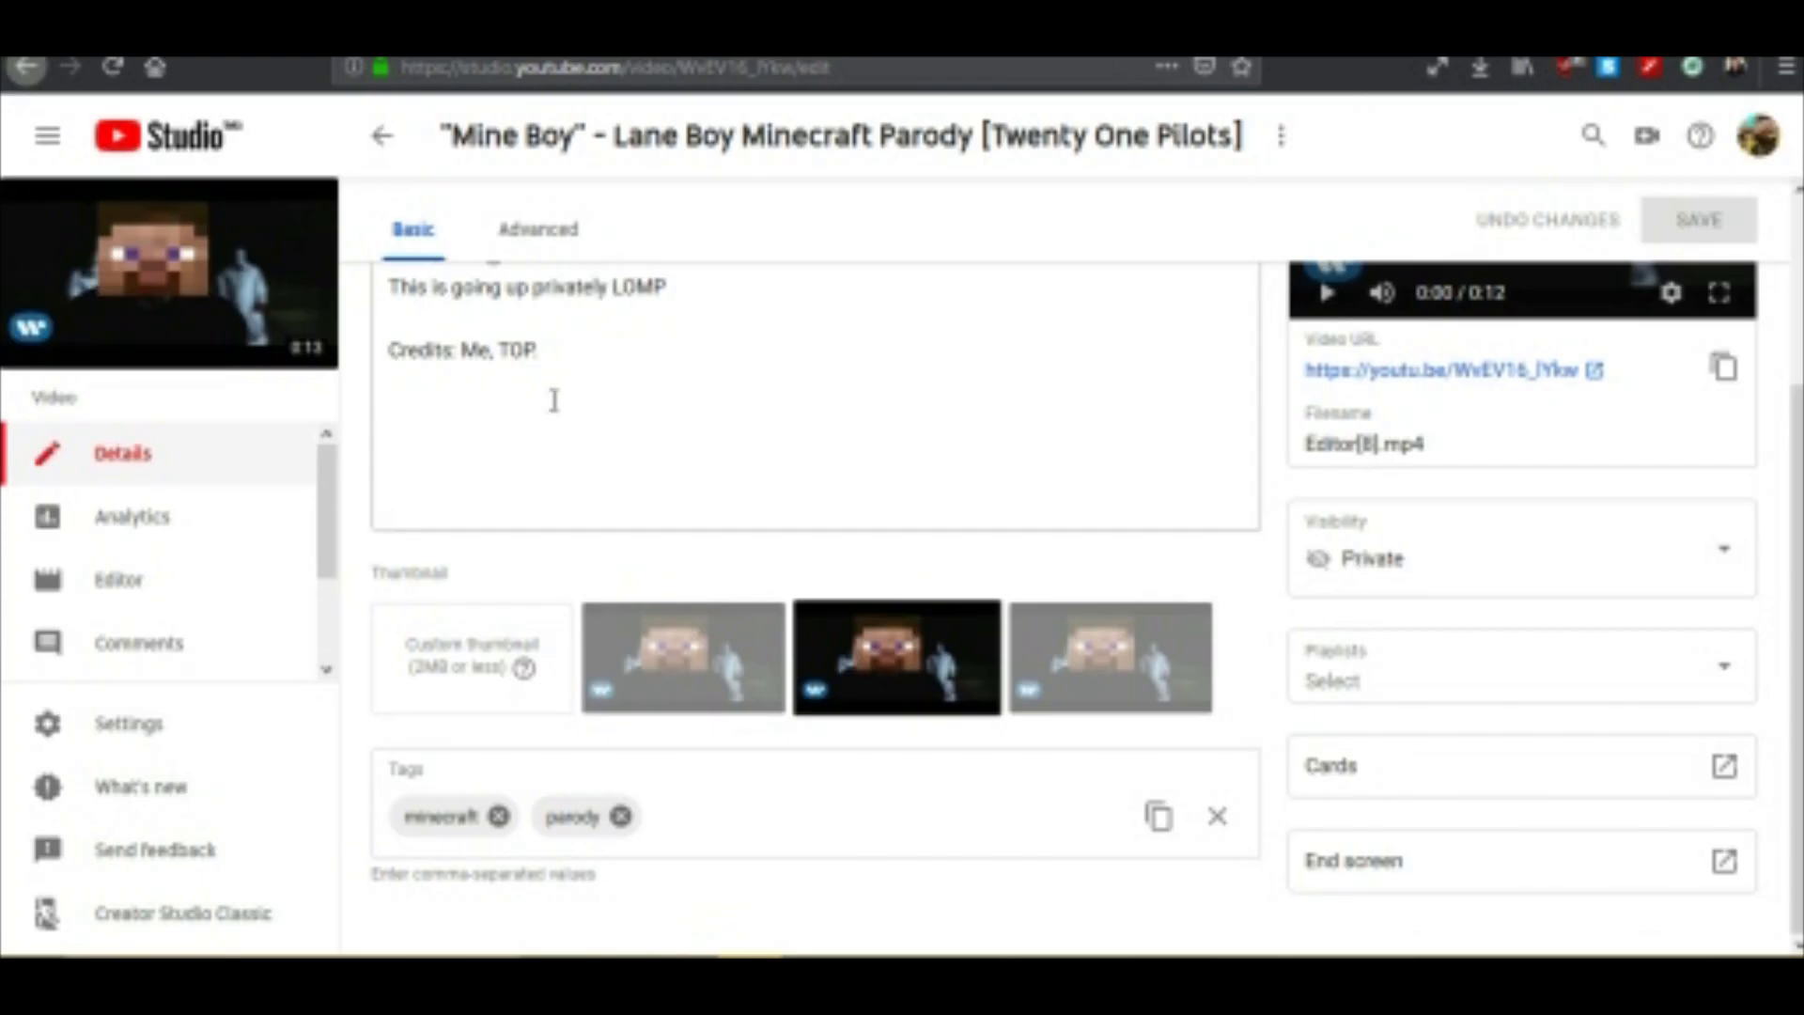
{"action": "mouse_move", "coordinate": [422, 509]}
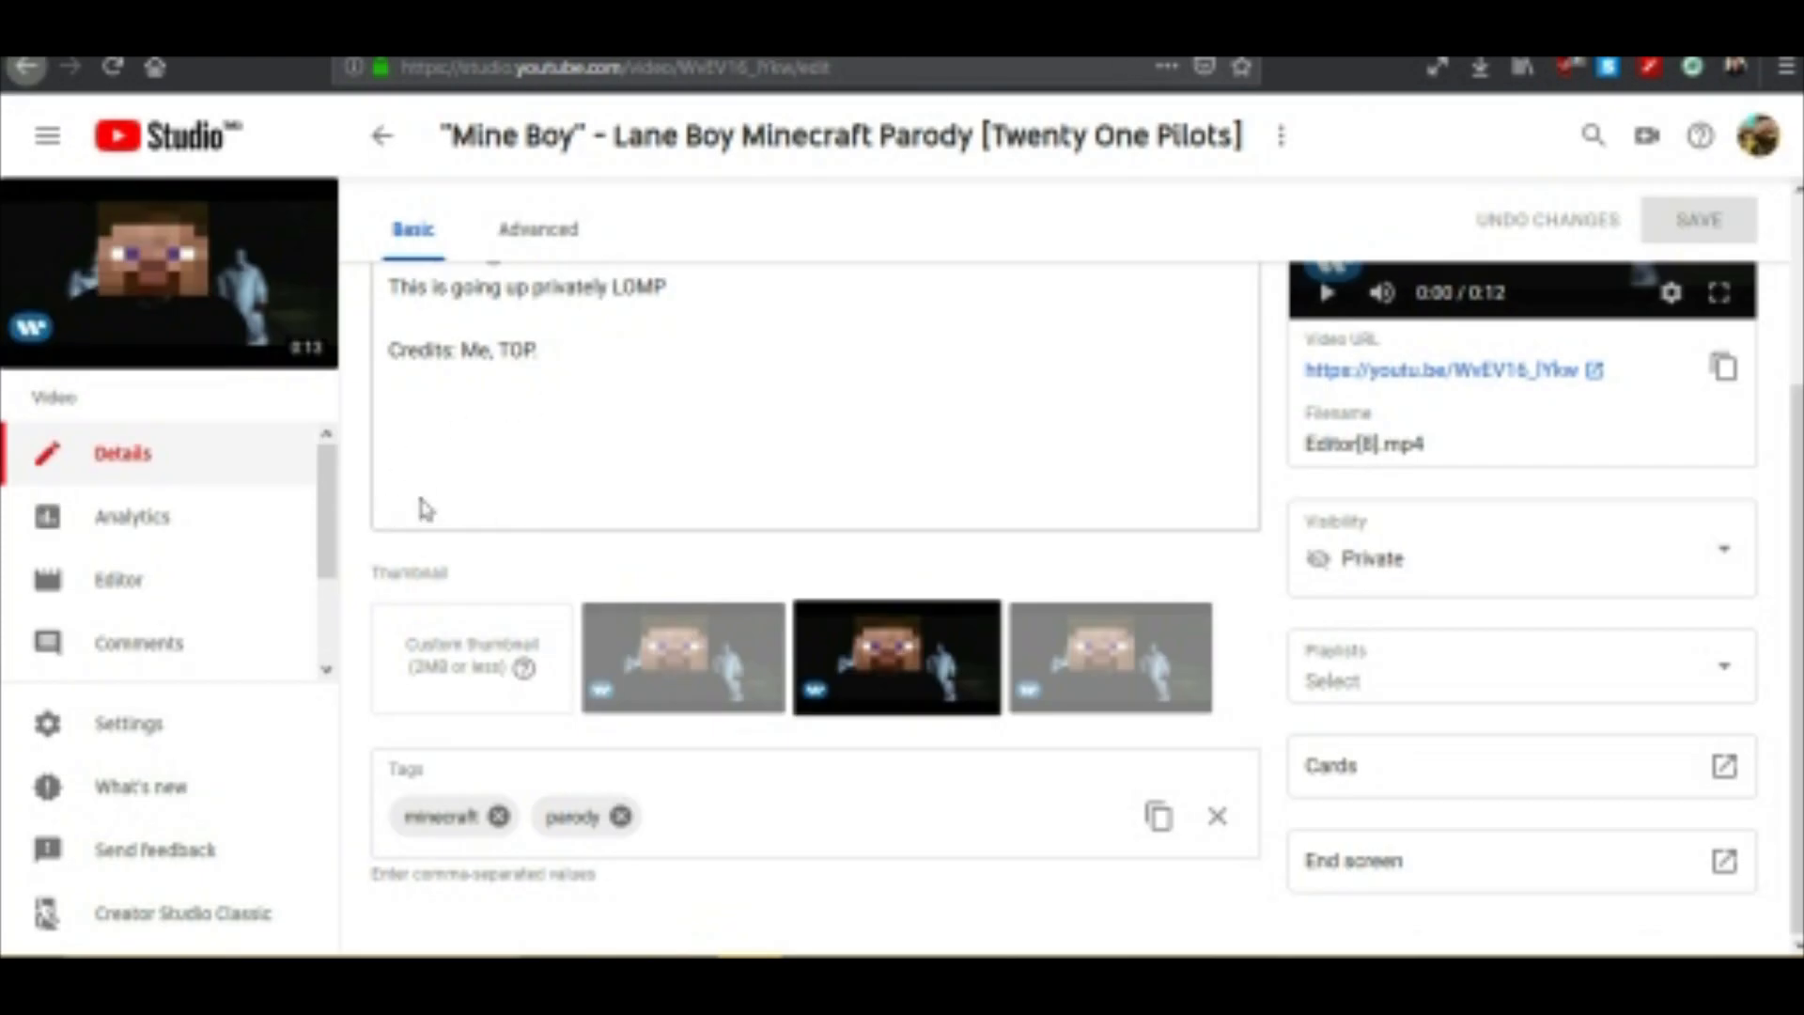
{"action": "mouse_move", "coordinate": [901, 495]}
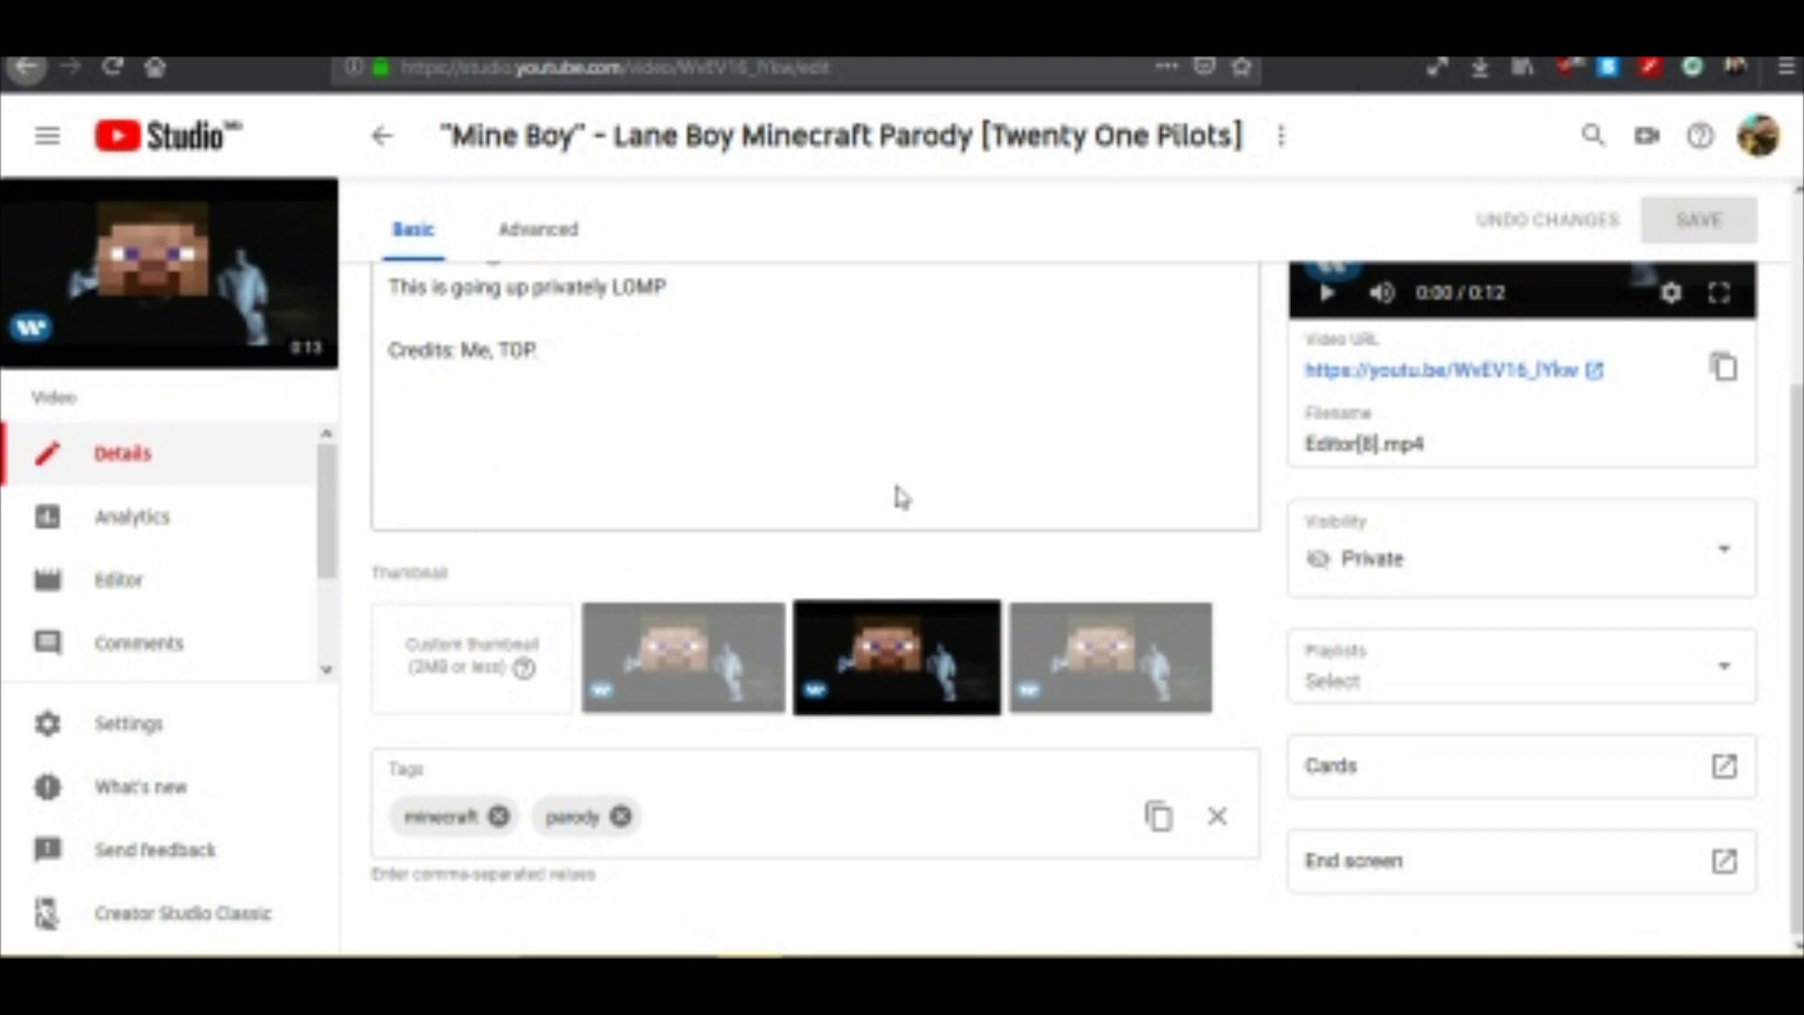
{"action": "mouse_move", "coordinate": [1024, 471]}
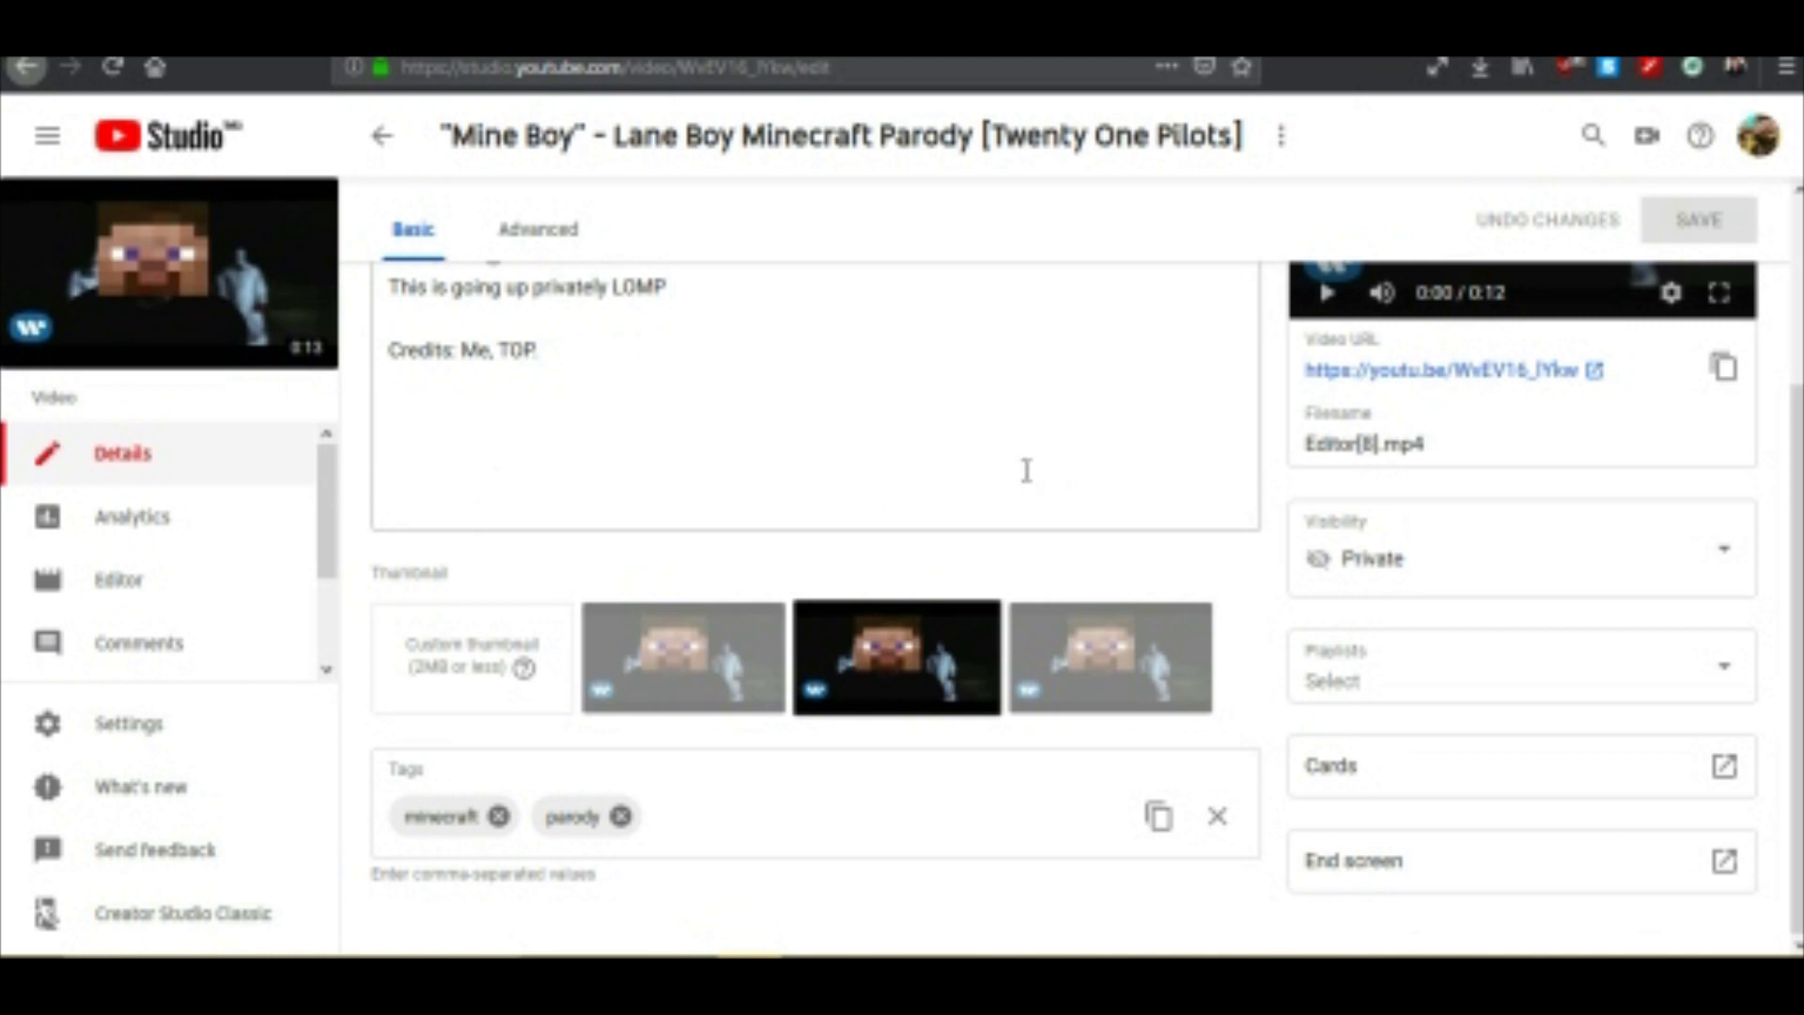
Switch Mine Boy's visibility from Private to Unlisted and save.
{"action": "left_click", "coordinate": [1105, 410]}
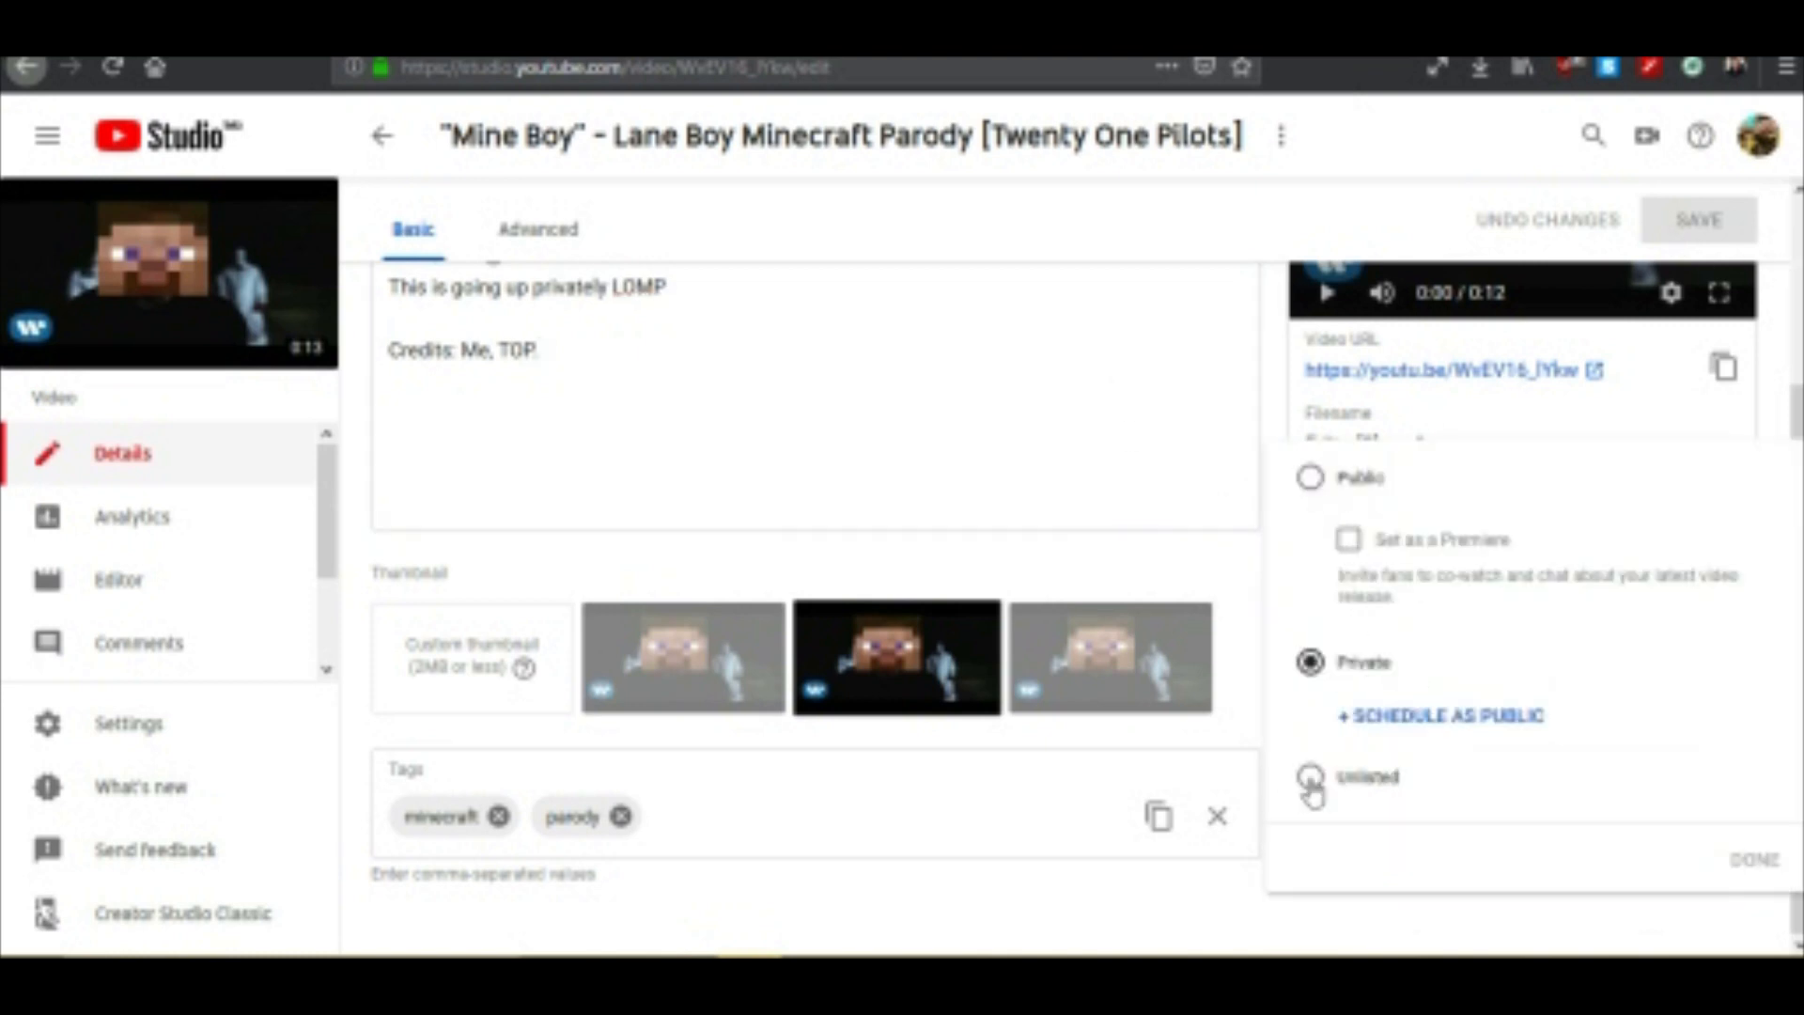
{"action": "left_click", "coordinate": [1310, 777]}
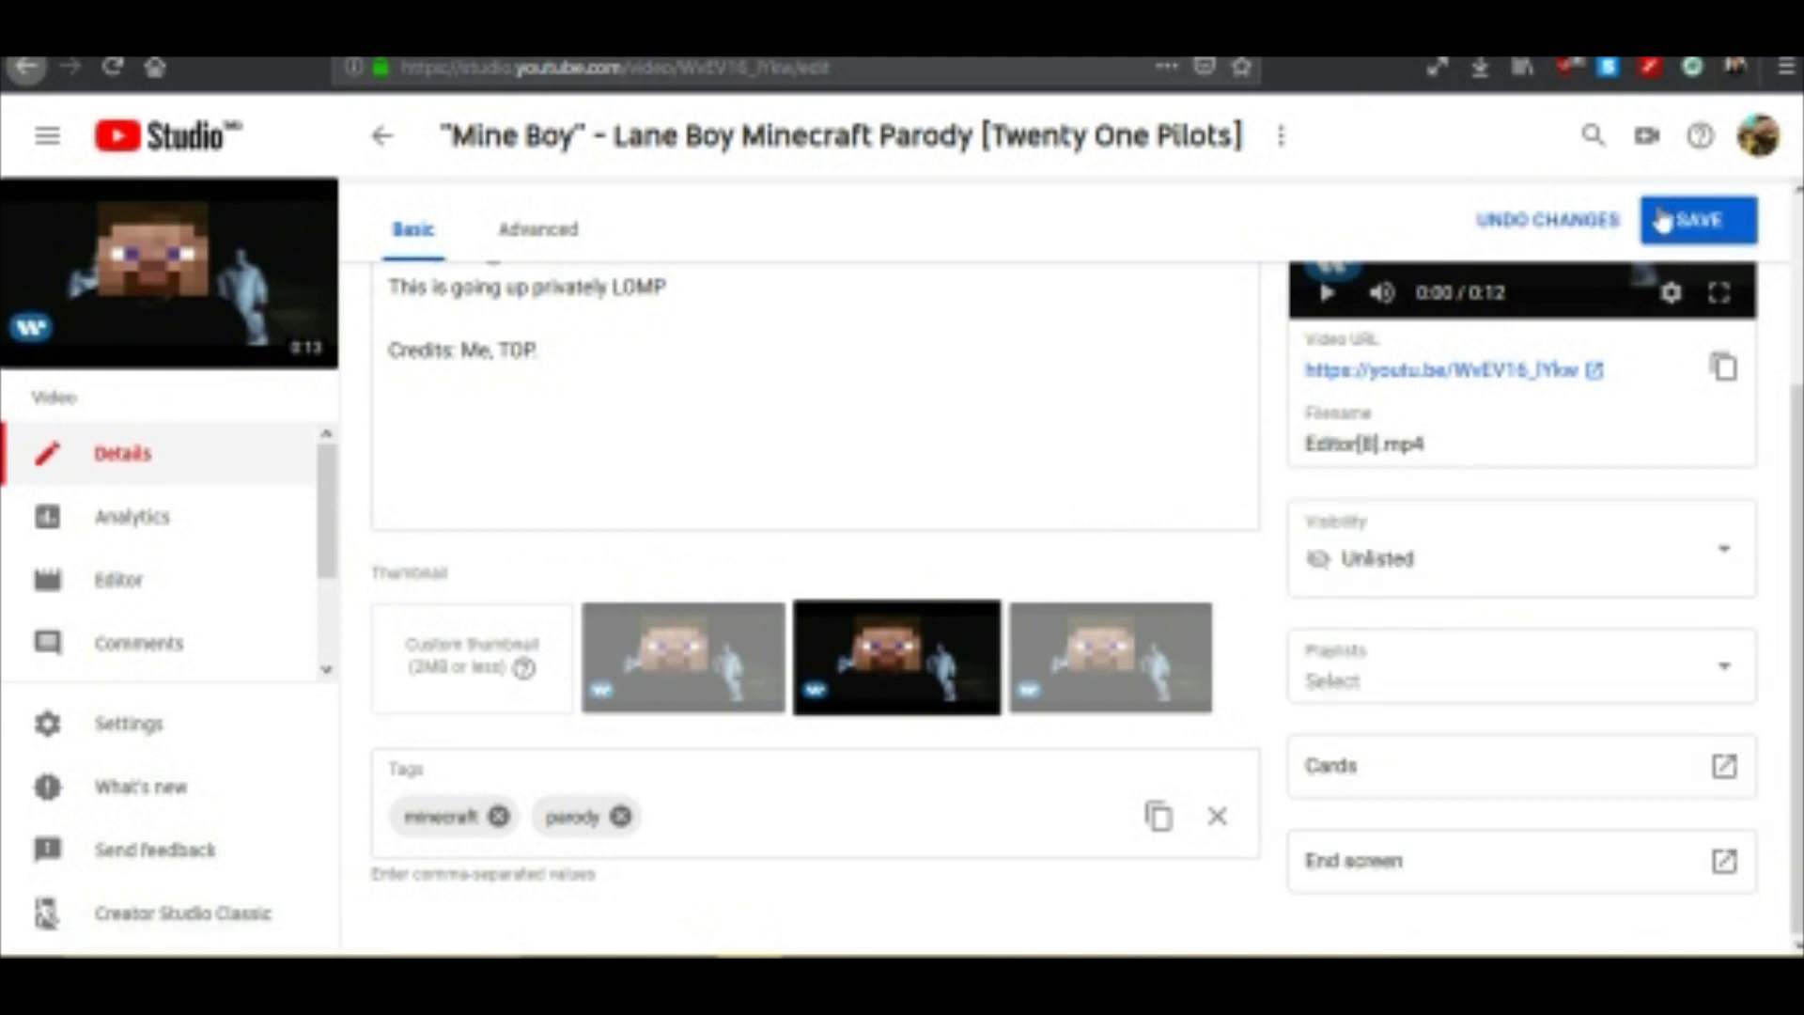
{"action": "left_click", "coordinate": [1698, 219]}
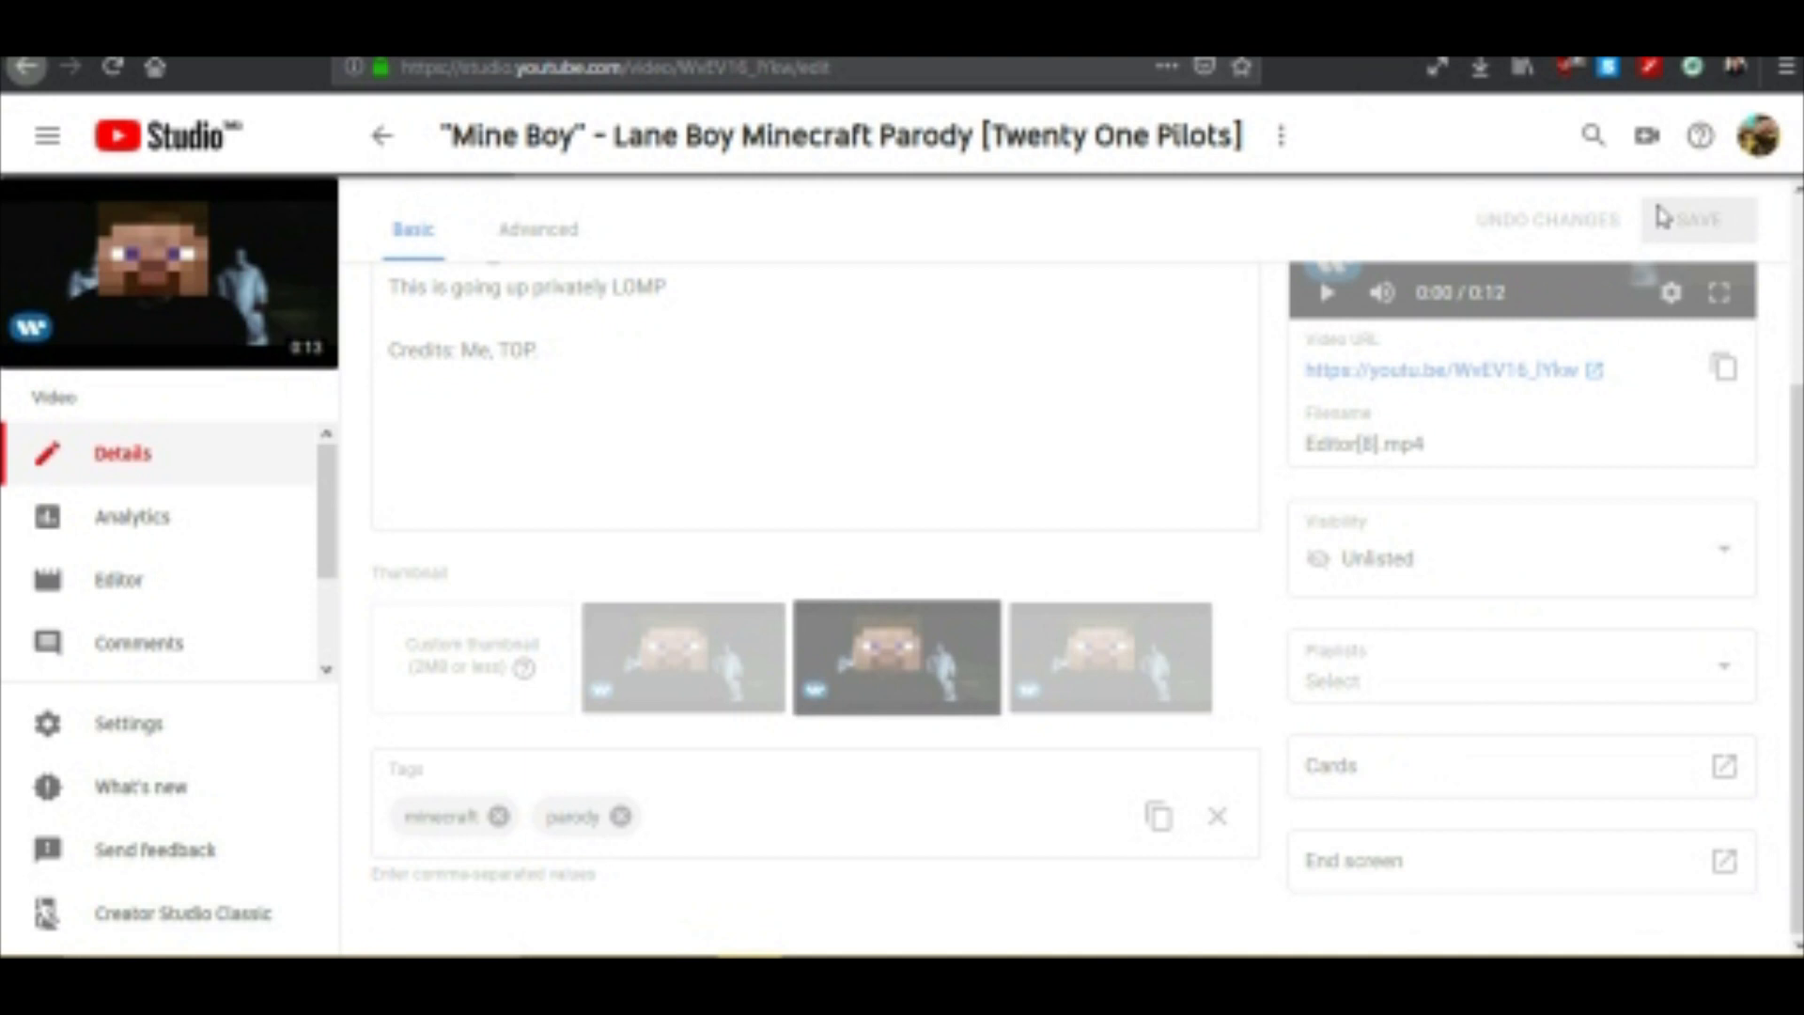